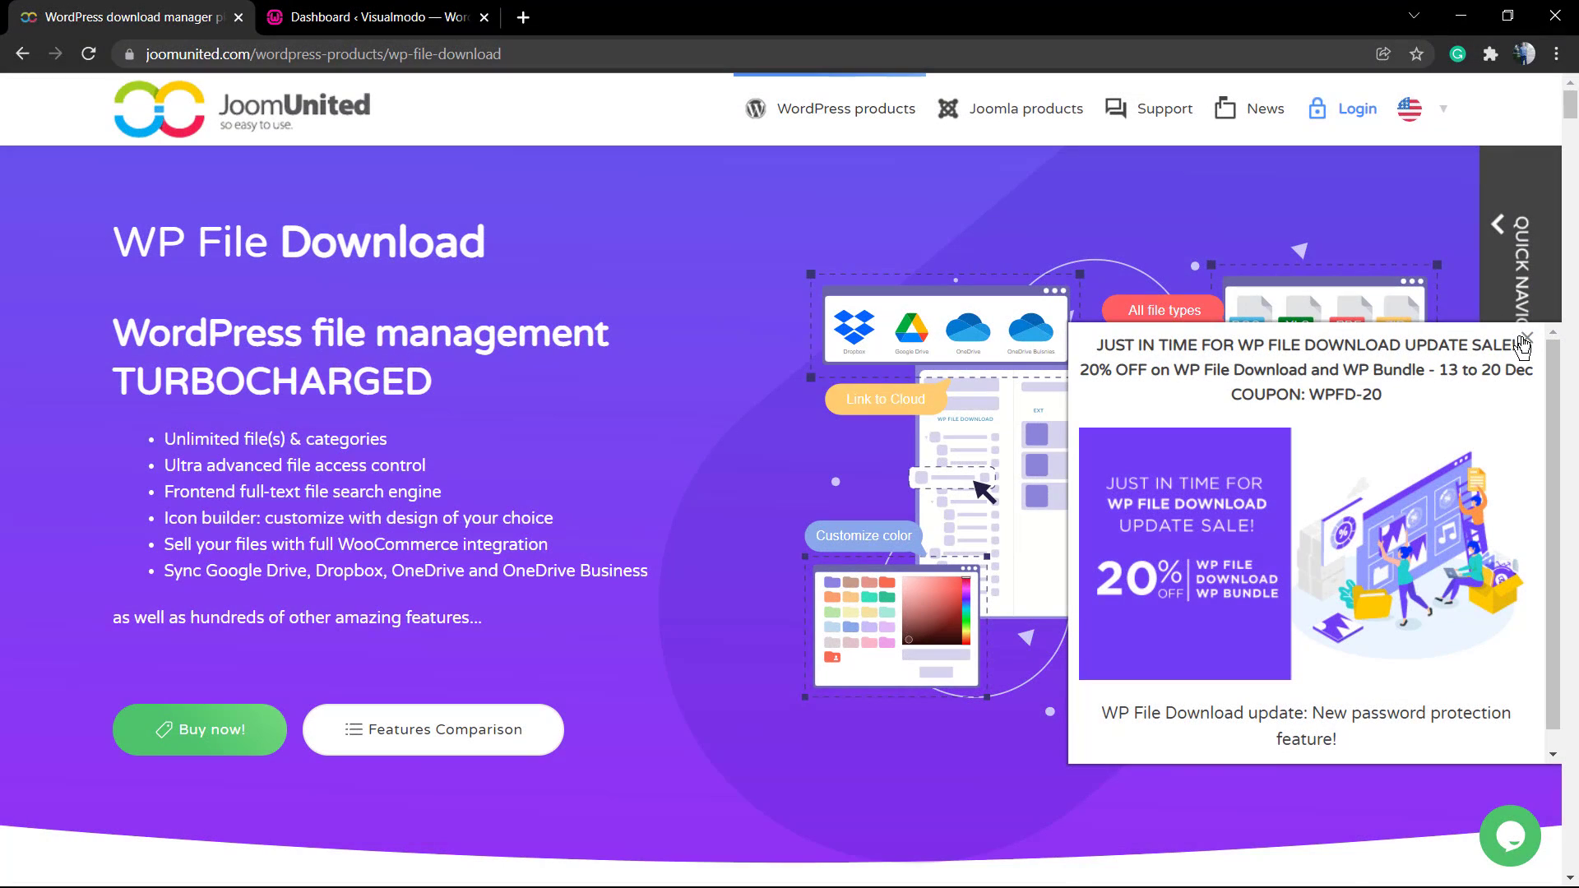
Dismiss the sale popup and scroll to the Plugin Demo, Prices and Ask a Question cards
{"action": "left_click", "coordinate": [1523, 339]}
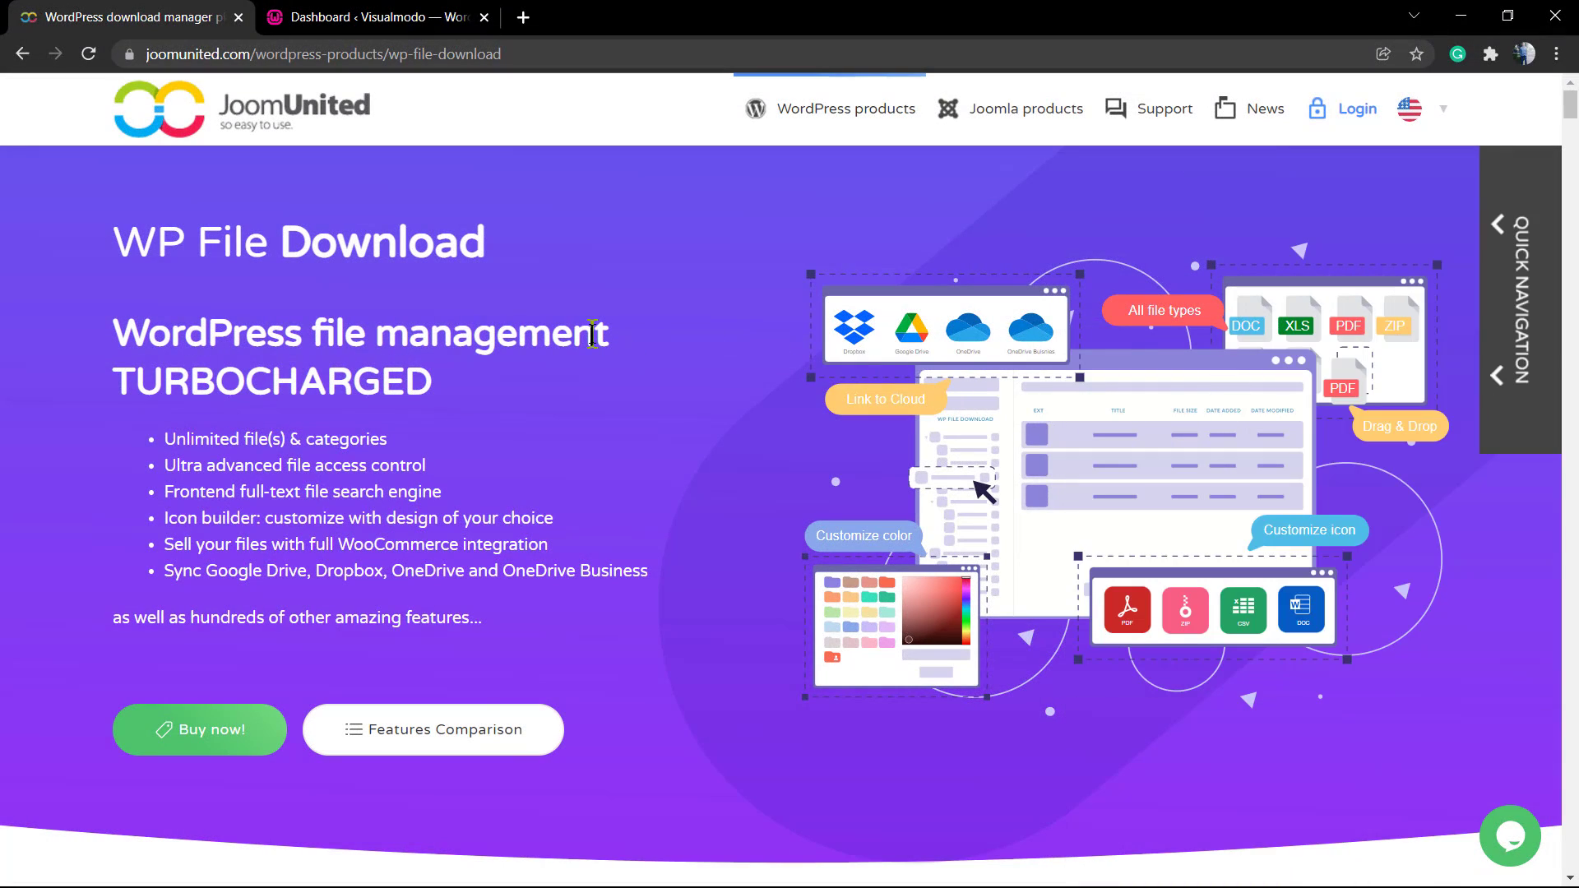
{"action": "mouse_move", "coordinate": [348, 321]}
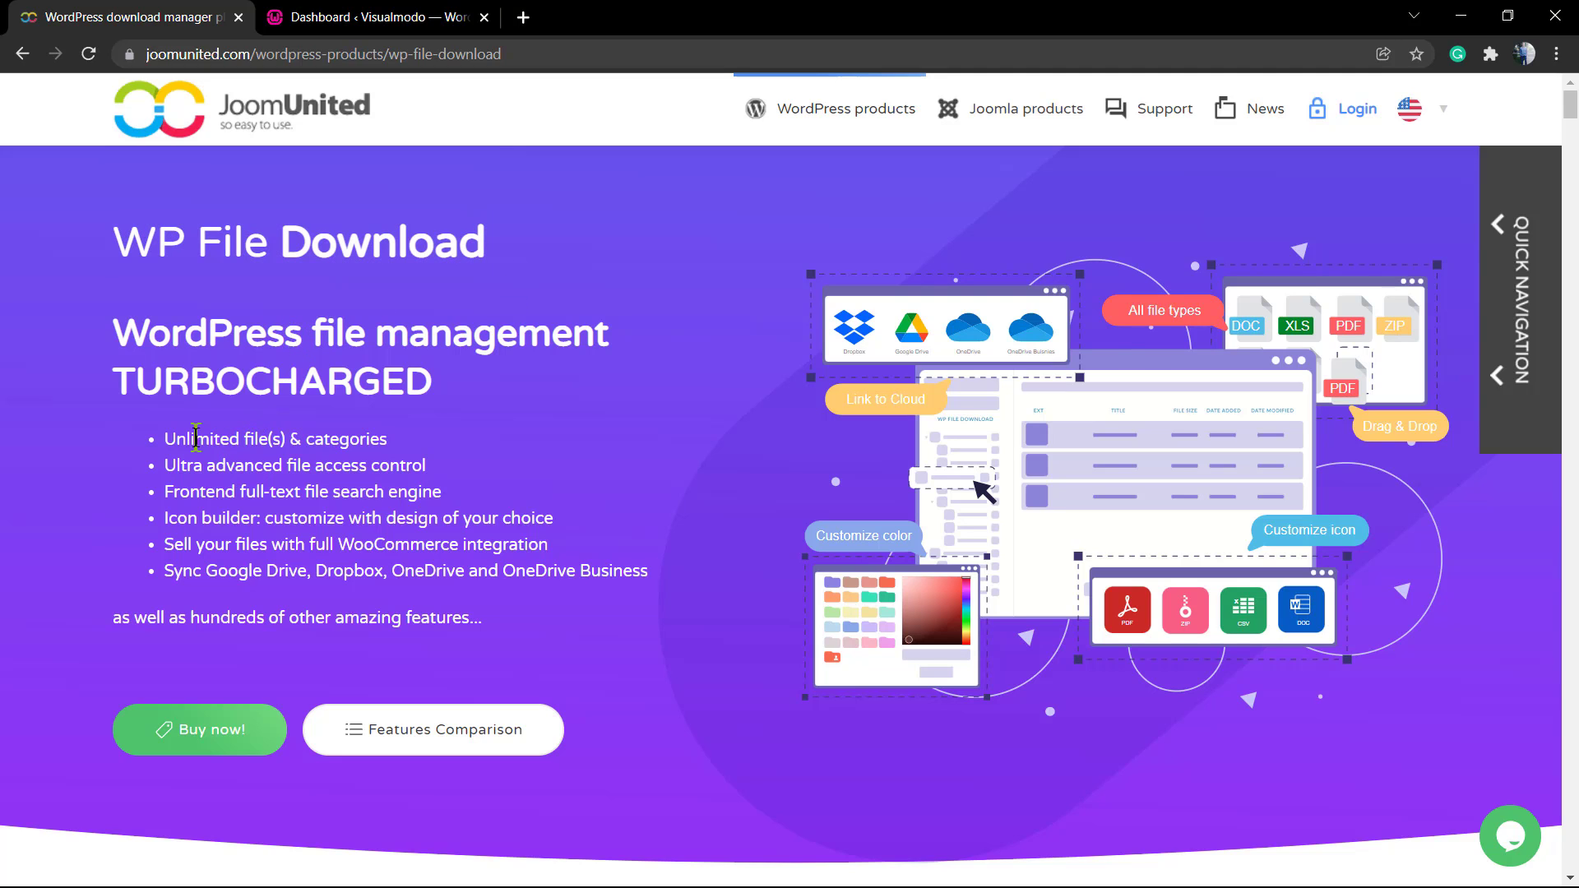
{"action": "mouse_move", "coordinate": [218, 459]}
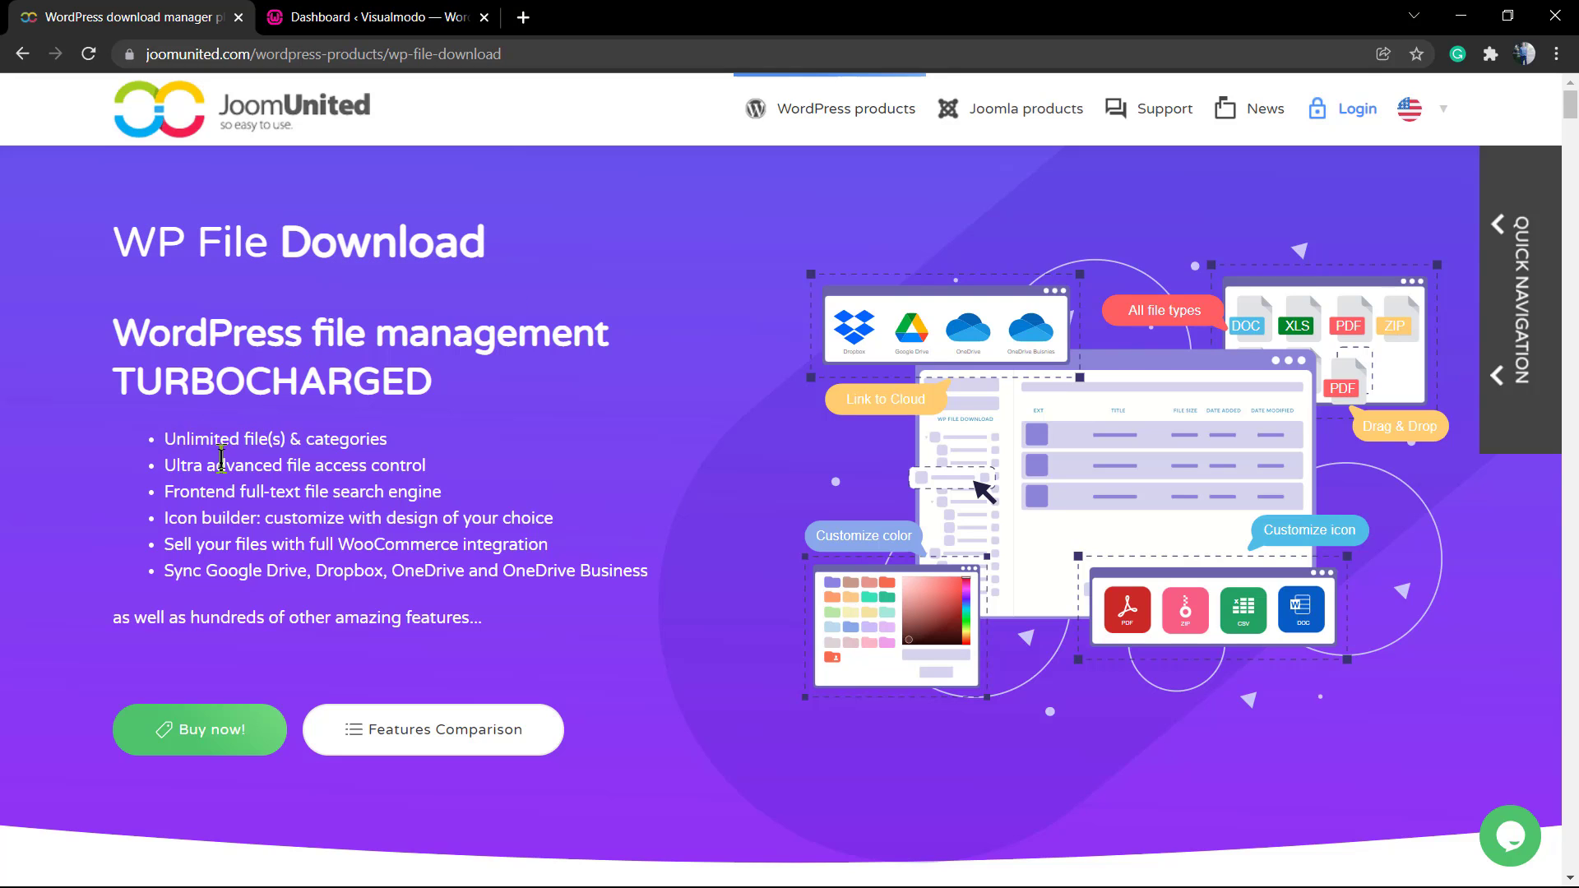
{"action": "triple_click", "coordinate": [302, 492]}
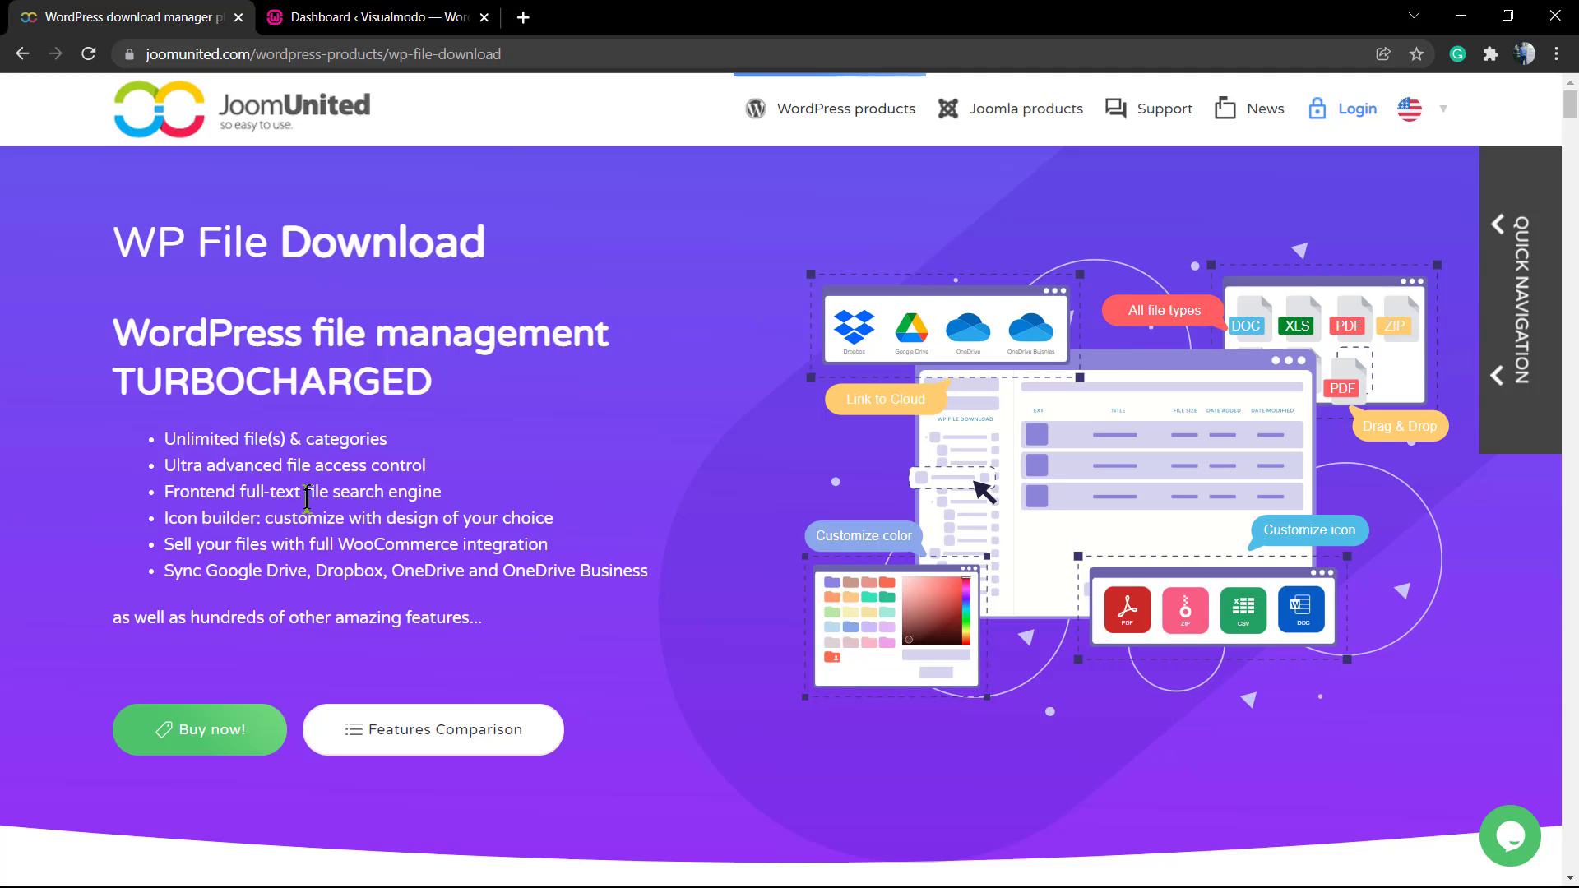
{"action": "mouse_move", "coordinate": [294, 493]}
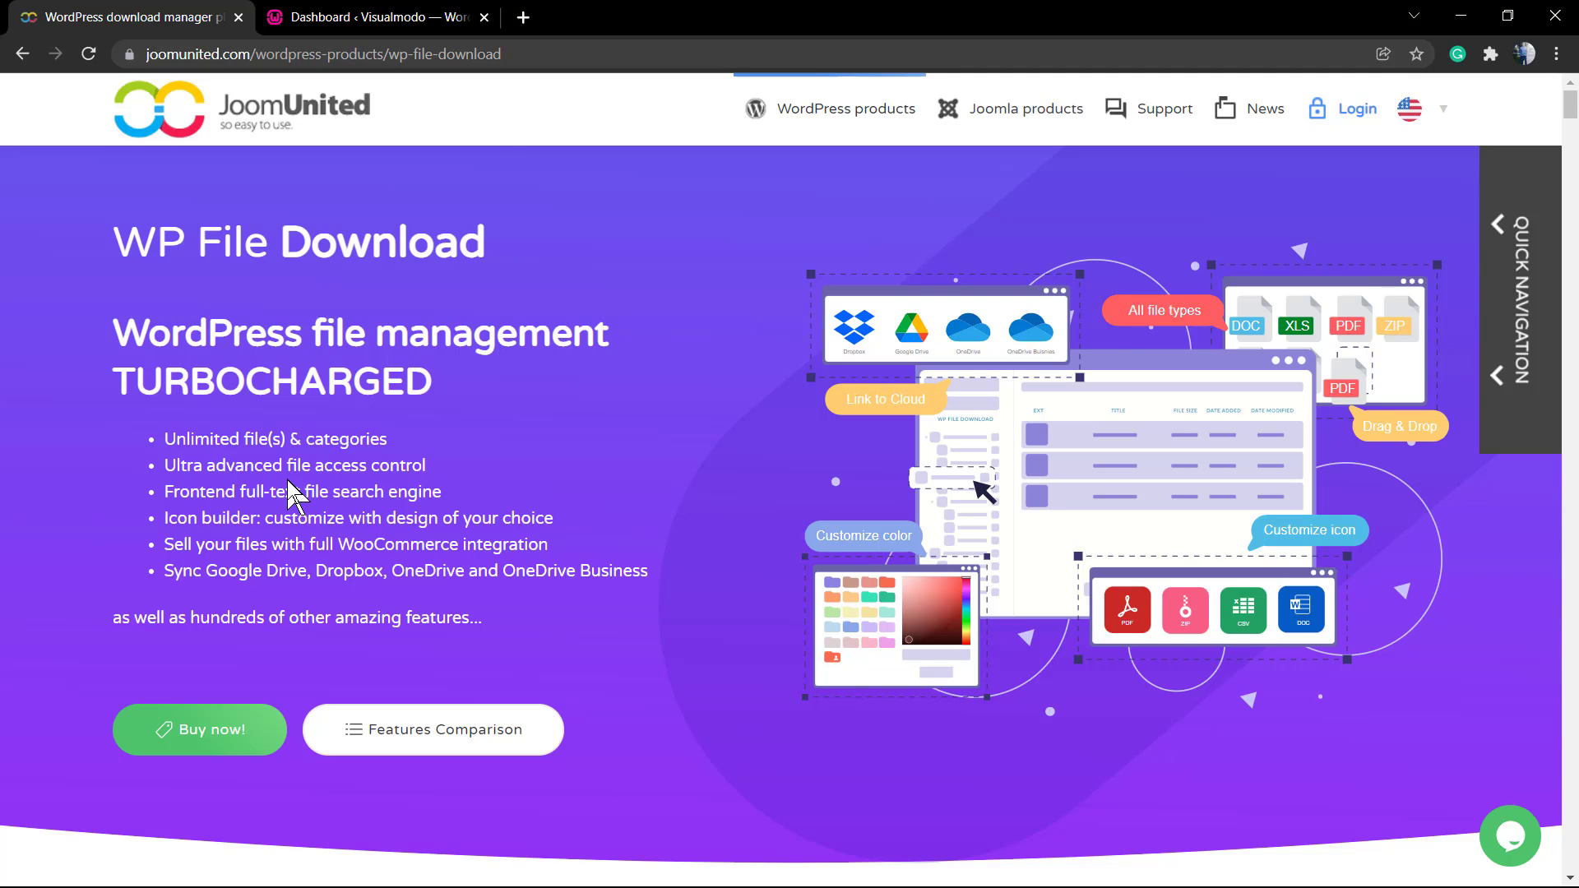
{"action": "mouse_move", "coordinate": [322, 46]}
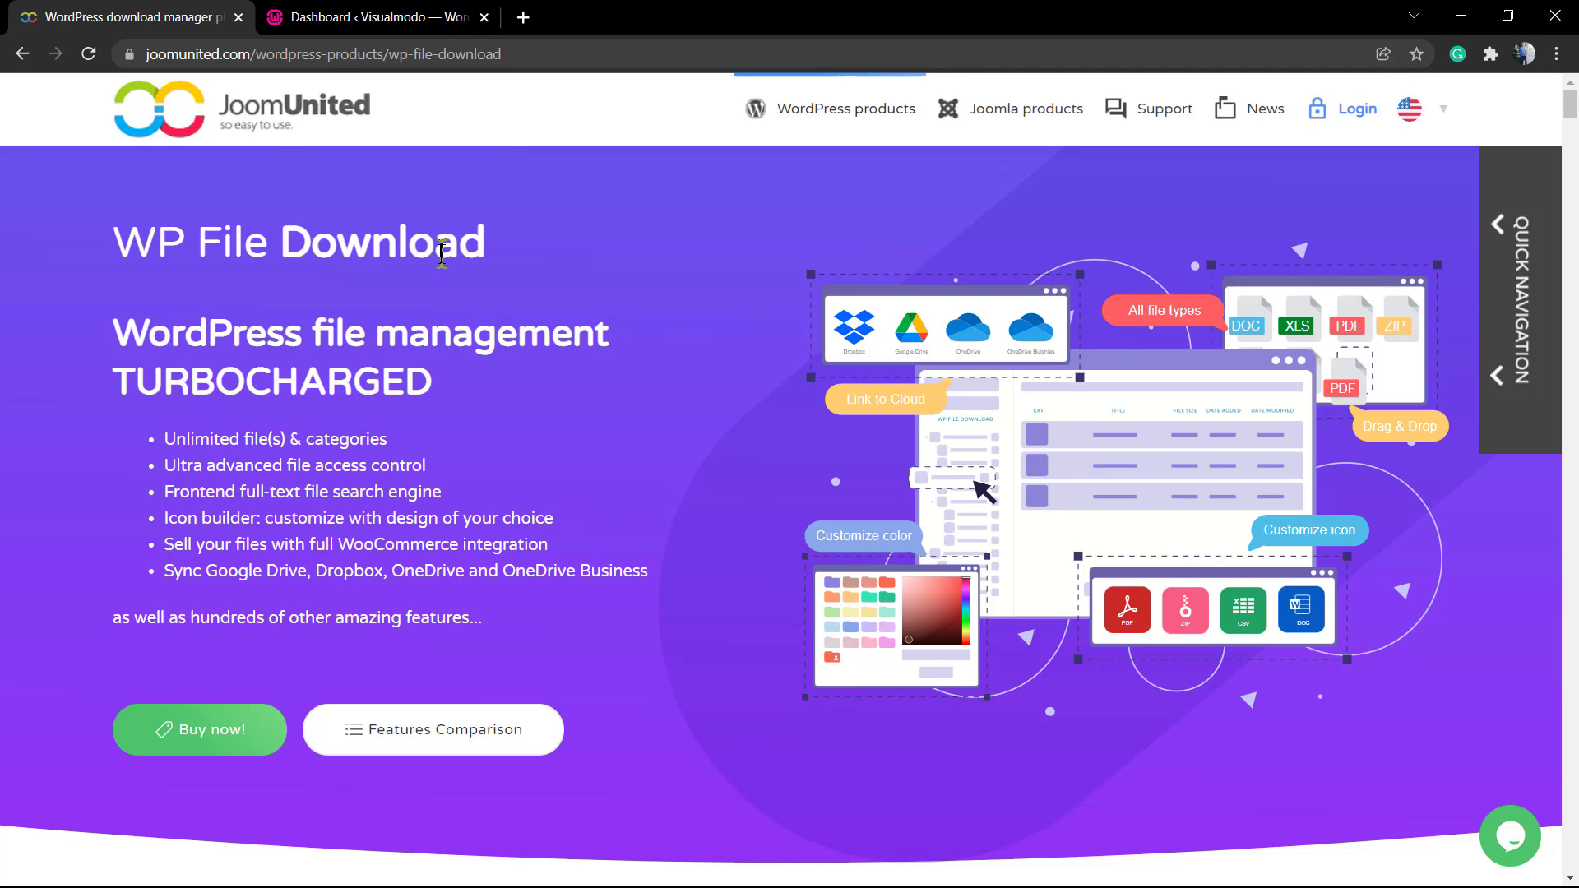
{"action": "mouse_move", "coordinate": [443, 207]}
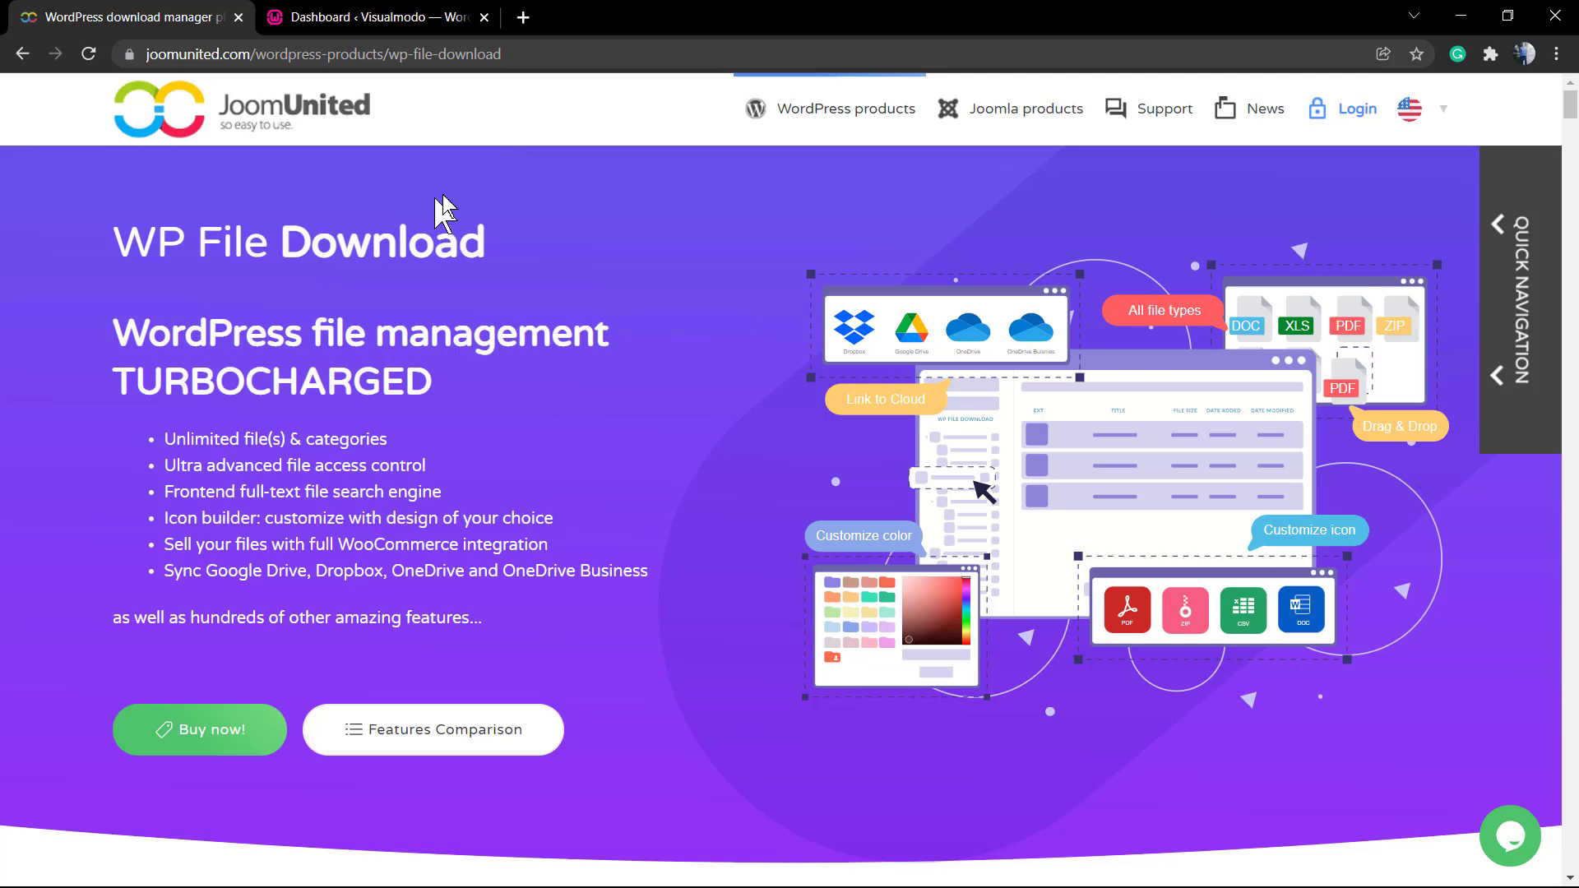
{"action": "mouse_move", "coordinate": [494, 286]}
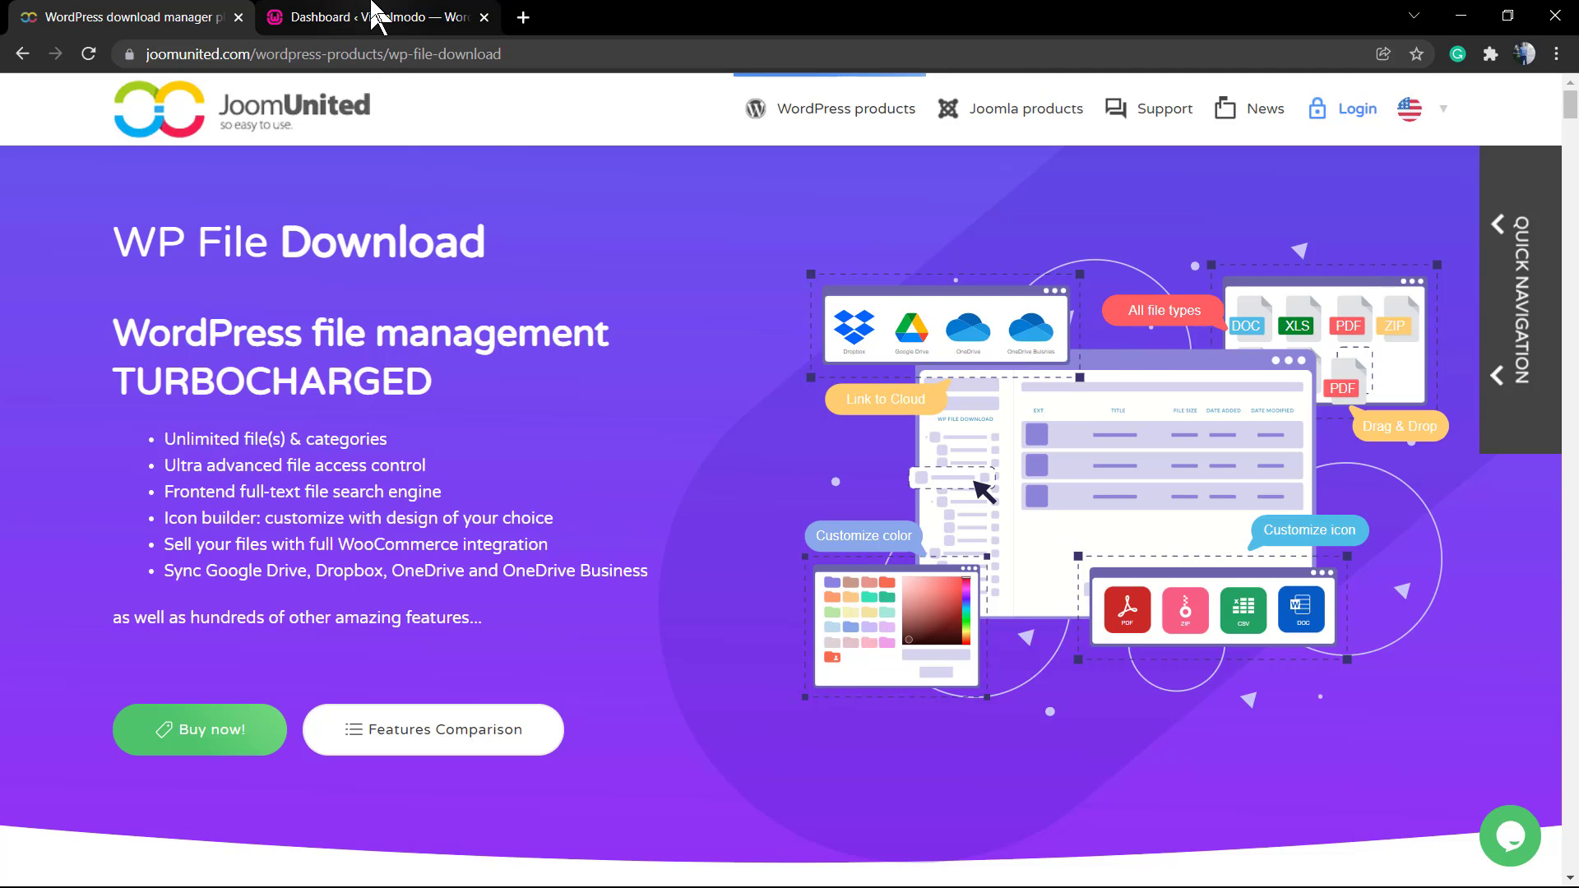
{"action": "mouse_move", "coordinate": [233, 701]}
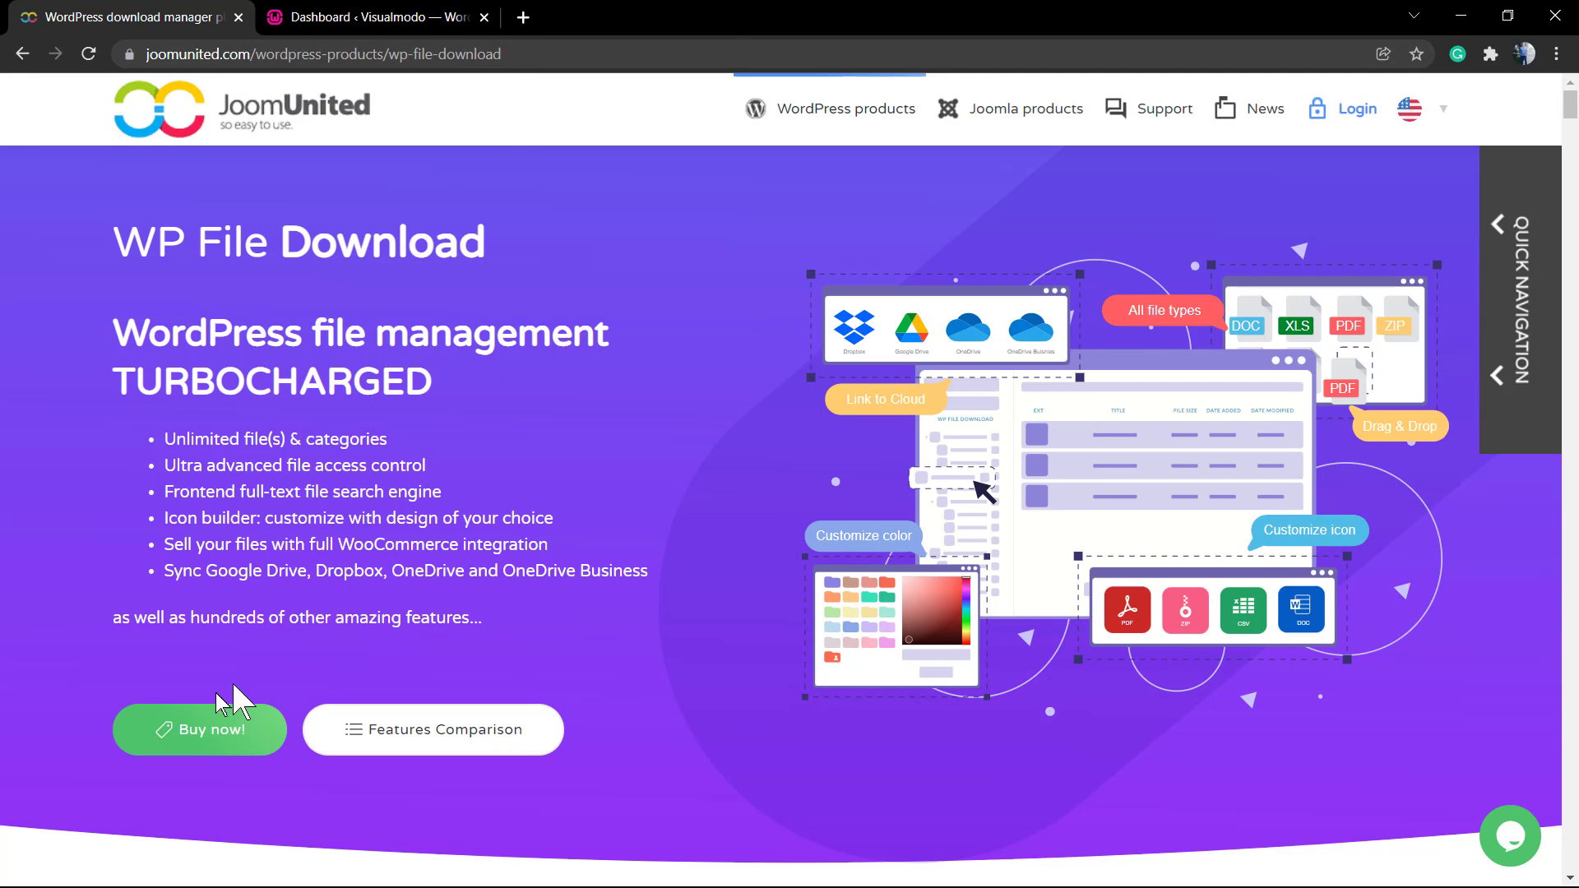
{"action": "scroll", "scroll_direction": "down", "scroll_amount": 3}
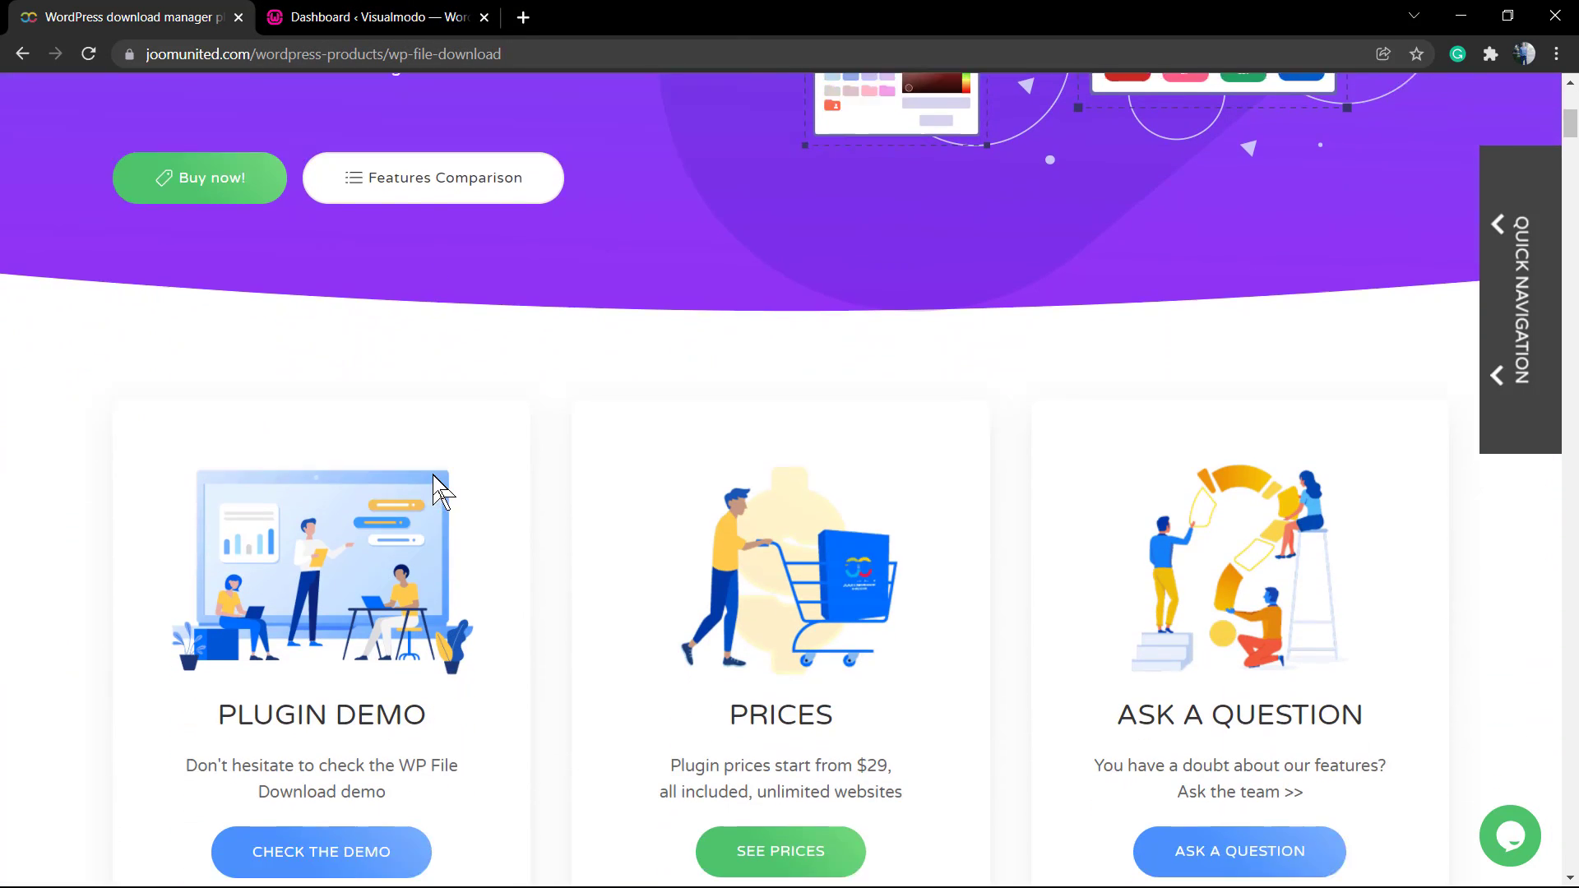
{"action": "scroll", "scroll_direction": "down", "scroll_amount": 3}
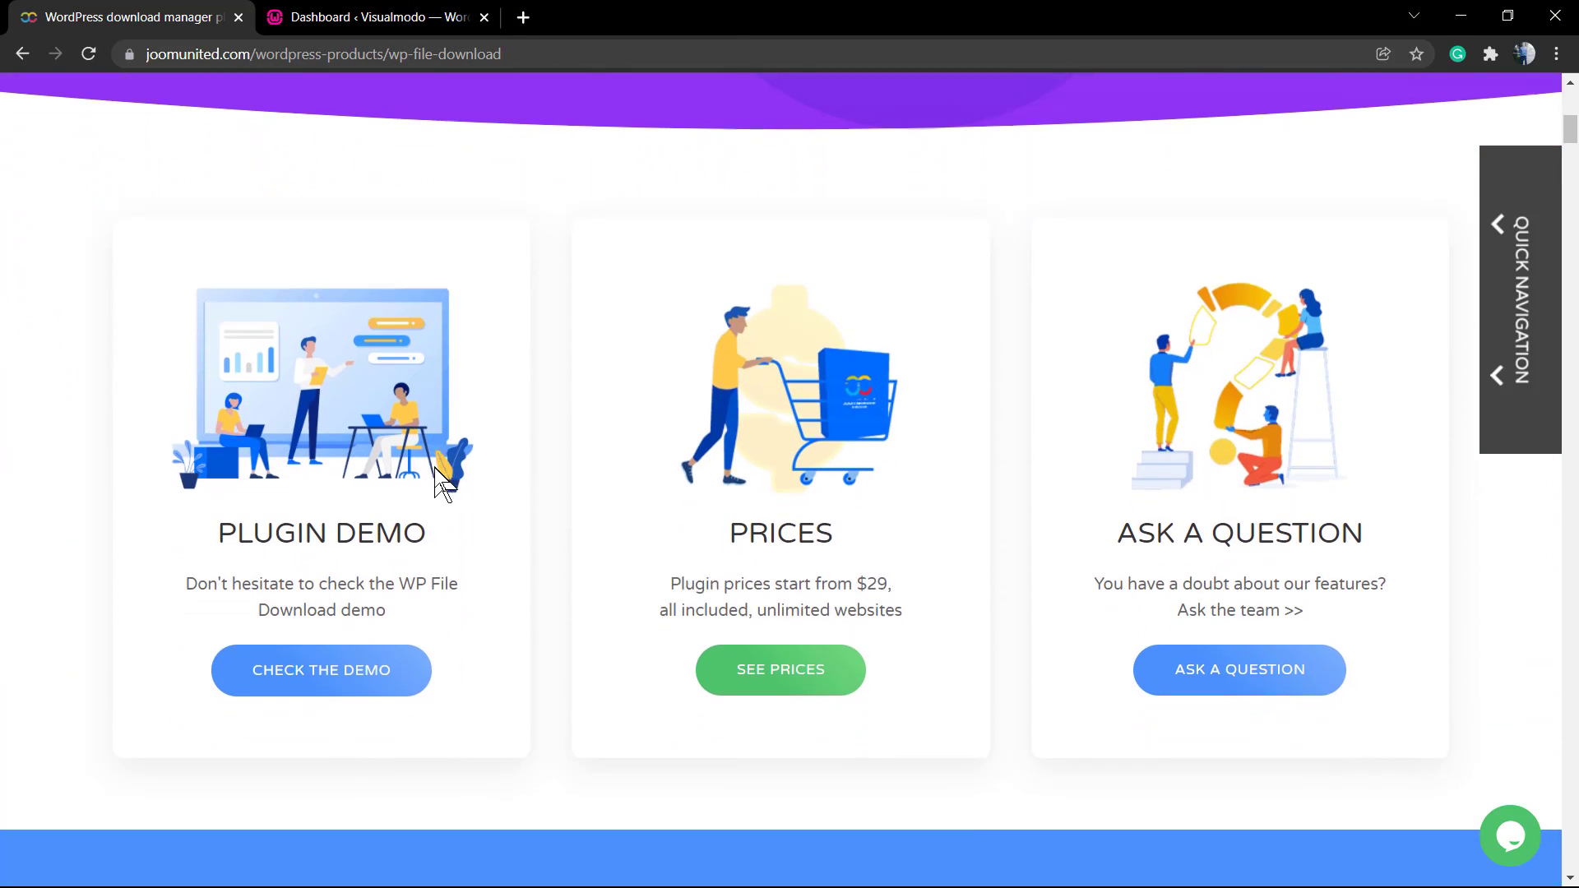
{"action": "scroll", "scroll_direction": "down", "scroll_amount": 3}
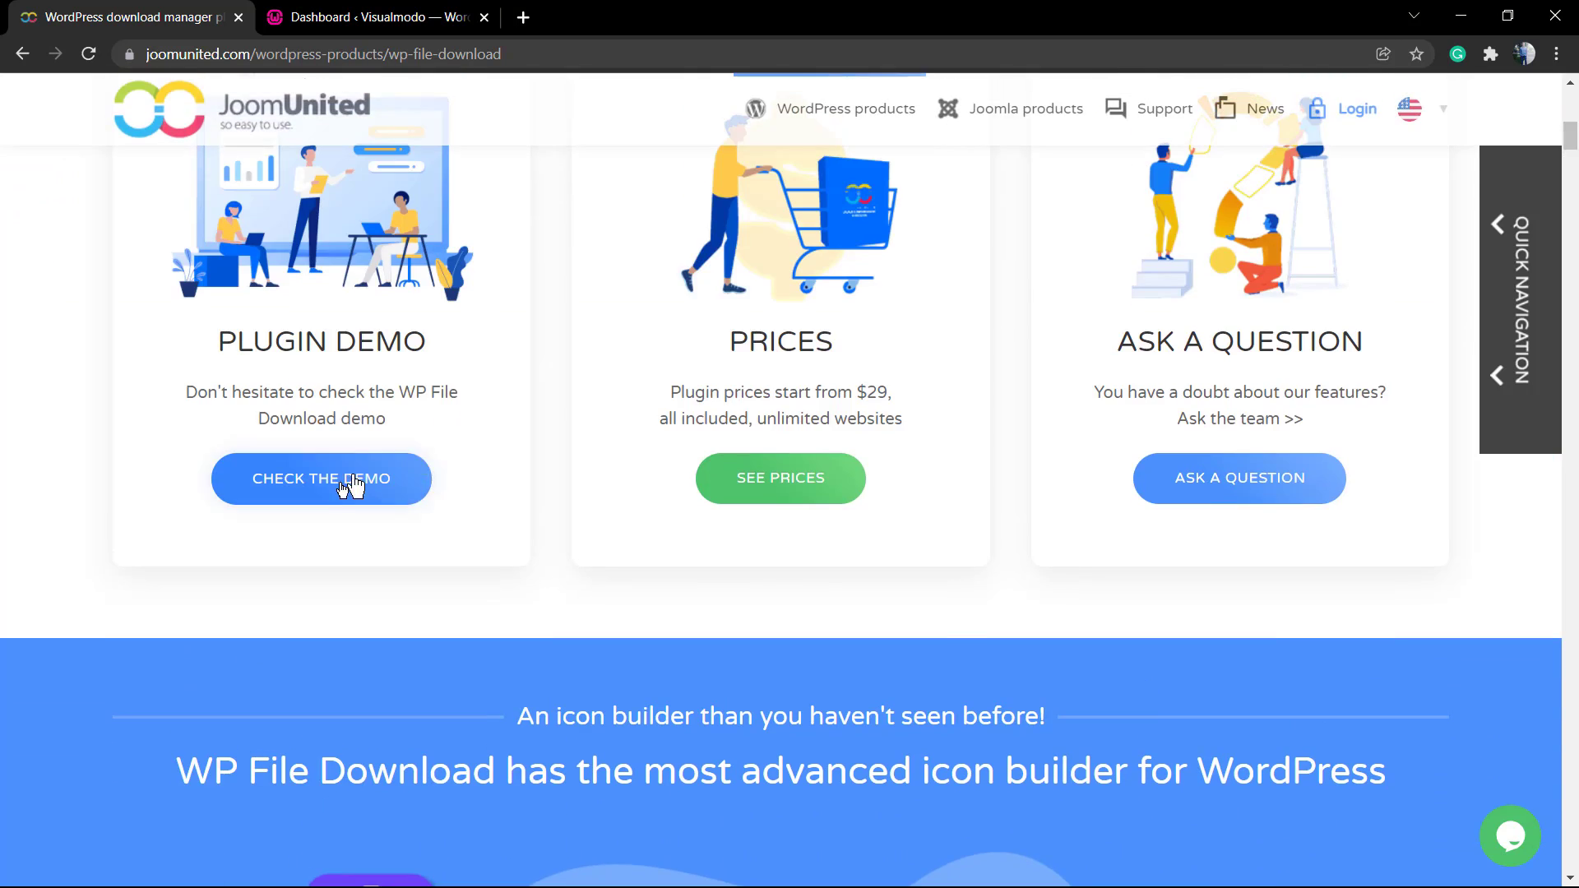
{"action": "left_click", "coordinate": [321, 479]}
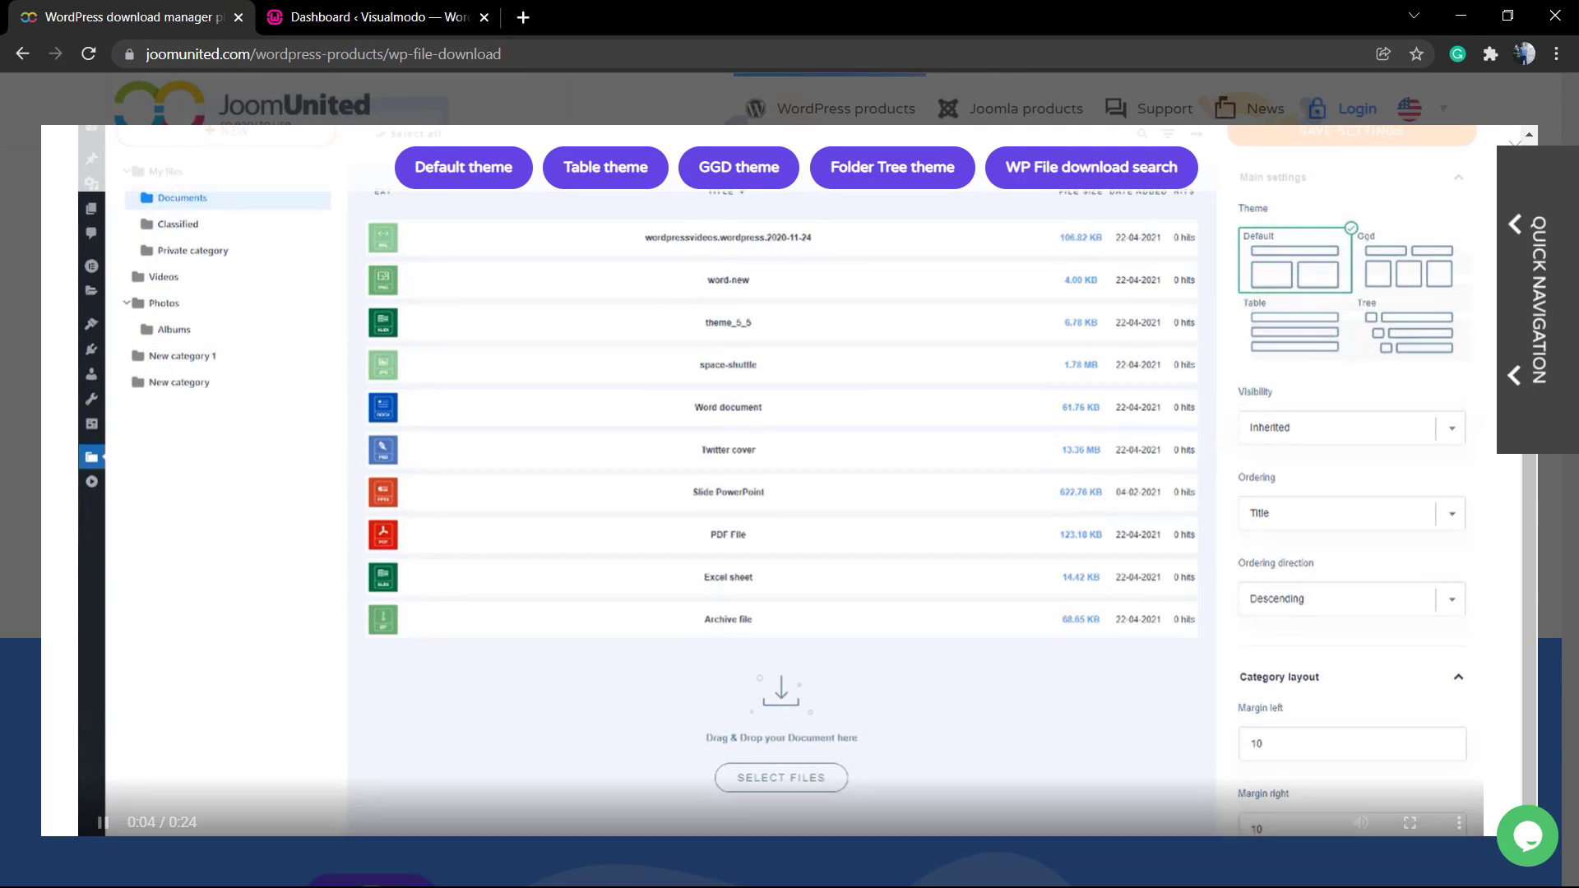
{"action": "scroll", "scroll_direction": "up", "scroll_amount": 3}
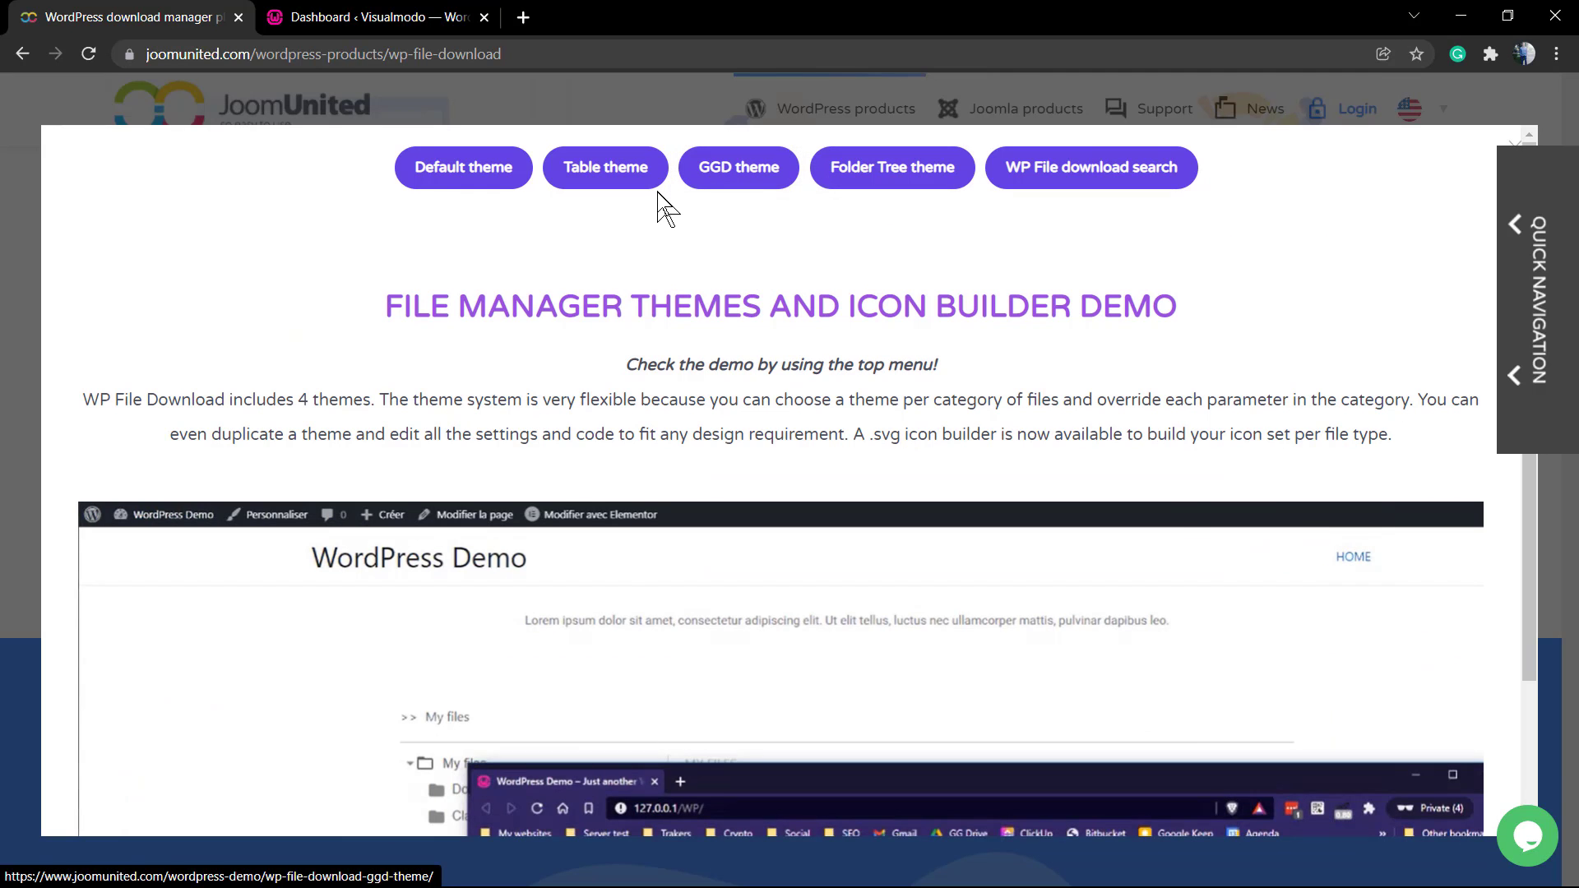
{"action": "left_click", "coordinate": [462, 168]}
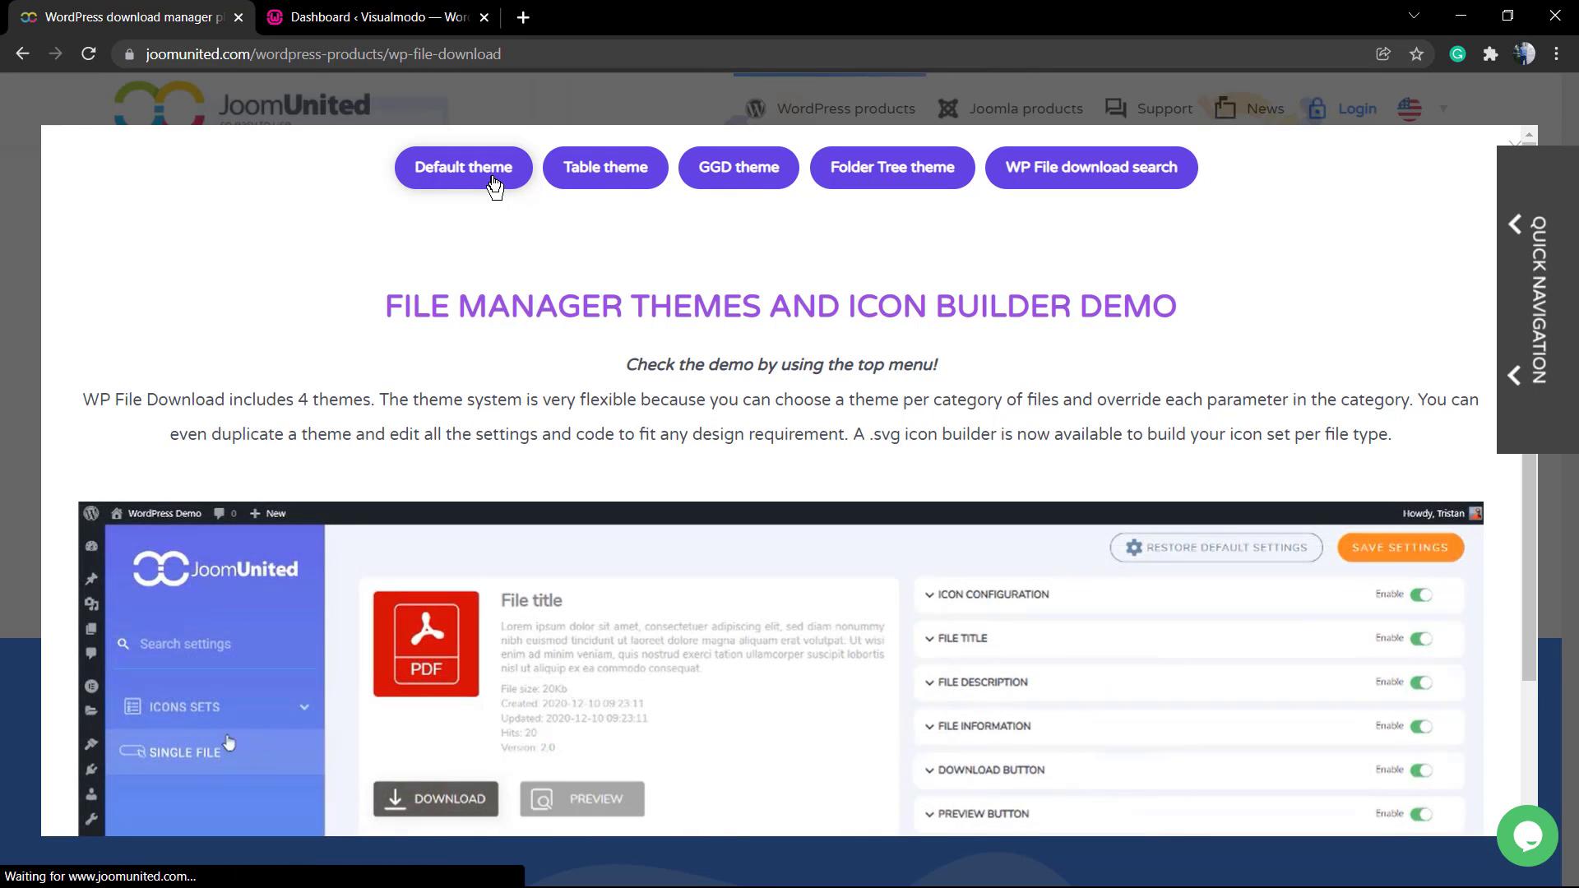
{"action": "left_click", "coordinate": [463, 168]}
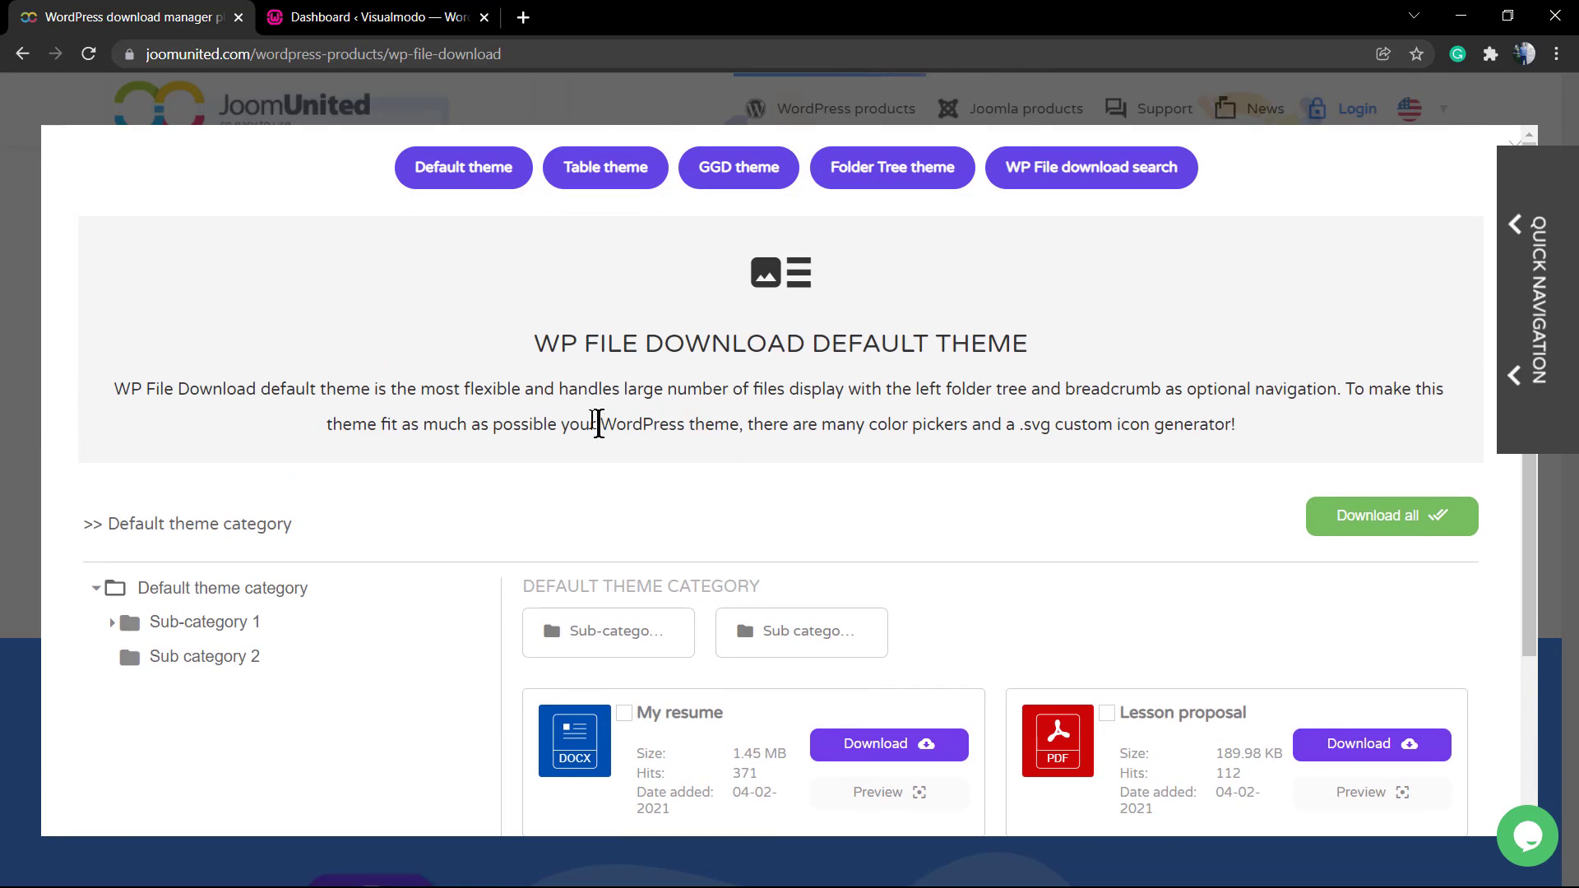
{"action": "scroll", "scroll_direction": "down", "scroll_amount": 3}
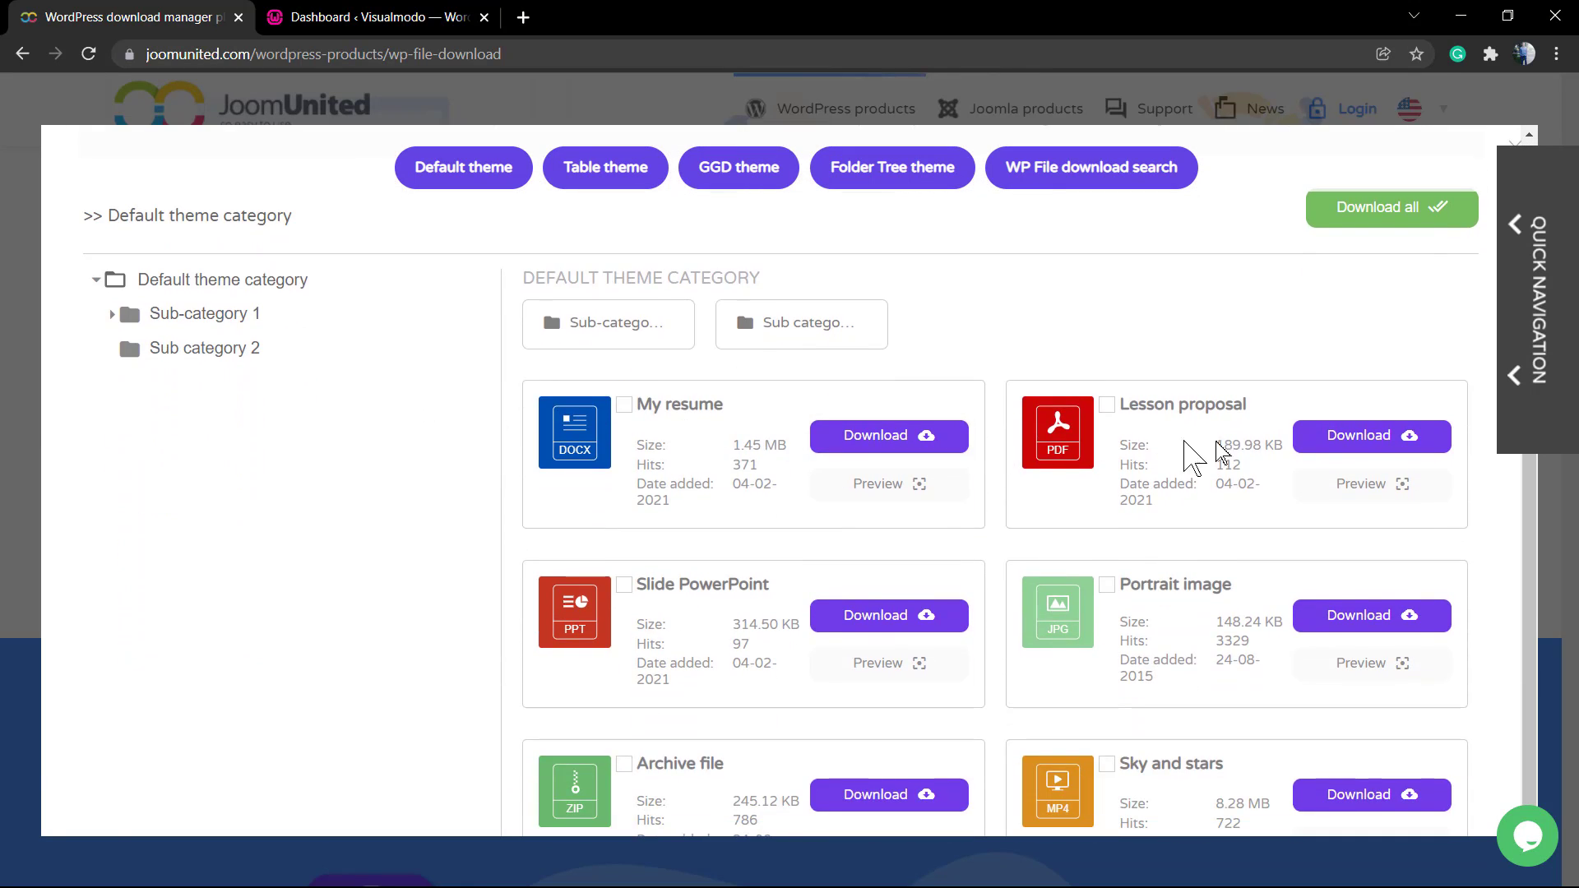
{"action": "scroll", "scroll_direction": "down", "scroll_amount": 3}
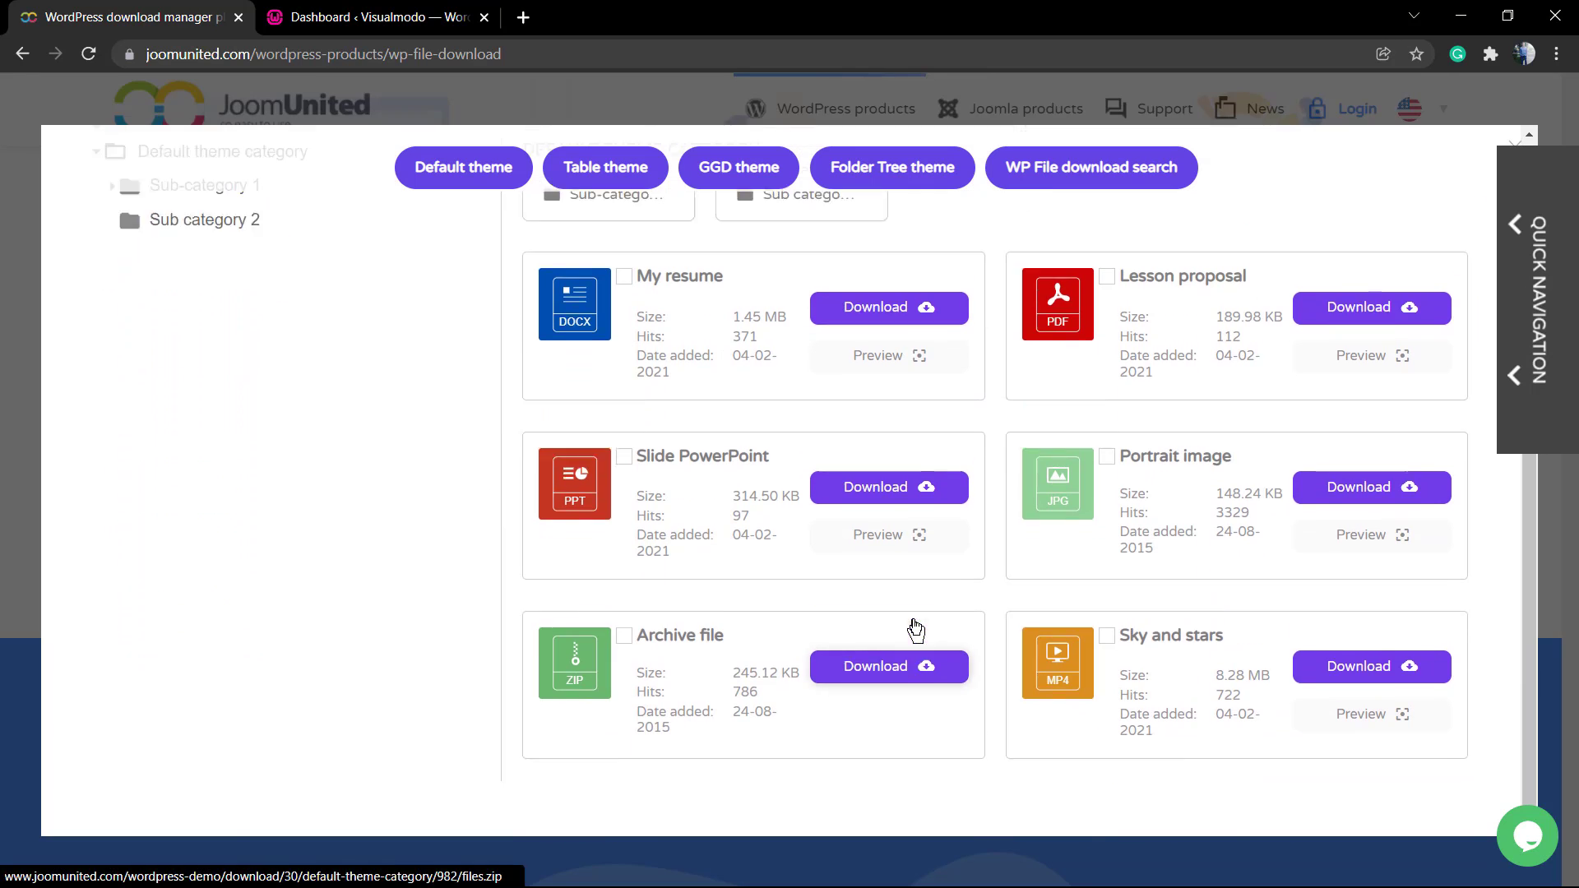
{"action": "scroll", "scroll_direction": "up", "scroll_amount": 3}
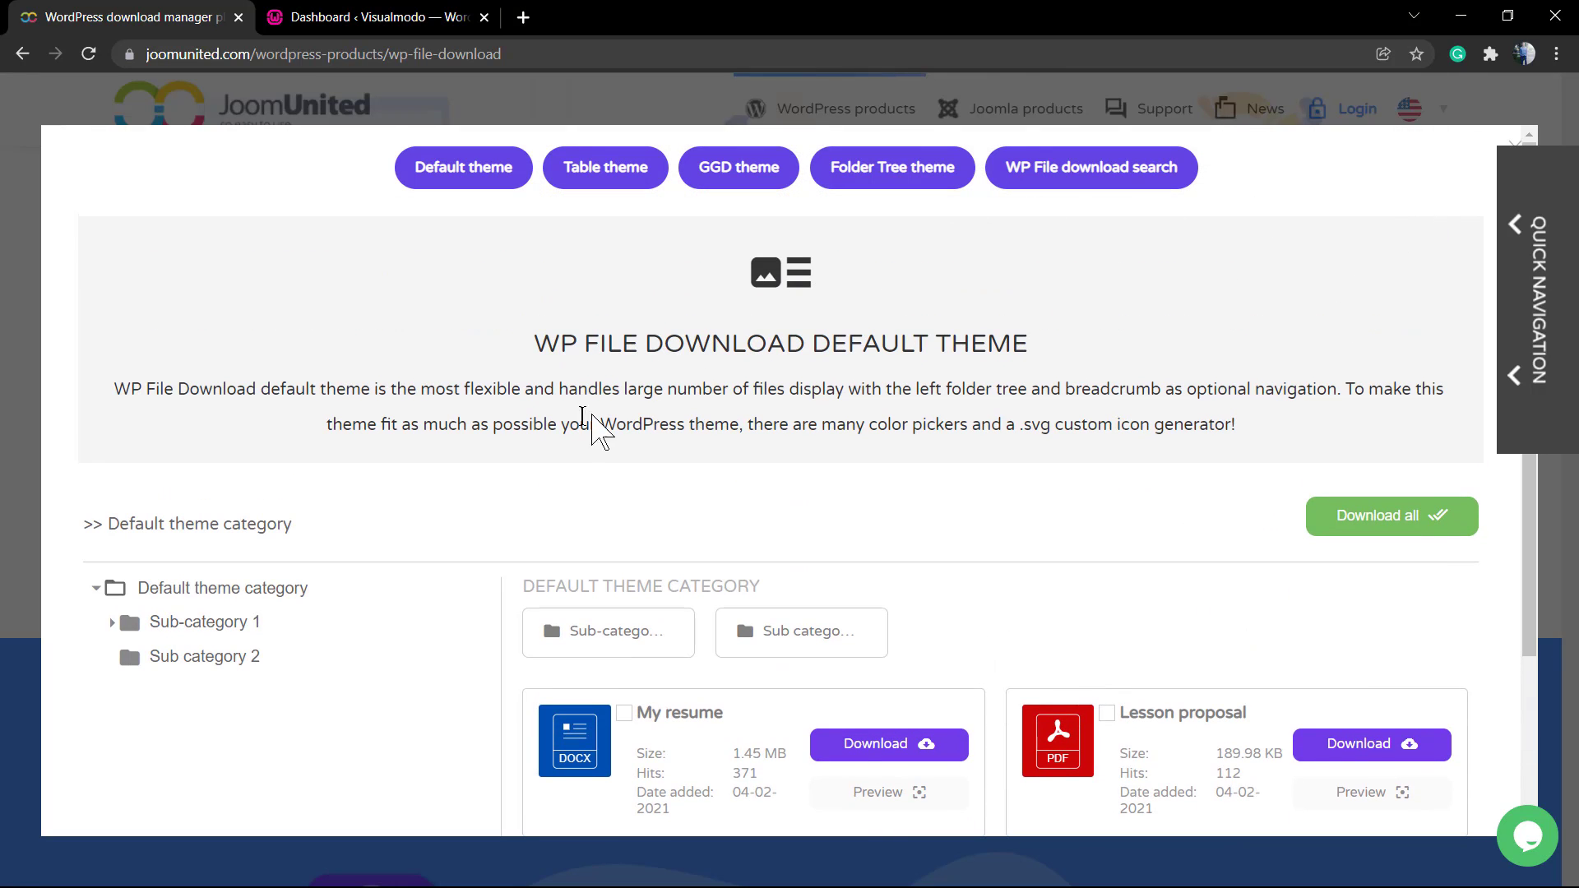
{"action": "scroll", "scroll_direction": "down", "scroll_amount": 3}
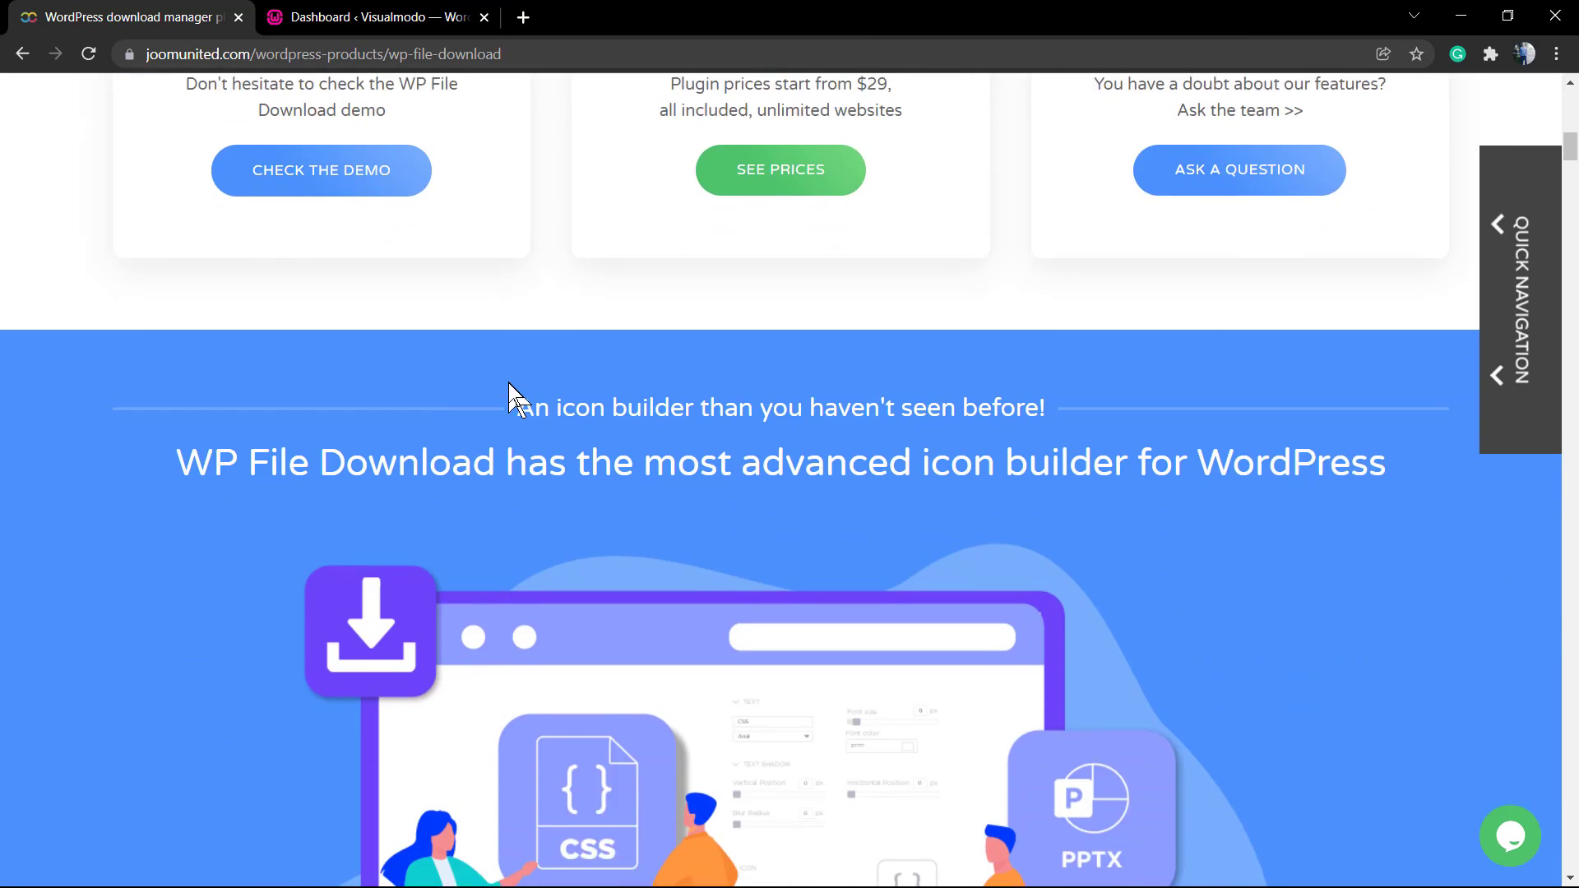
{"action": "scroll", "scroll_direction": "down", "scroll_amount": 3}
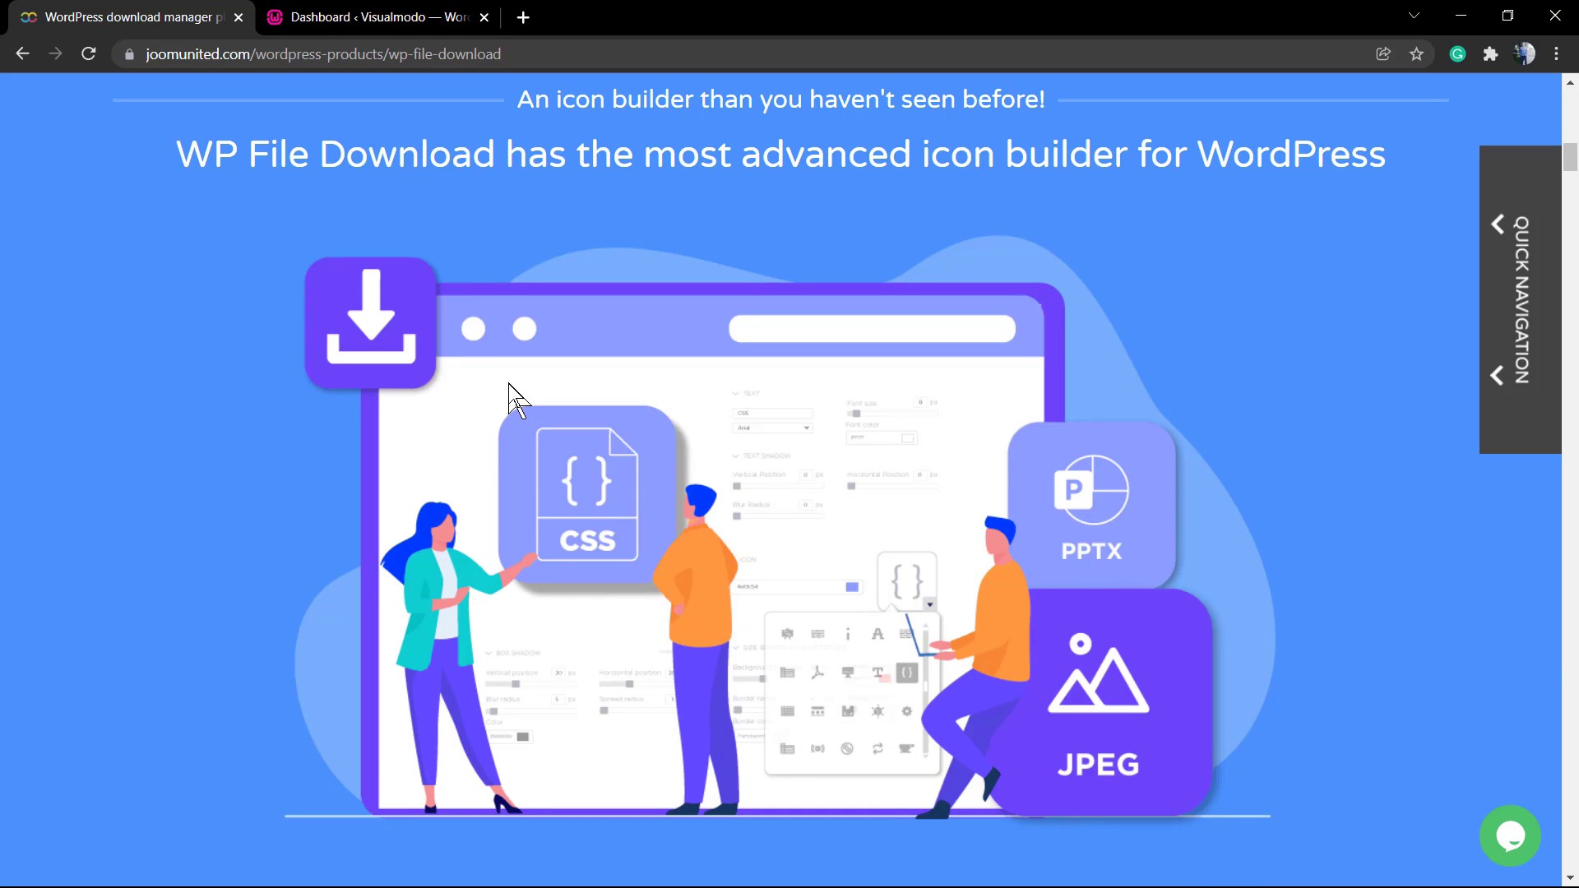
{"action": "scroll", "scroll_direction": "down", "scroll_amount": 3}
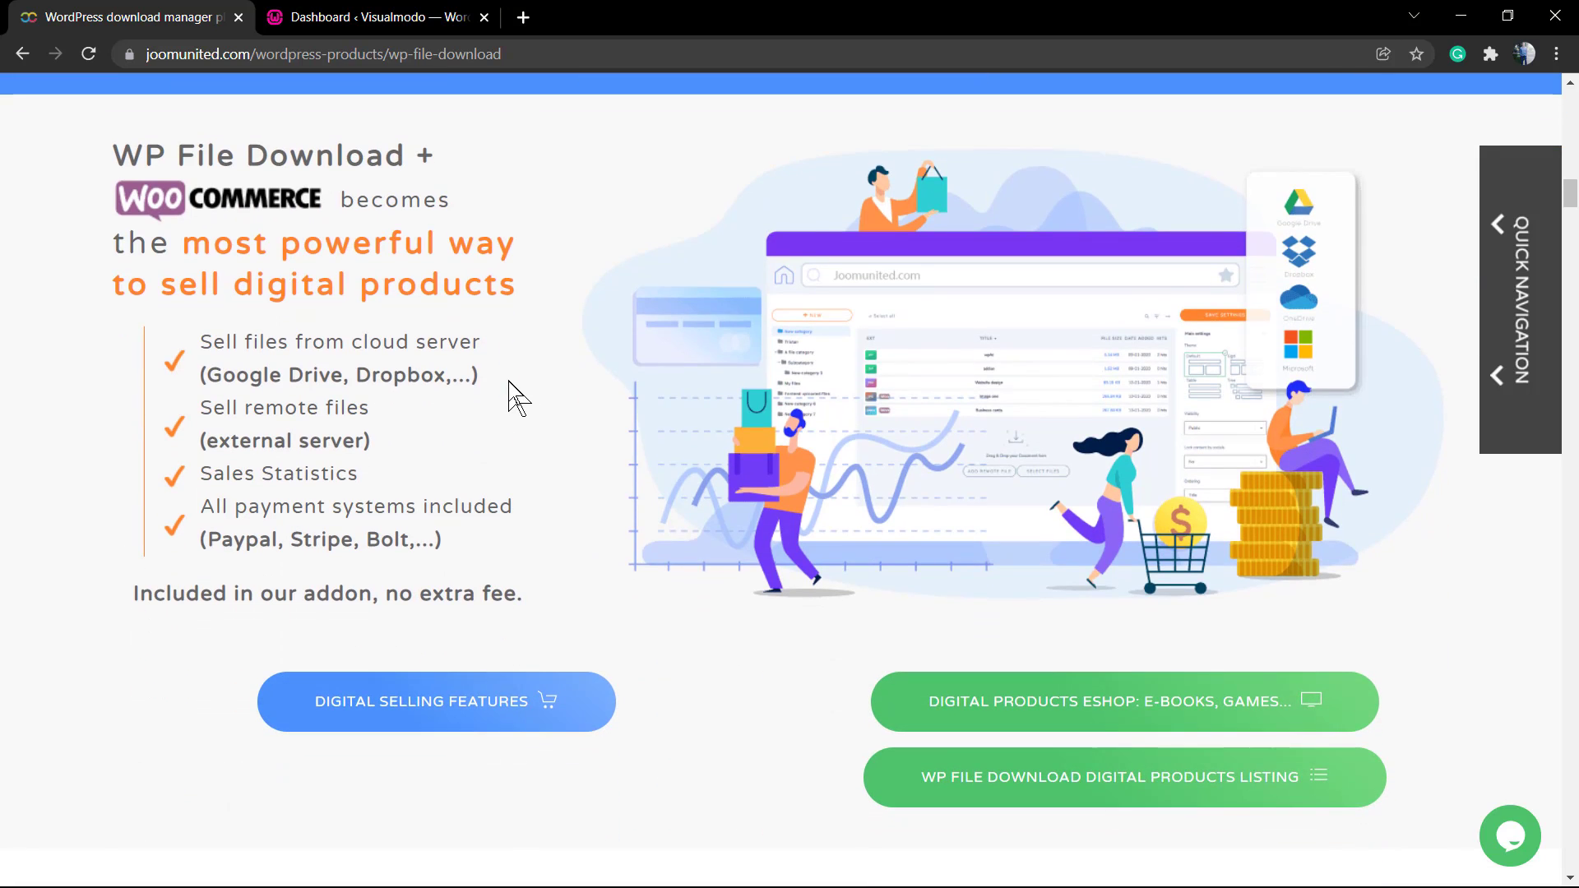
{"action": "mouse_move", "coordinate": [460, 492]}
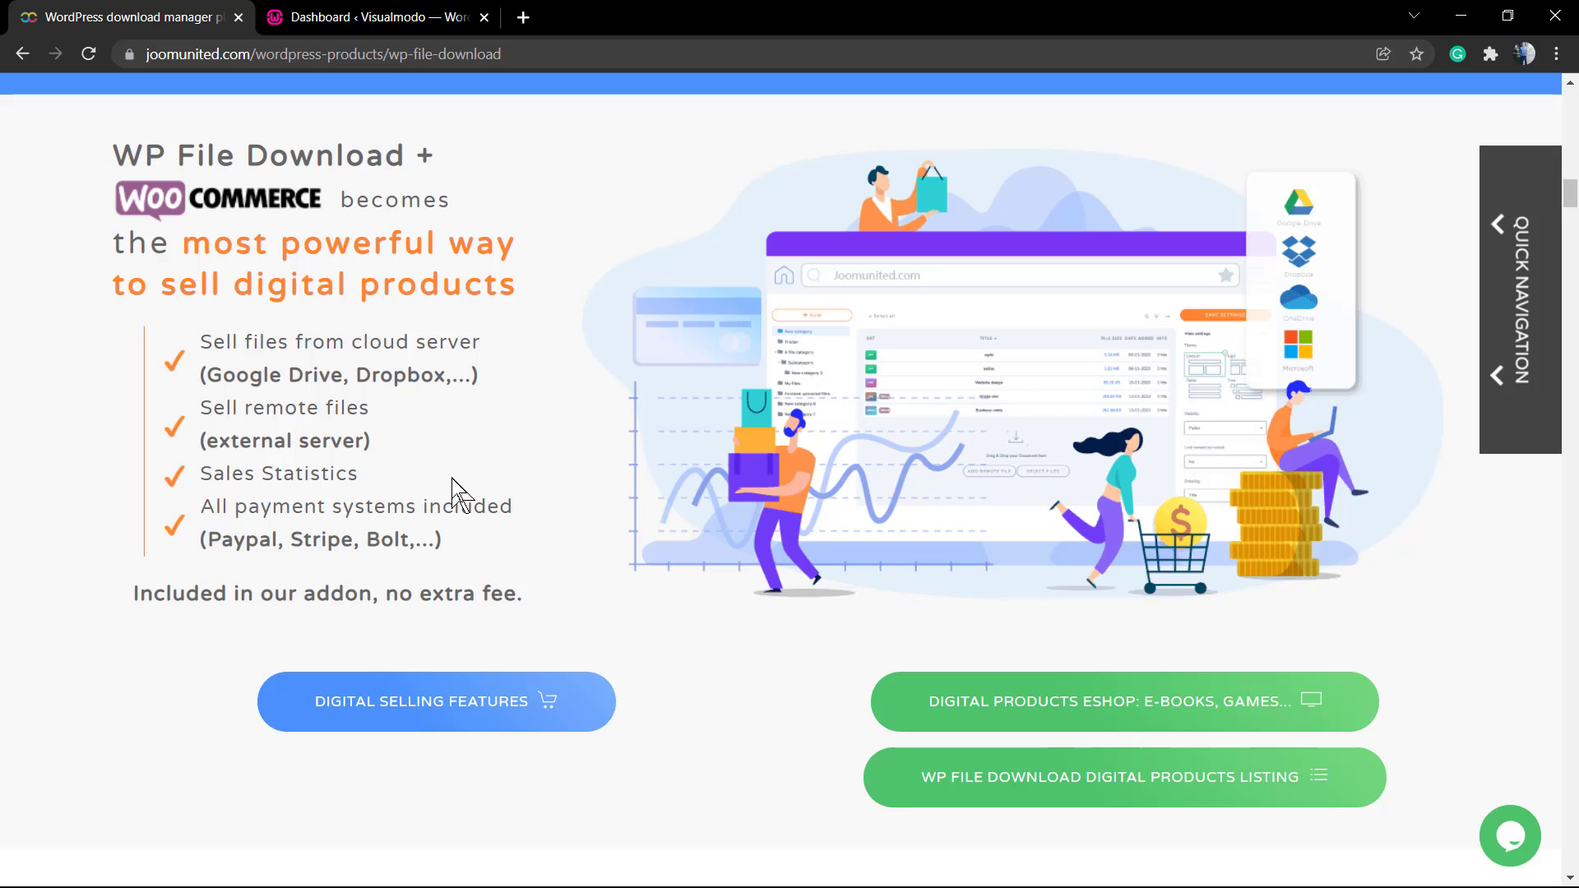
{"action": "mouse_move", "coordinate": [461, 493]}
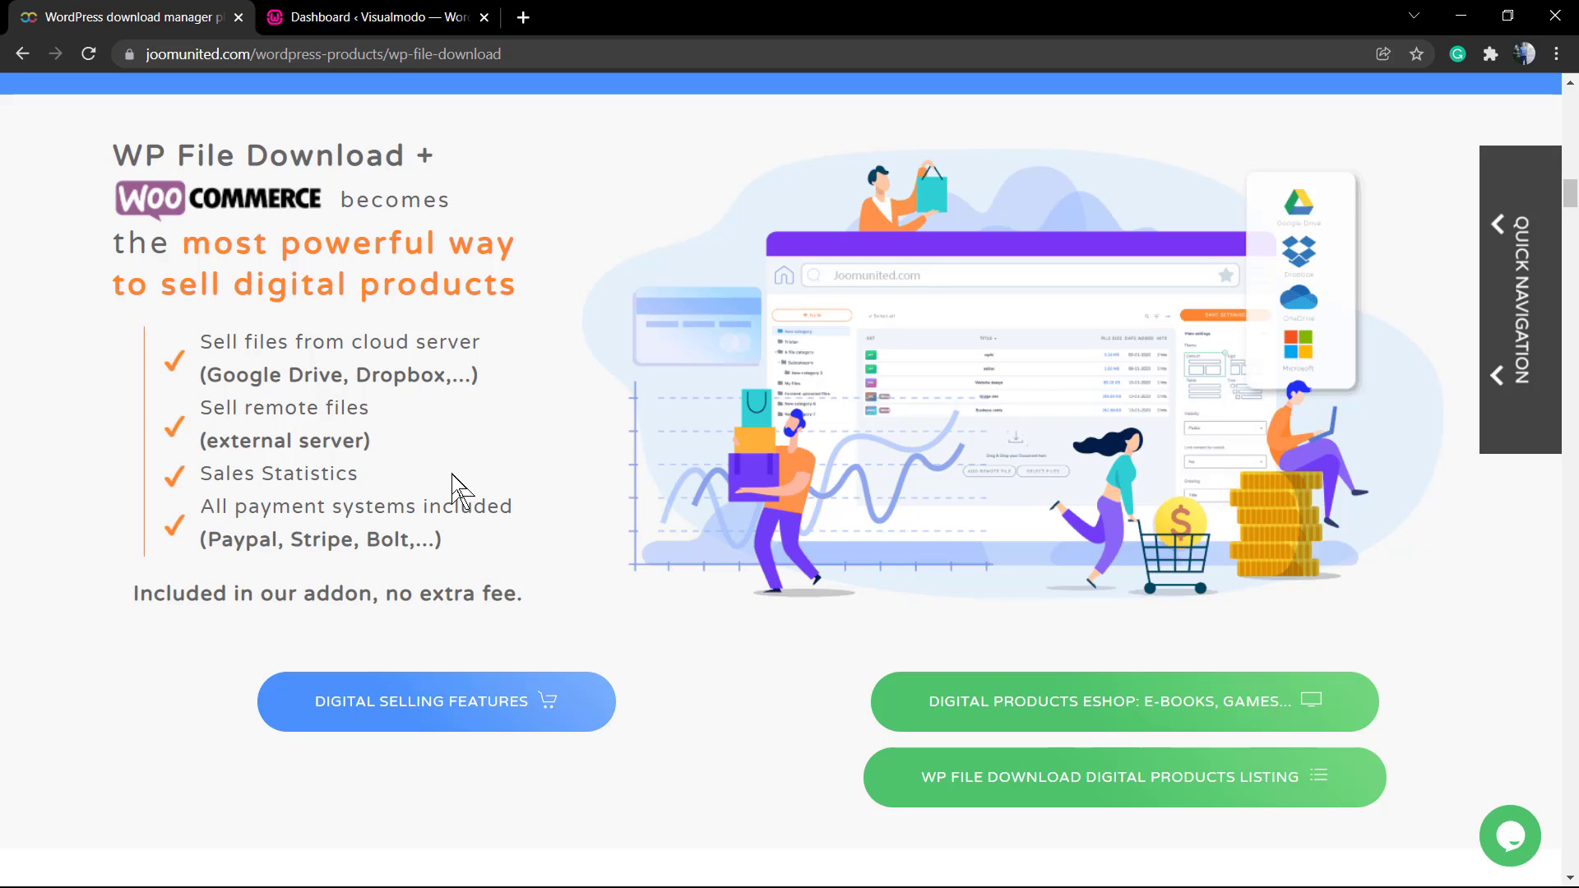
{"action": "scroll", "scroll_direction": "down", "scroll_amount": 3}
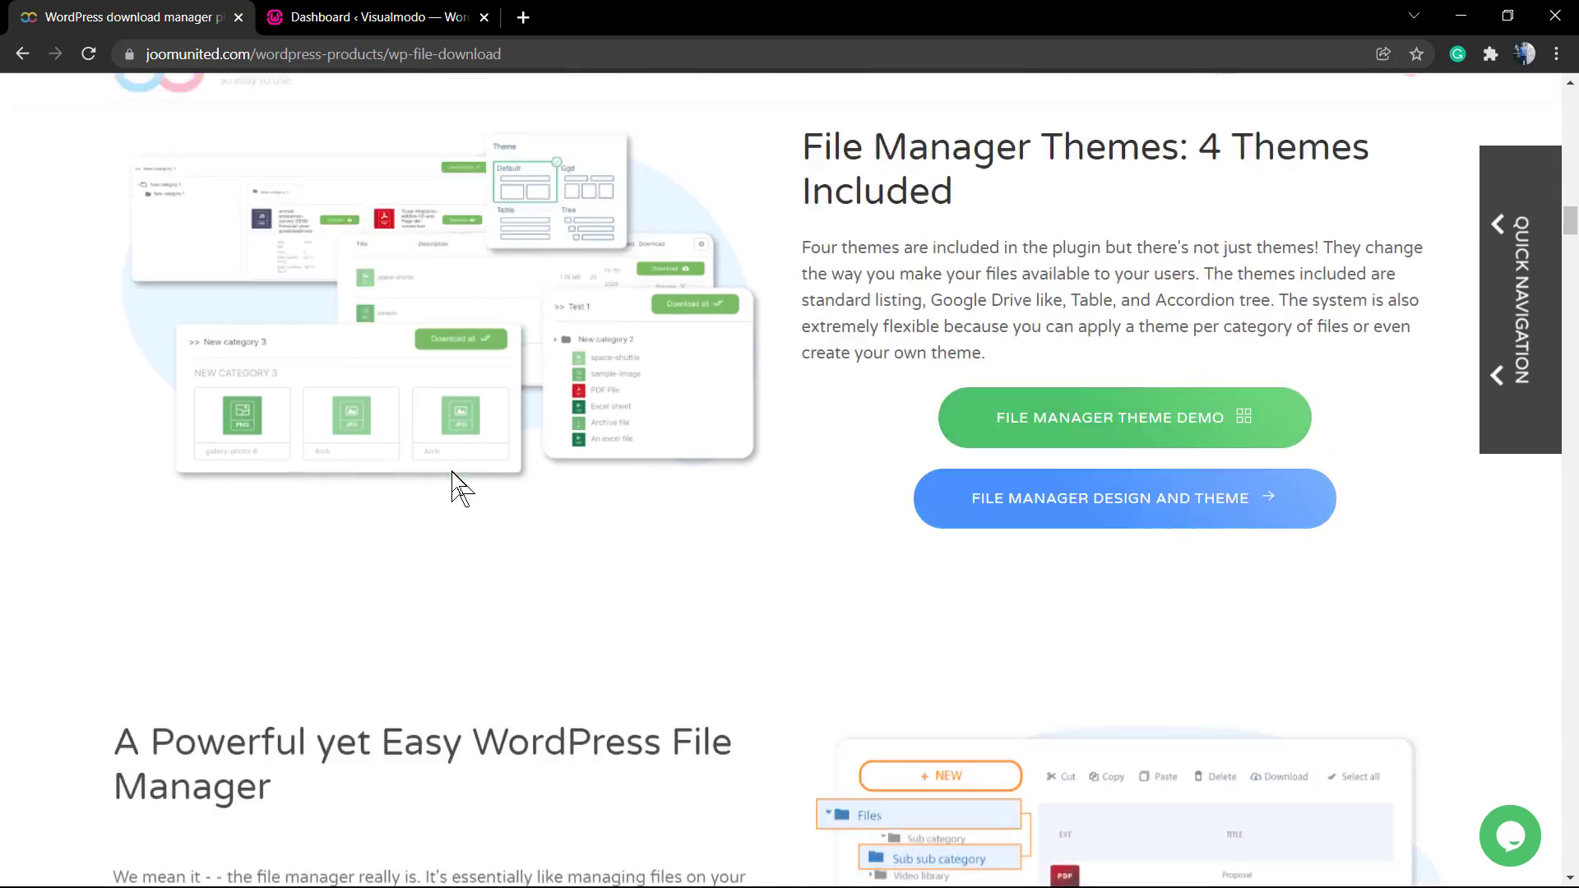
{"action": "scroll", "scroll_direction": "down", "scroll_amount": 3}
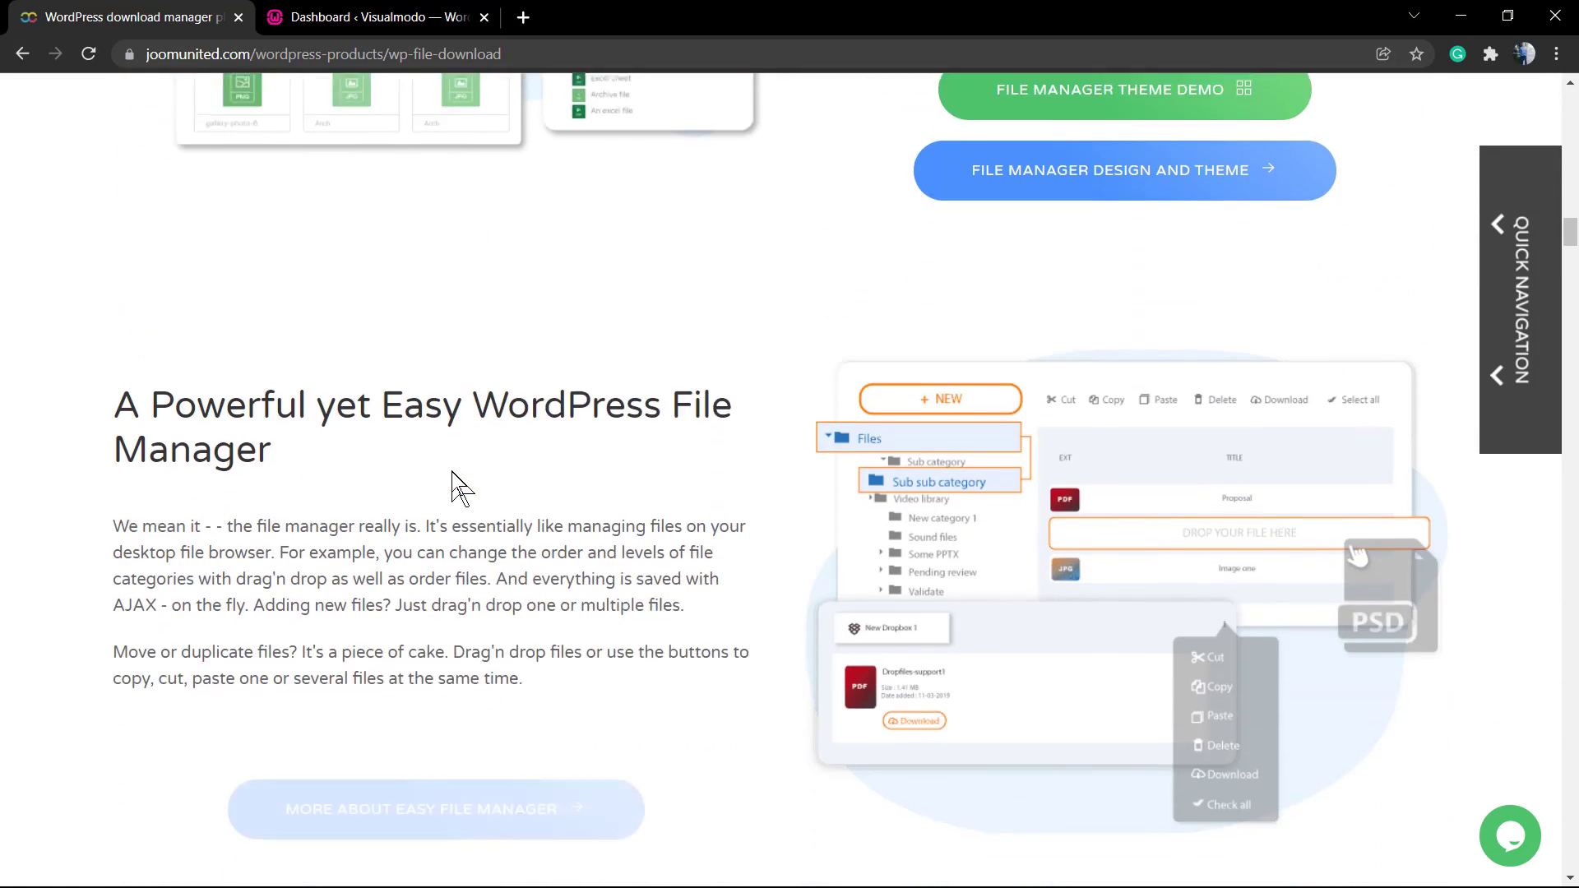
{"action": "scroll", "scroll_direction": "down", "scroll_amount": 3}
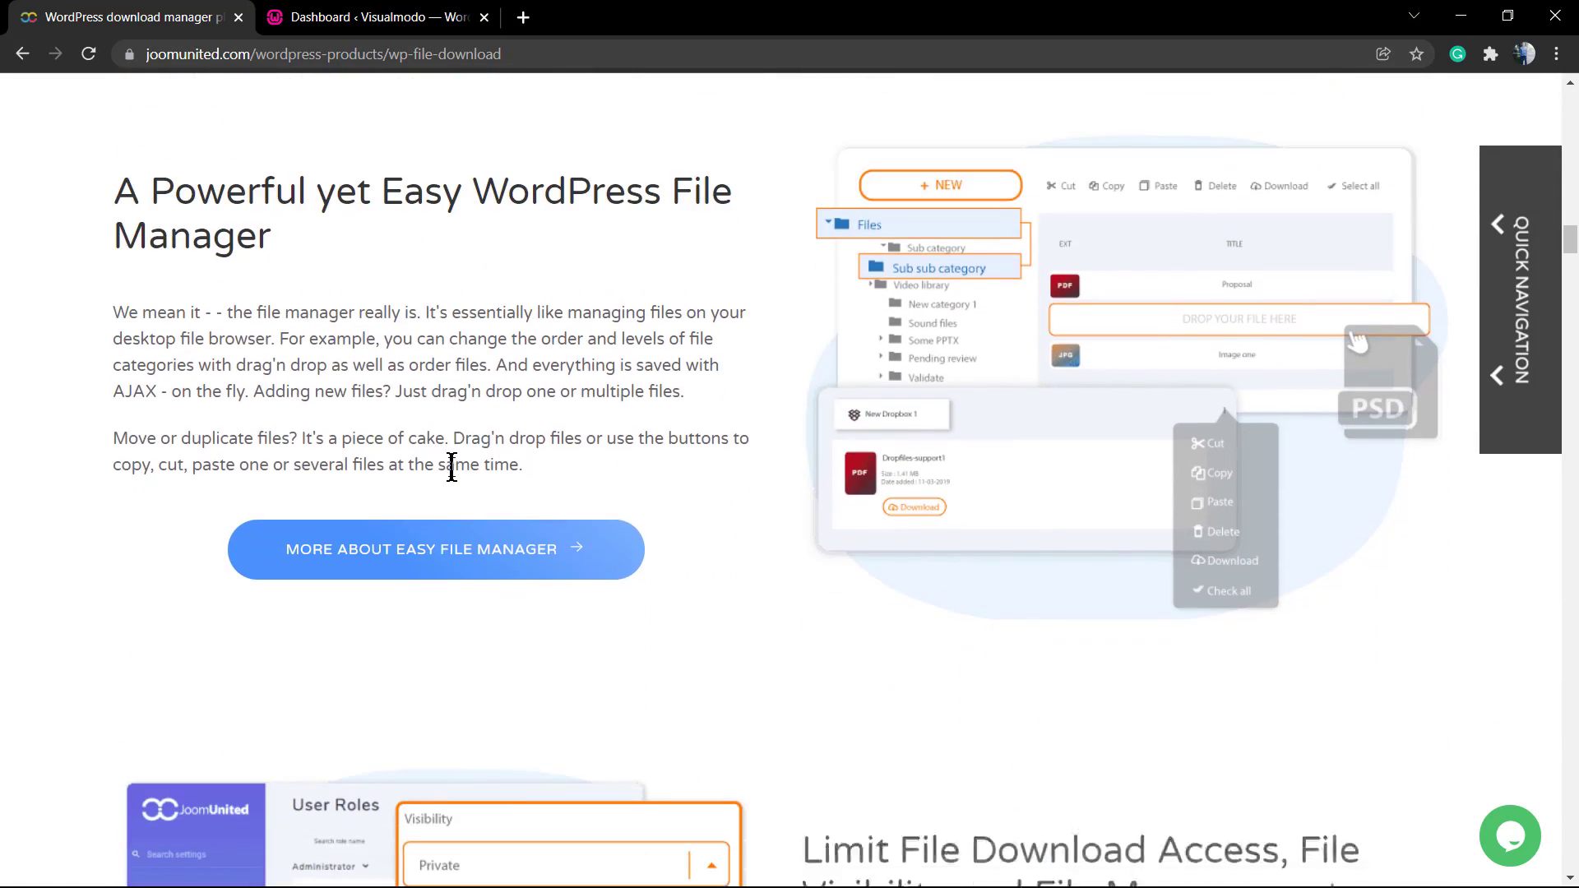
{"action": "scroll", "scroll_direction": "down", "scroll_amount": 3}
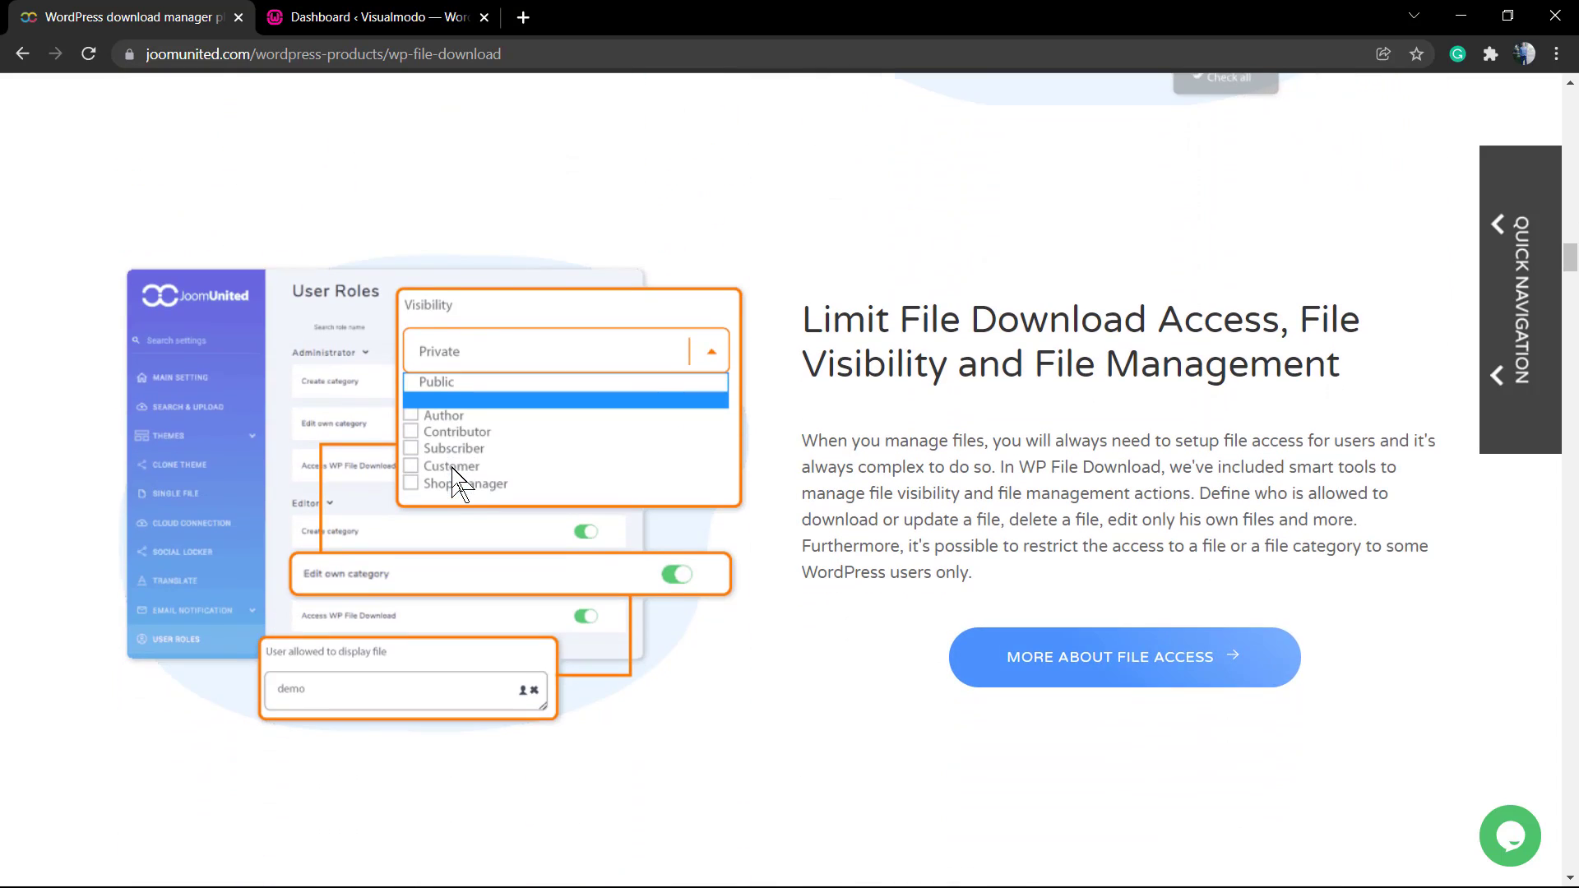
{"action": "scroll", "scroll_direction": "down", "scroll_amount": 3}
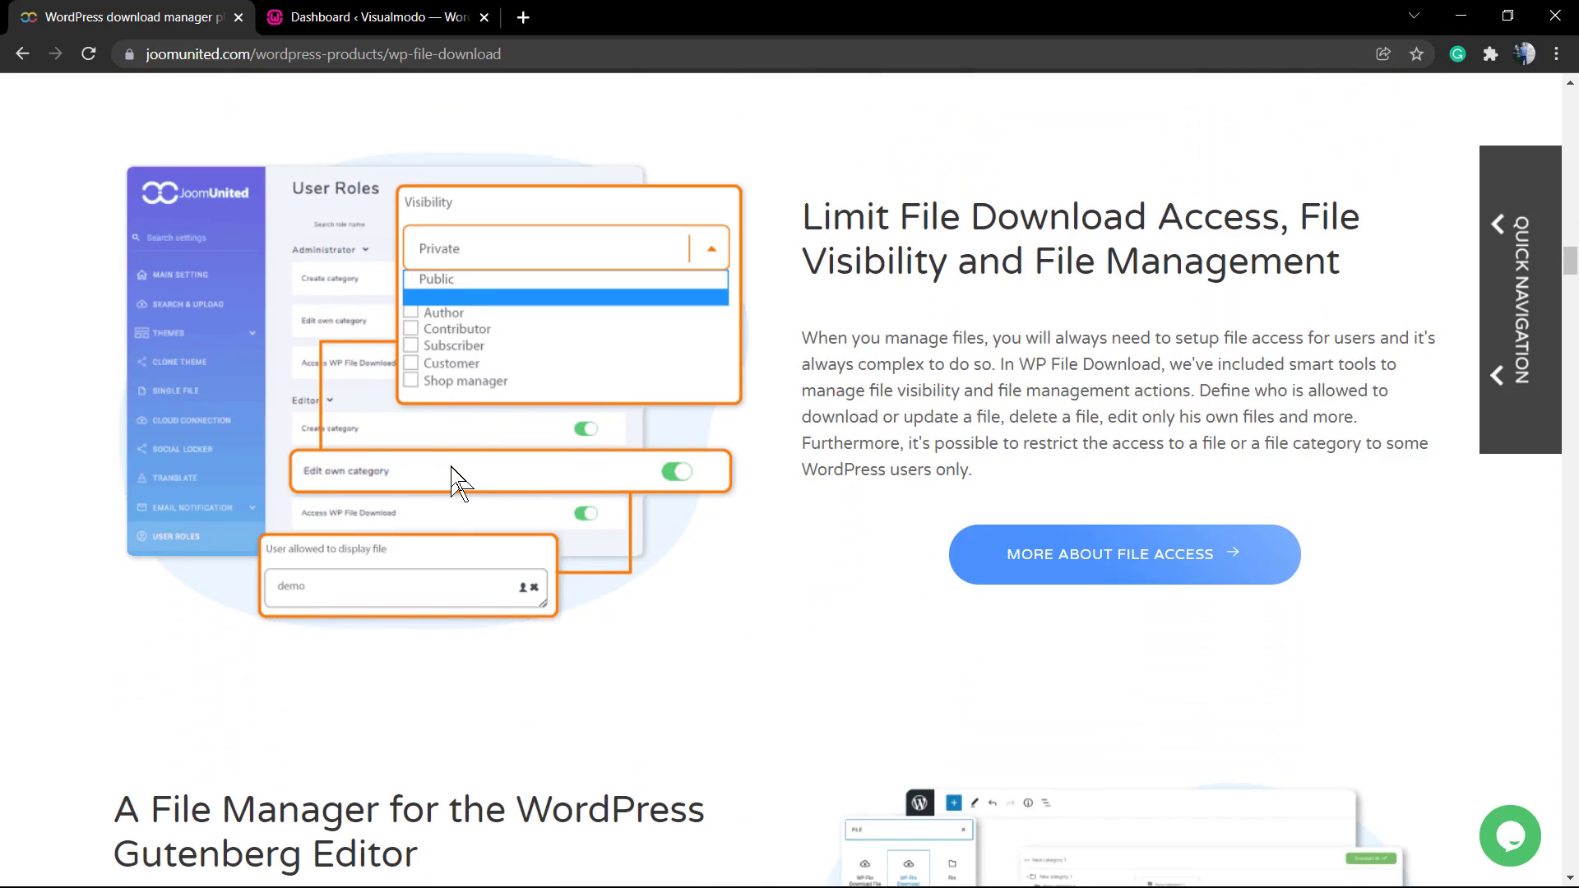
{"action": "scroll", "scroll_direction": "down", "scroll_amount": 3}
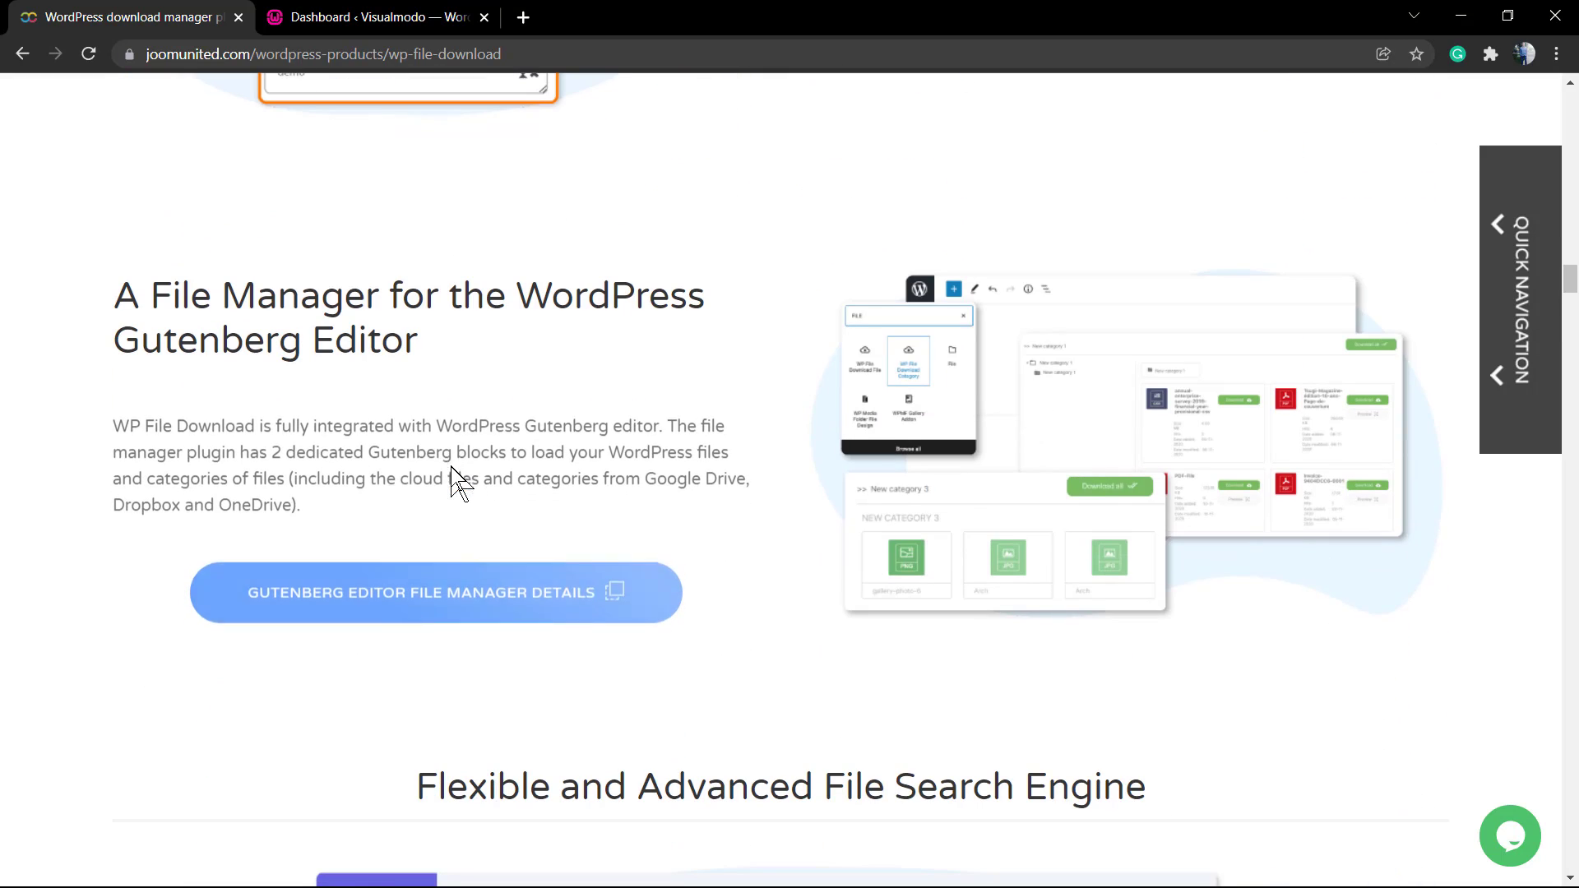
{"action": "scroll", "scroll_direction": "down", "scroll_amount": 3}
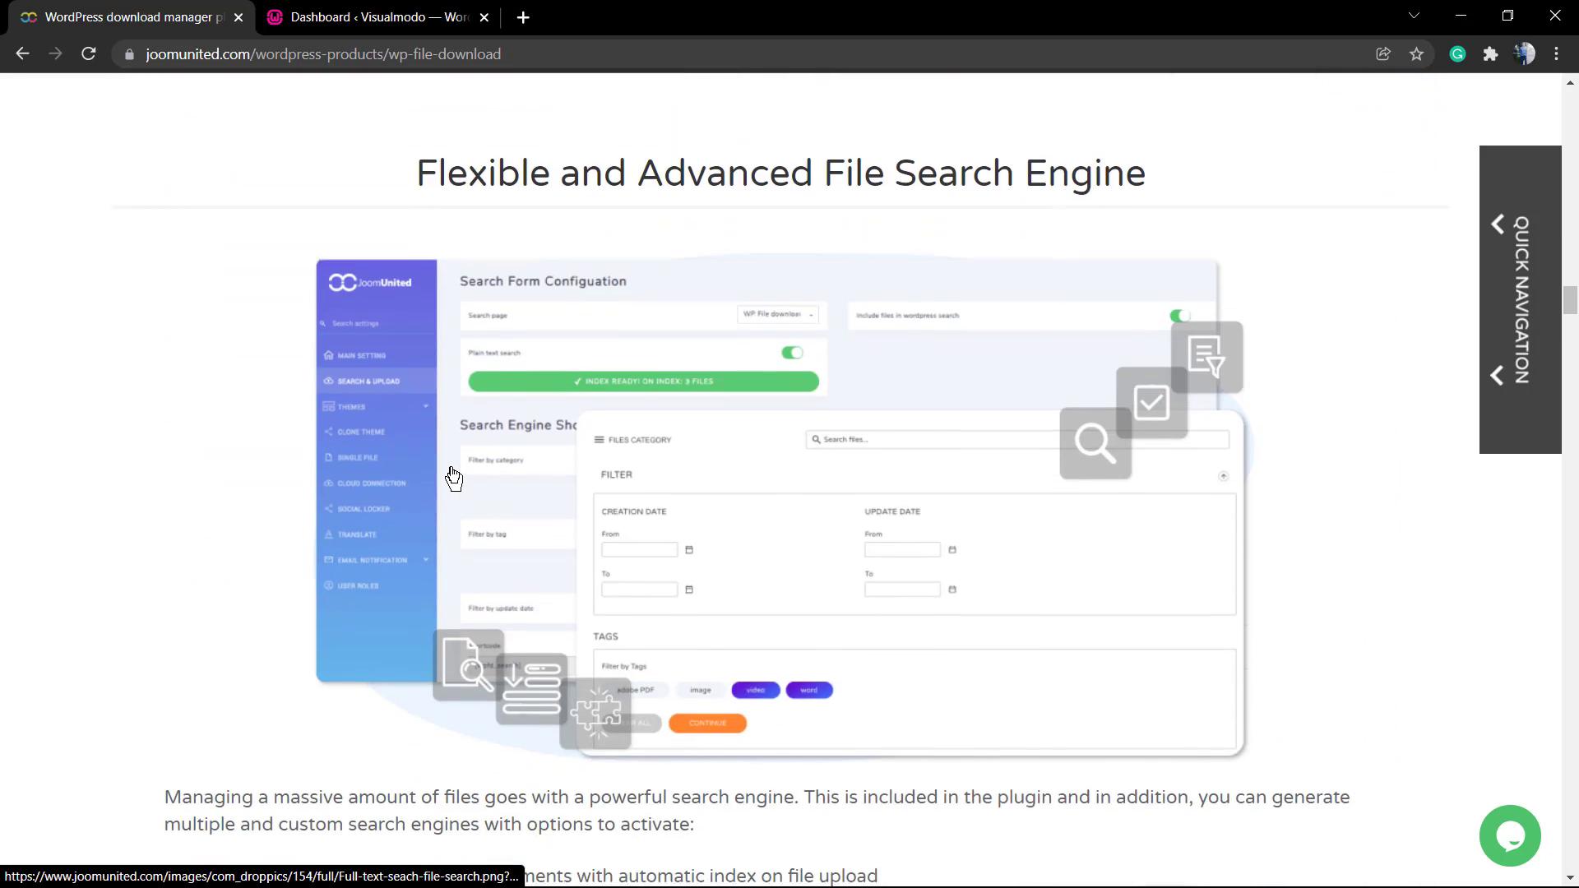
{"action": "scroll", "scroll_direction": "down", "scroll_amount": 3}
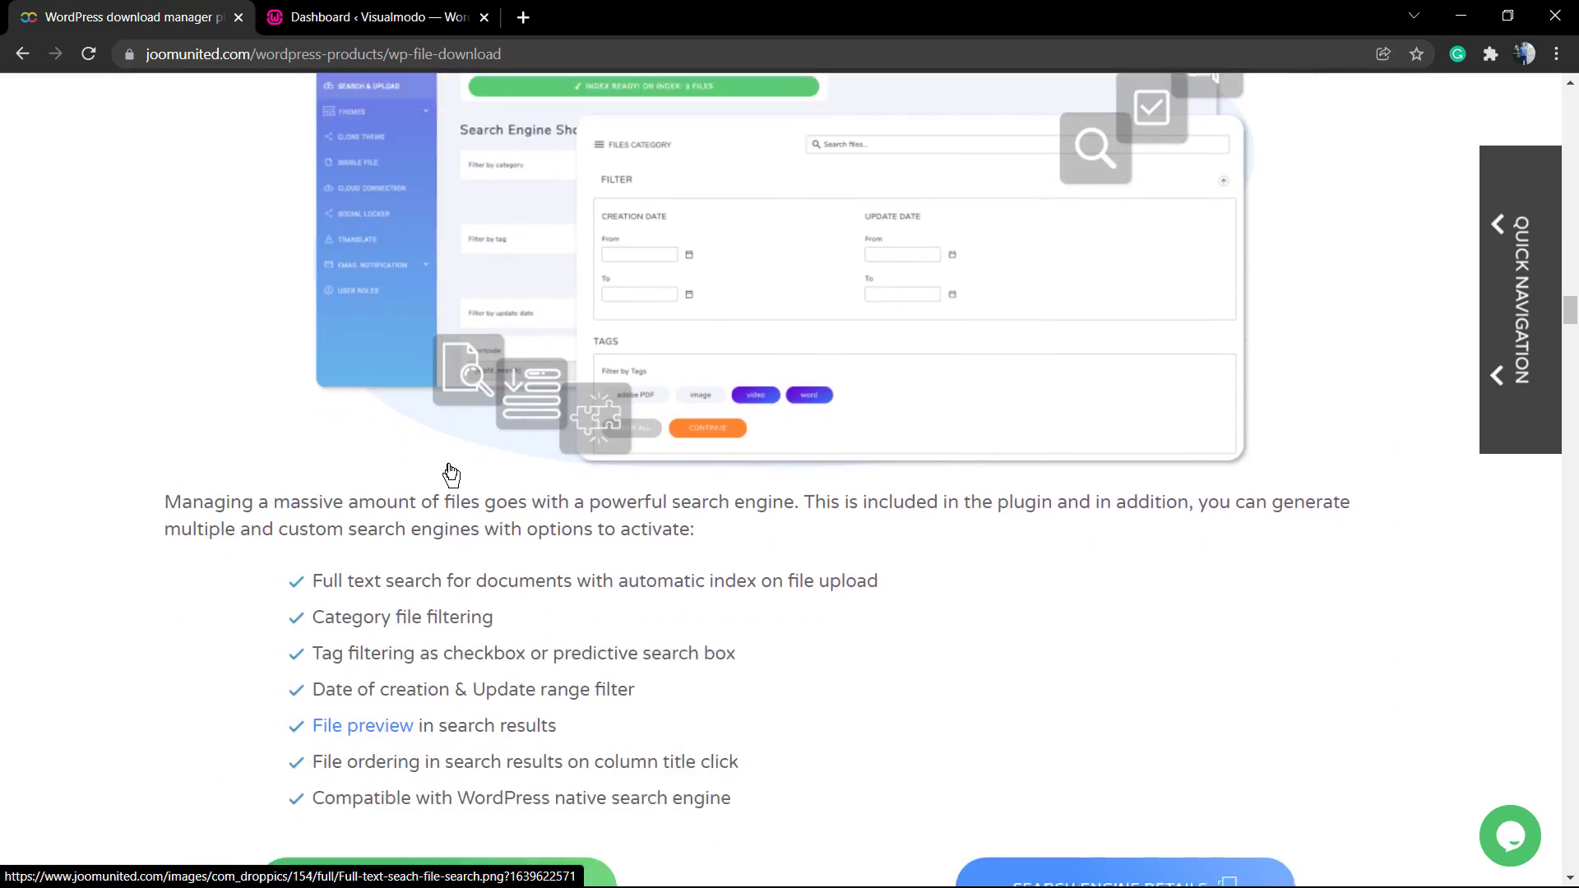
{"action": "scroll", "scroll_direction": "down", "scroll_amount": 3}
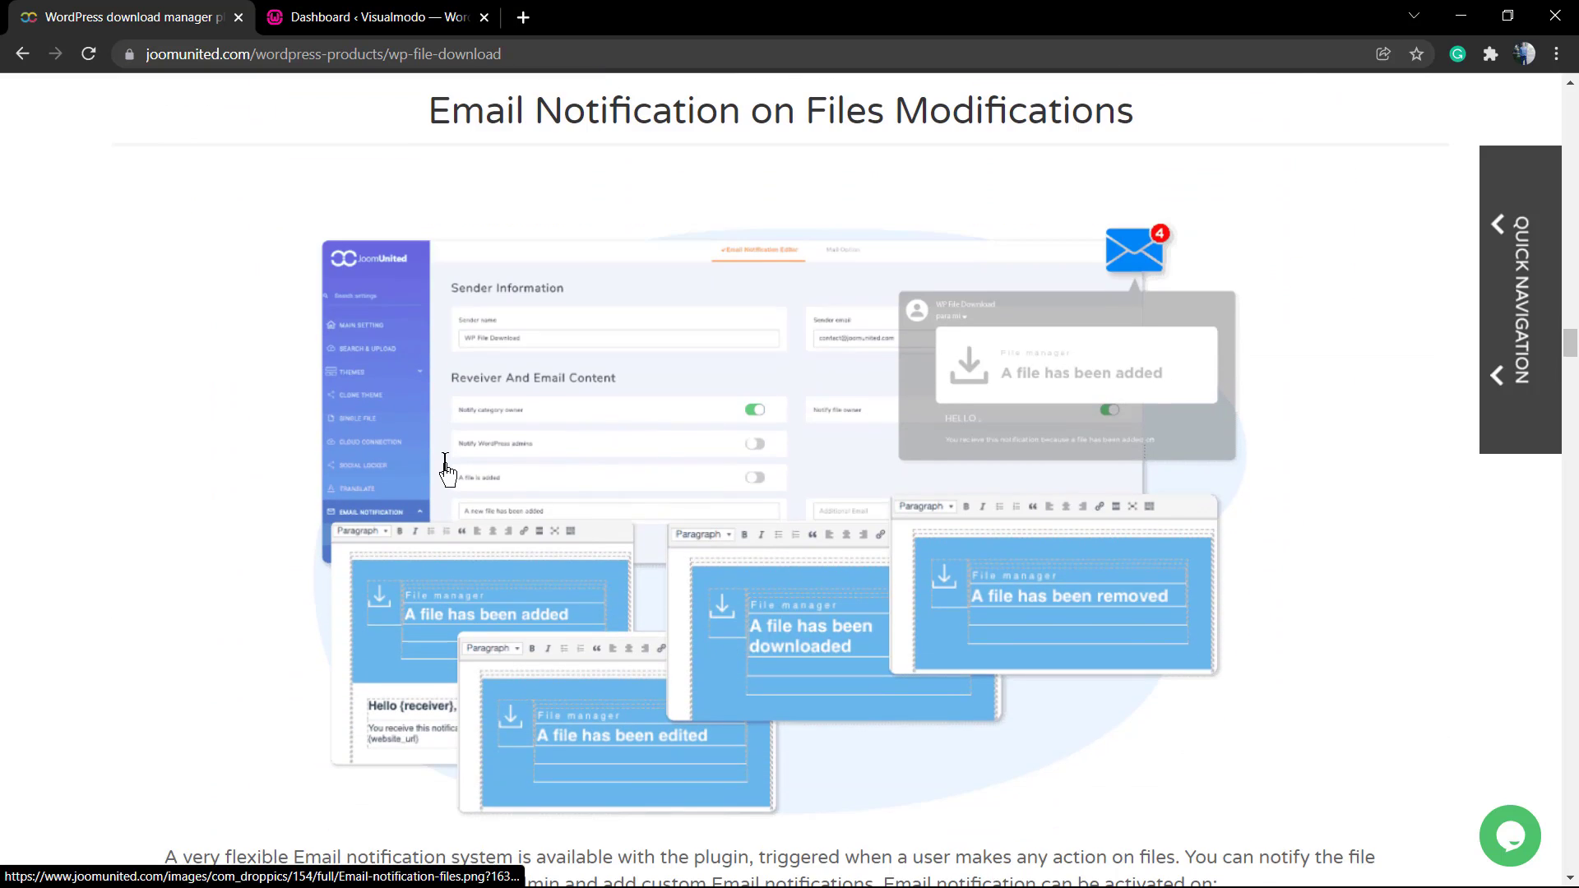
{"action": "scroll", "scroll_direction": "down", "scroll_amount": 3}
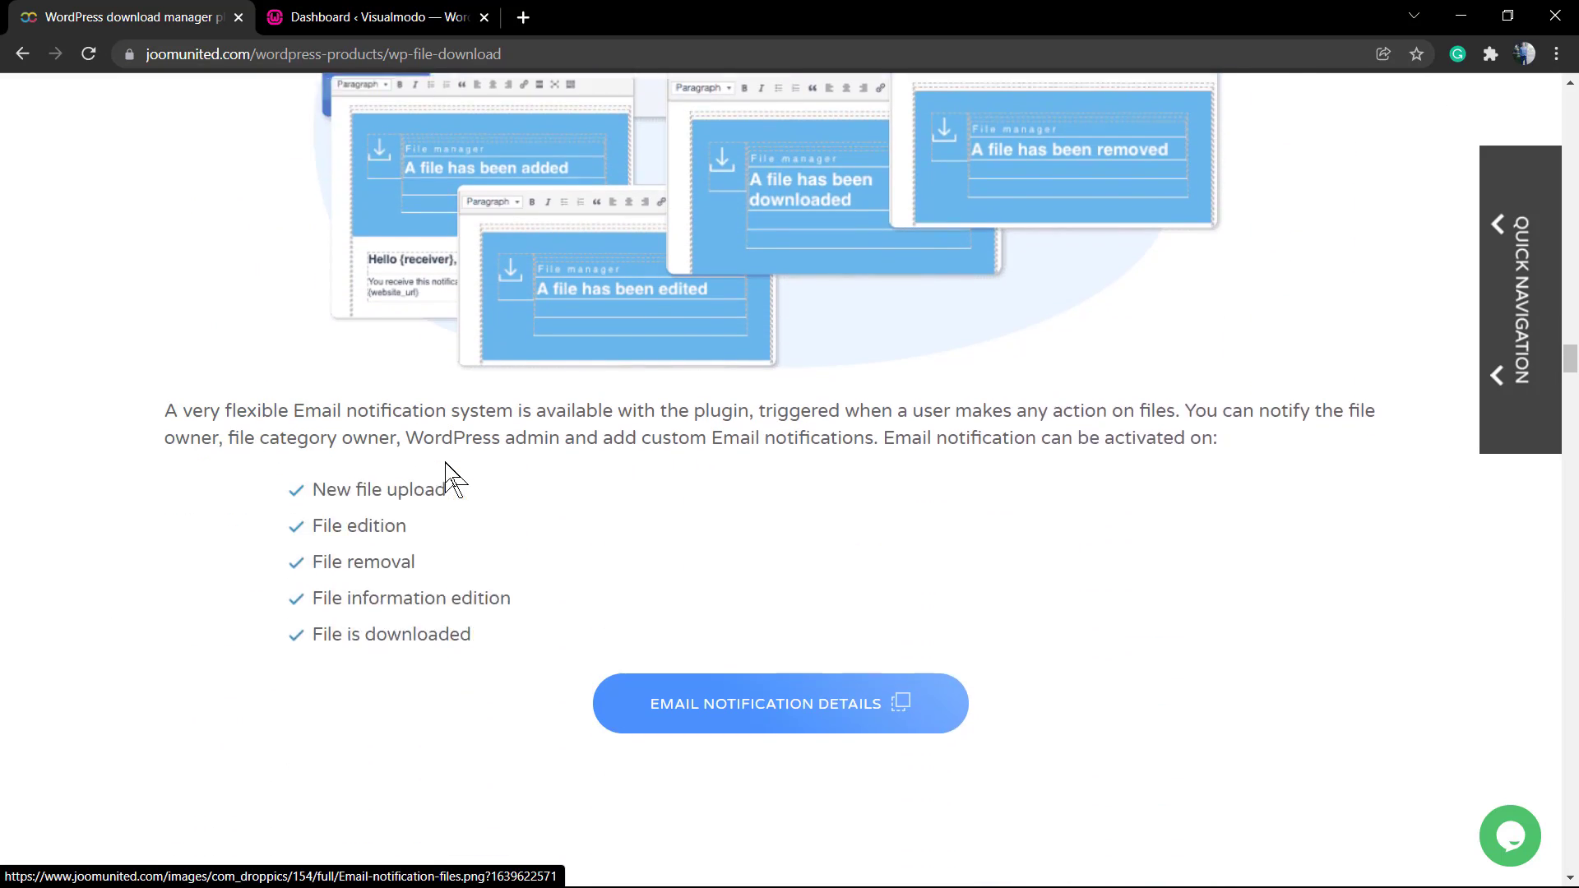
{"action": "scroll", "scroll_direction": "down", "scroll_amount": 3}
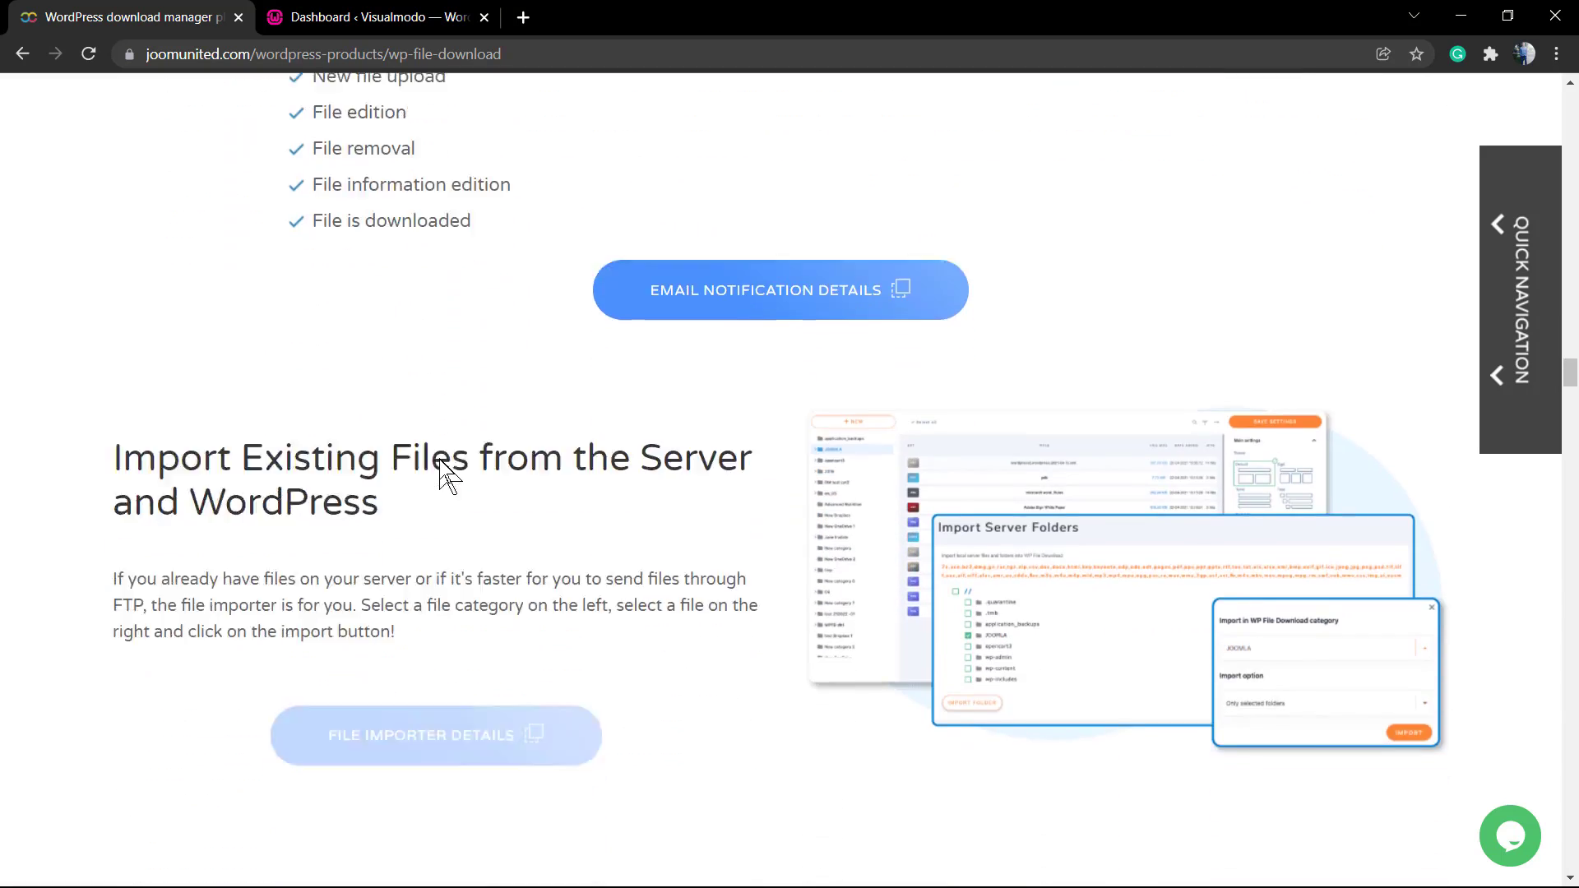
{"action": "scroll", "scroll_direction": "down", "scroll_amount": 3}
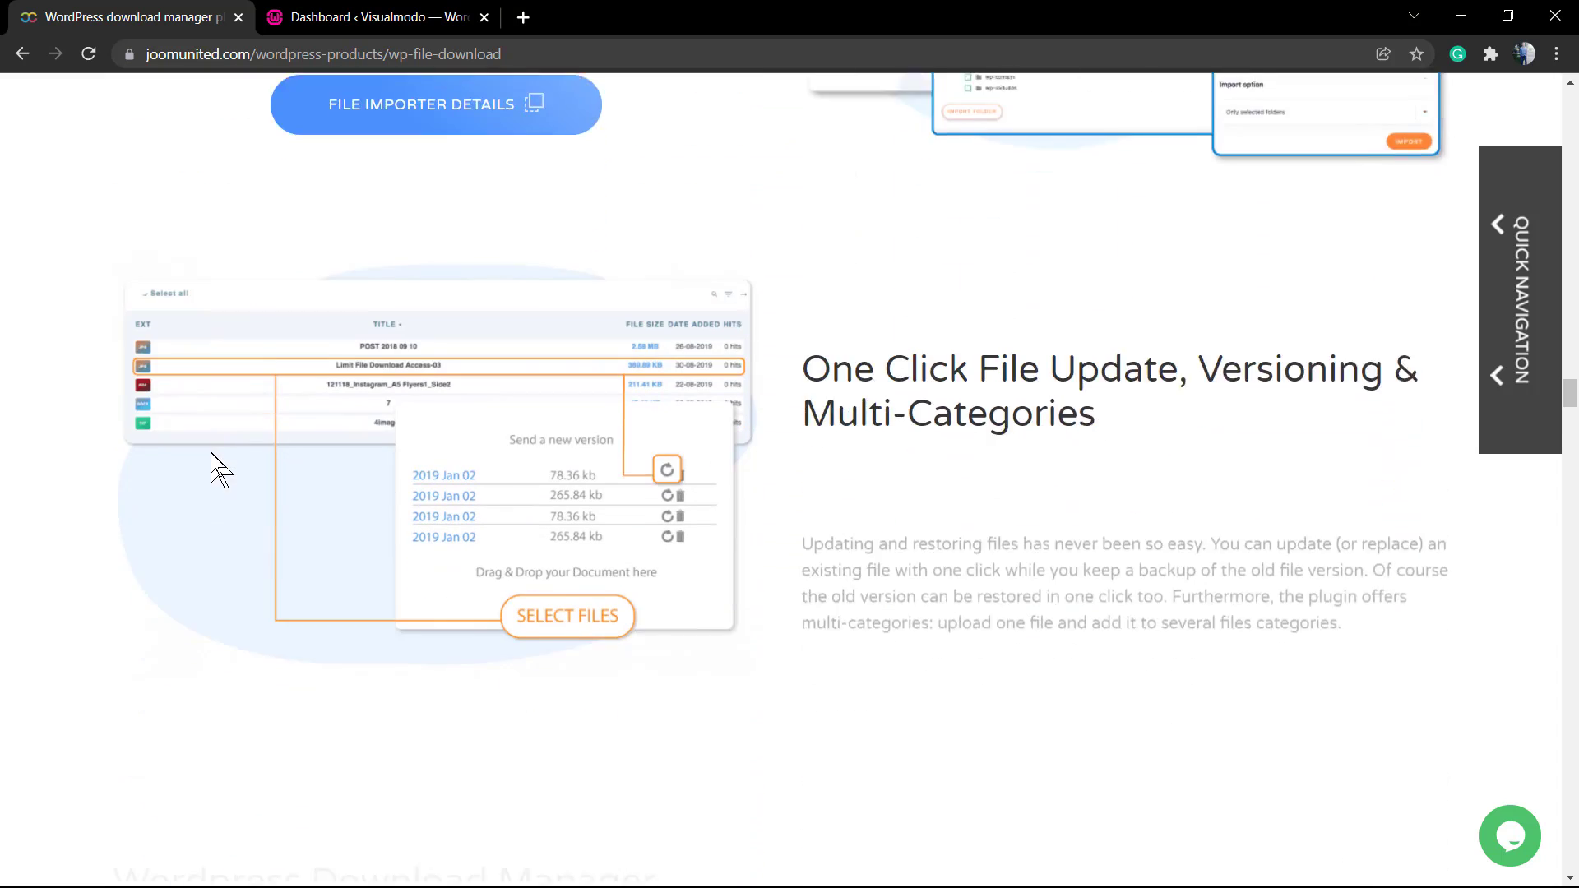
{"action": "scroll", "scroll_direction": "down", "scroll_amount": 3}
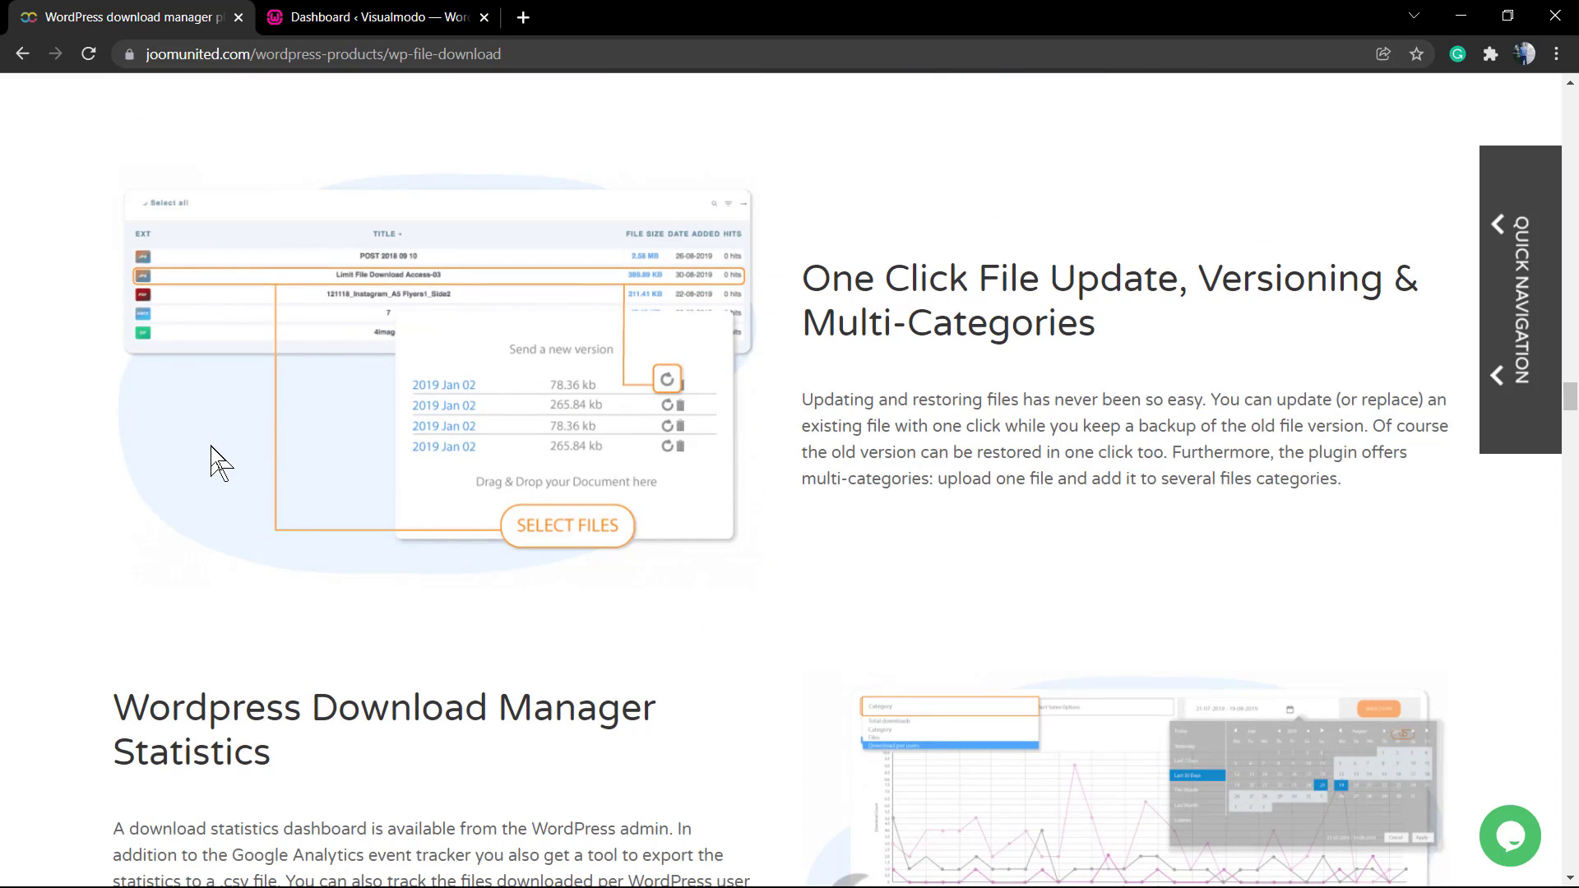
{"action": "scroll", "scroll_direction": "down", "scroll_amount": 3}
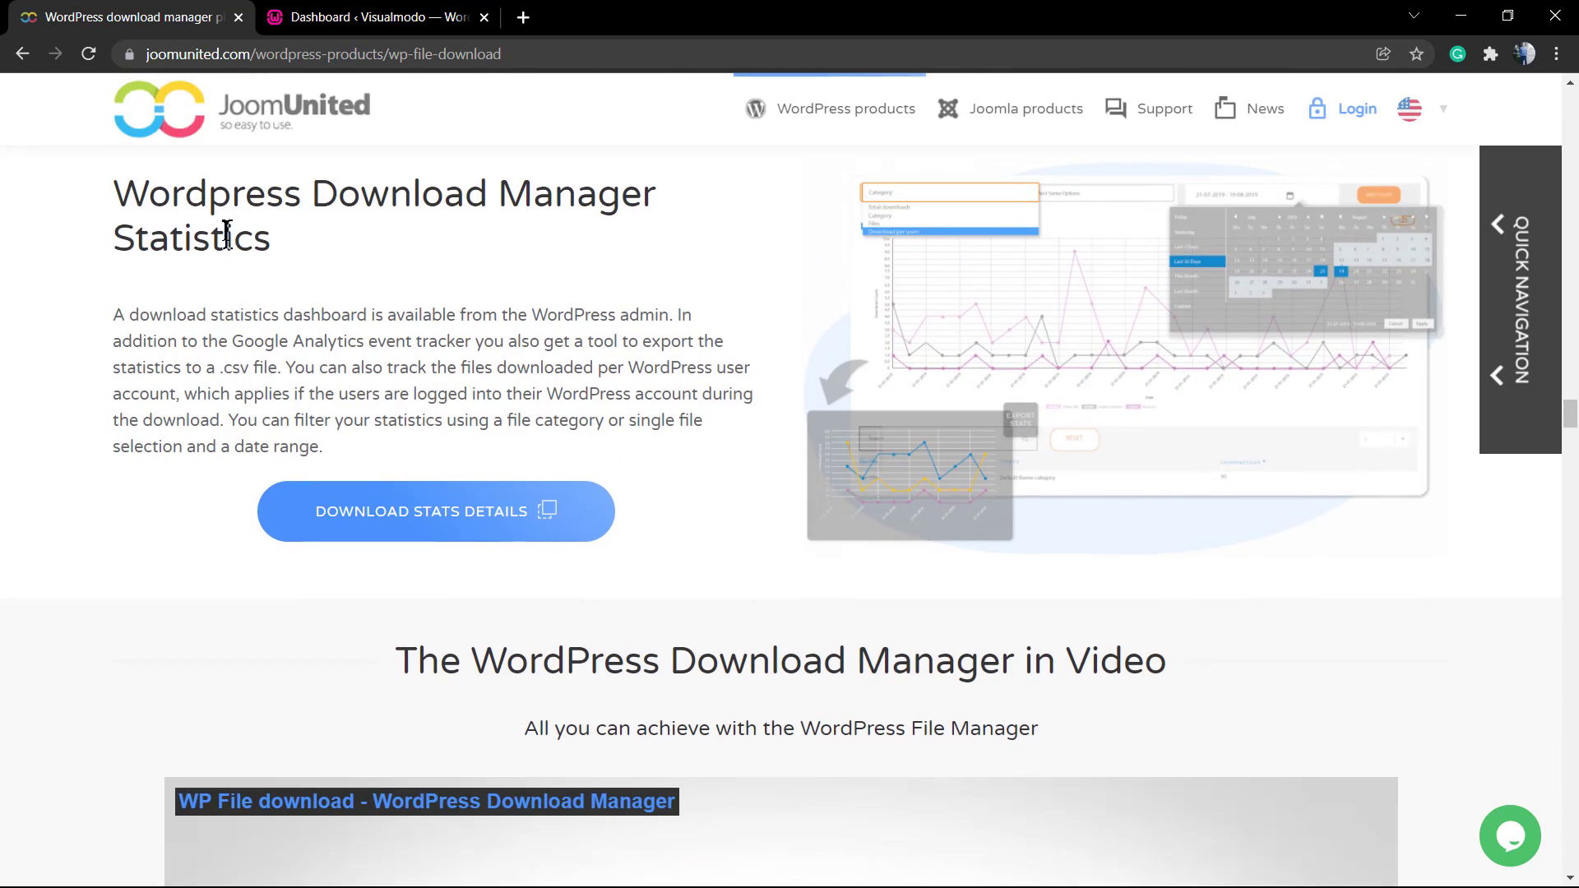
{"action": "scroll", "scroll_direction": "down", "scroll_amount": 3}
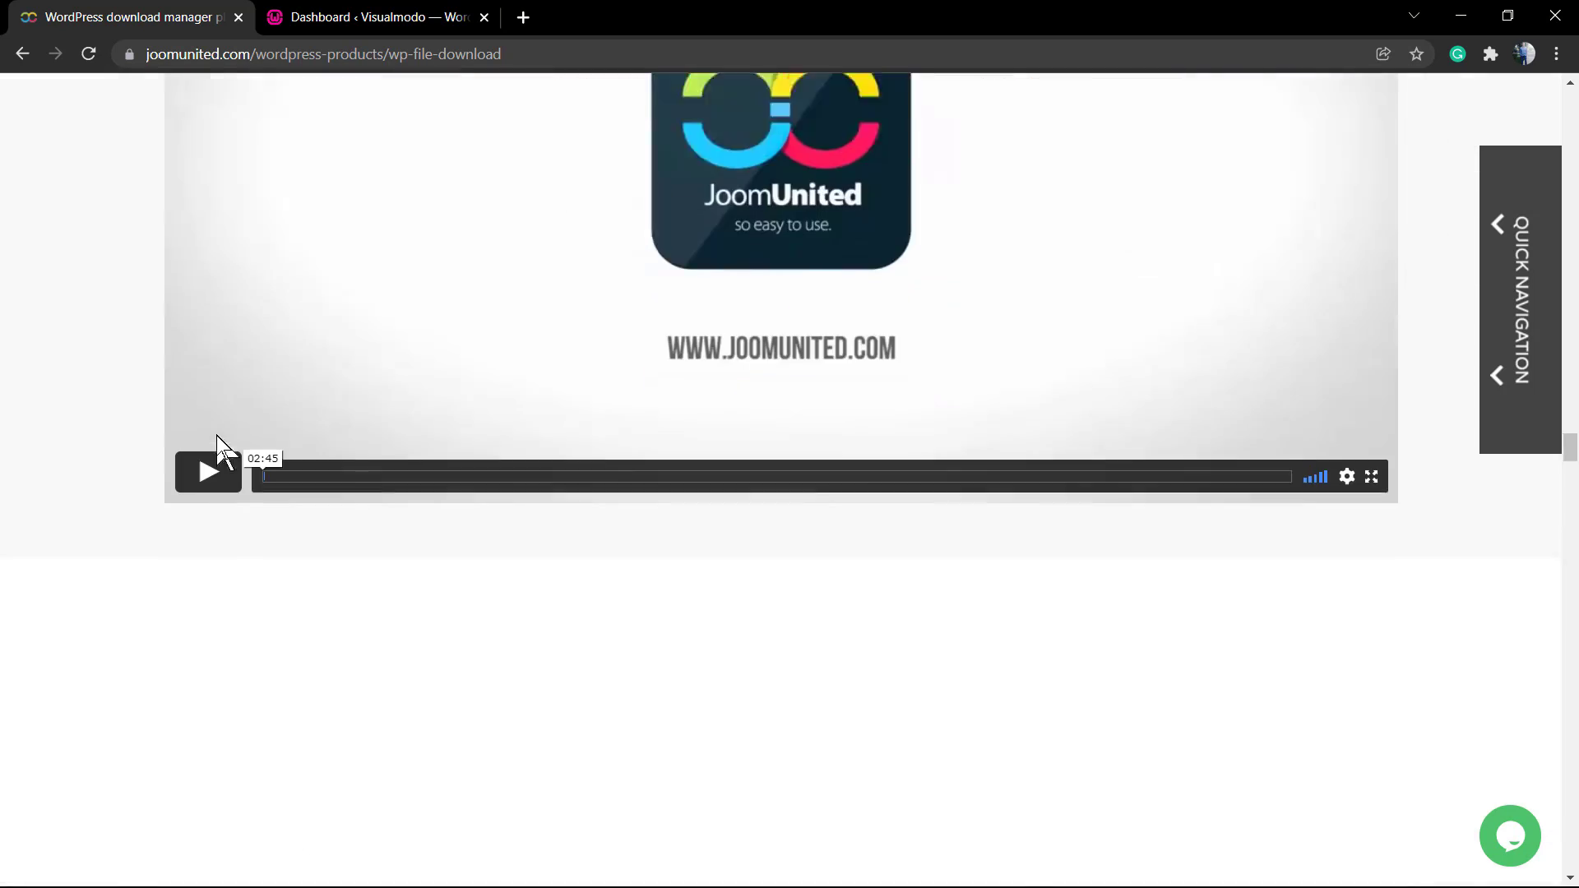
{"action": "scroll", "scroll_direction": "down", "scroll_amount": 3}
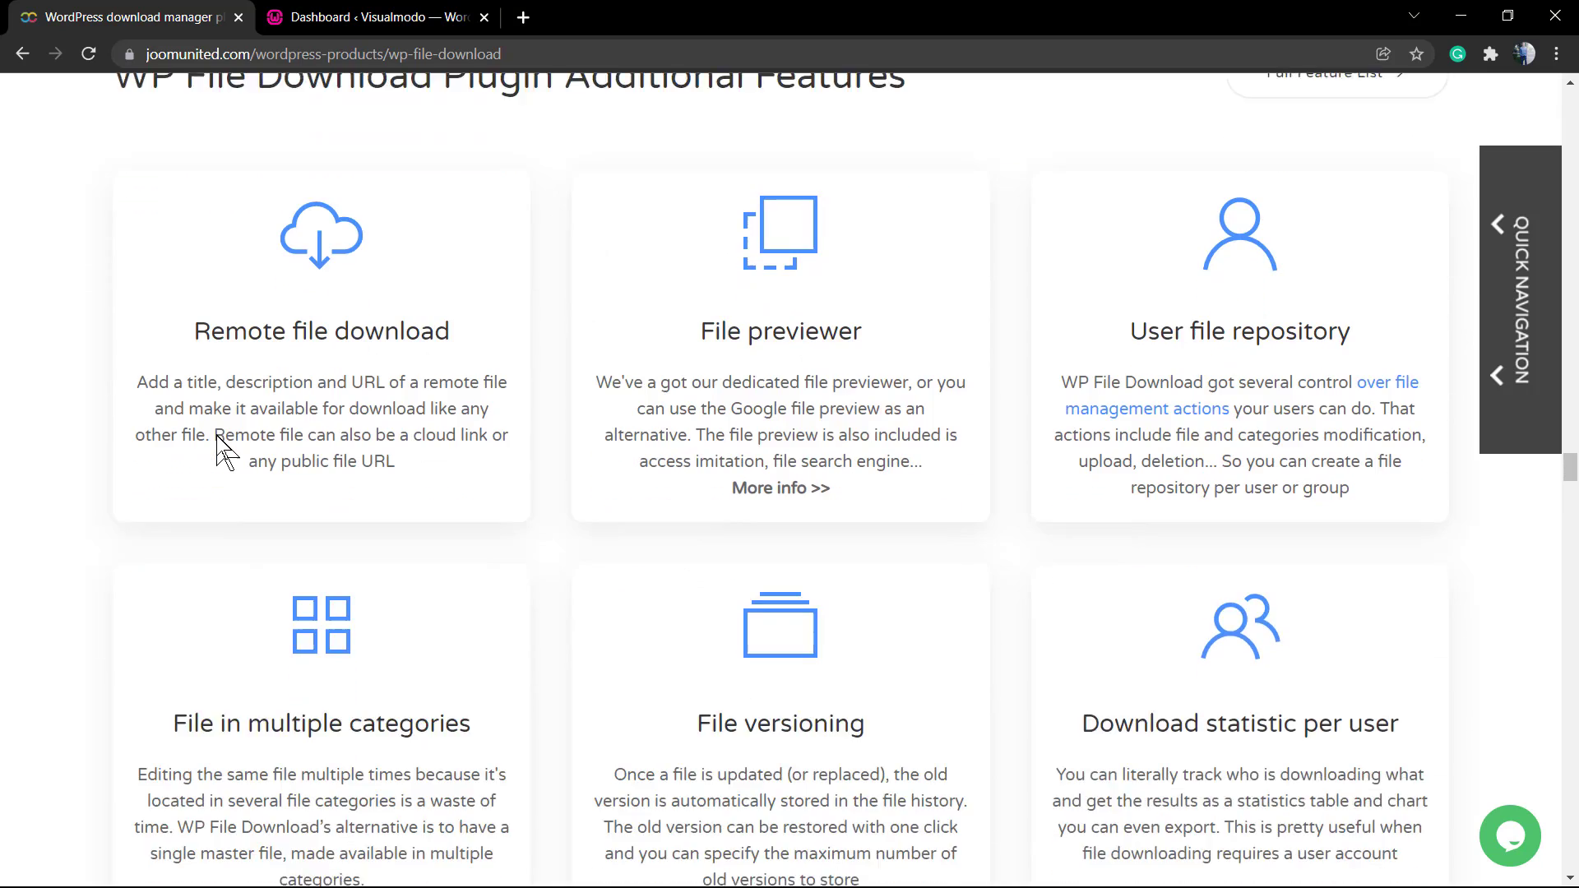
{"action": "scroll", "scroll_direction": "down", "scroll_amount": 3}
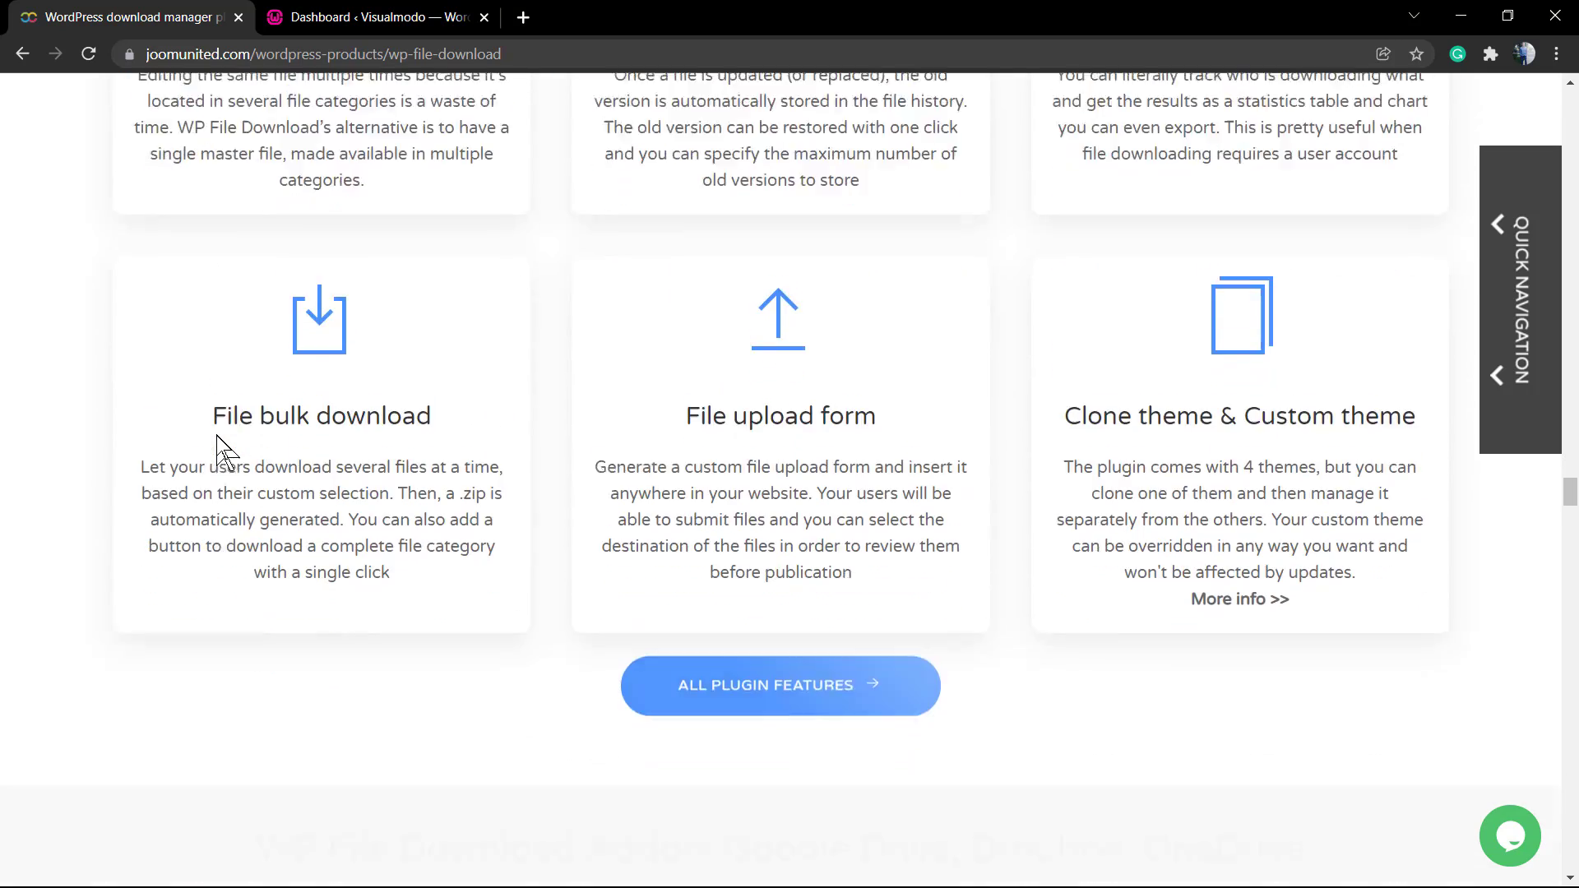
{"action": "scroll", "scroll_direction": "down", "scroll_amount": 3}
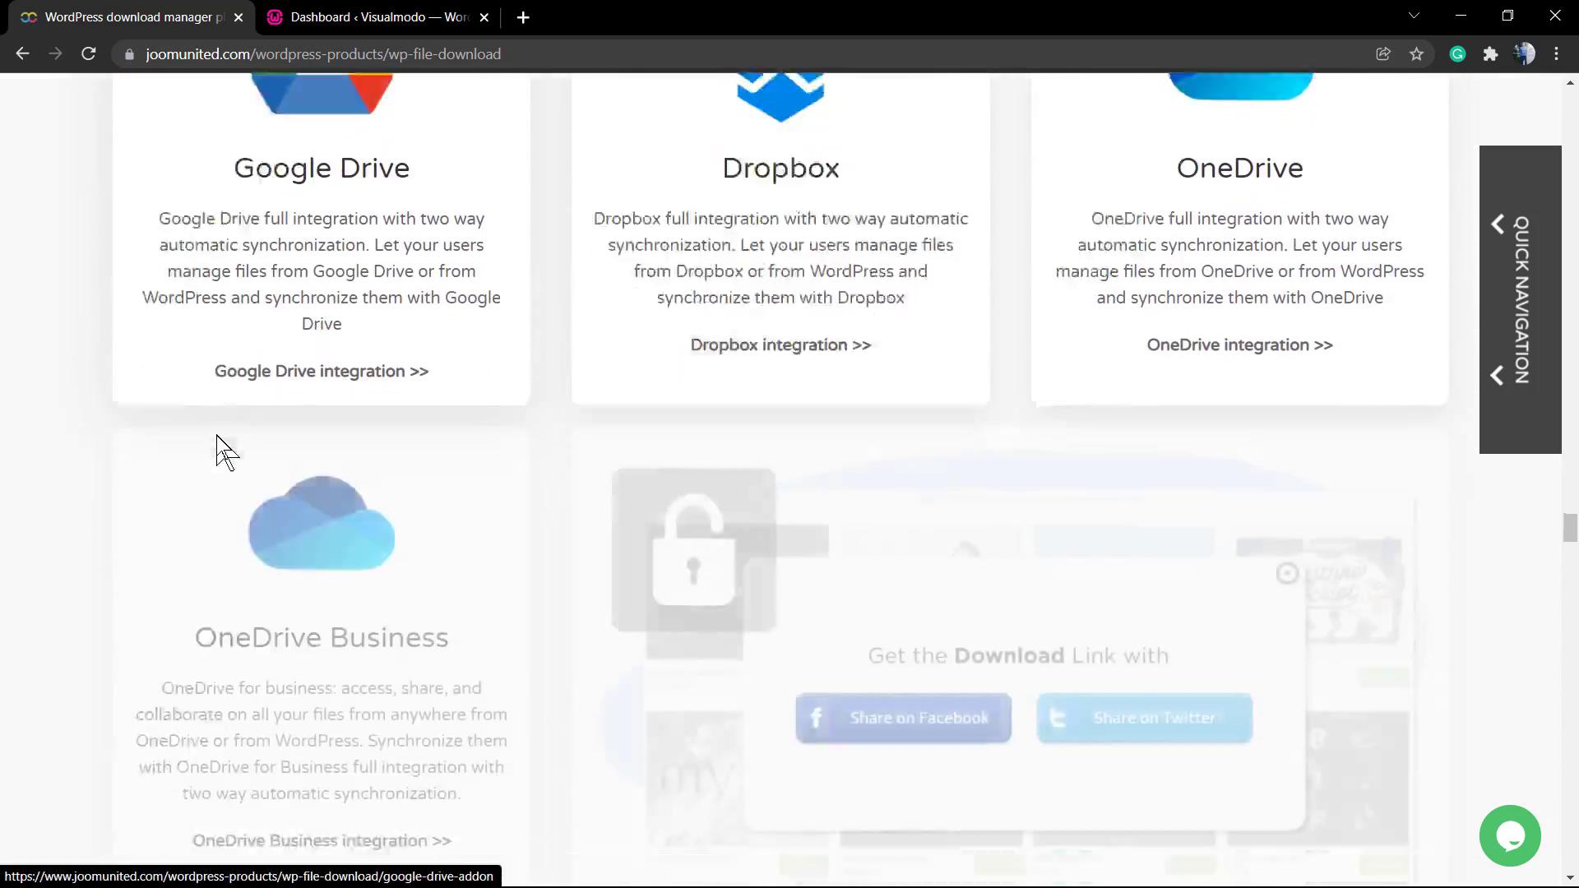
{"action": "scroll", "scroll_direction": "down", "scroll_amount": 3}
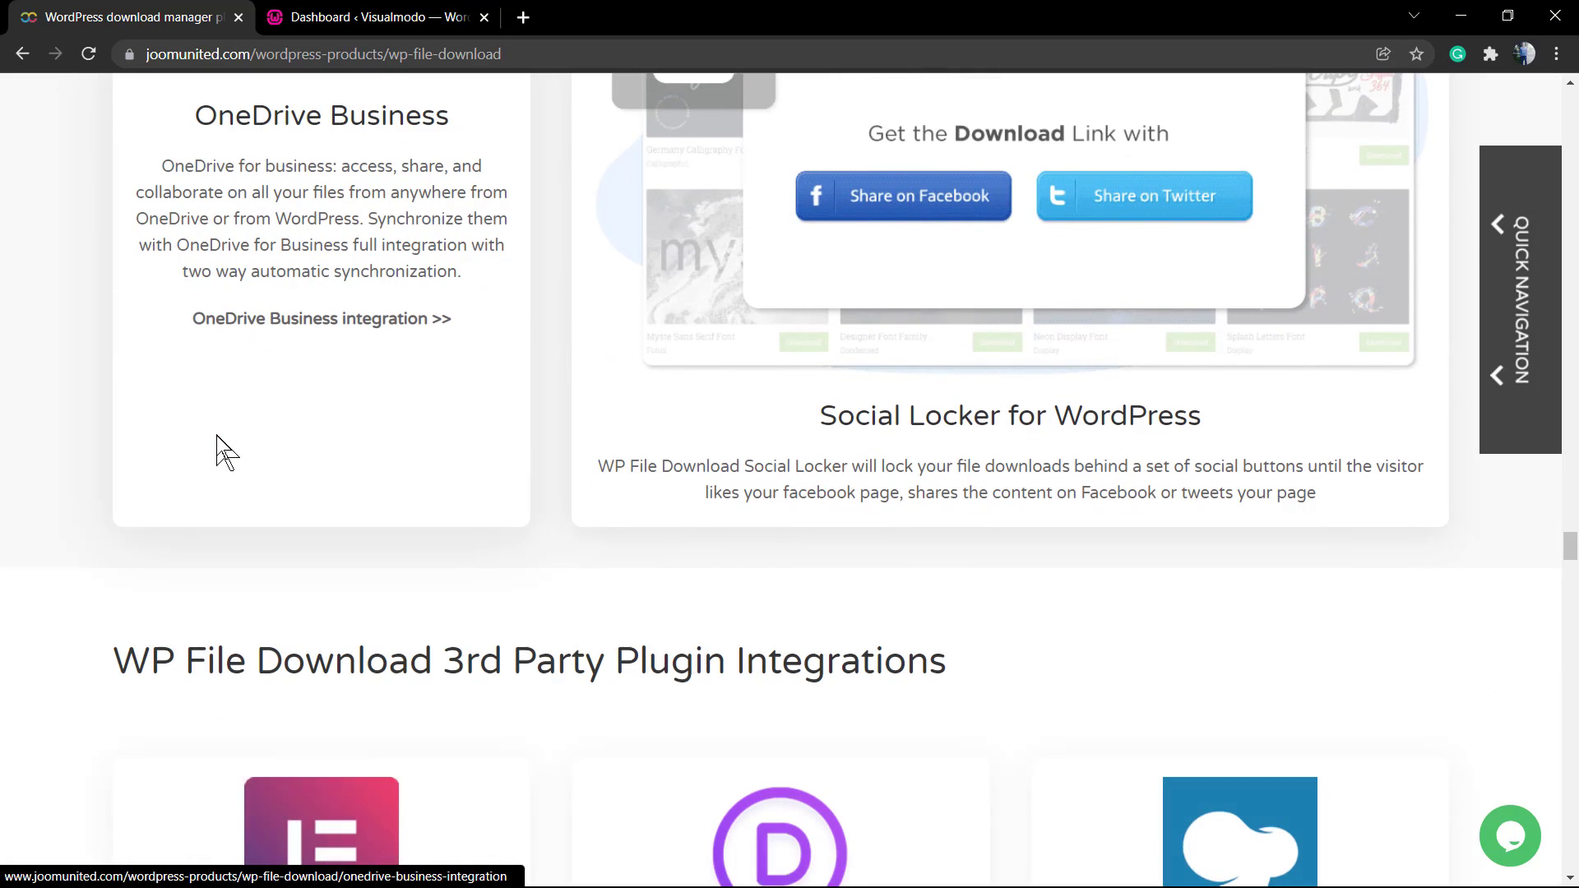
{"action": "scroll", "scroll_direction": "up", "scroll_amount": 3}
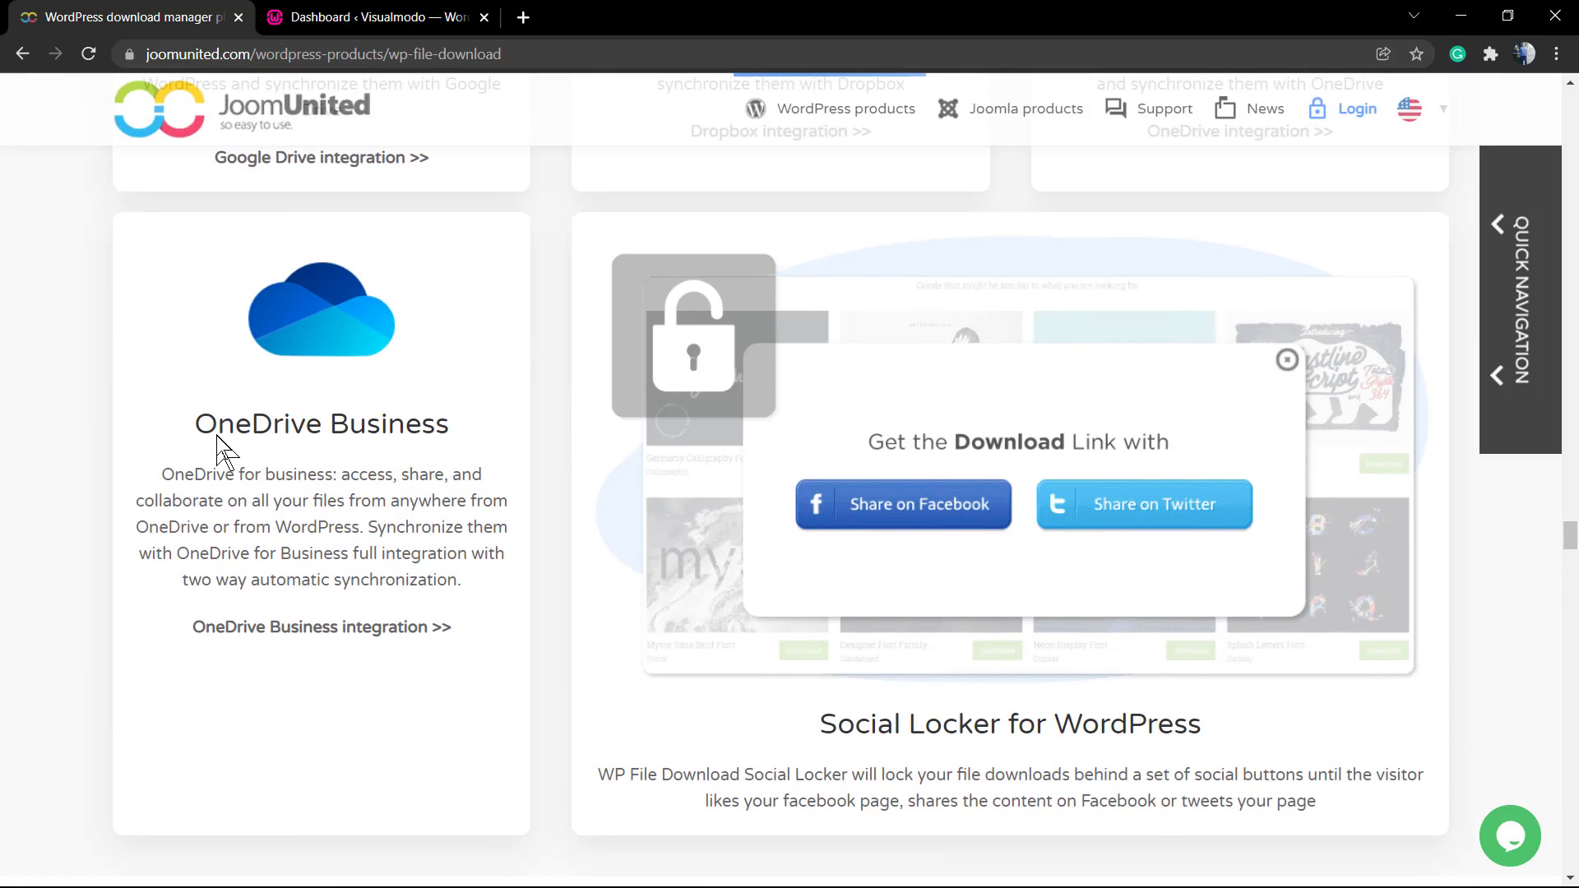
{"action": "mouse_move", "coordinate": [321, 626]}
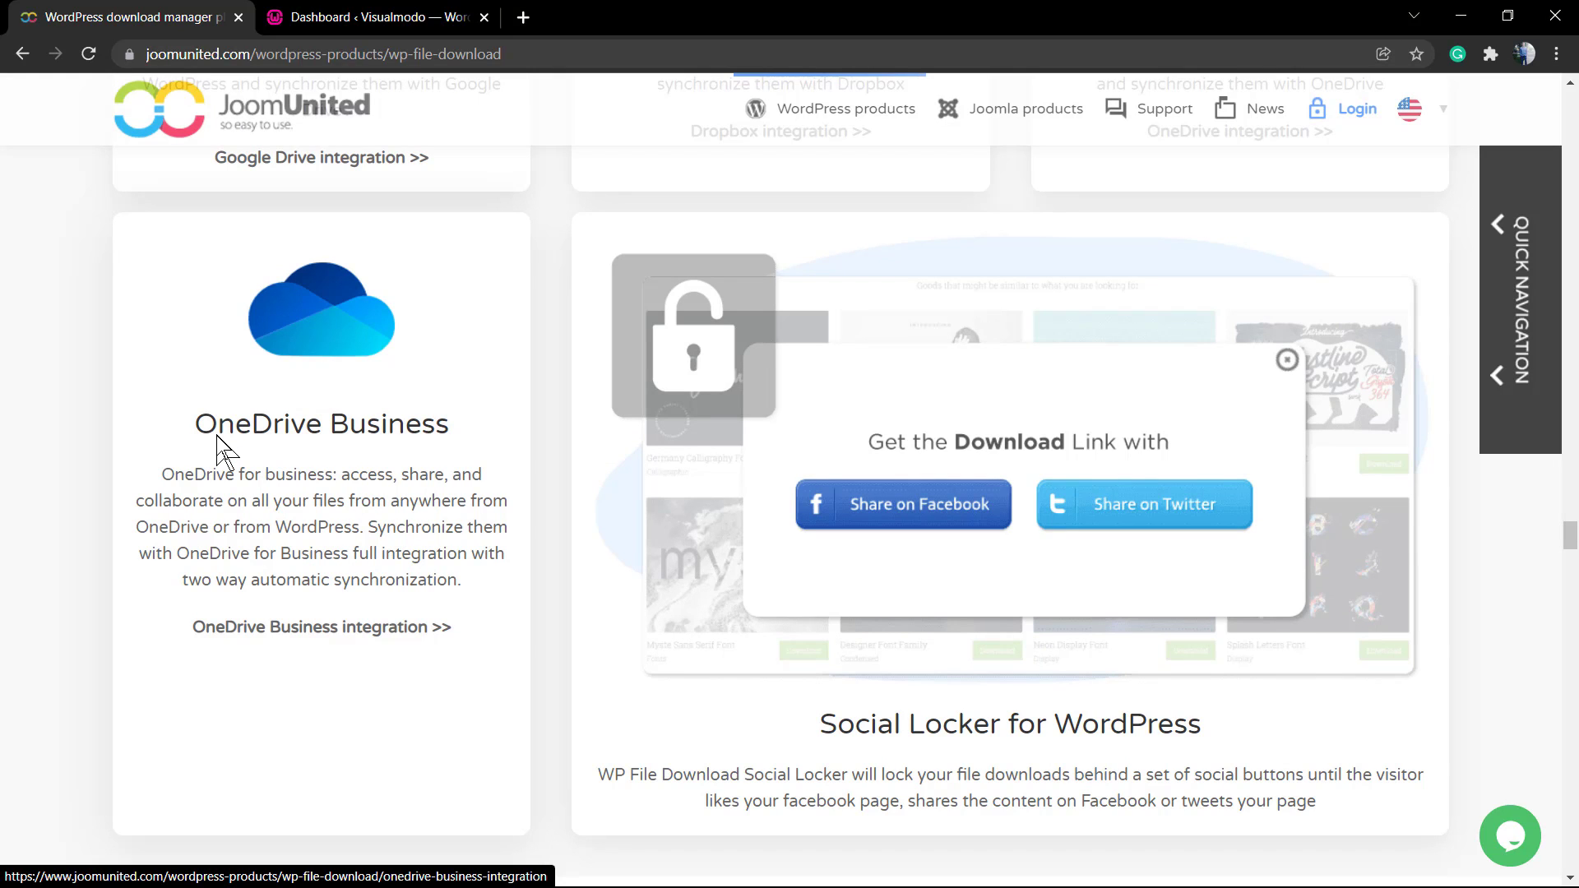
{"action": "mouse_move", "coordinate": [1030, 726]}
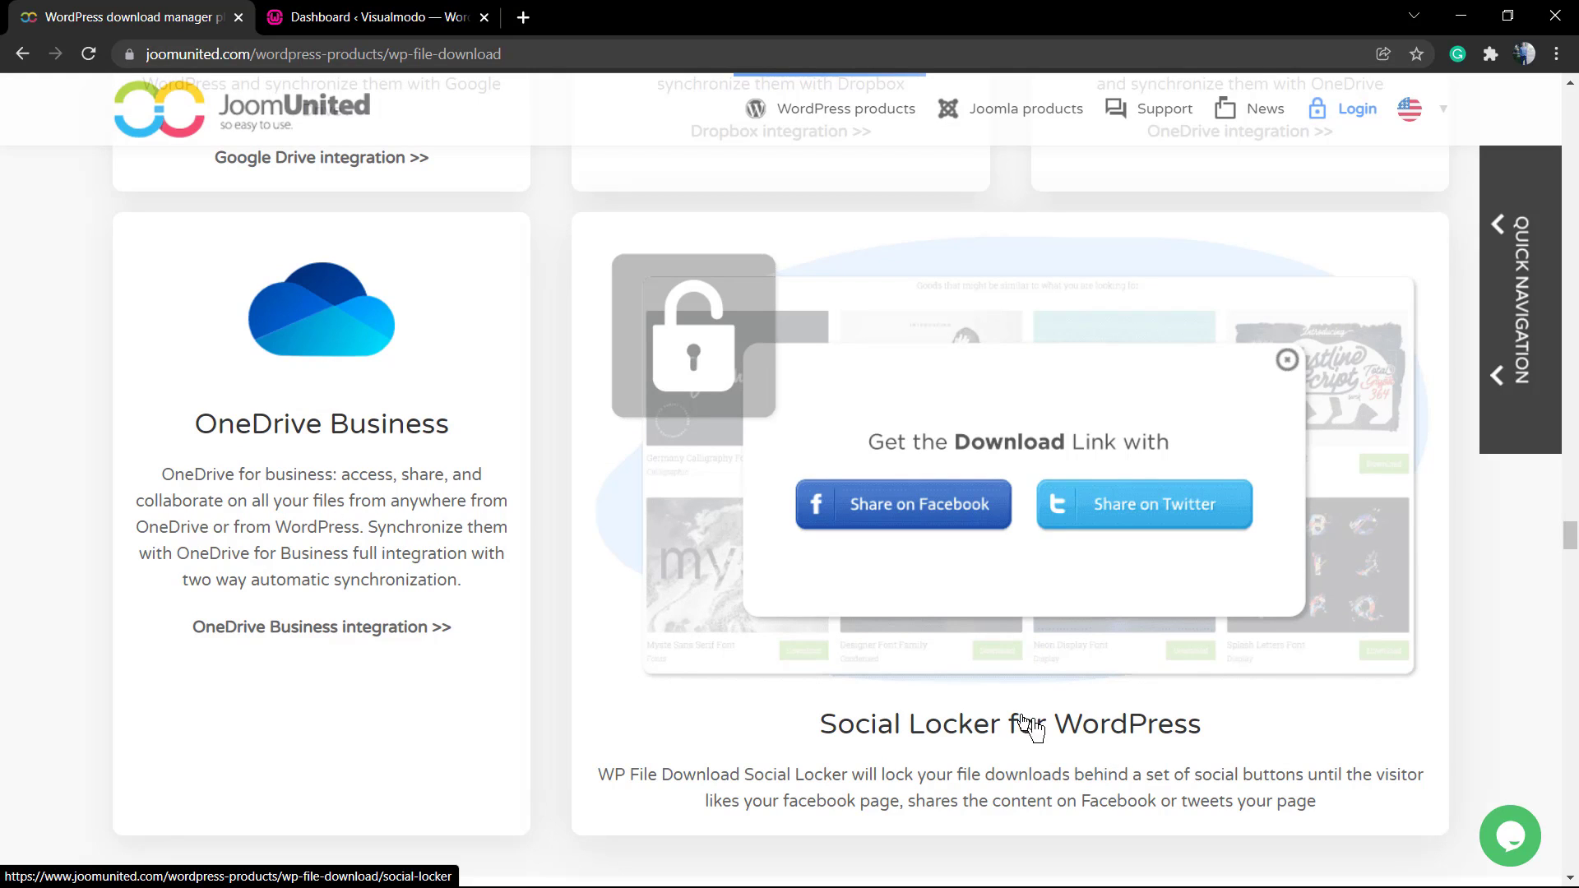
{"action": "scroll", "scroll_direction": "down", "scroll_amount": 3}
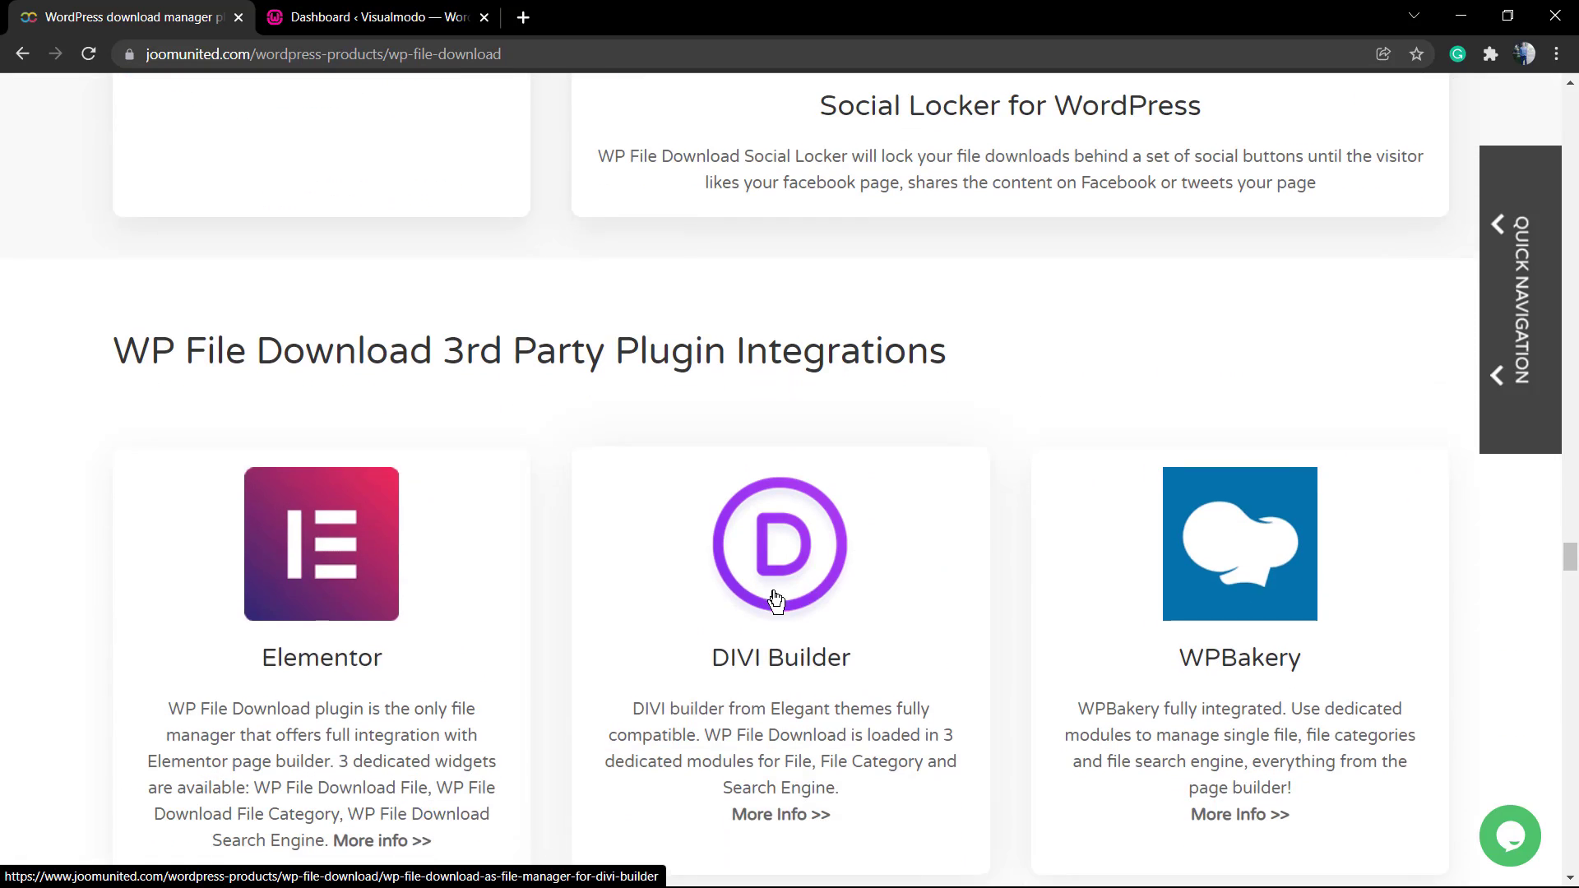
{"action": "scroll", "scroll_direction": "down", "scroll_amount": 3}
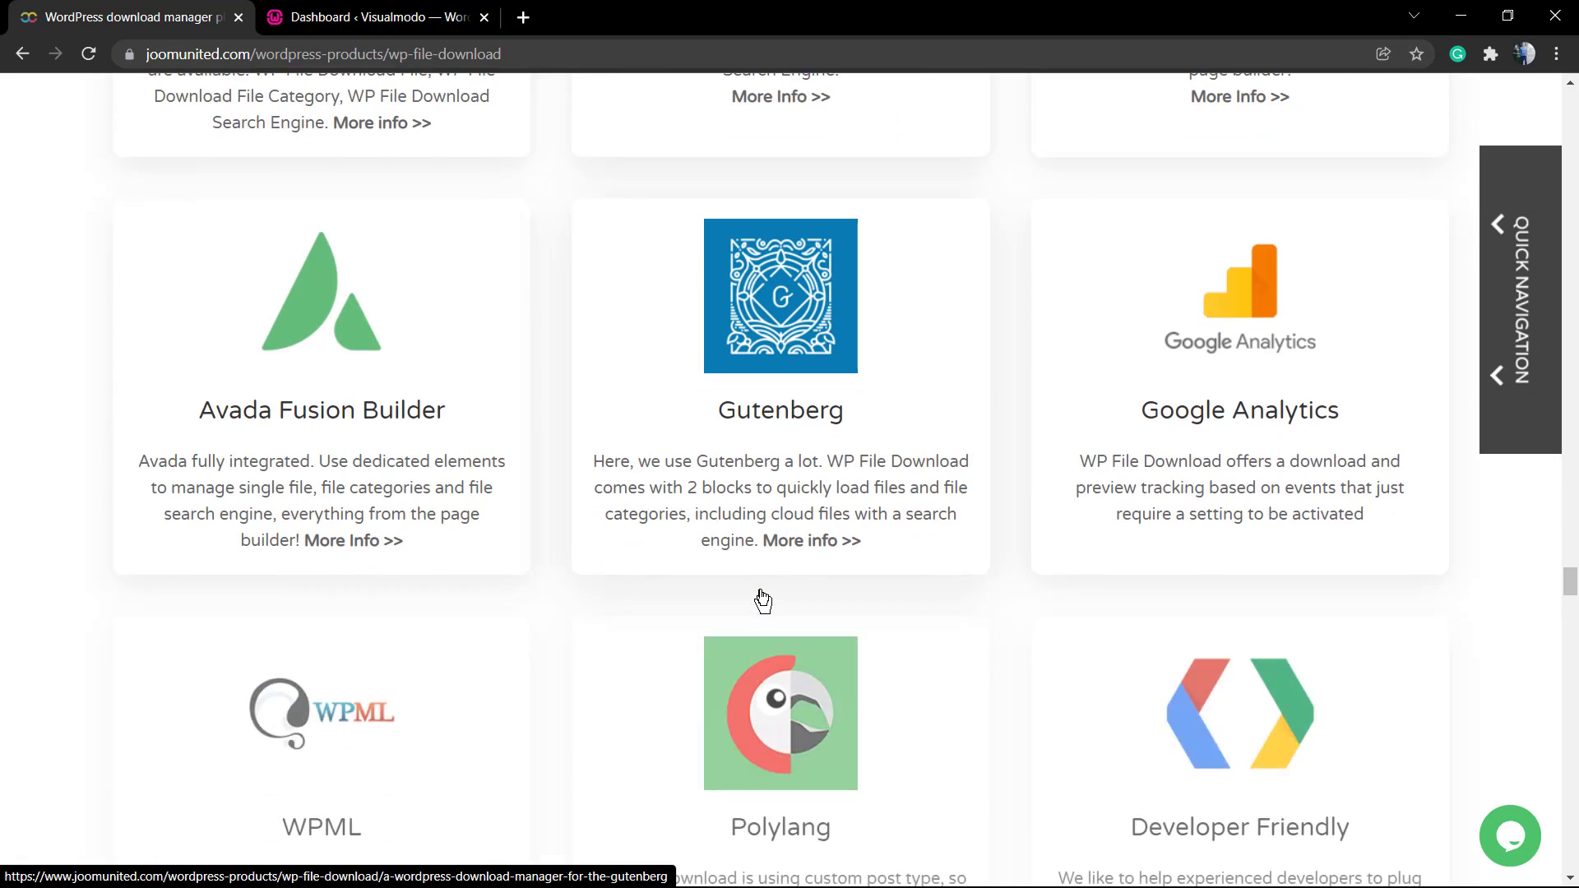
{"action": "scroll", "scroll_direction": "down", "scroll_amount": 3}
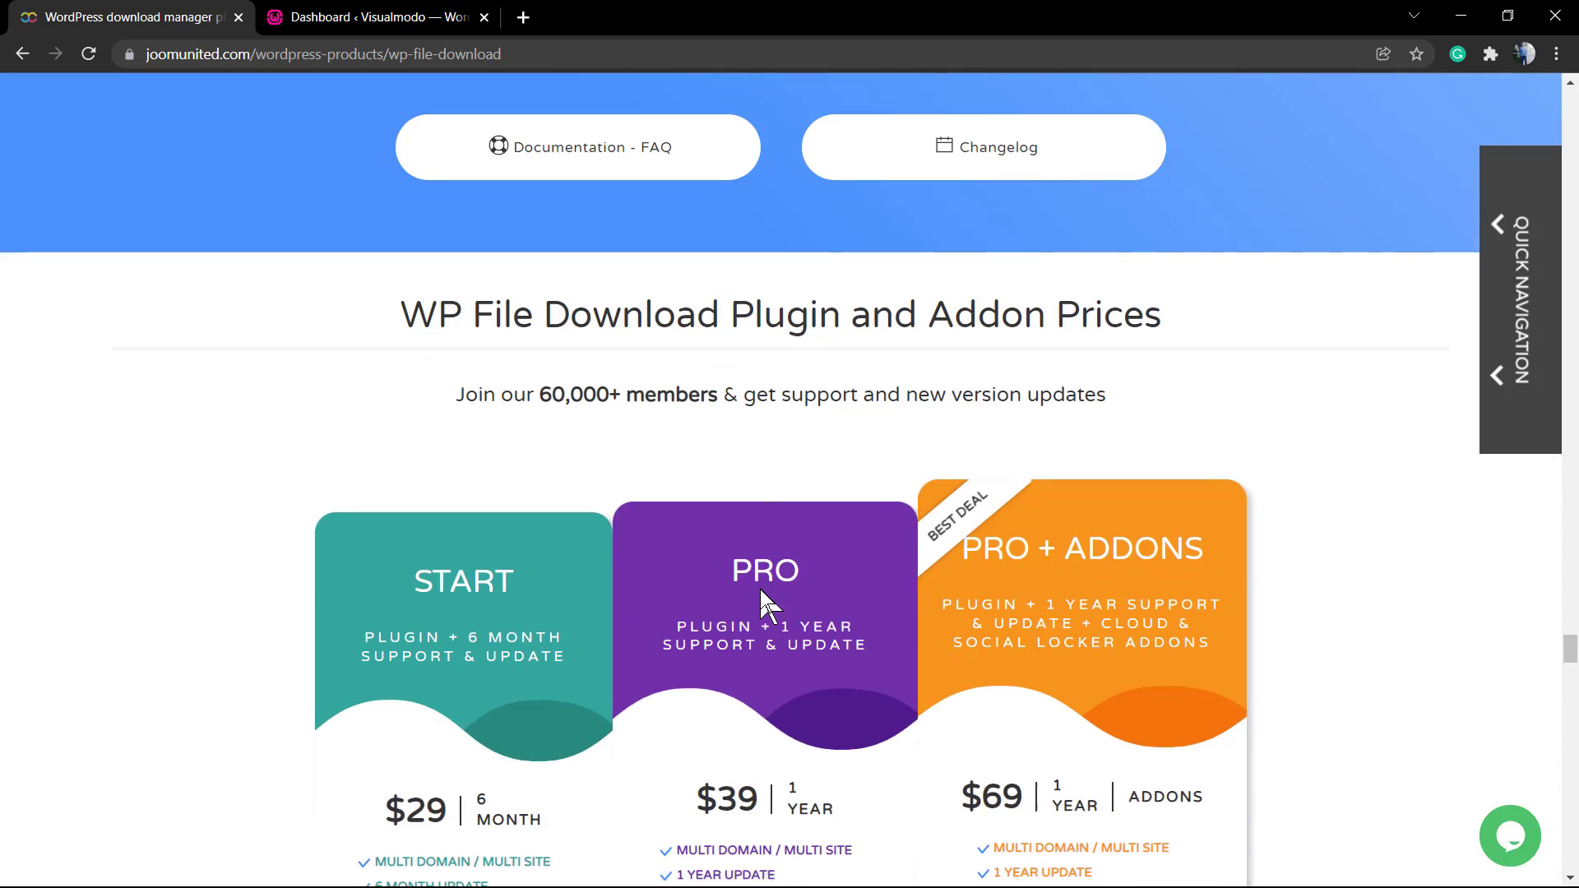
{"action": "scroll", "scroll_direction": "down", "scroll_amount": 3}
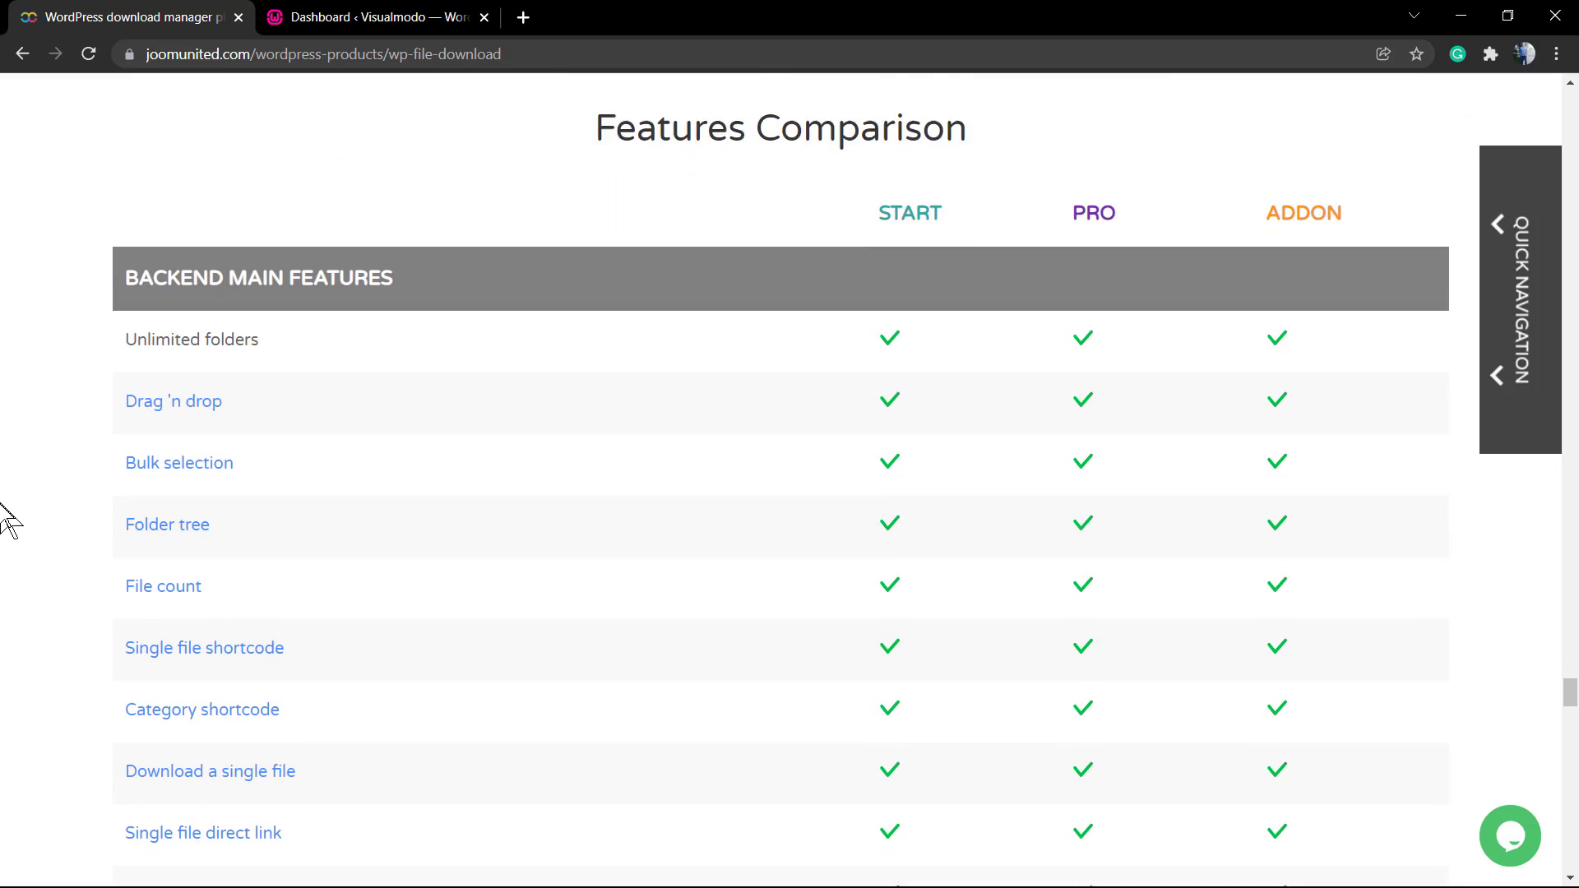
{"action": "scroll", "scroll_direction": "down", "scroll_amount": 3}
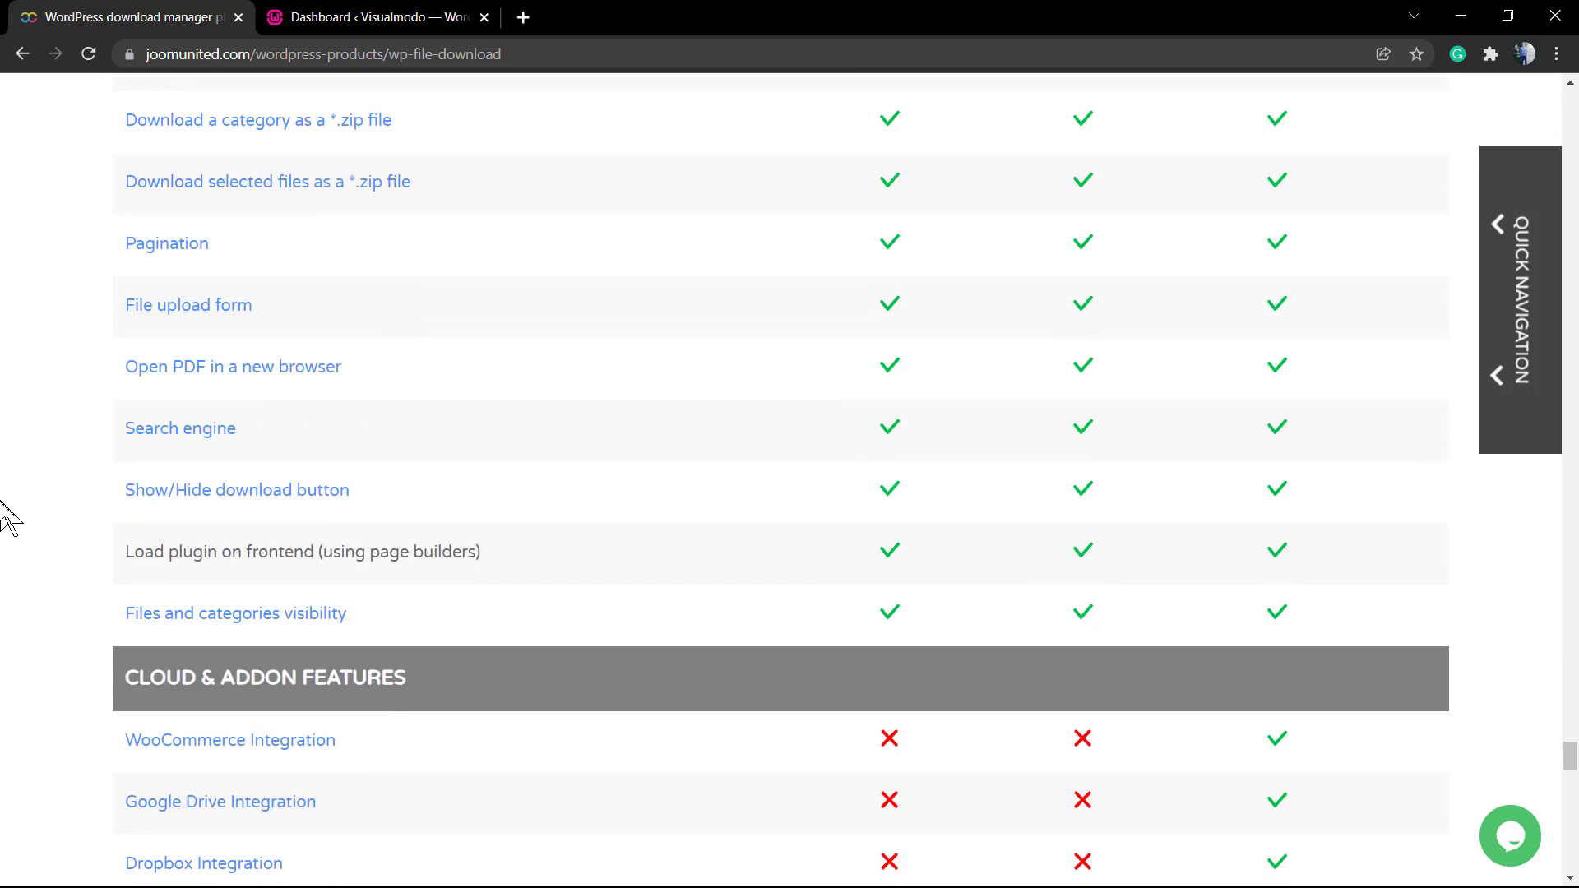
{"action": "scroll", "scroll_direction": "up", "scroll_amount": 3}
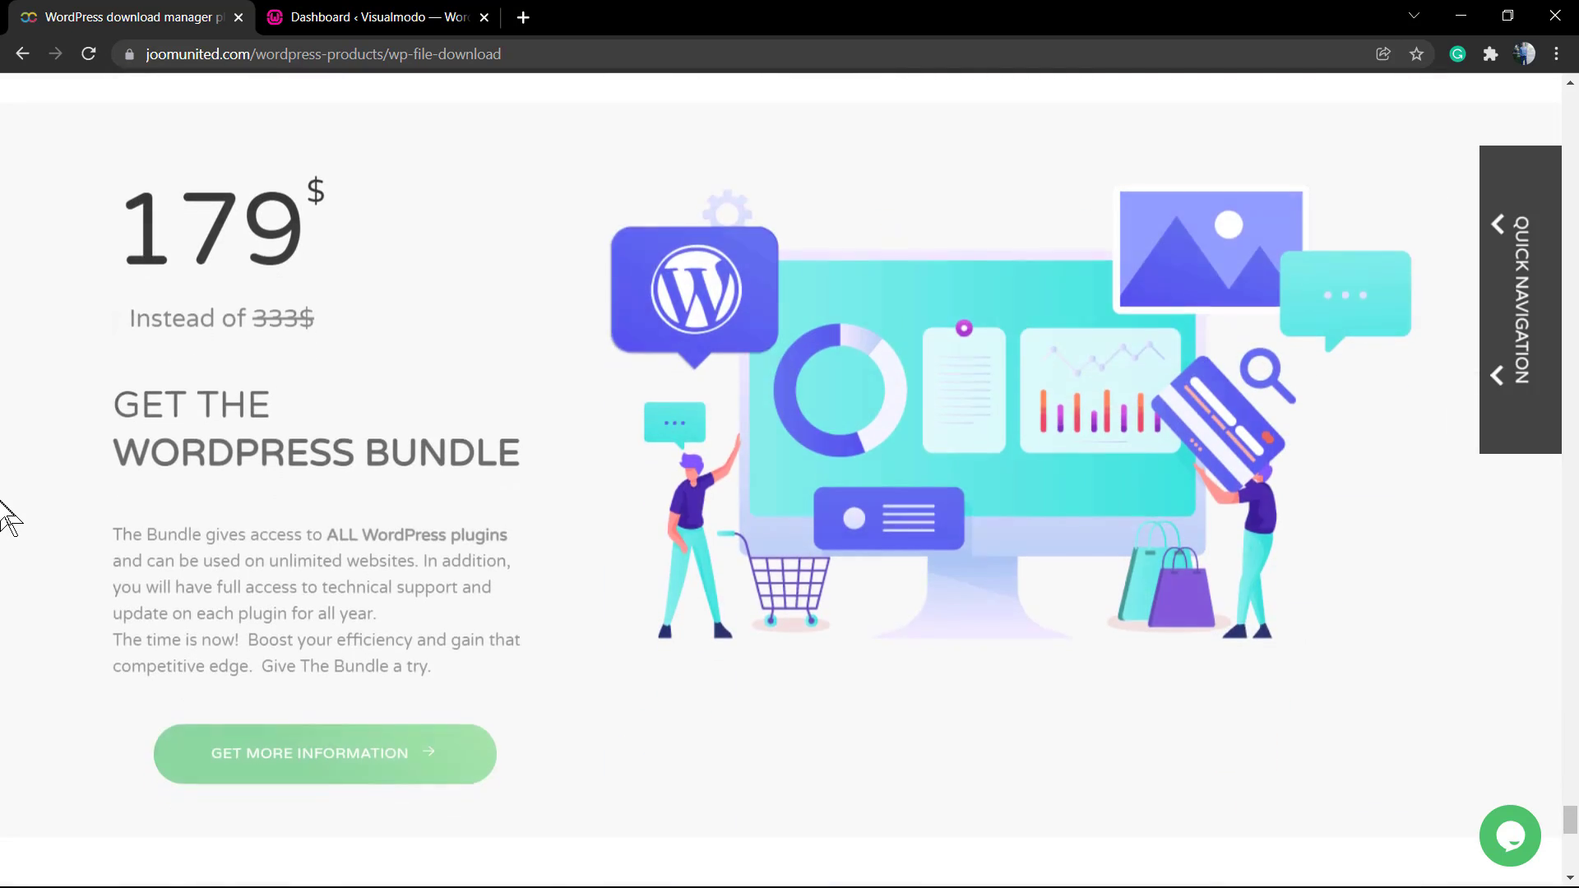
{"action": "scroll", "scroll_direction": "down", "scroll_amount": 3}
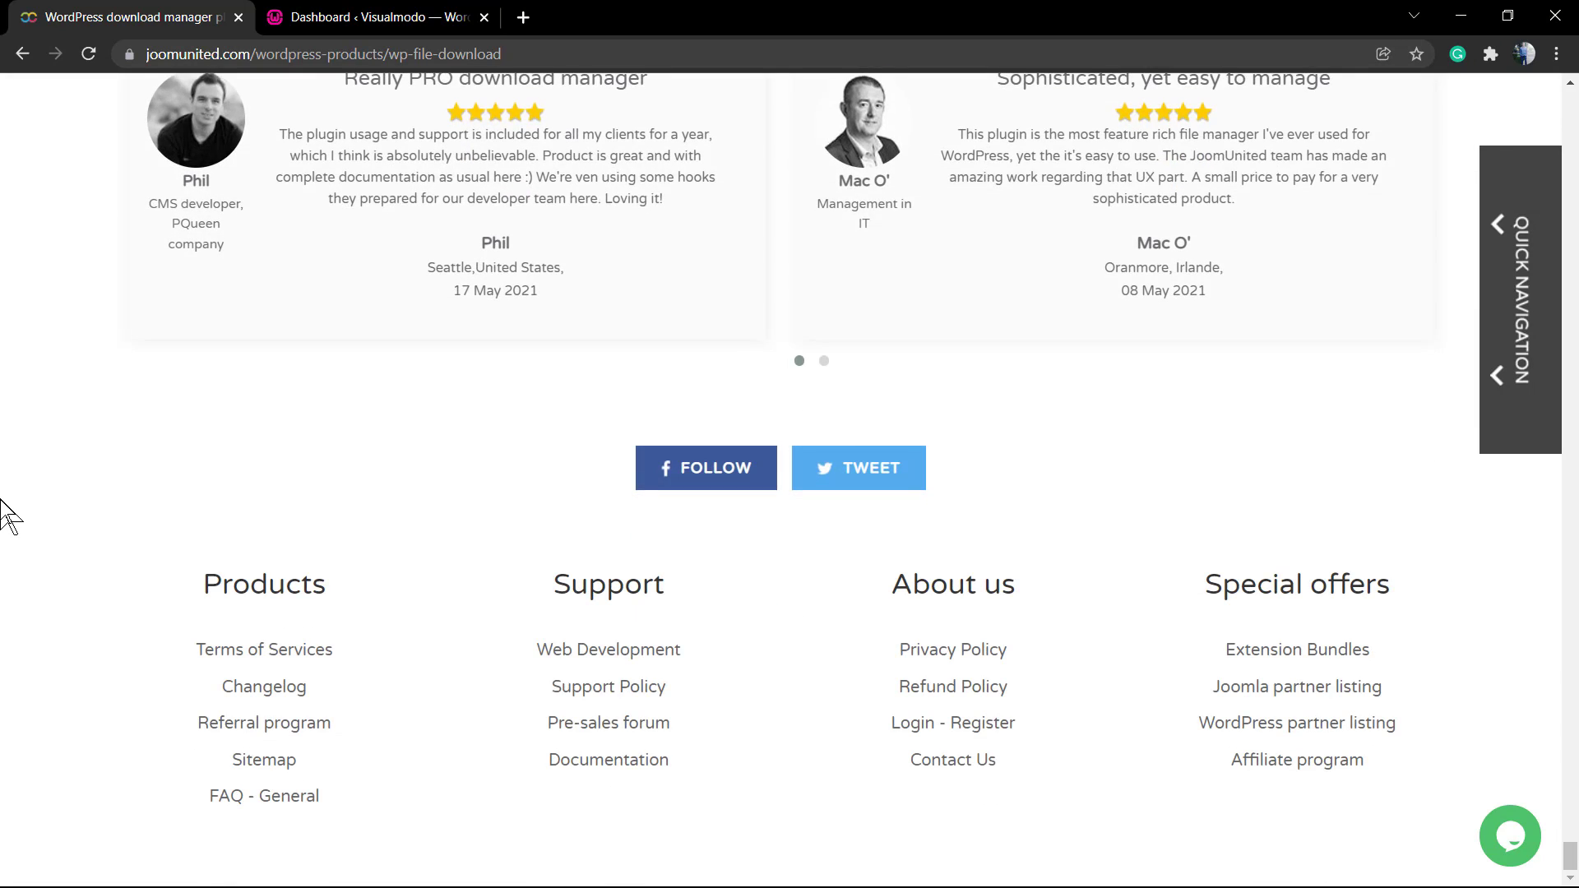
From the dashboard's Upload Plugin form, choose WP File Download.zip as the plugin file
{"action": "left_click", "coordinate": [374, 16]}
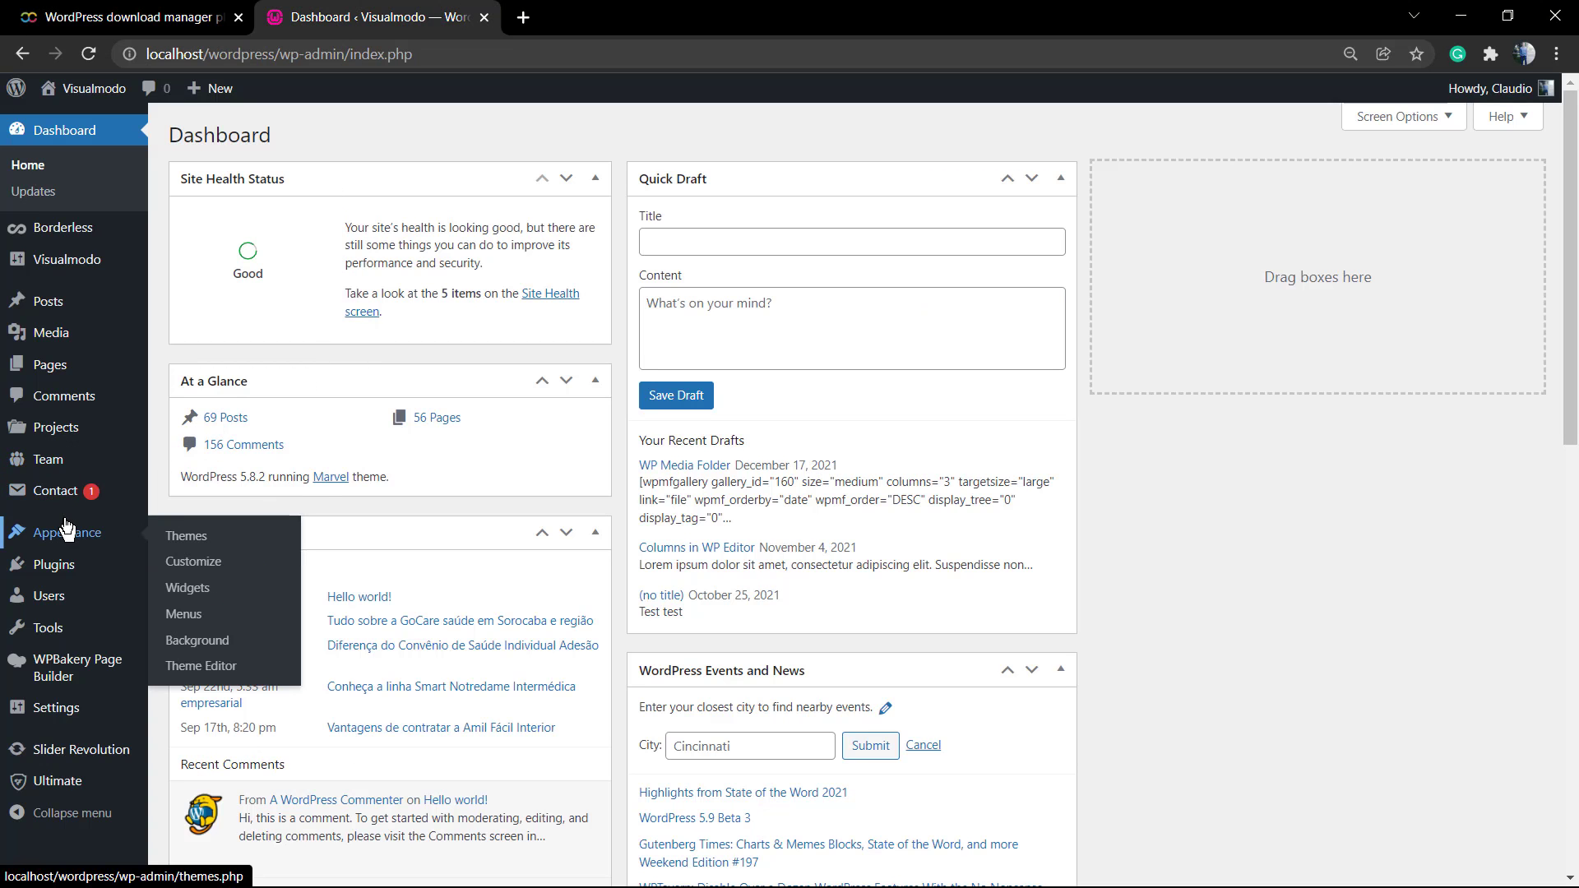
{"action": "mouse_move", "coordinate": [52, 564]}
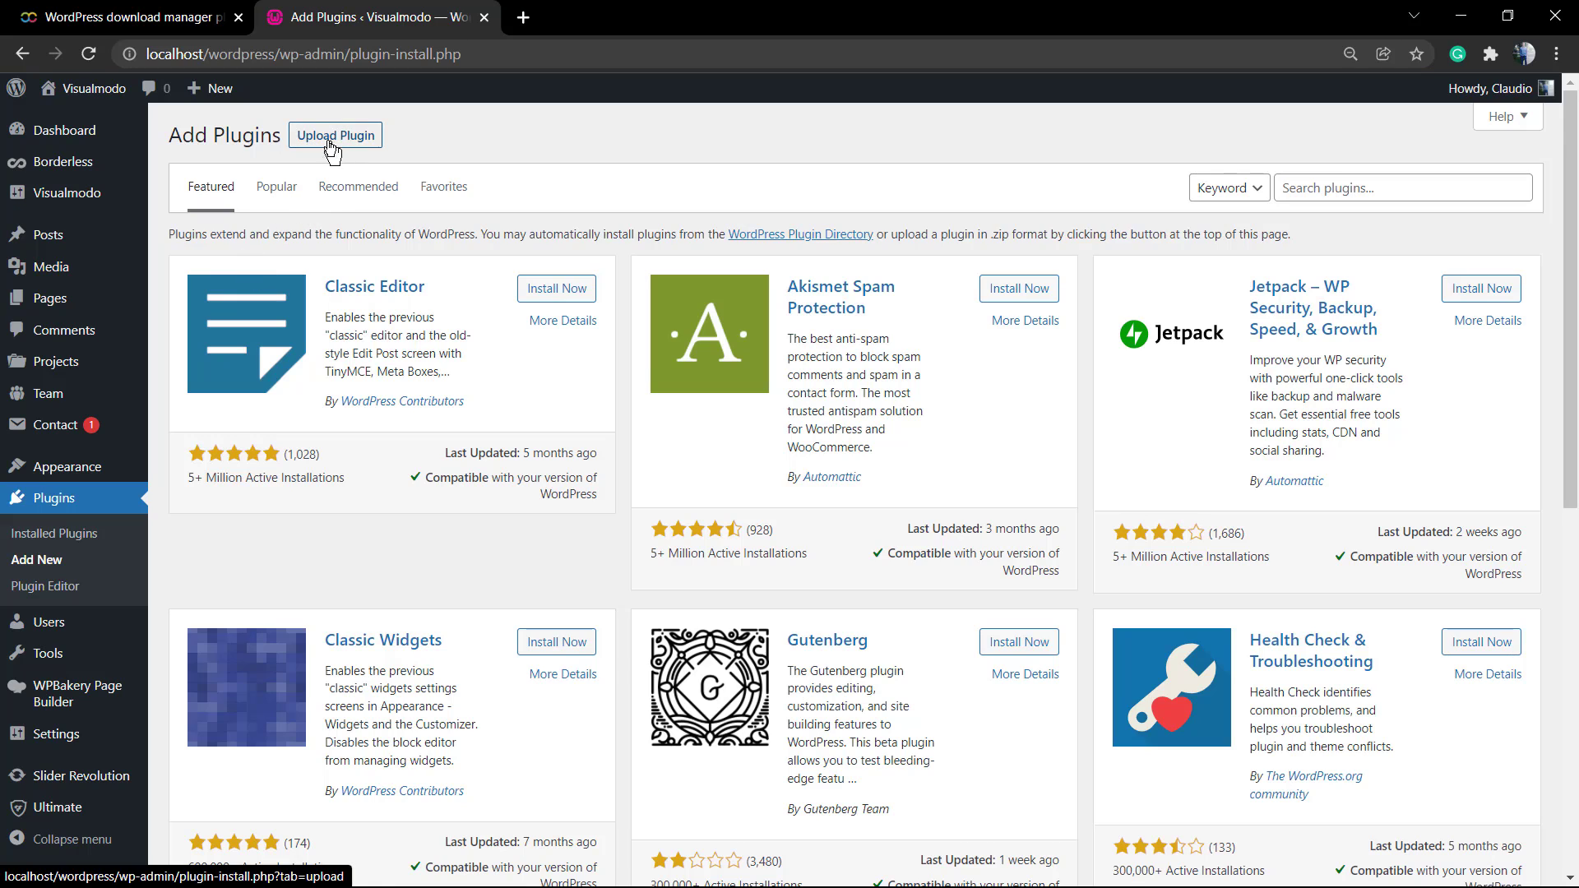
{"action": "left_click", "coordinate": [336, 135]}
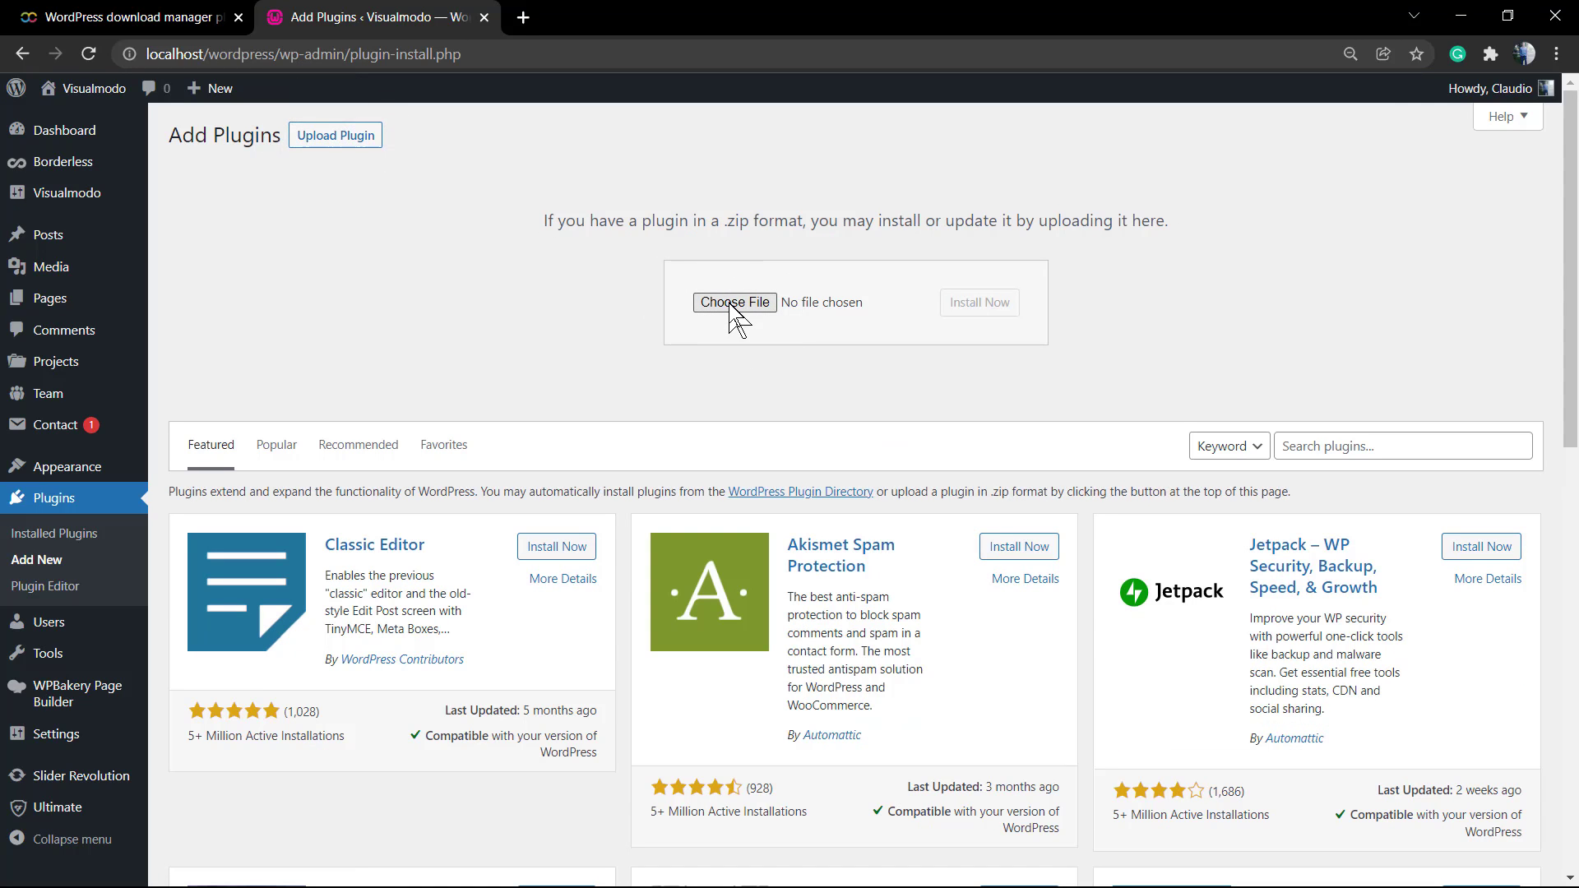
{"action": "left_click", "coordinate": [735, 303]}
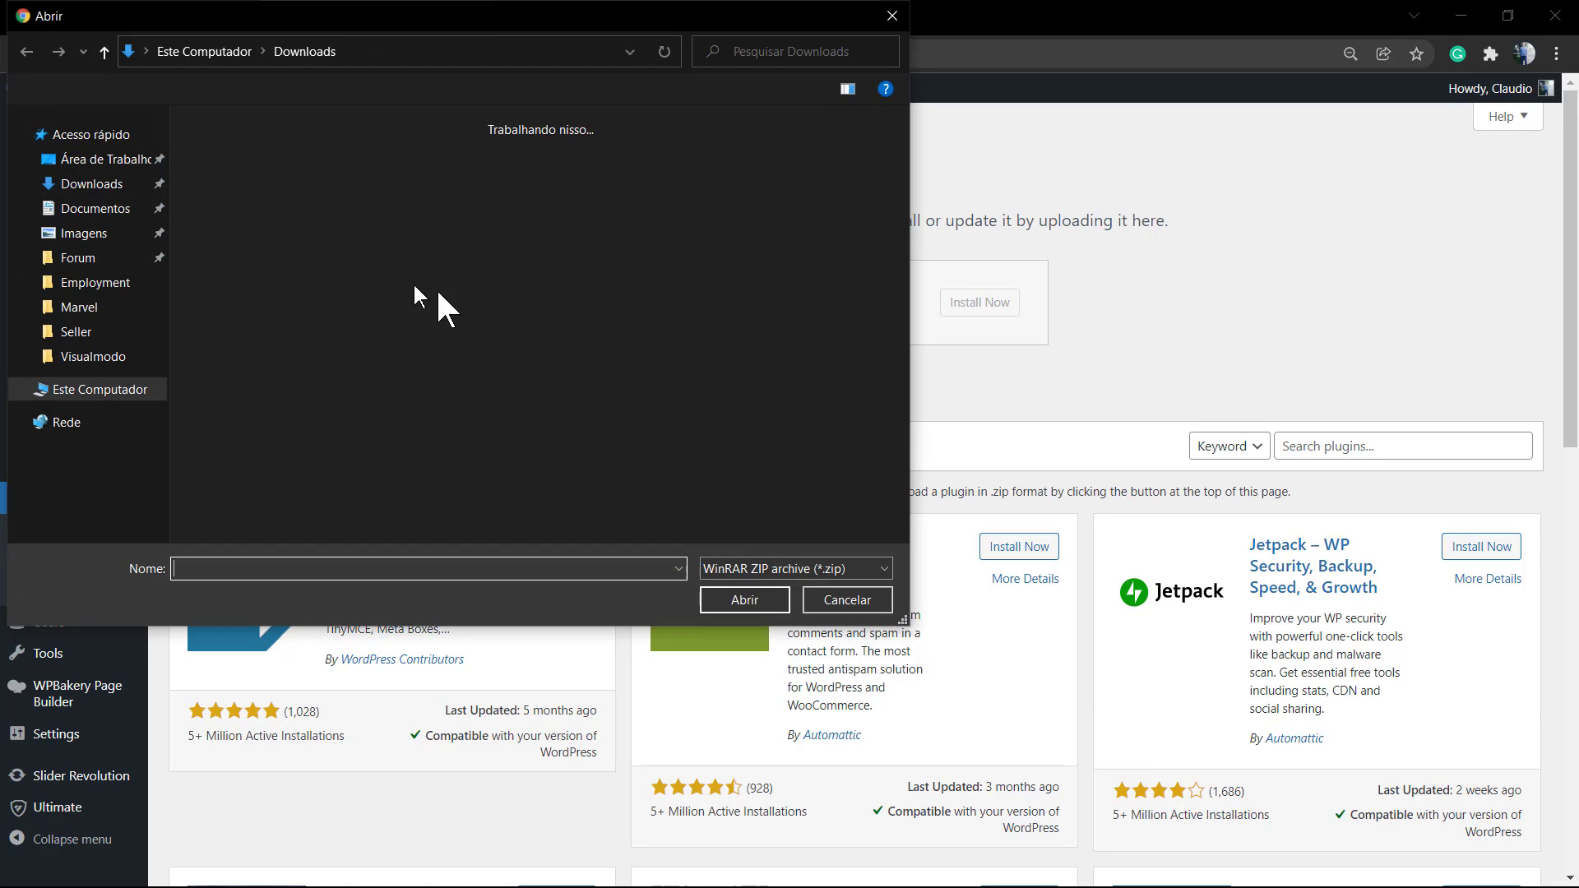
{"action": "left_click", "coordinate": [240, 184]}
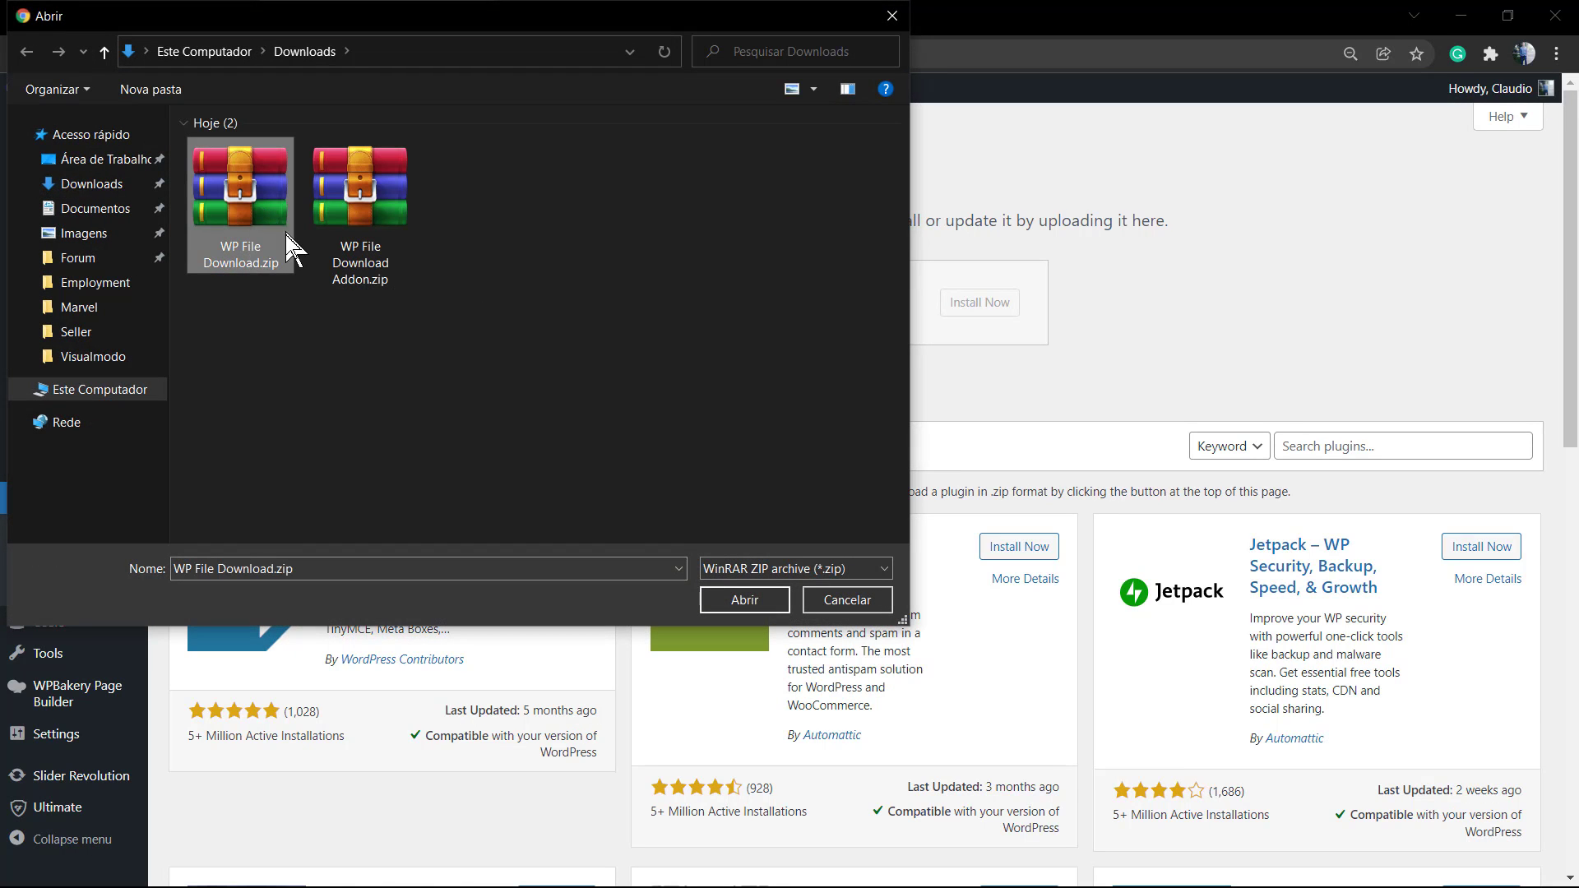
{"action": "left_click", "coordinate": [743, 599]}
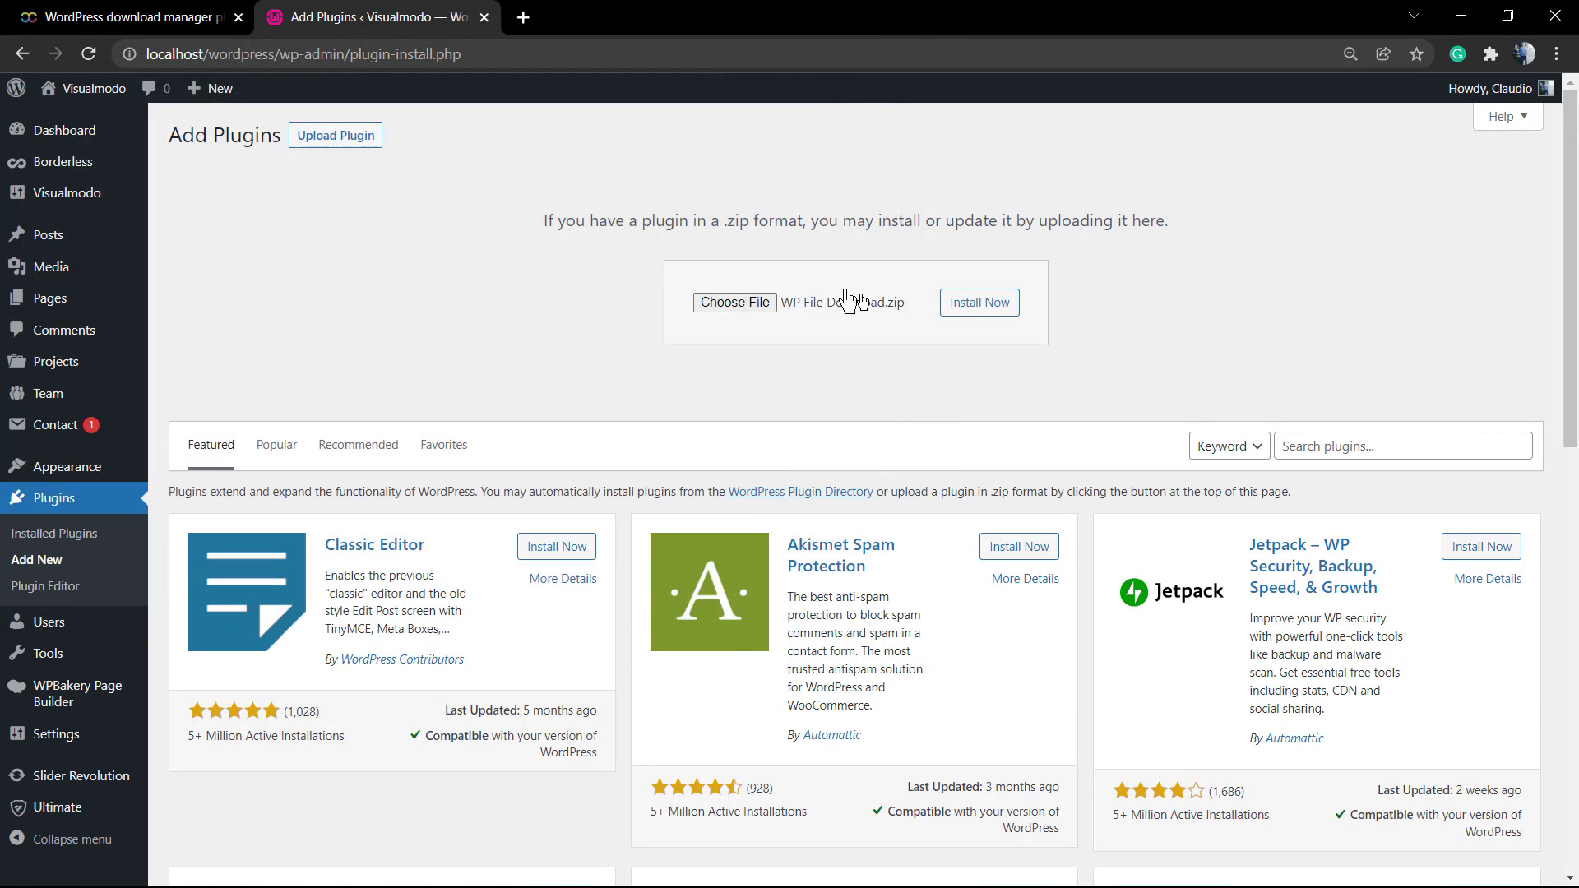
Install the uploaded WP File Download.zip until the success confirmation appears
{"action": "left_click", "coordinate": [977, 303]}
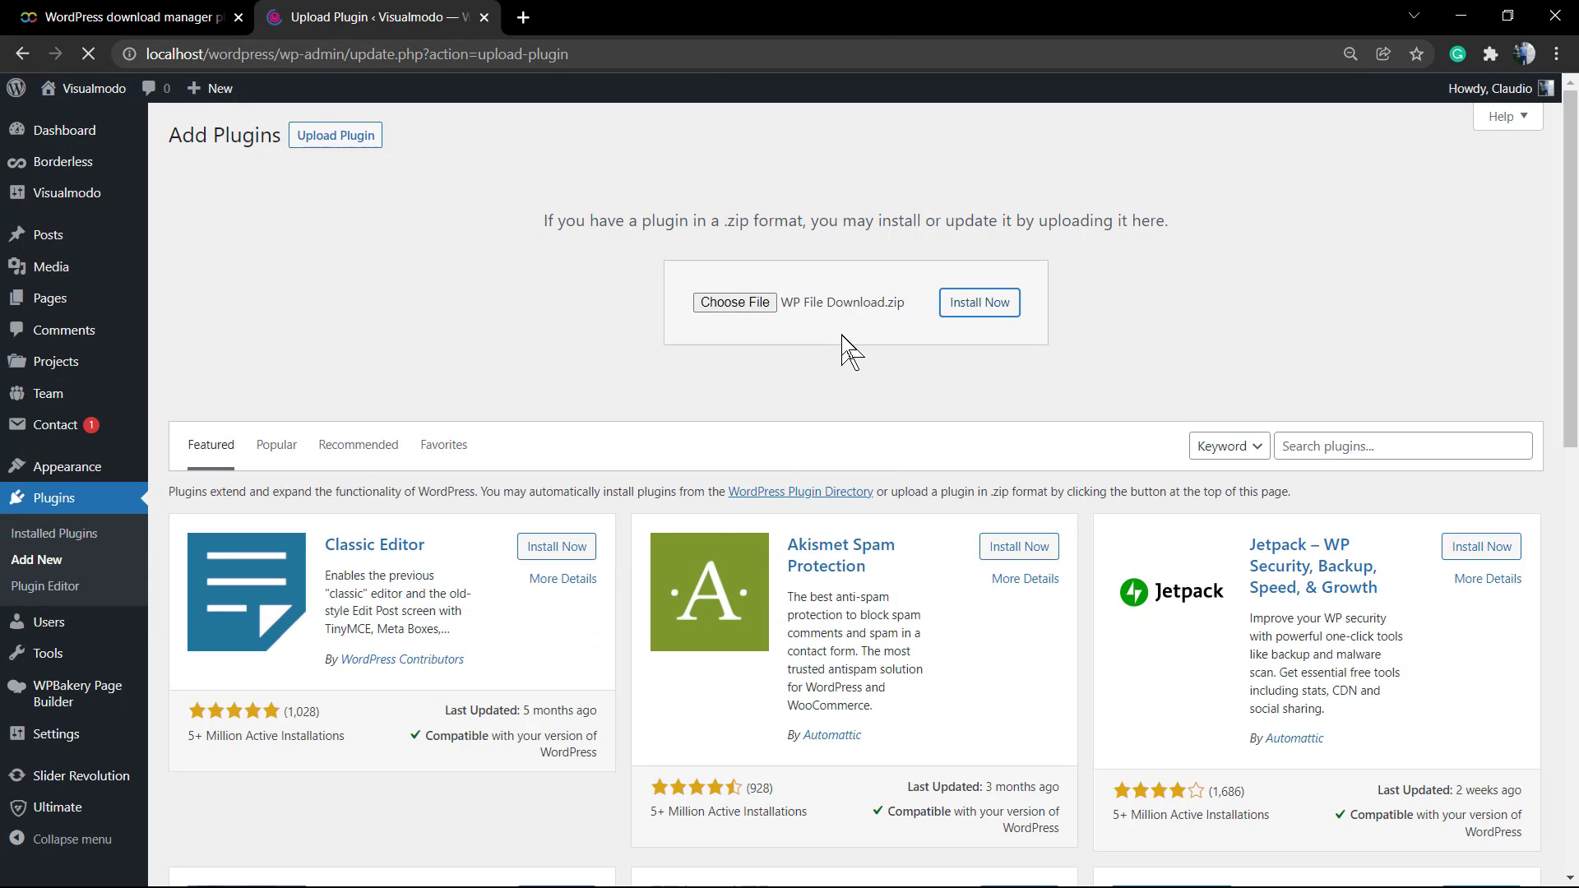
{"action": "left_click", "coordinate": [977, 302]}
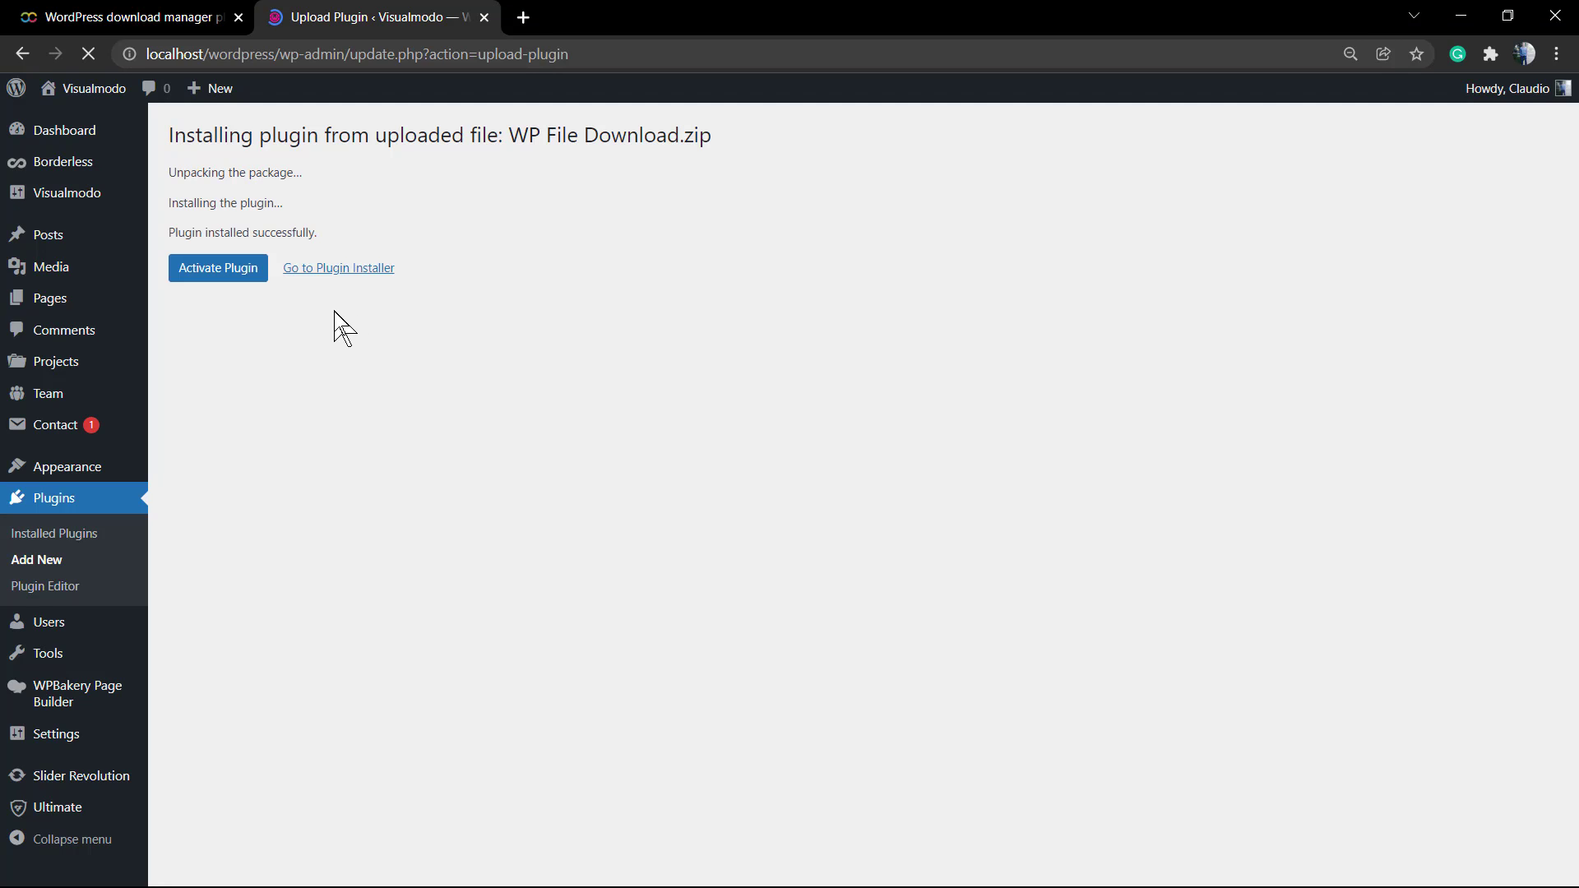
Activate WP File Download from the installation success page
{"action": "left_click", "coordinate": [218, 268]}
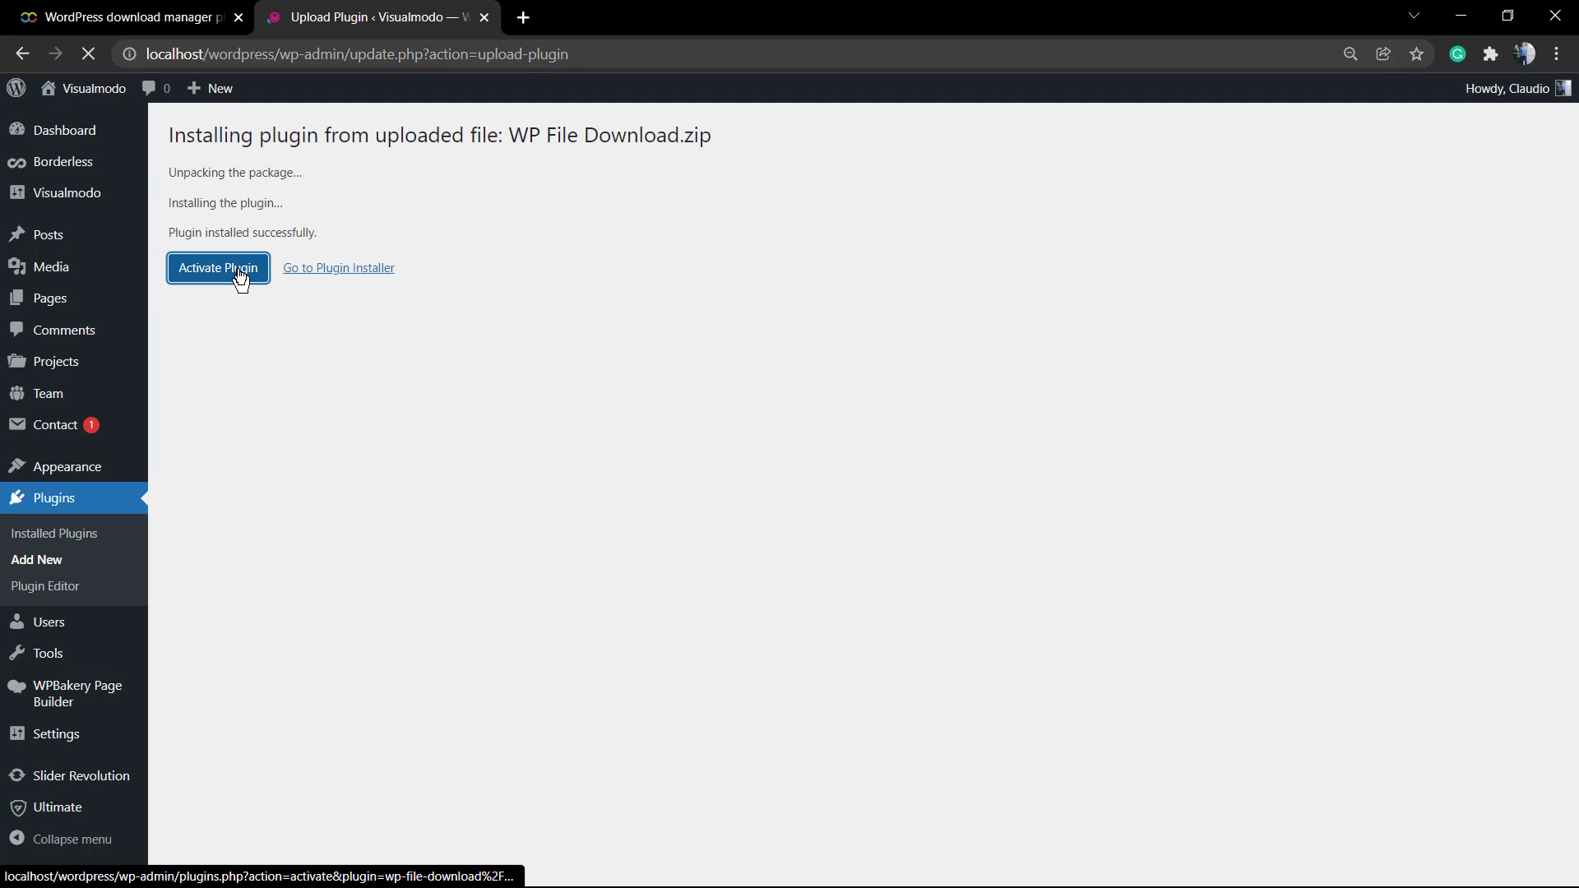
{"action": "left_click", "coordinate": [217, 268]}
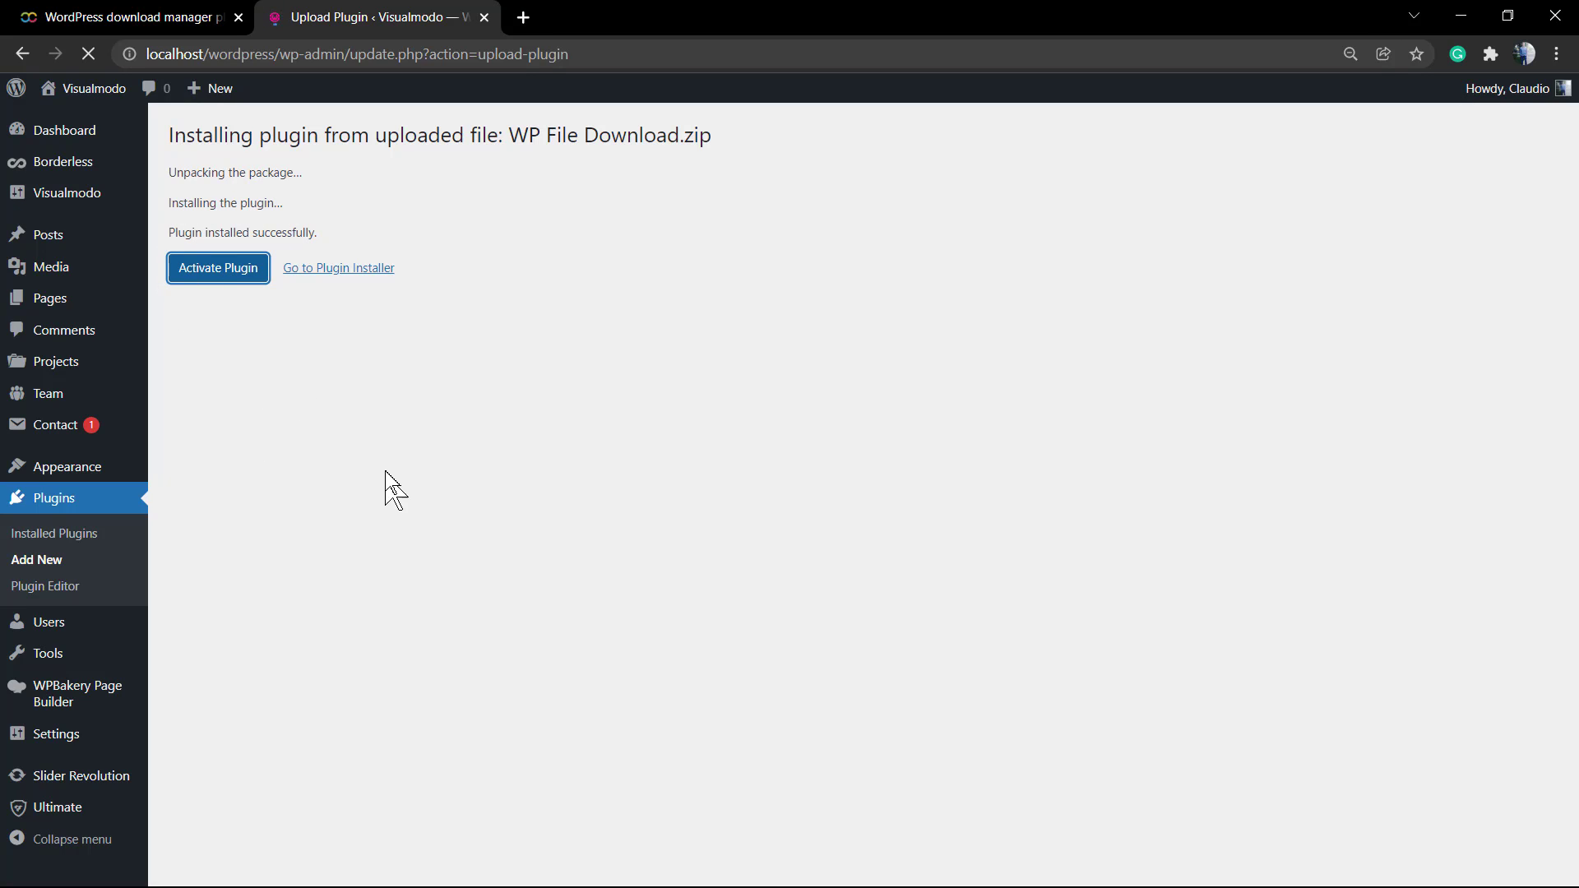
{"action": "mouse_move", "coordinate": [375, 453]}
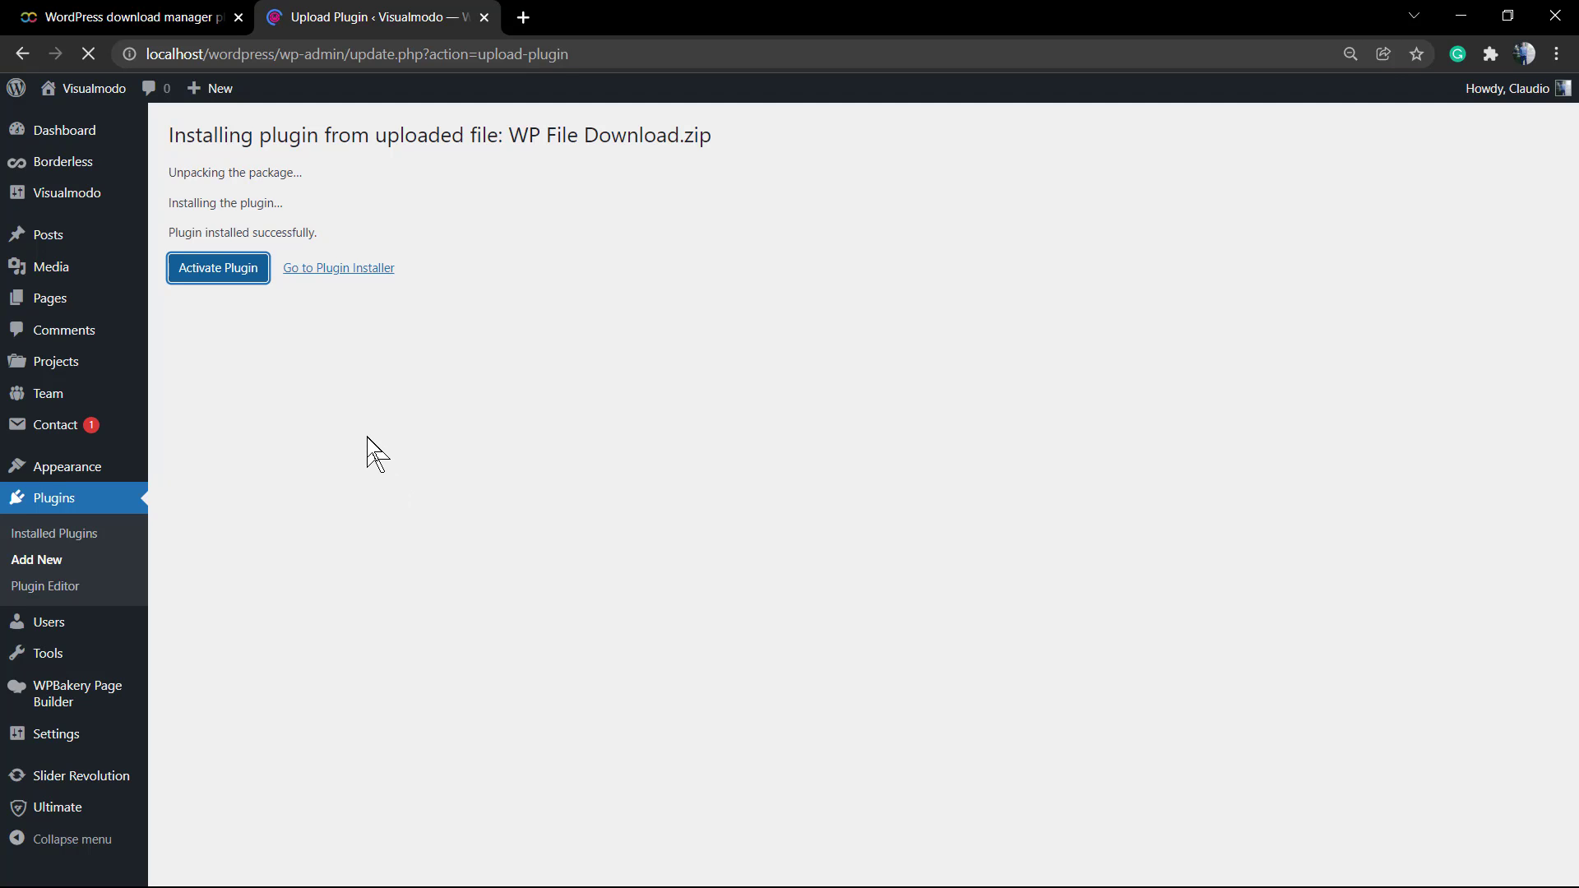
Run the wizard's environment check, with PHP and extensions passing, and continue past it
{"action": "left_click", "coordinate": [217, 268]}
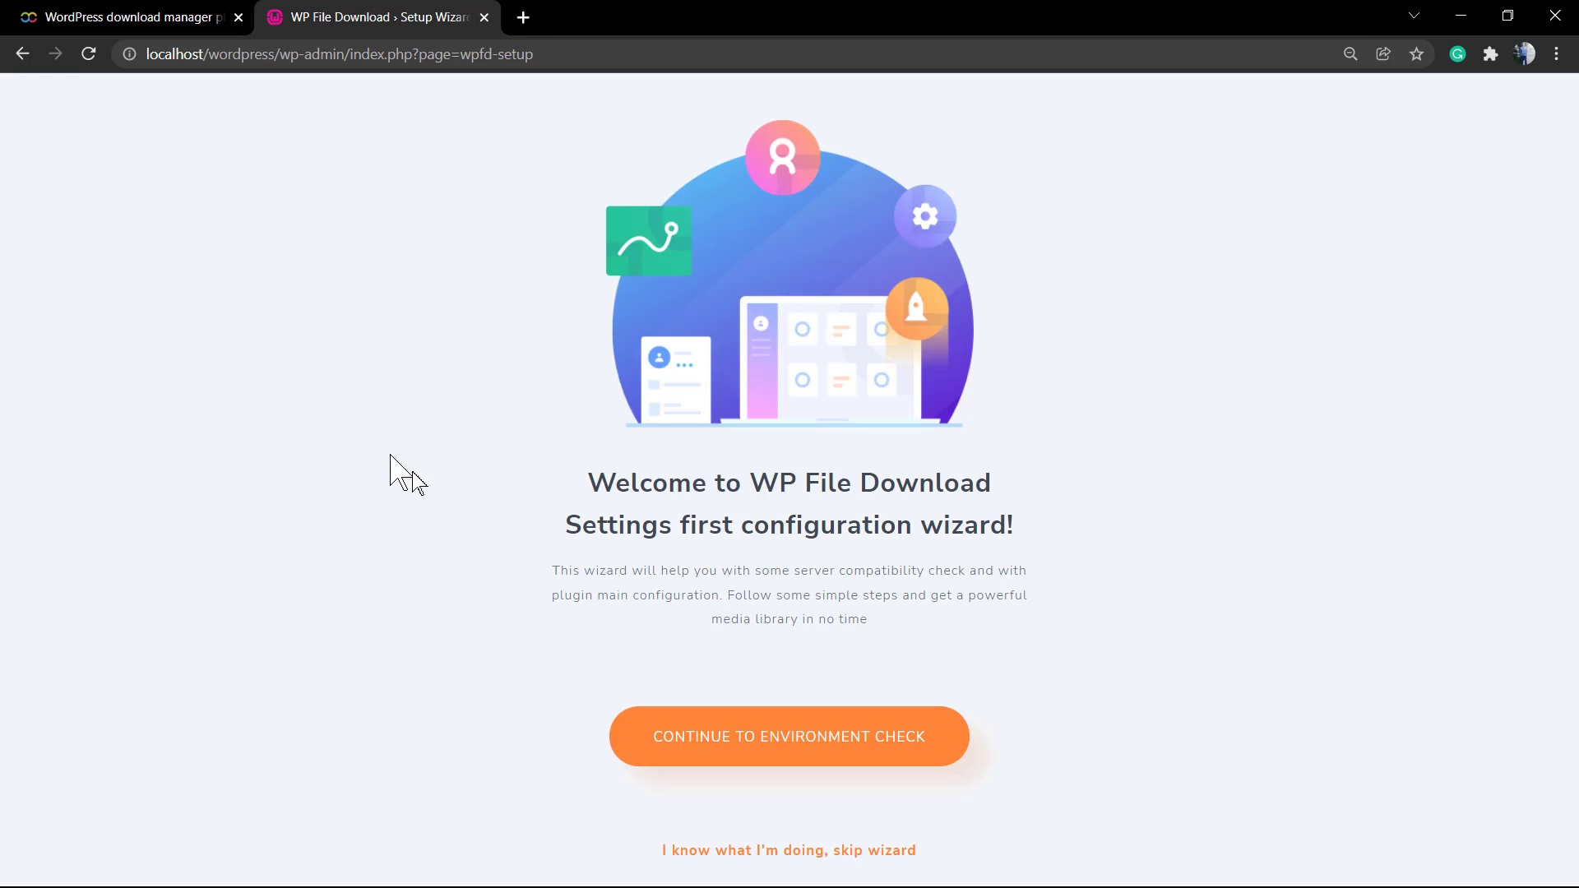
{"action": "left_click_drag", "start_coordinate": [588, 482], "coordinate": [824, 481]}
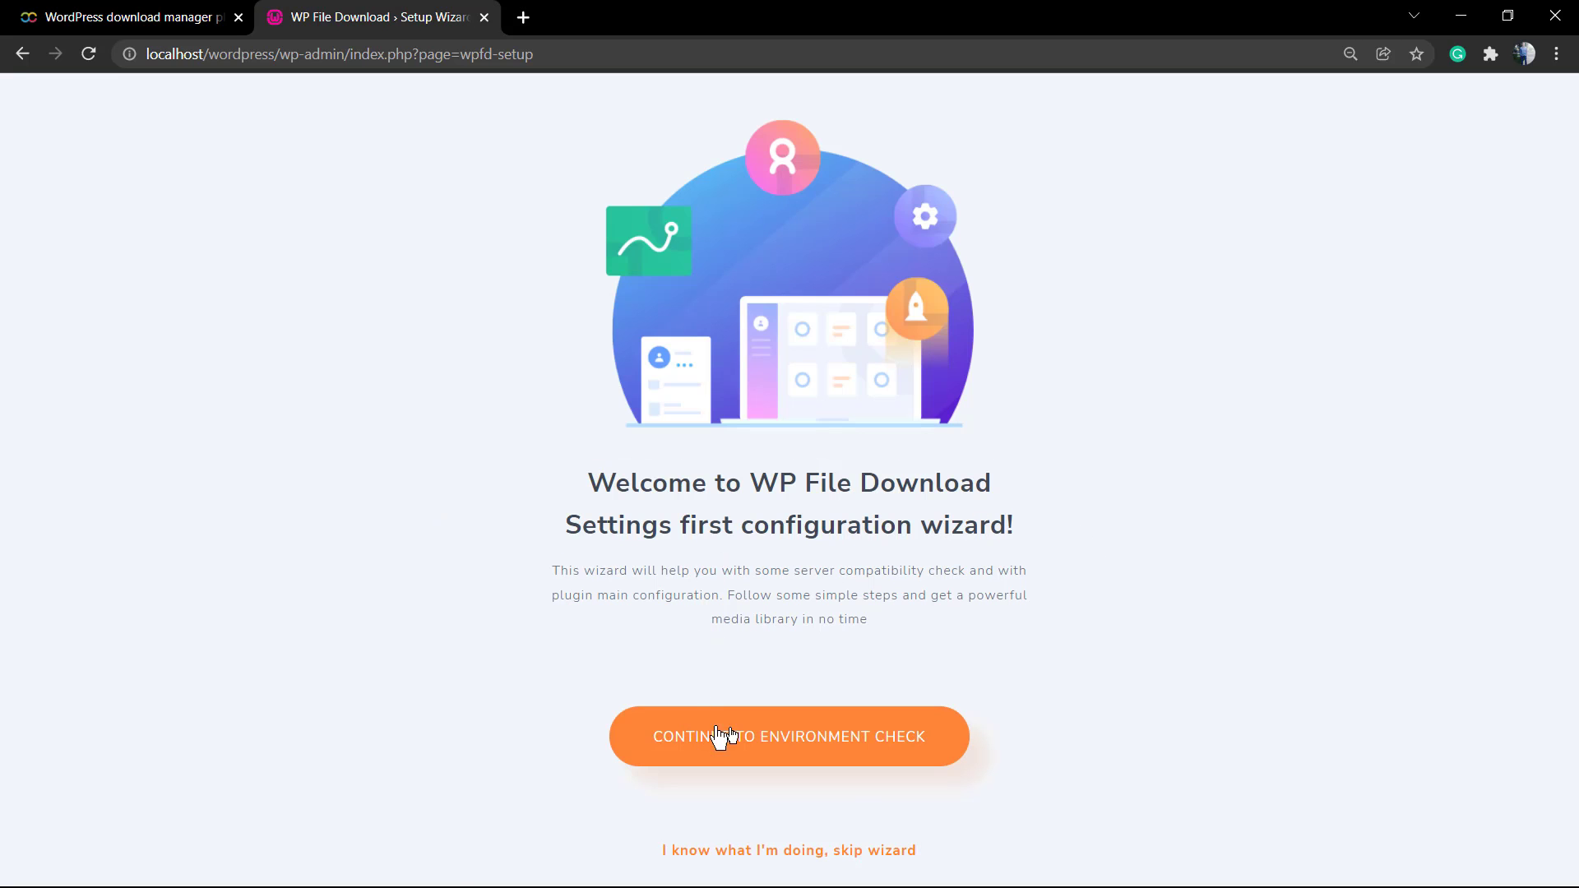
{"action": "left_click", "coordinate": [787, 737]}
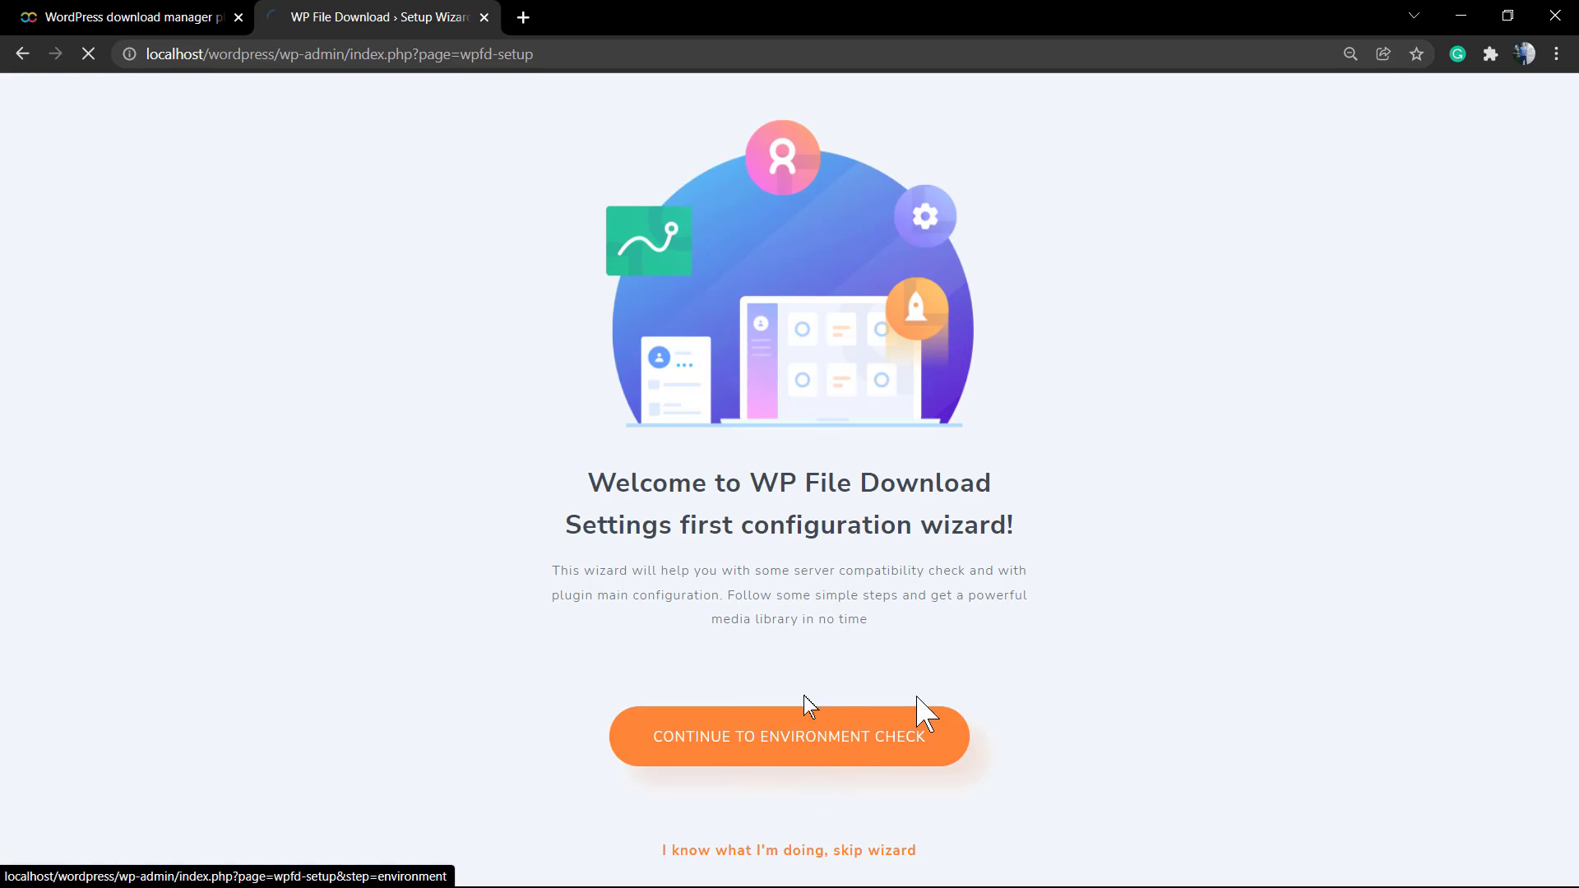
{"action": "left_click", "coordinate": [788, 737]}
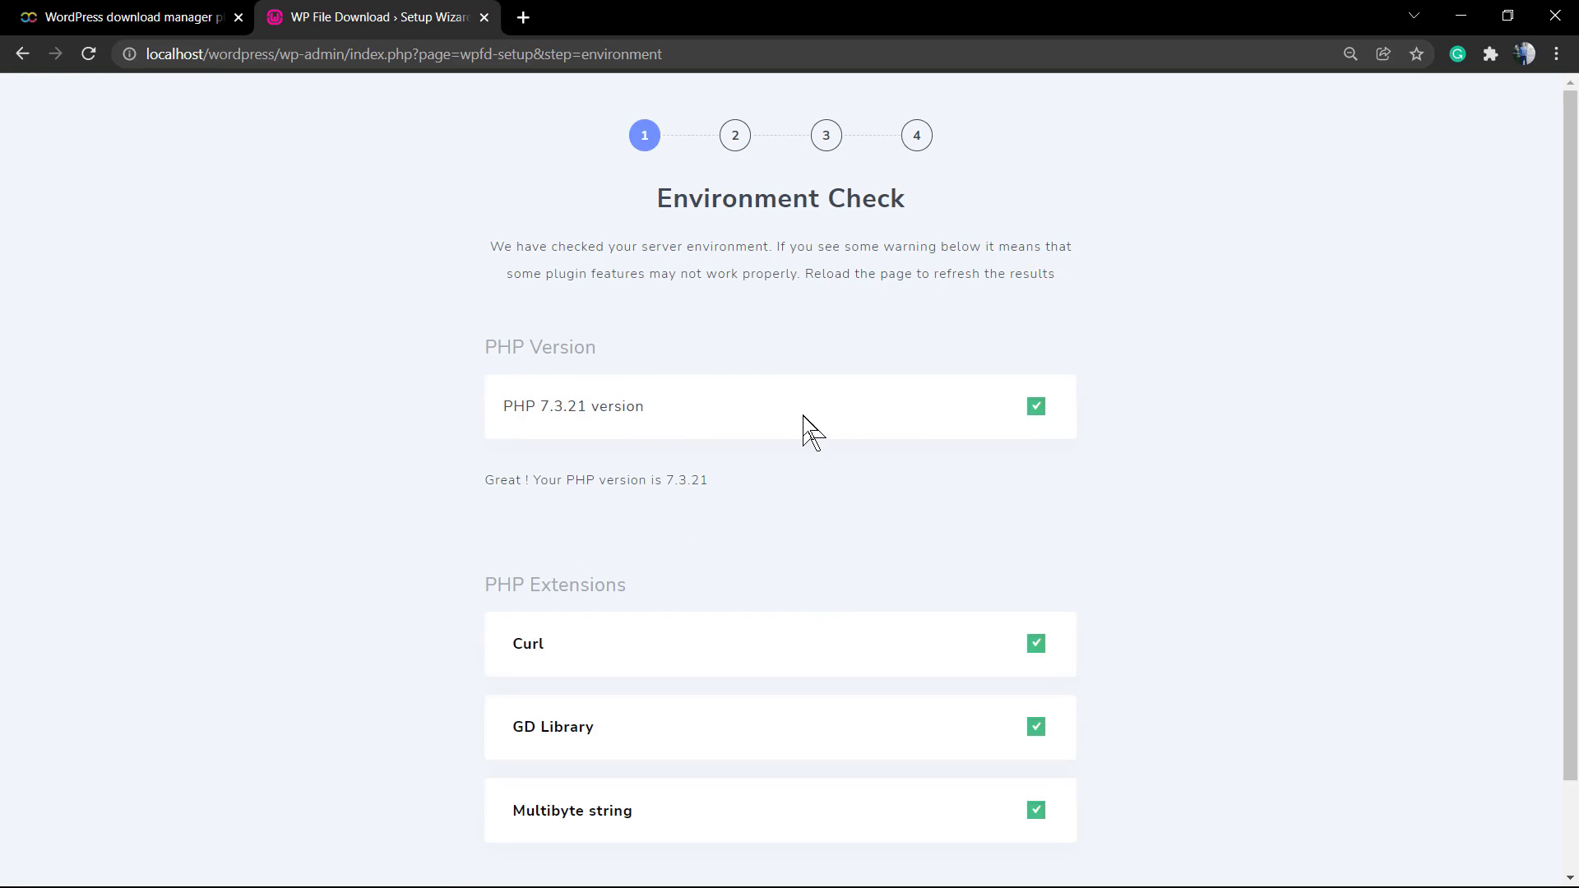
{"action": "scroll", "scroll_direction": "down", "scroll_amount": 3}
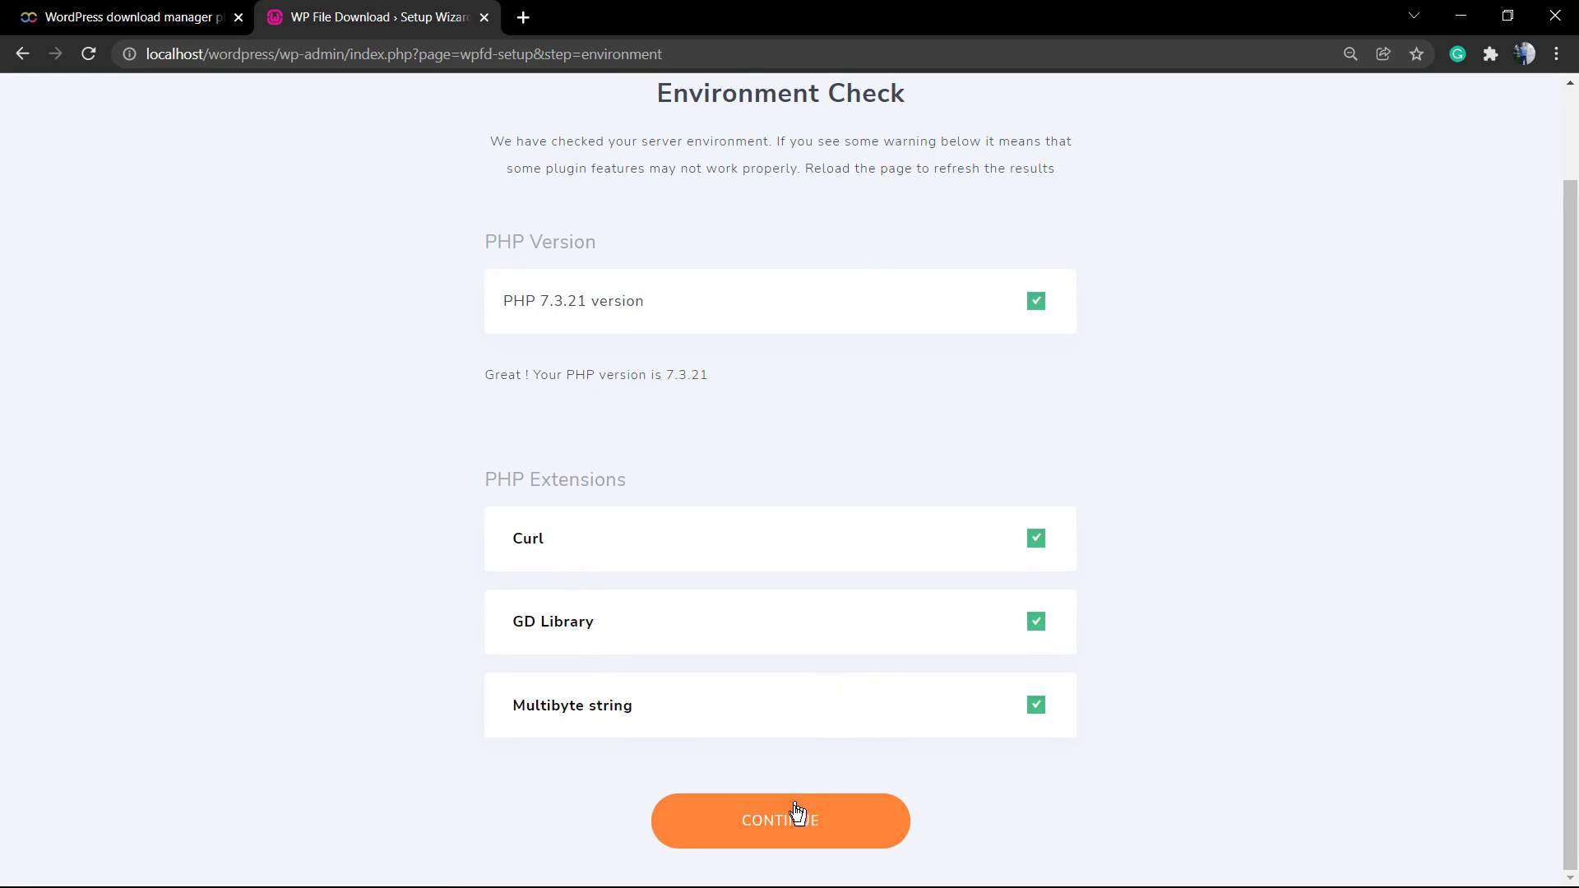
{"action": "left_click", "coordinate": [779, 819]}
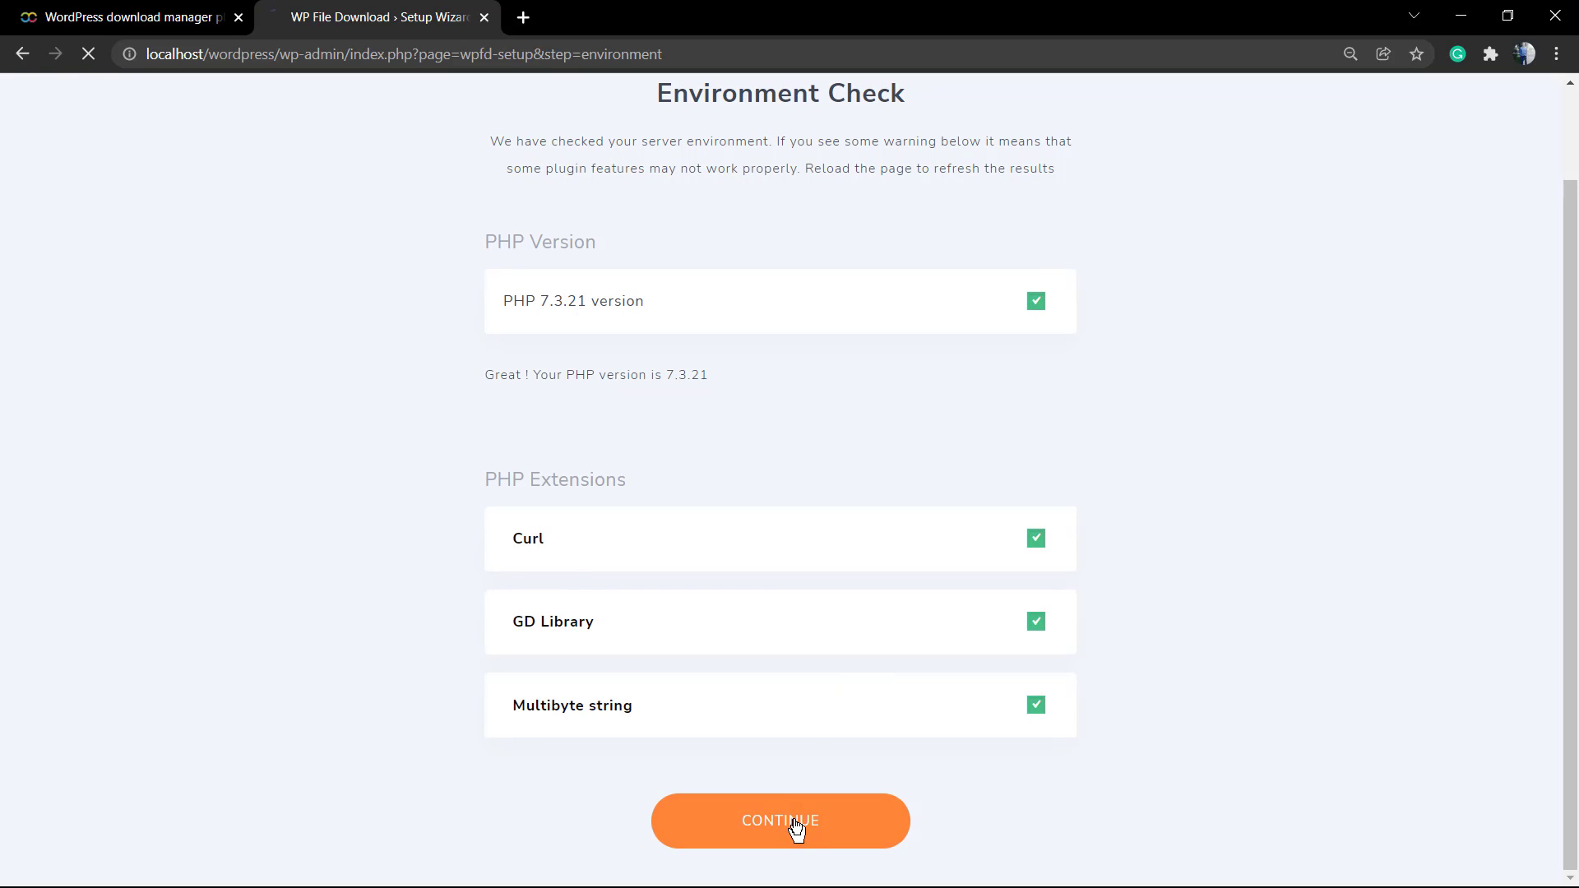
Keep the Default theme card on the Theme Selection step and move to theme settings
{"action": "left_click", "coordinate": [779, 819]}
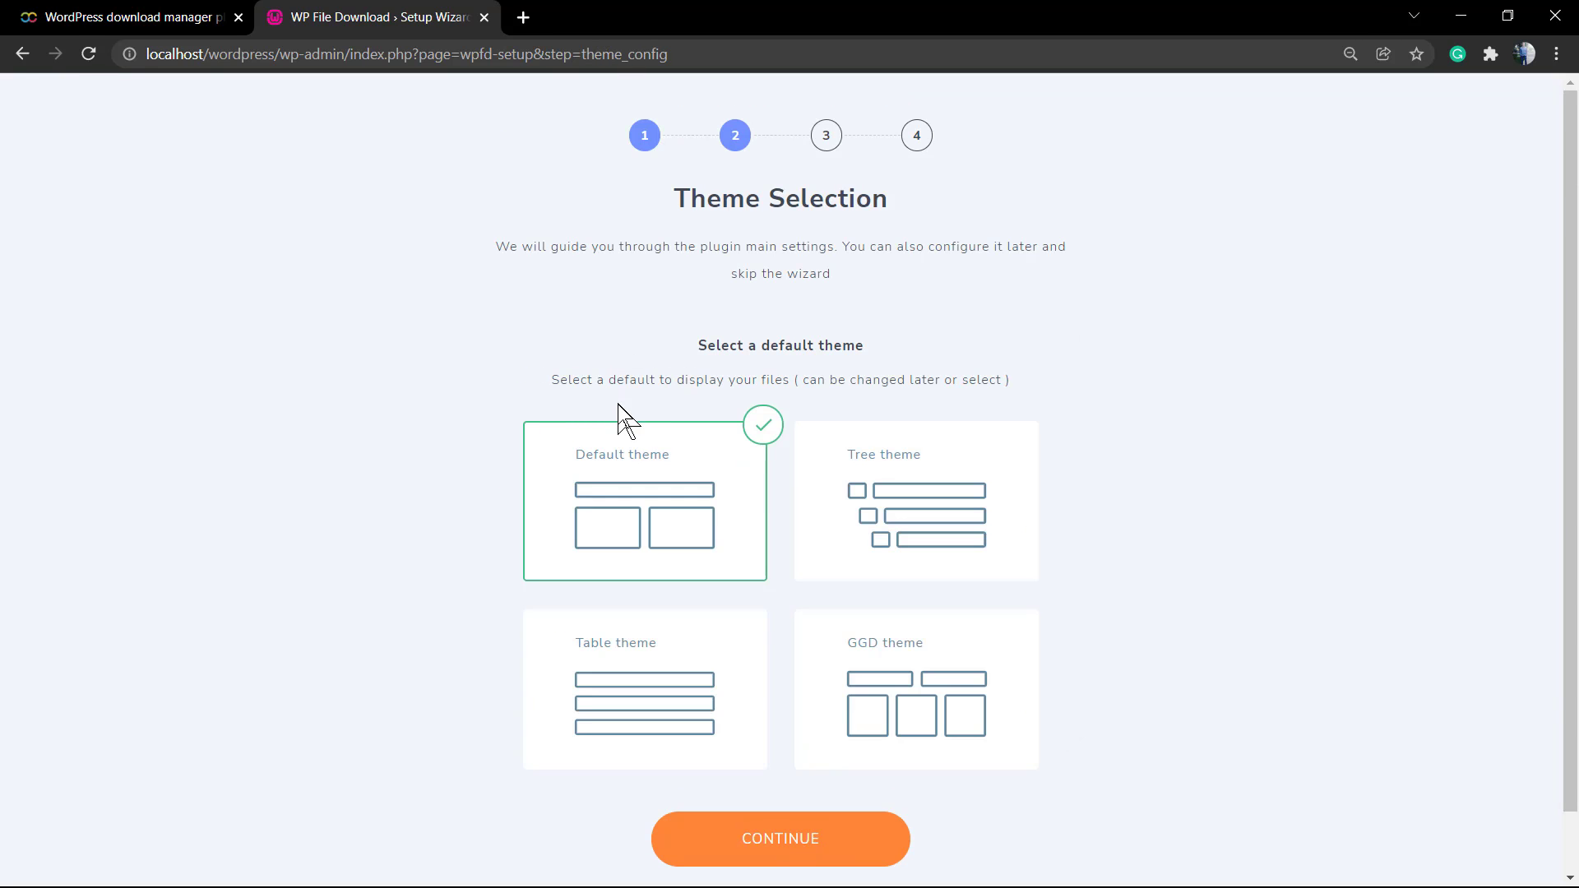
{"action": "mouse_move", "coordinate": [768, 373]}
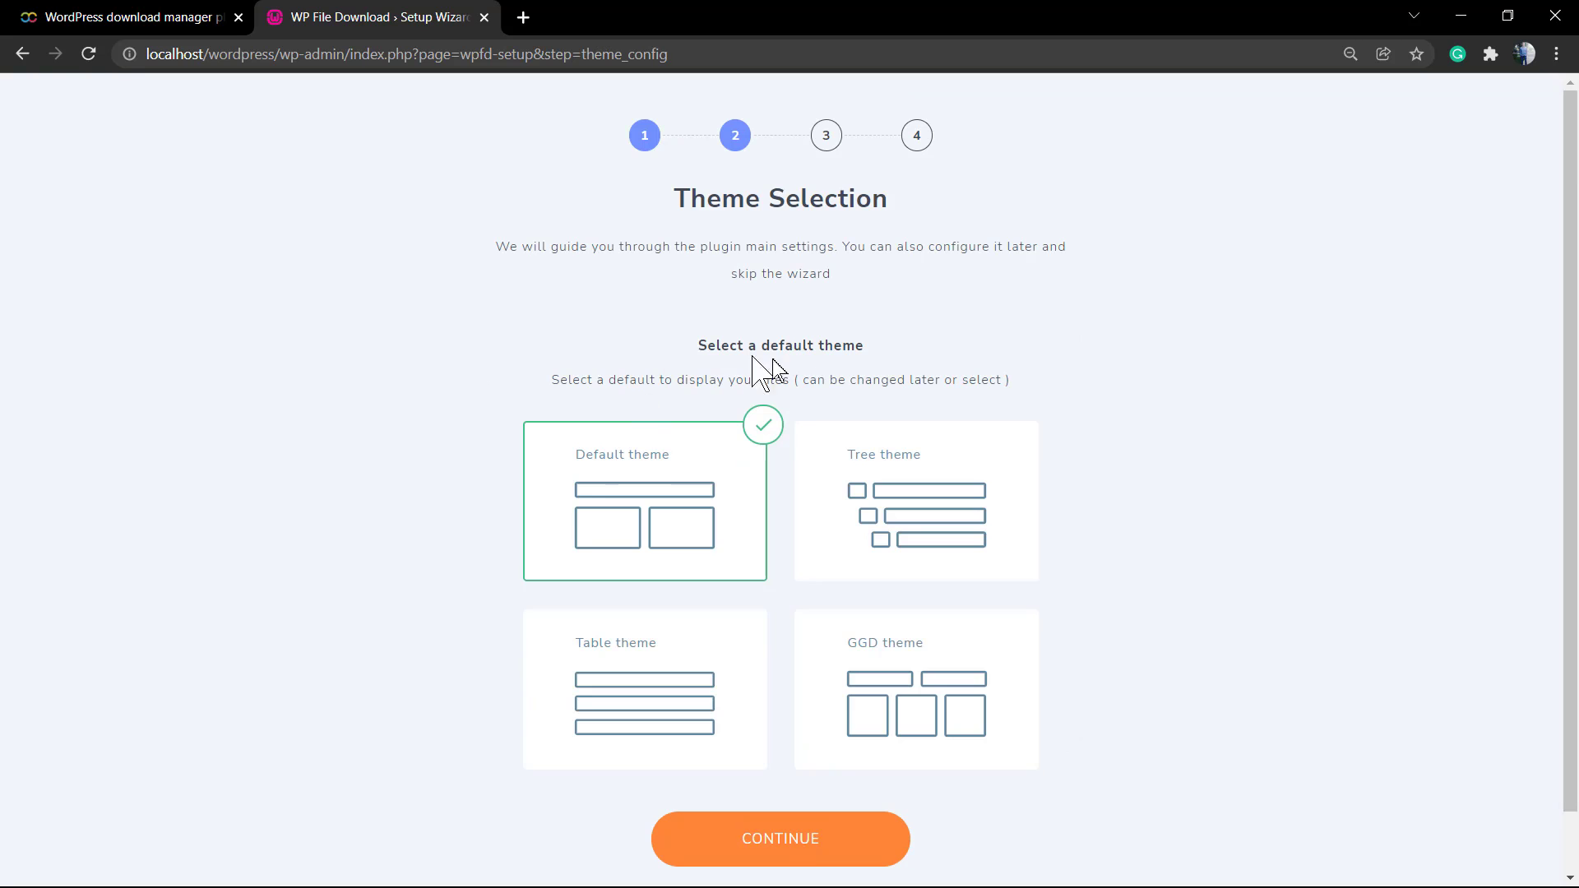
{"action": "mouse_move", "coordinate": [922, 693]}
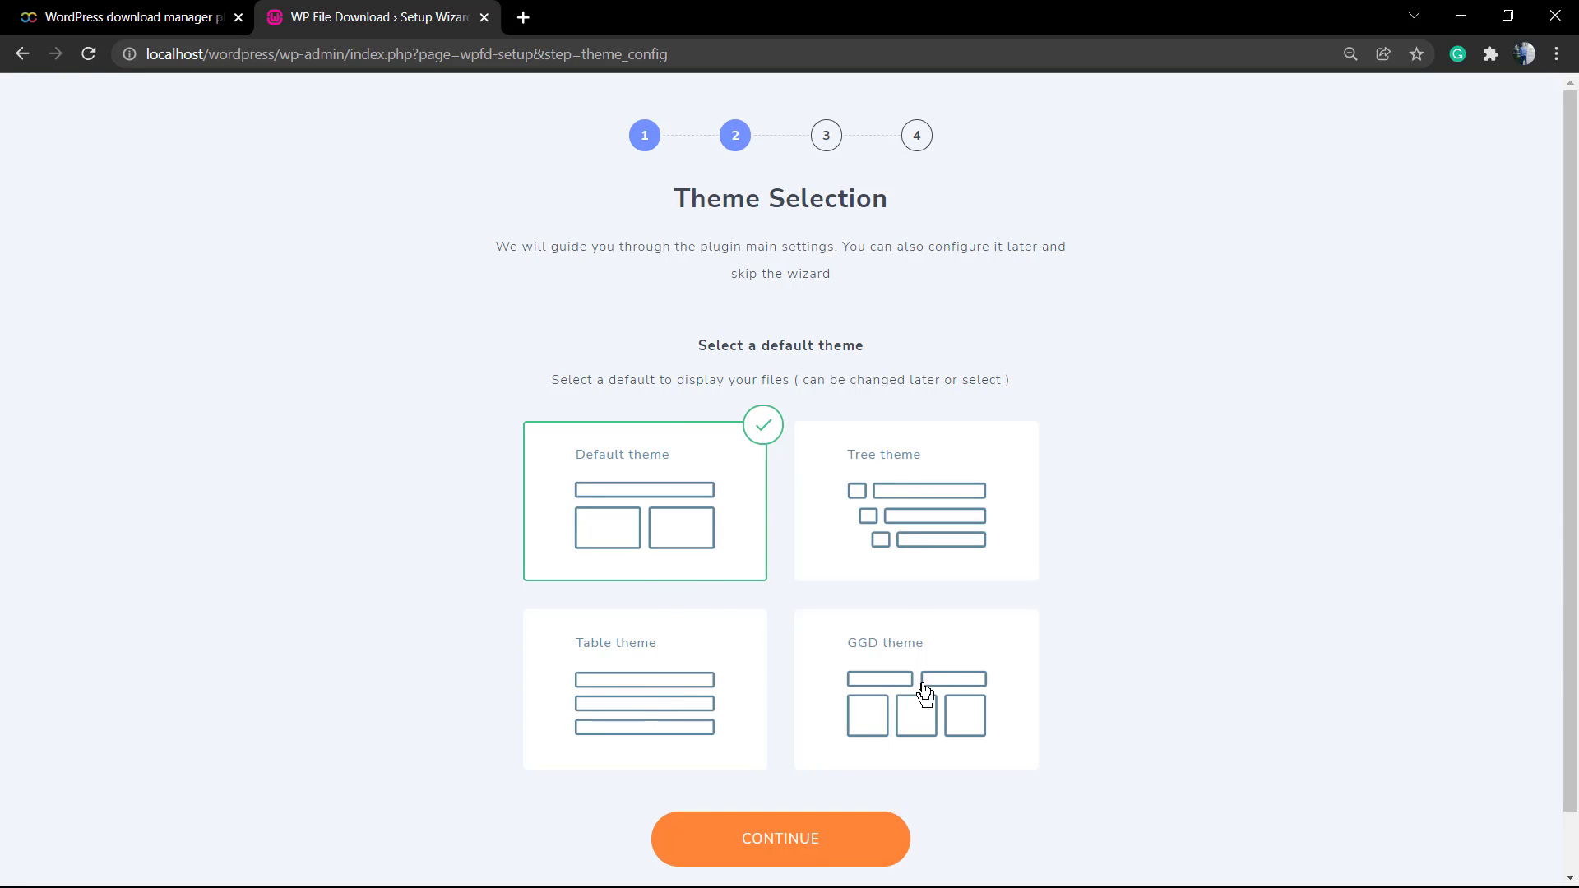
{"action": "scroll", "scroll_direction": "down", "scroll_amount": 3}
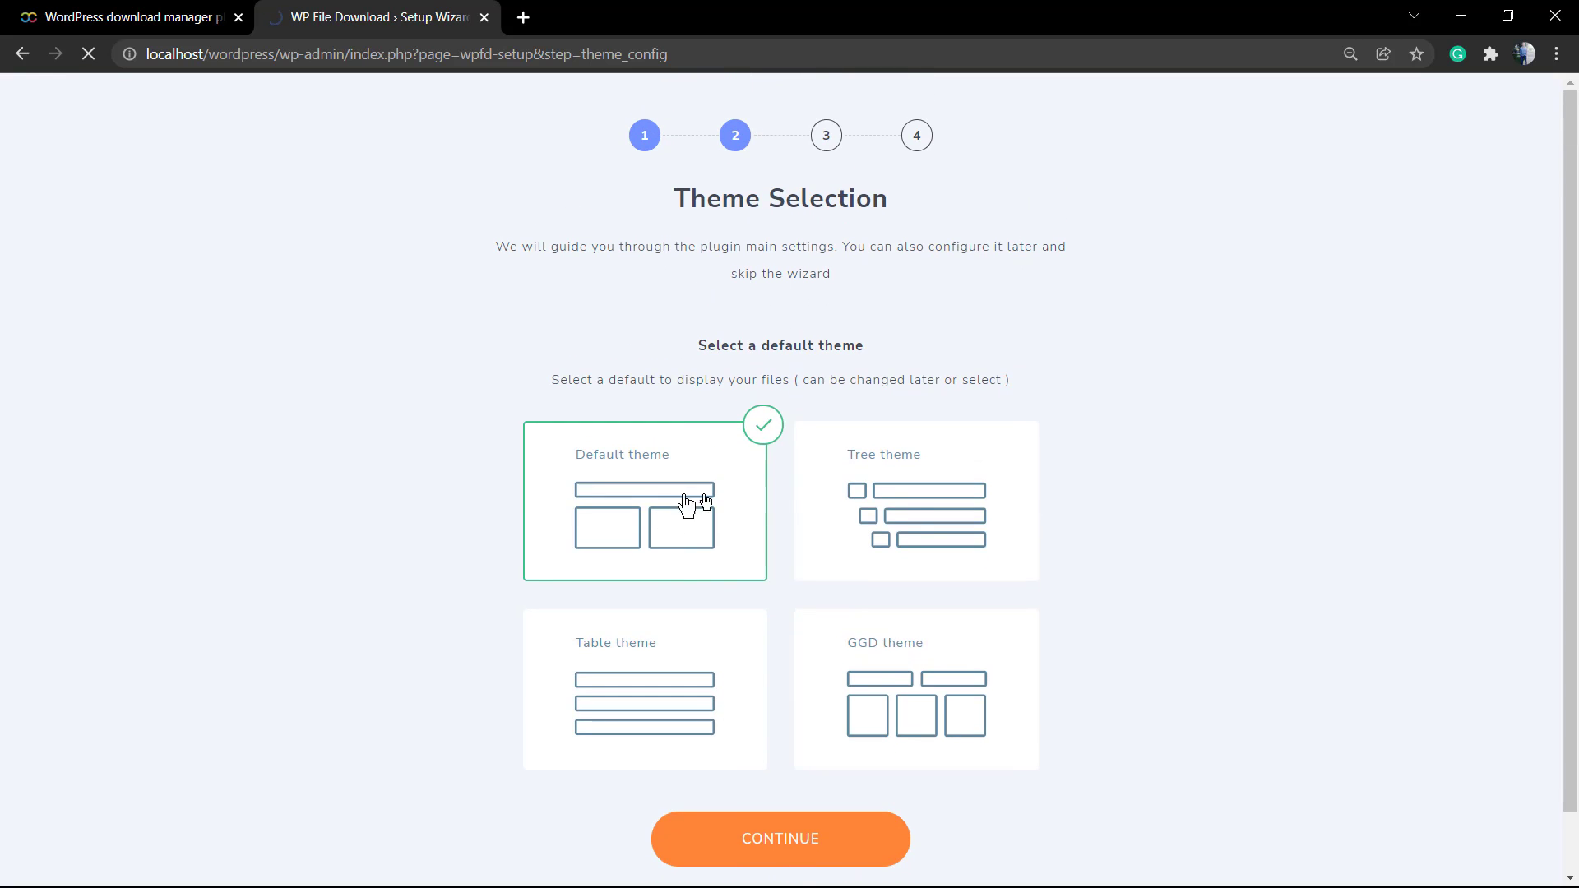
{"action": "left_click", "coordinate": [780, 837]}
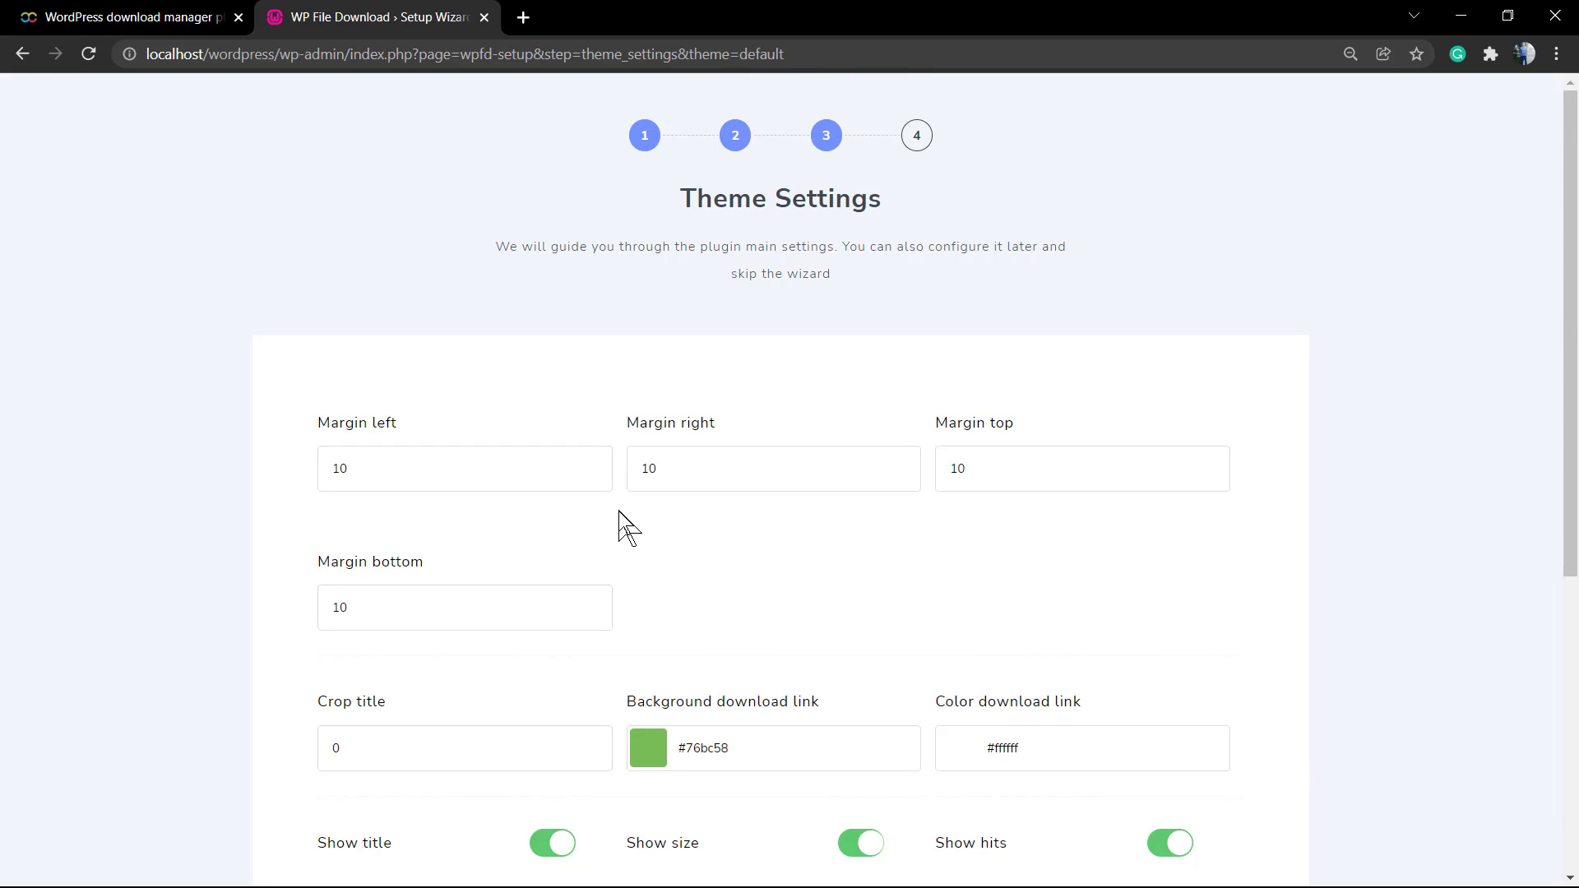
Set the download link colour to light grey #d9d9d9 and accept the theme settings
{"action": "scroll", "scroll_direction": "down", "scroll_amount": 3}
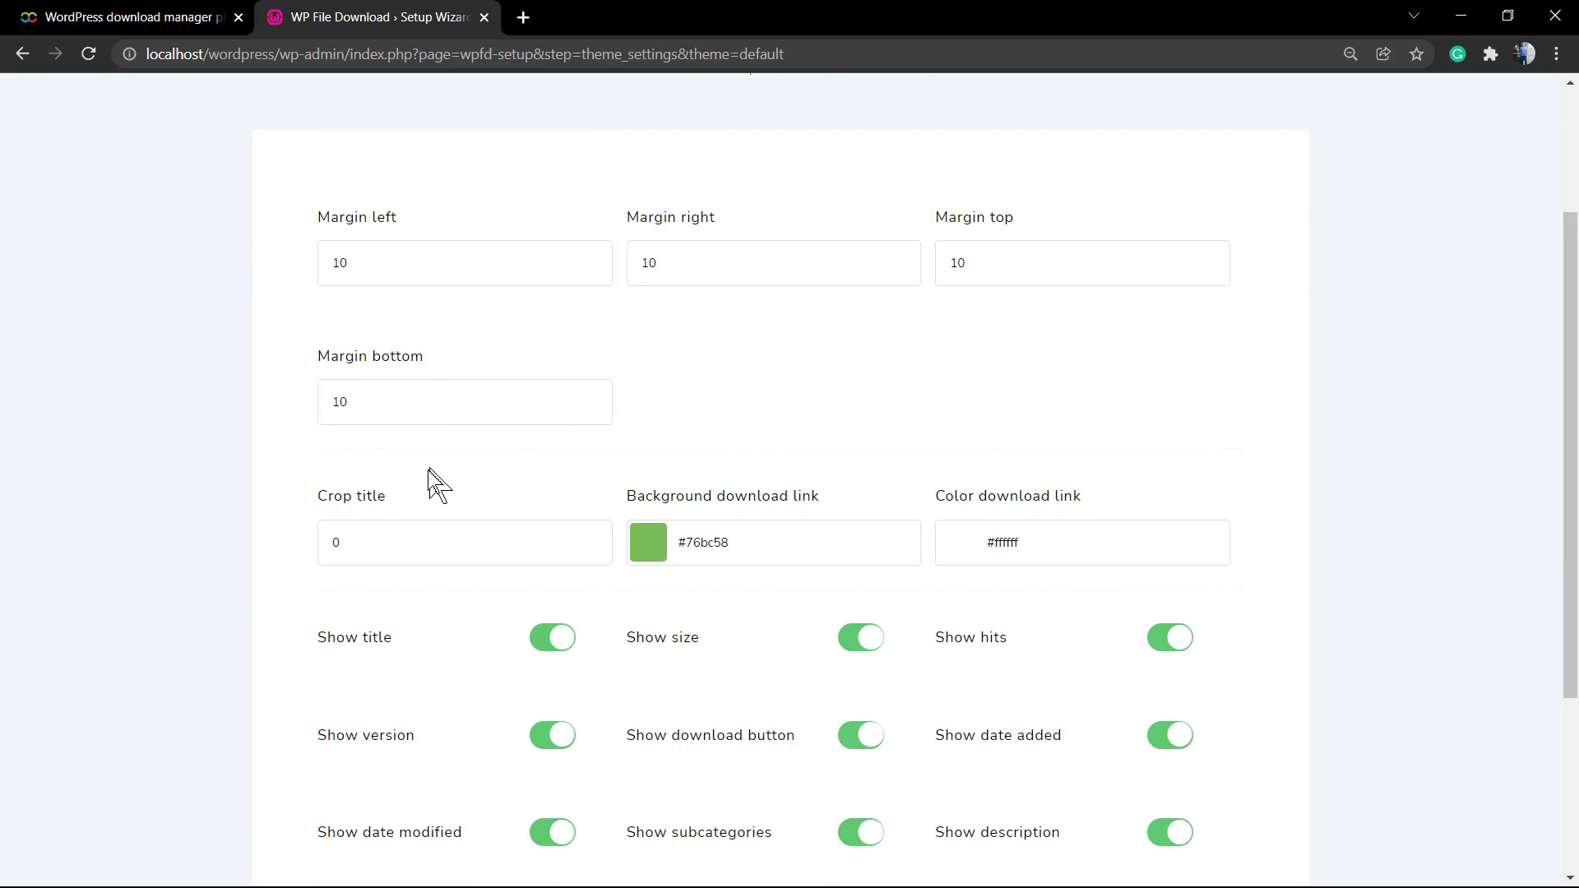
{"action": "scroll", "scroll_direction": "down", "scroll_amount": 3}
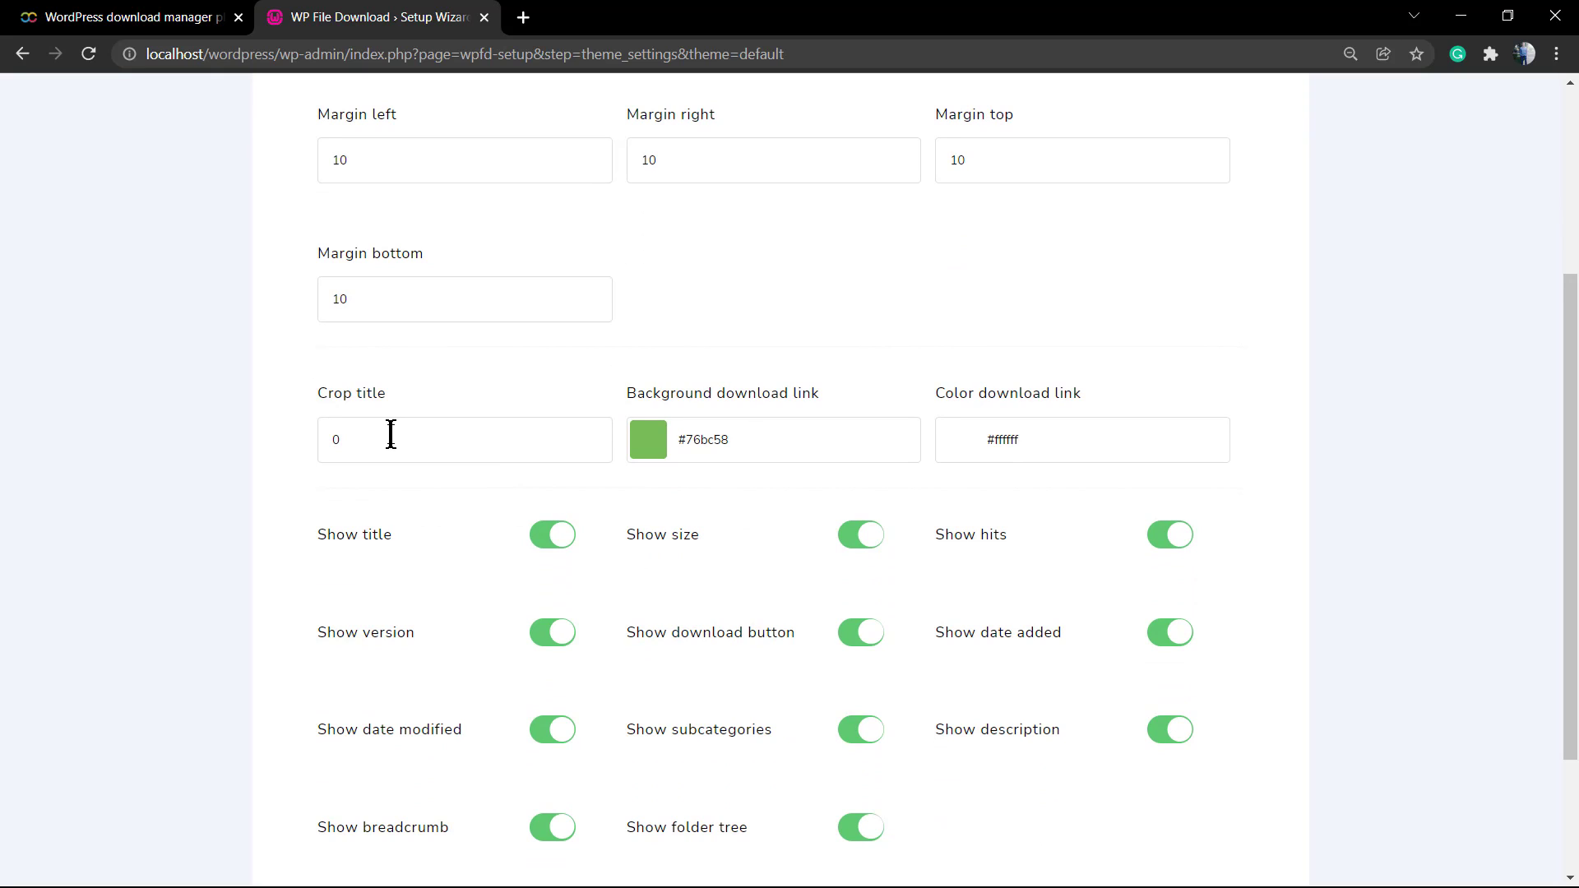
{"action": "left_click", "coordinate": [1081, 439]}
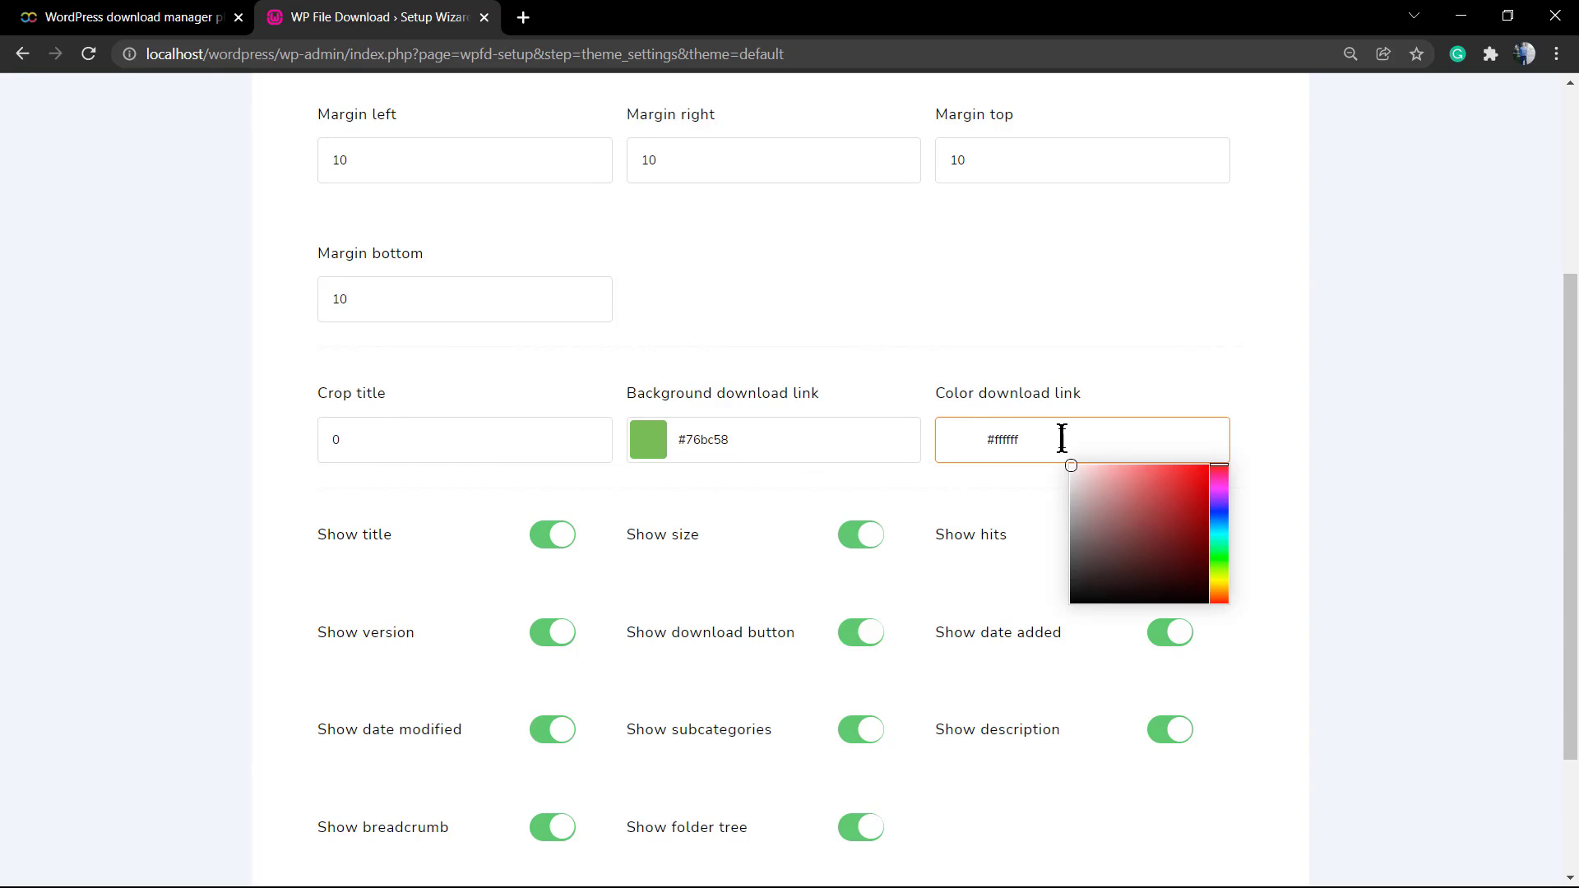
{"action": "left_click", "coordinate": [1074, 490]}
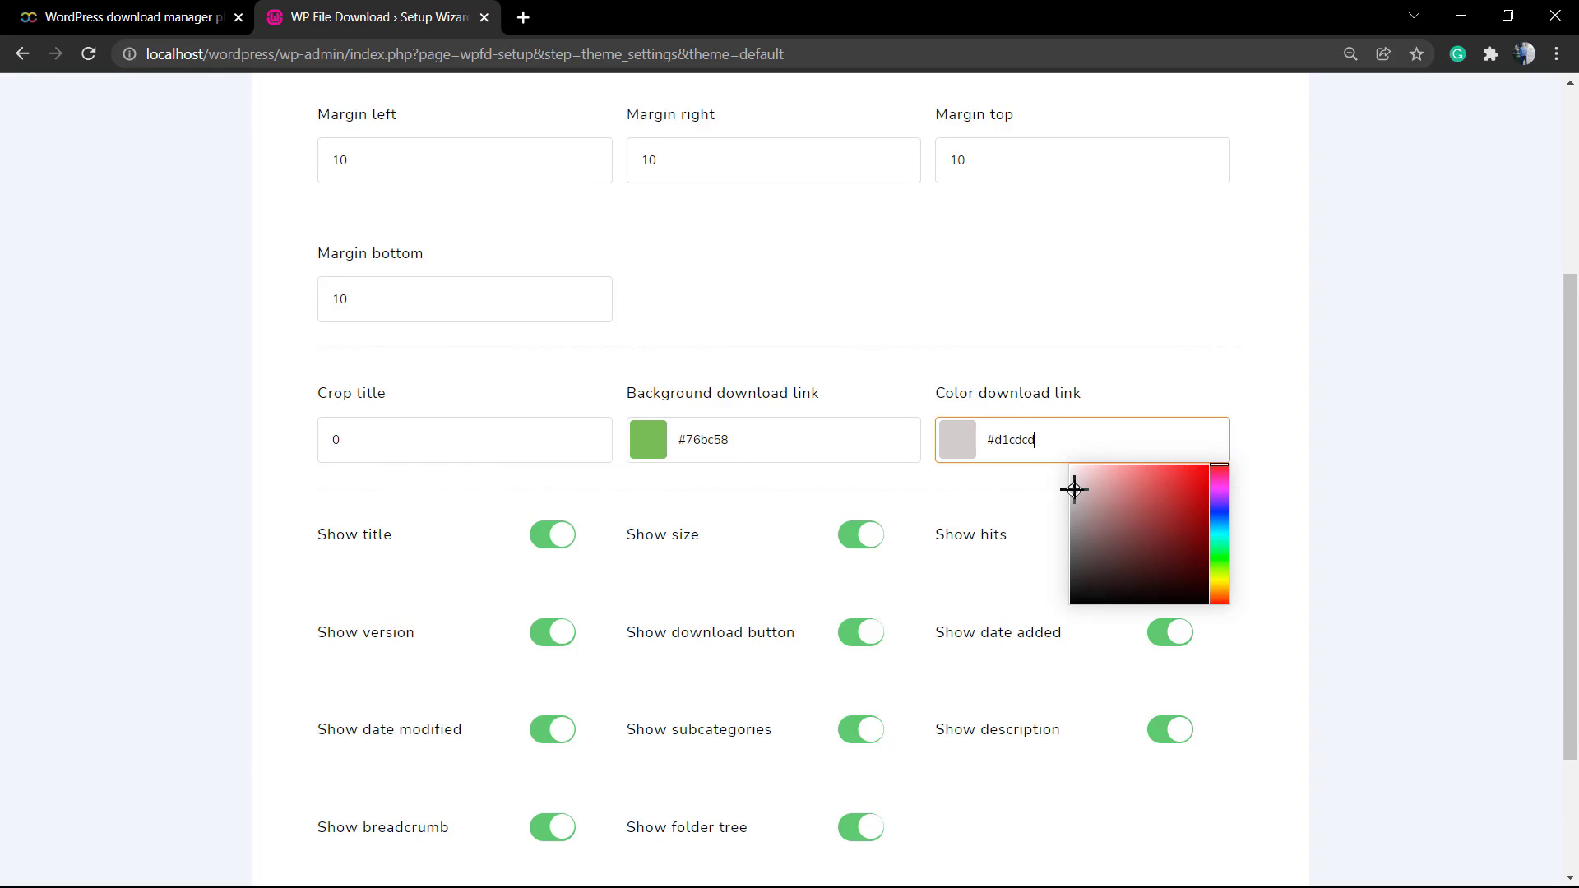
{"action": "left_click", "coordinate": [1071, 485]}
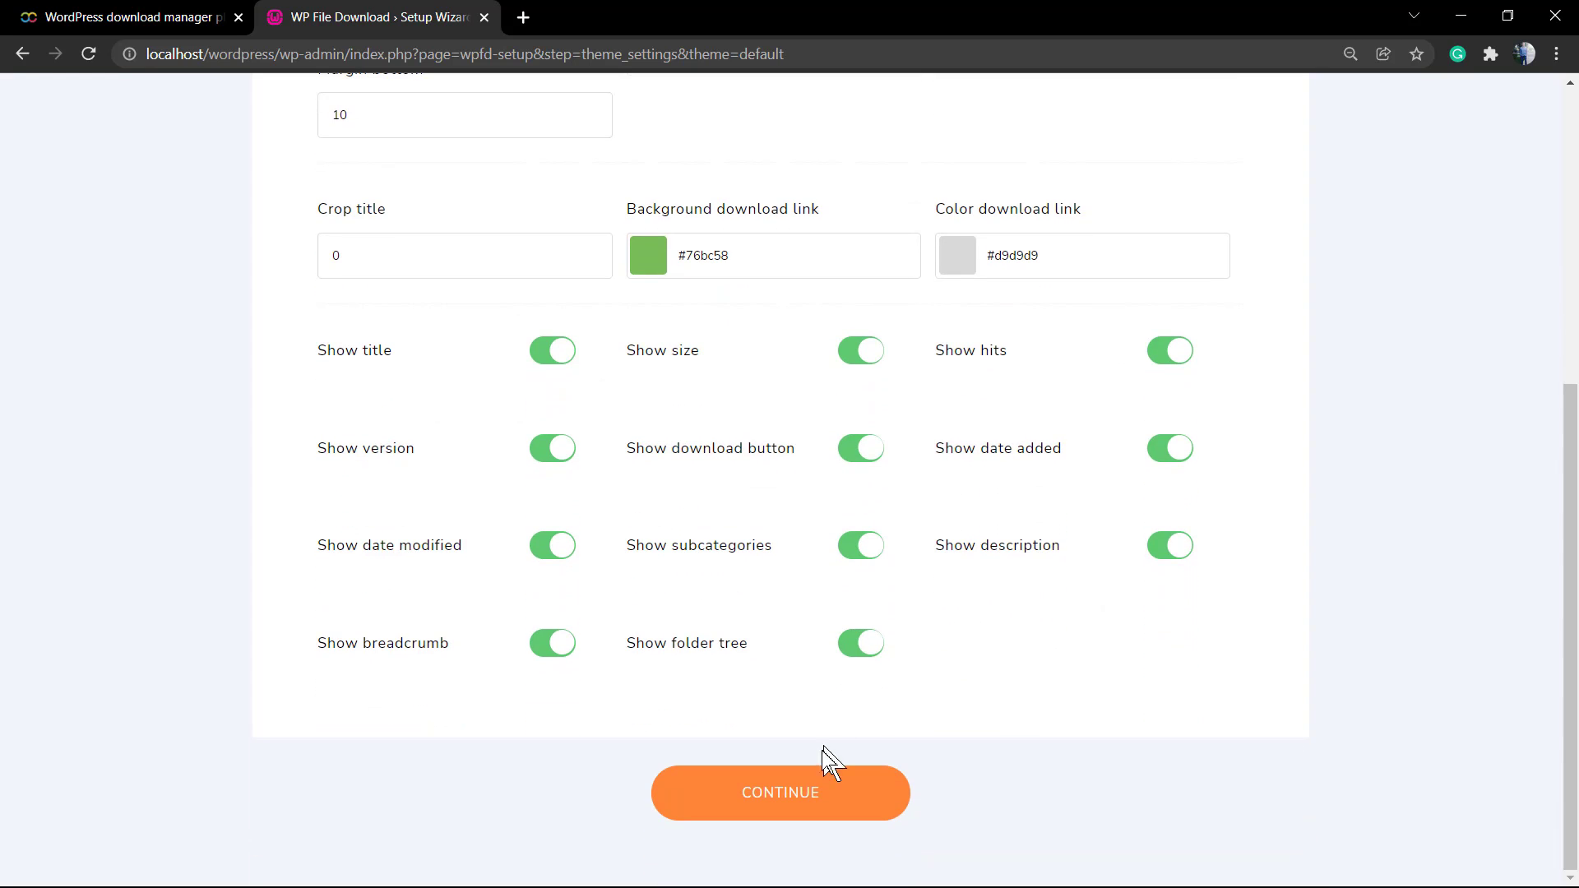
{"action": "left_click", "coordinate": [779, 793]}
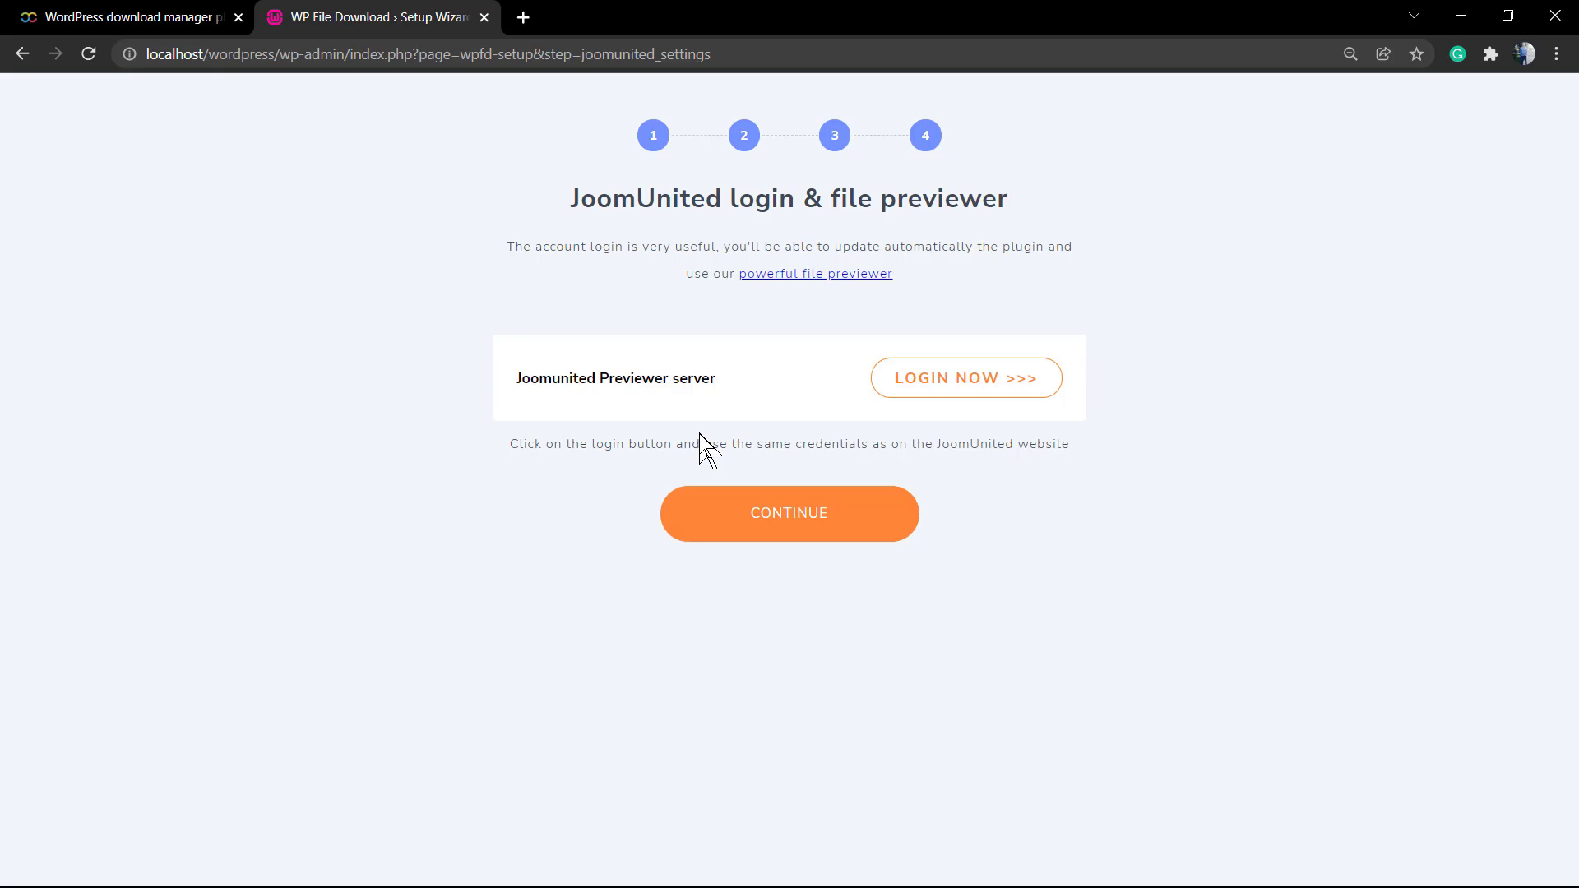
{"action": "mouse_move", "coordinate": [693, 434]}
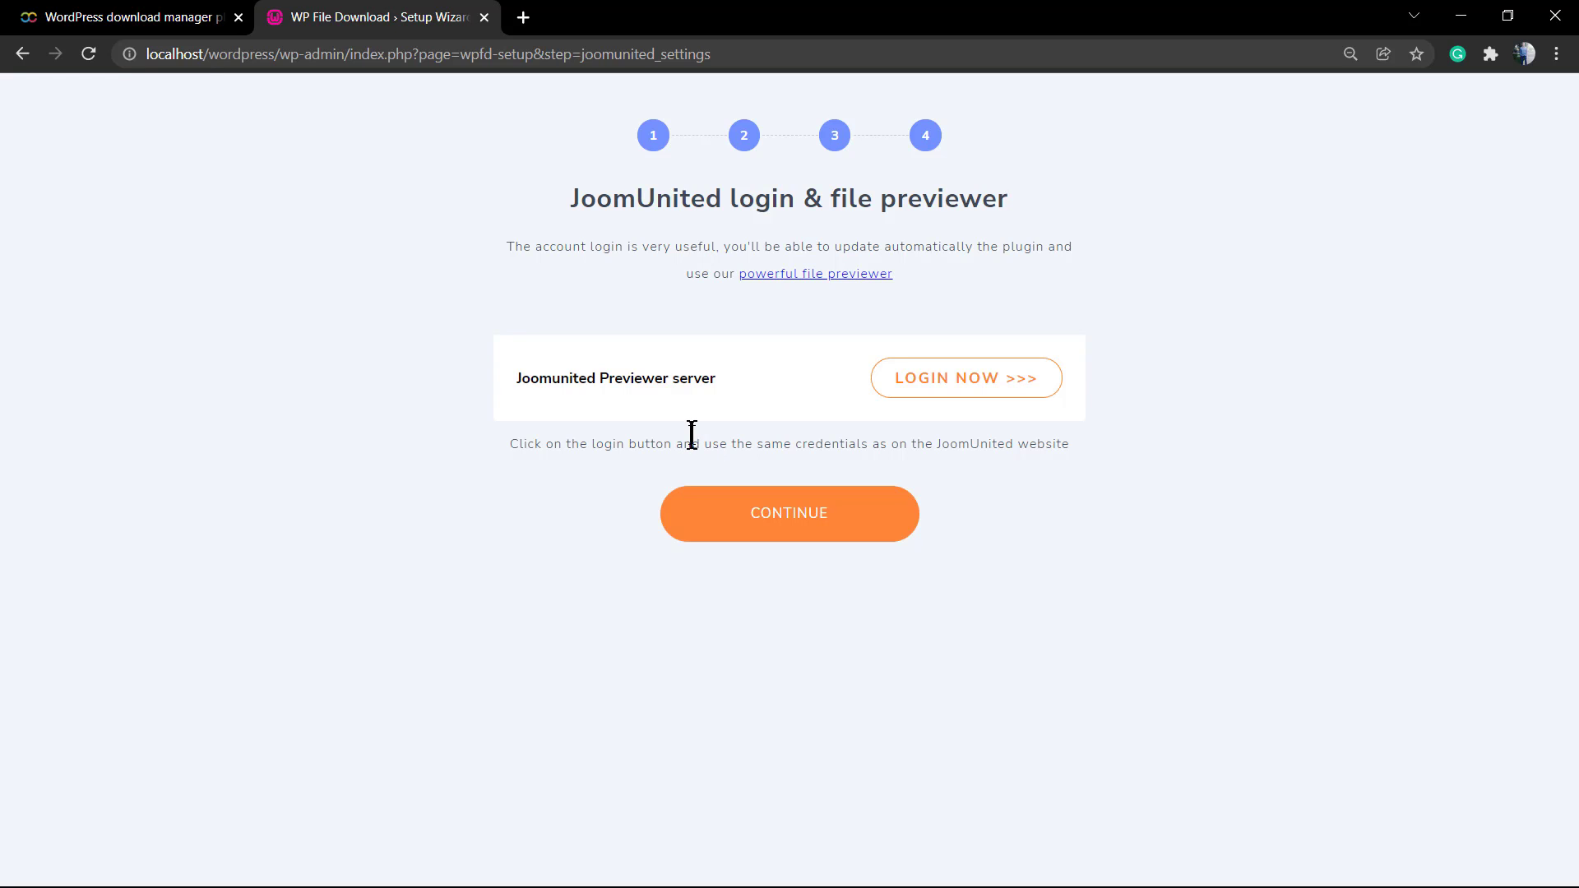
{"action": "mouse_move", "coordinate": [707, 342]}
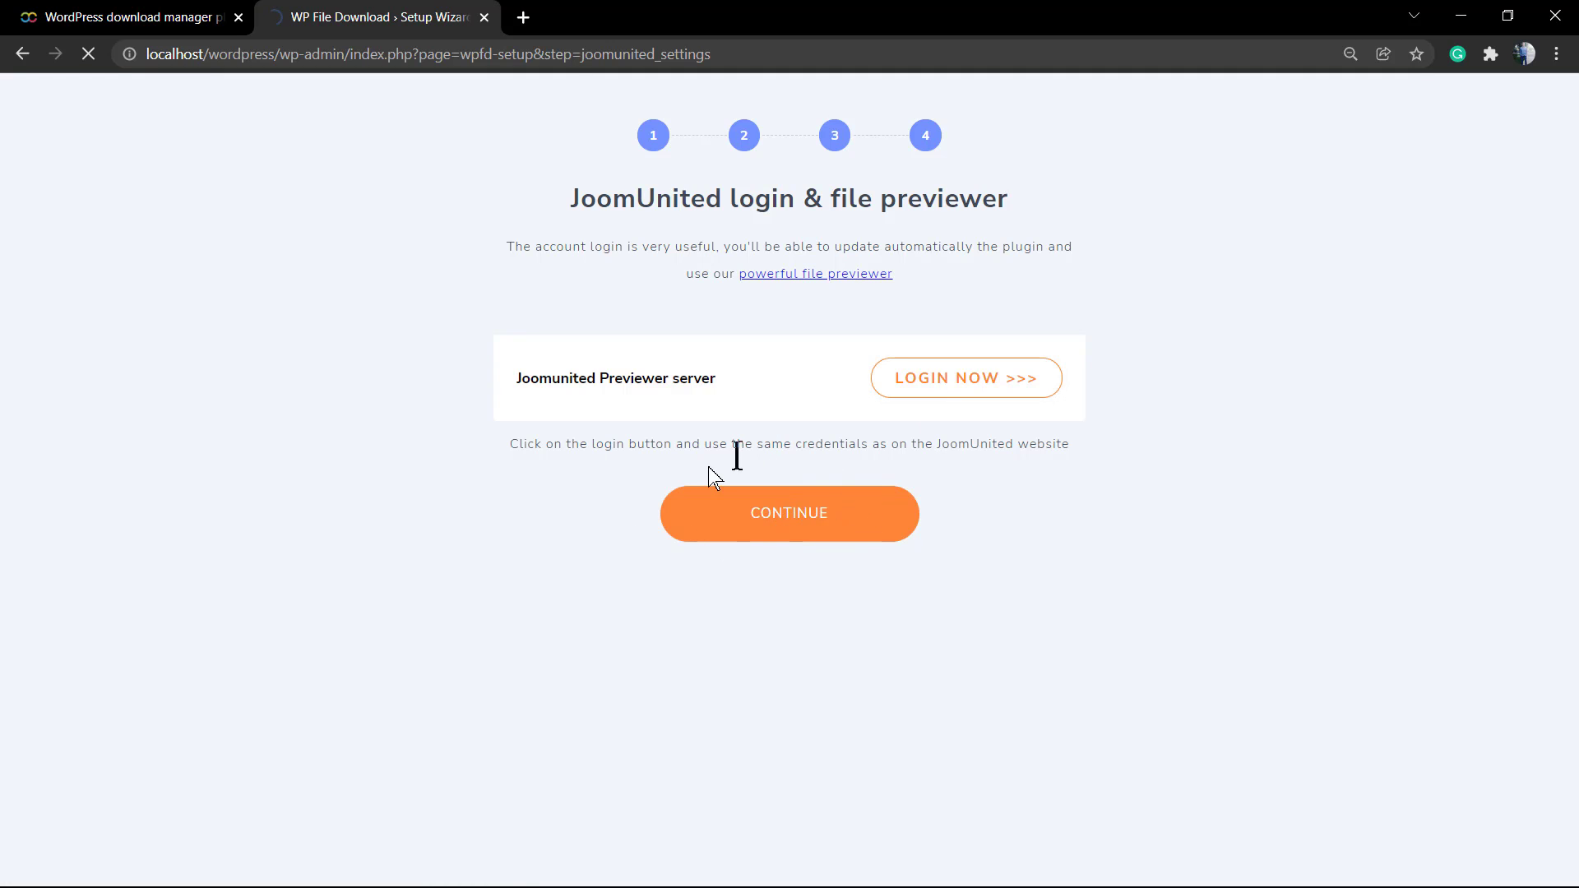
Finish the wizard's Done page and land on the file manager with its New category folder
{"action": "left_click", "coordinate": [788, 513]}
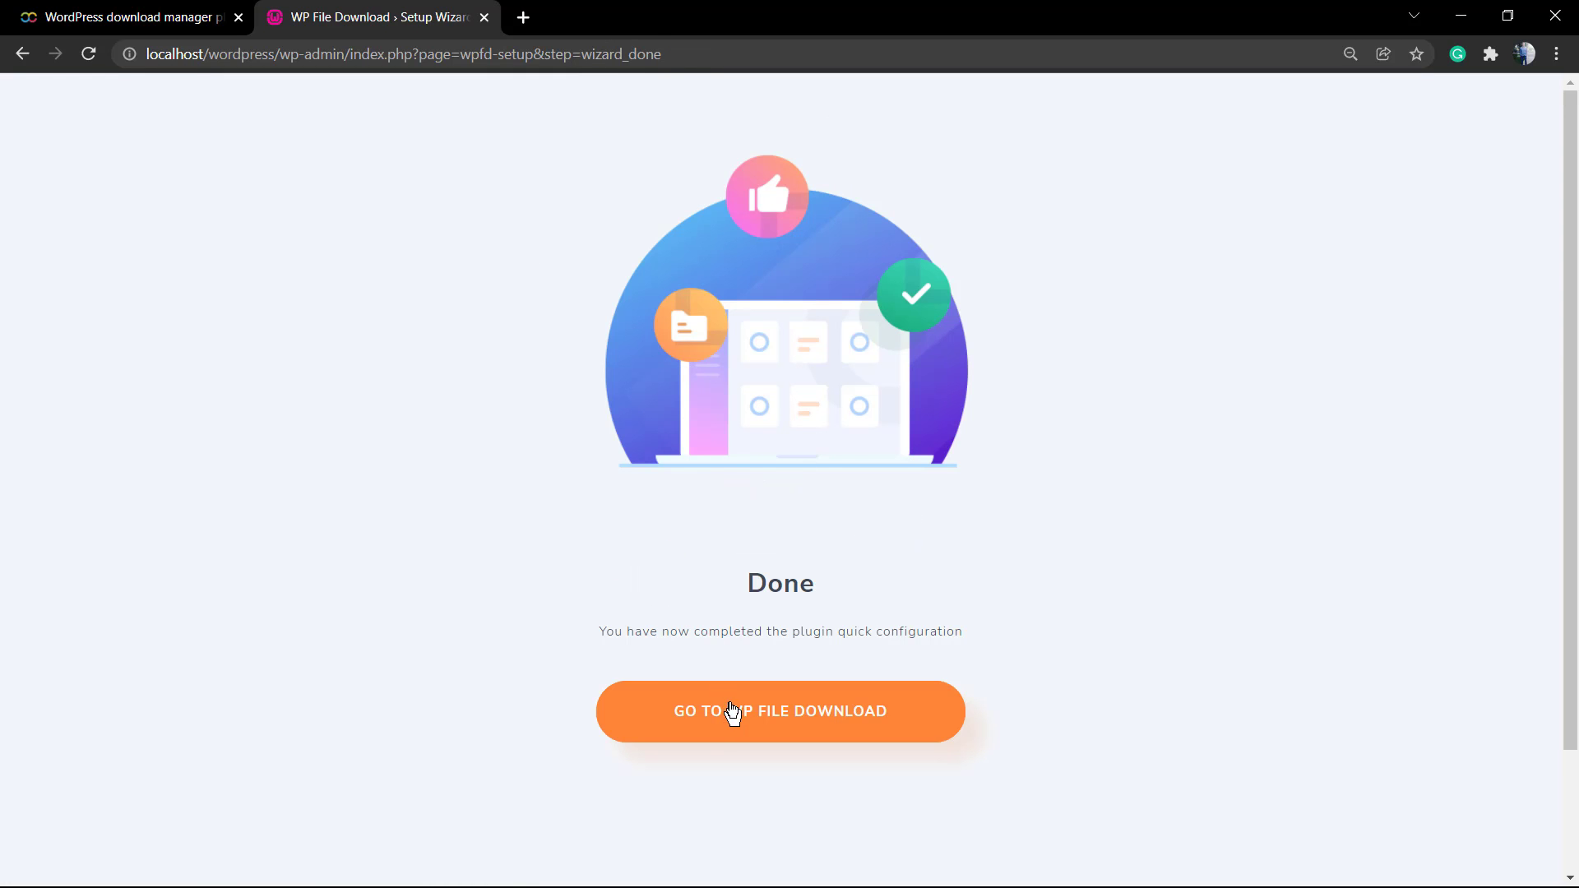
{"action": "left_click", "coordinate": [779, 710]}
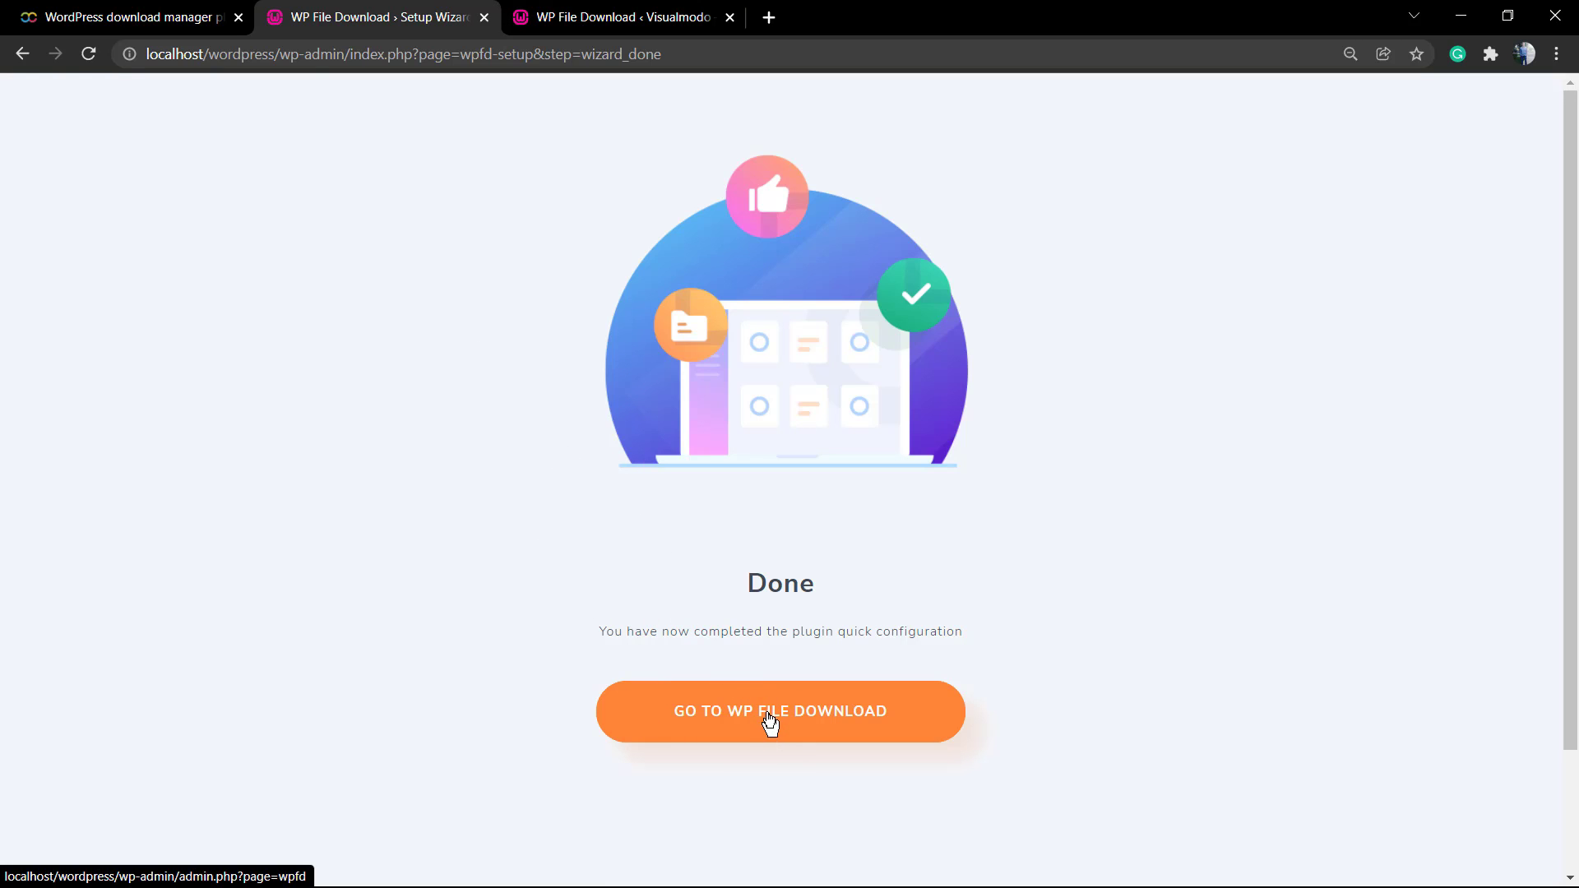
{"action": "left_click", "coordinate": [779, 710]}
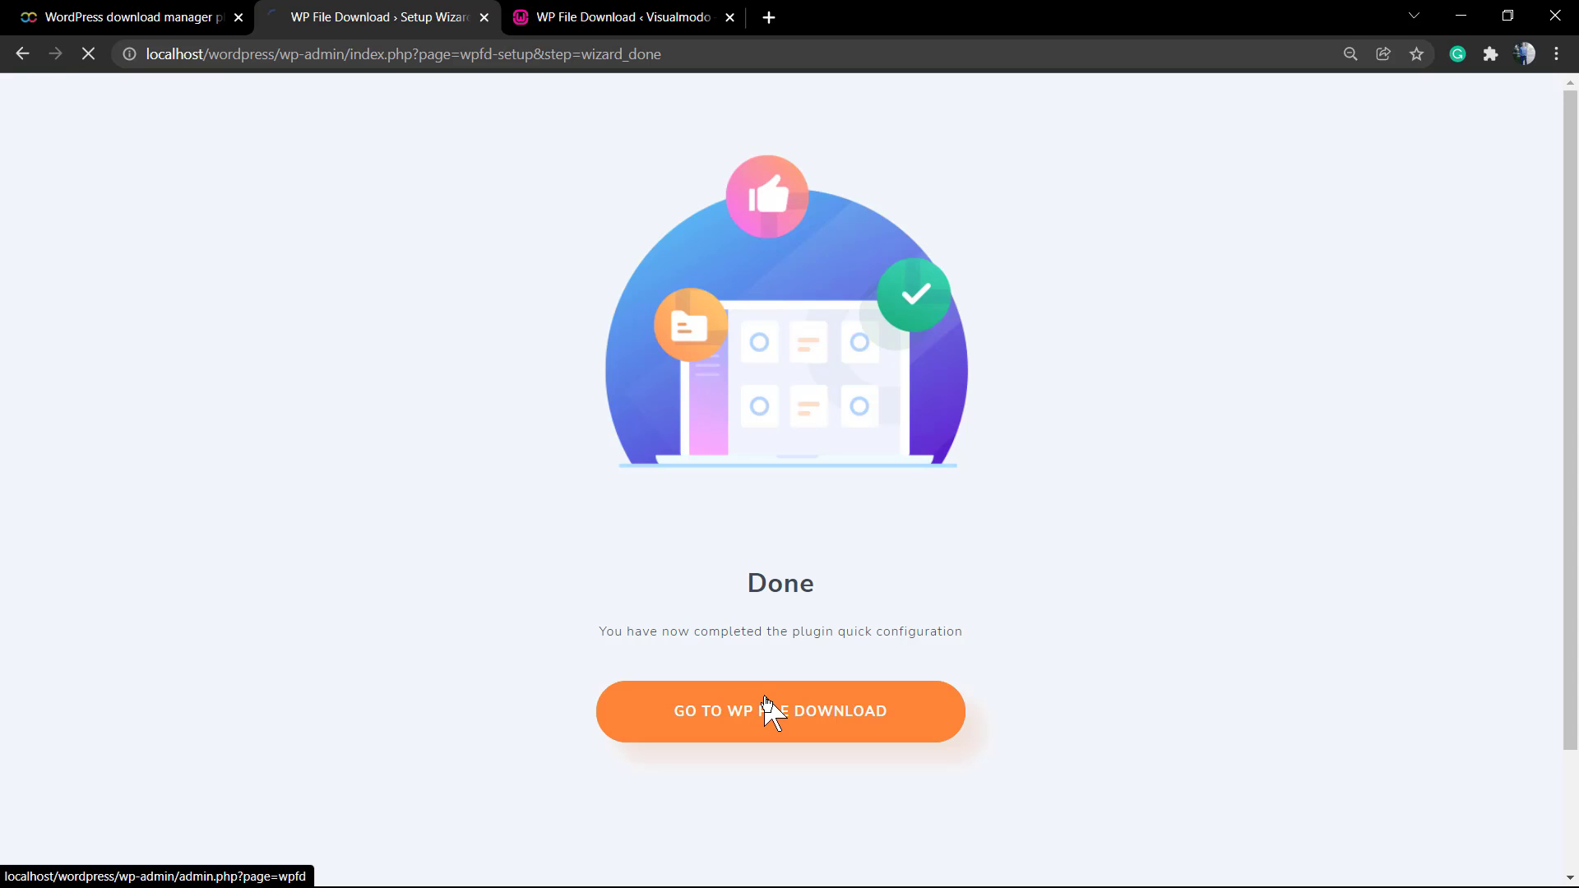
{"action": "left_click", "coordinate": [779, 711]}
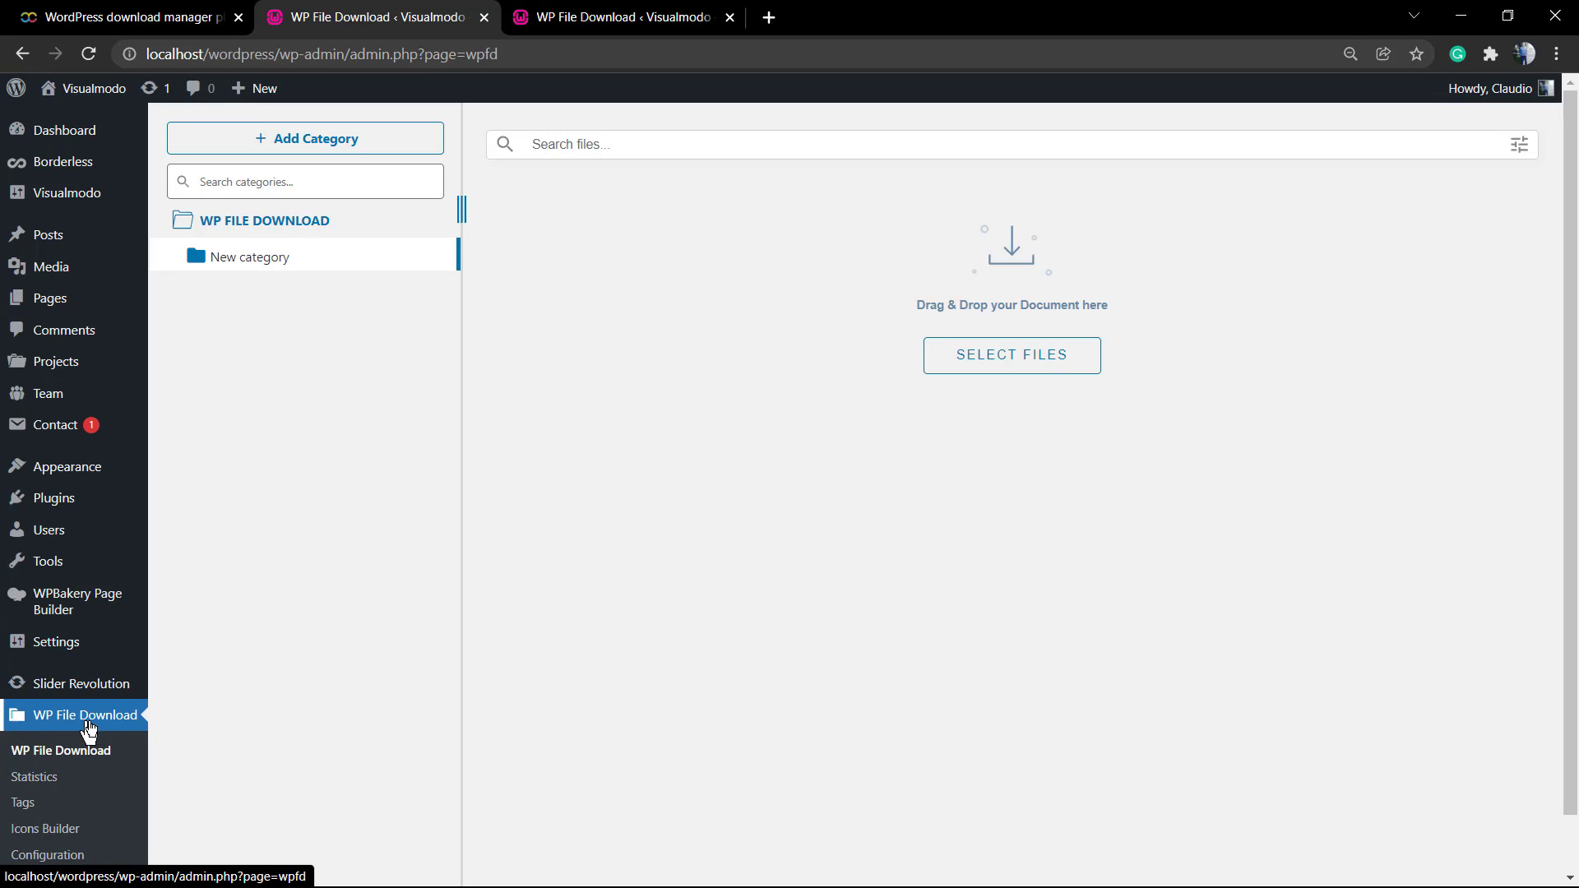
{"action": "mouse_move", "coordinate": [513, 289]}
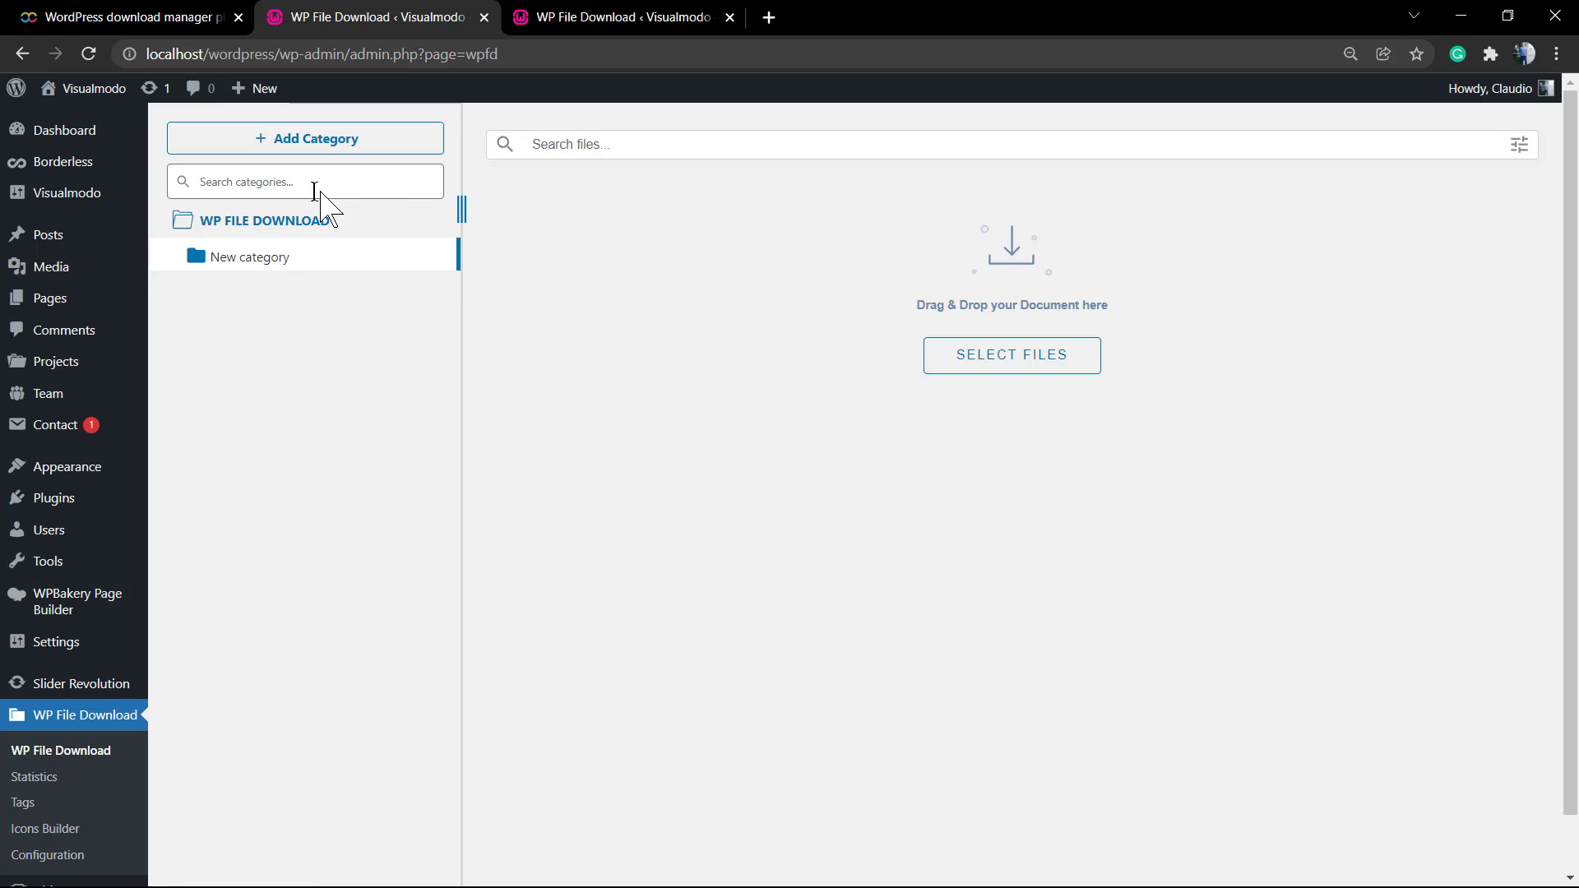
Create a new category named PDFs
{"action": "left_click", "coordinate": [306, 138]}
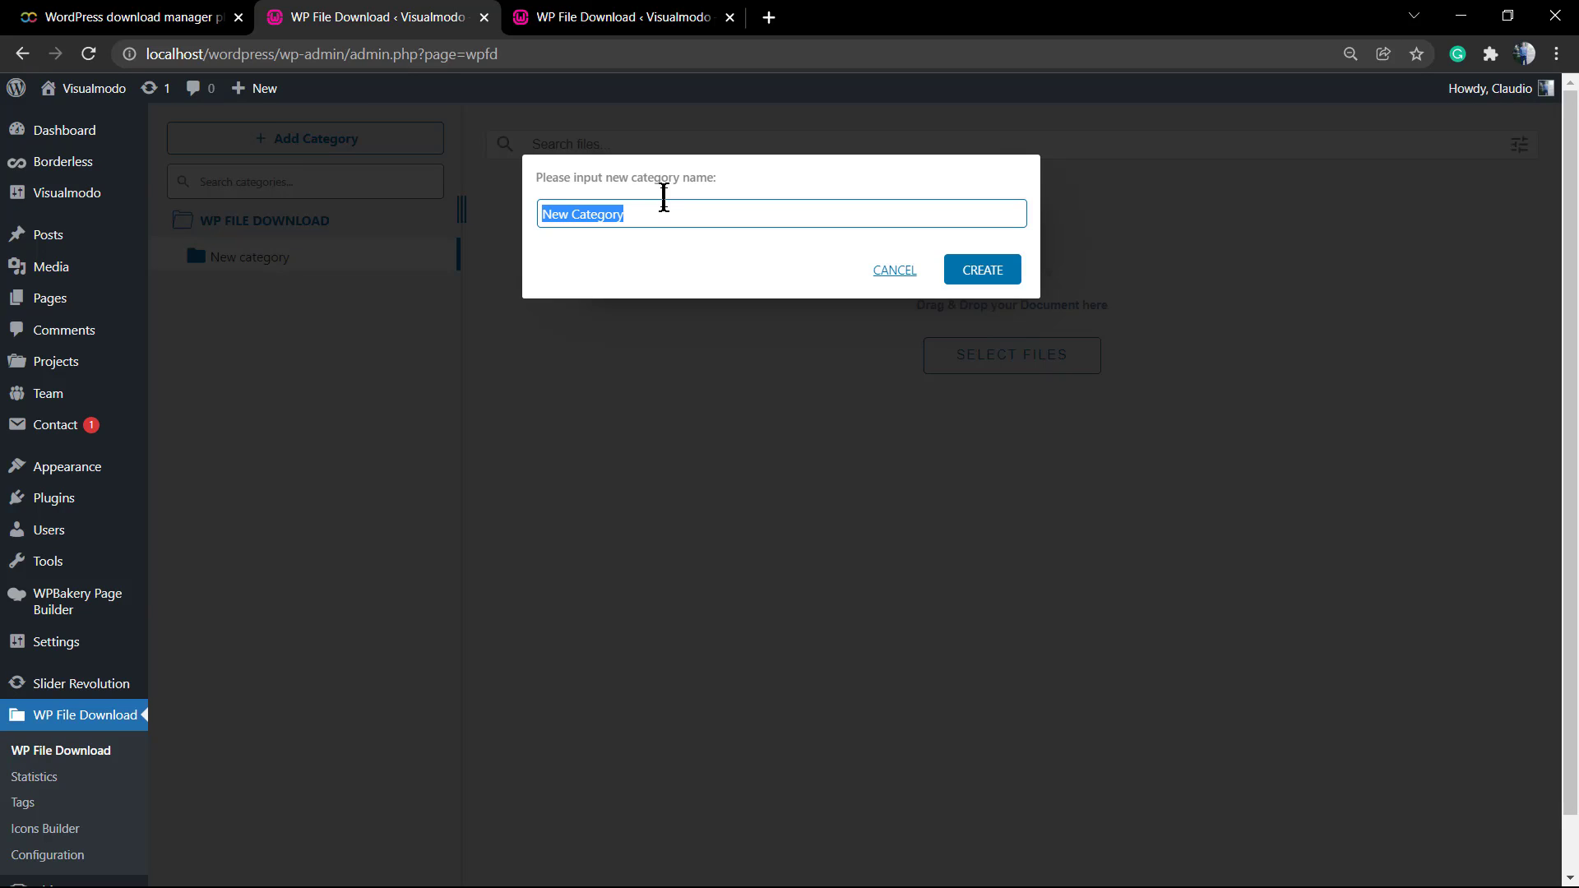
{"action": "type", "text": "PDFs"}
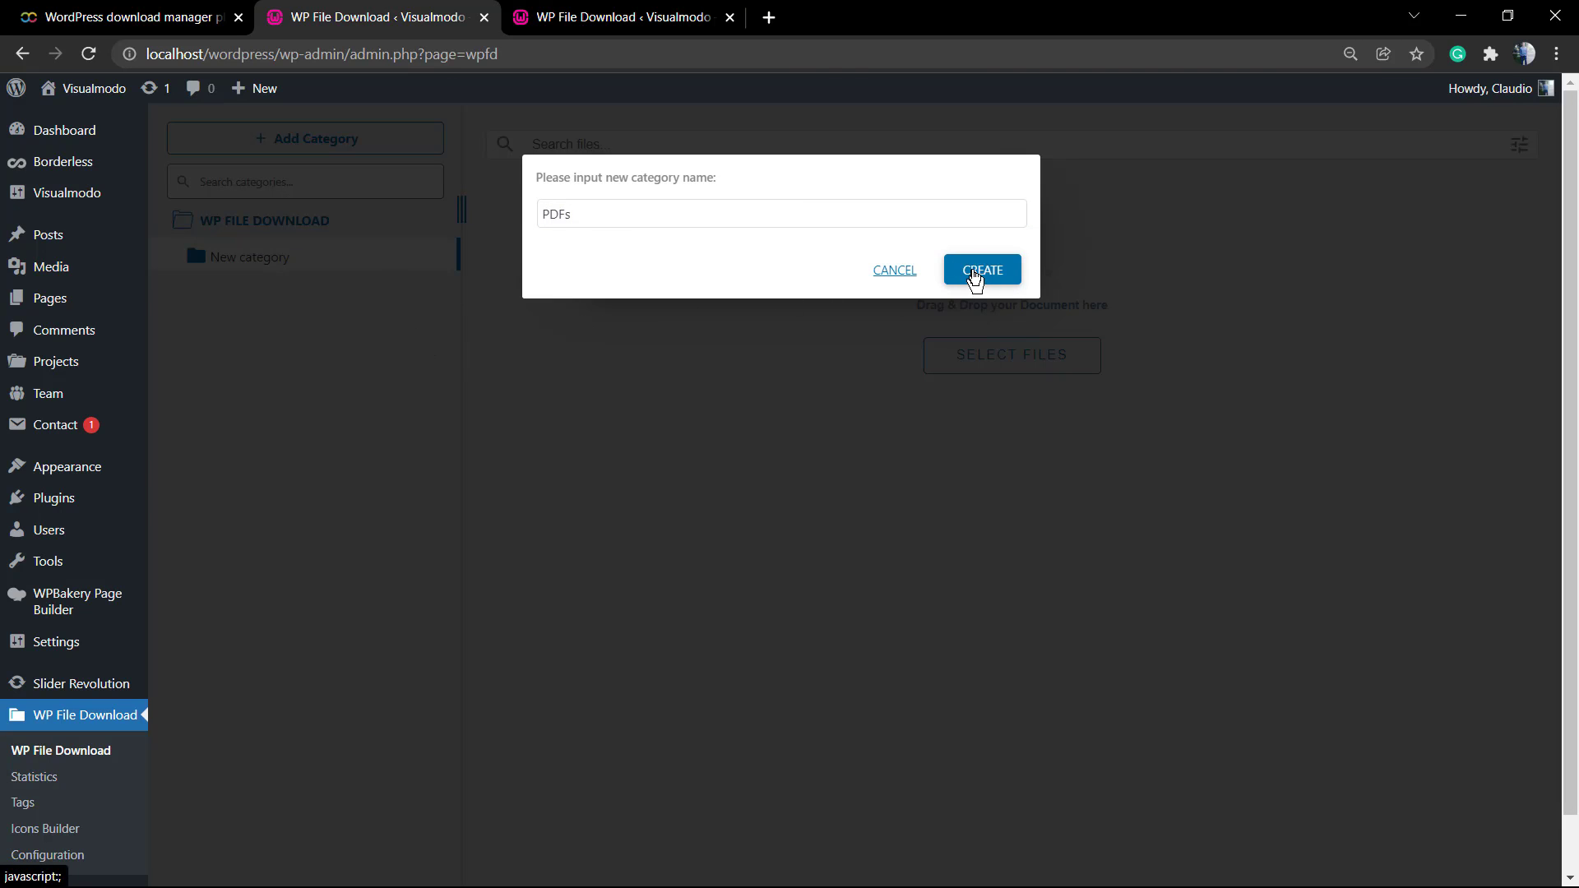
{"action": "left_click", "coordinate": [980, 270]}
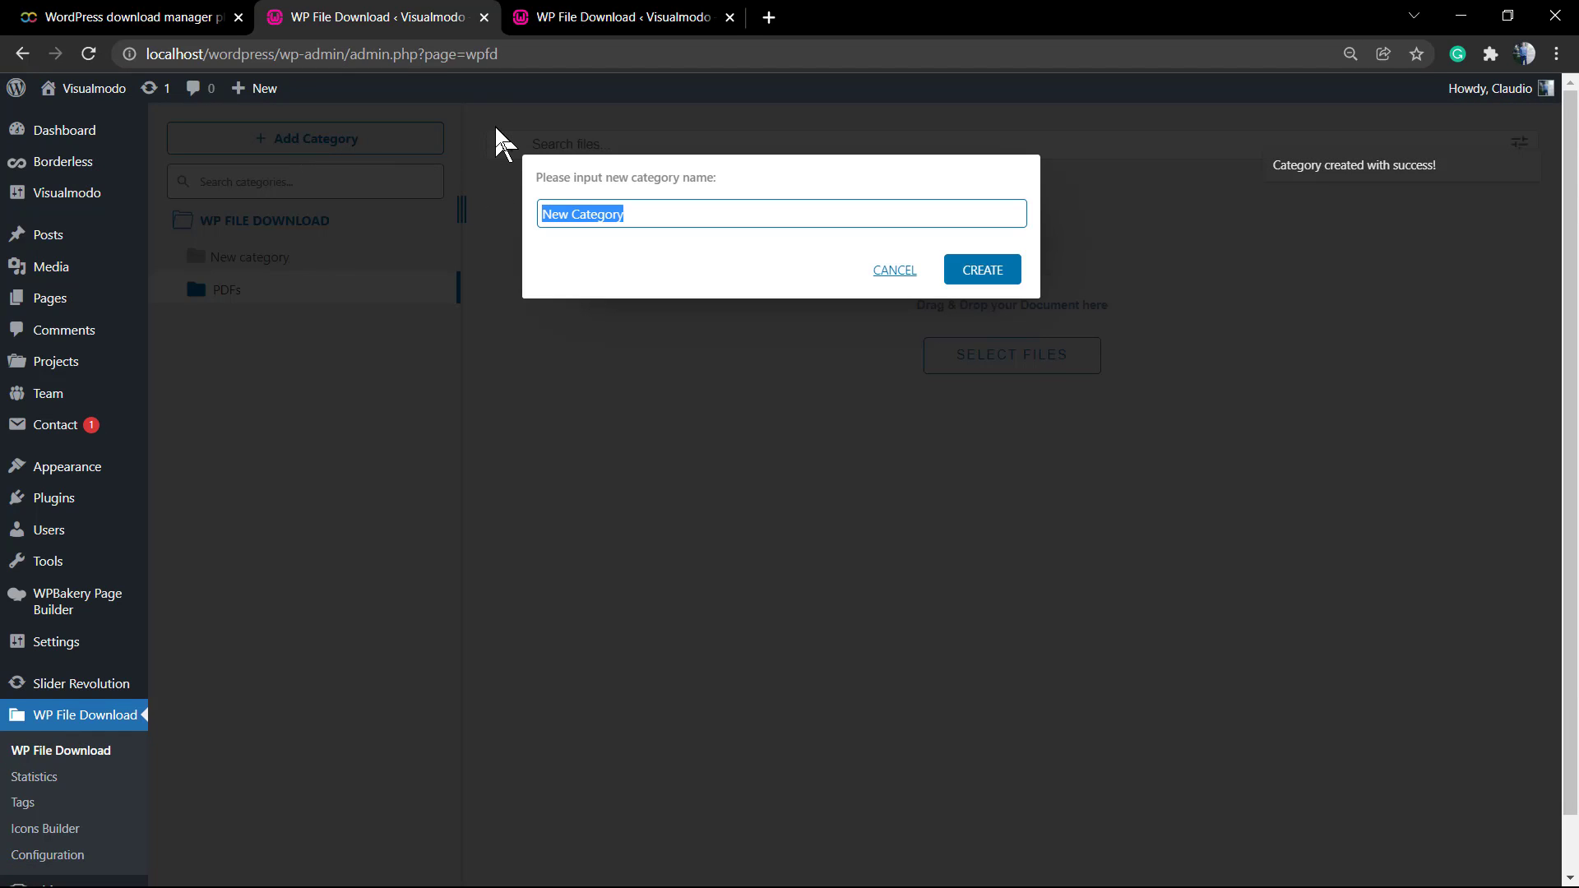
Discard a half-typed name, then create a second category named Images
{"action": "type", "text": "IMA"}
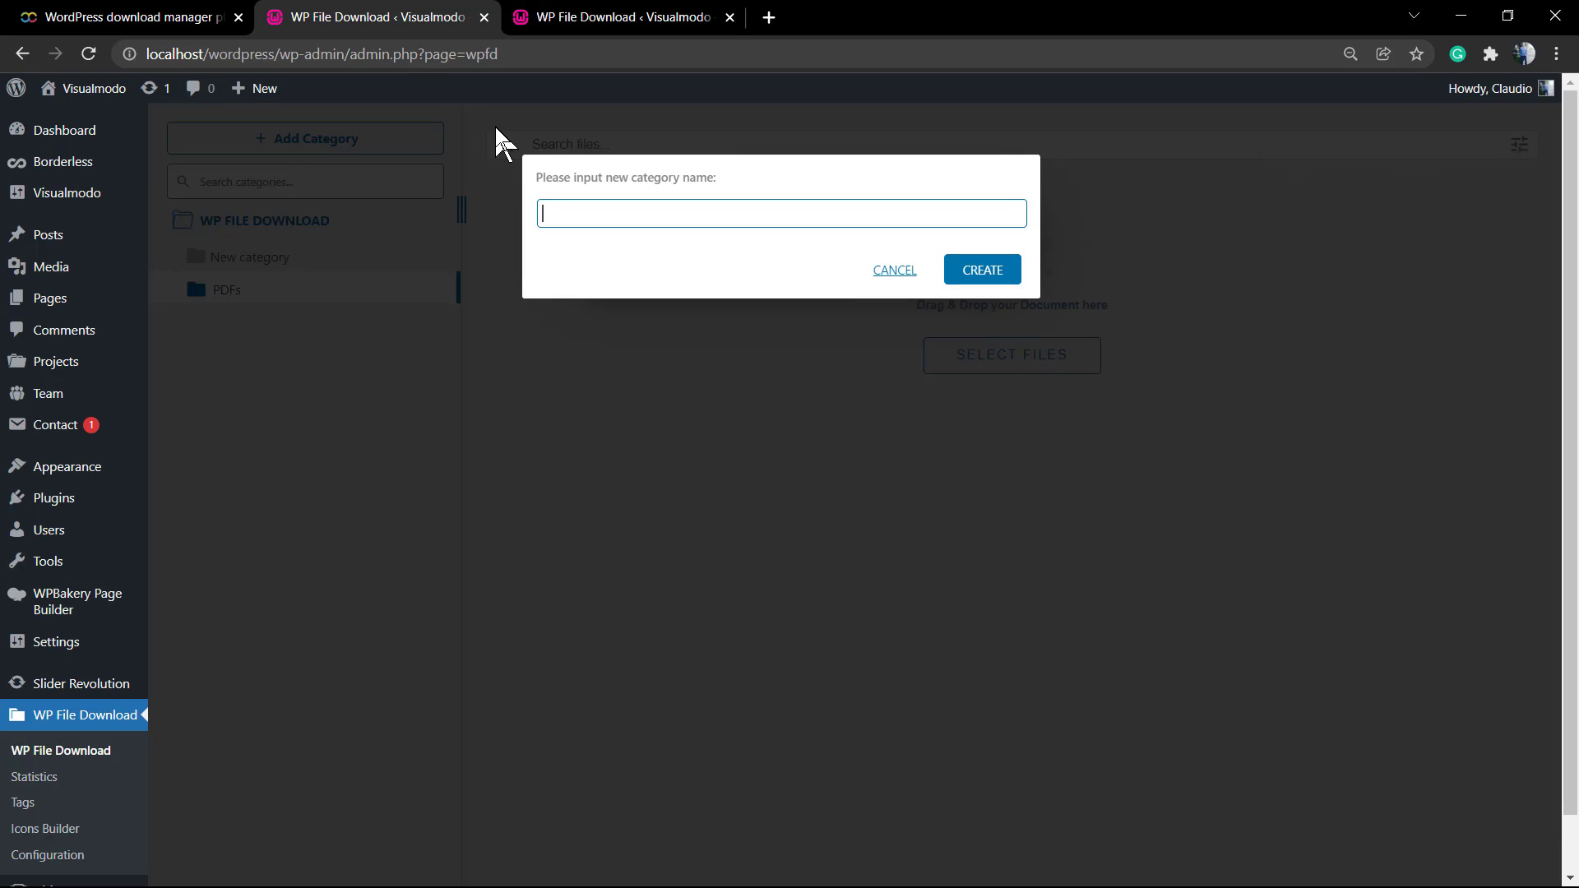
{"action": "type", "text": "Im"}
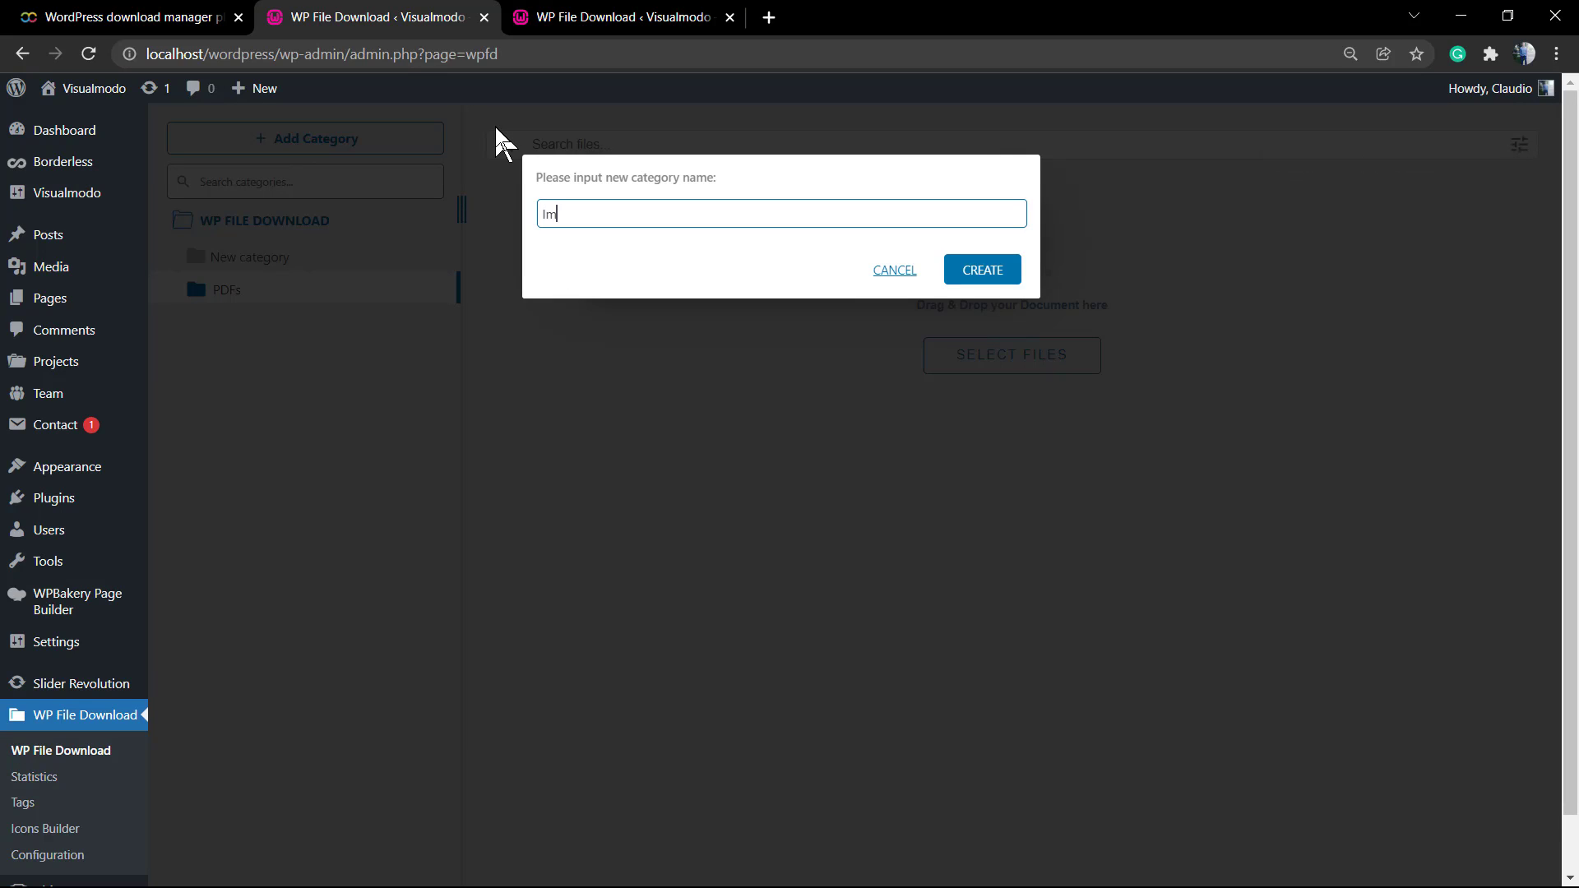
{"action": "left_click", "coordinate": [981, 270]}
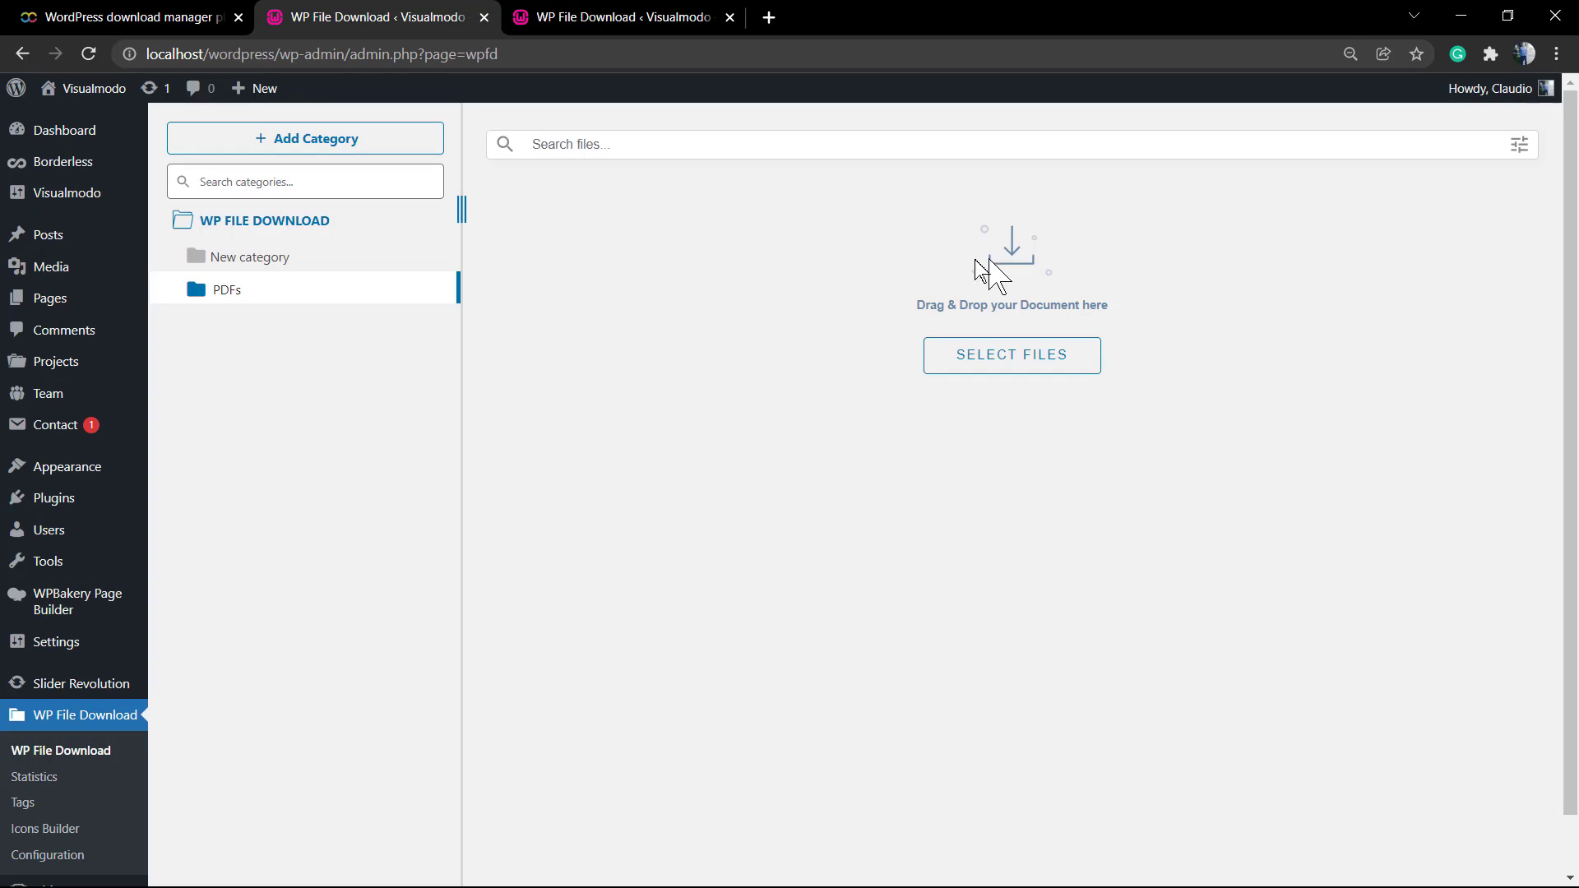
{"action": "left_click", "coordinate": [312, 138]}
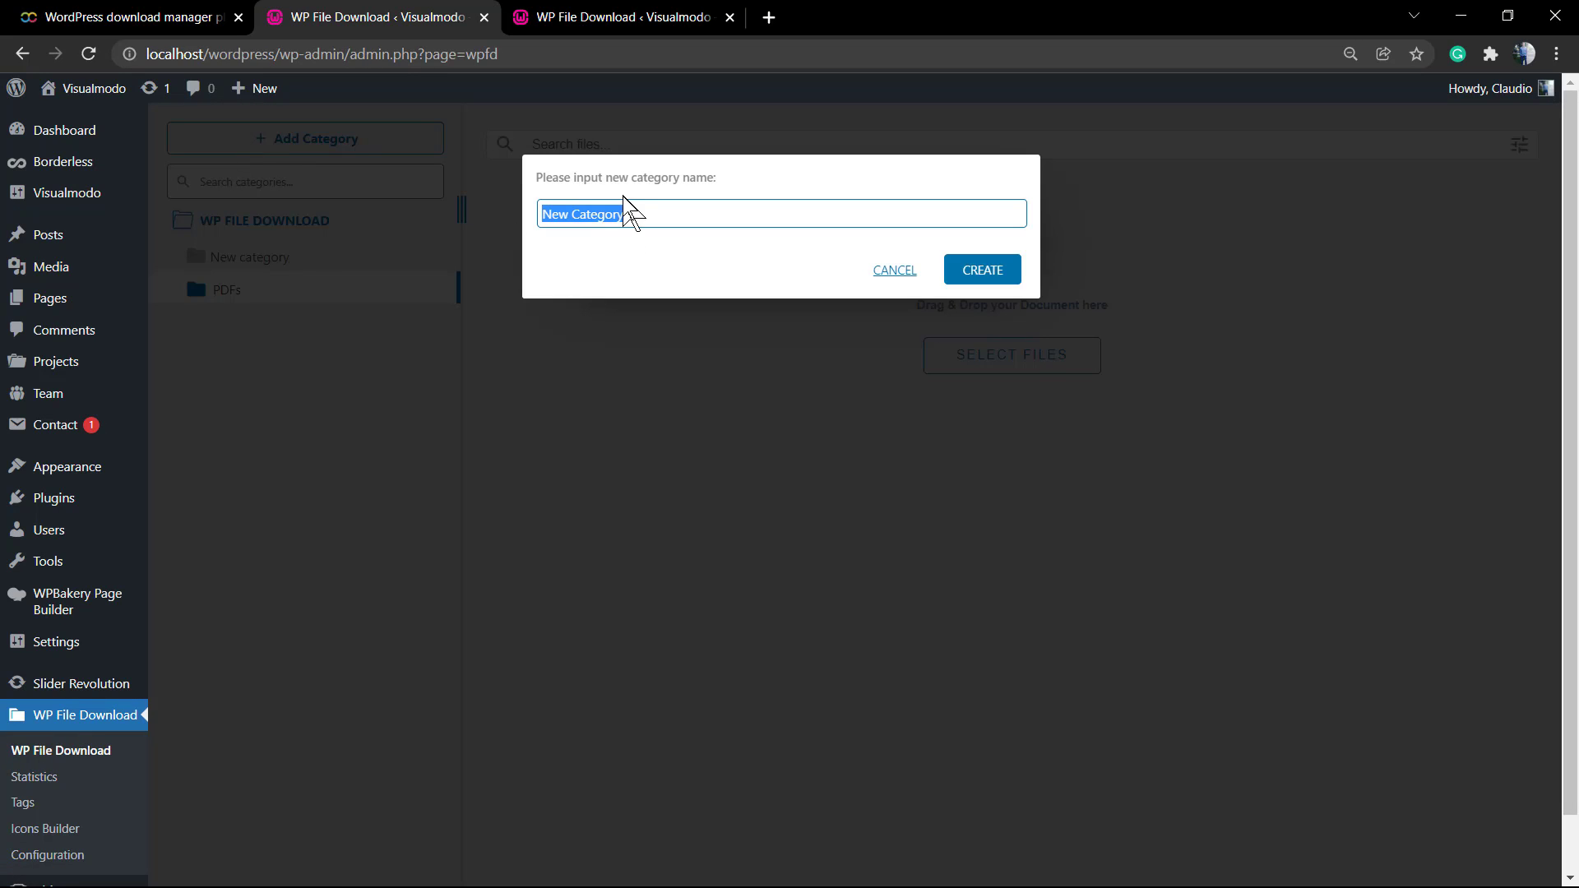
{"action": "type", "text": "Images"}
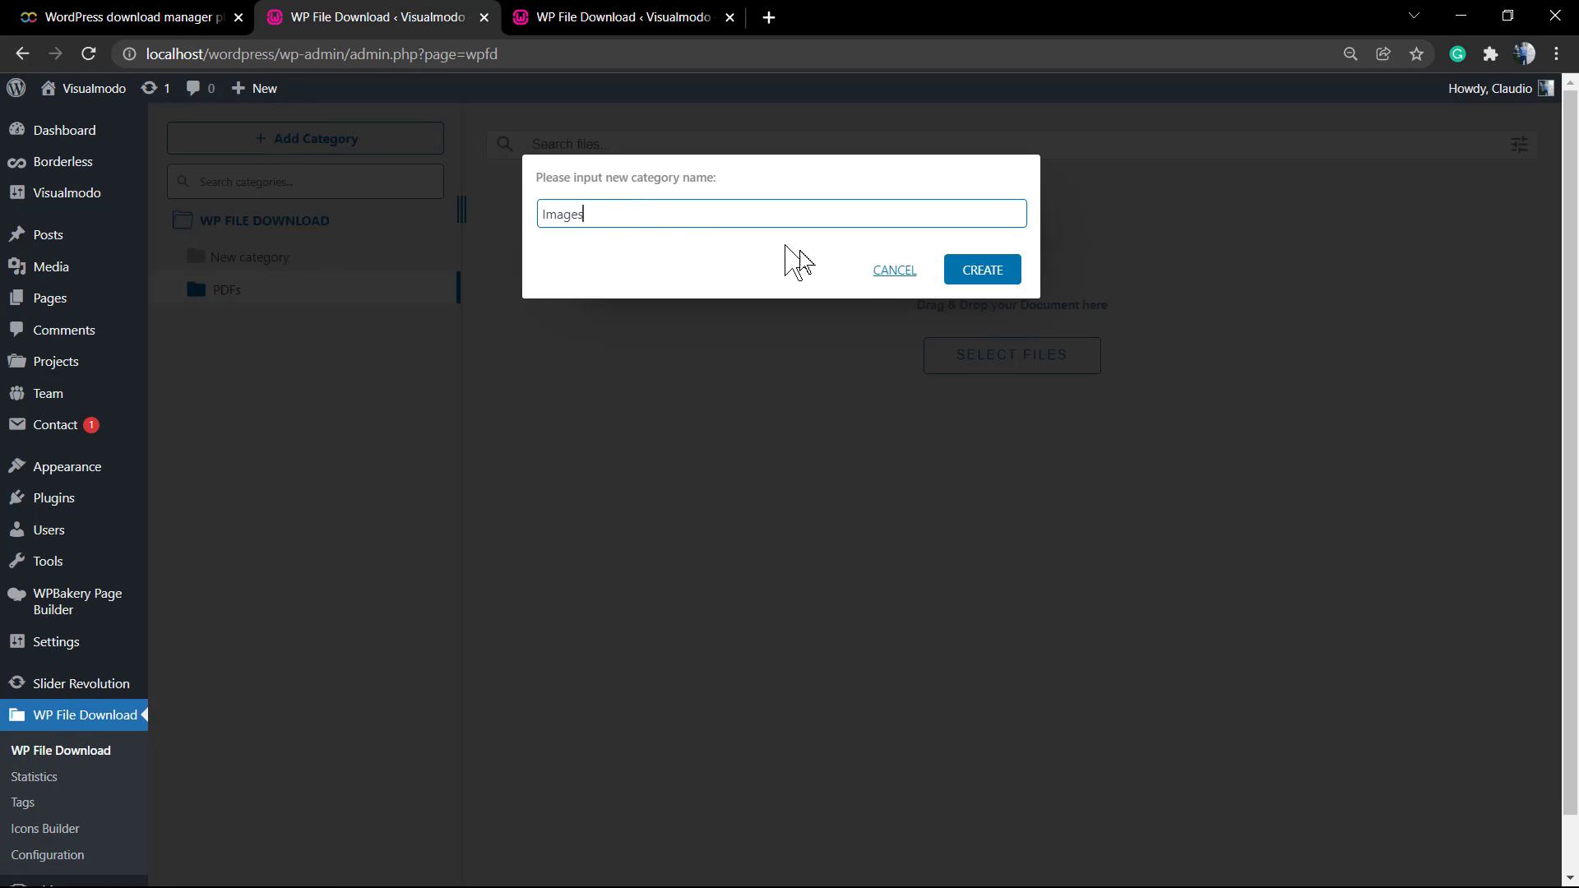
{"action": "left_click", "coordinate": [981, 268]}
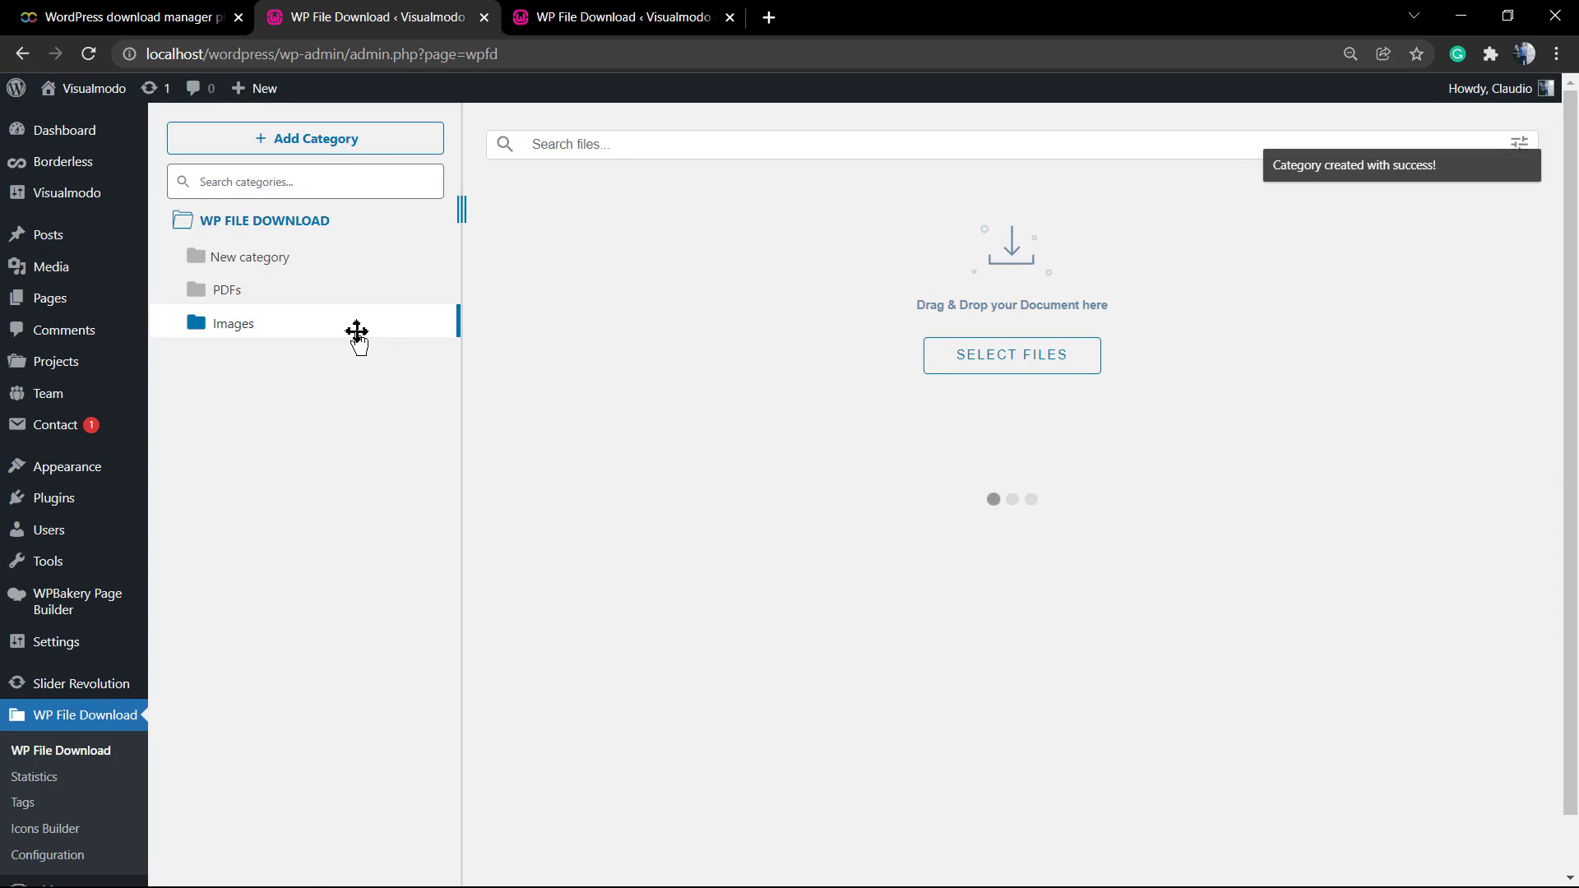
Colour the PDFs folder red and the Images folder green via Change color
{"action": "right_click", "coordinate": [227, 289]}
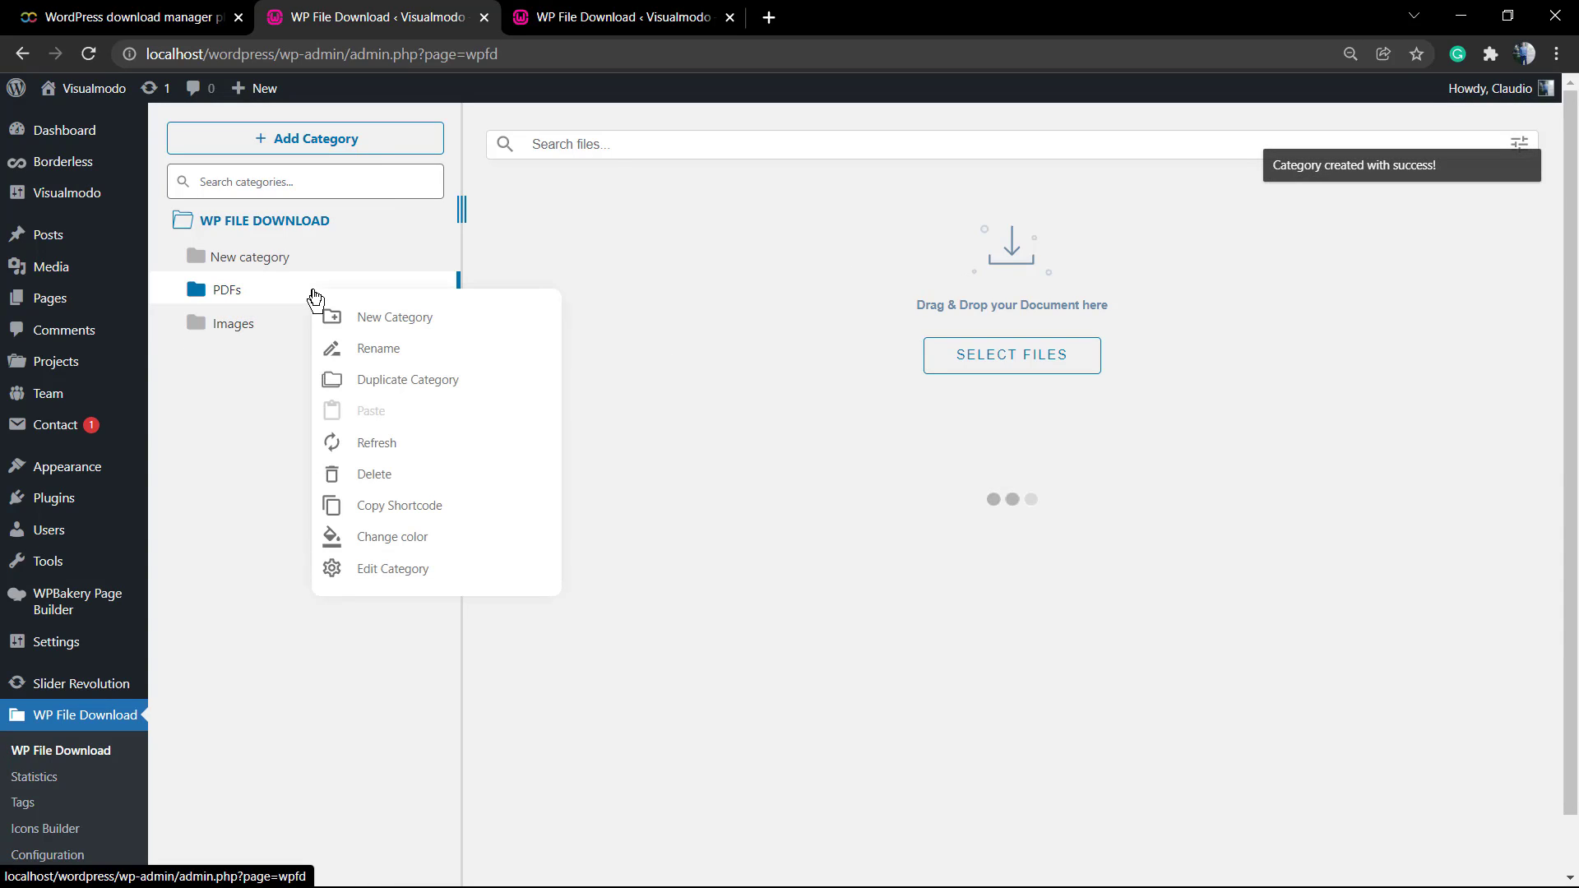
{"action": "mouse_move", "coordinate": [479, 484]}
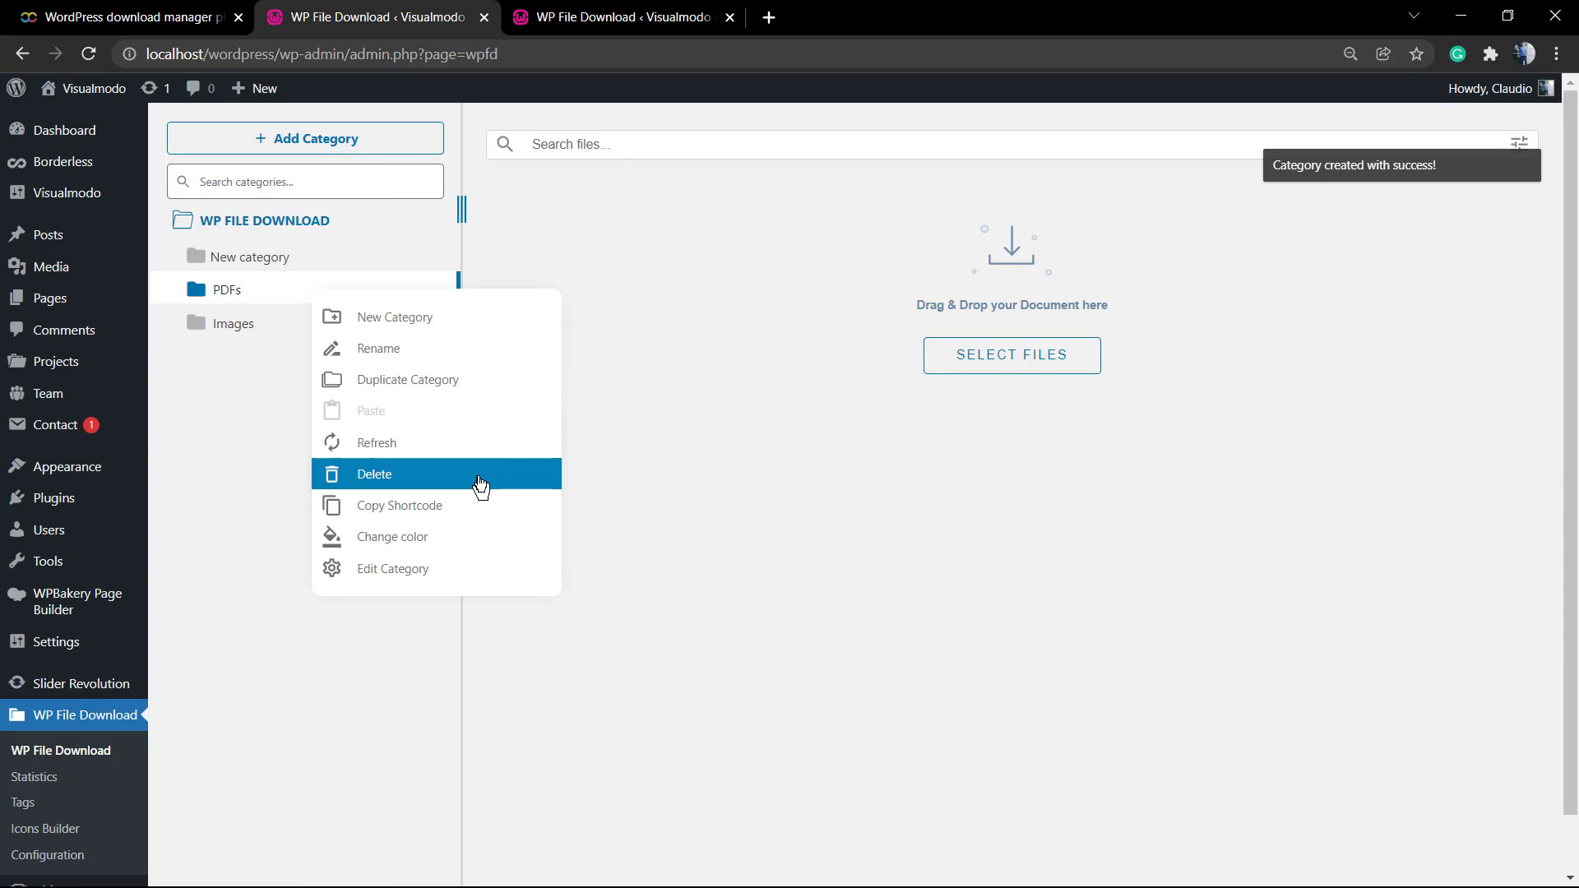
{"action": "left_click", "coordinate": [391, 536]}
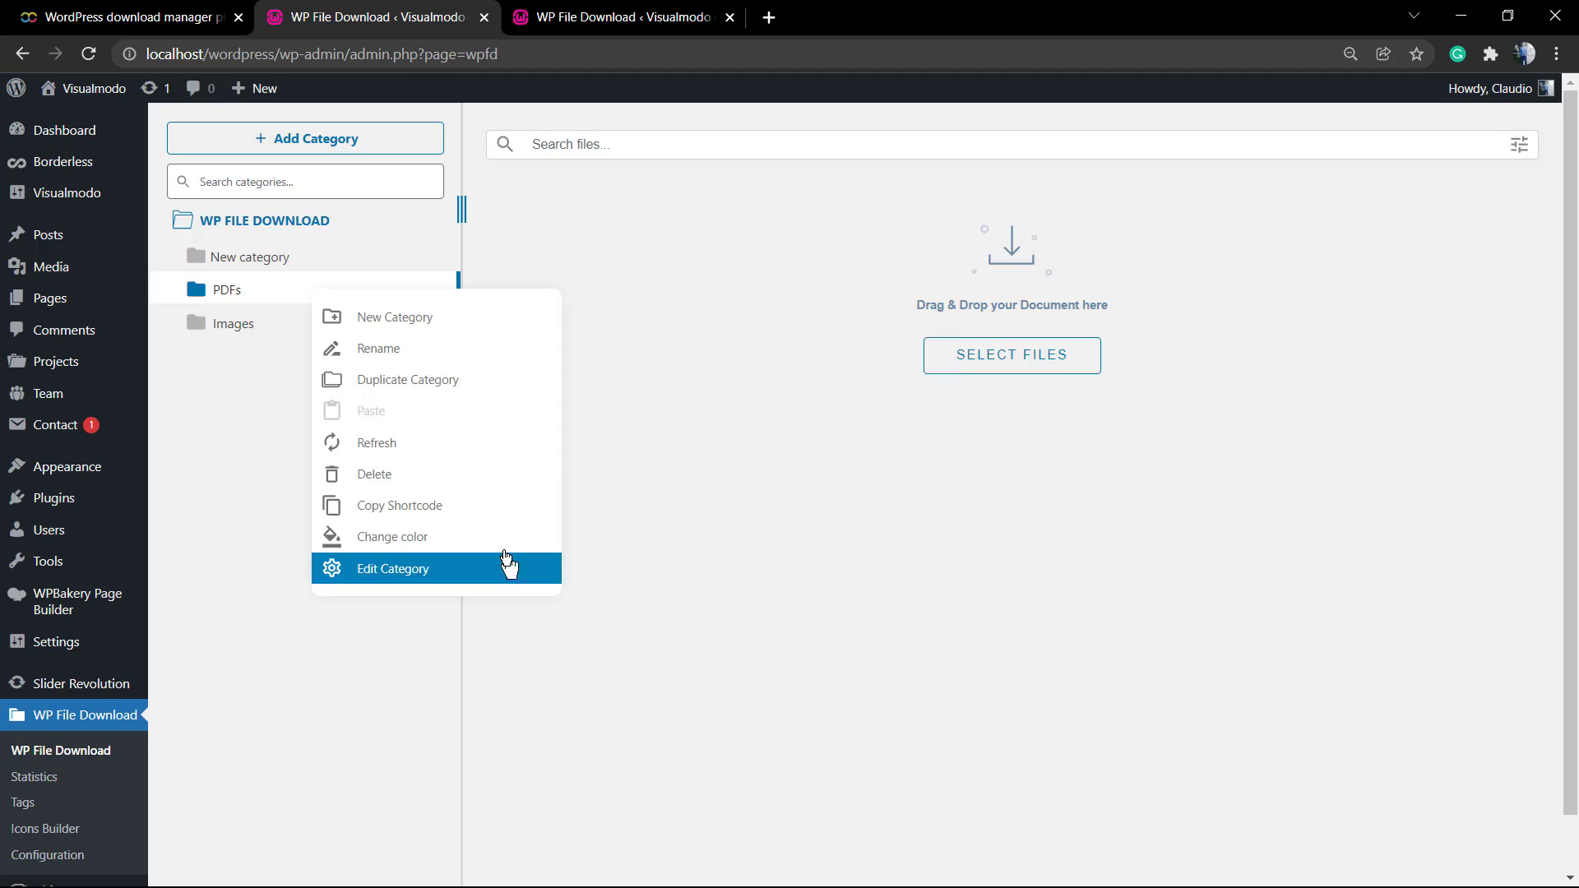
{"action": "left_click", "coordinate": [392, 536]}
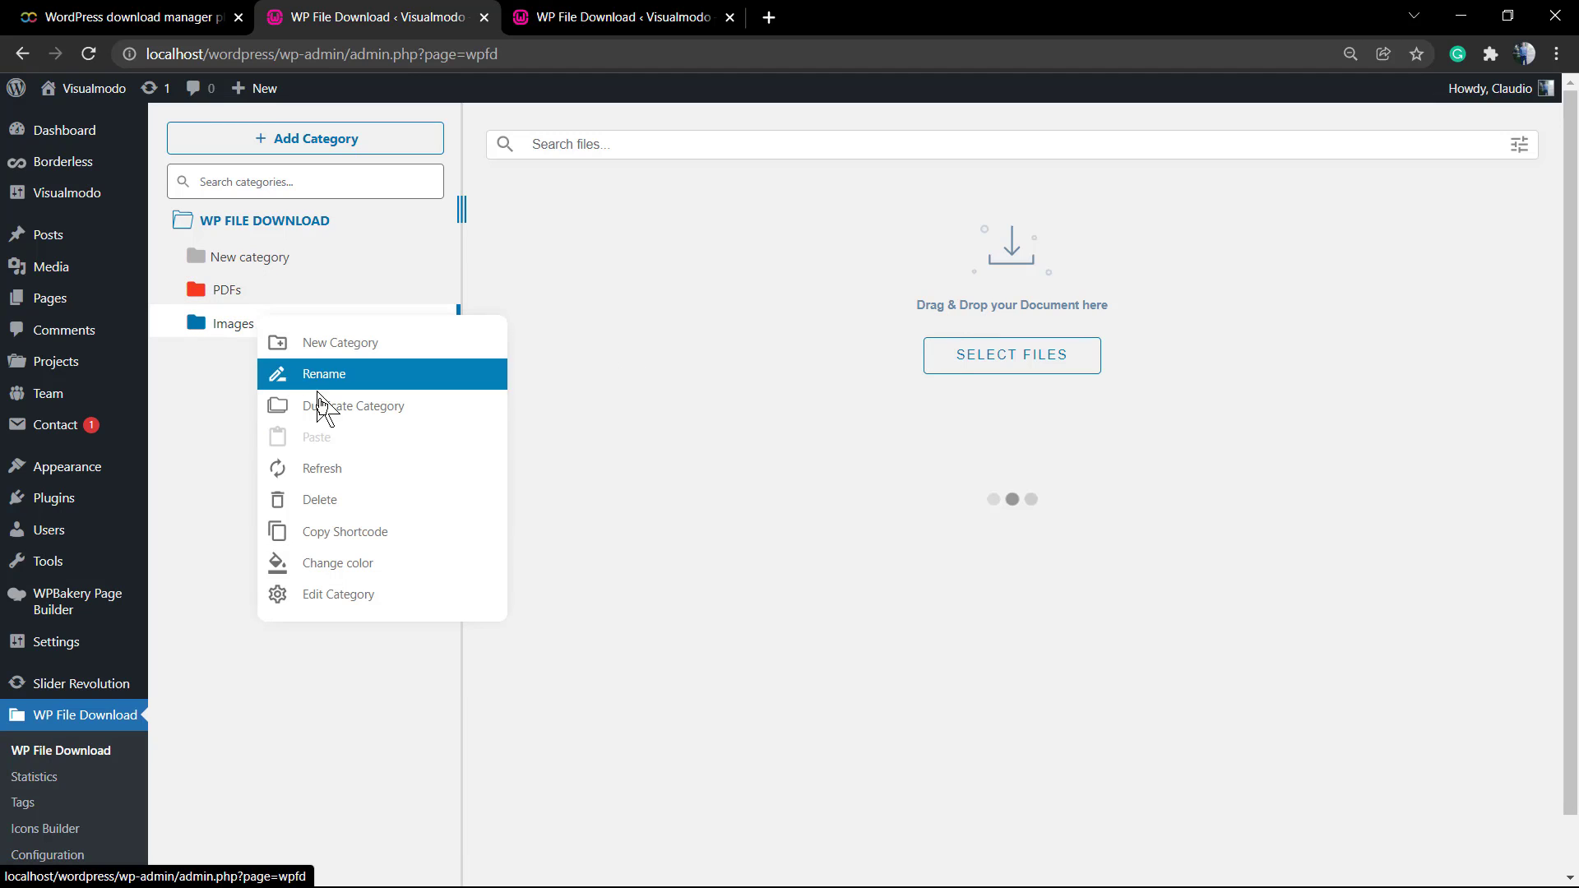
{"action": "left_click", "coordinate": [337, 562]}
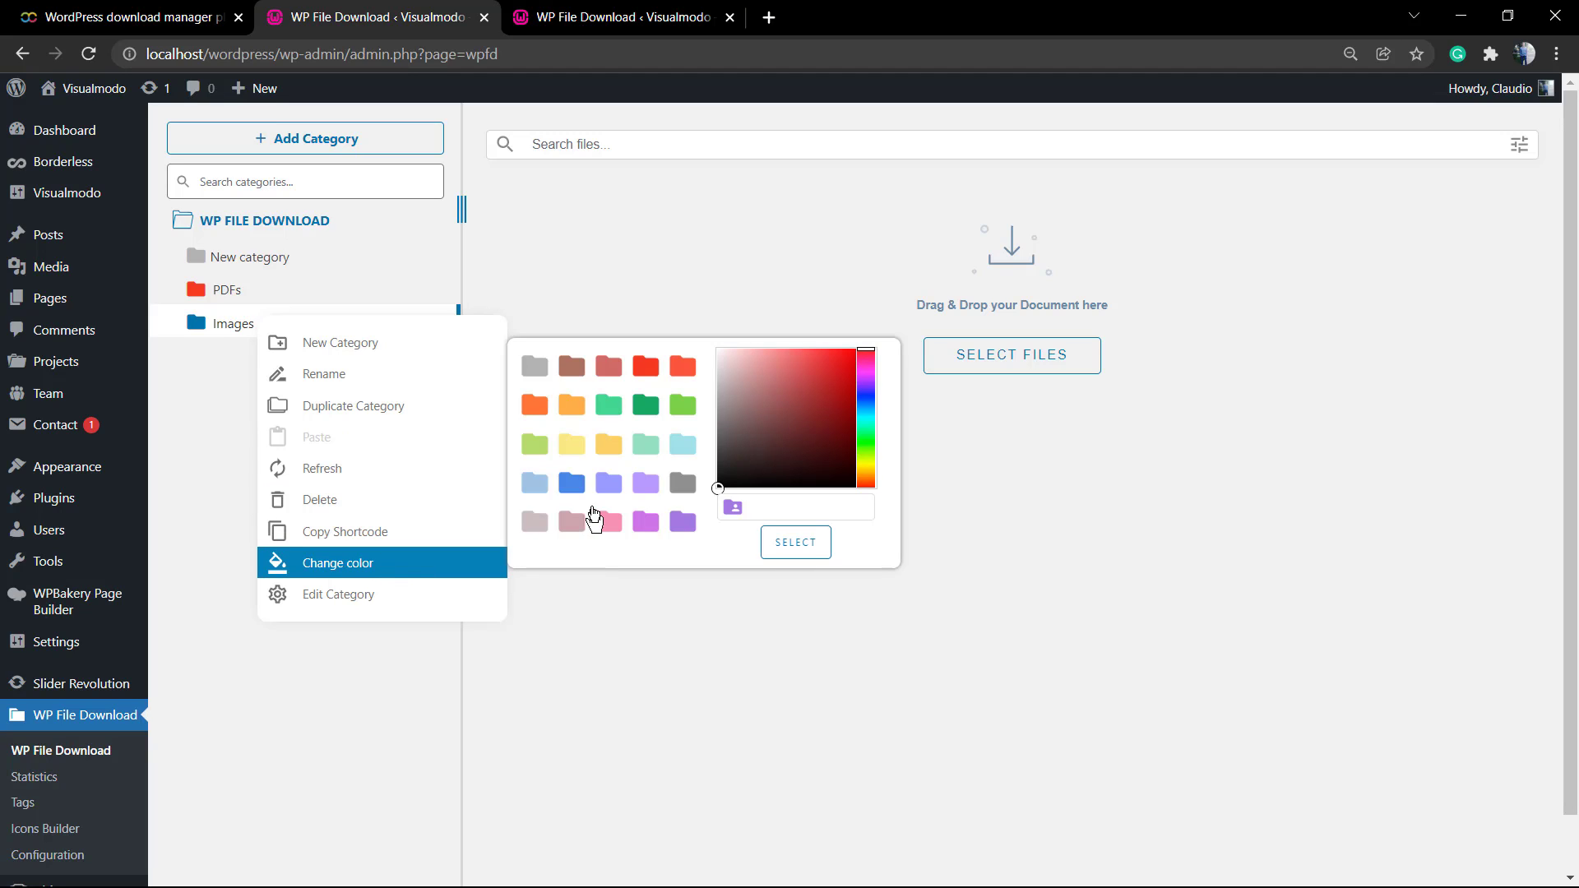
{"action": "left_click", "coordinate": [795, 541]}
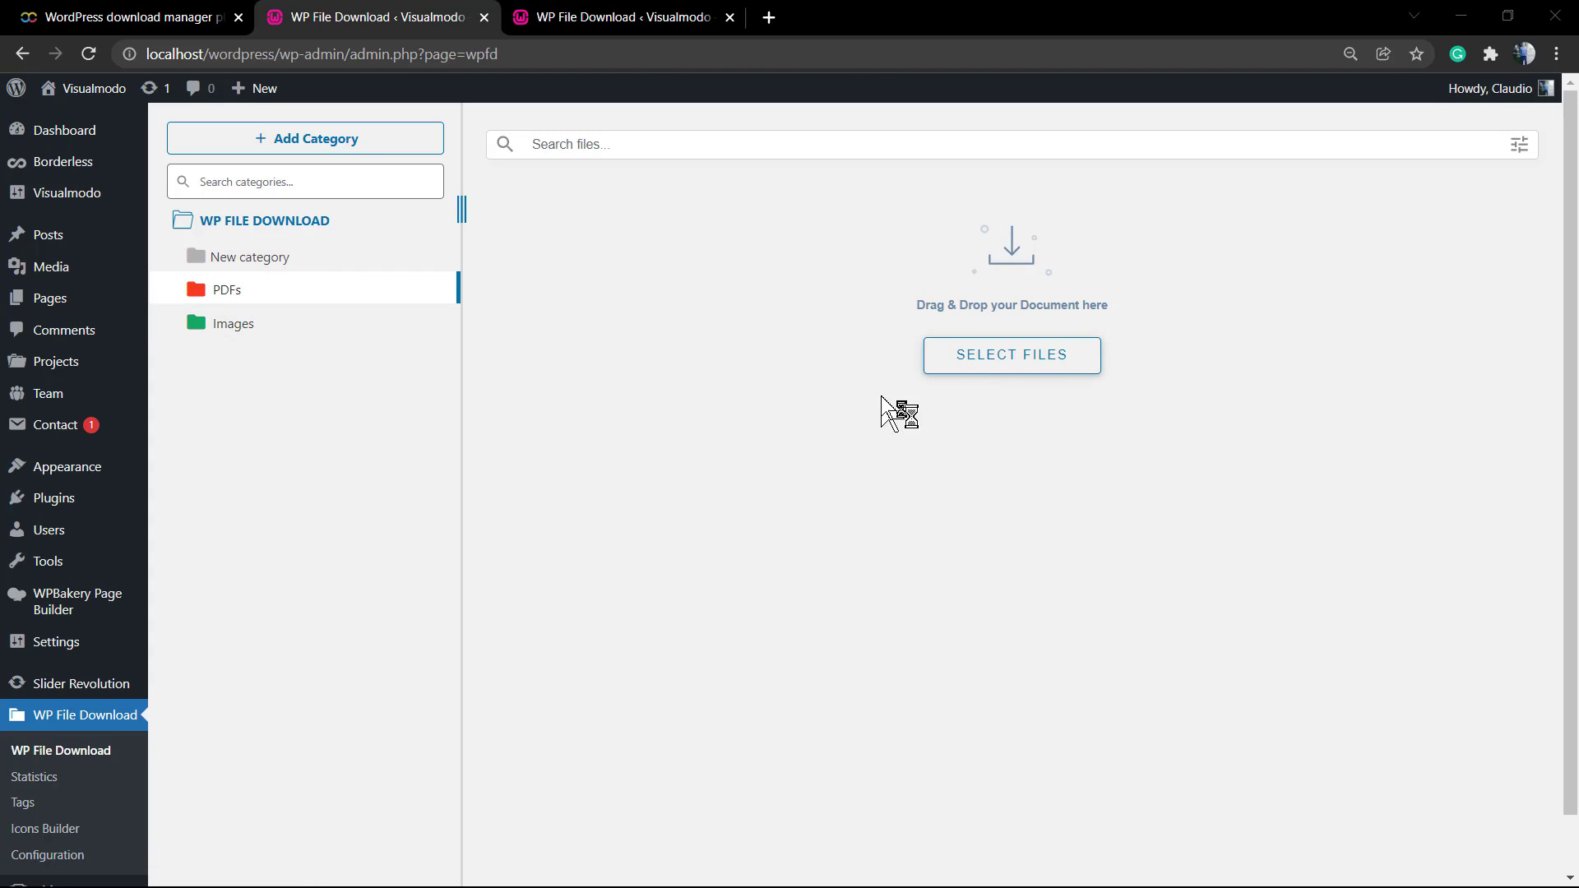
After two cancelled file picks, upload six JPG theme screenshots from Downloads into Images
{"action": "left_click", "coordinate": [1010, 355]}
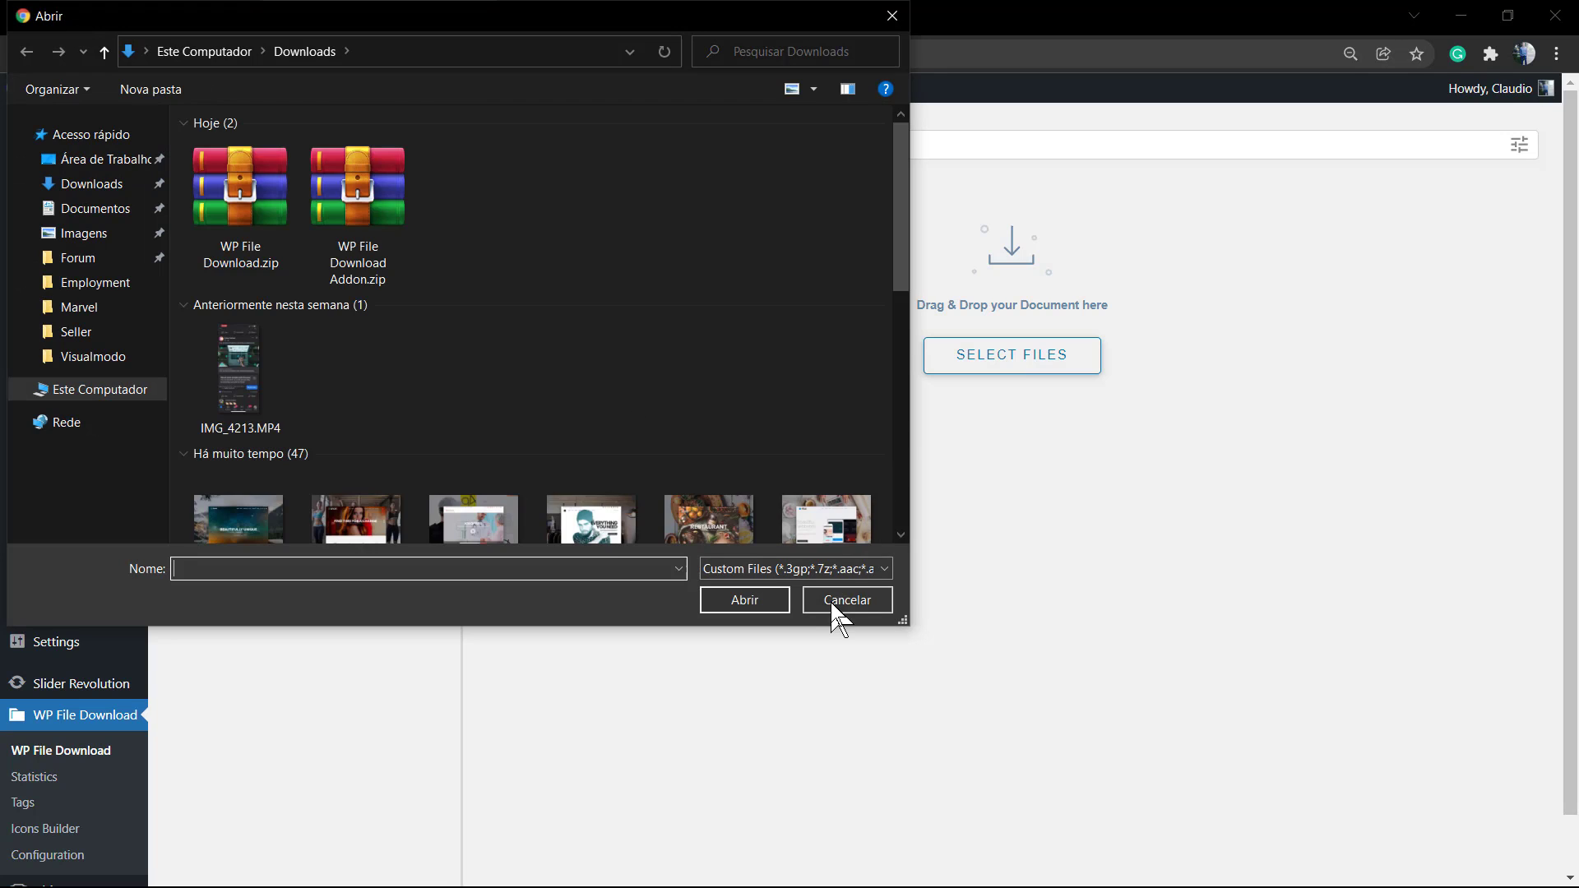
{"action": "left_click", "coordinate": [845, 600]}
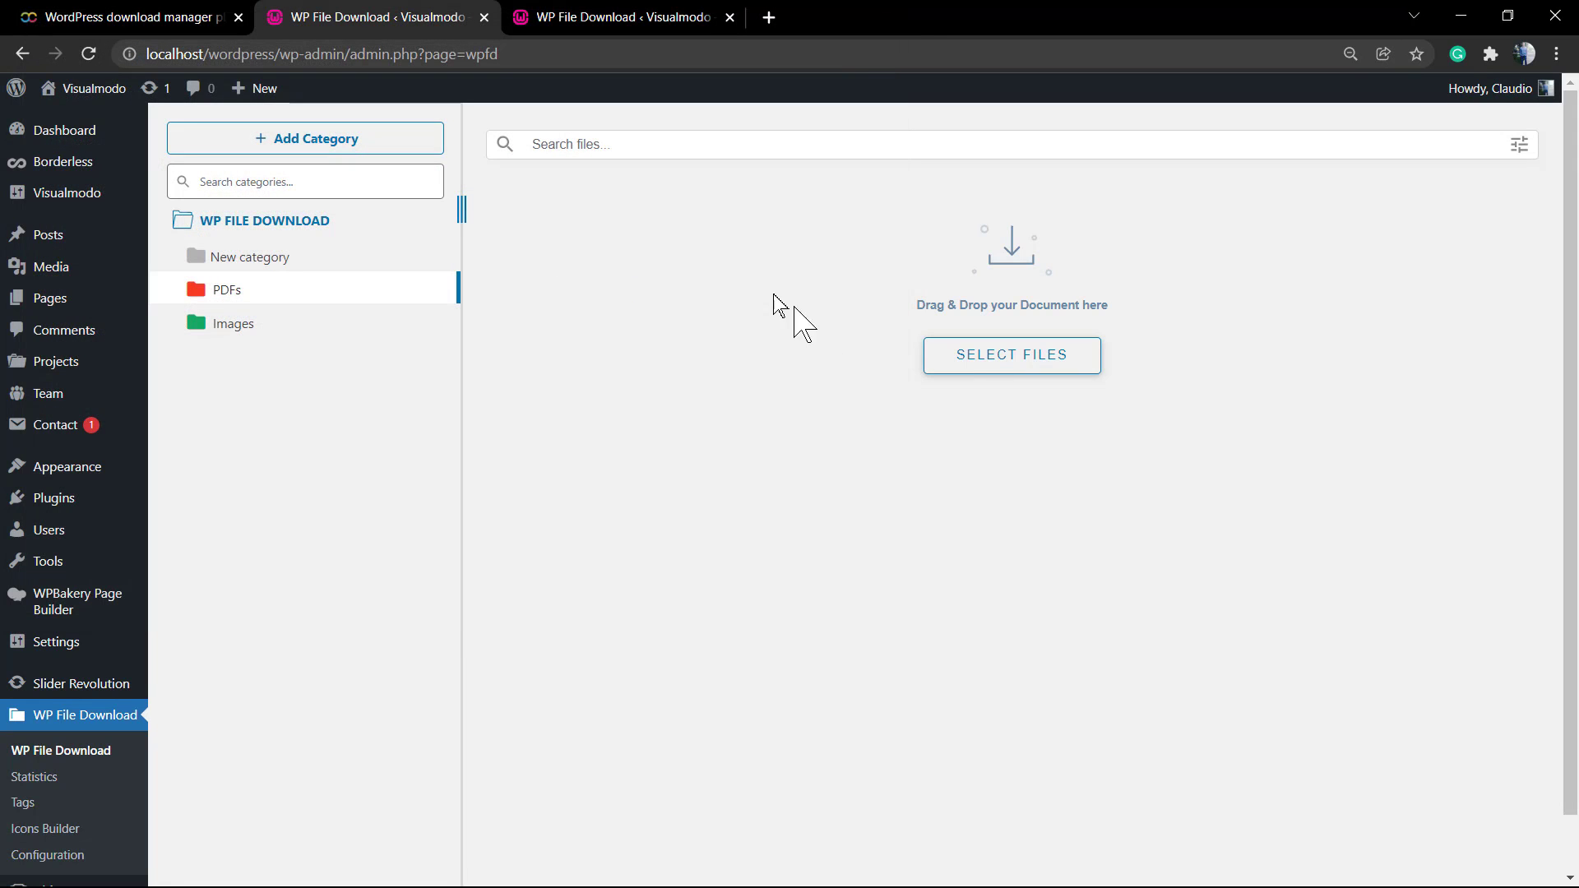
{"action": "left_click", "coordinate": [303, 181]}
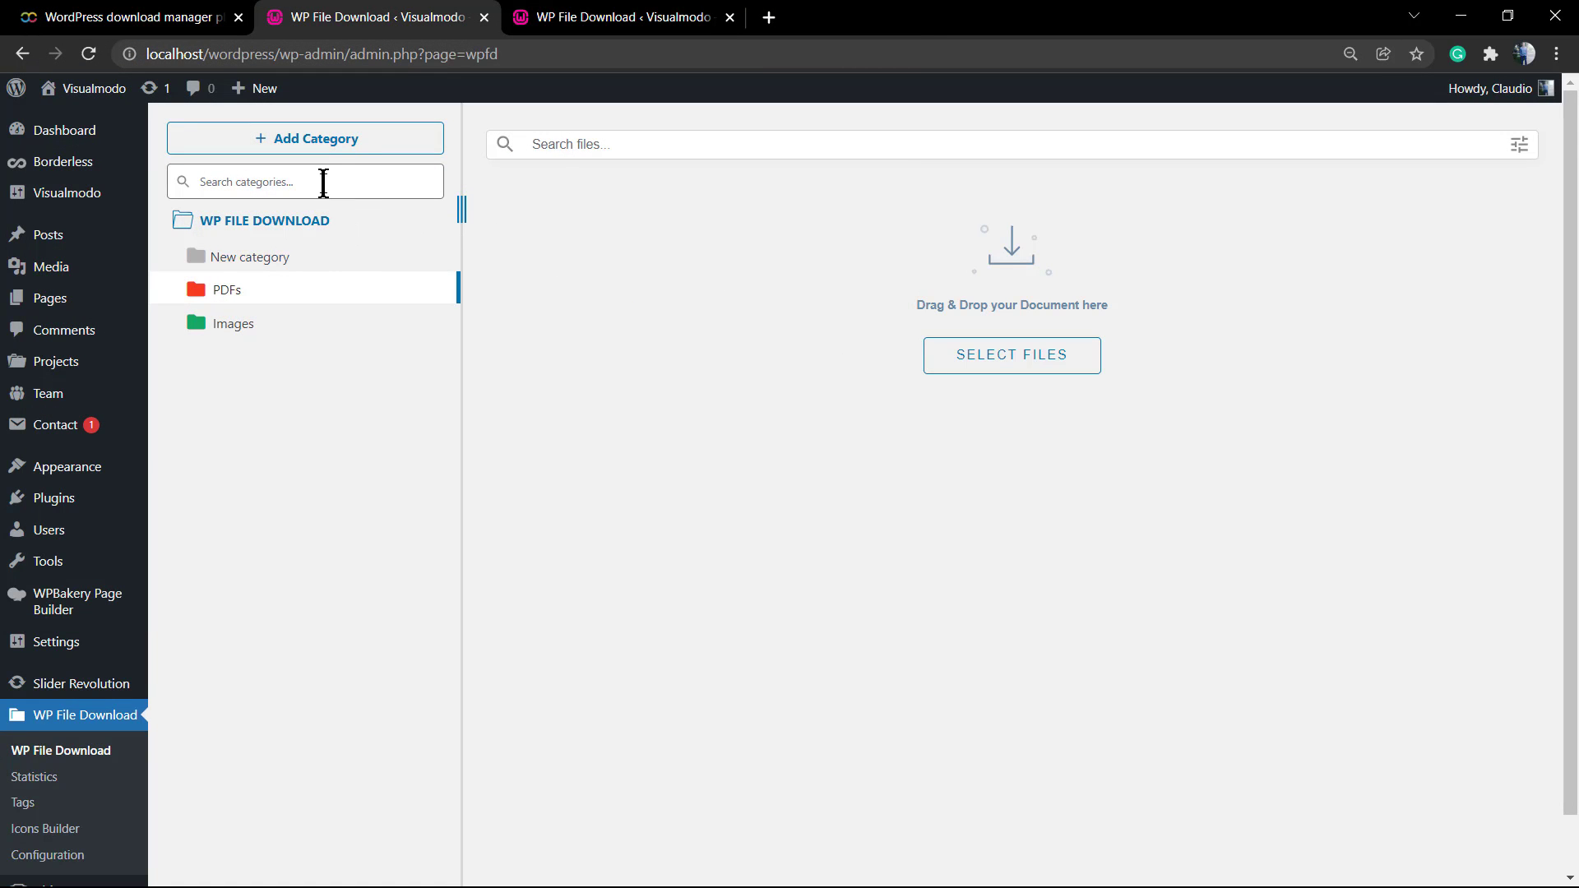
{"action": "mouse_move", "coordinate": [1056, 394]}
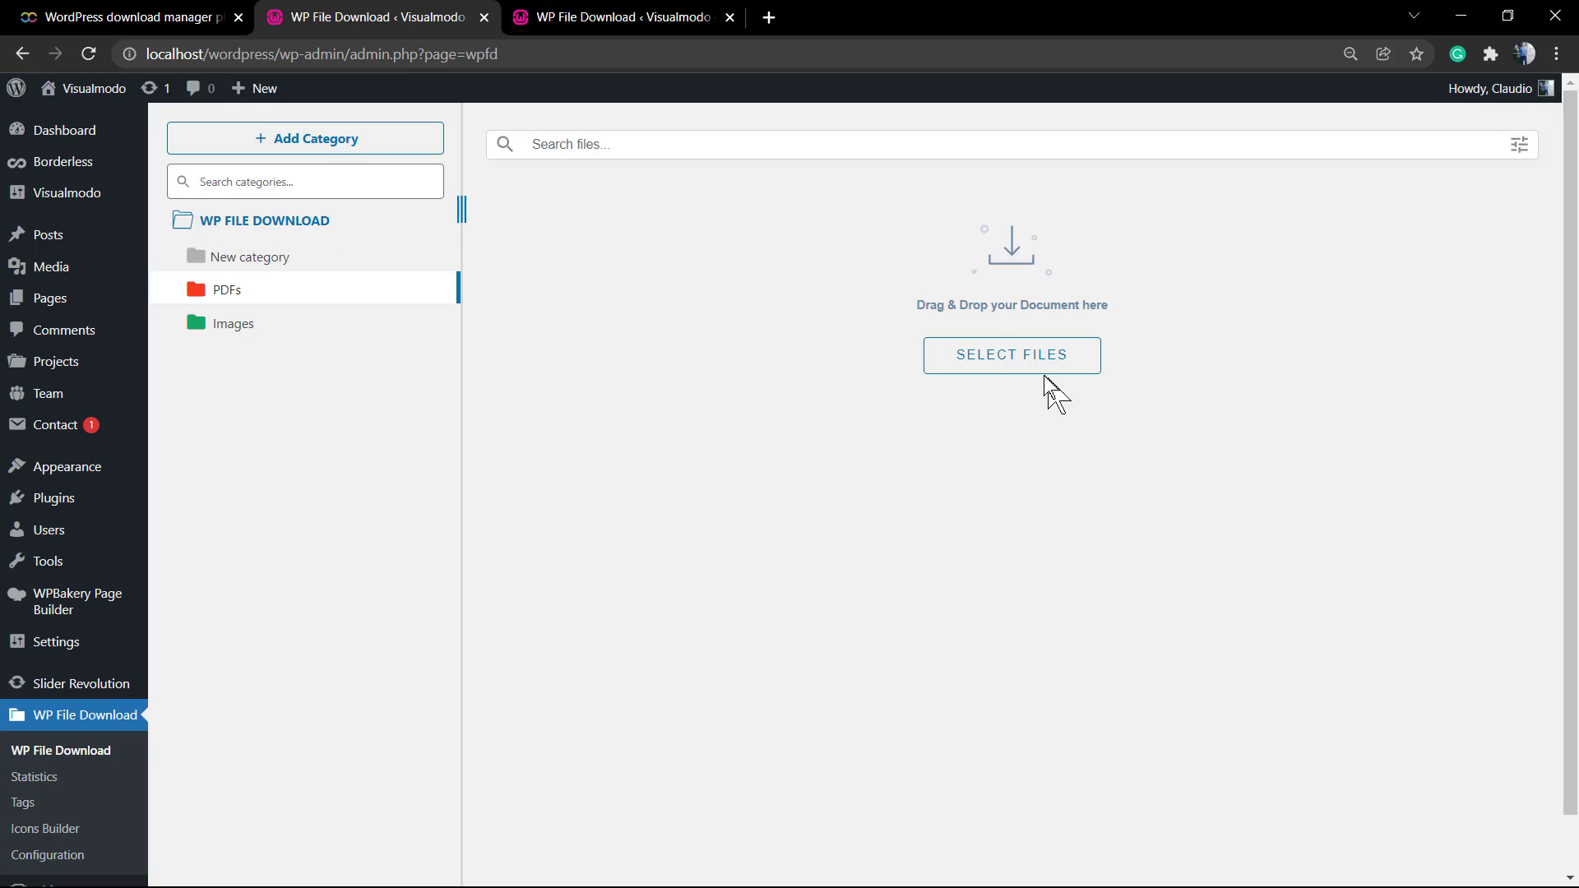
{"action": "mouse_move", "coordinate": [577, 319]}
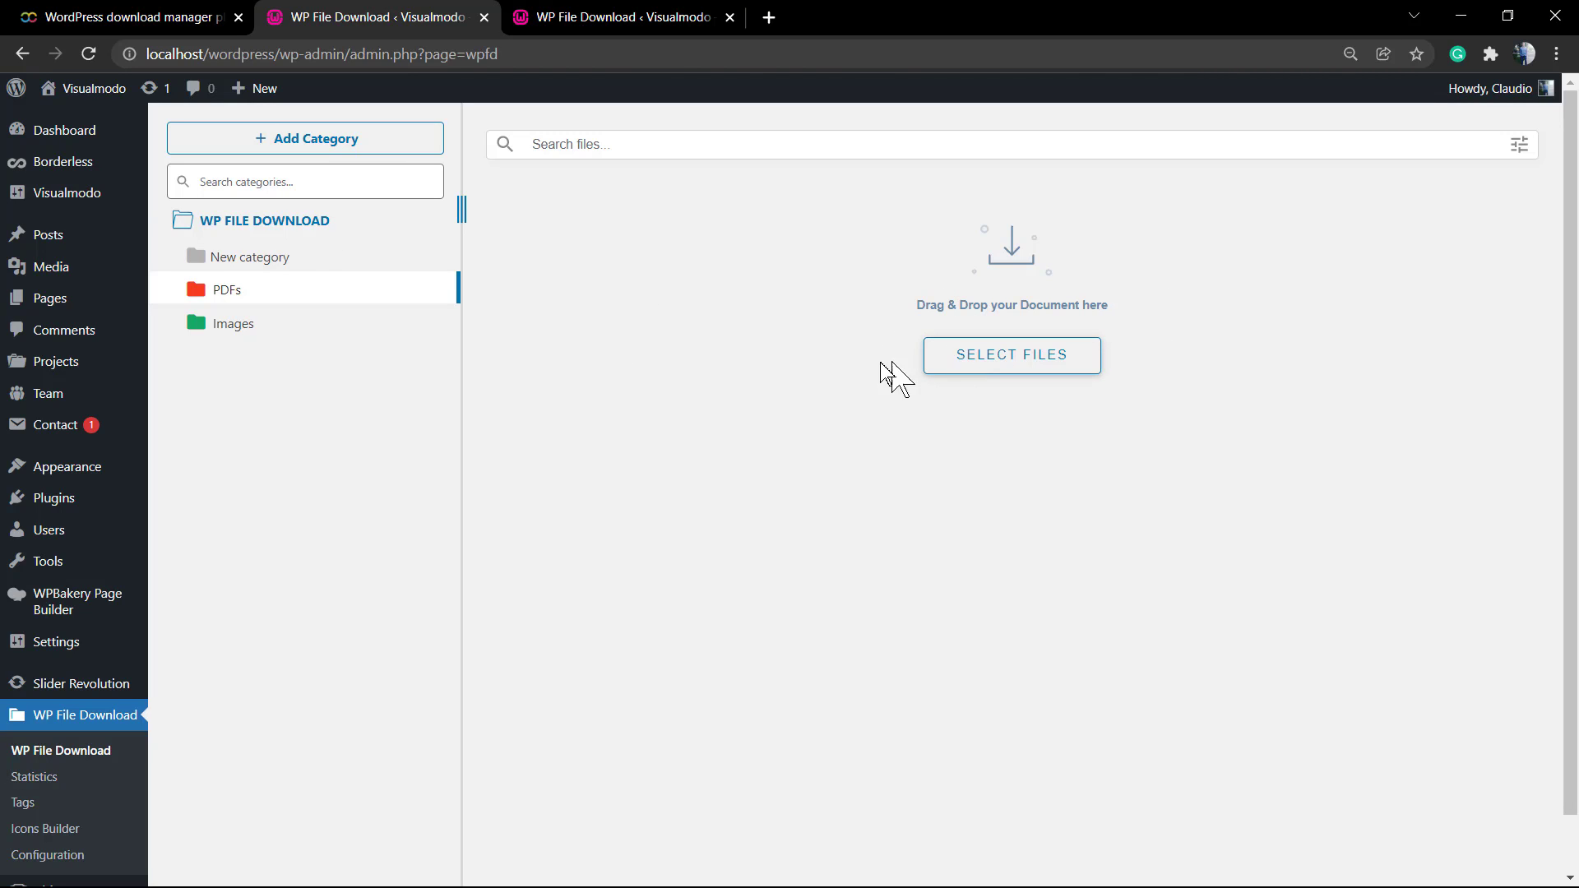
{"action": "left_click", "coordinate": [1011, 355]}
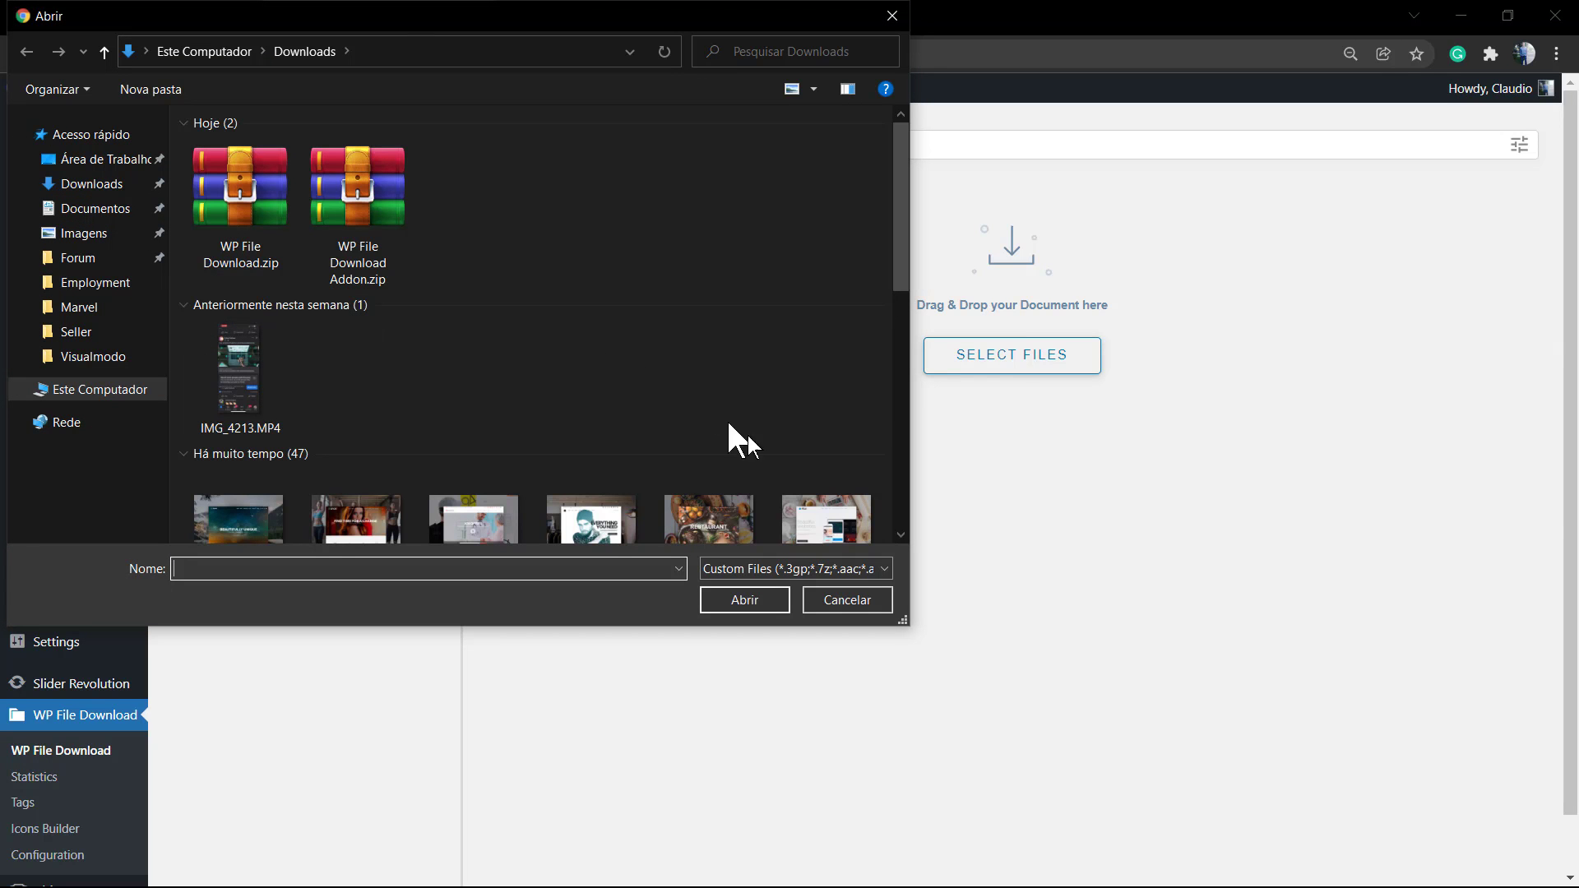
{"action": "left_click", "coordinate": [845, 598]}
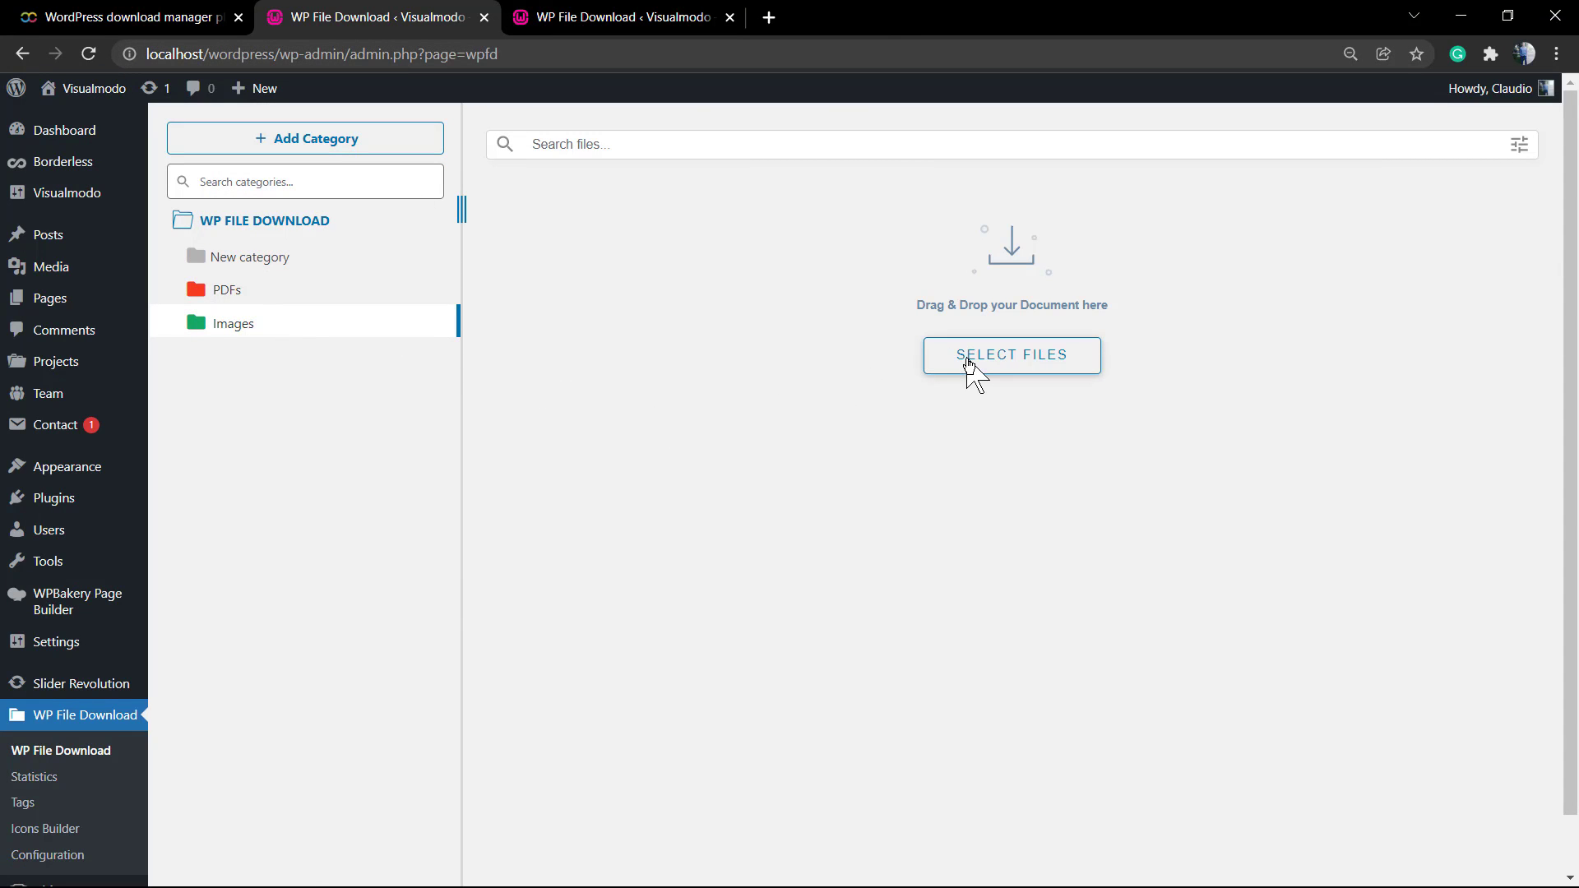
{"action": "left_click", "coordinate": [1011, 355]}
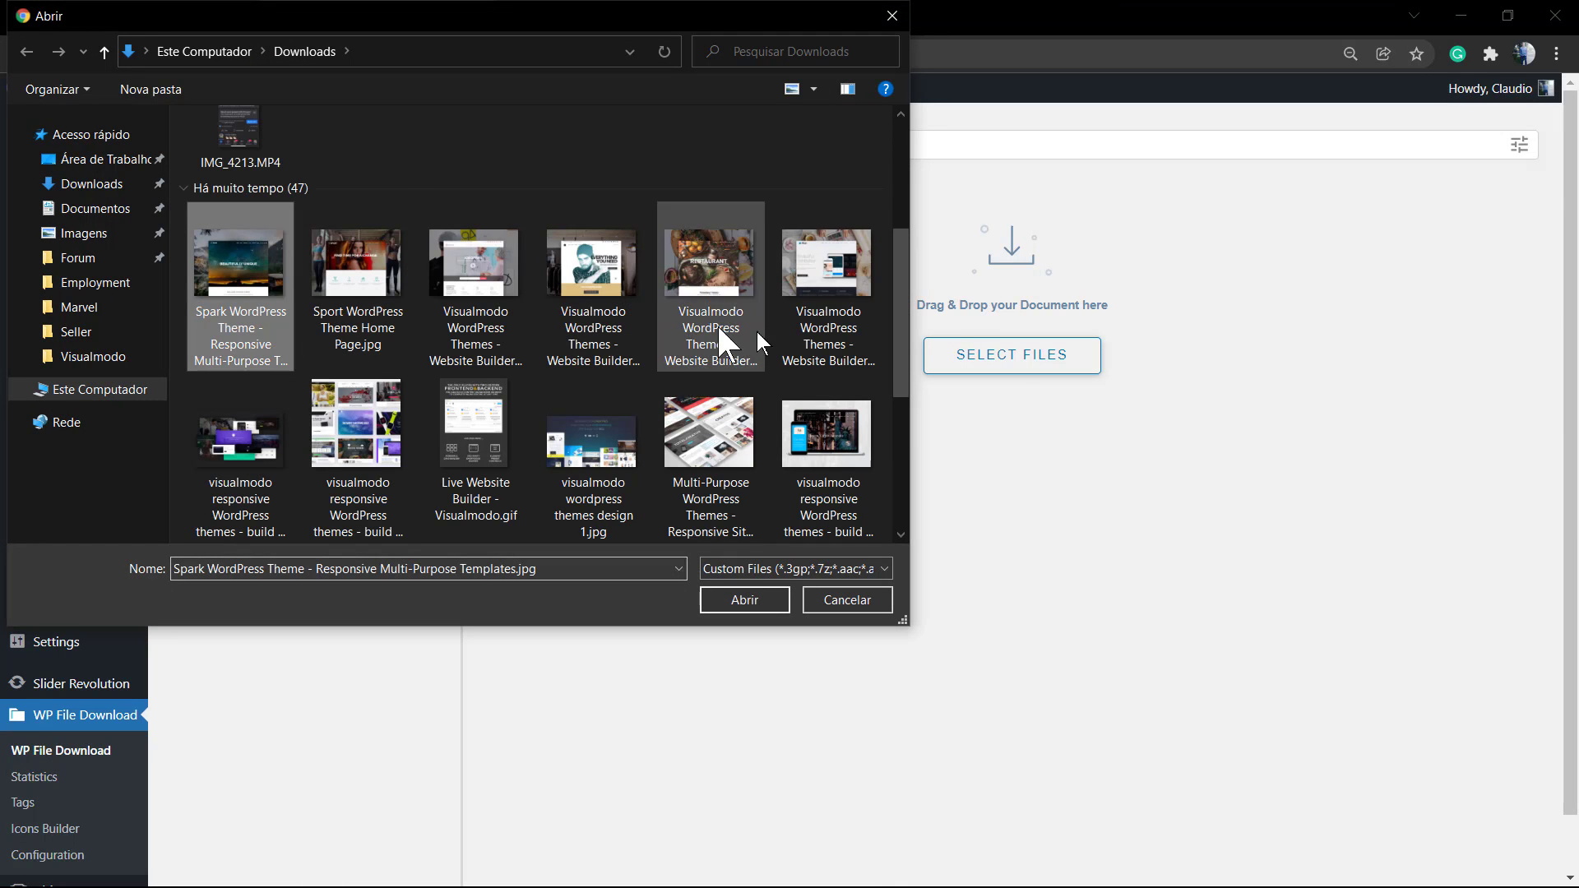
{"action": "left_click", "coordinate": [845, 599]}
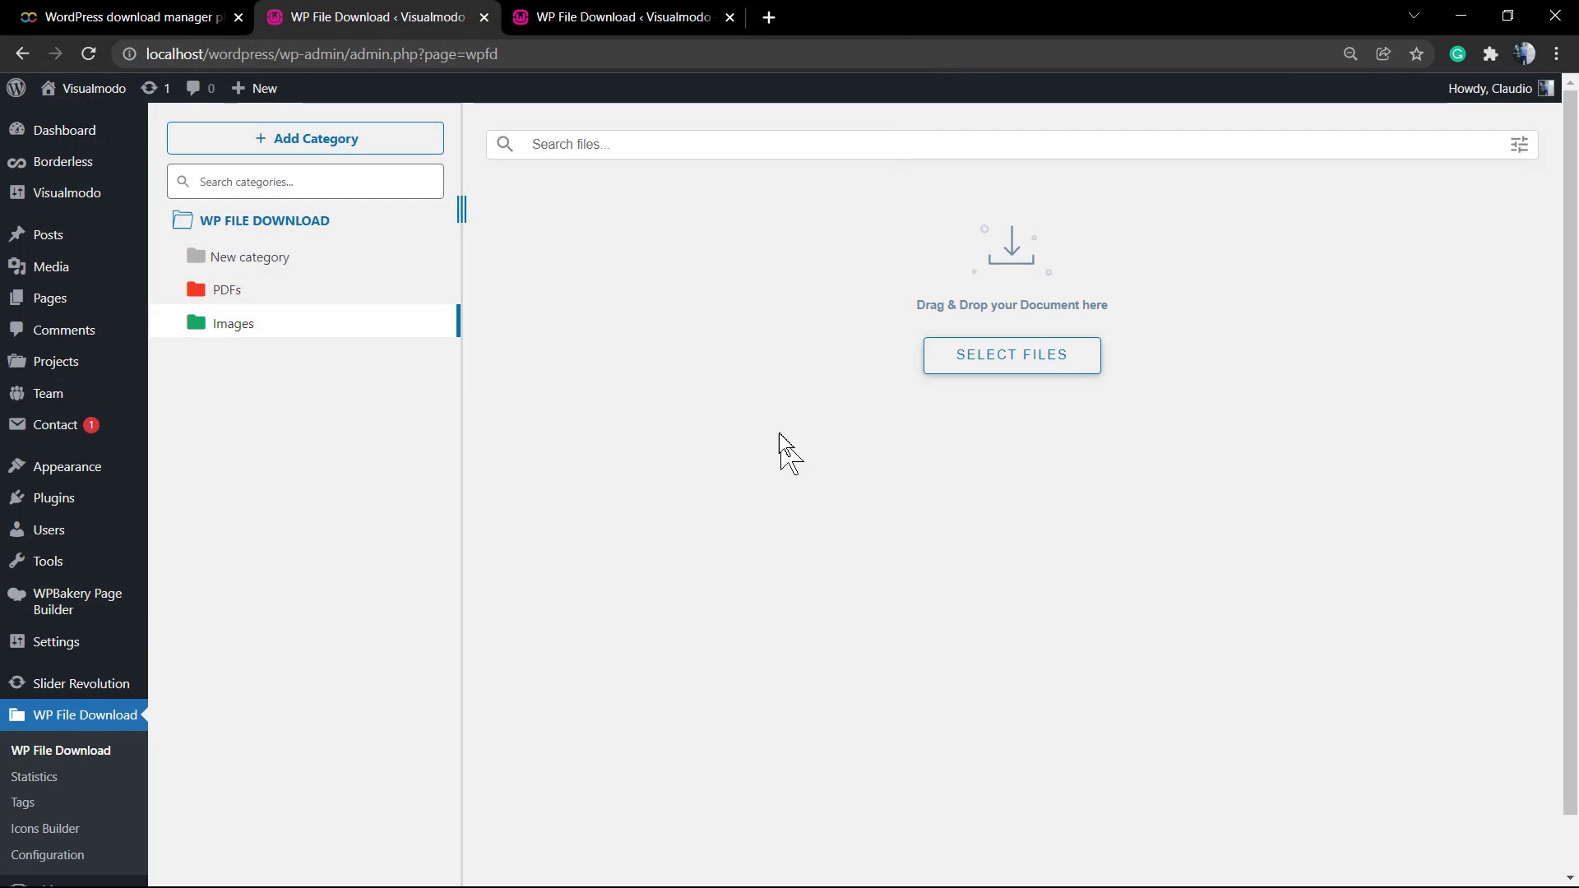
{"action": "left_click", "coordinate": [1011, 356]}
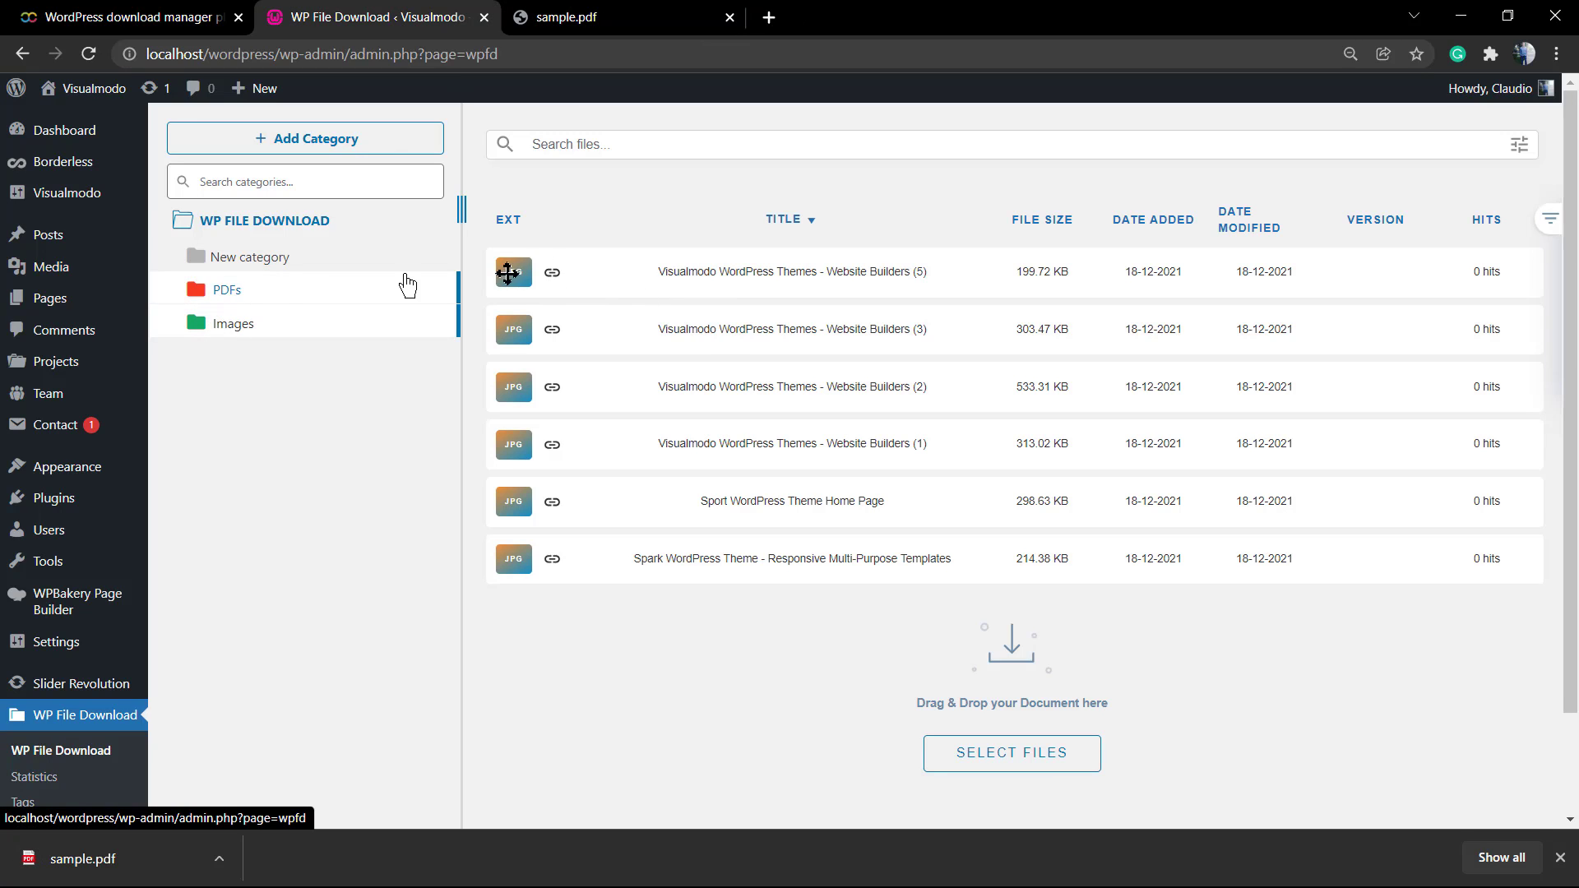
Duplicate sample.pdf in the file picker and upload all four sample PDFs into the PDFs category
{"action": "left_click", "coordinate": [227, 289]}
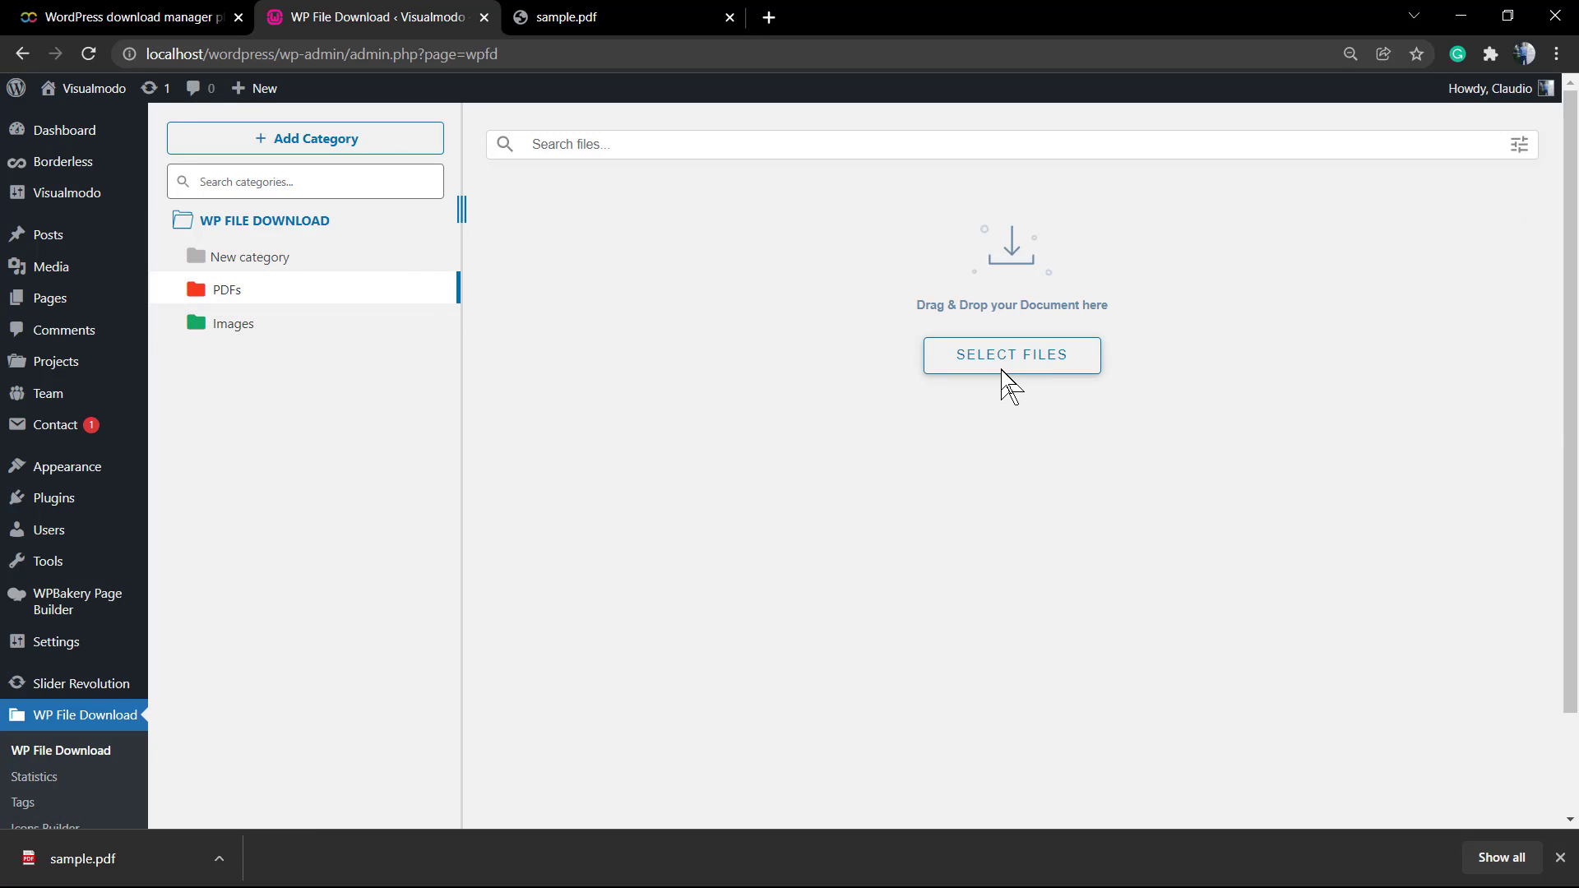
{"action": "left_click", "coordinate": [1009, 355]}
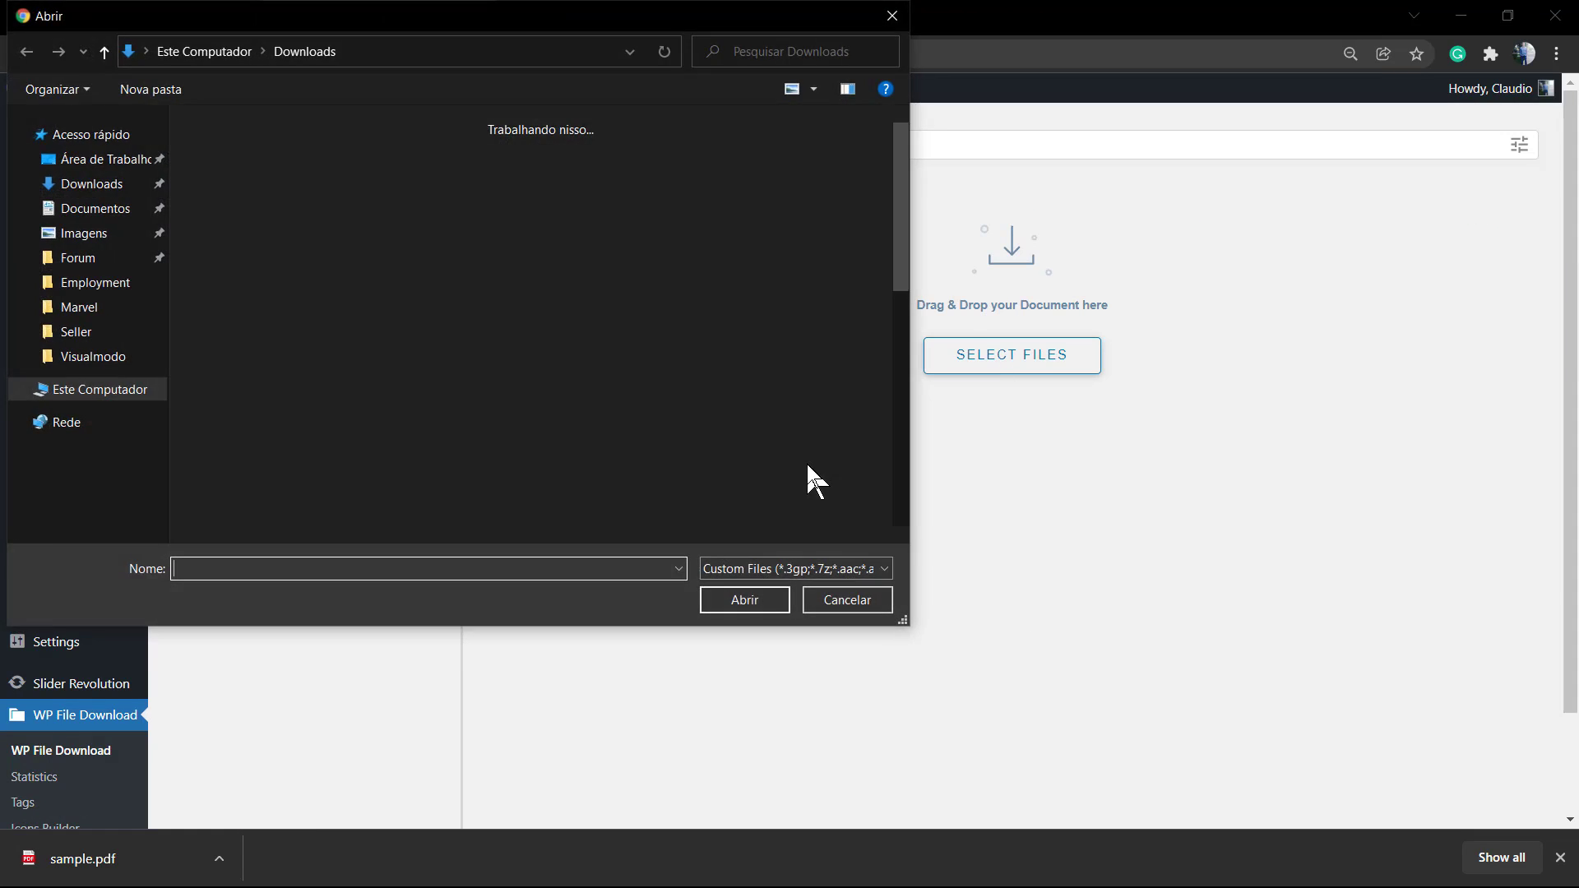
{"action": "left_click", "coordinate": [240, 191]}
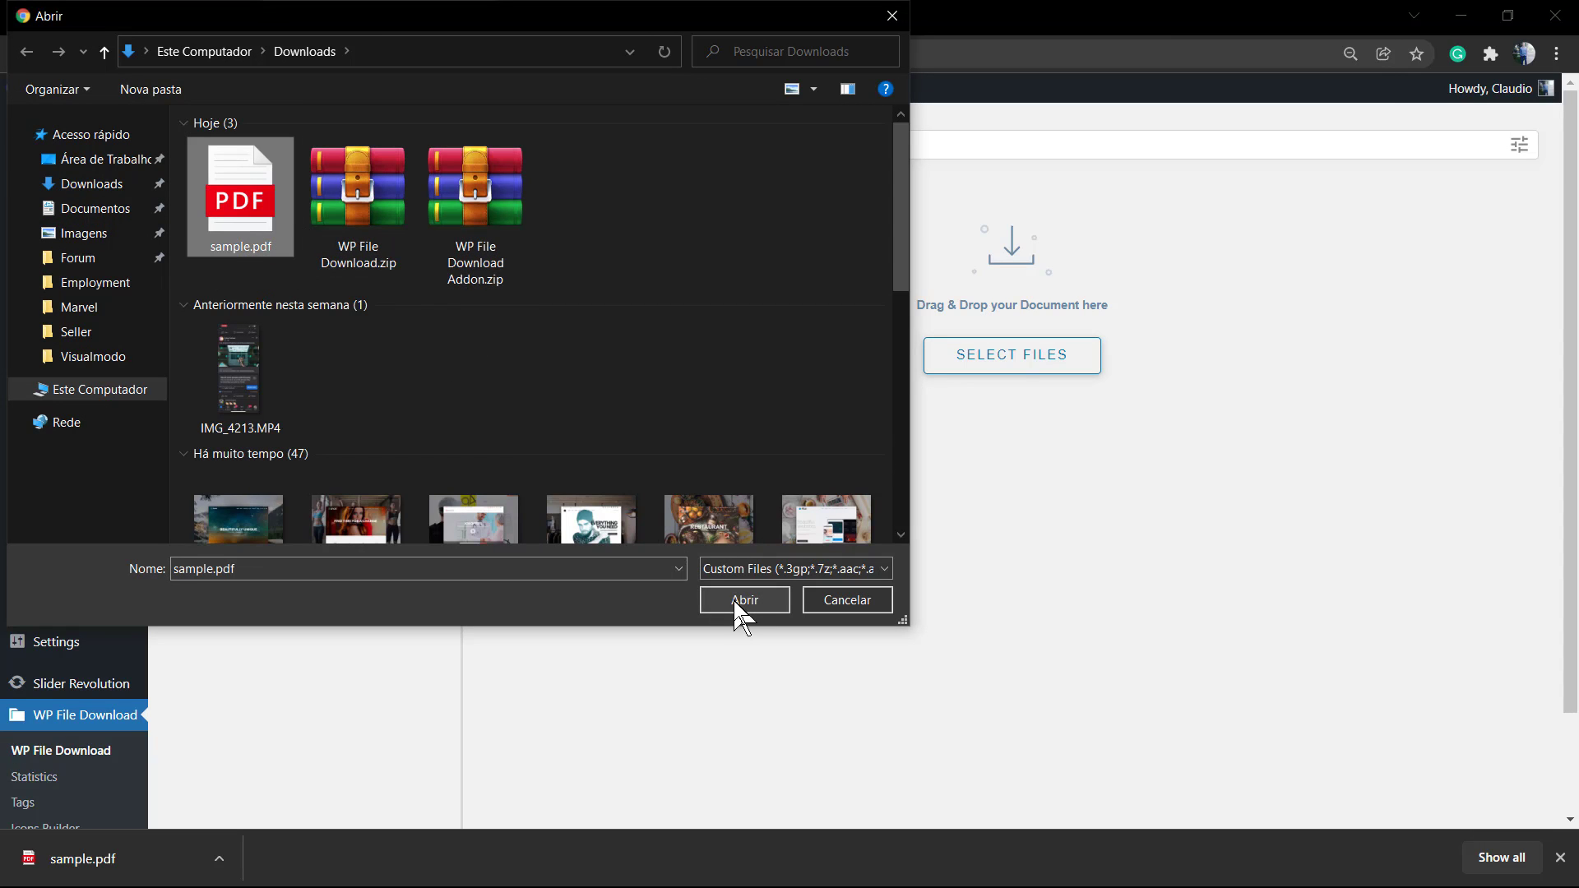
{"action": "right_click", "coordinate": [239, 190]}
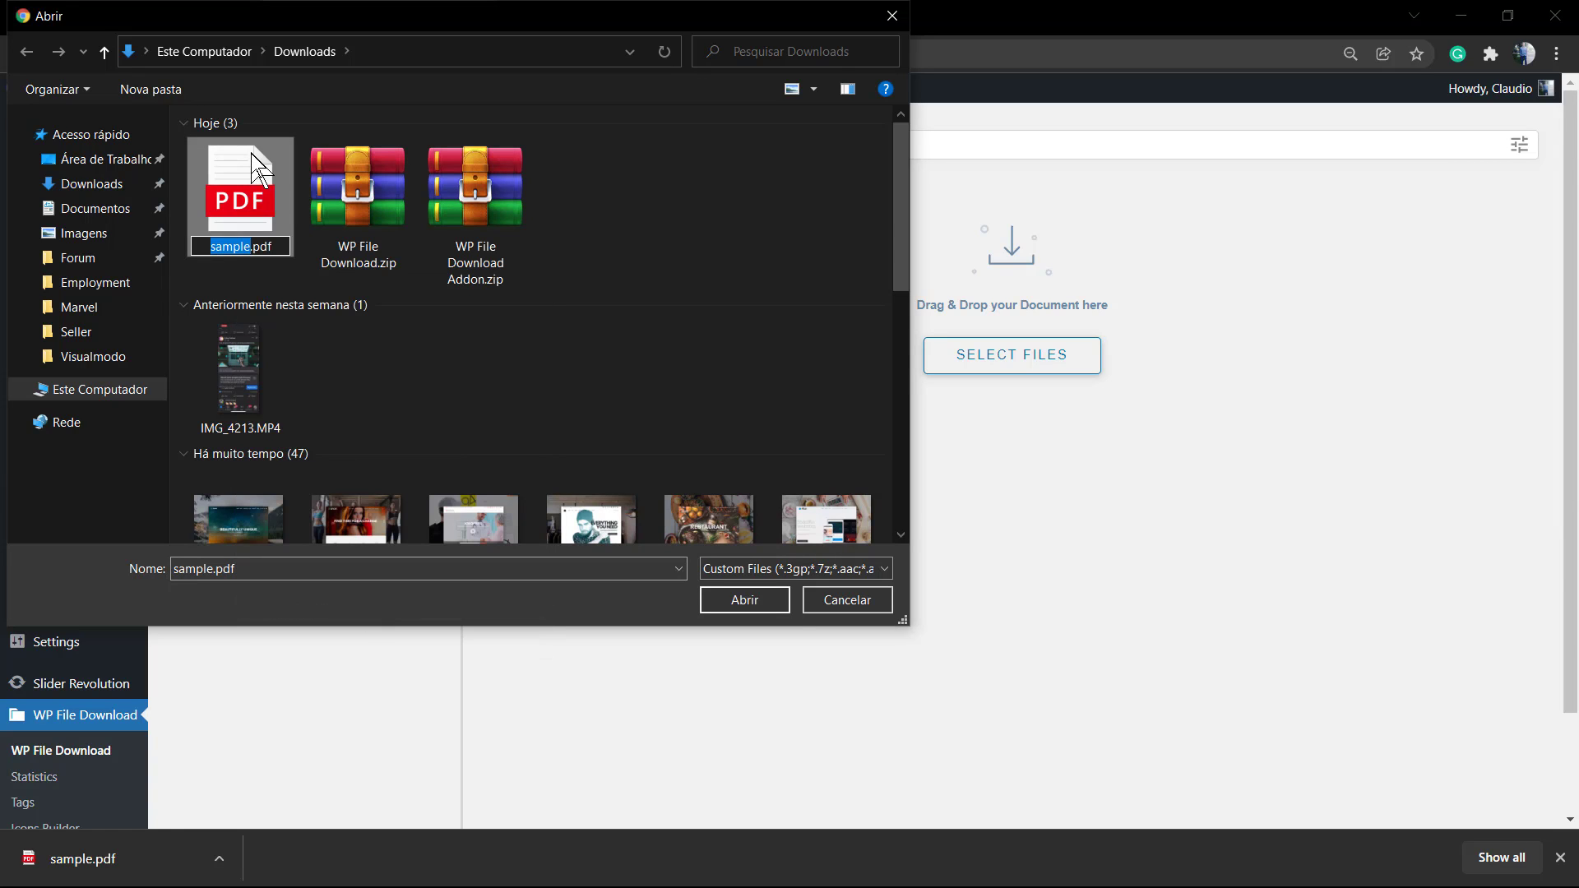
{"action": "right_click", "coordinate": [240, 191]}
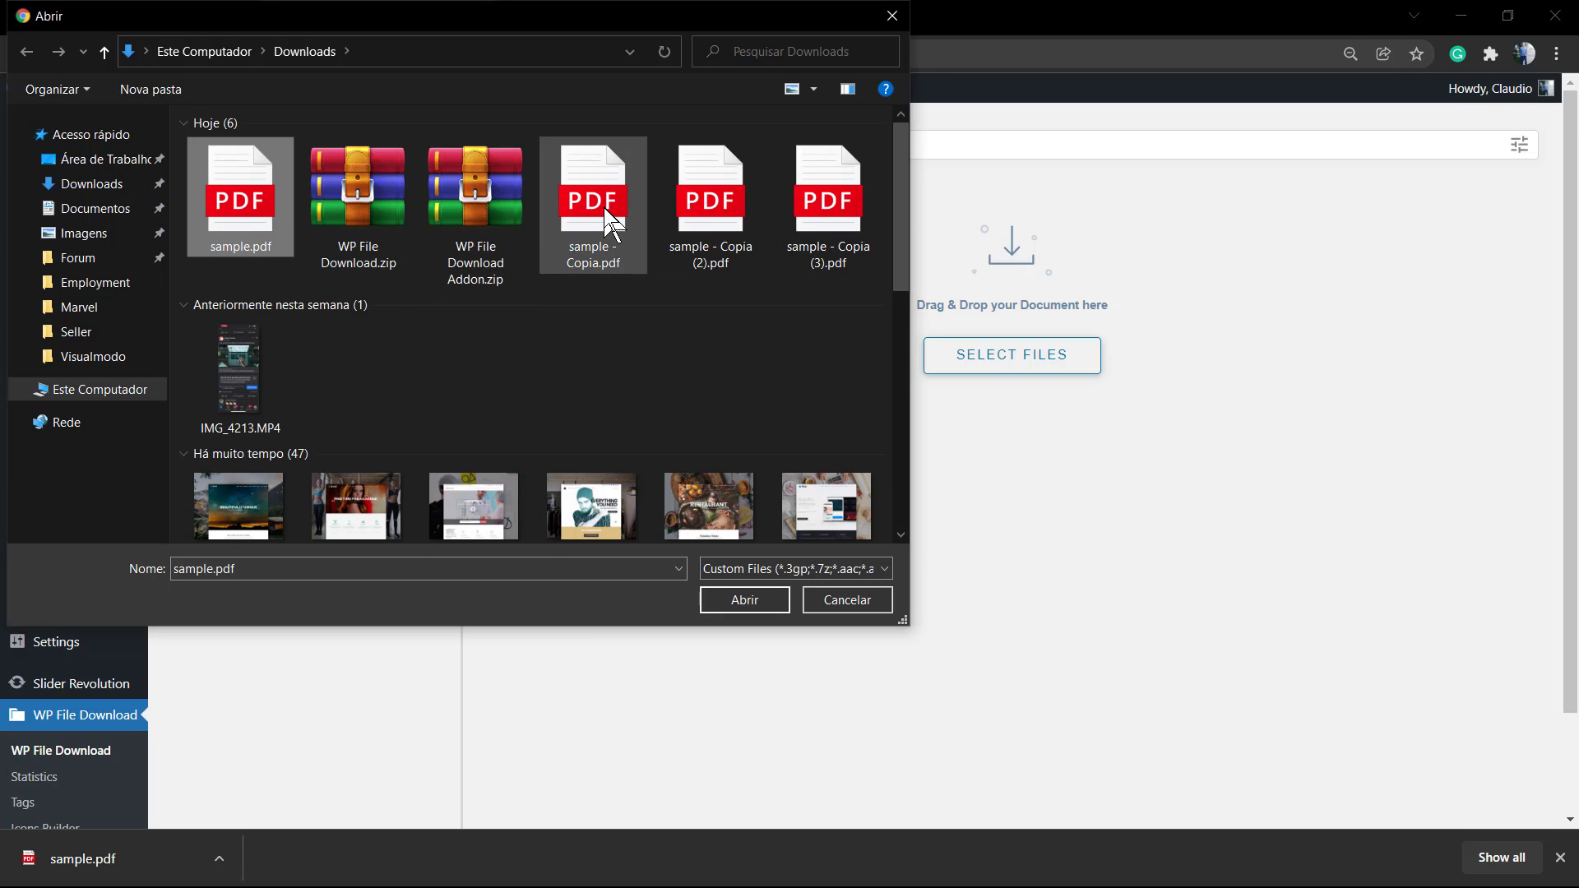
{"action": "left_click", "coordinate": [356, 184]}
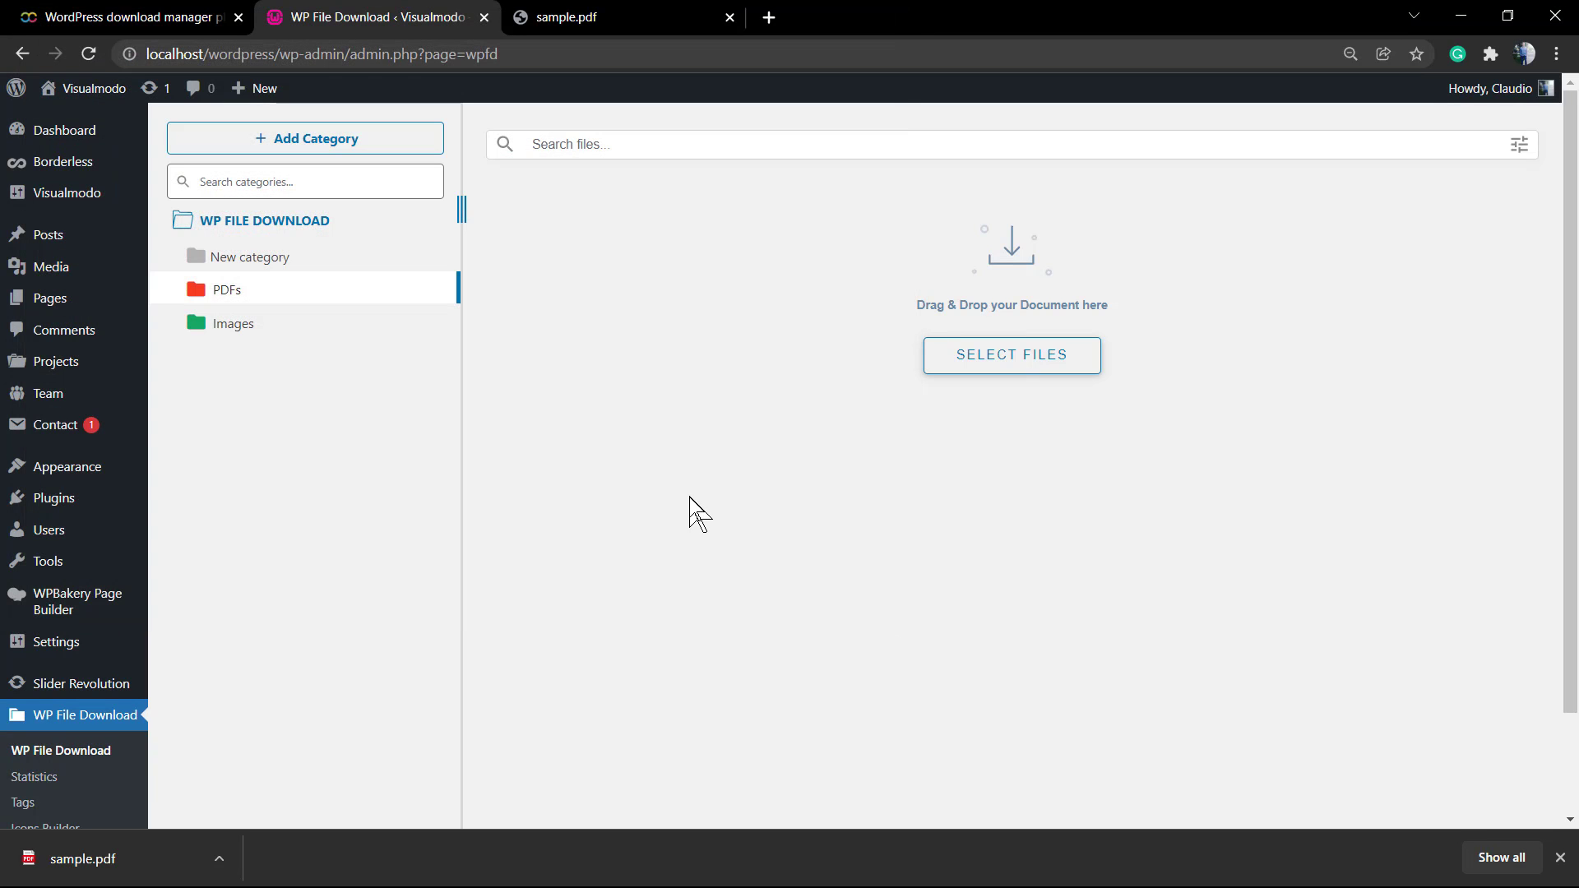
{"action": "left_click", "coordinate": [1012, 355]}
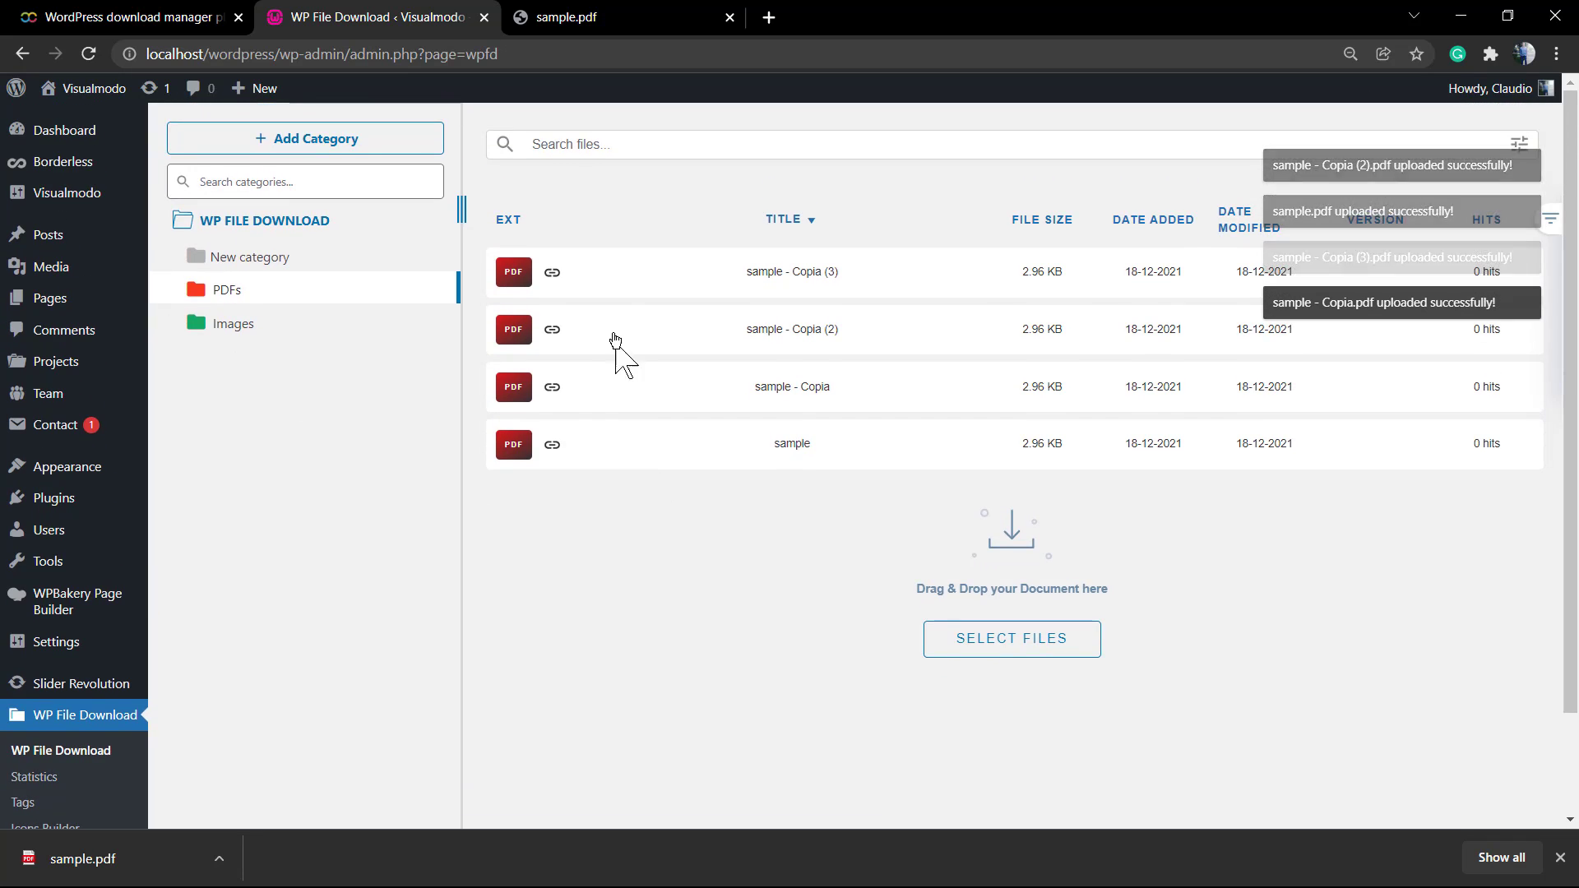
{"action": "right_click", "coordinate": [791, 271]}
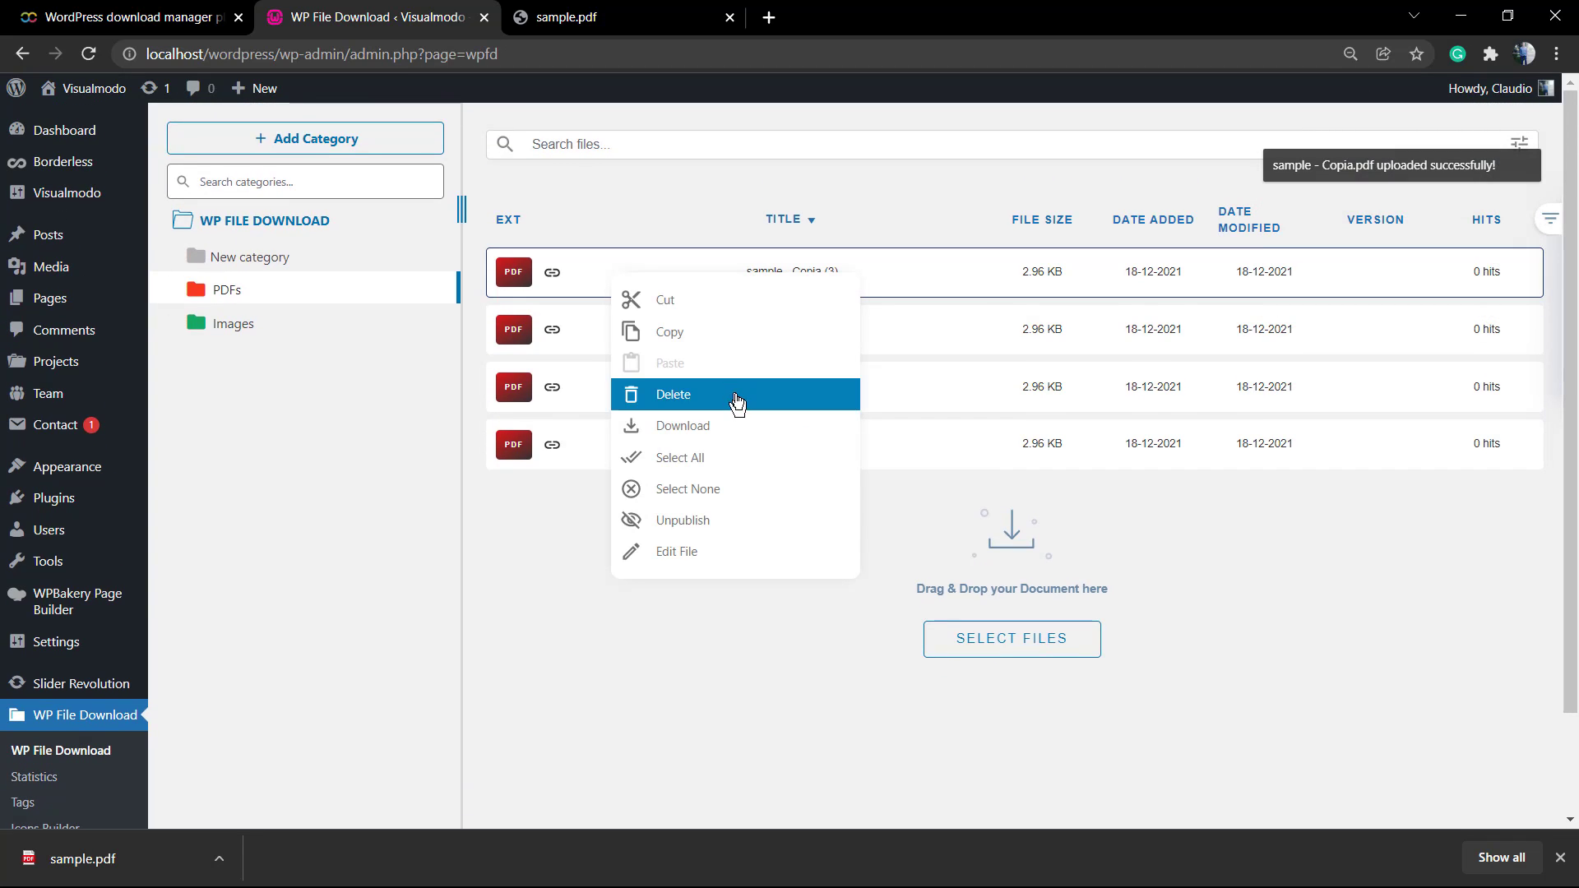
{"action": "mouse_move", "coordinate": [745, 495]}
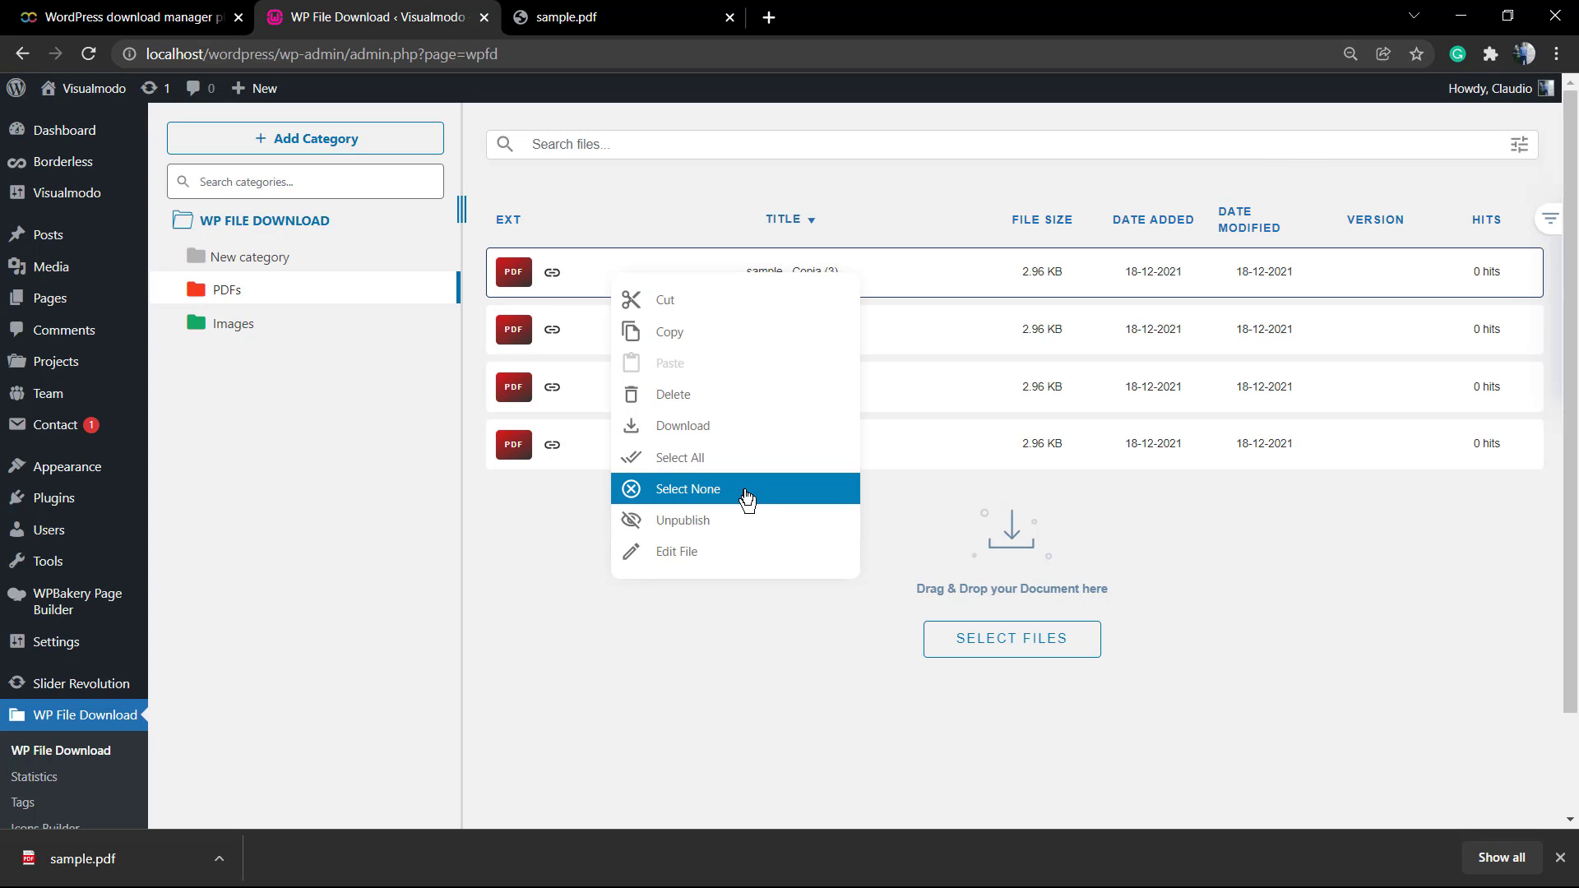
{"action": "left_click", "coordinate": [688, 489]}
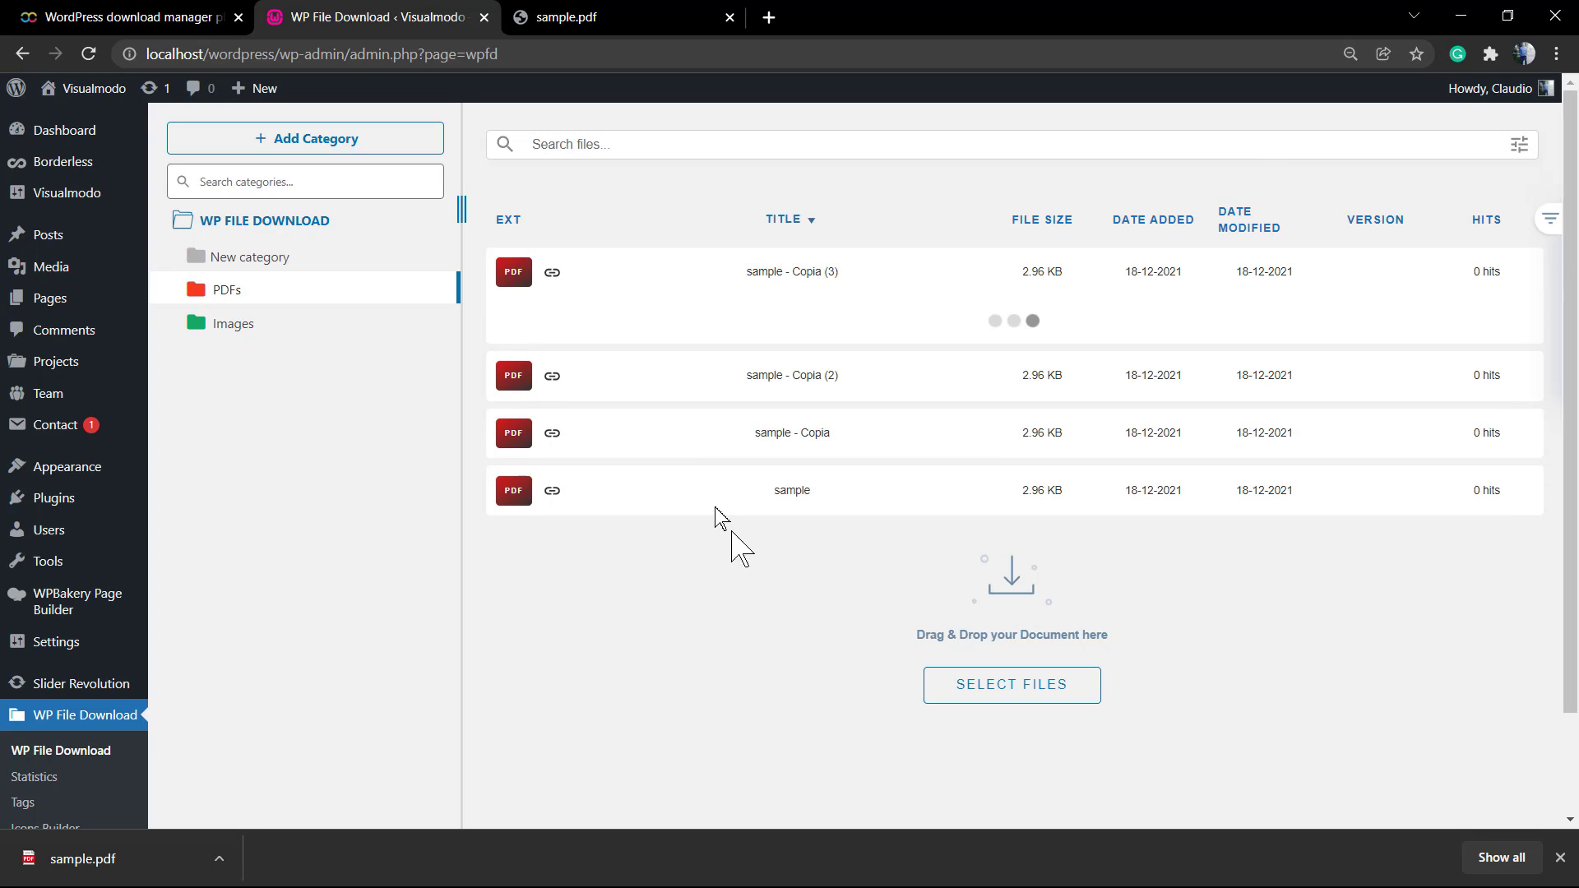
{"action": "left_click", "coordinate": [791, 272]}
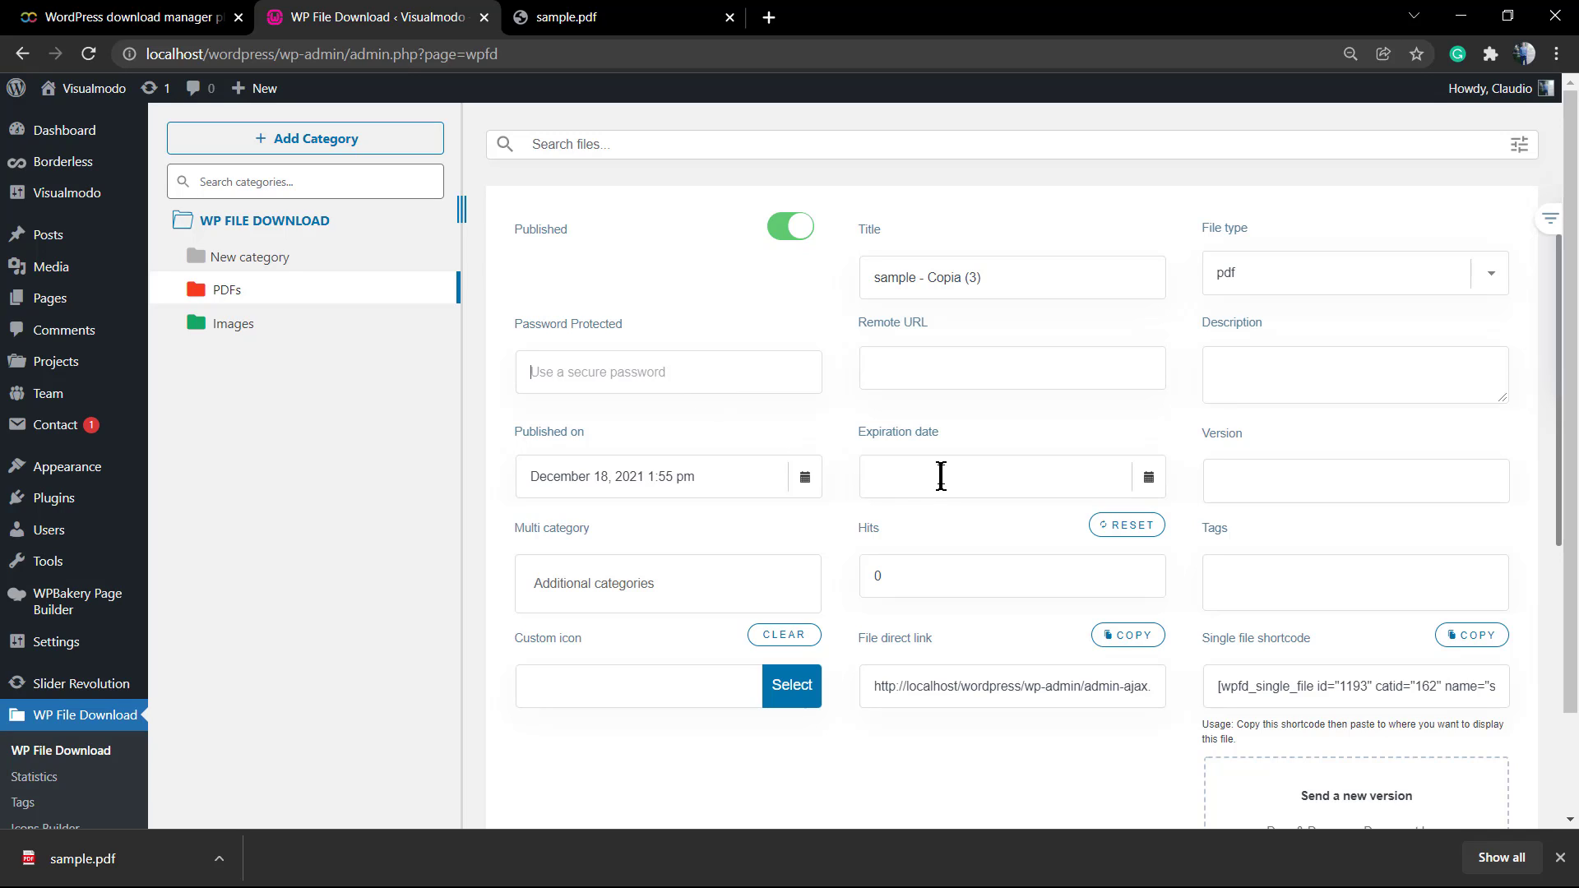
{"action": "mouse_move", "coordinate": [1100, 441]}
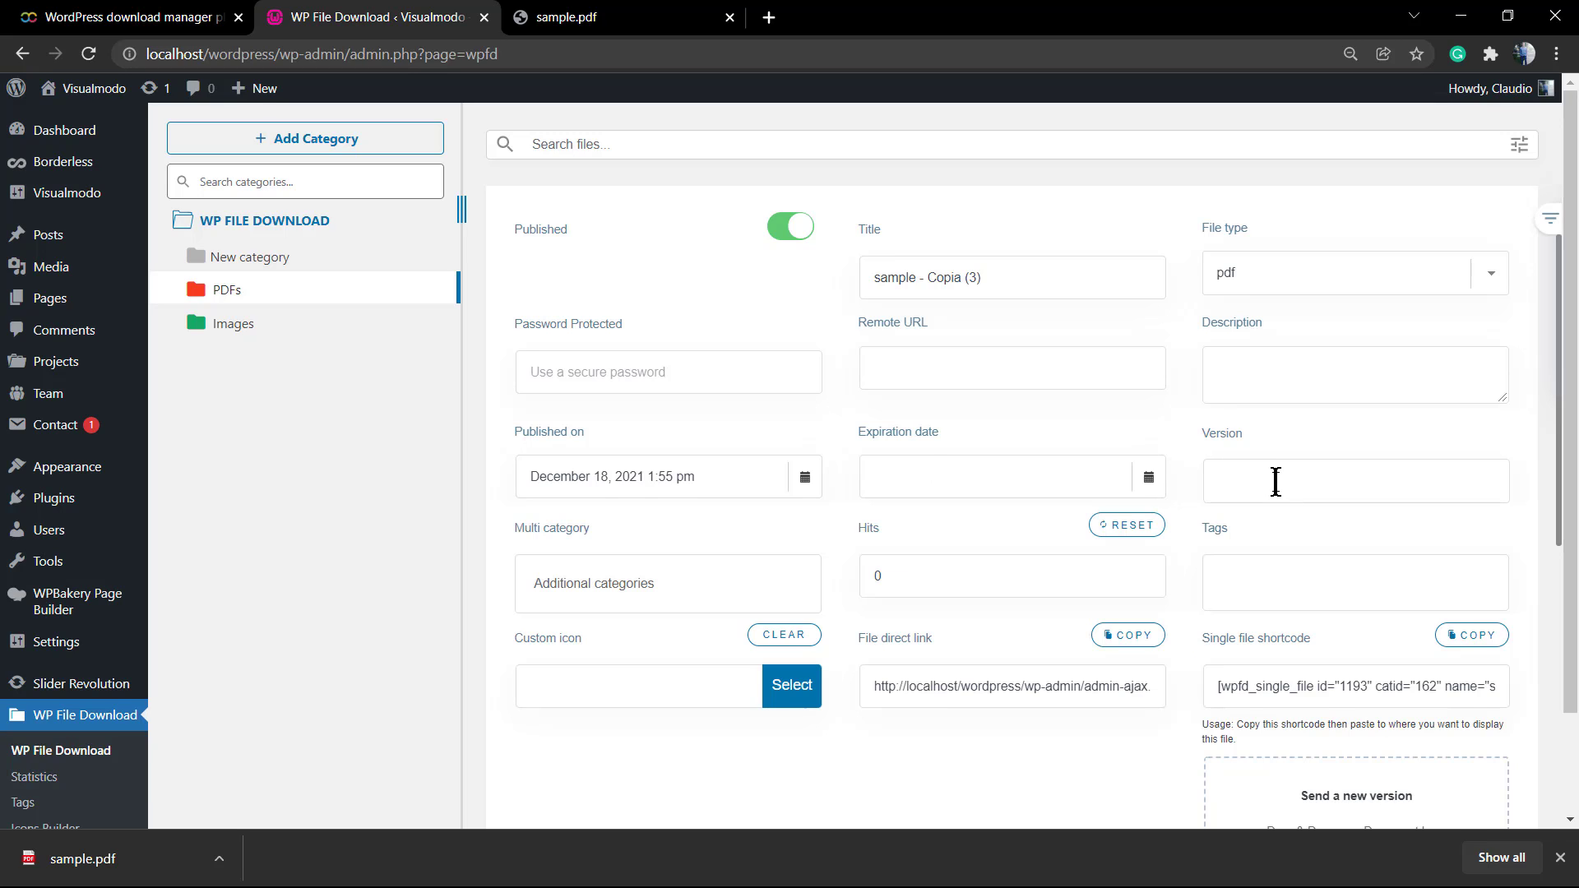
Fill the file form with tag 'test' and description 'A PDF file to test' for sample - (3), version 1
{"action": "scroll", "scroll_direction": "down", "scroll_amount": 3}
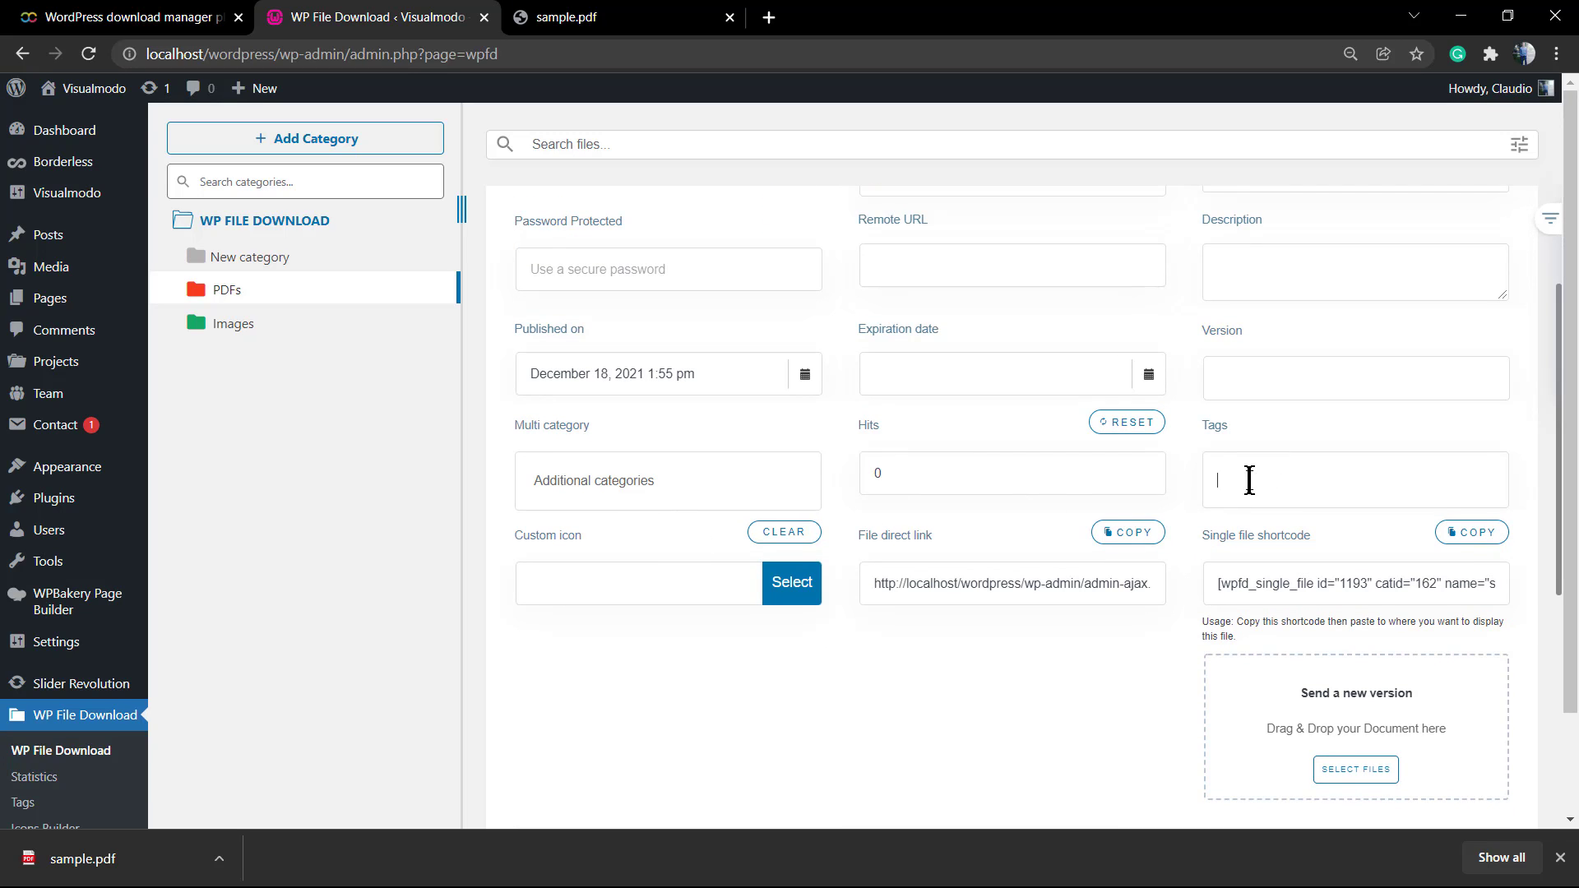
{"action": "type", "text": "test"}
{"action": "left_click", "coordinate": [1353, 379]}
{"action": "type", "text": "1"}
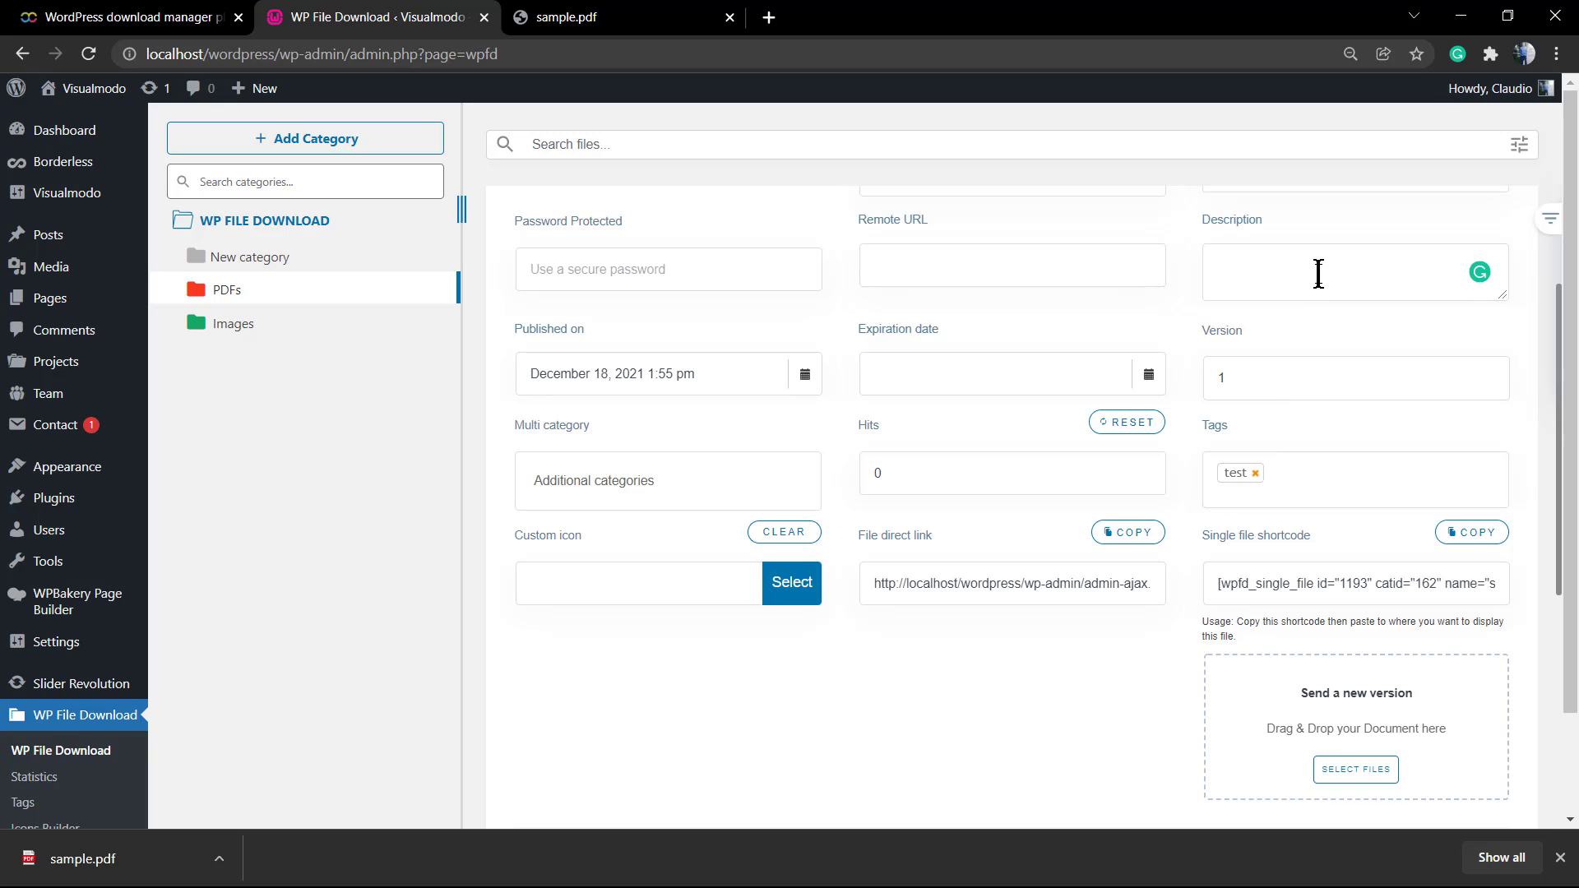
{"action": "type", "text": "A PDF file to test"}
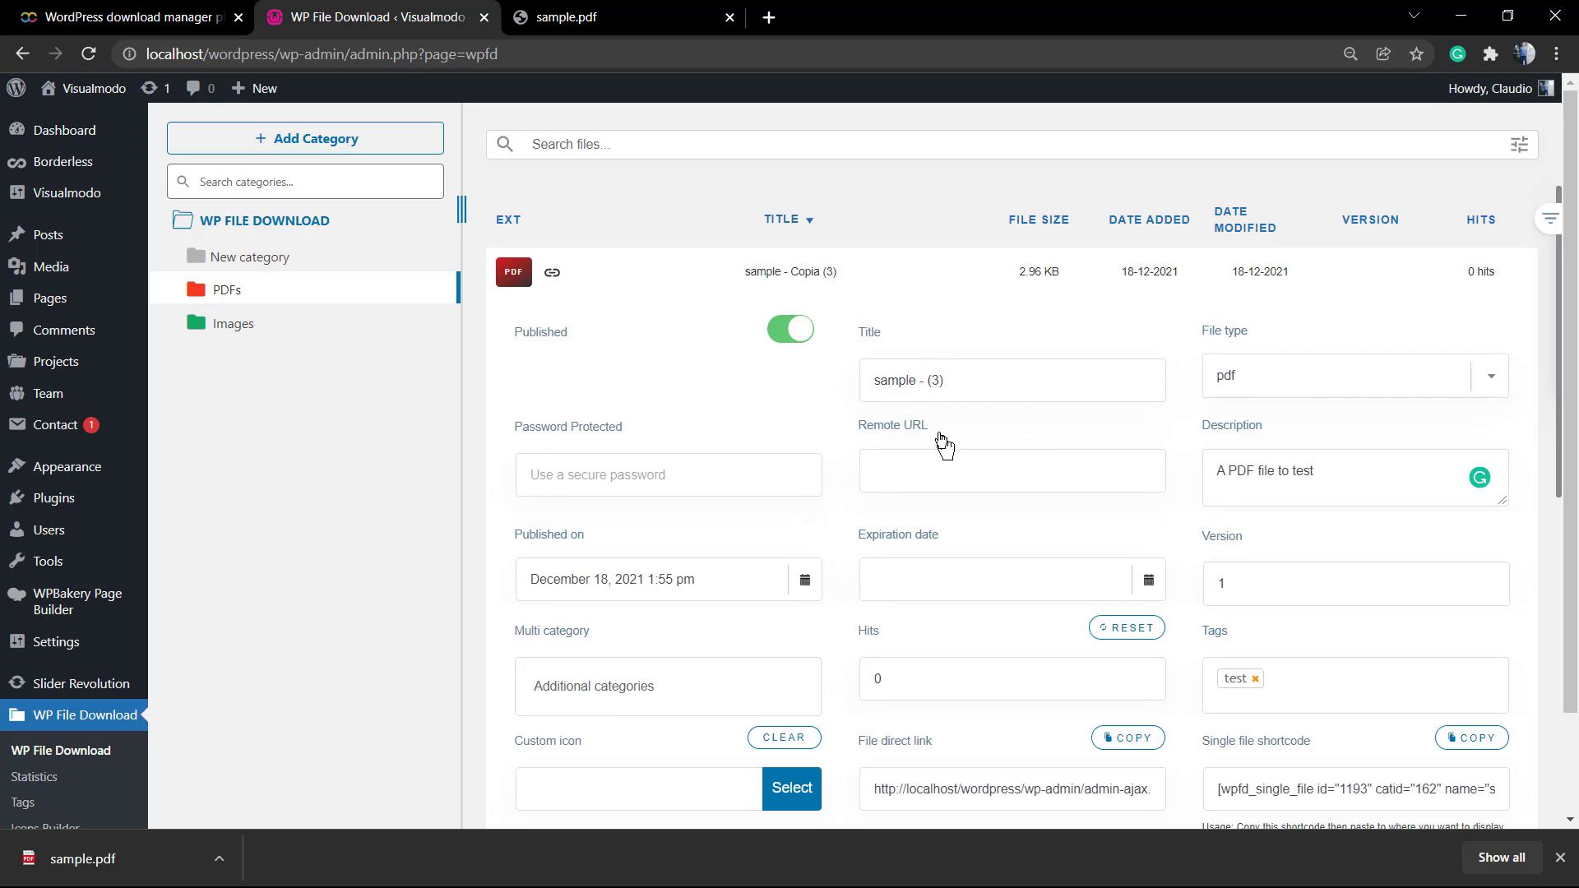
{"action": "mouse_move", "coordinate": [716, 749]}
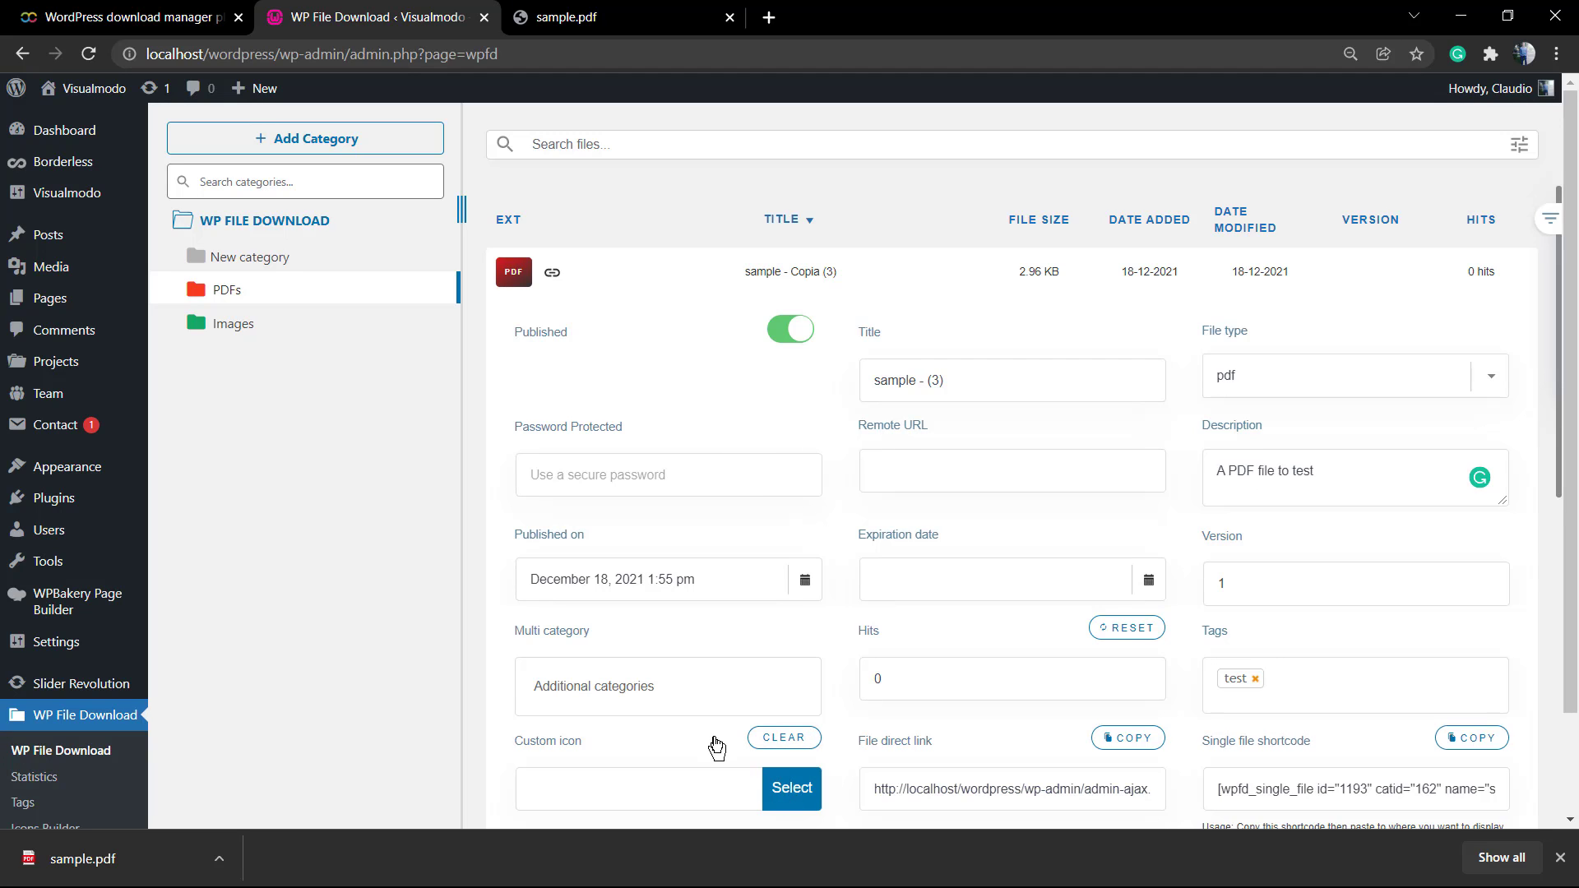
{"action": "scroll", "scroll_direction": "down", "scroll_amount": 3}
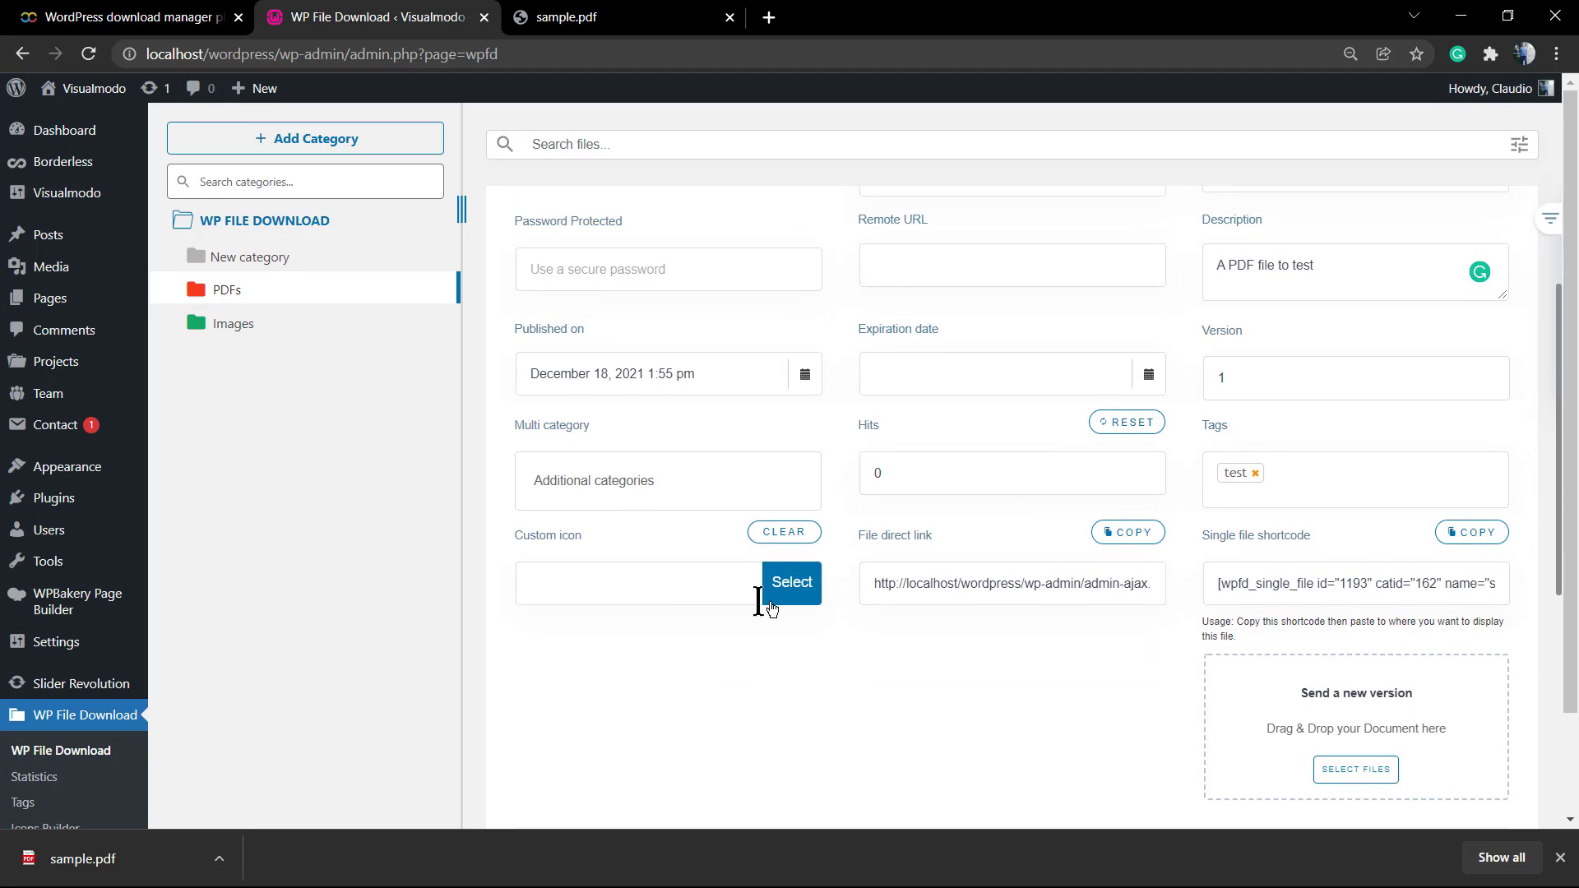
Dismiss the custom icon chooser and save the sample - (3) settings so version 1 shows in the list
{"action": "left_click", "coordinate": [791, 582]}
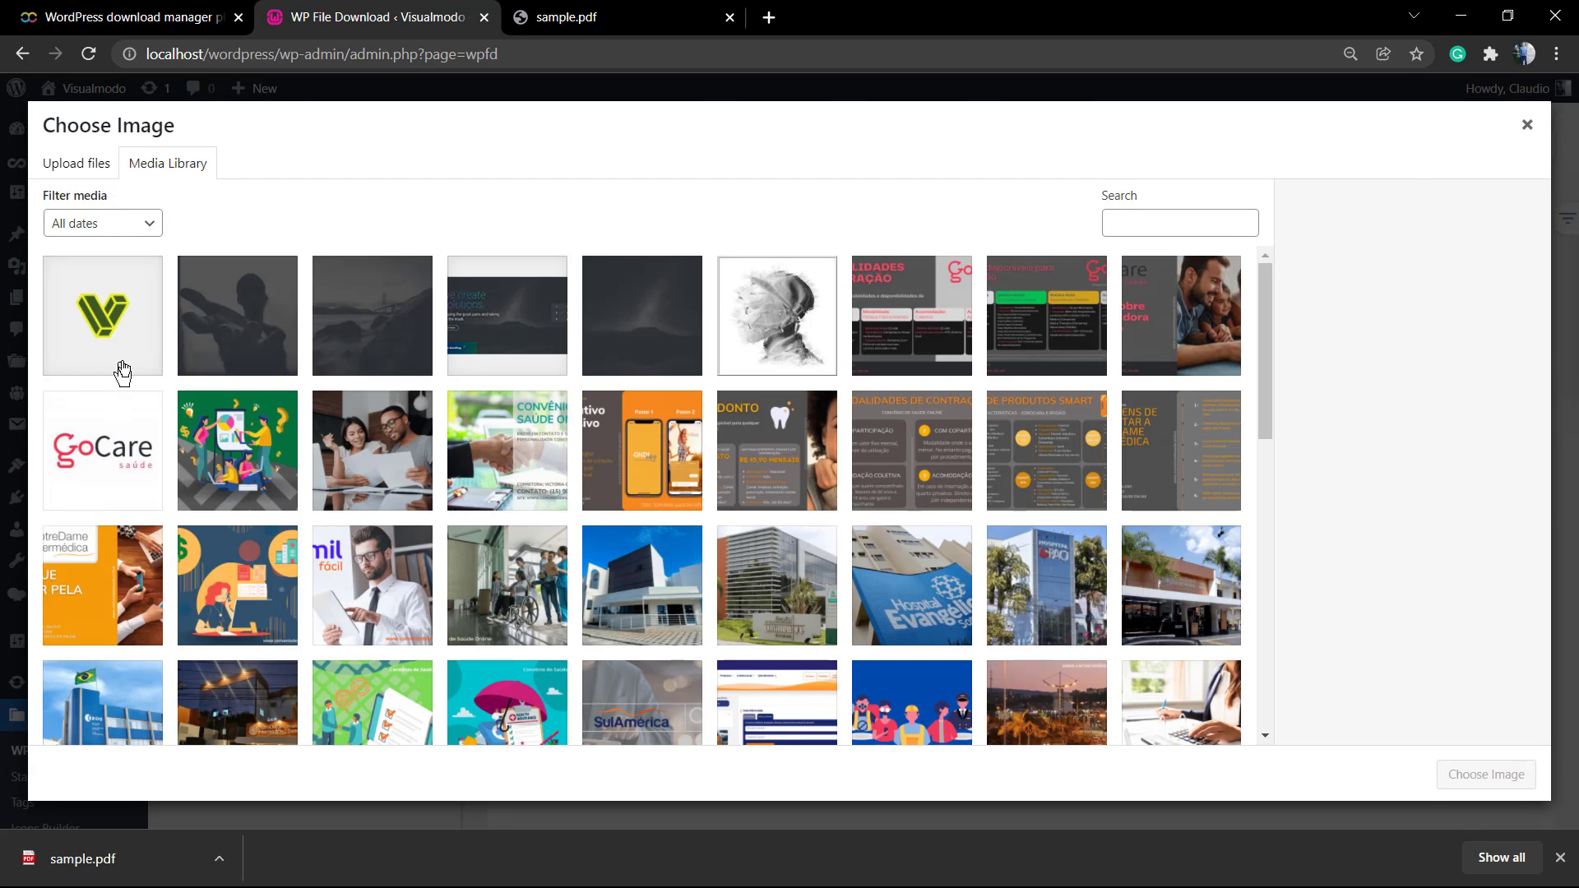
{"action": "mouse_move", "coordinate": [1511, 136]}
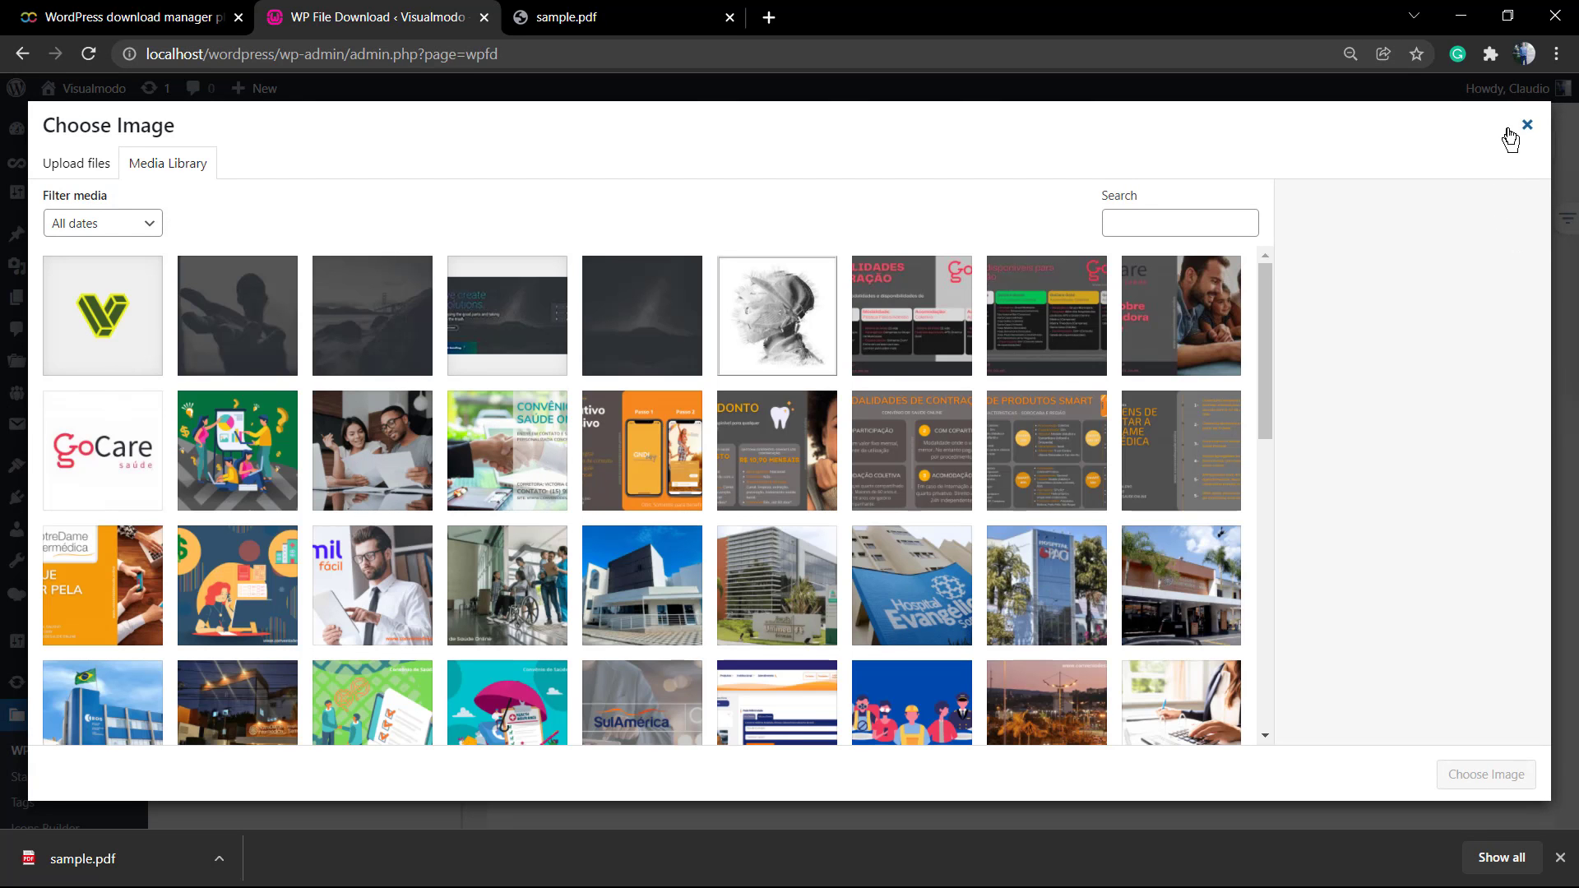
{"action": "left_click", "coordinate": [1526, 125]}
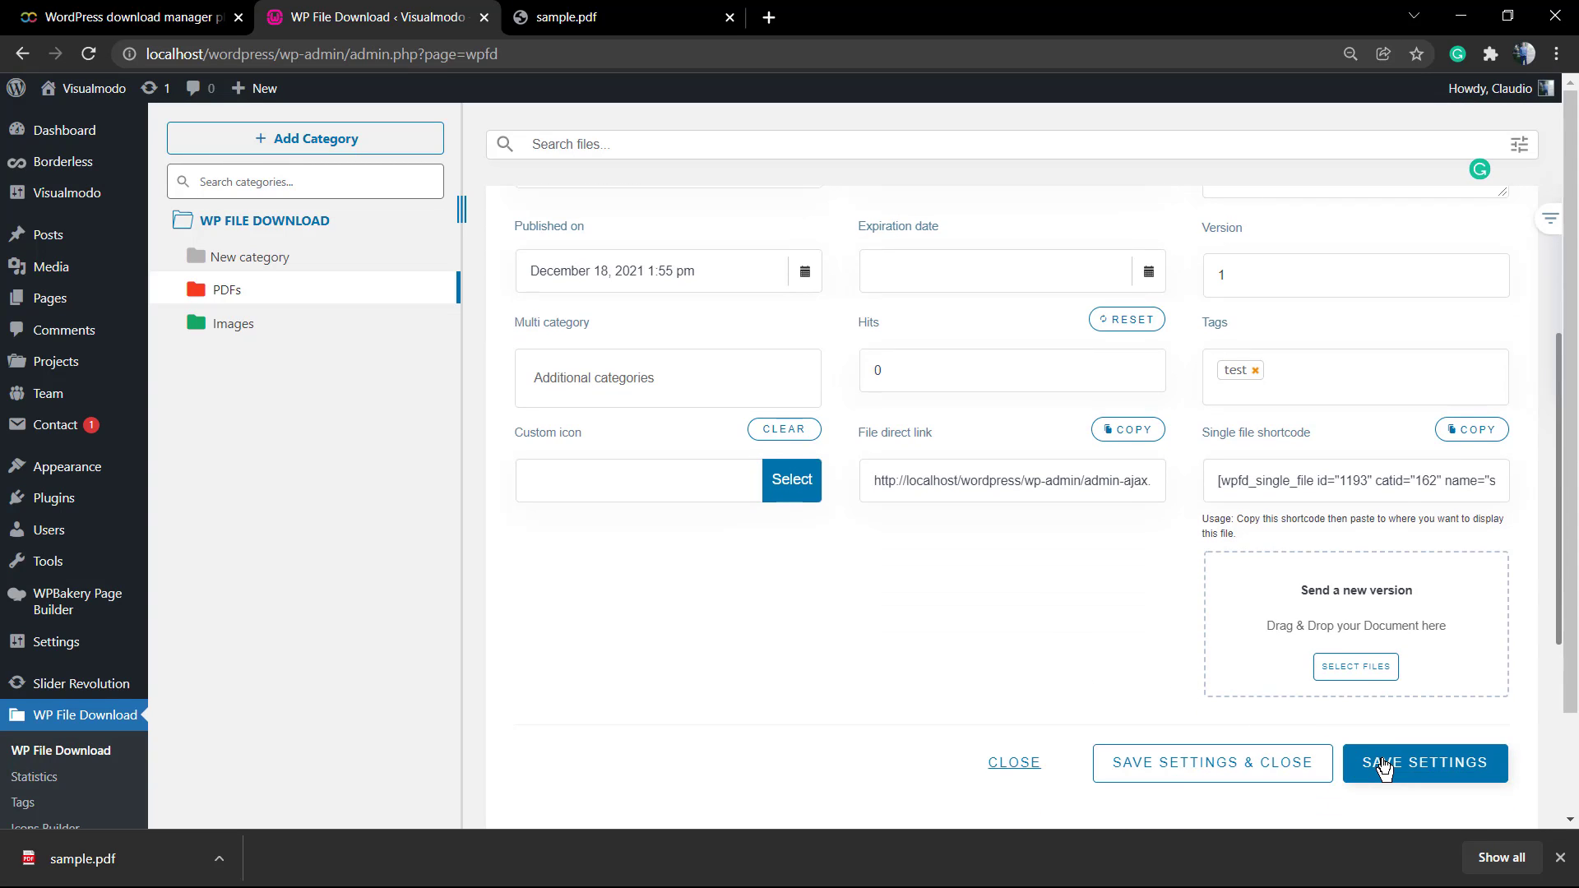
{"action": "mouse_move", "coordinate": [1354, 762]}
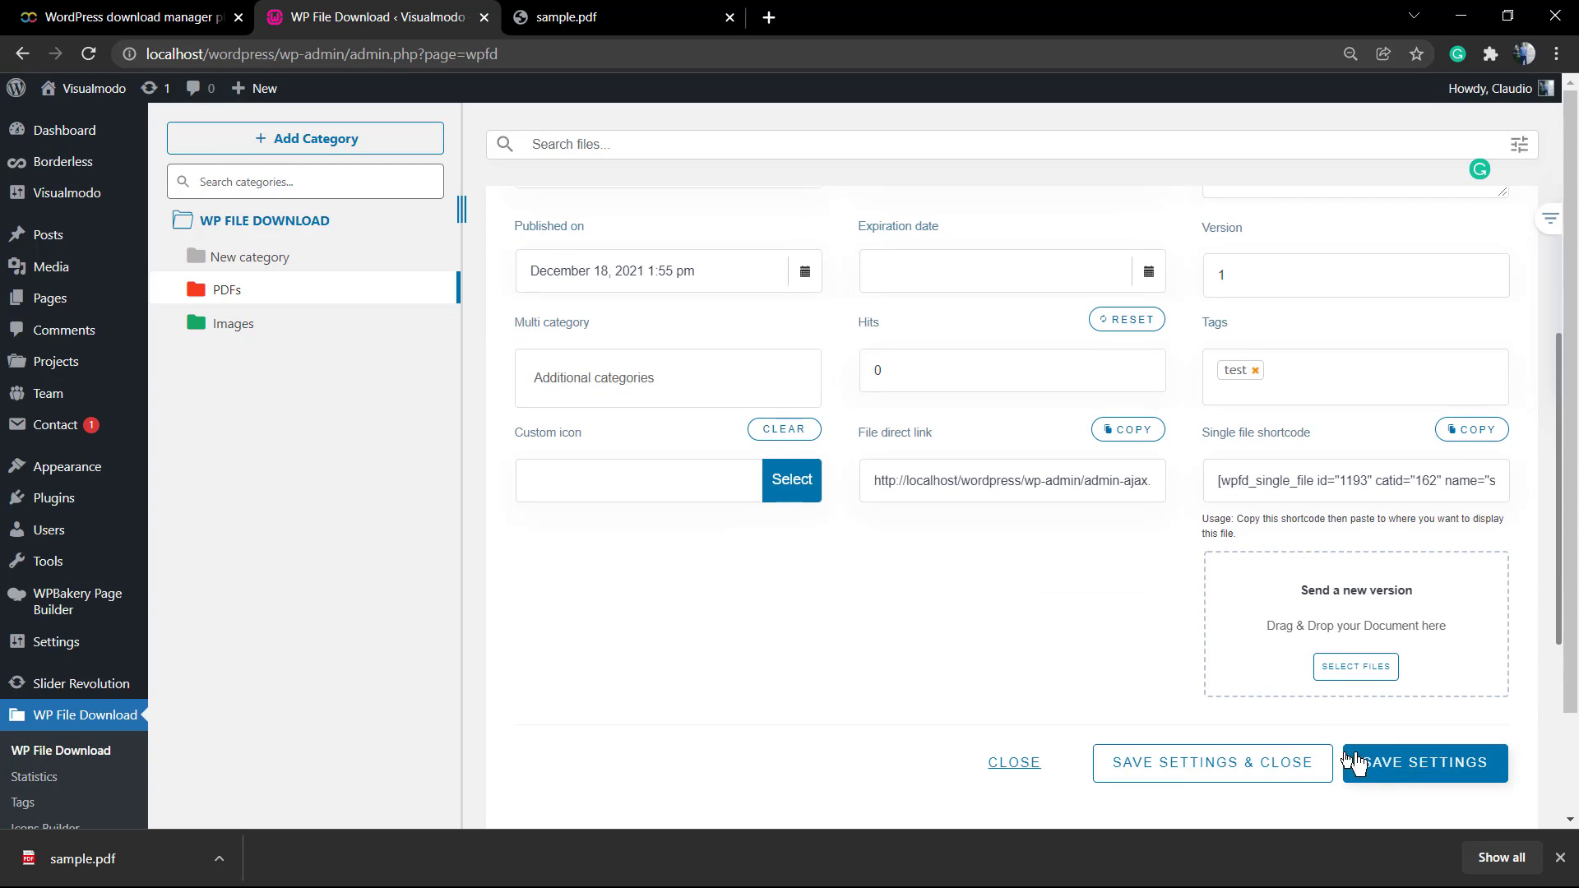
{"action": "left_click", "coordinate": [1422, 761]}
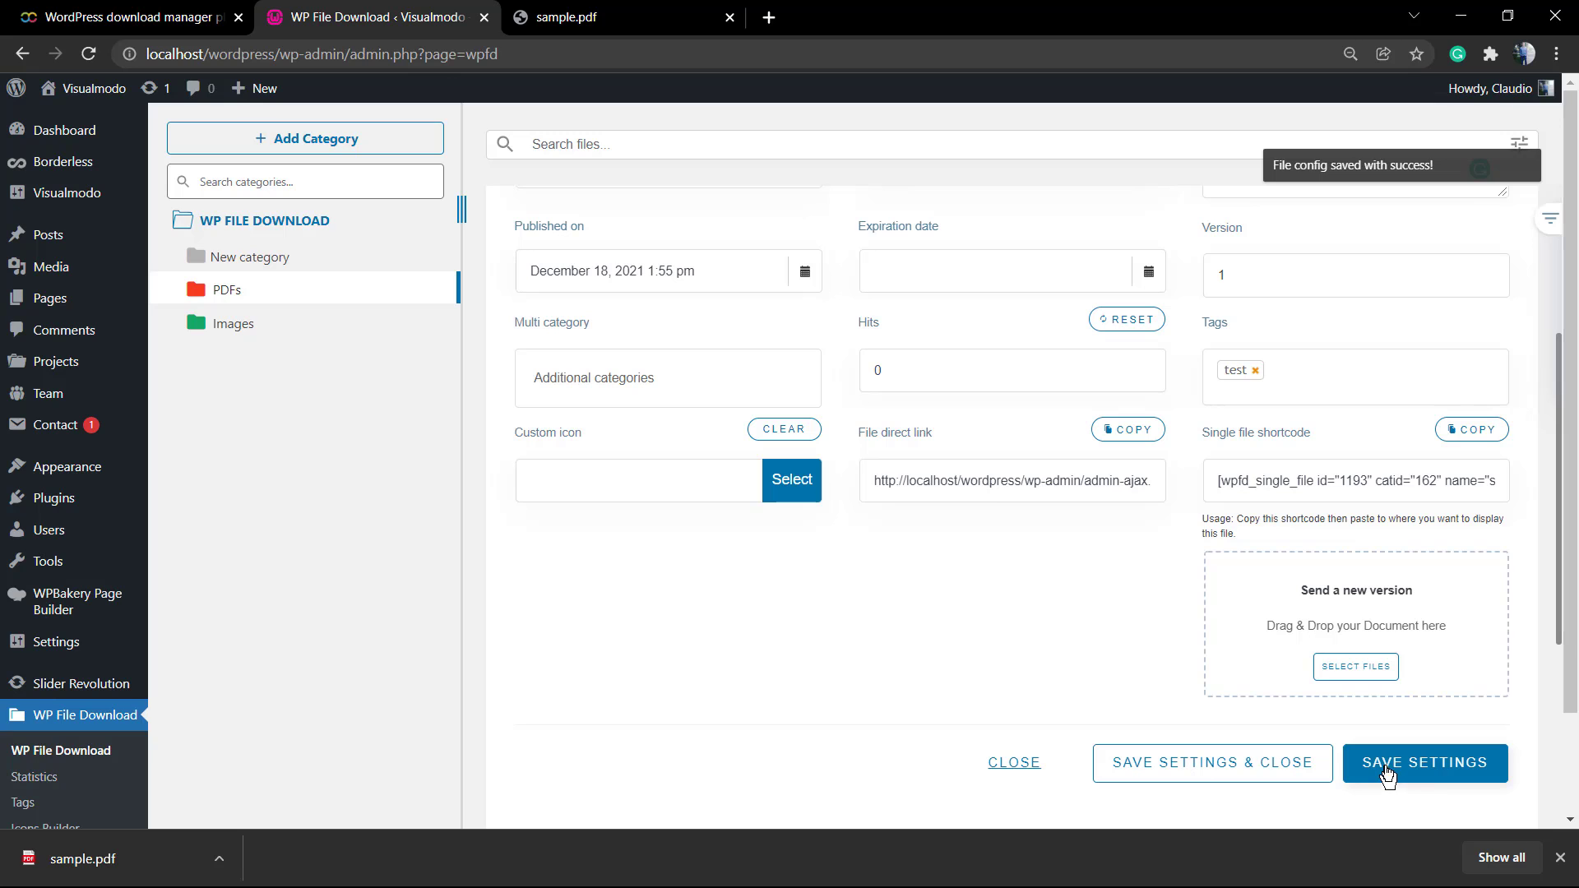
{"action": "mouse_move", "coordinate": [450, 694]}
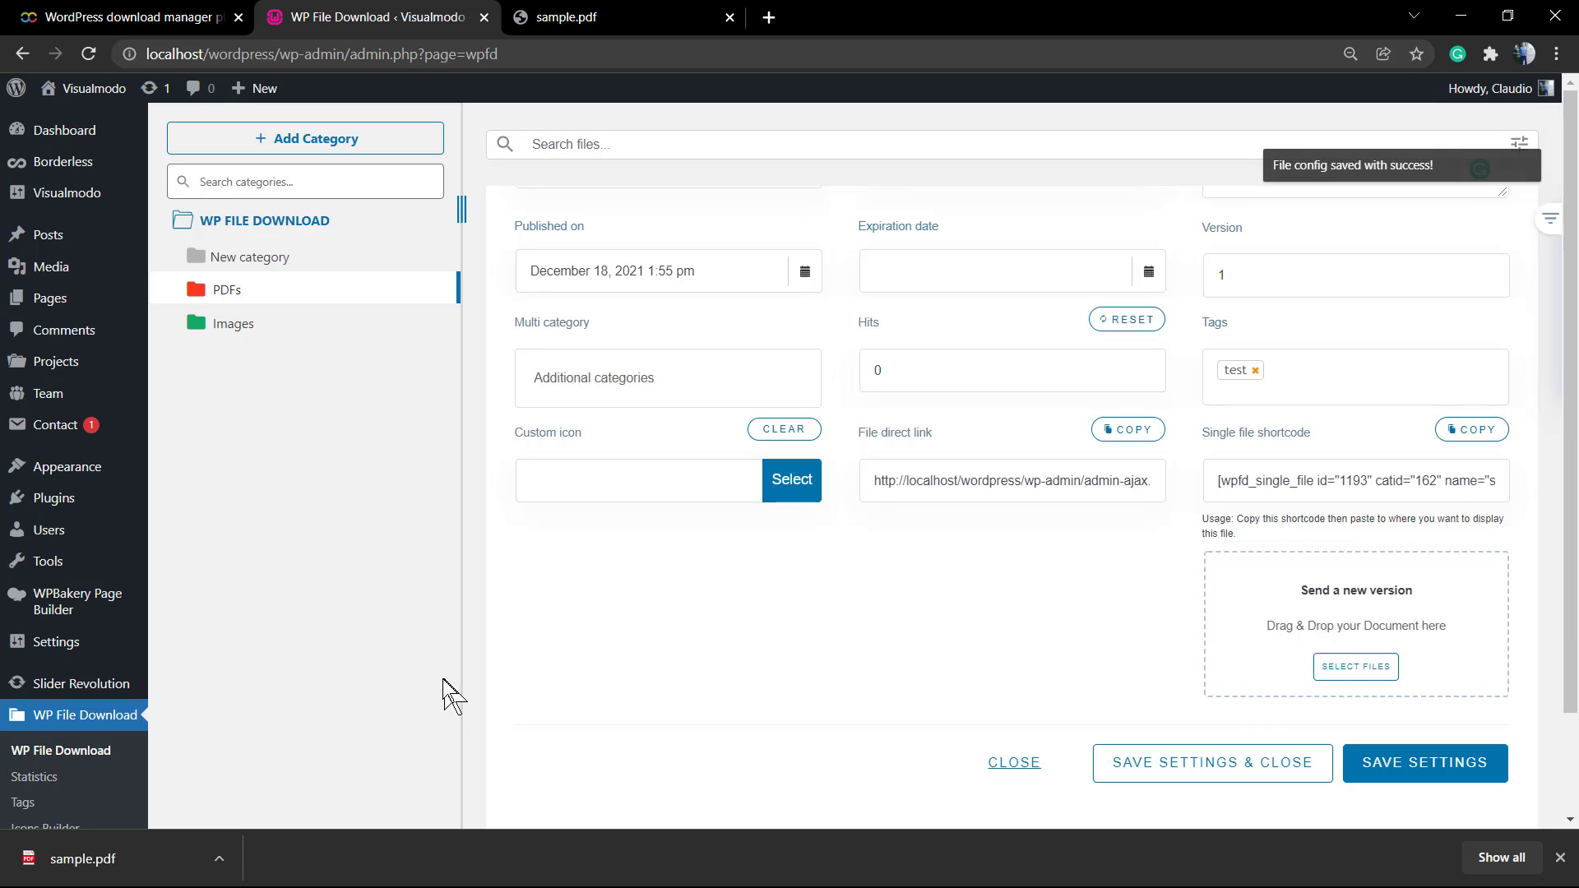
{"action": "scroll", "scroll_direction": "down", "scroll_amount": 3}
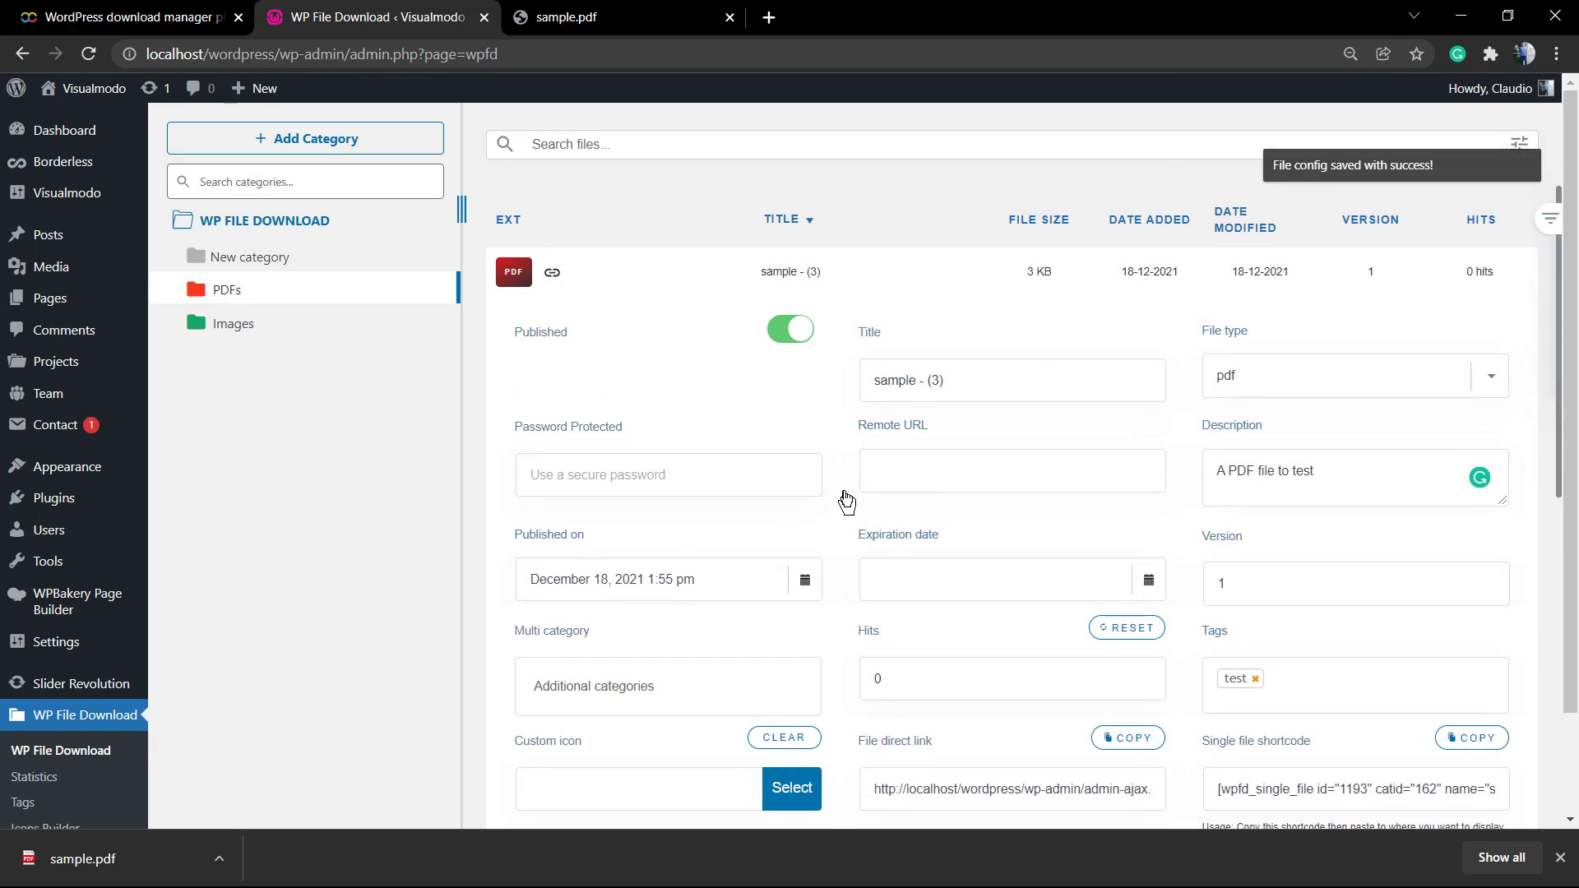
Switch to the Images category and open Visualmodo WordPress Themes - Website Builders (5) for editing
{"action": "left_click", "coordinate": [231, 322]}
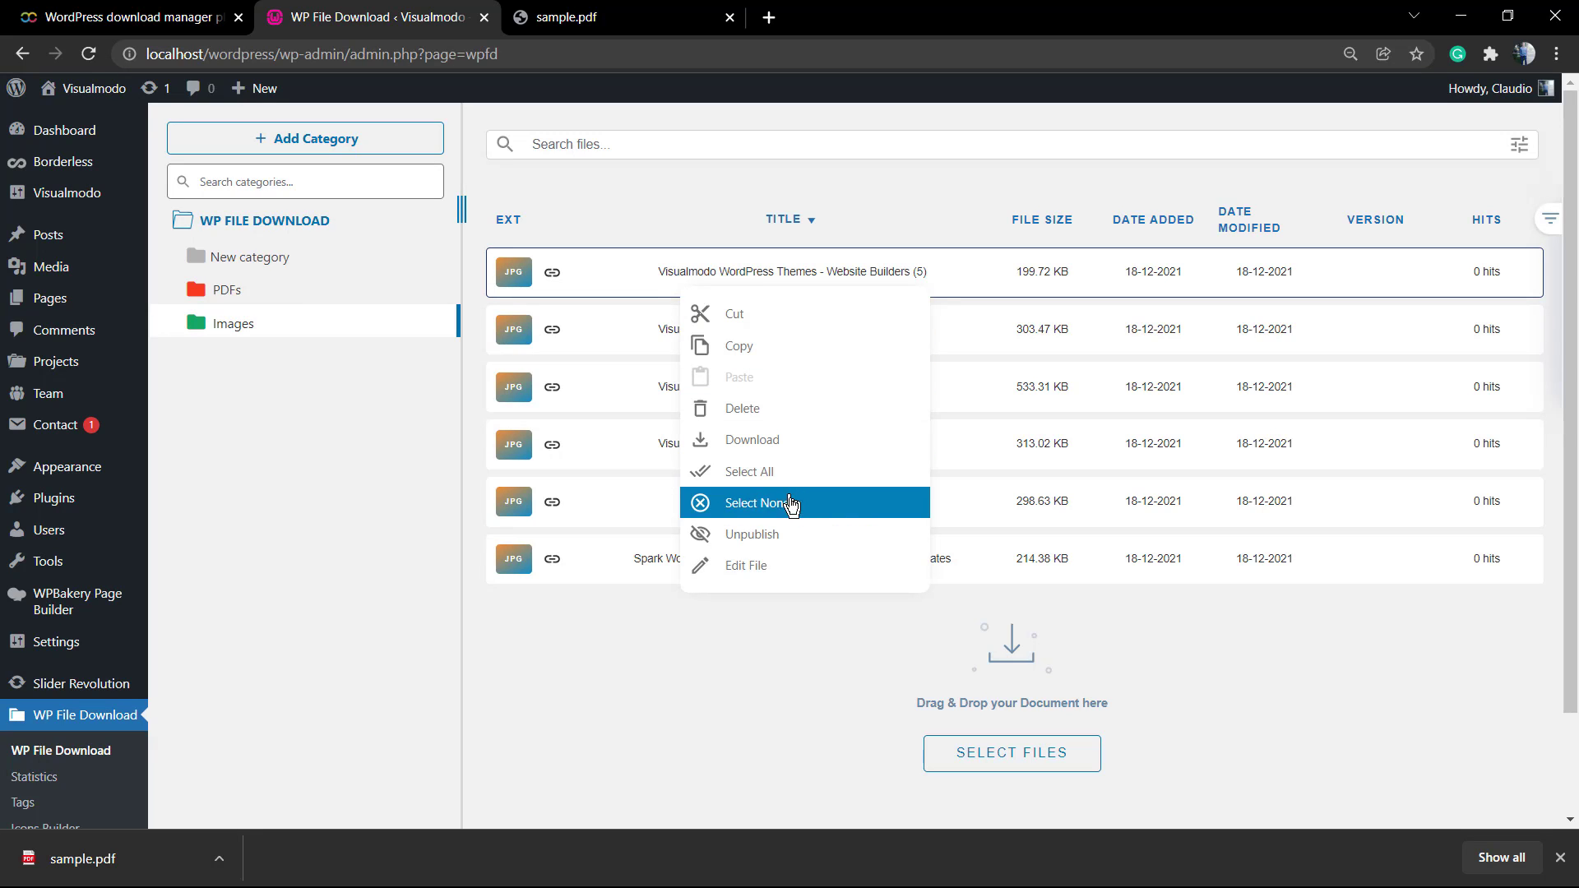
{"action": "mouse_move", "coordinate": [801, 577]}
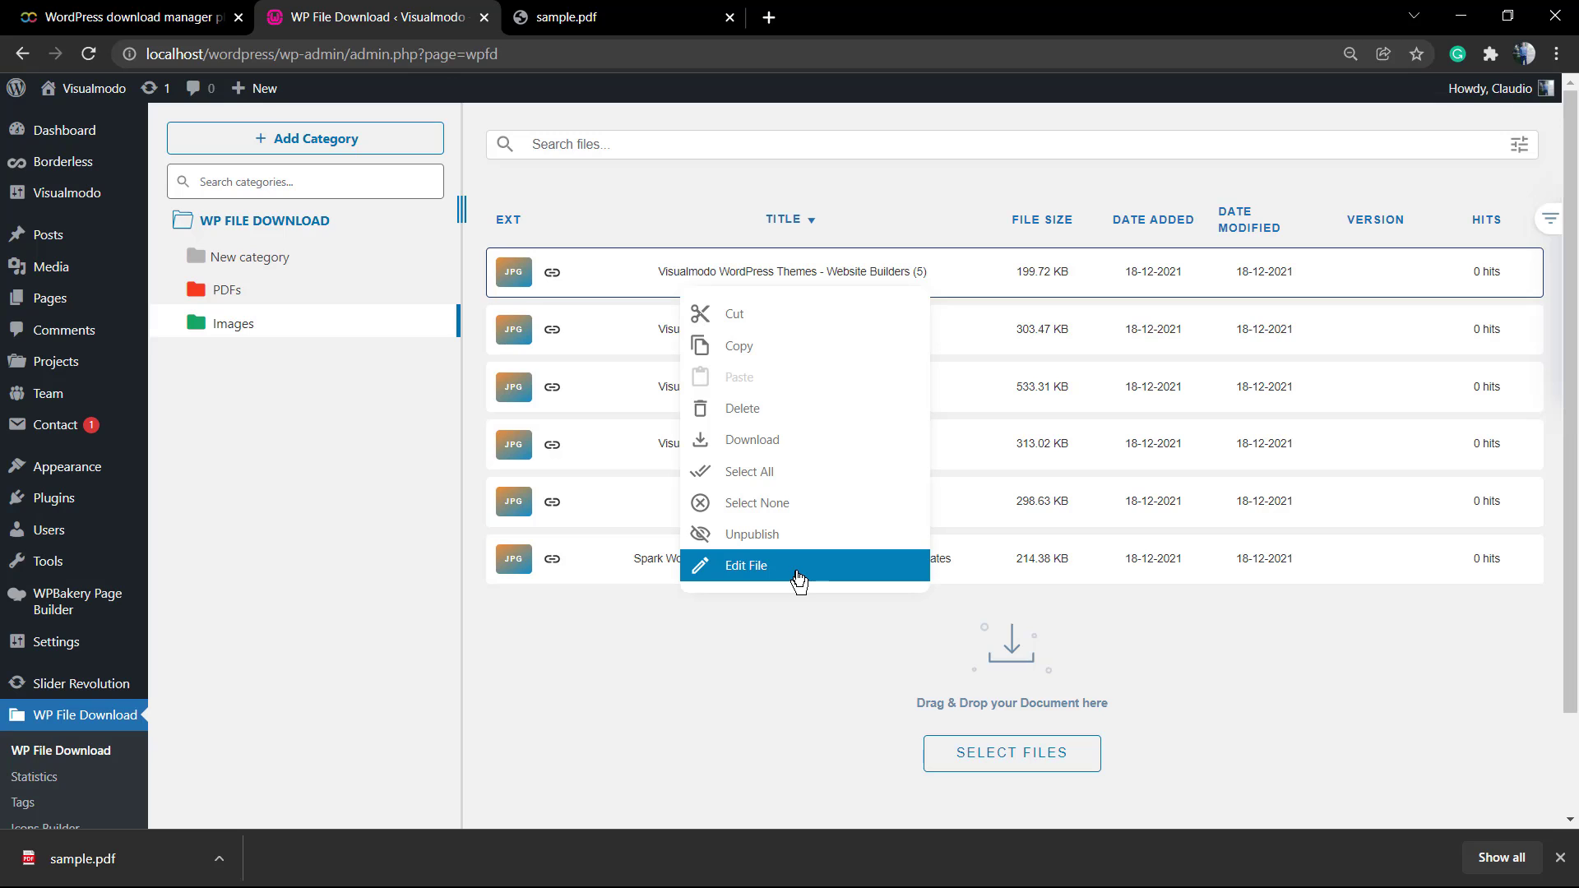
{"action": "left_click", "coordinate": [746, 565]}
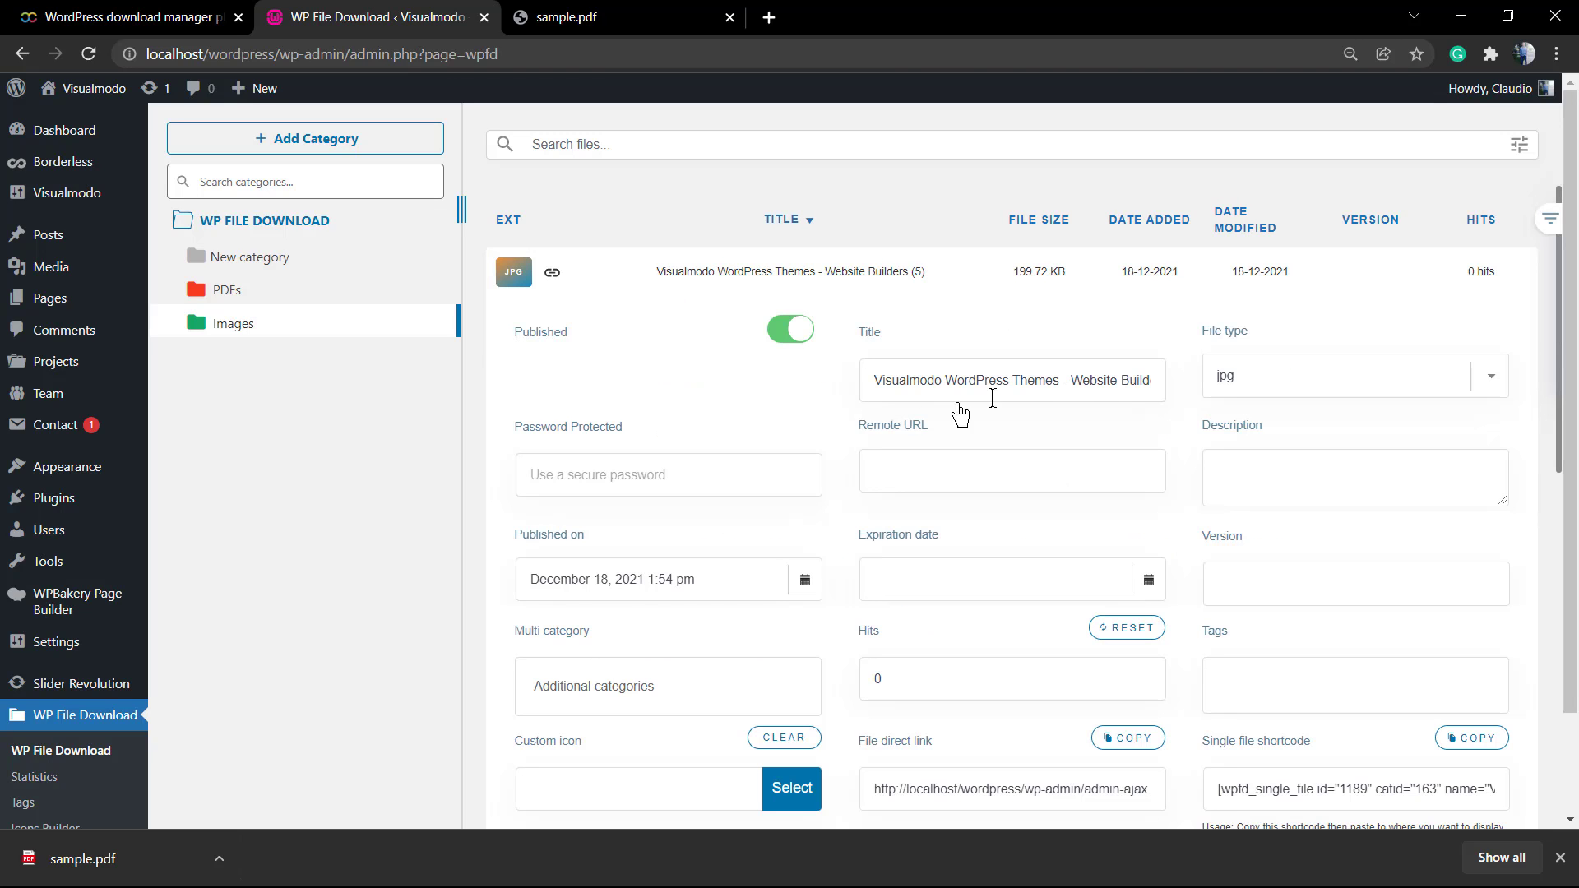
{"action": "scroll", "scroll_direction": "down", "scroll_amount": 3}
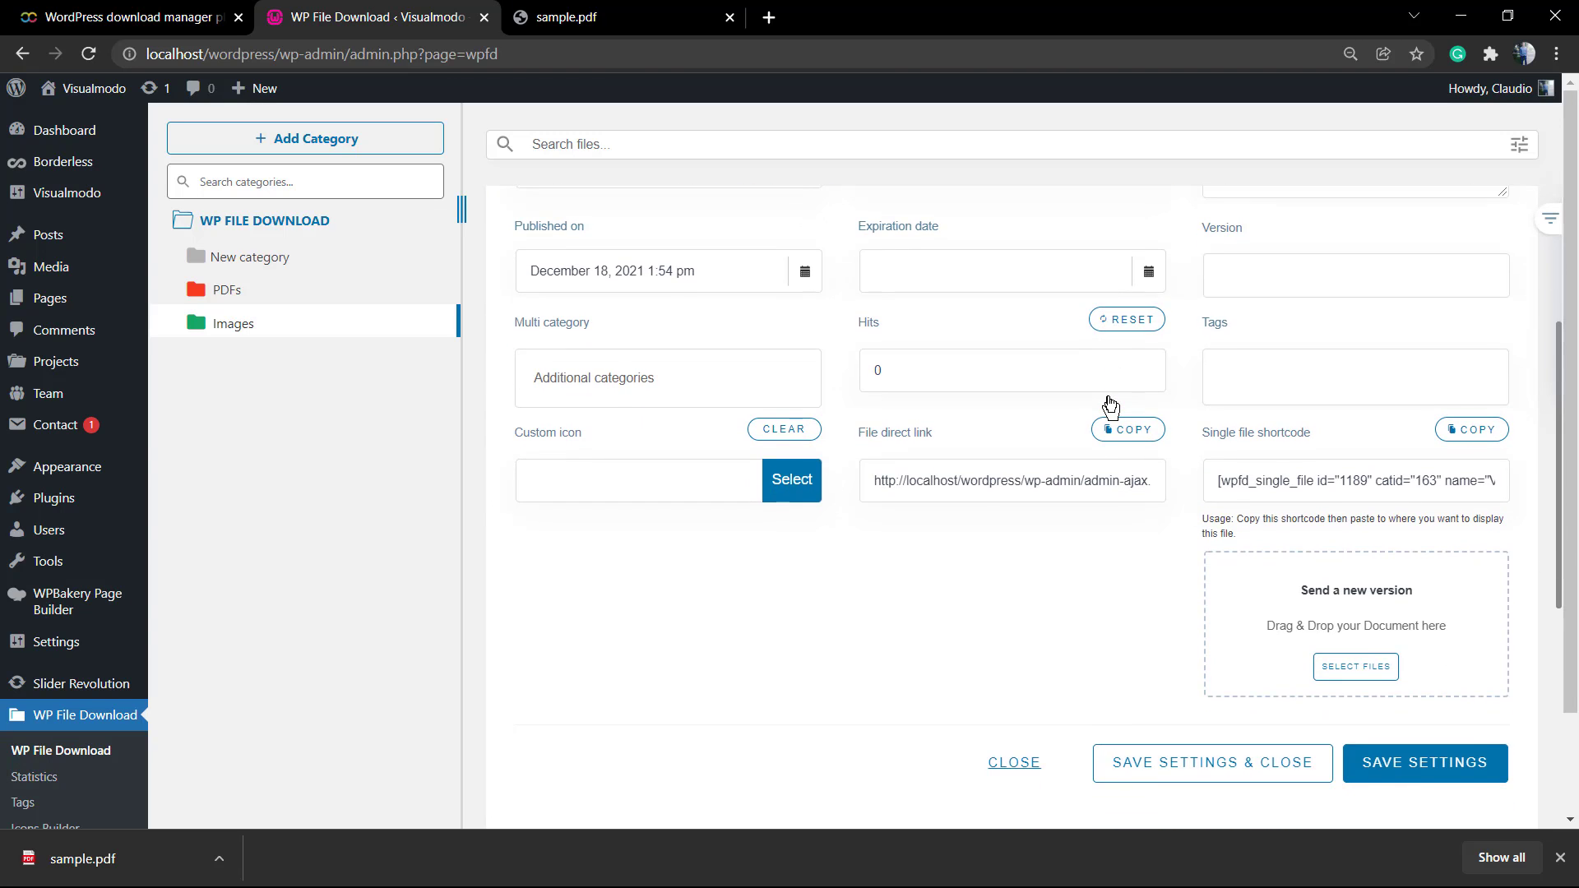
{"action": "scroll", "scroll_direction": "up", "scroll_amount": 3}
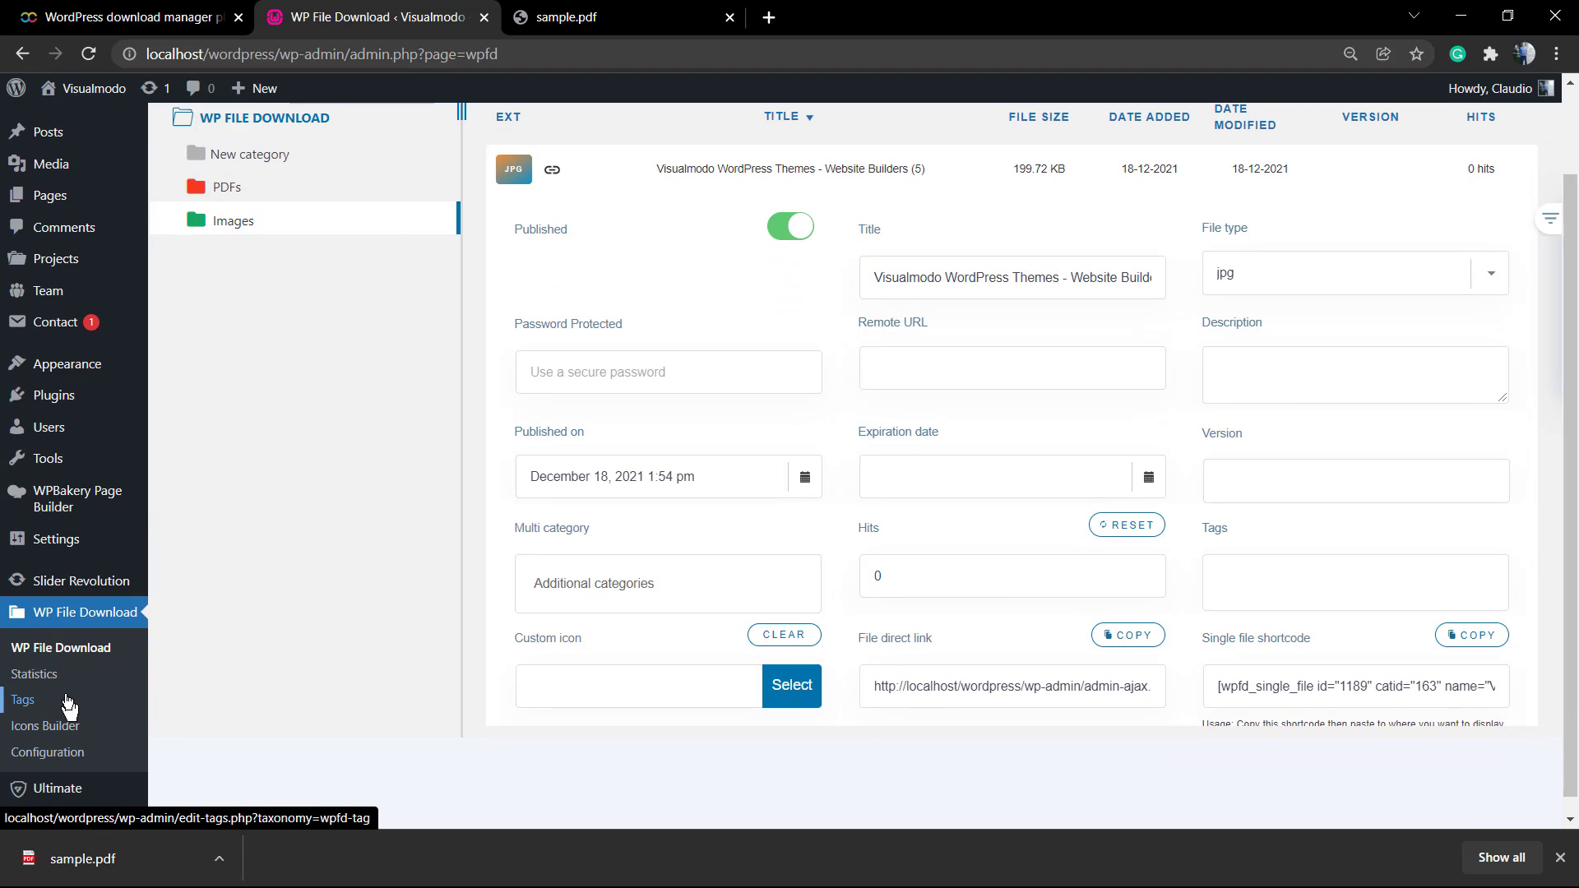
Review the download statistics chart, then show the Tags page listing 'test' with count 1
{"action": "left_click", "coordinate": [33, 674]}
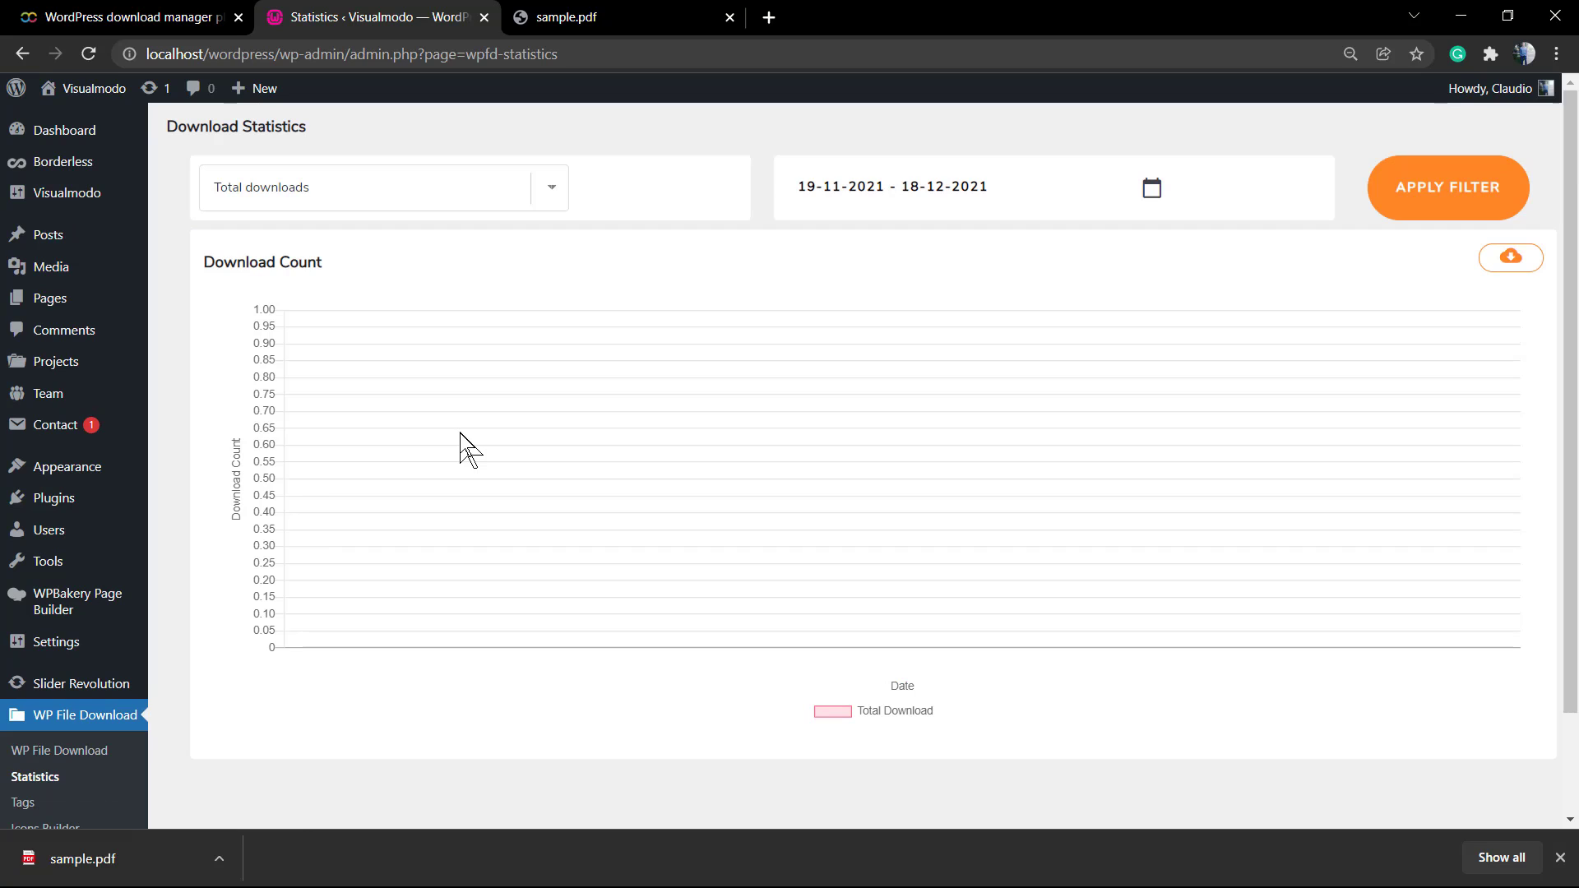
{"action": "mouse_move", "coordinate": [837, 314]}
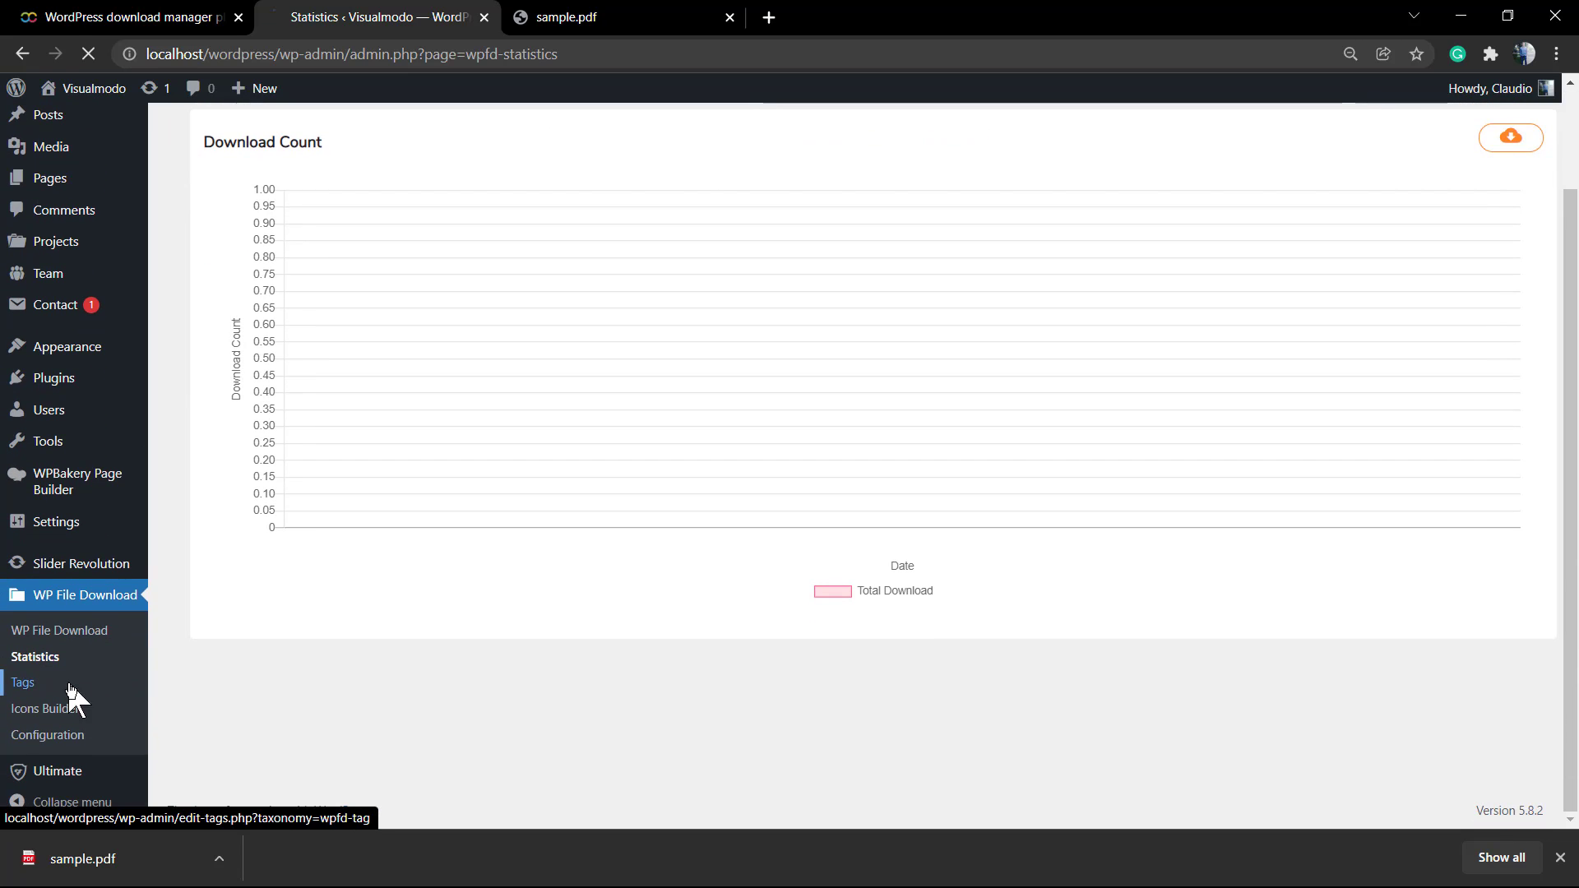
{"action": "left_click", "coordinate": [21, 688]}
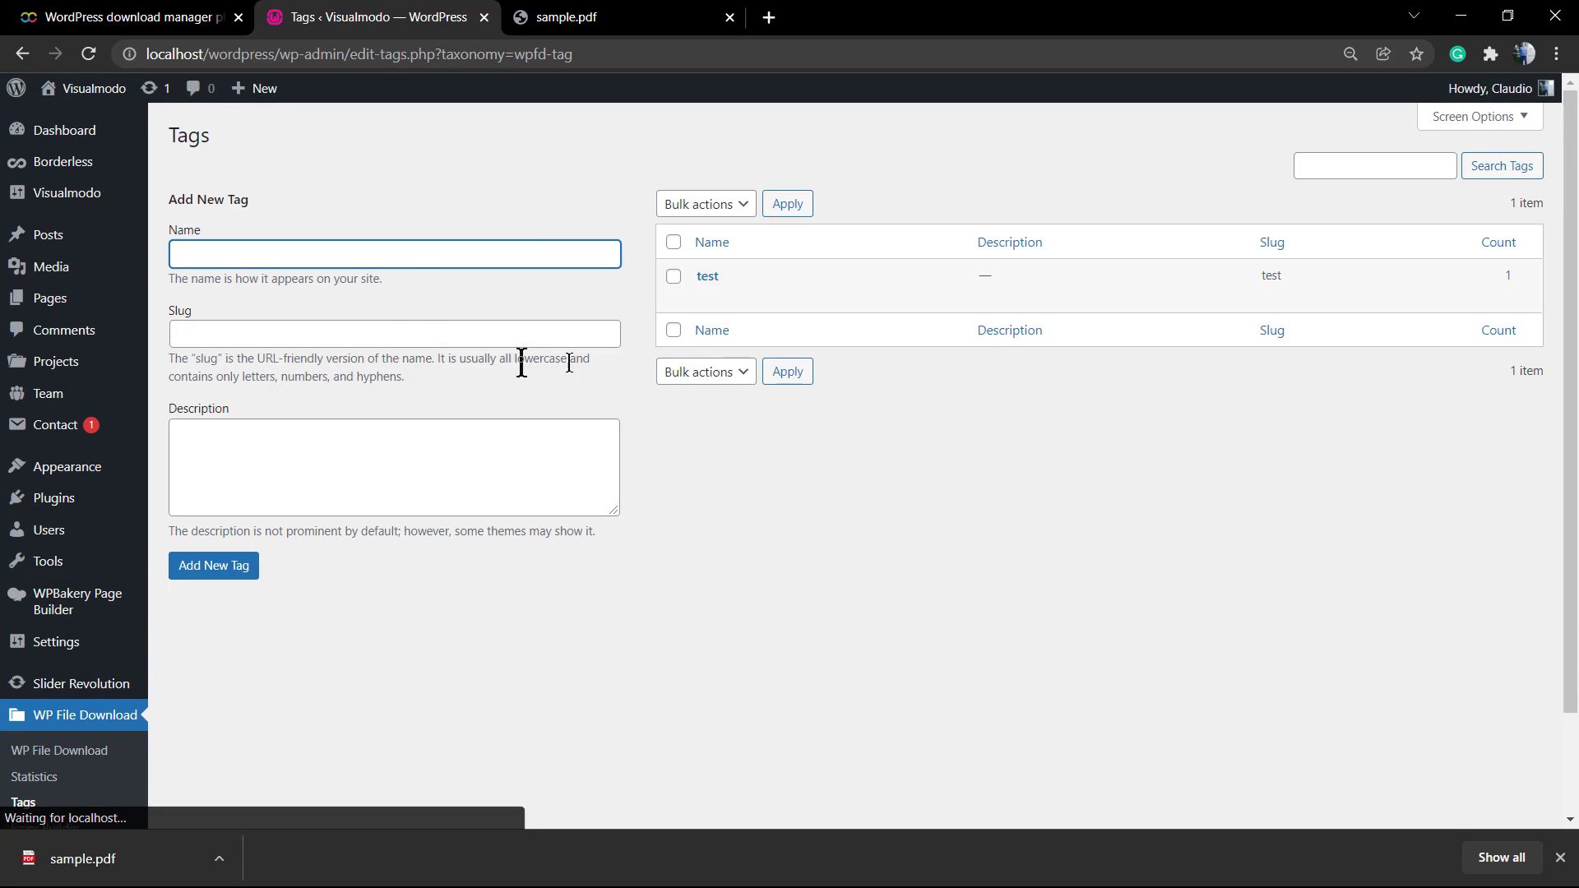
{"action": "scroll", "scroll_direction": "down", "scroll_amount": 3}
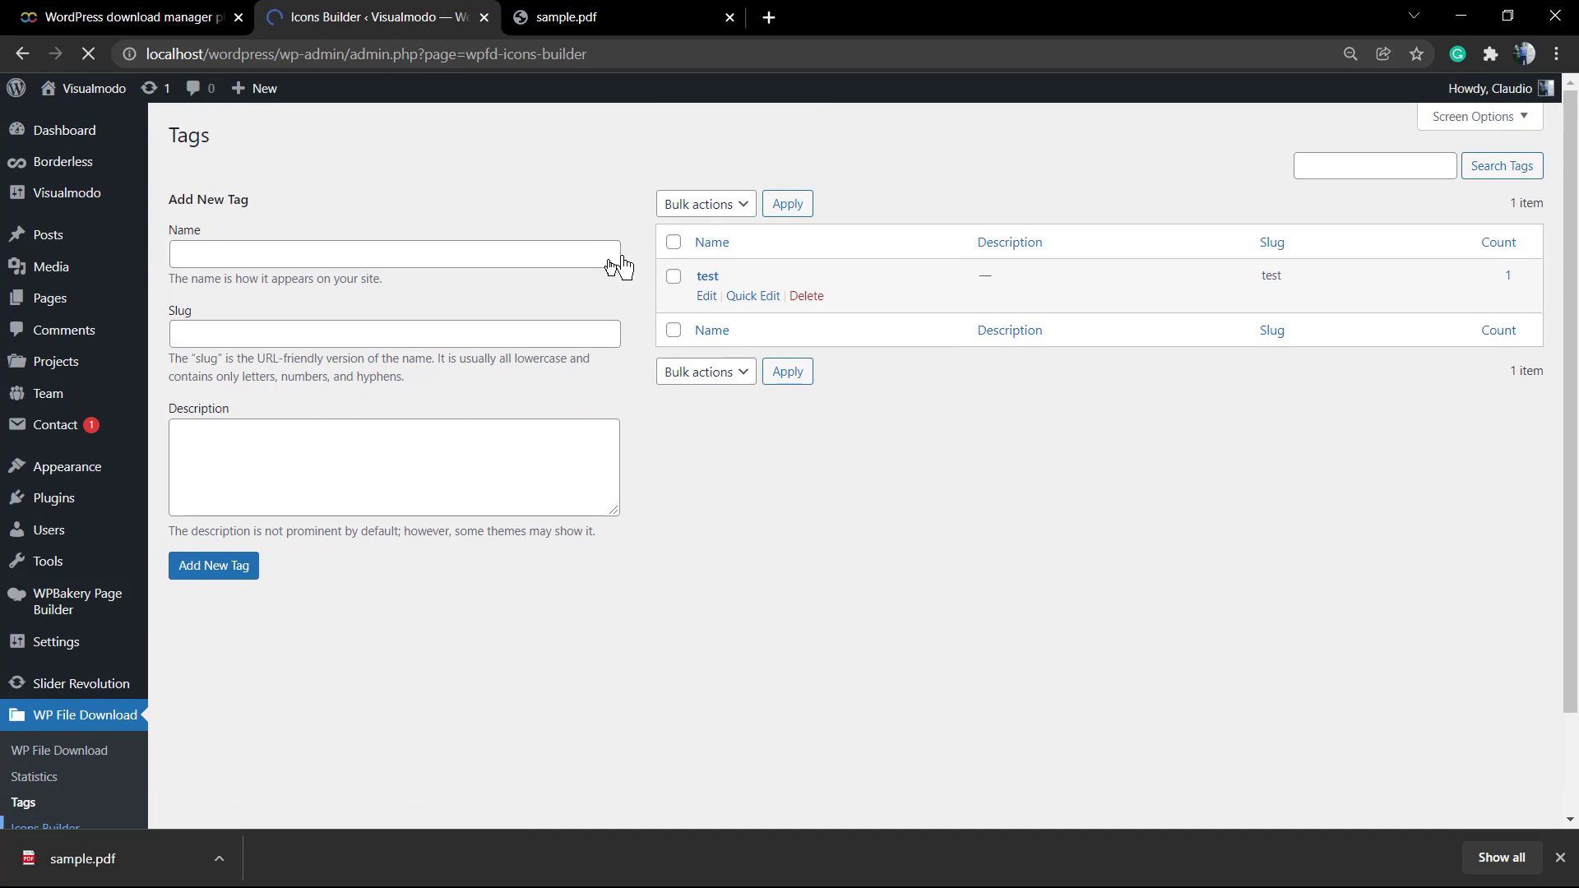
Browse the Icons Builder's SVG icon set, then switch to the PNG icon set
{"action": "left_click", "coordinate": [43, 824]}
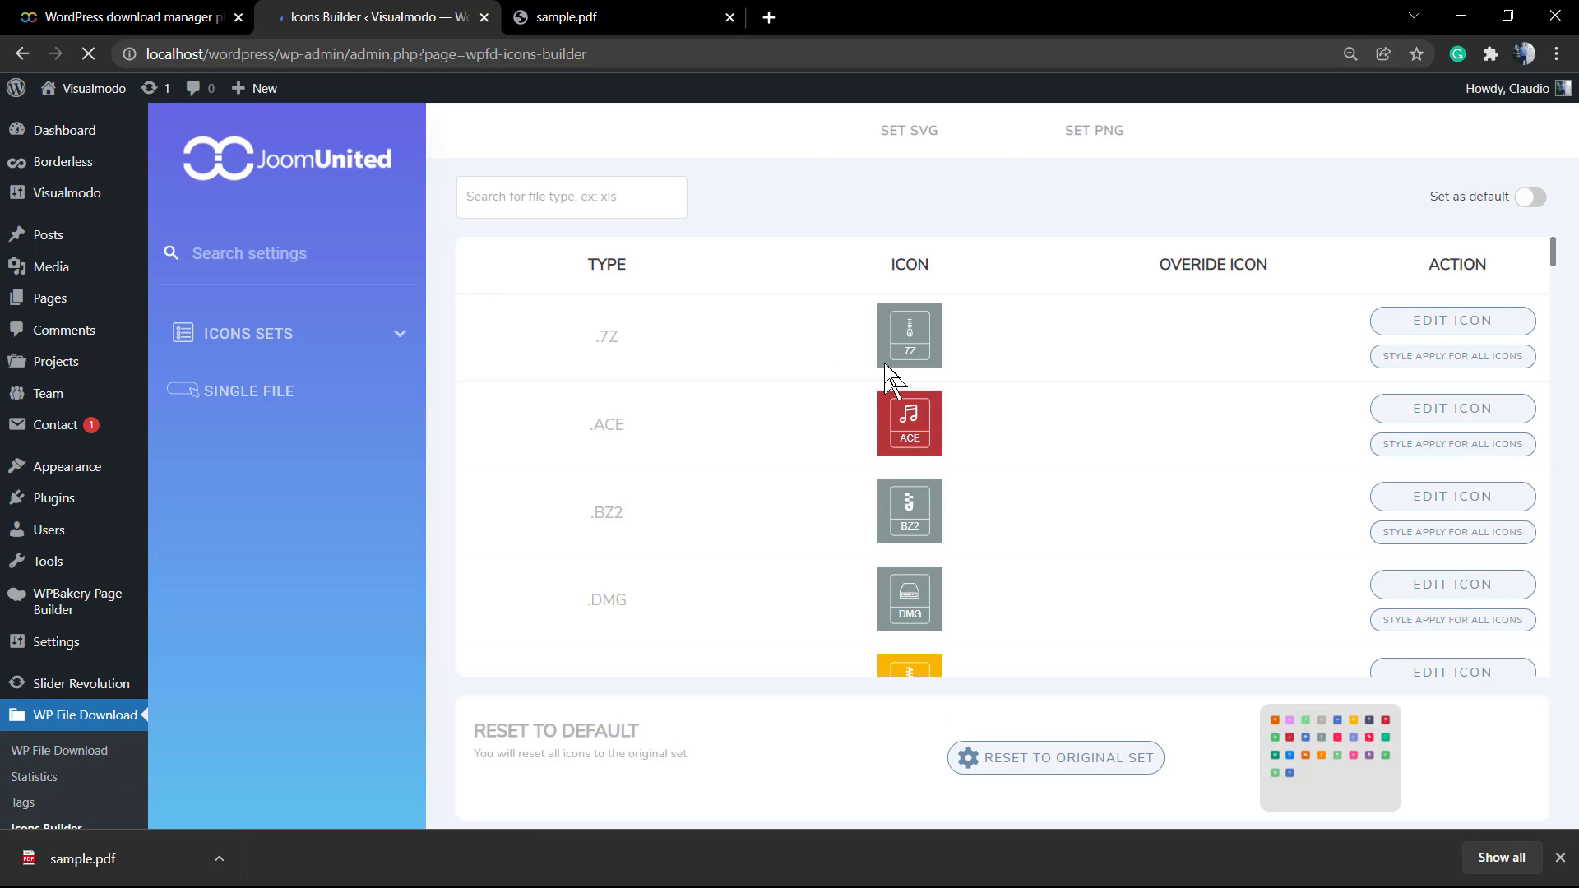
{"action": "left_click", "coordinate": [286, 334]}
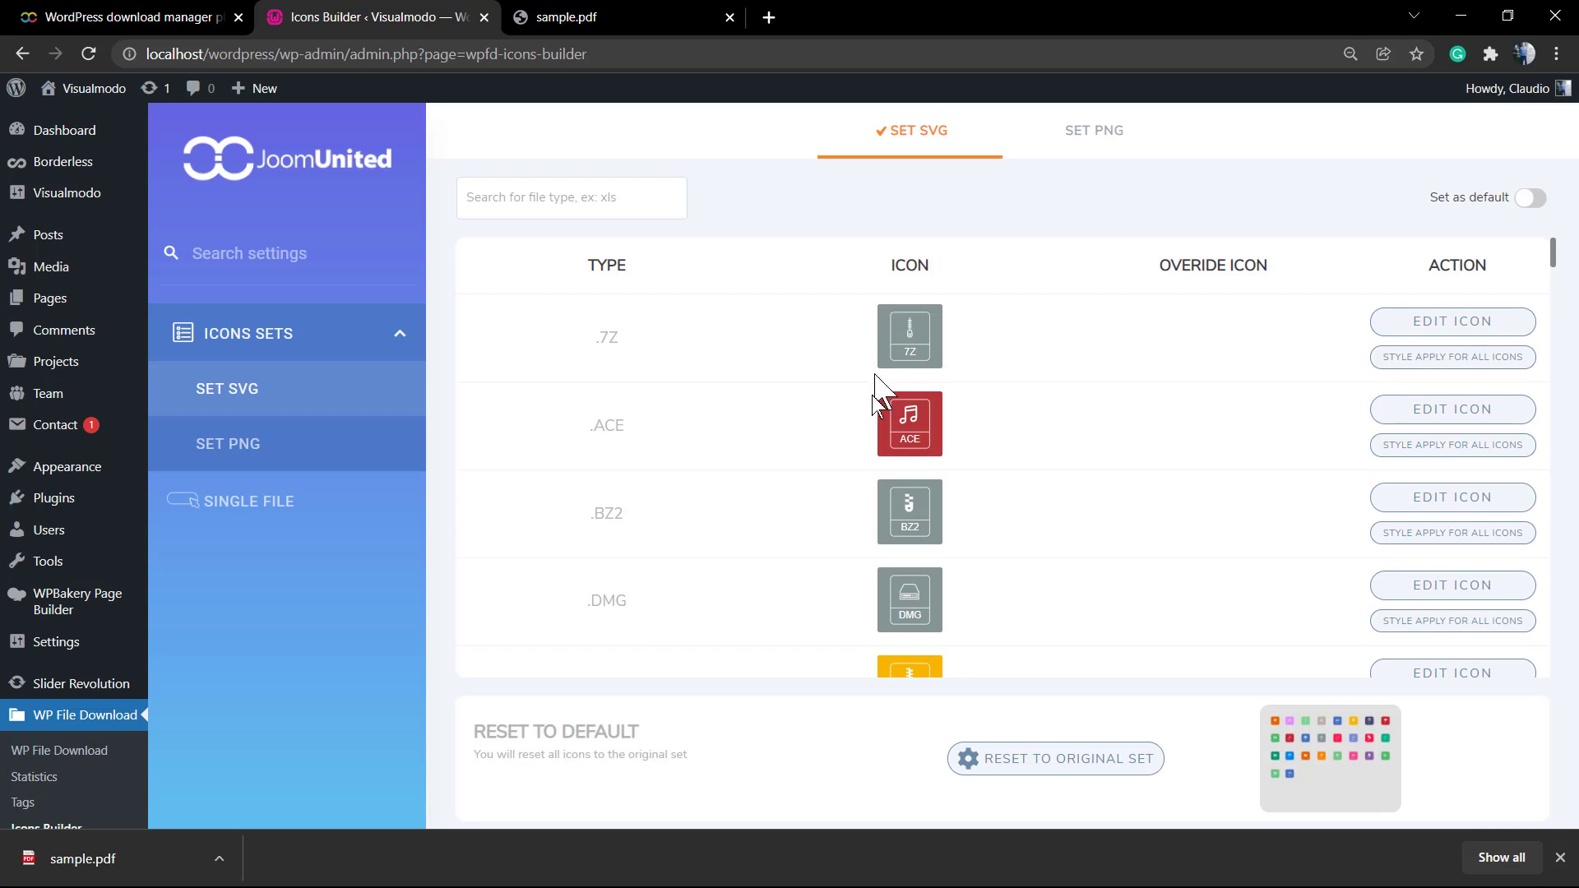
{"action": "scroll", "scroll_direction": "down", "scroll_amount": 3}
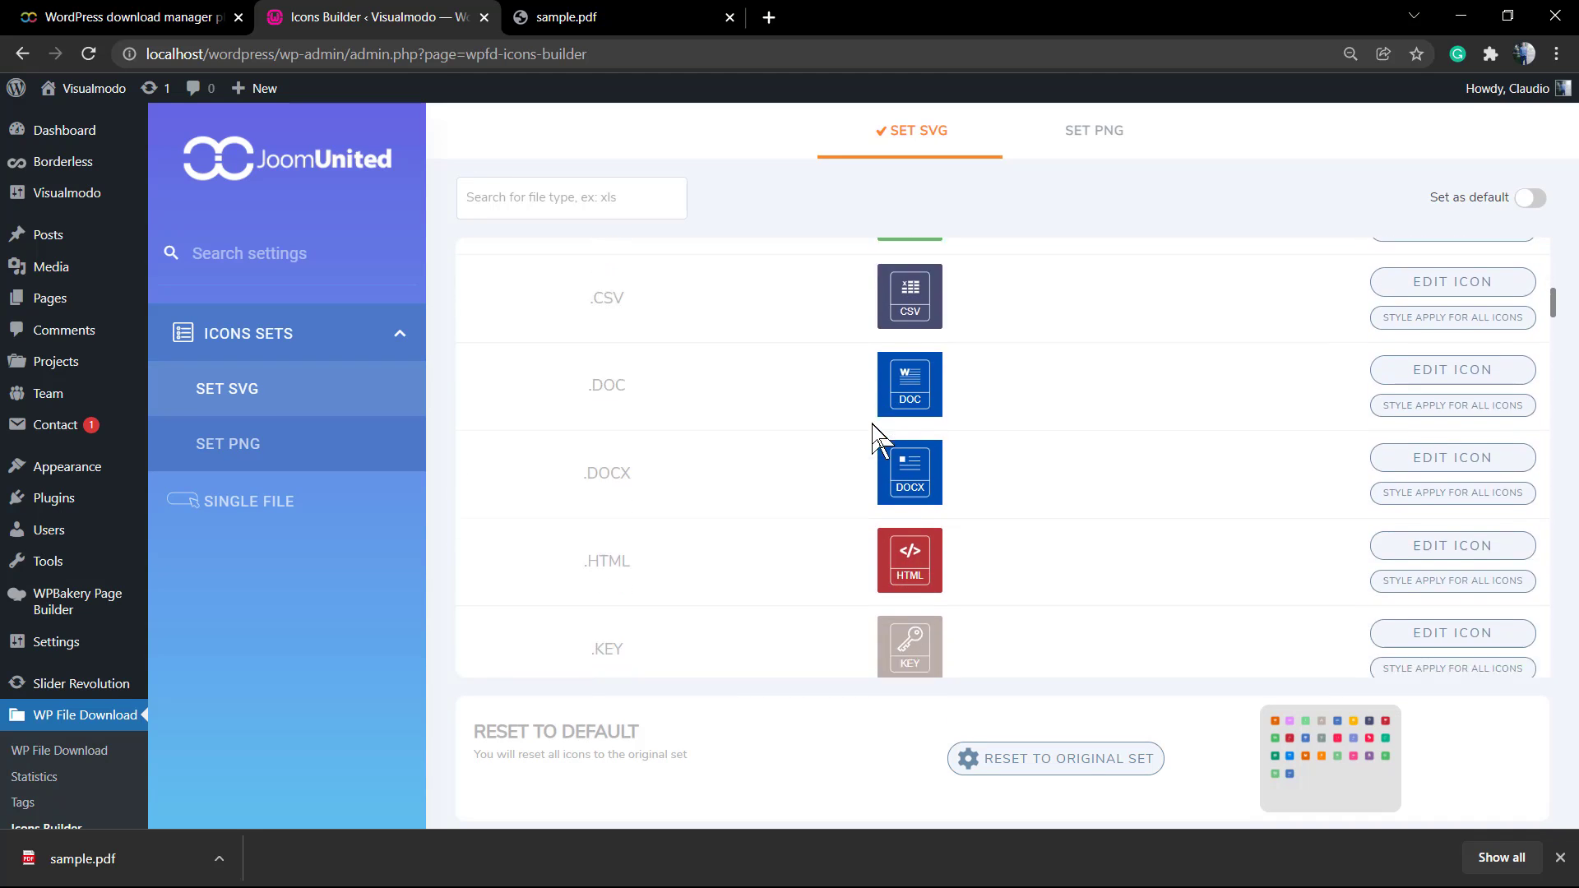
{"action": "scroll", "scroll_direction": "down", "scroll_amount": 3}
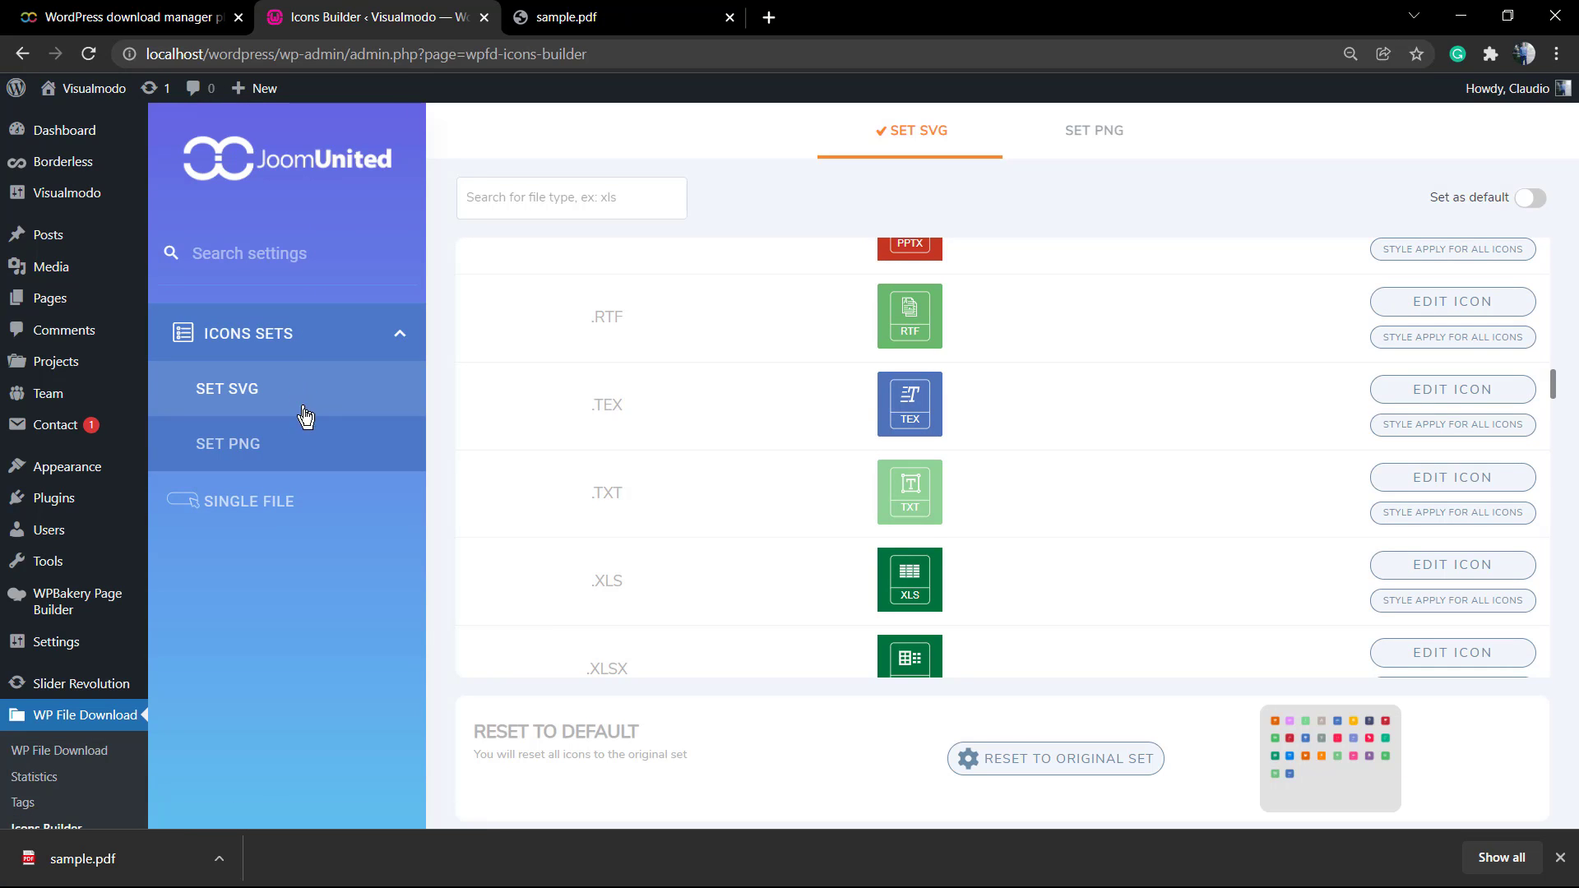
{"action": "mouse_move", "coordinate": [778, 314]}
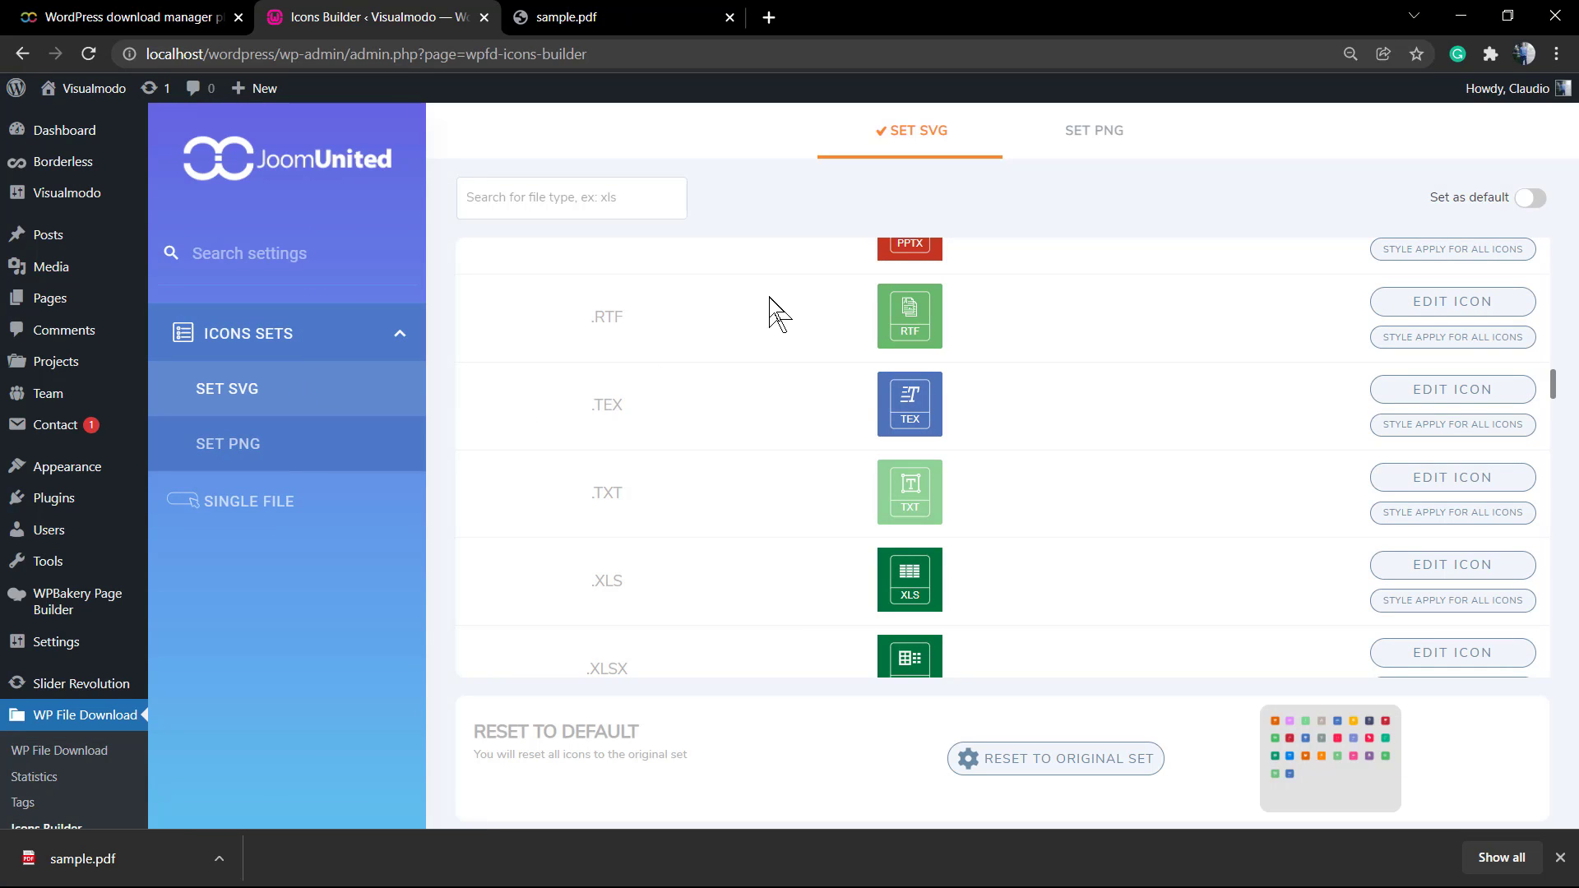
{"action": "left_click", "coordinate": [1095, 130]}
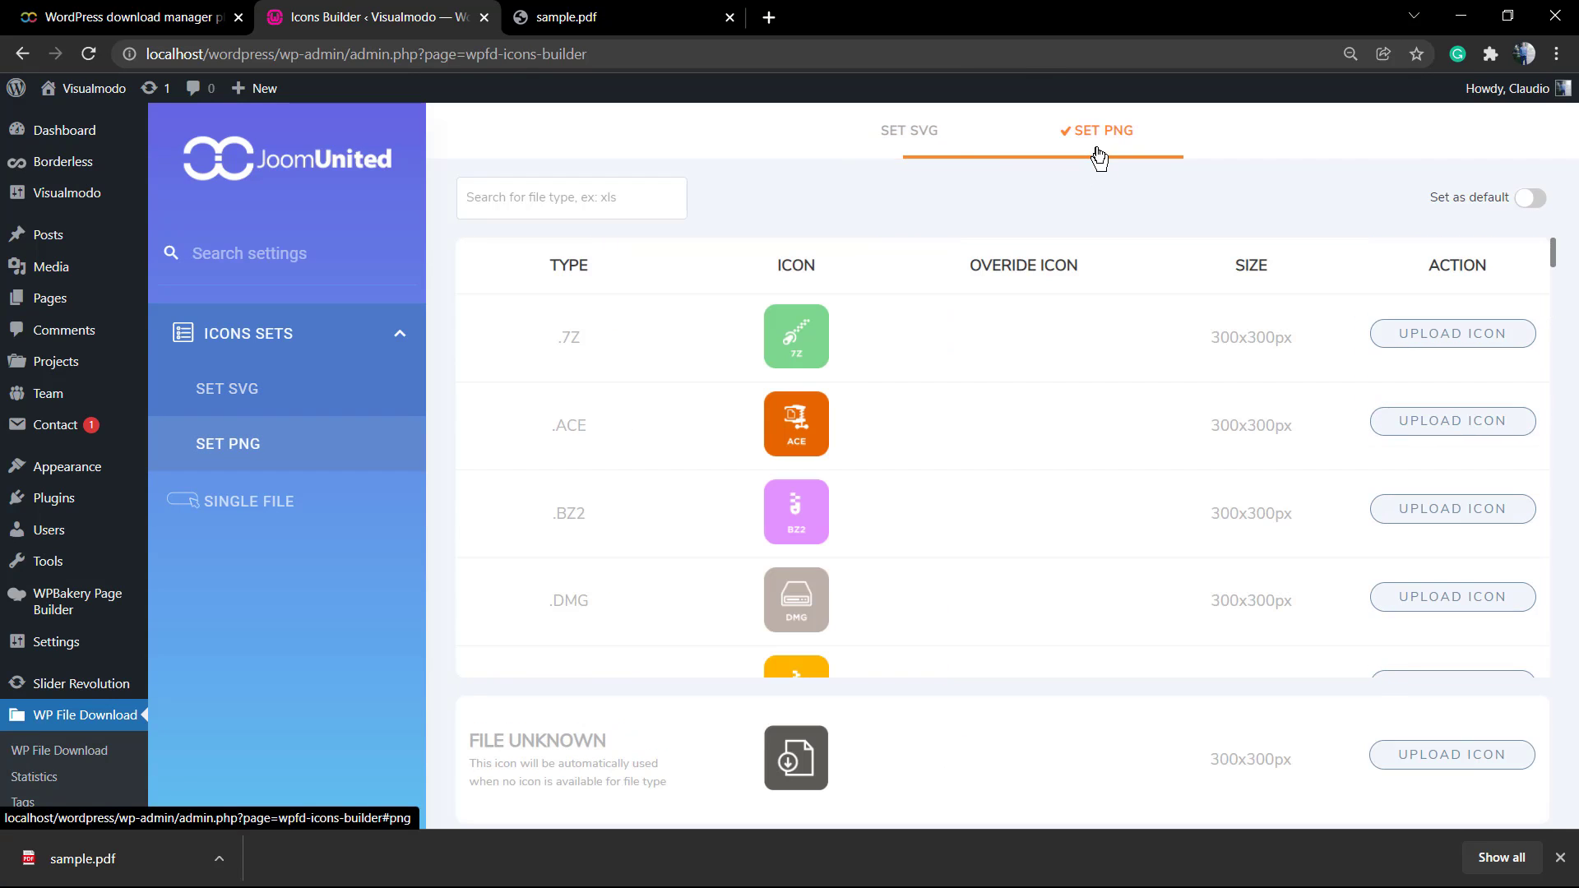
{"action": "scroll", "scroll_direction": "down", "scroll_amount": 3}
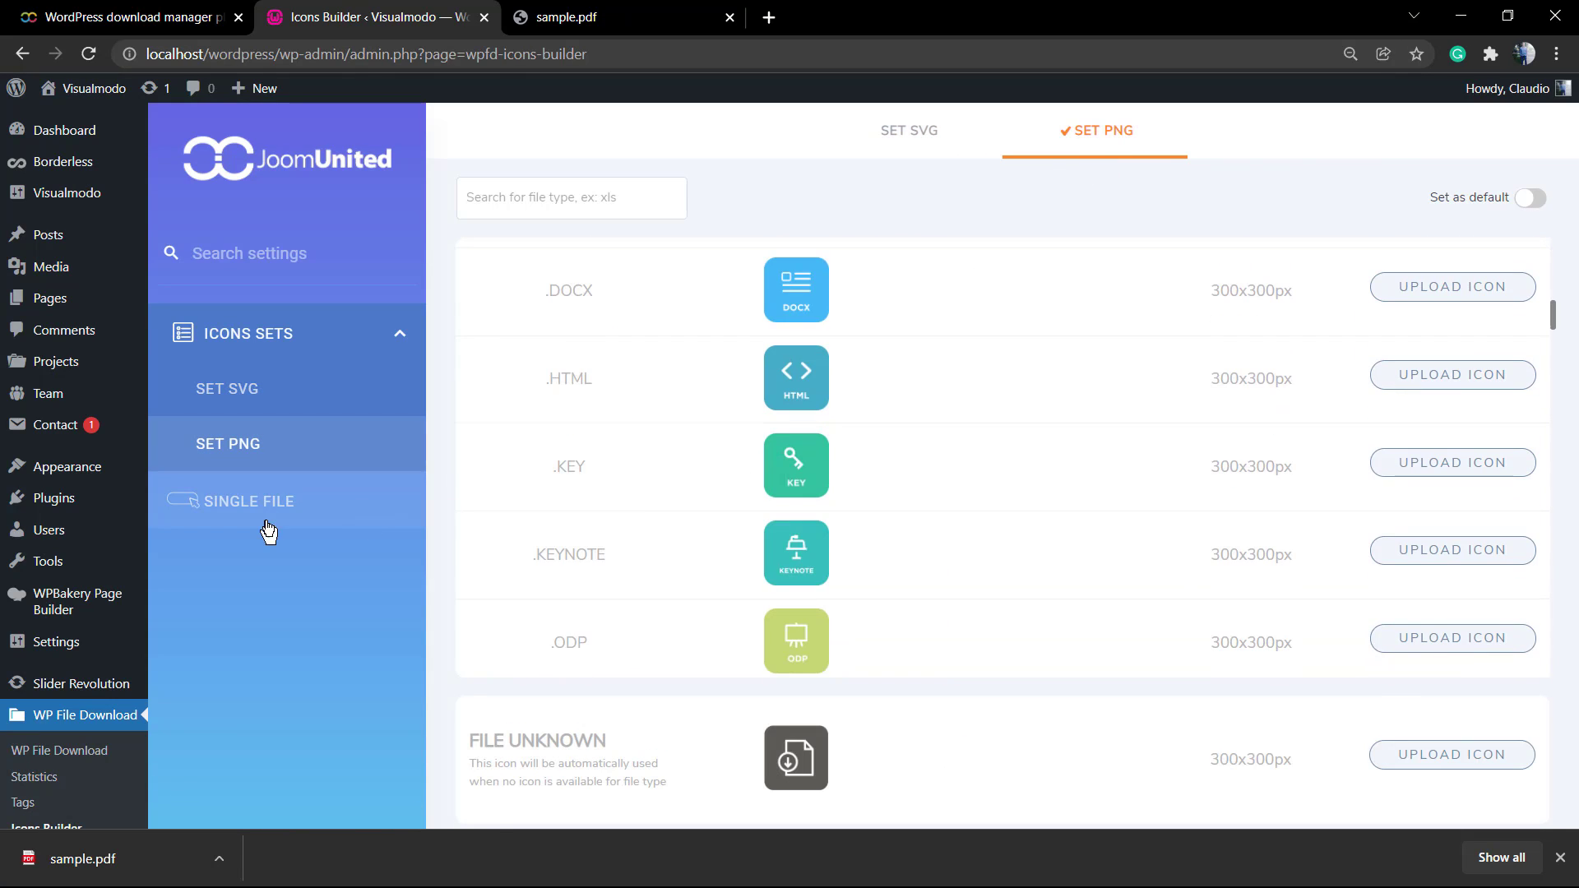
{"action": "left_click", "coordinate": [245, 500]}
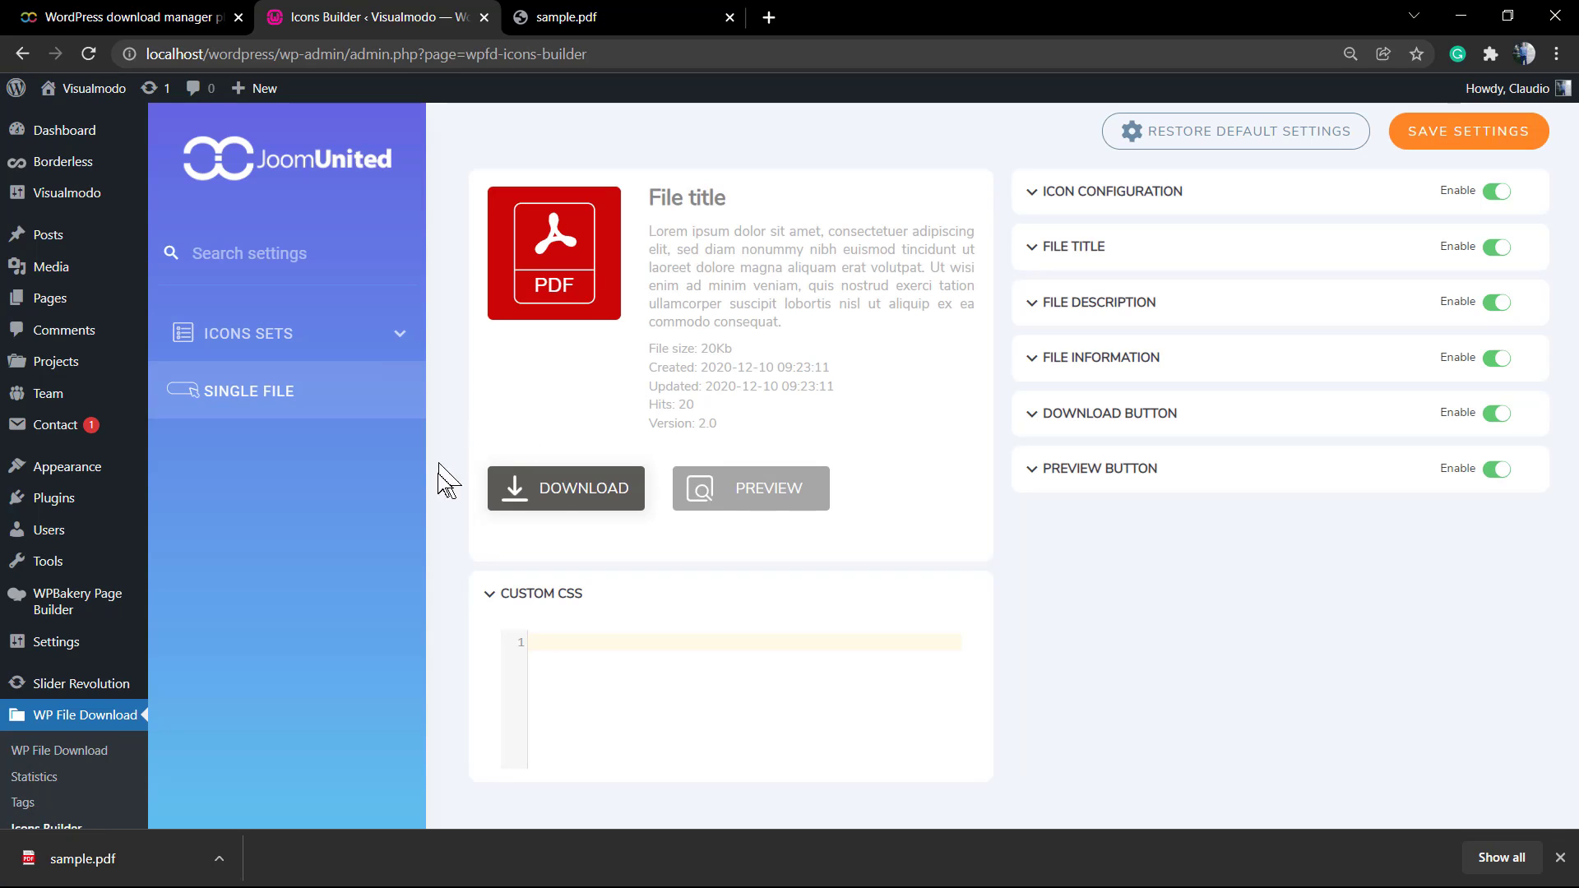
{"action": "mouse_move", "coordinate": [730, 325]}
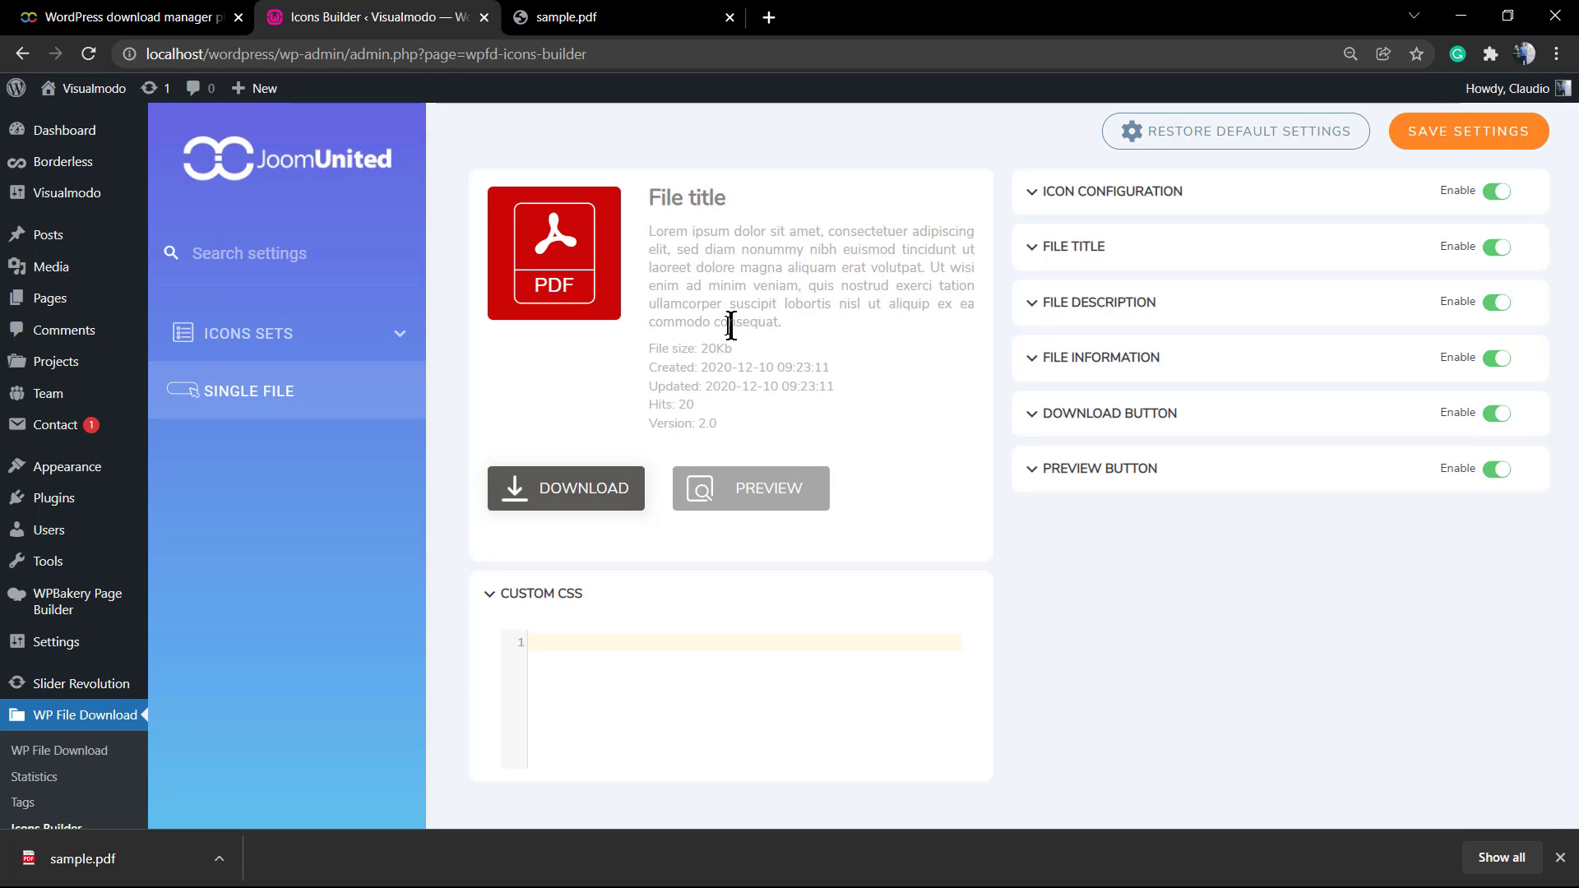
{"action": "mouse_move", "coordinate": [252, 513]}
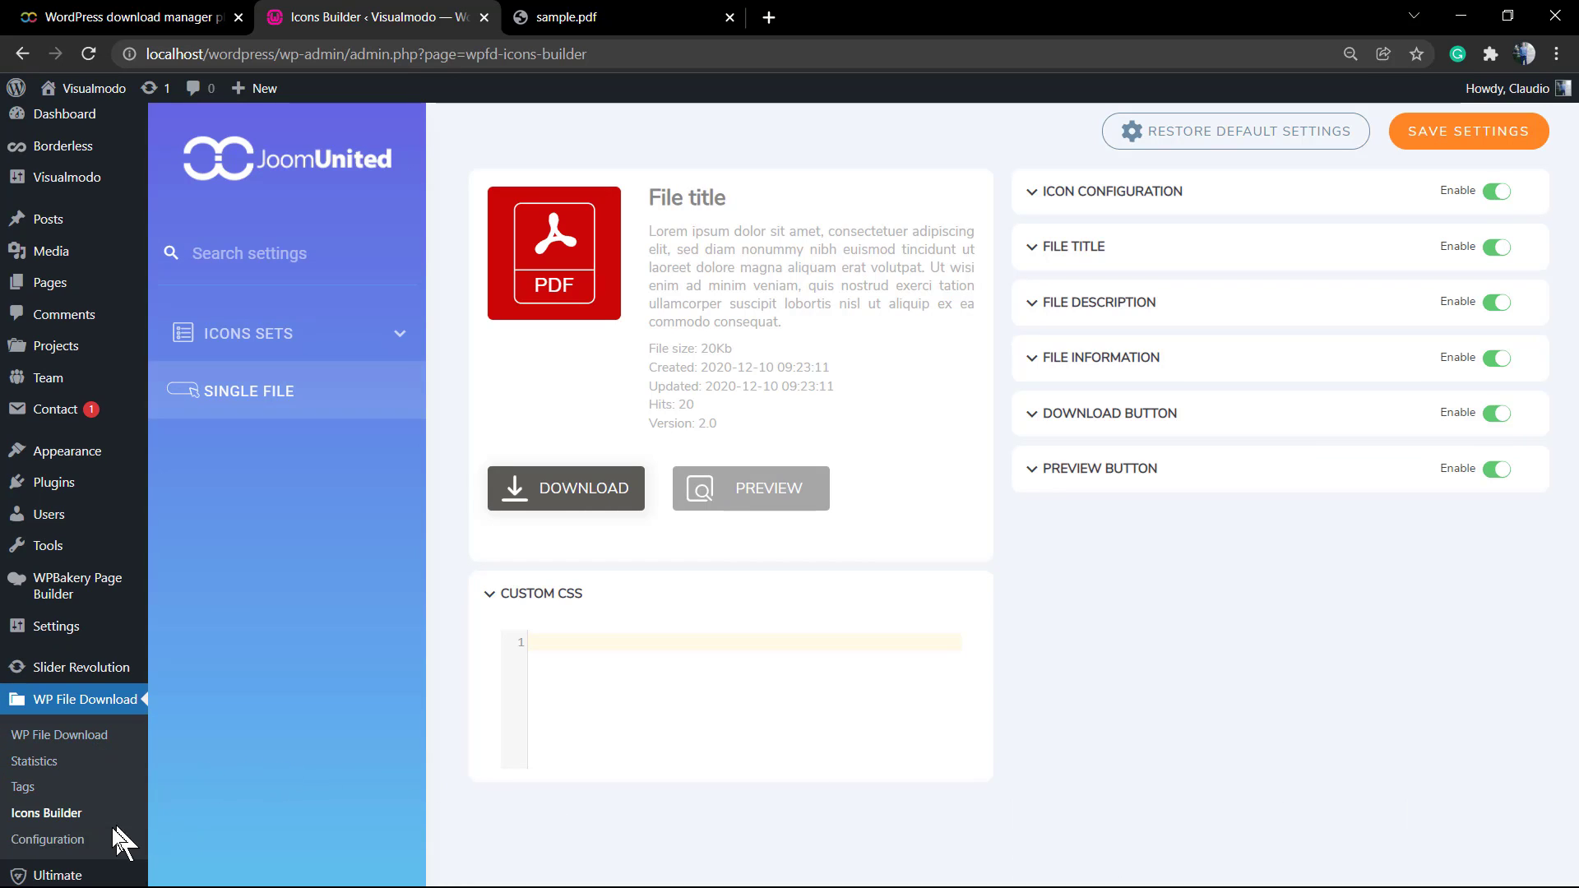
{"action": "left_click", "coordinate": [48, 839]}
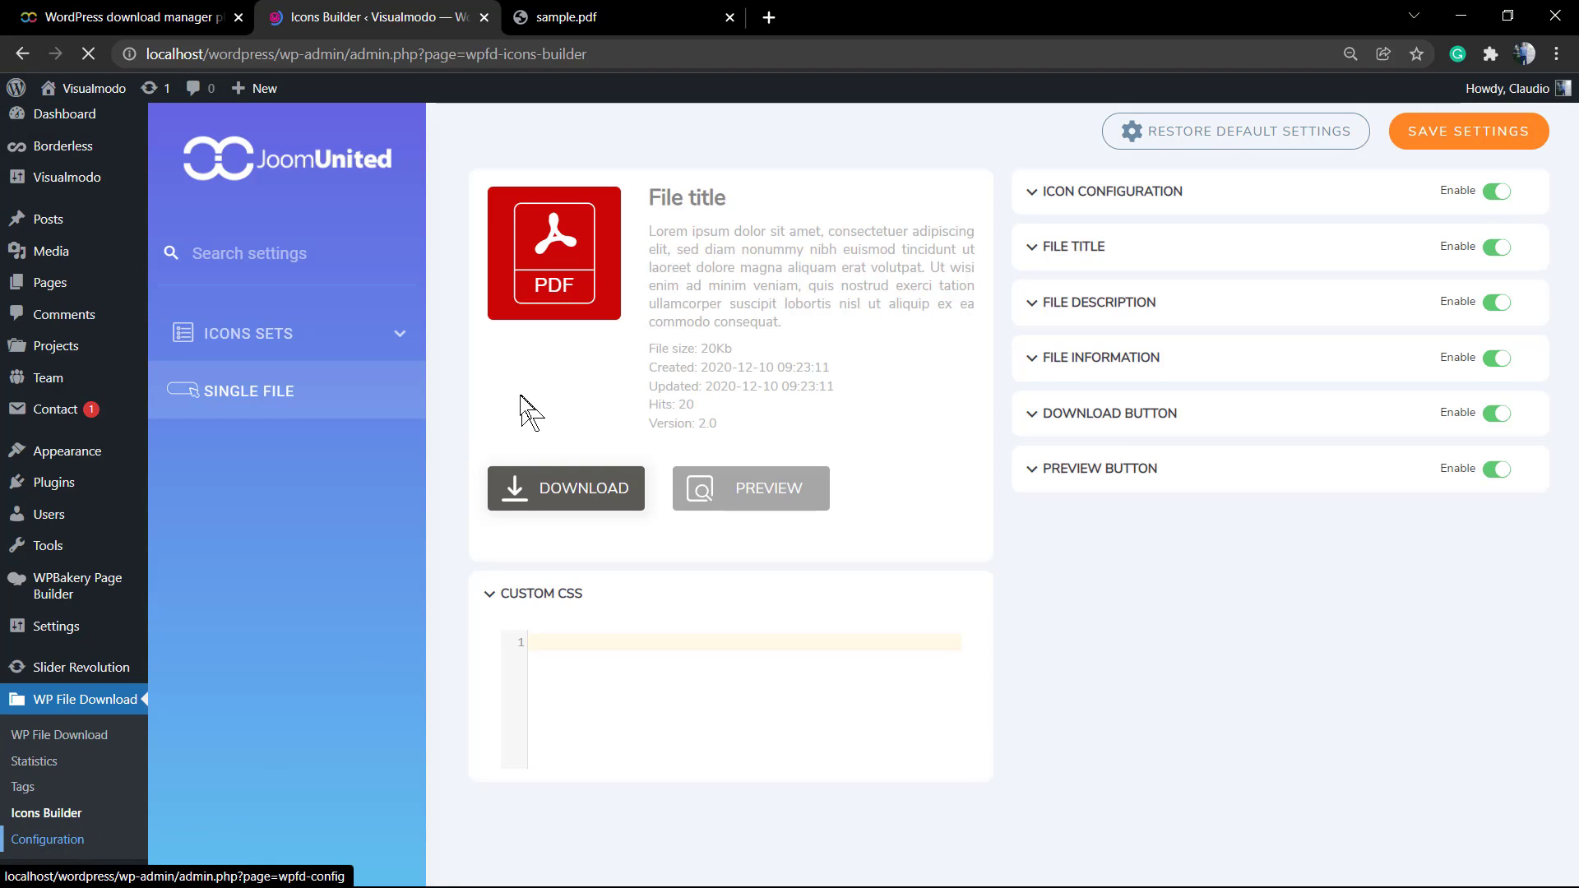
{"action": "mouse_move", "coordinate": [322, 613]}
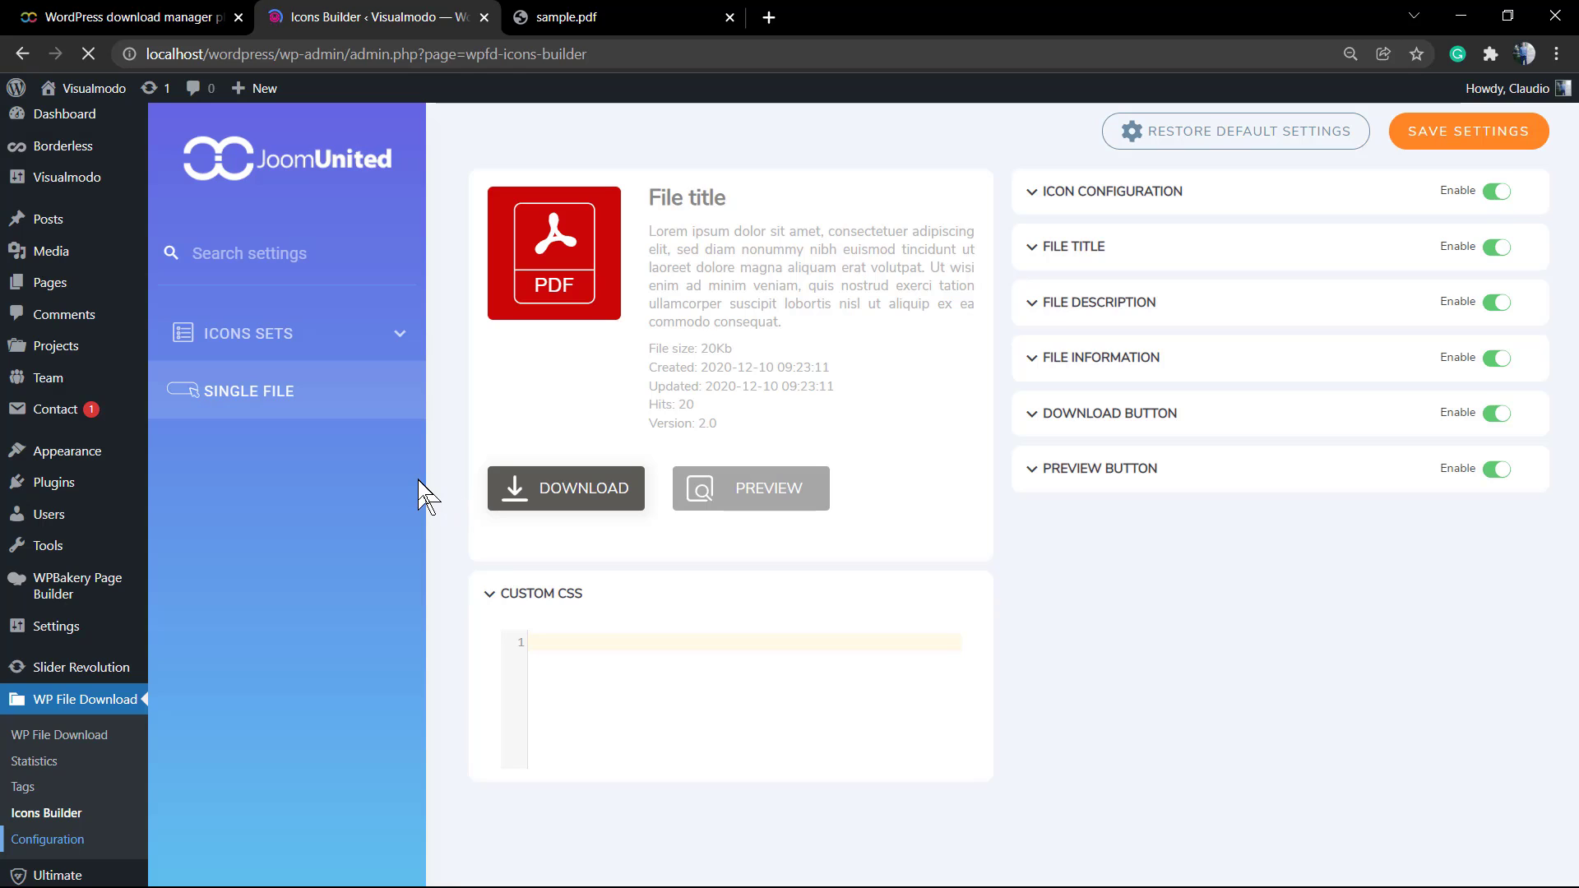
{"action": "mouse_move", "coordinate": [357, 549]}
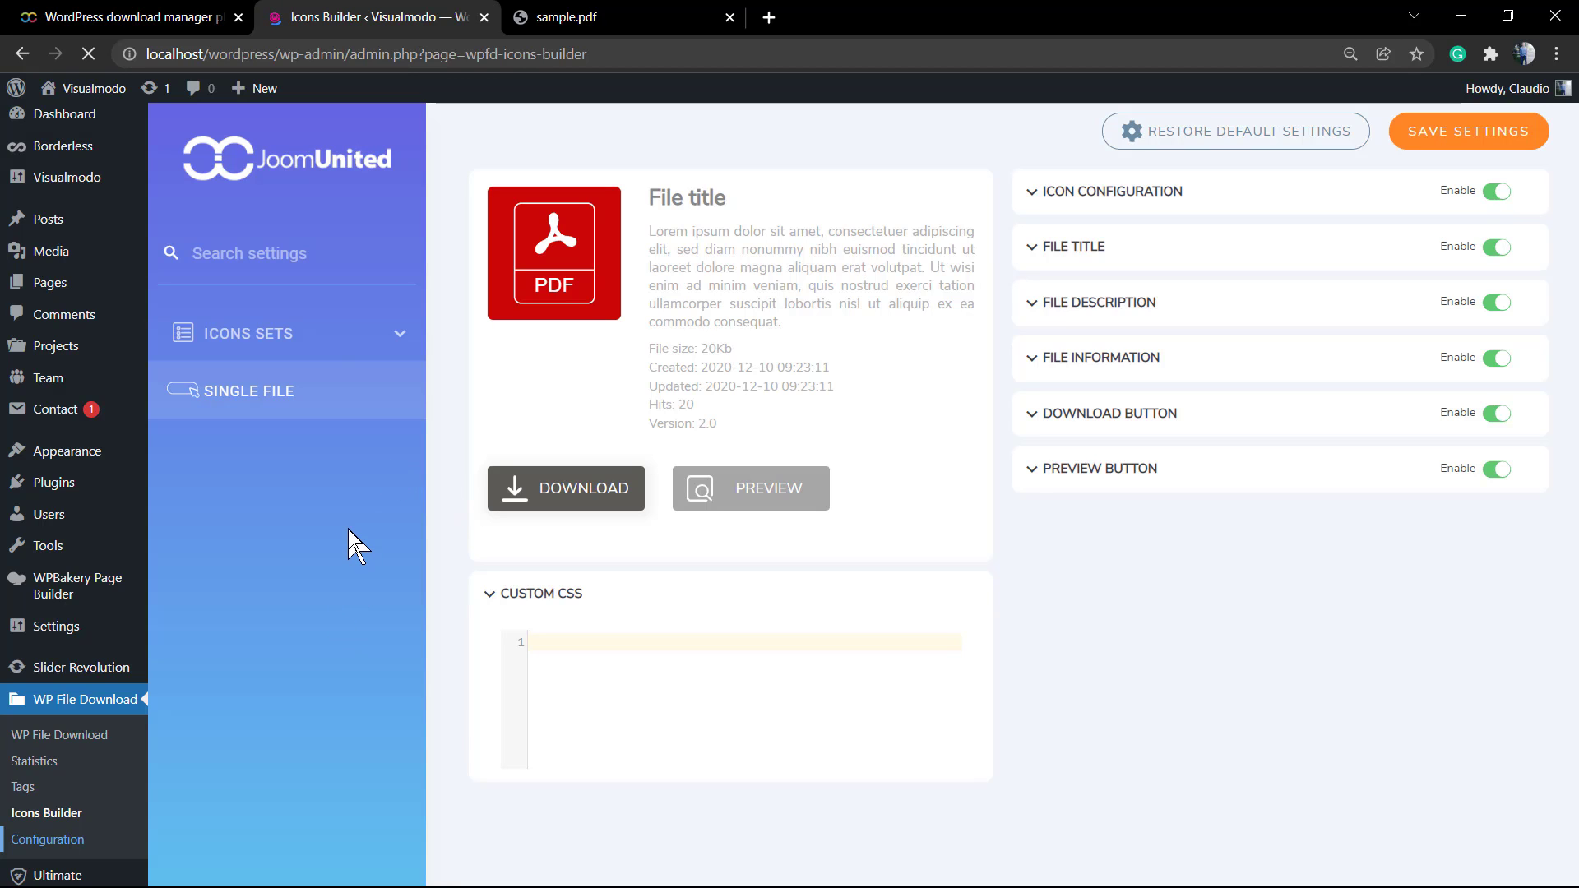
Review the configuration's Frontend, Statistics and Main Setting tabs, then show Search Setting
{"action": "left_click", "coordinate": [47, 838]}
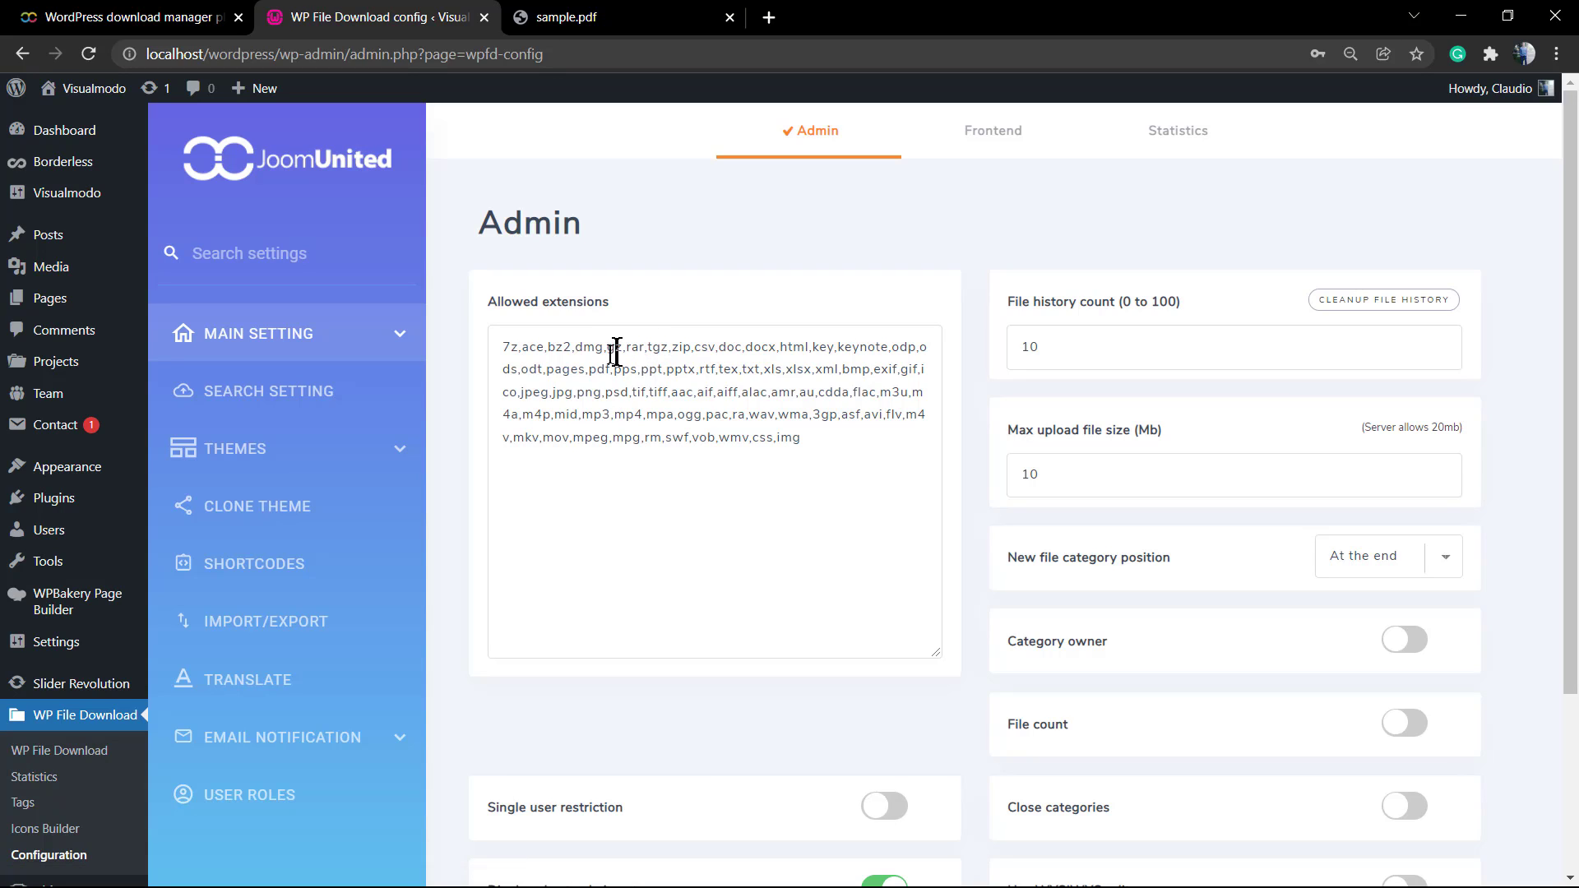
{"action": "mouse_move", "coordinate": [990, 131]}
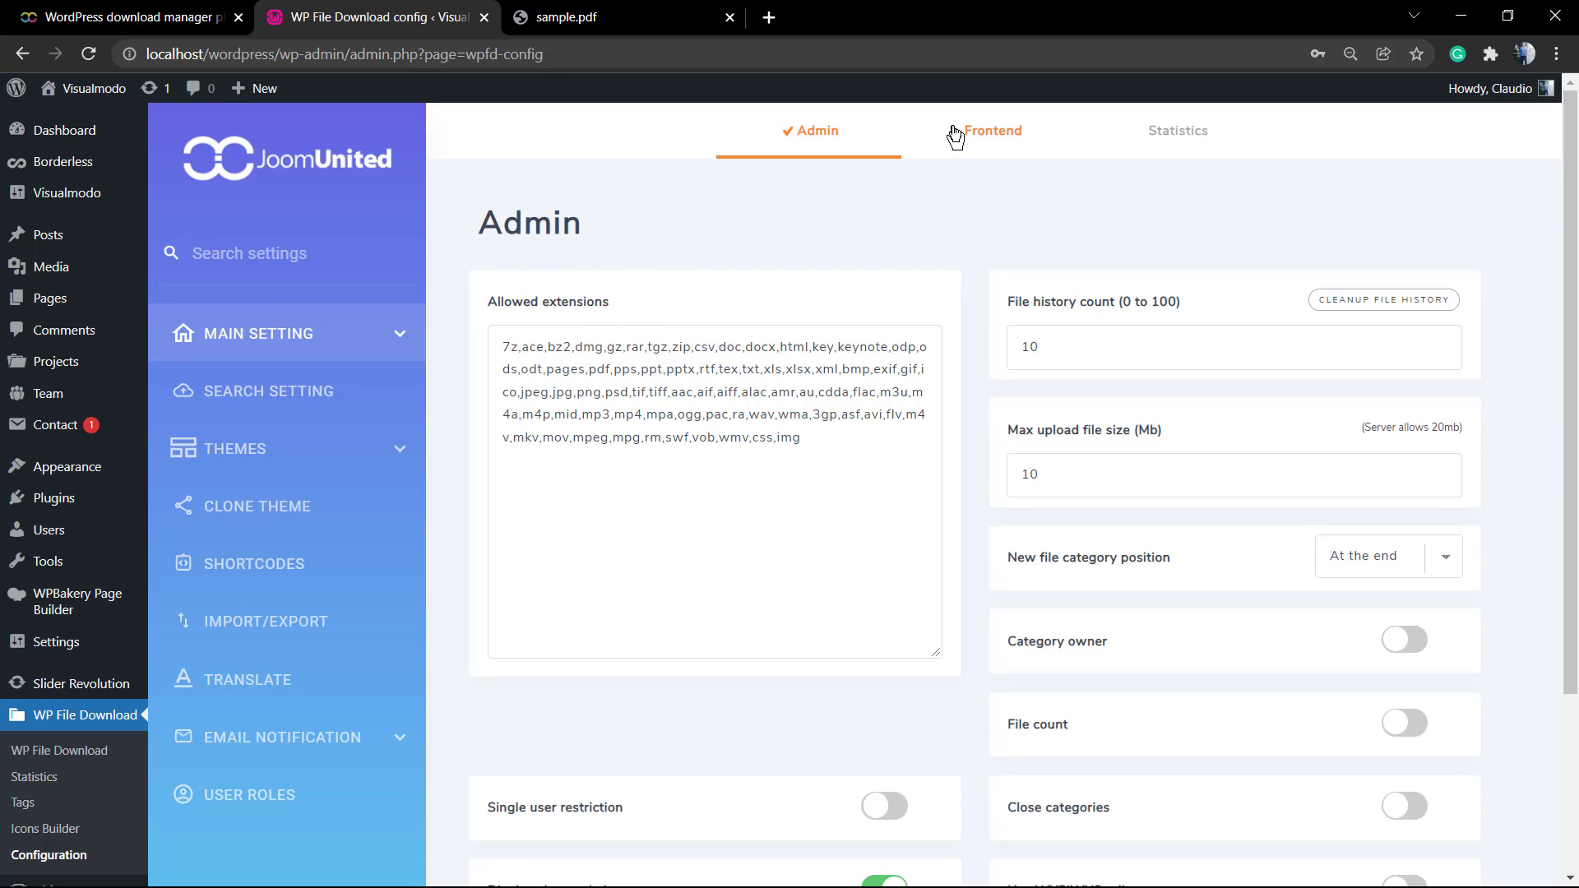
{"action": "left_click", "coordinate": [992, 130]}
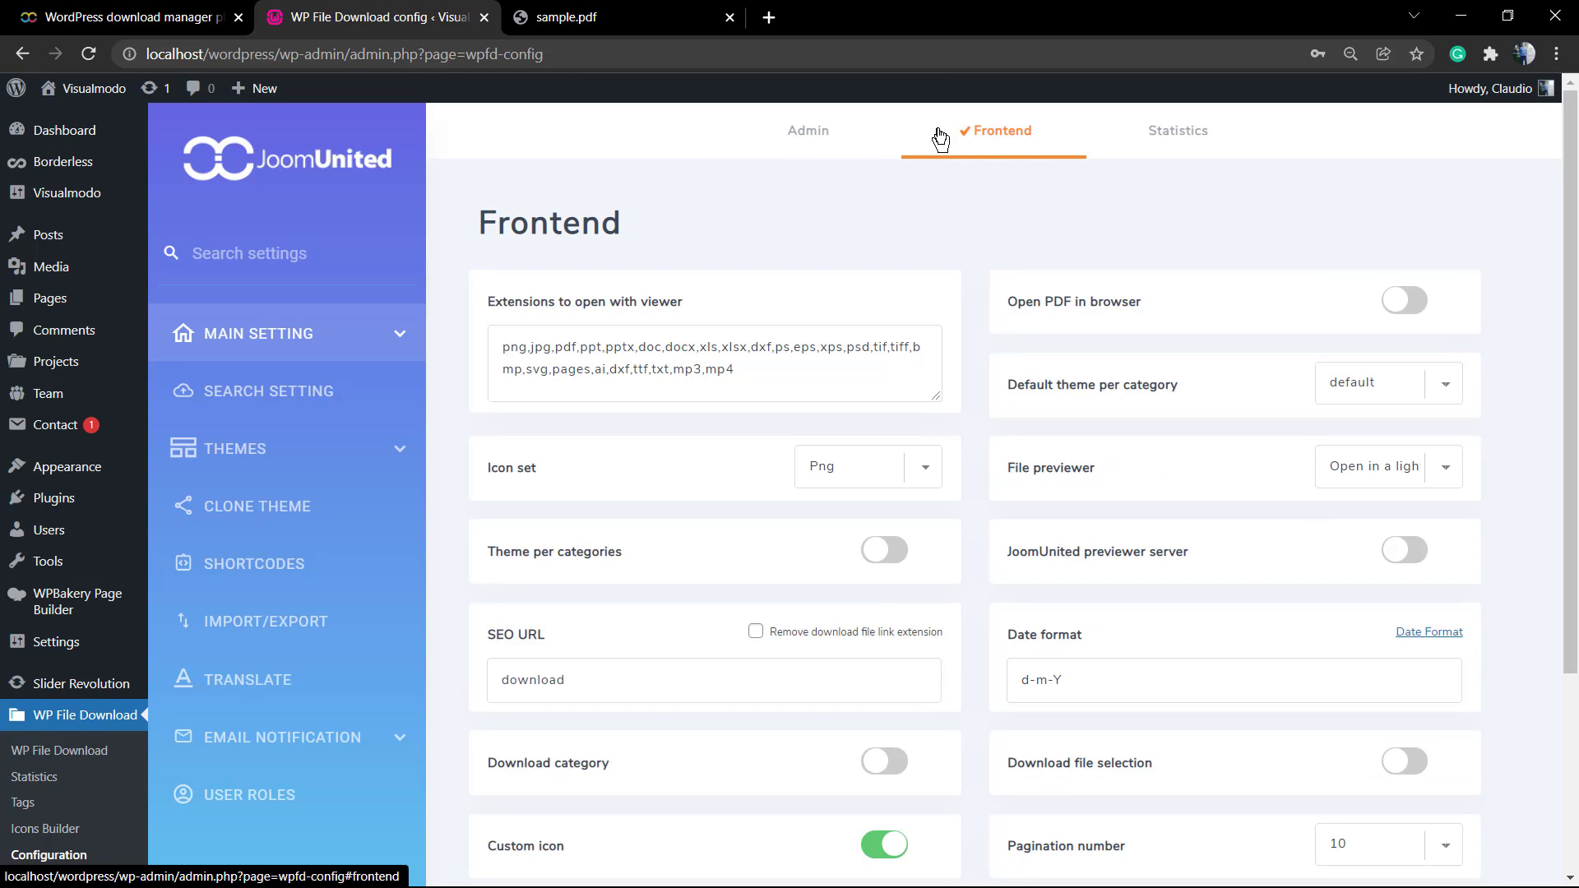
{"action": "left_click", "coordinate": [1178, 132]}
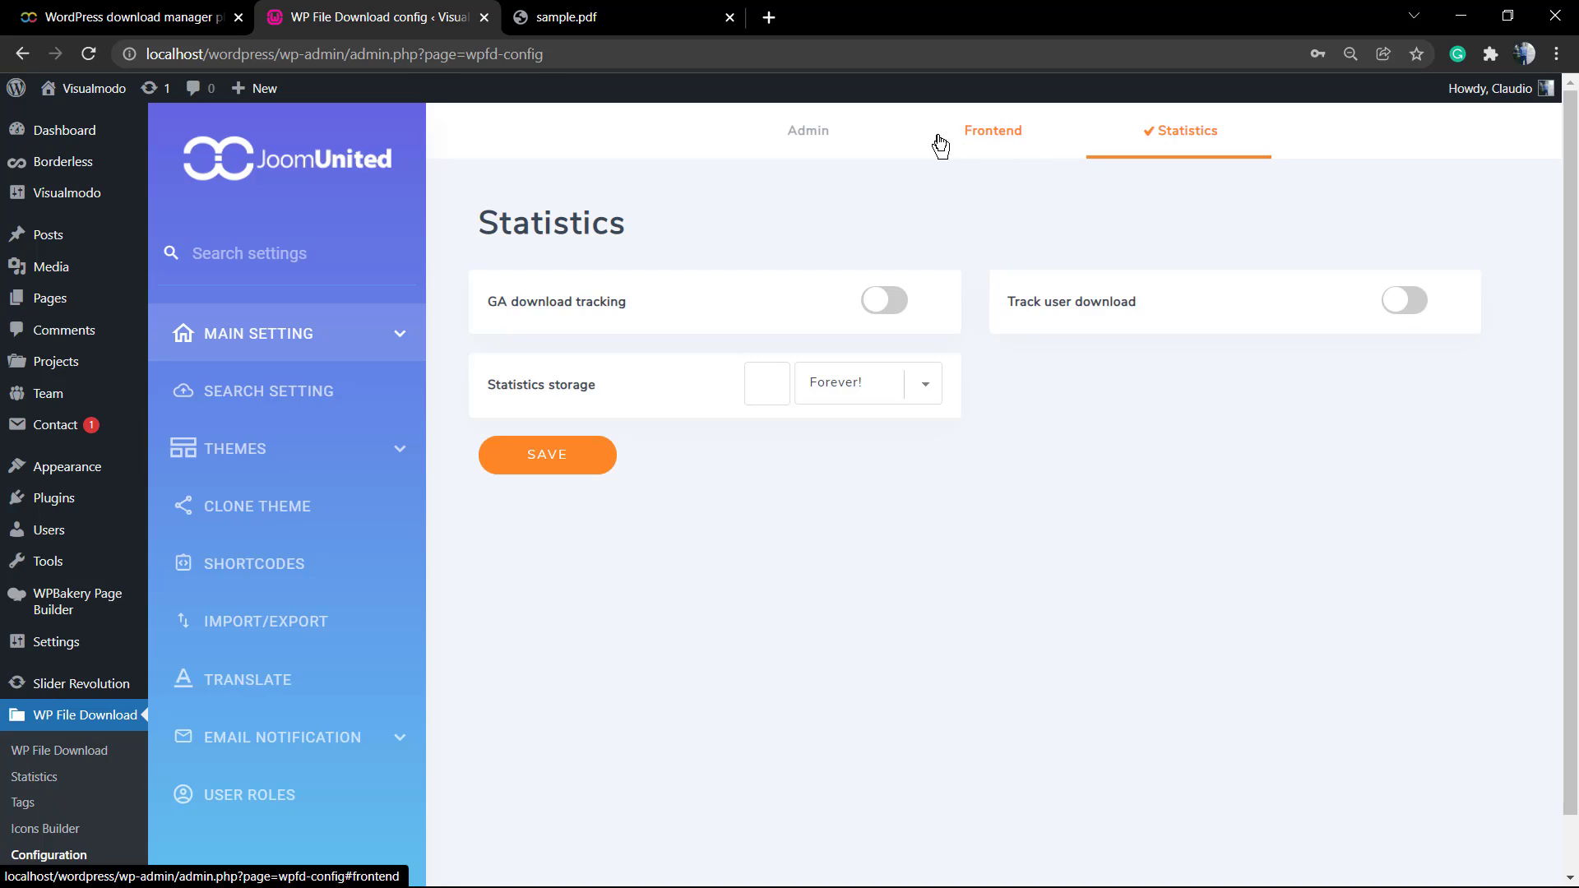
{"action": "left_click", "coordinate": [806, 129]}
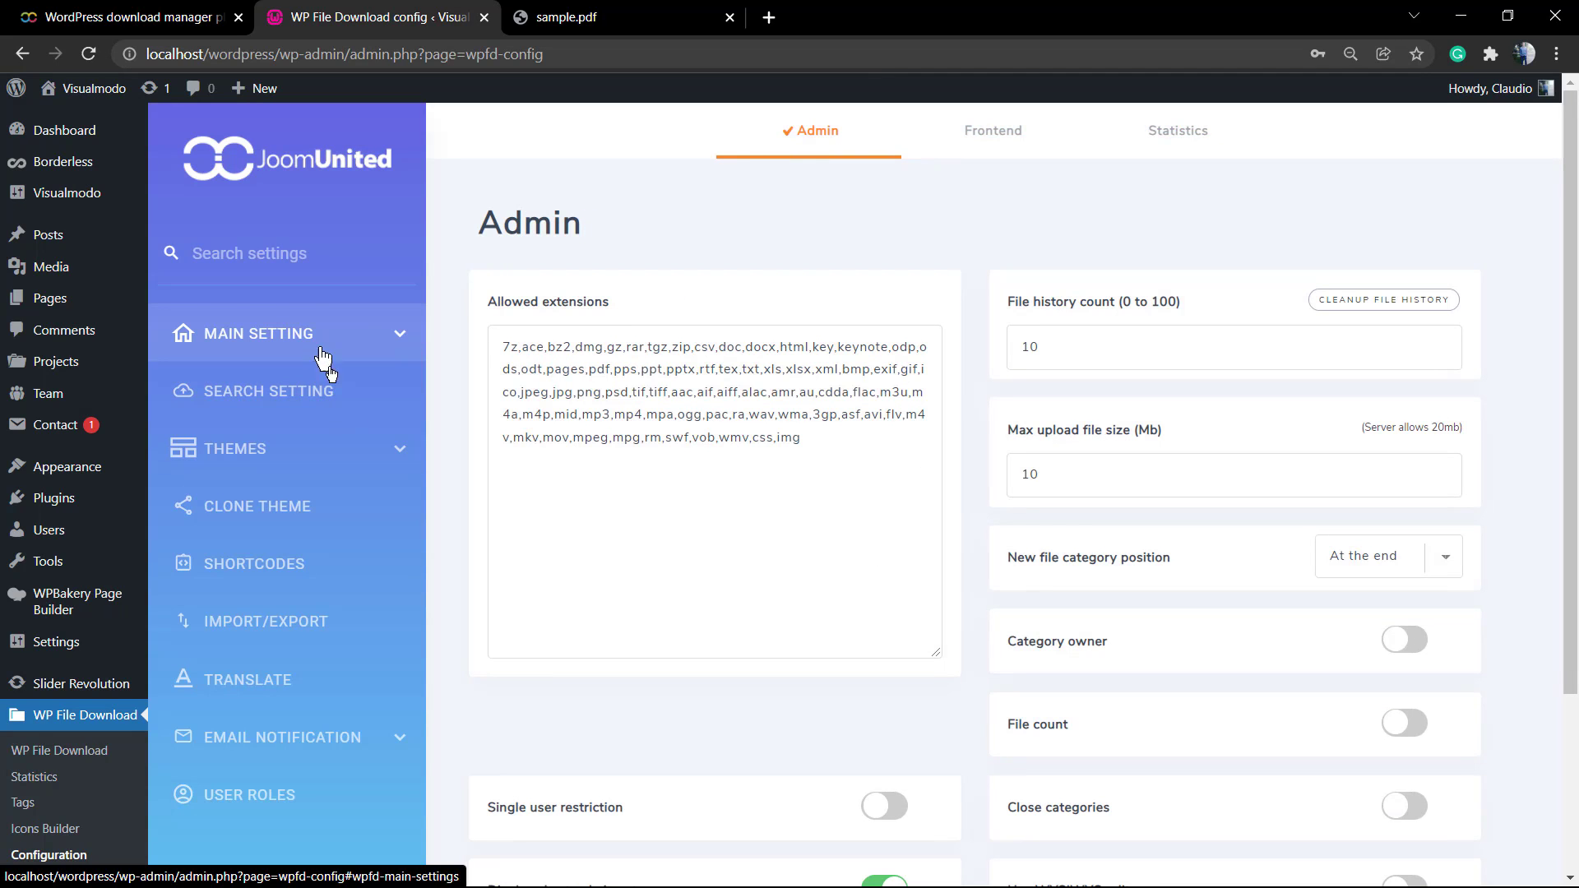
{"action": "left_click", "coordinate": [268, 391]}
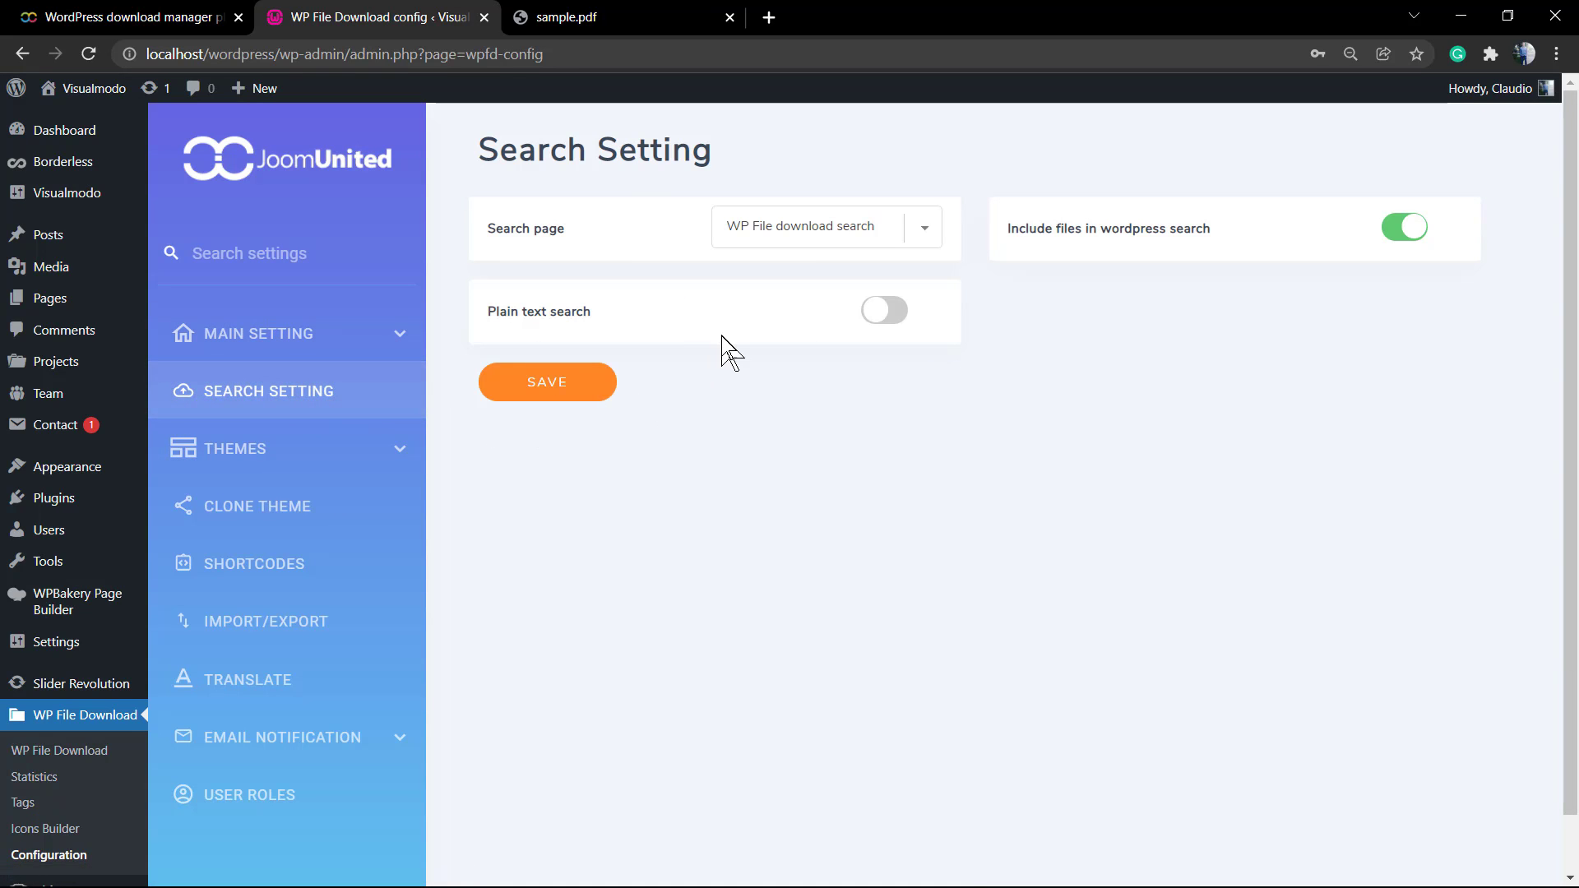
{"action": "mouse_move", "coordinate": [715, 362]}
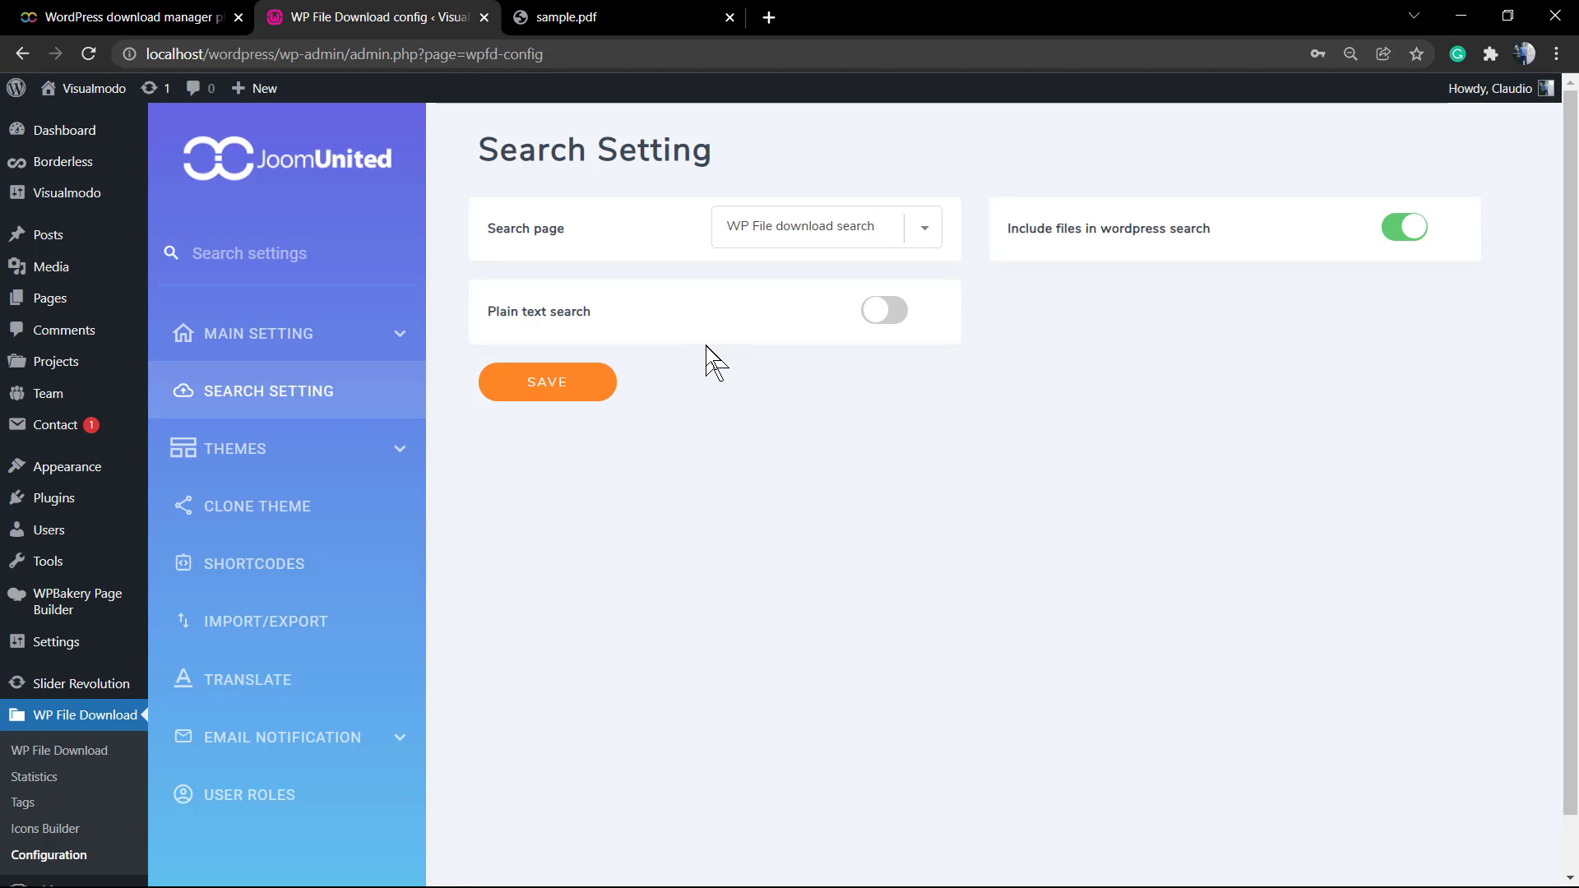
{"action": "mouse_move", "coordinate": [285, 456]}
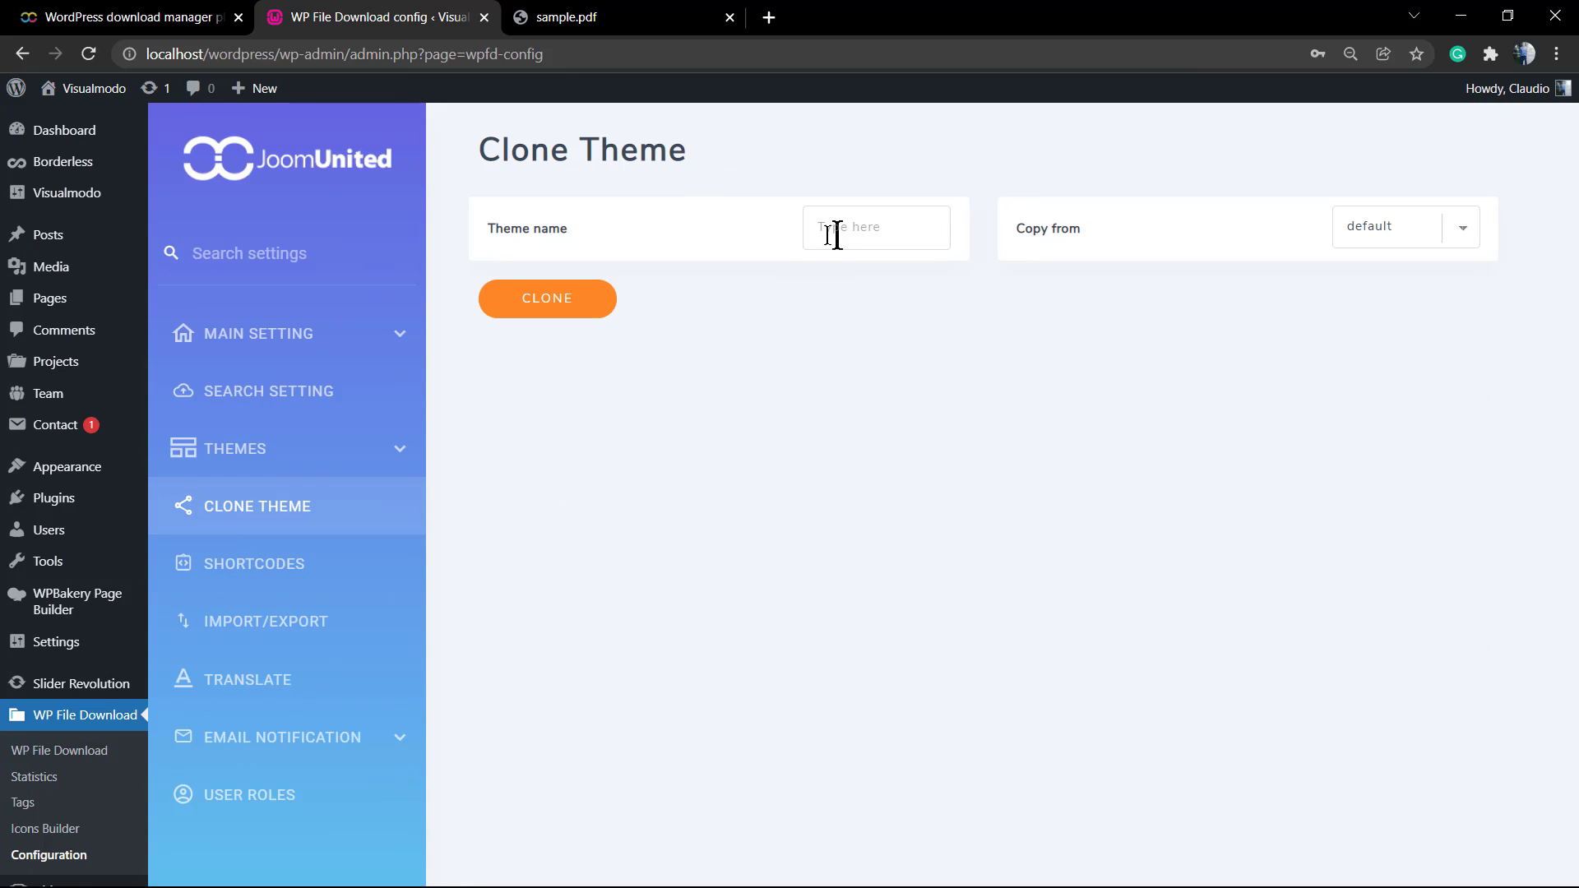
Step through Shortcodes and Import/Export to the Translate section with the en-US language version
{"action": "left_click", "coordinate": [257, 562]}
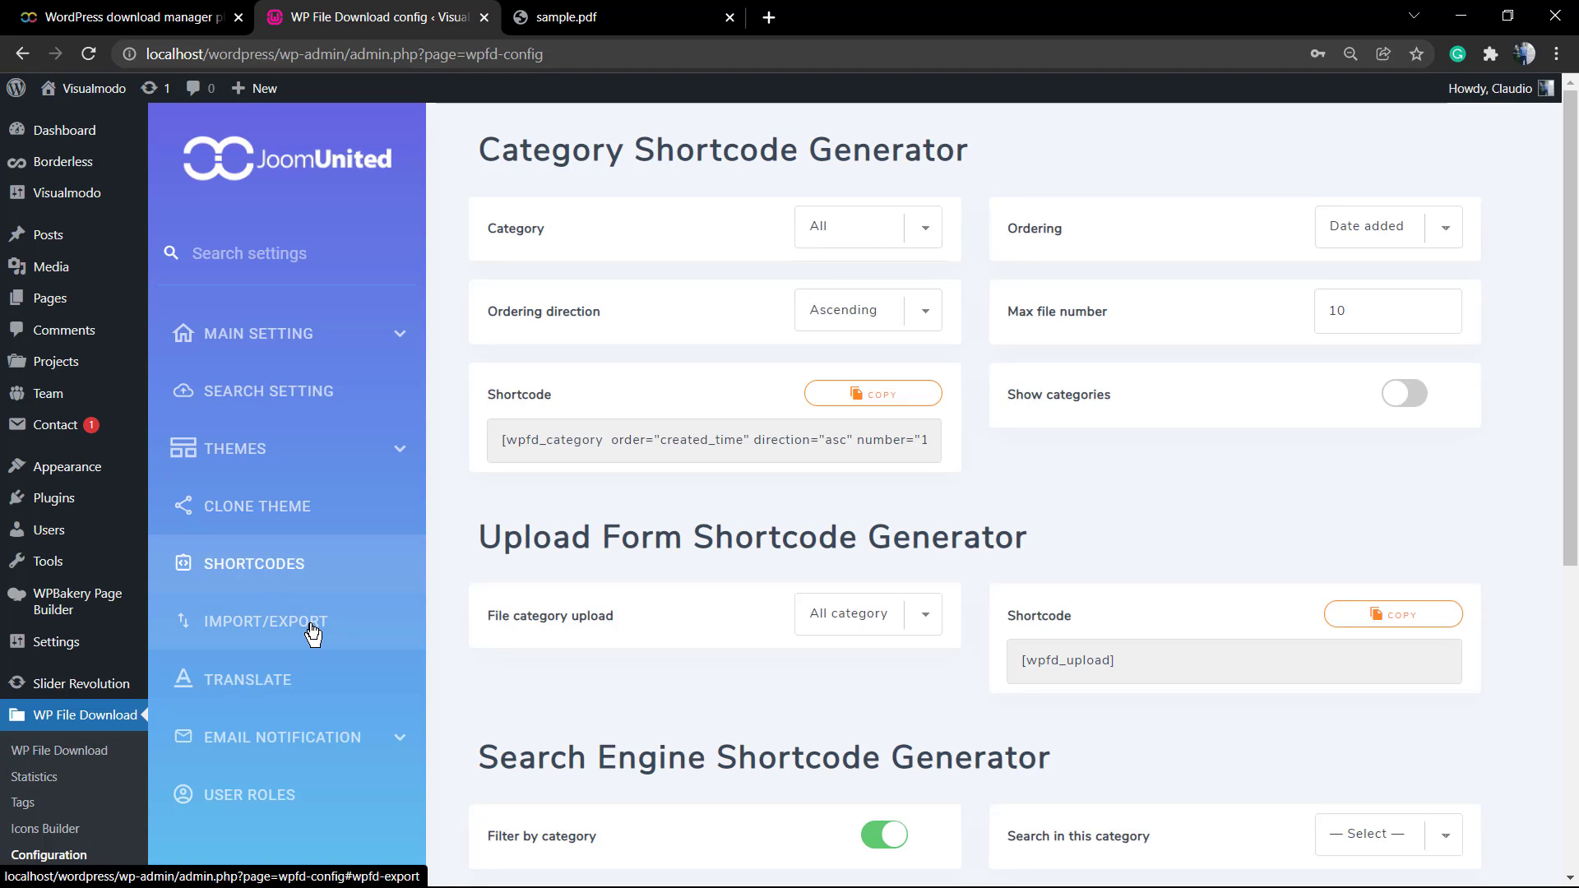
{"action": "left_click", "coordinate": [268, 622]}
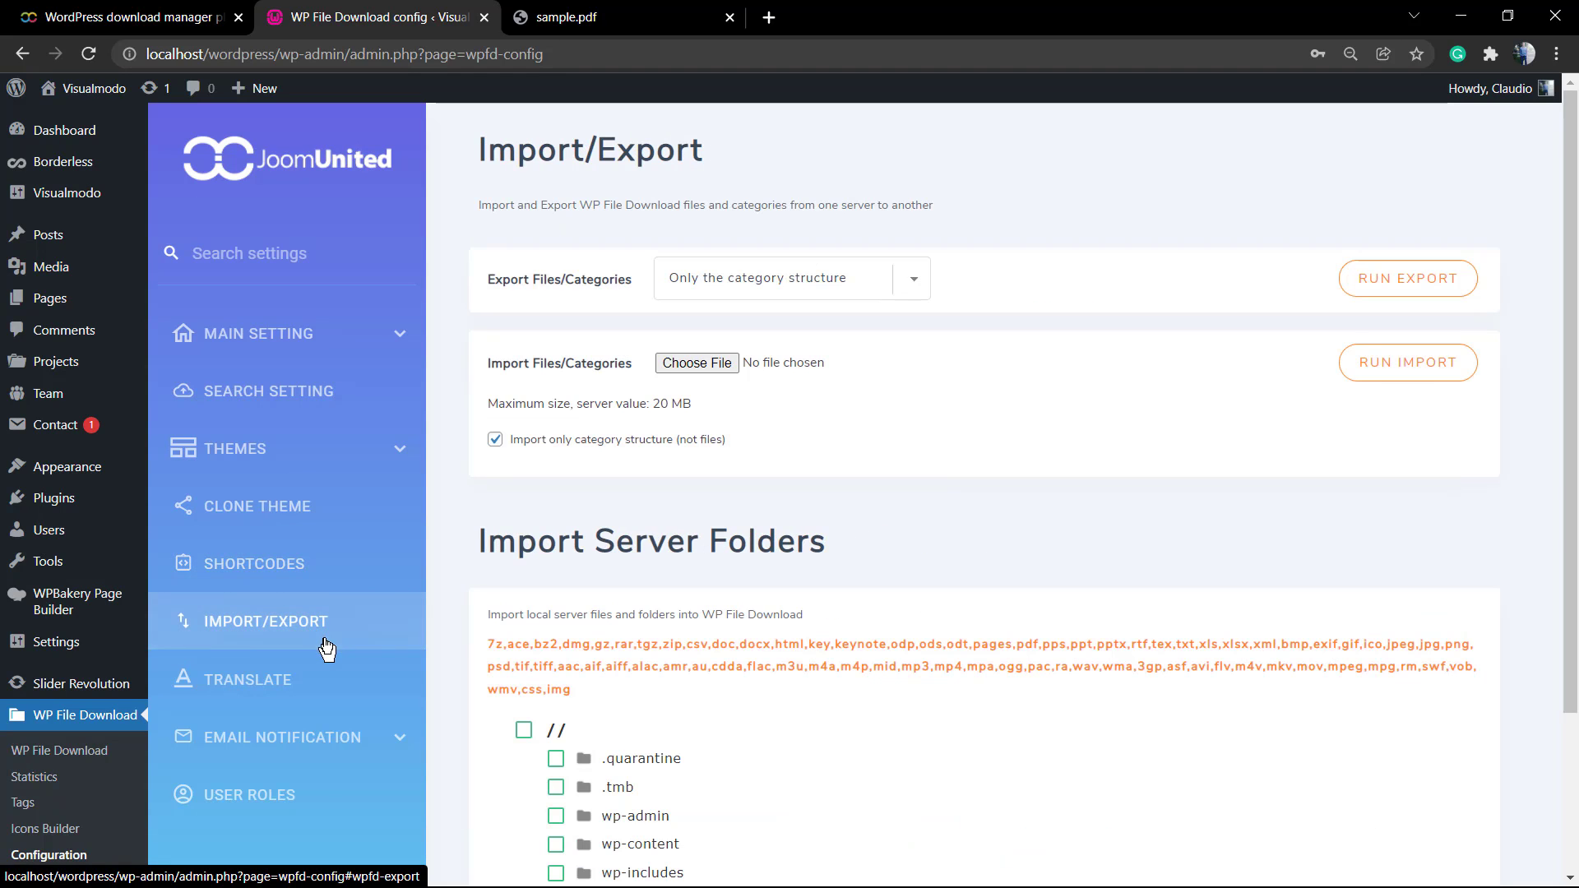
{"action": "left_click", "coordinate": [248, 679]}
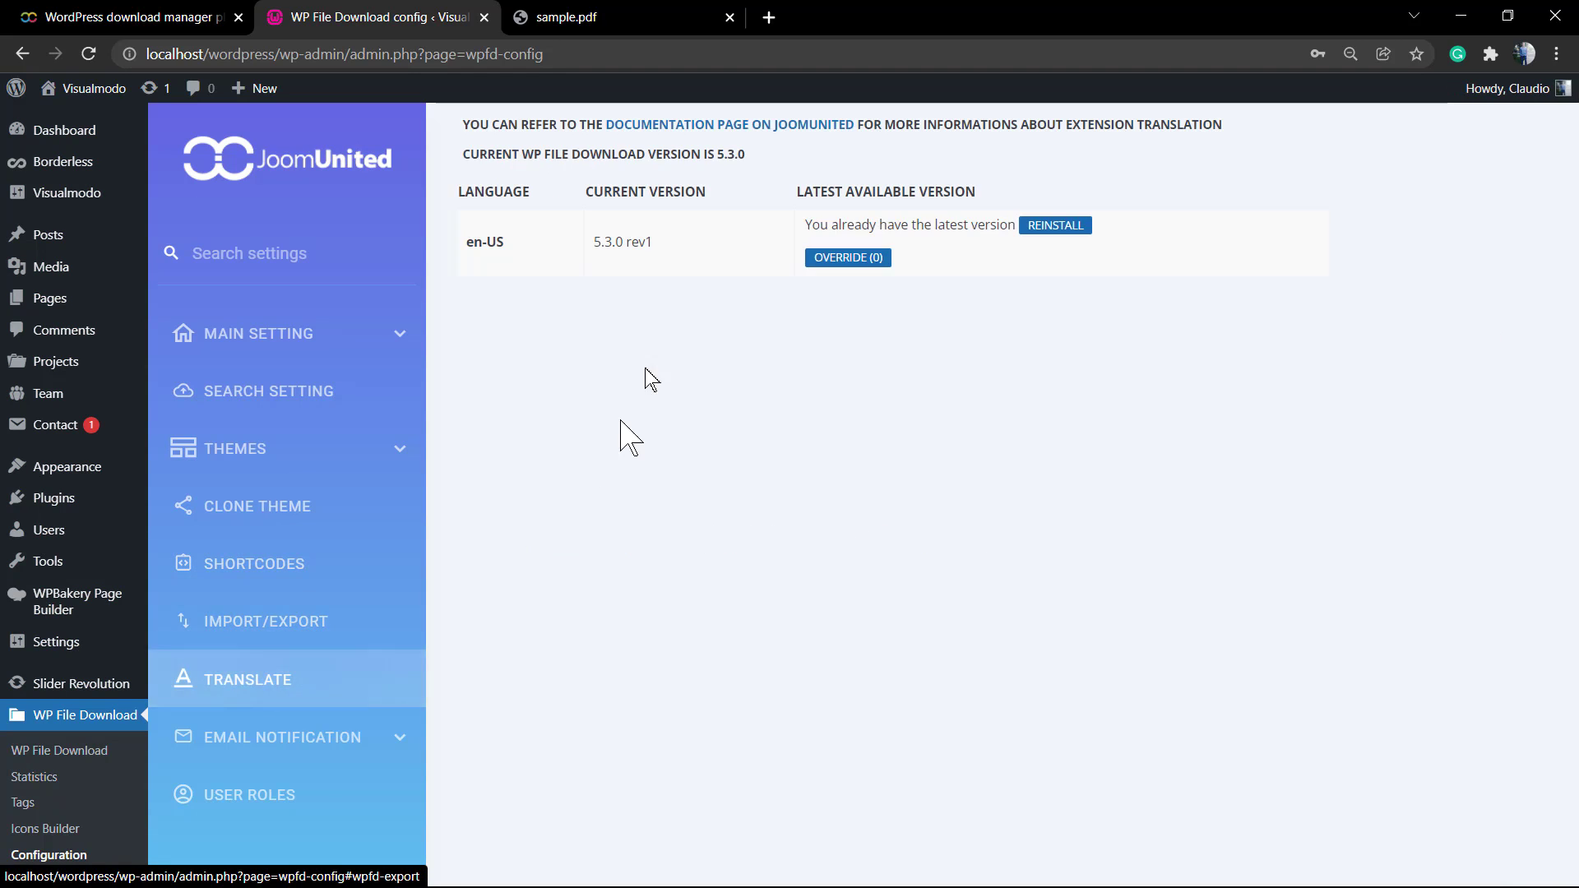
{"action": "mouse_move", "coordinate": [303, 737]}
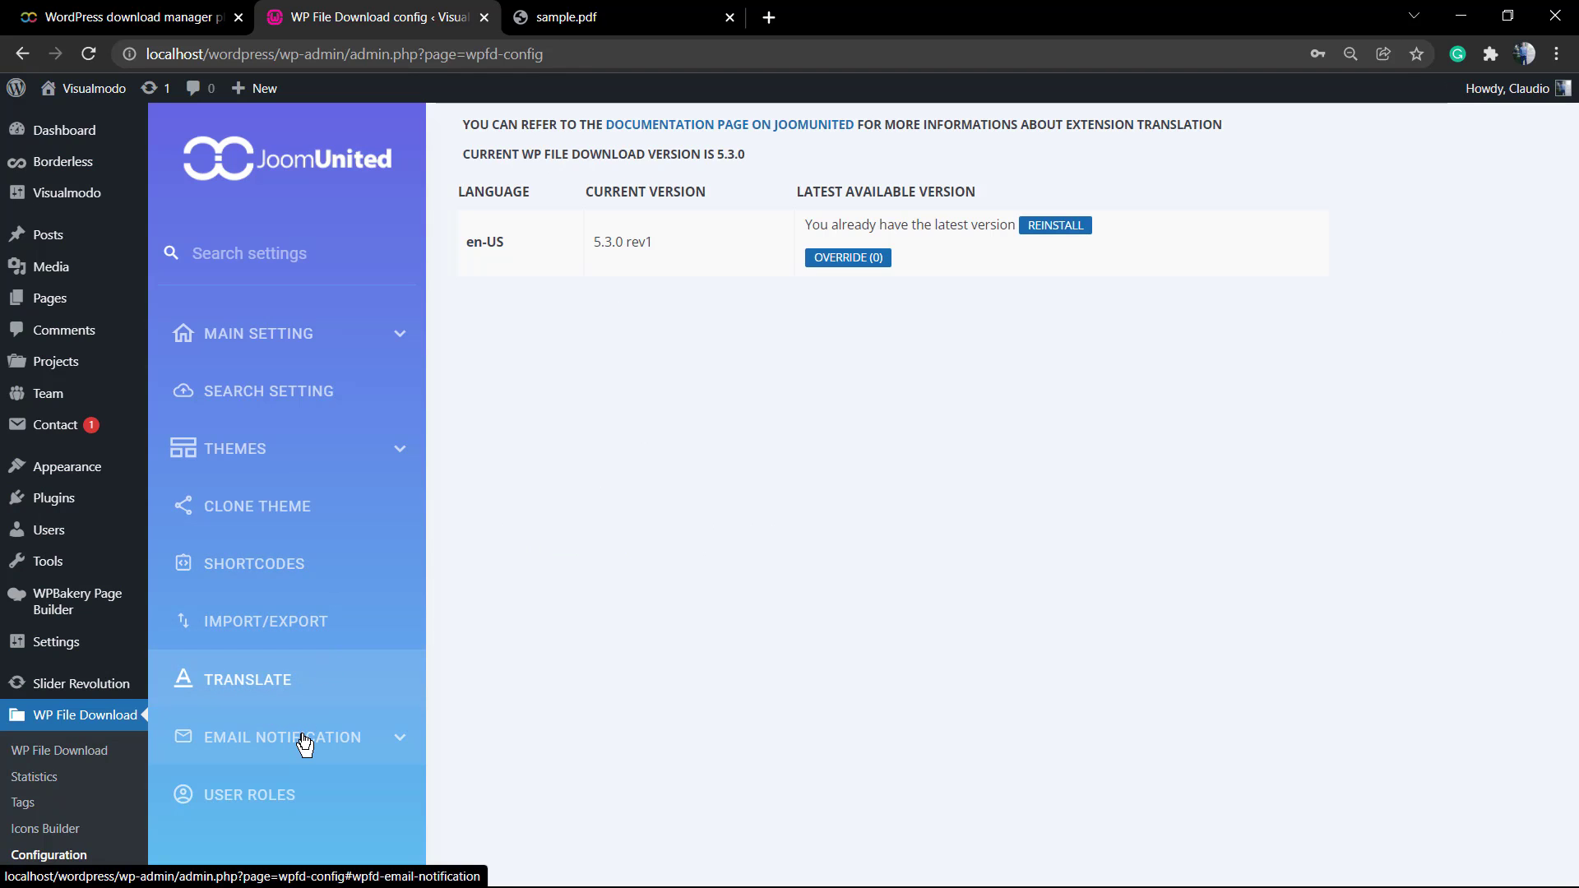
Scroll through the Email Notification sender details and templates, then move to User Roles
{"action": "left_click", "coordinate": [285, 737]}
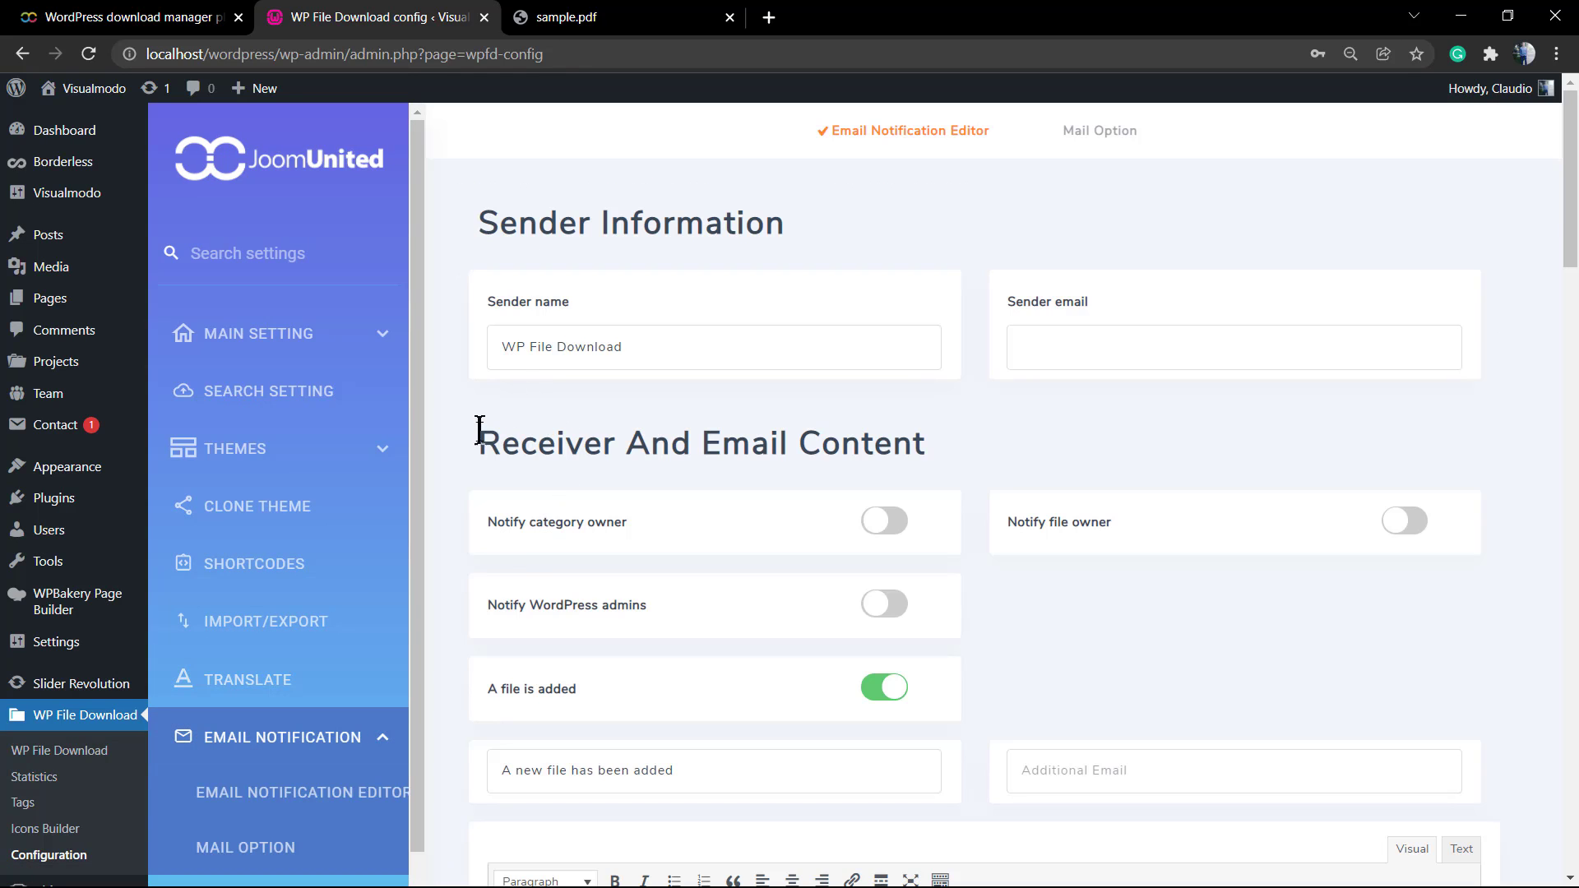
{"action": "mouse_move", "coordinate": [549, 432]}
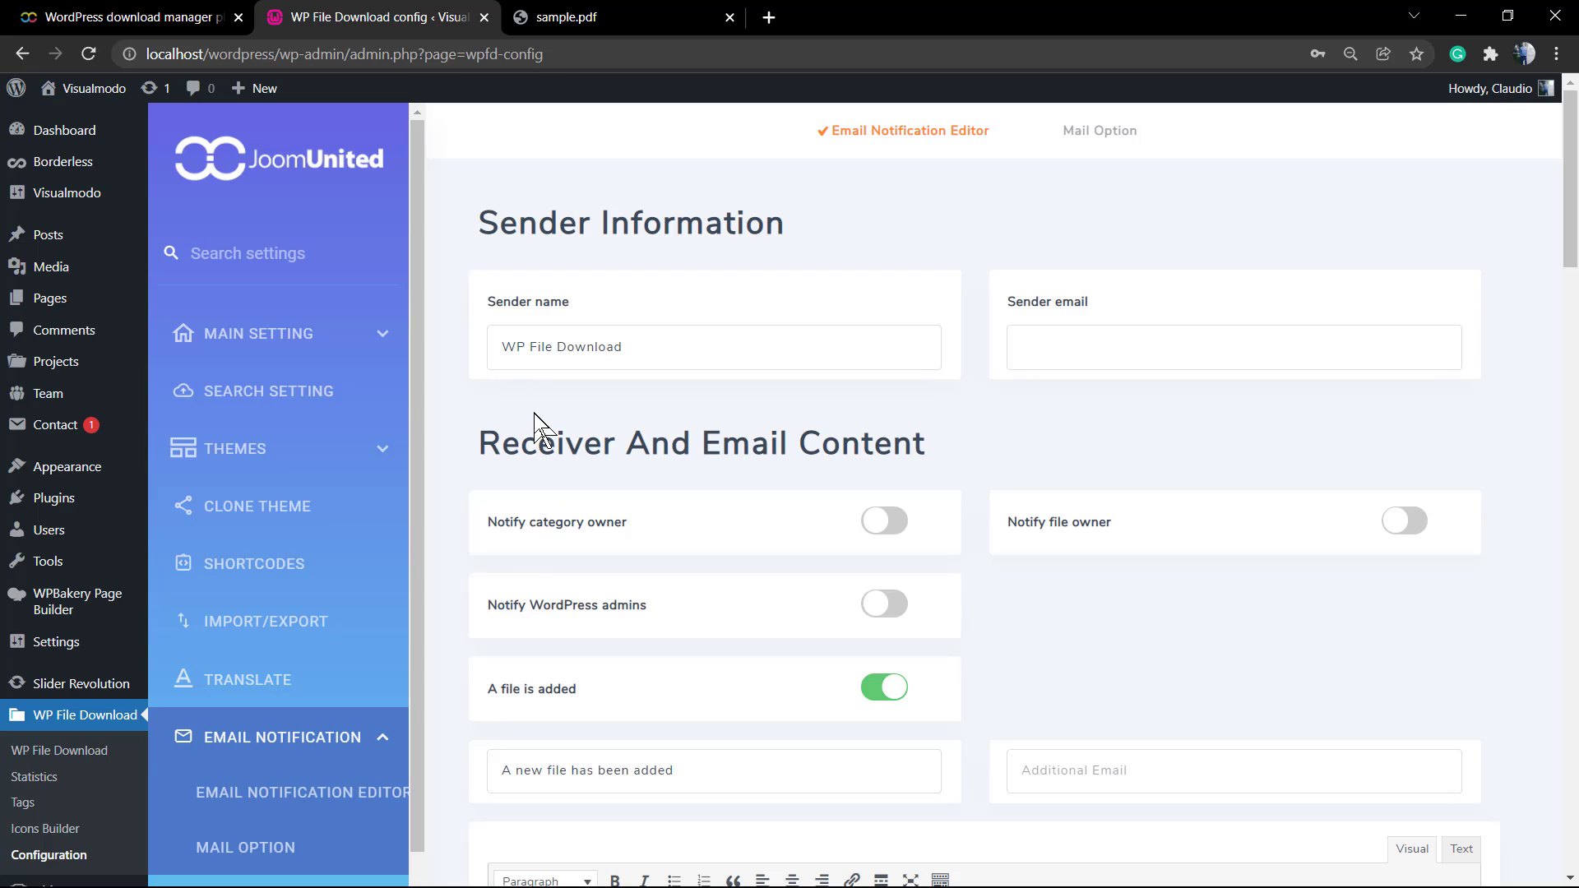
{"action": "scroll", "scroll_direction": "down", "scroll_amount": 3}
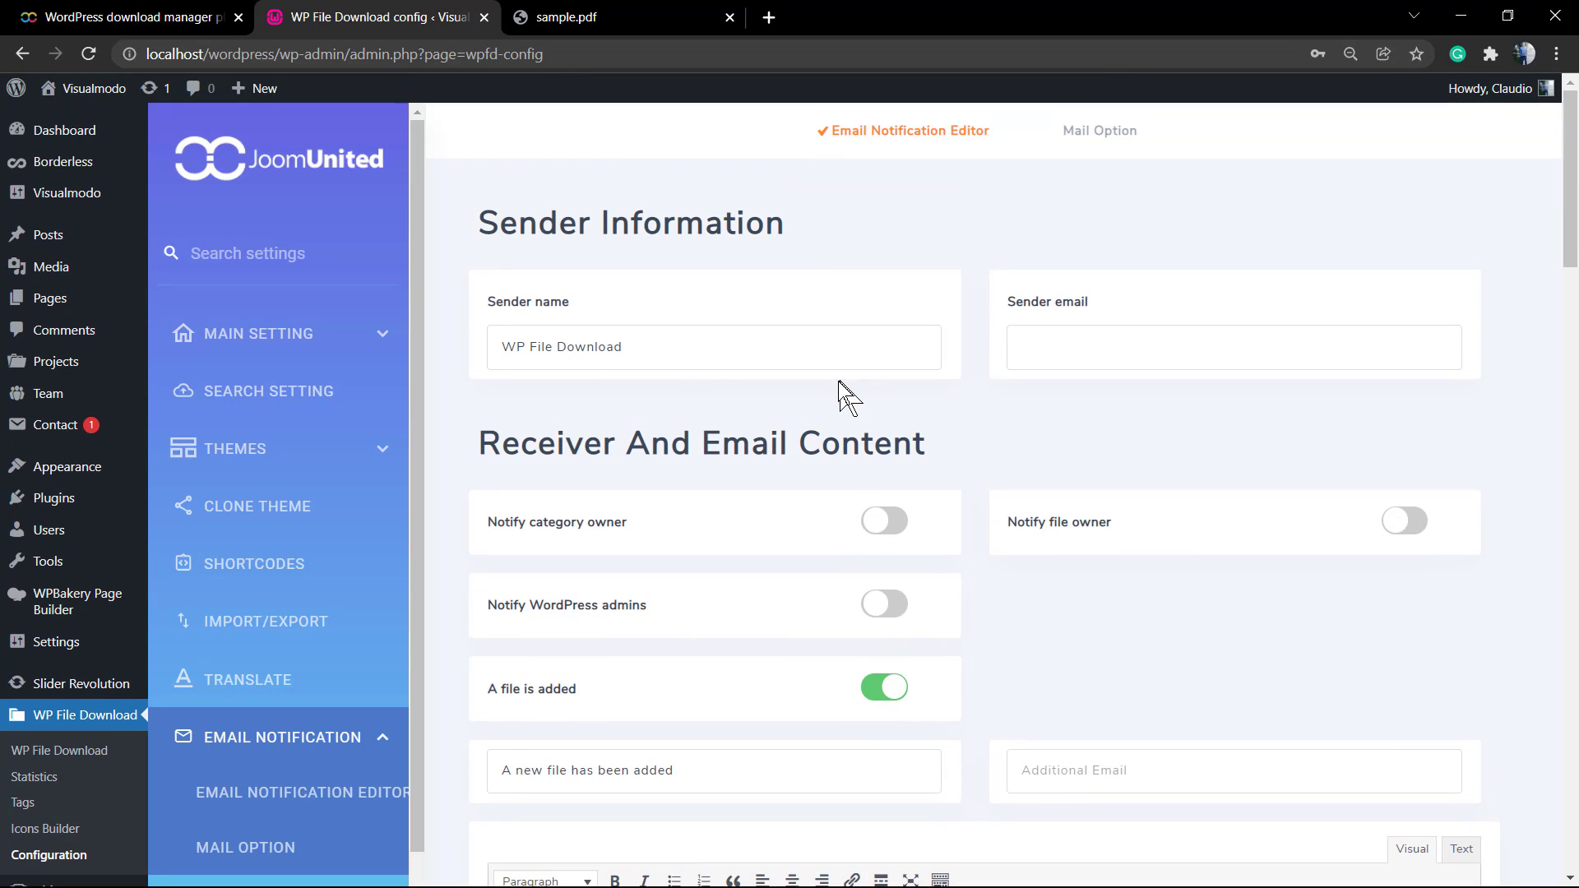
{"action": "scroll", "scroll_direction": "down", "scroll_amount": 3}
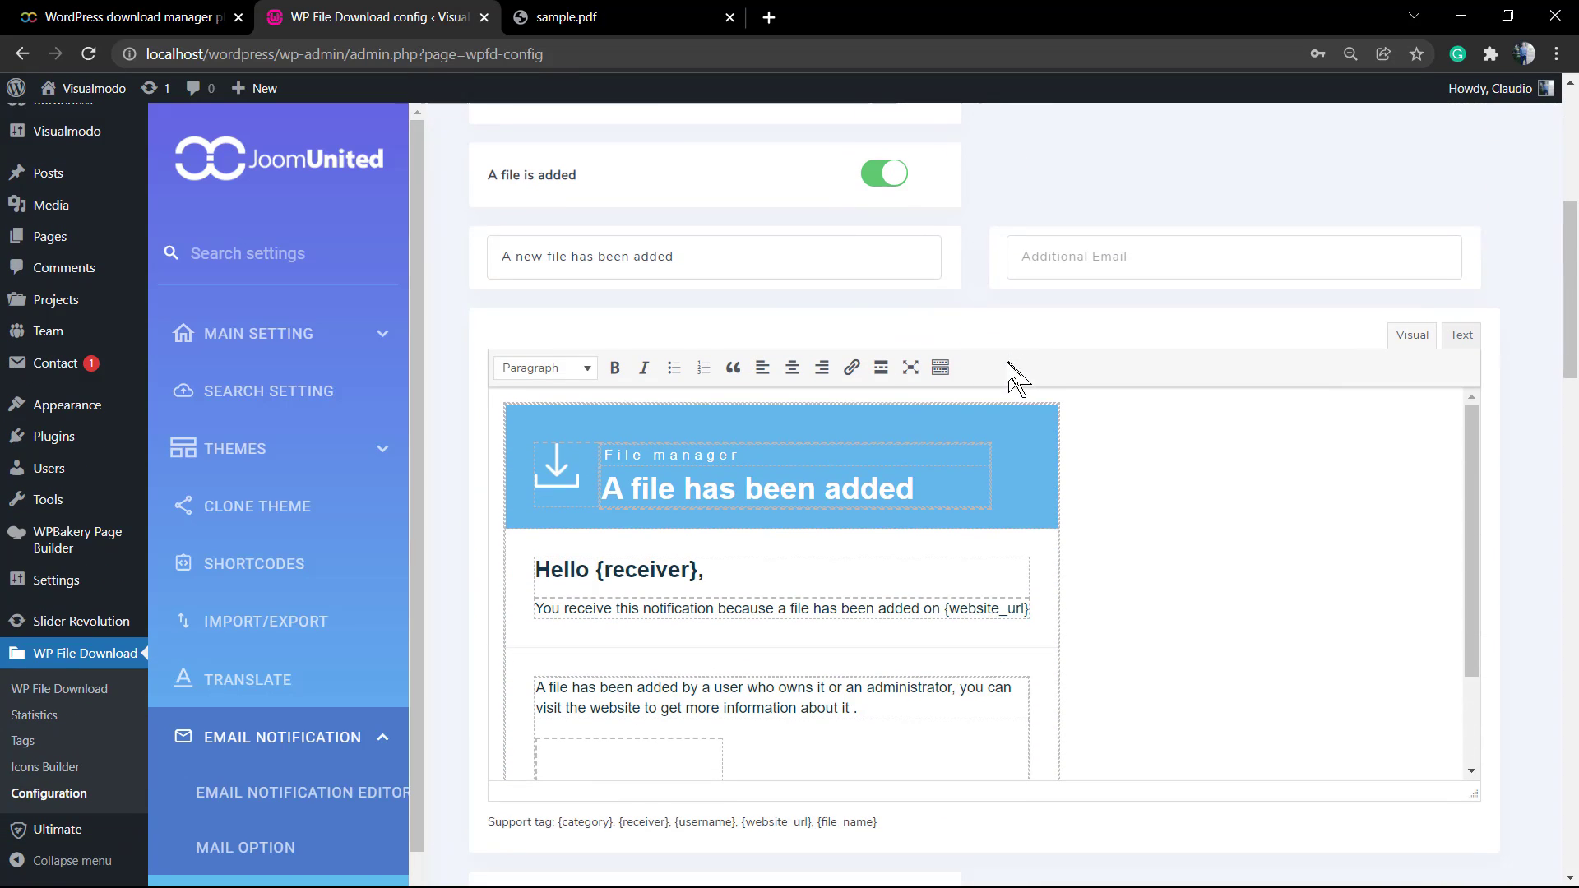
{"action": "scroll", "scroll_direction": "down", "scroll_amount": 3}
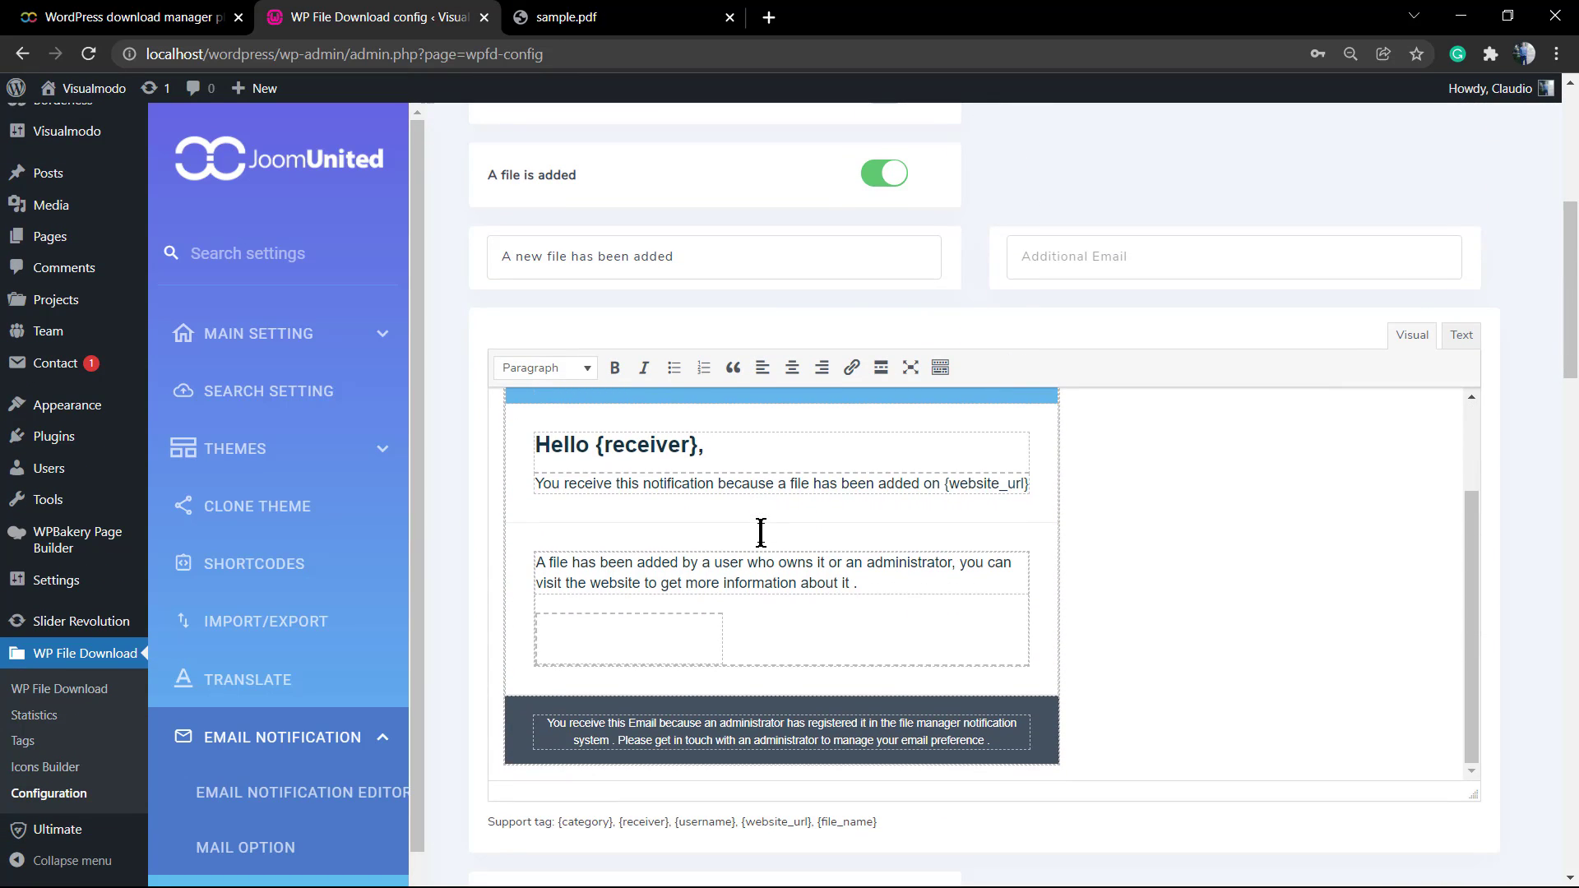
{"action": "scroll", "scroll_direction": "down", "scroll_amount": 3}
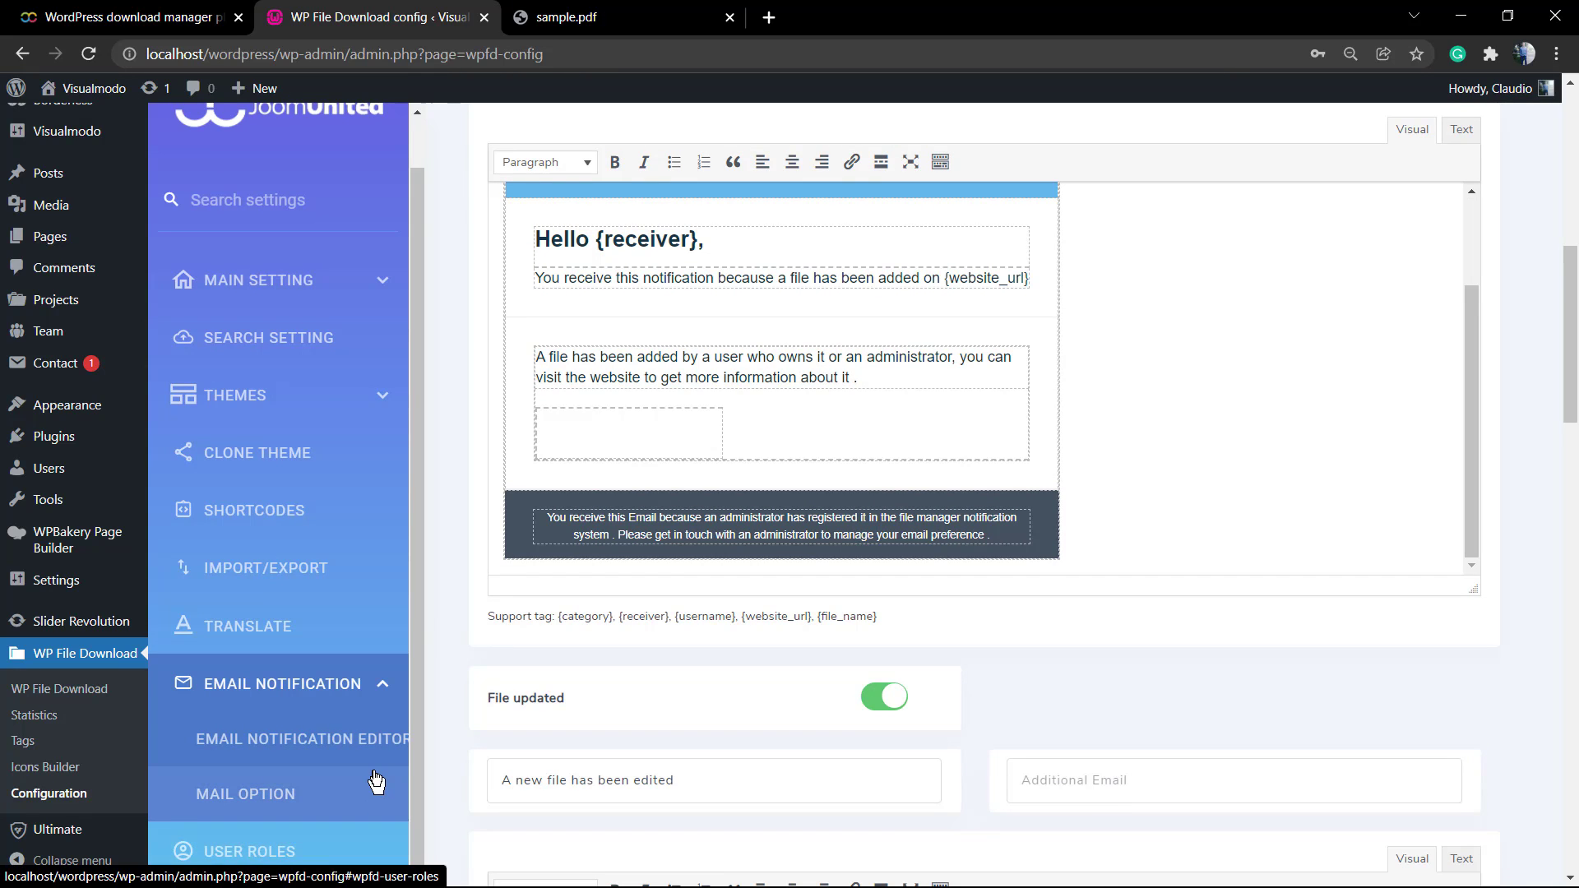
{"action": "left_click", "coordinate": [248, 850]}
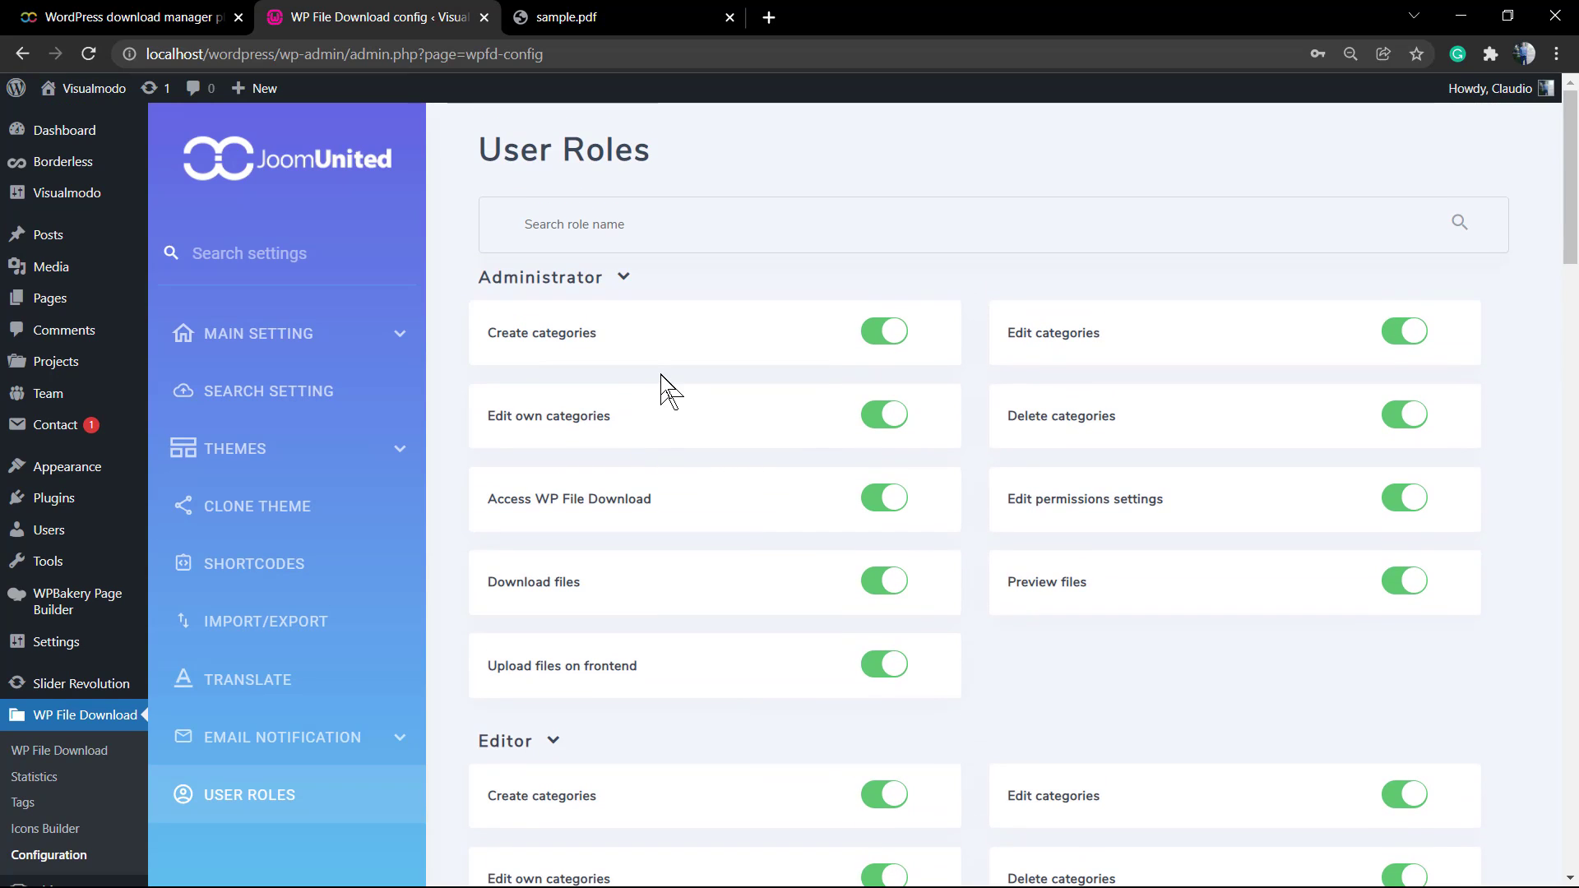
Scroll the User Roles permissions from Administrator through Shop Manager down to Guest
{"action": "scroll", "scroll_direction": "down", "scroll_amount": 3}
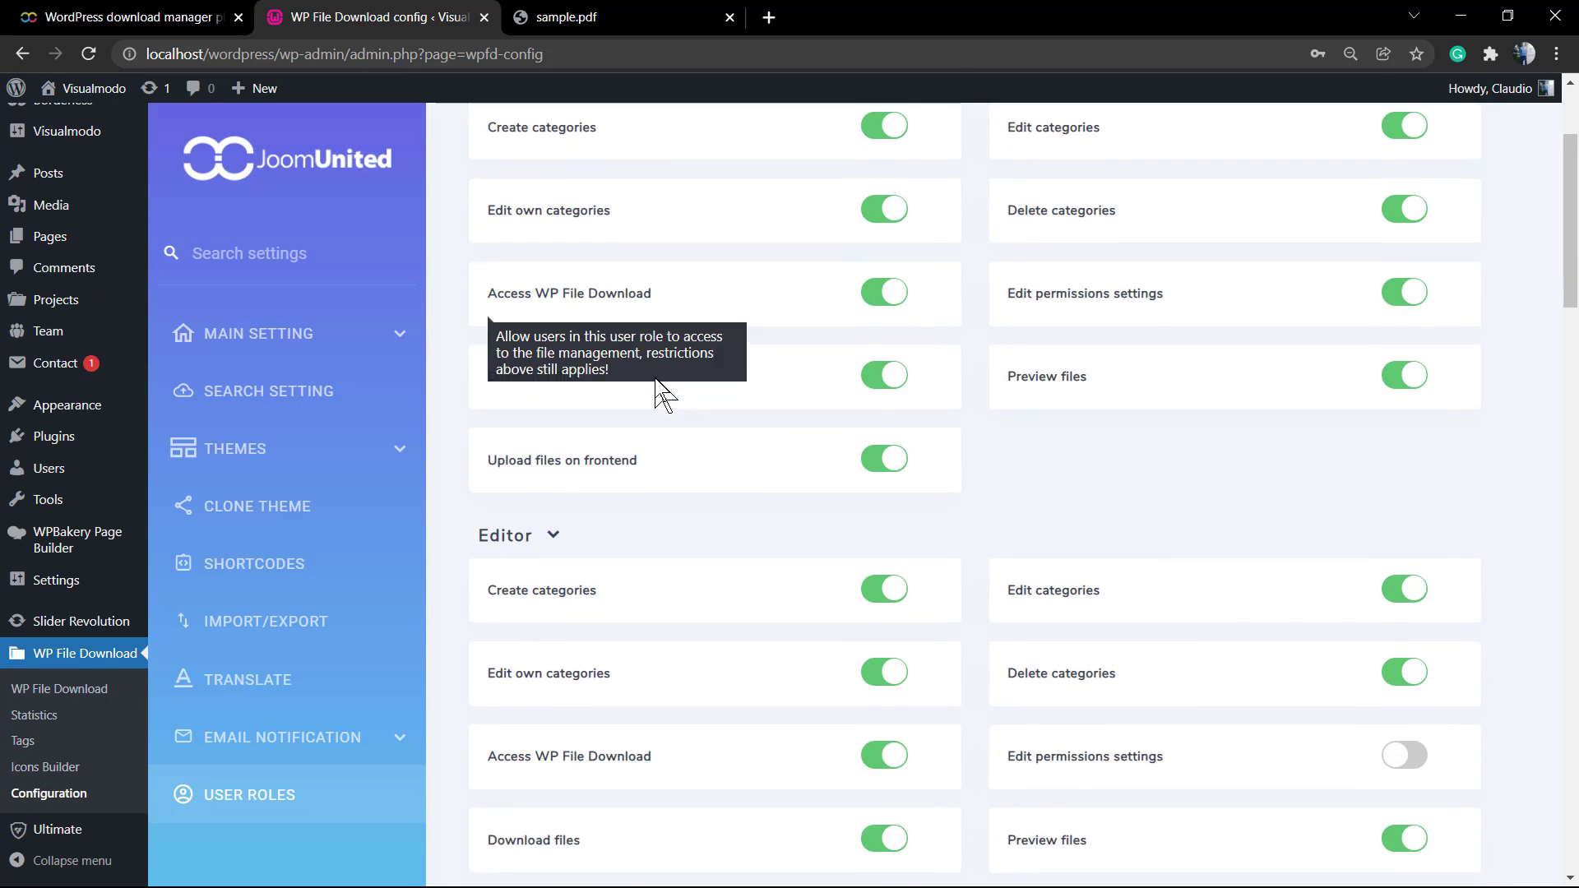
{"action": "scroll", "scroll_direction": "down", "scroll_amount": 3}
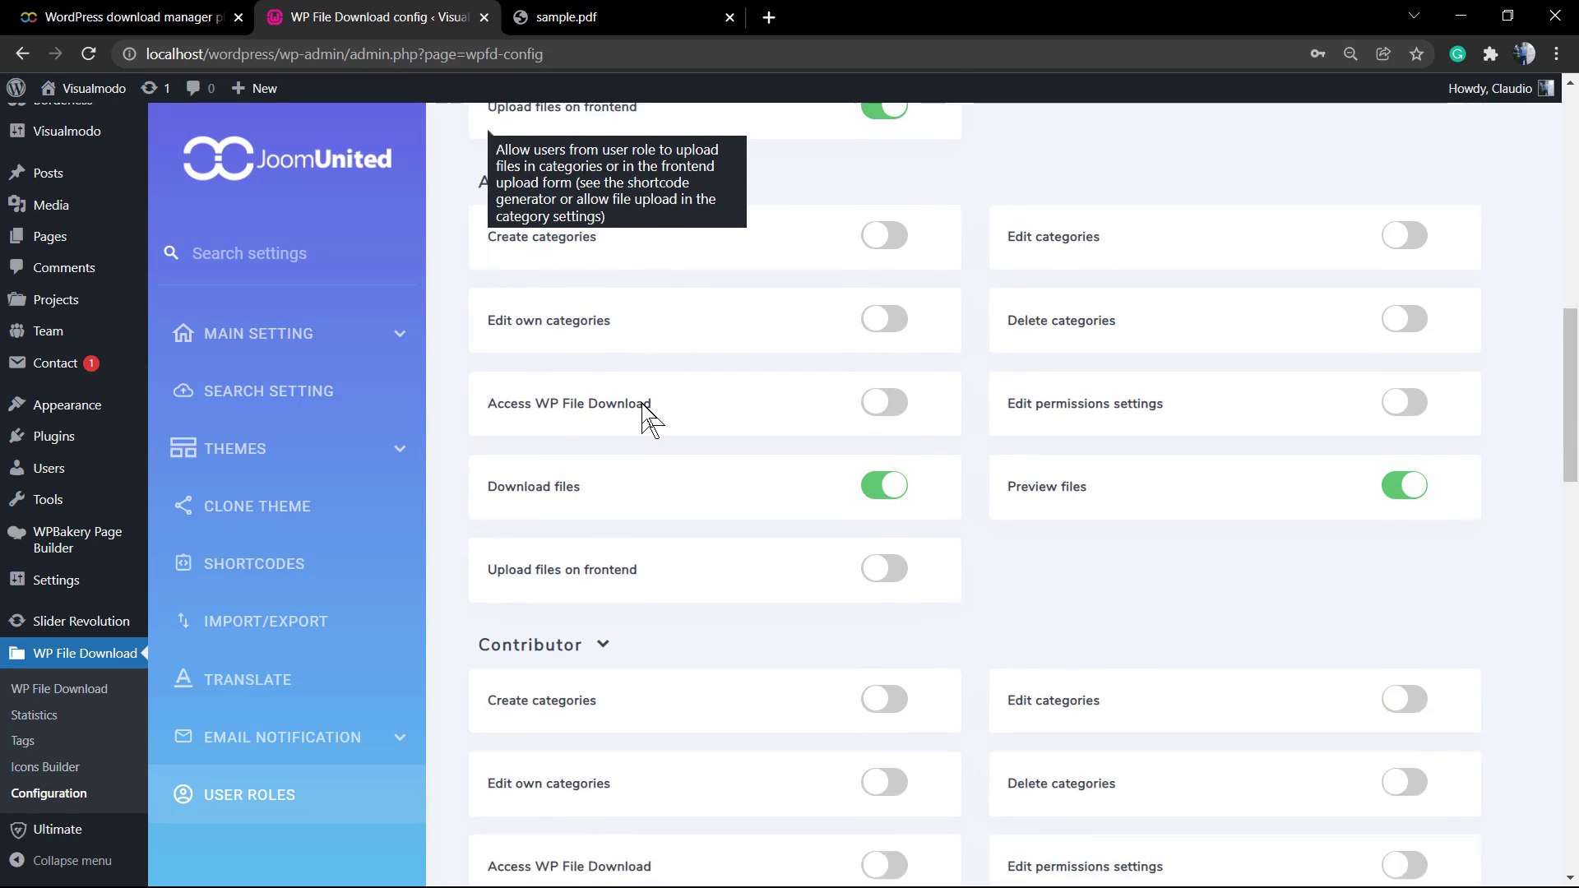
{"action": "scroll", "scroll_direction": "down", "scroll_amount": 3}
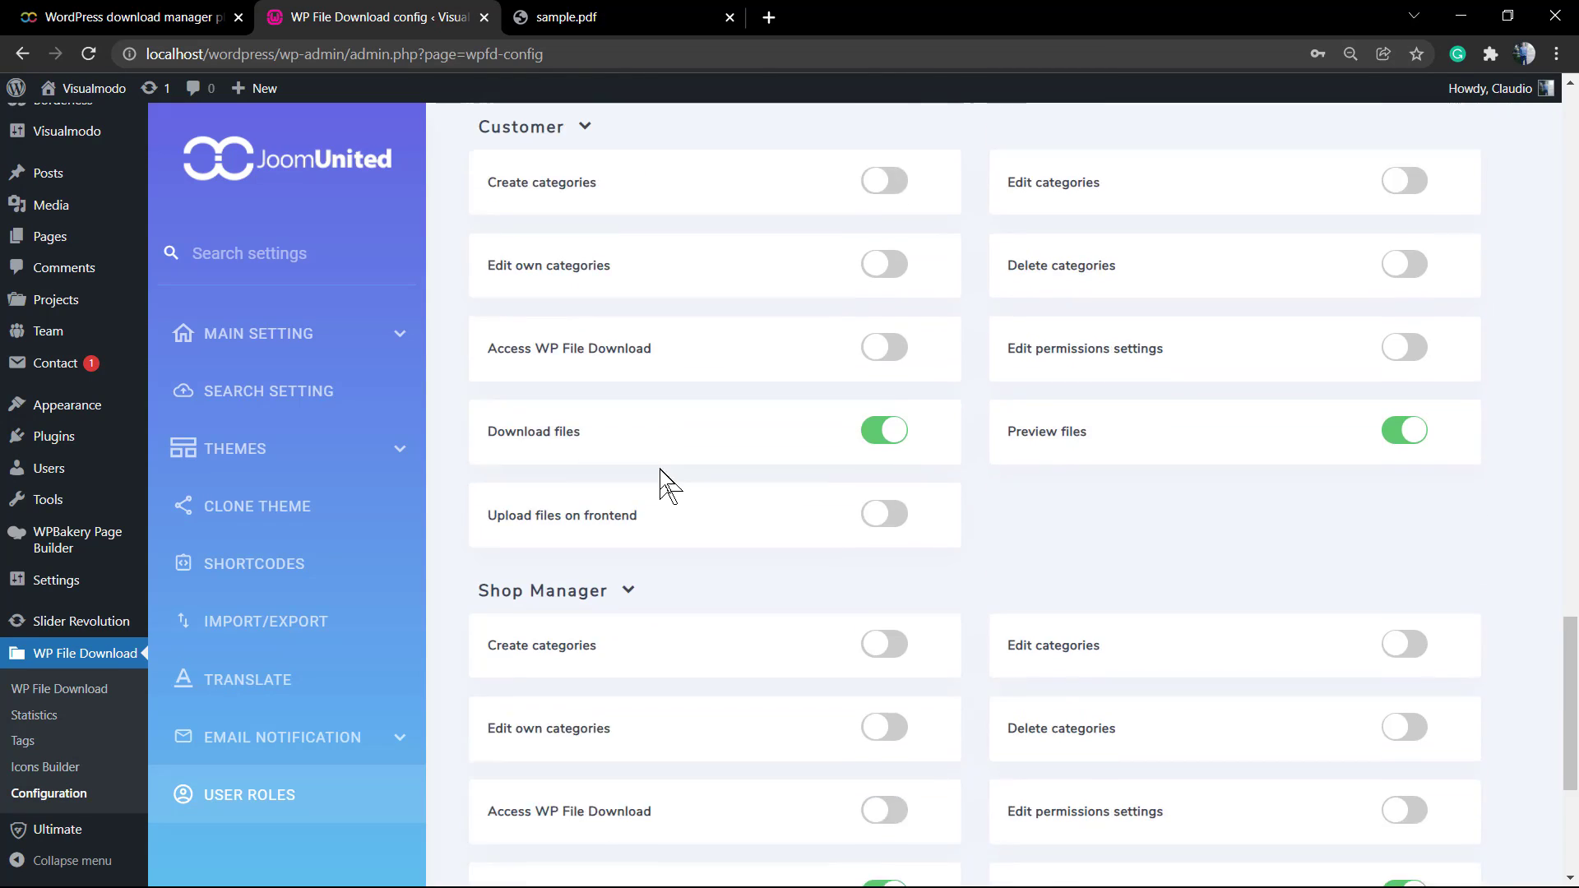
{"action": "scroll", "scroll_direction": "down", "scroll_amount": 3}
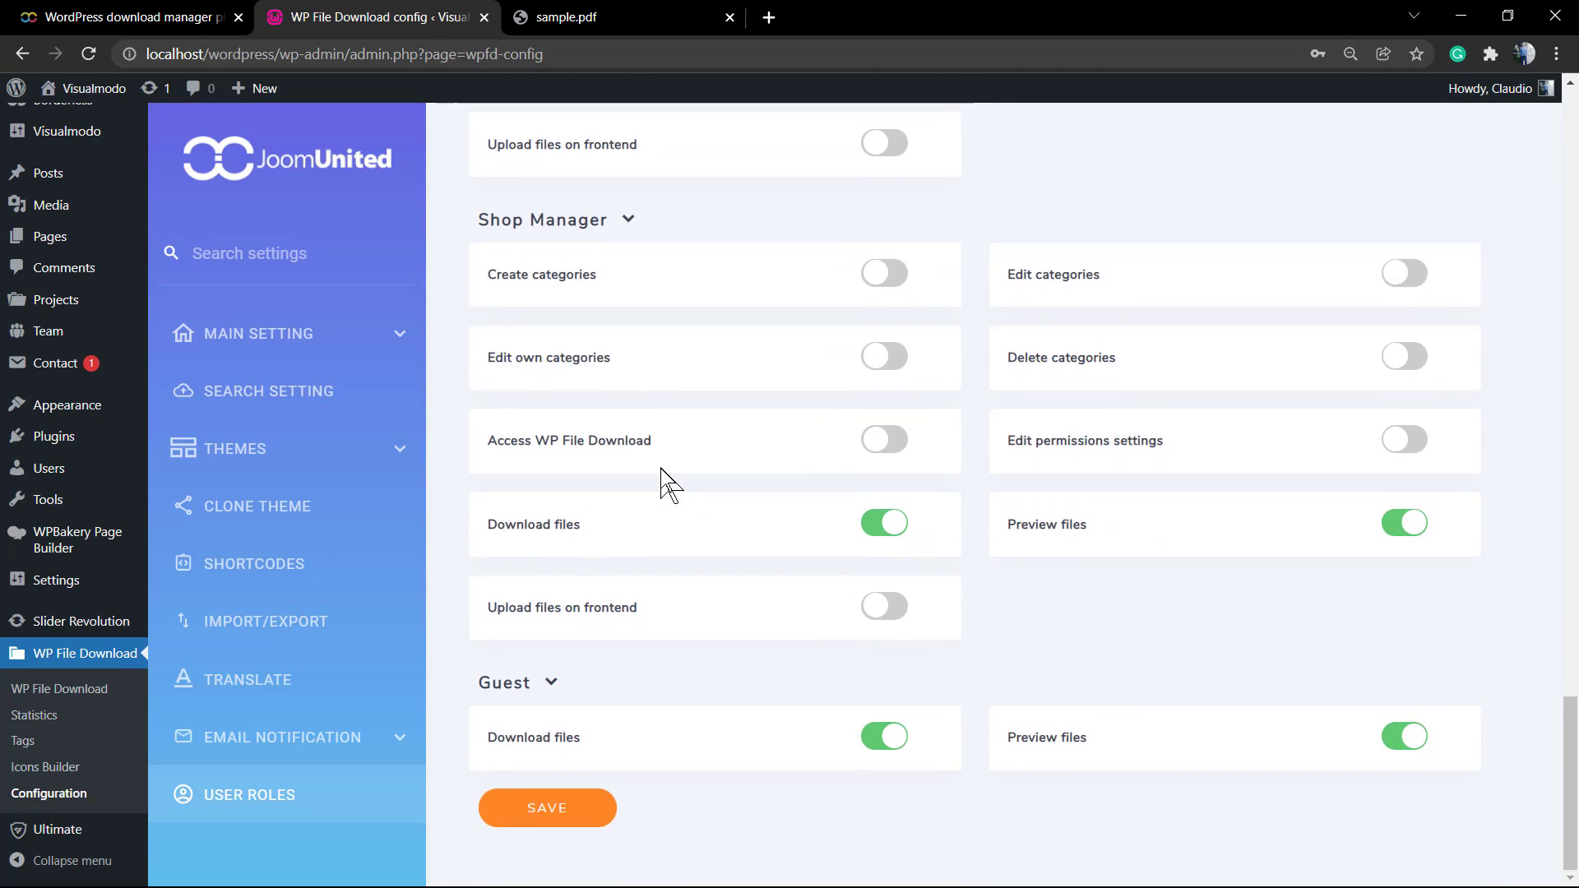
{"action": "mouse_move", "coordinate": [222, 562]}
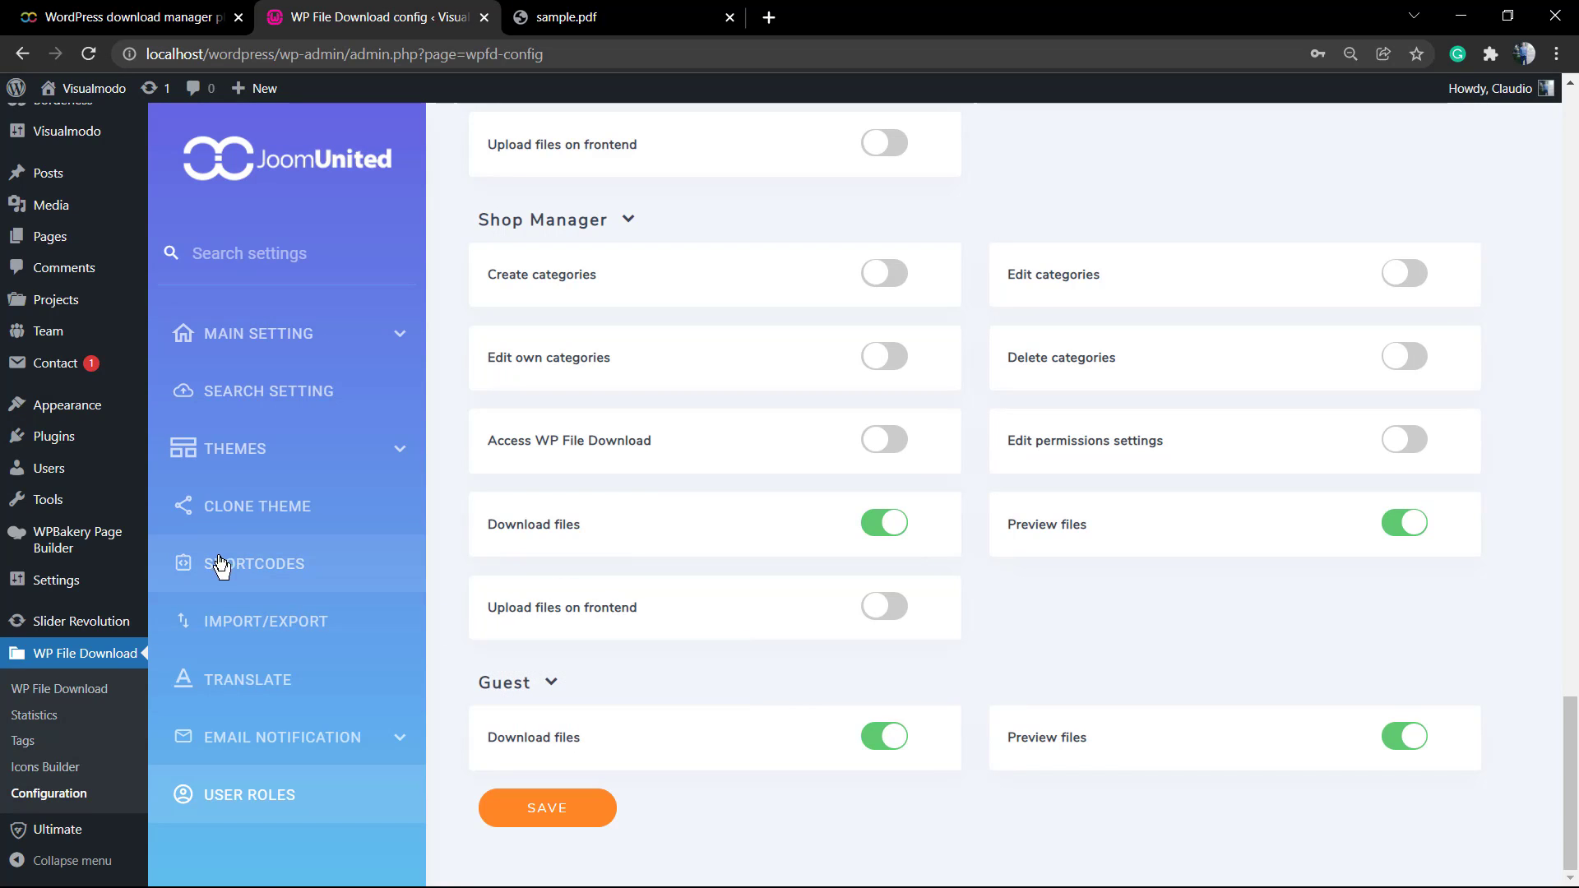
{"action": "scroll", "scroll_direction": "down", "scroll_amount": 3}
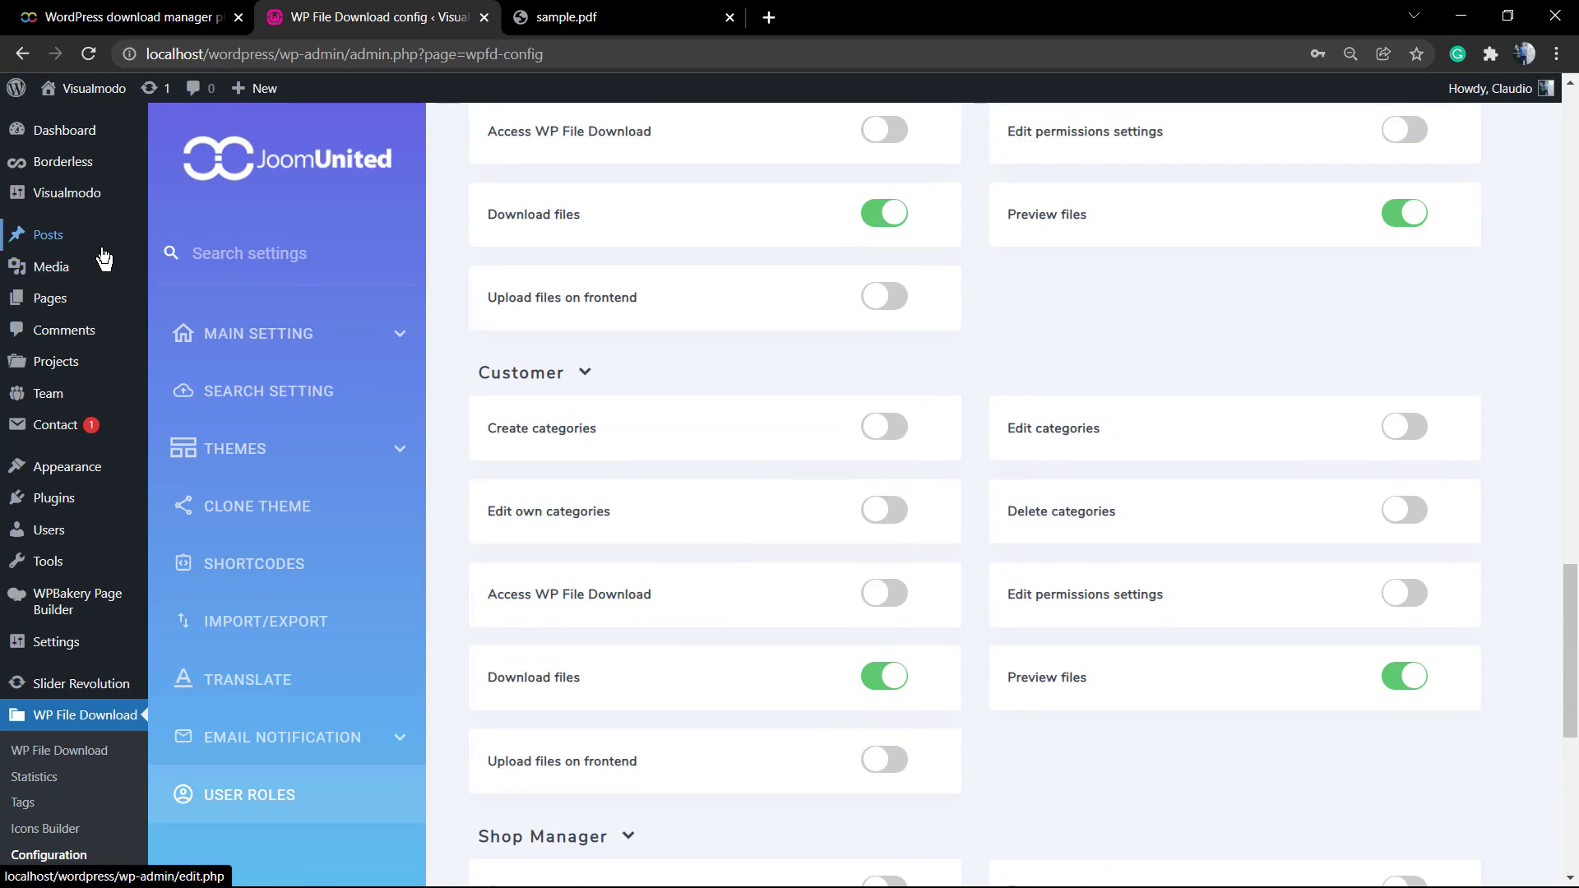
{"action": "mouse_move", "coordinate": [48, 234]}
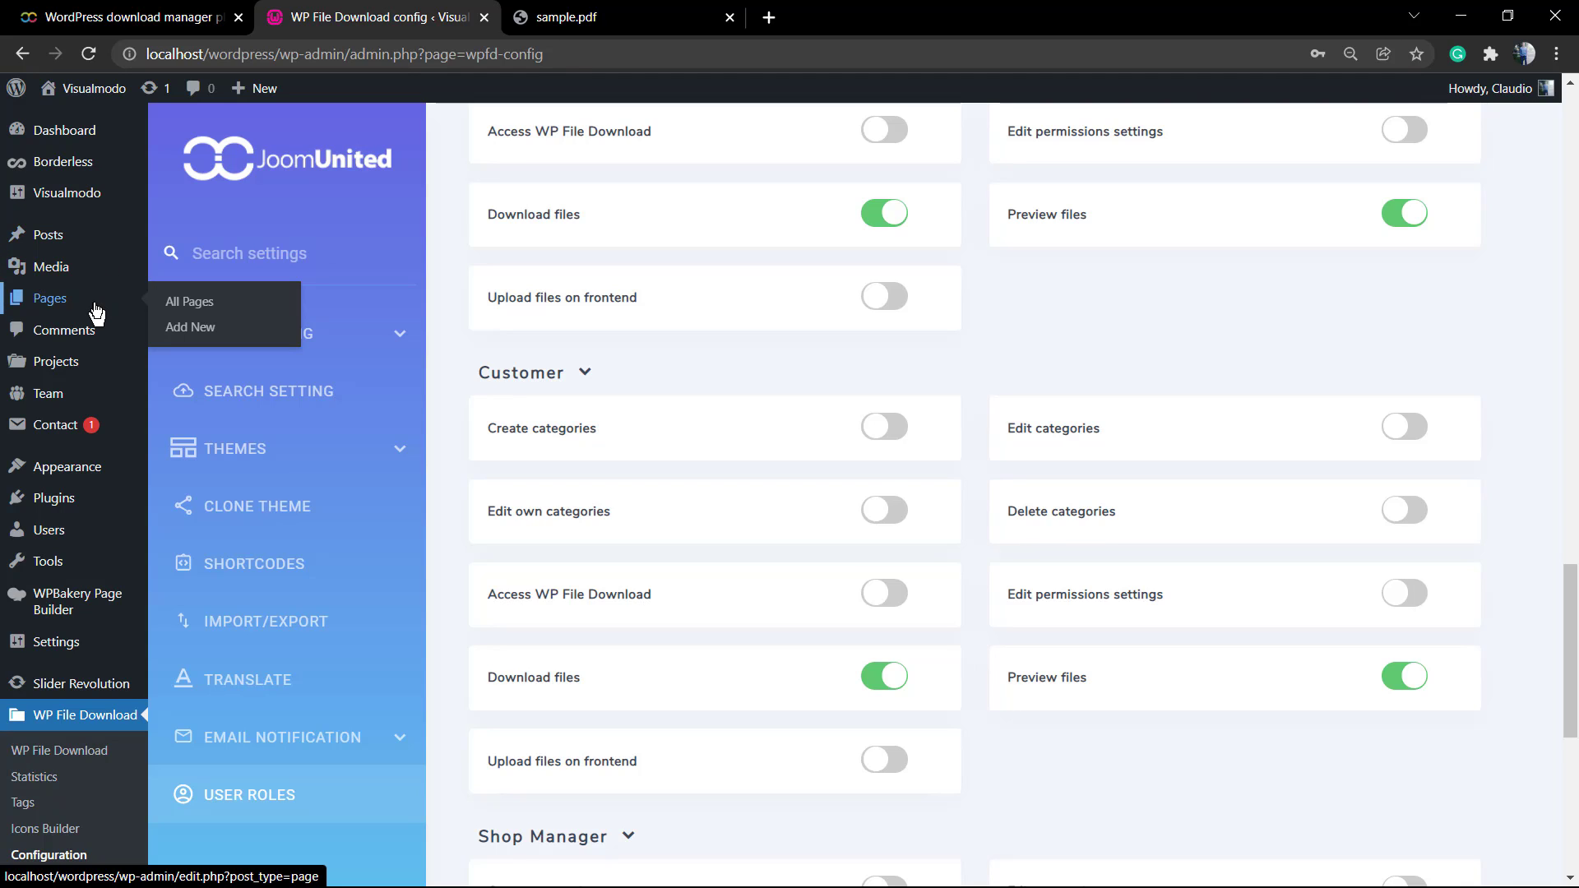
Start a new blank page from Pages > All Pages and close the sample.pdf tab
{"action": "left_click", "coordinate": [187, 301]}
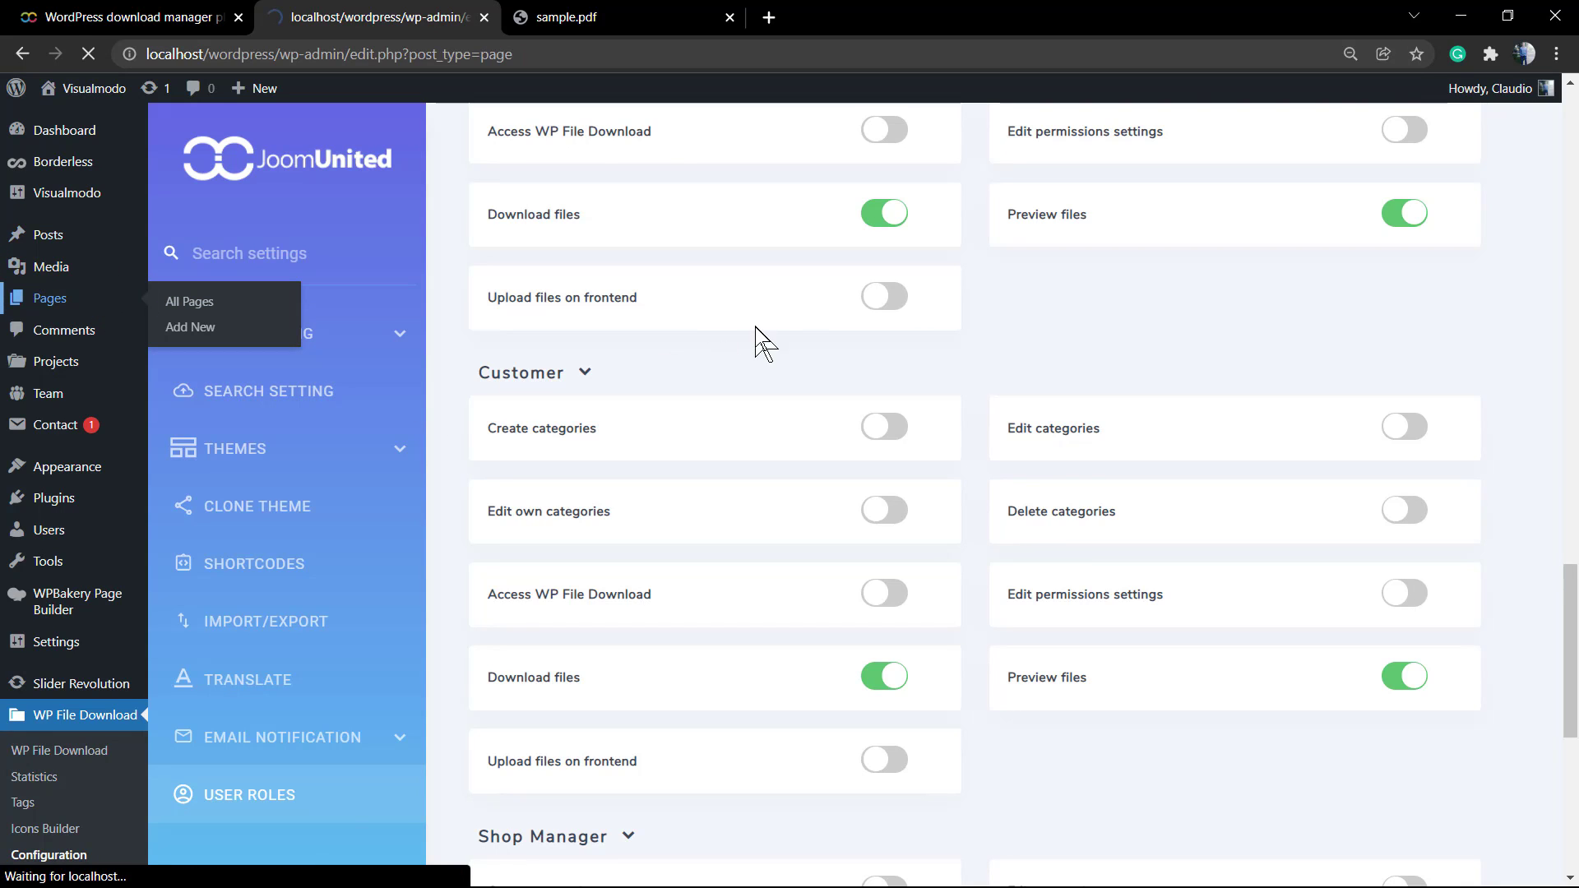
{"action": "left_click", "coordinate": [189, 301]}
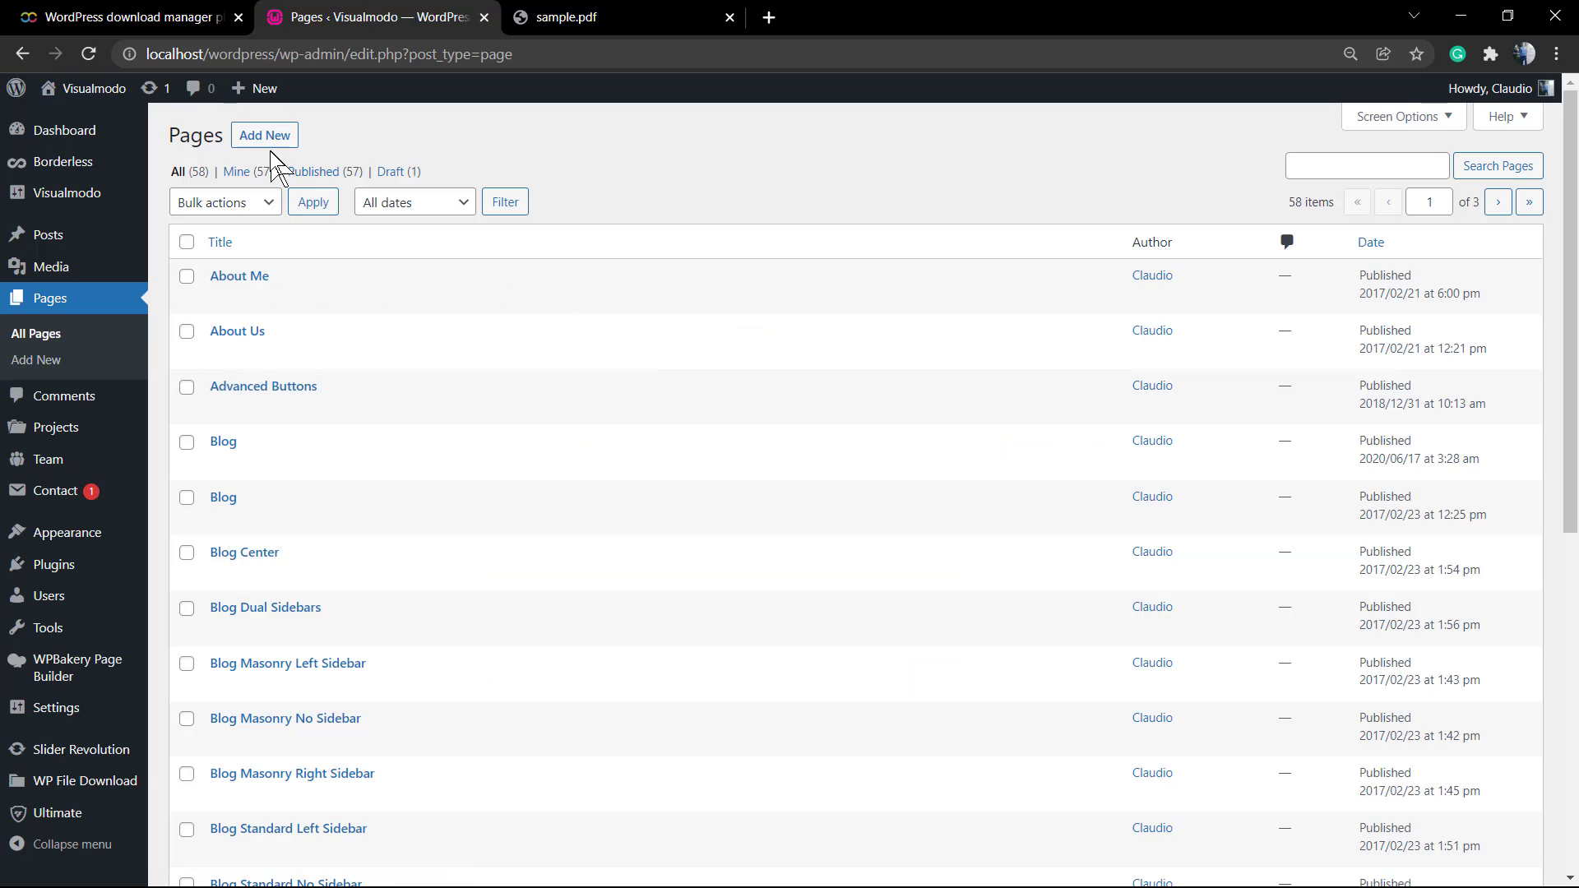
{"action": "left_click", "coordinate": [263, 135]}
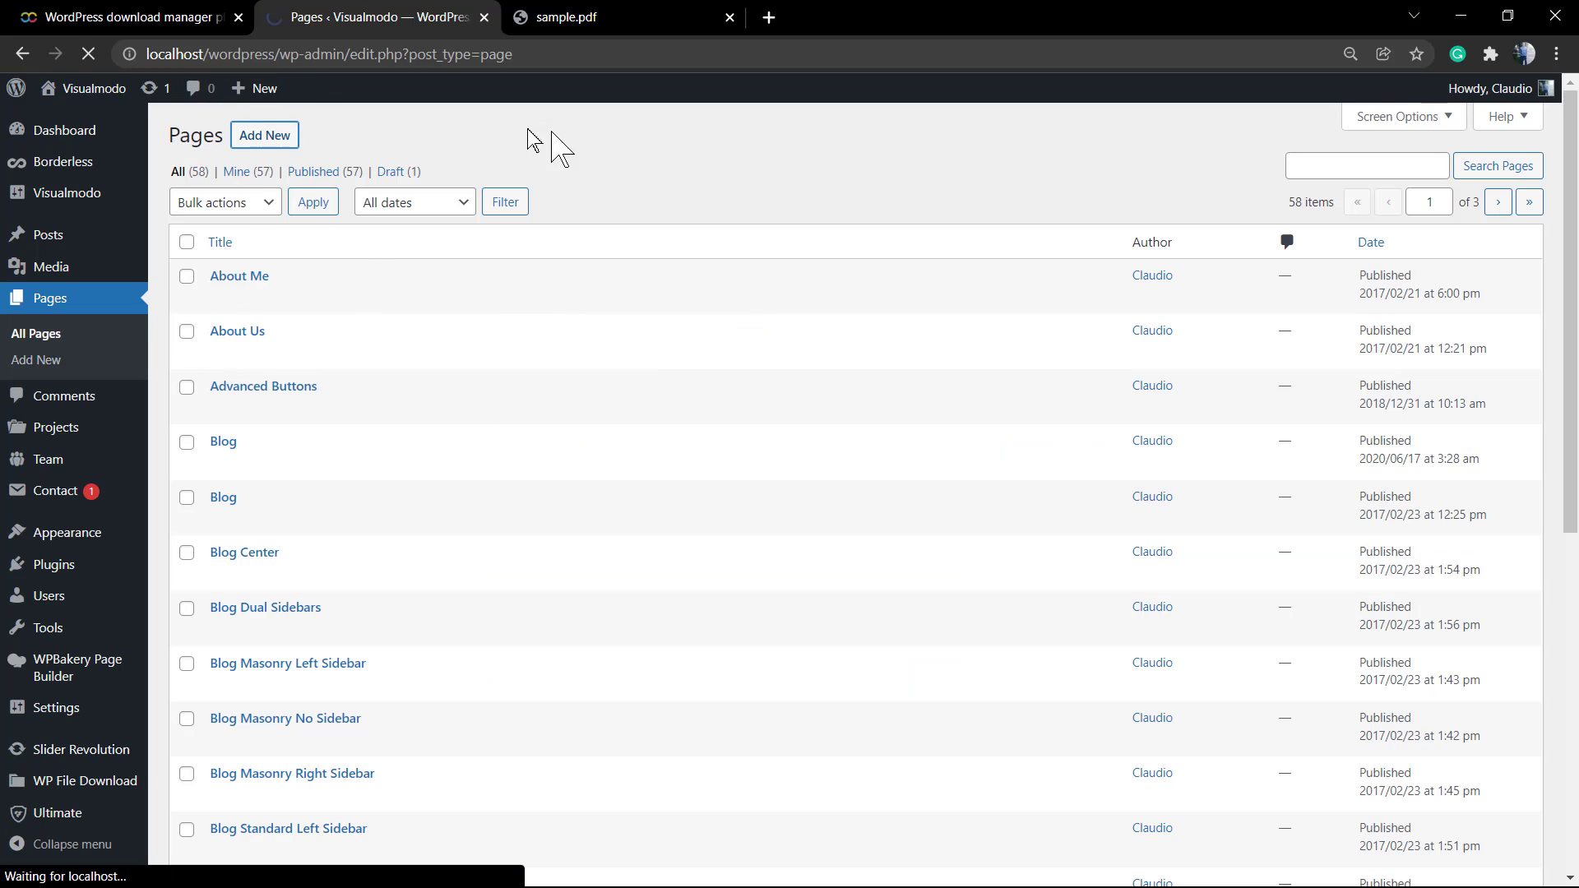
{"action": "mouse_move", "coordinate": [428, 142]}
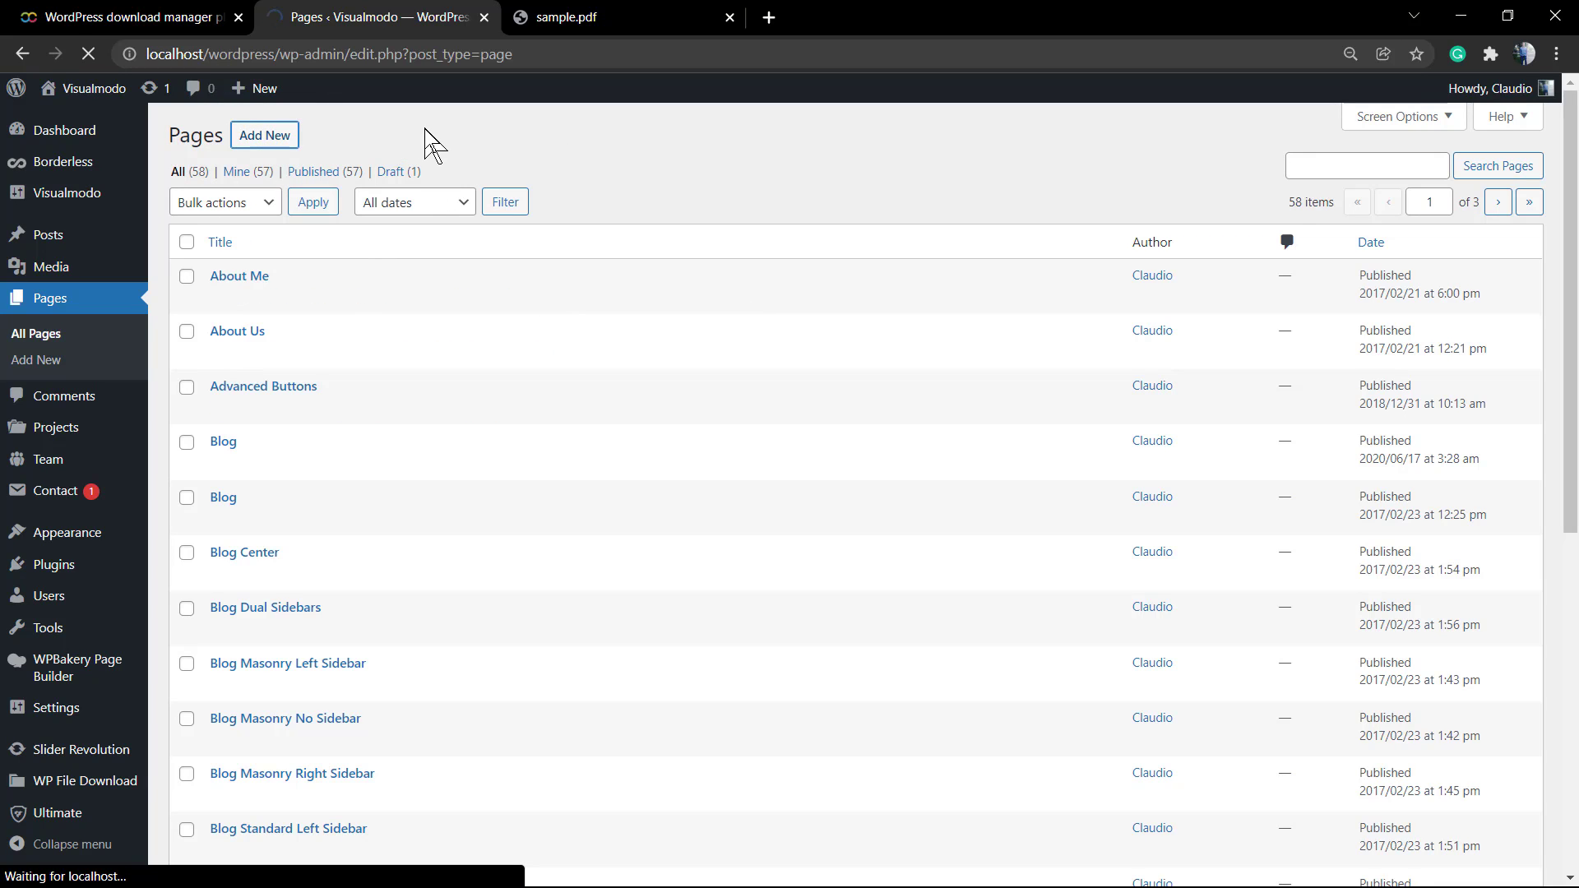
{"action": "left_click", "coordinate": [263, 134]}
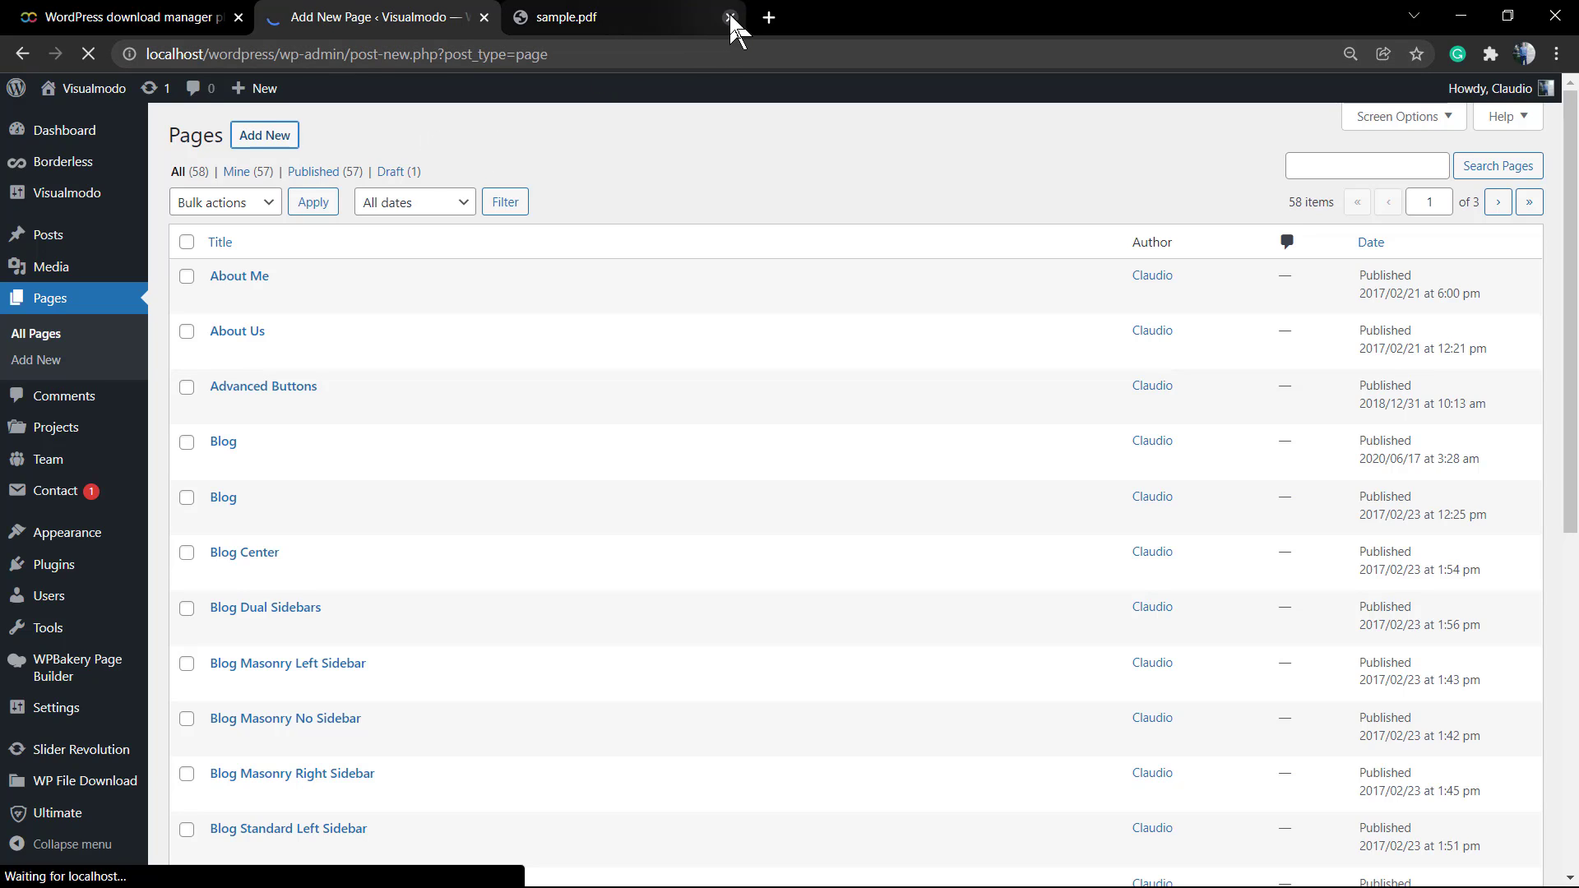
{"action": "left_click", "coordinate": [730, 16]}
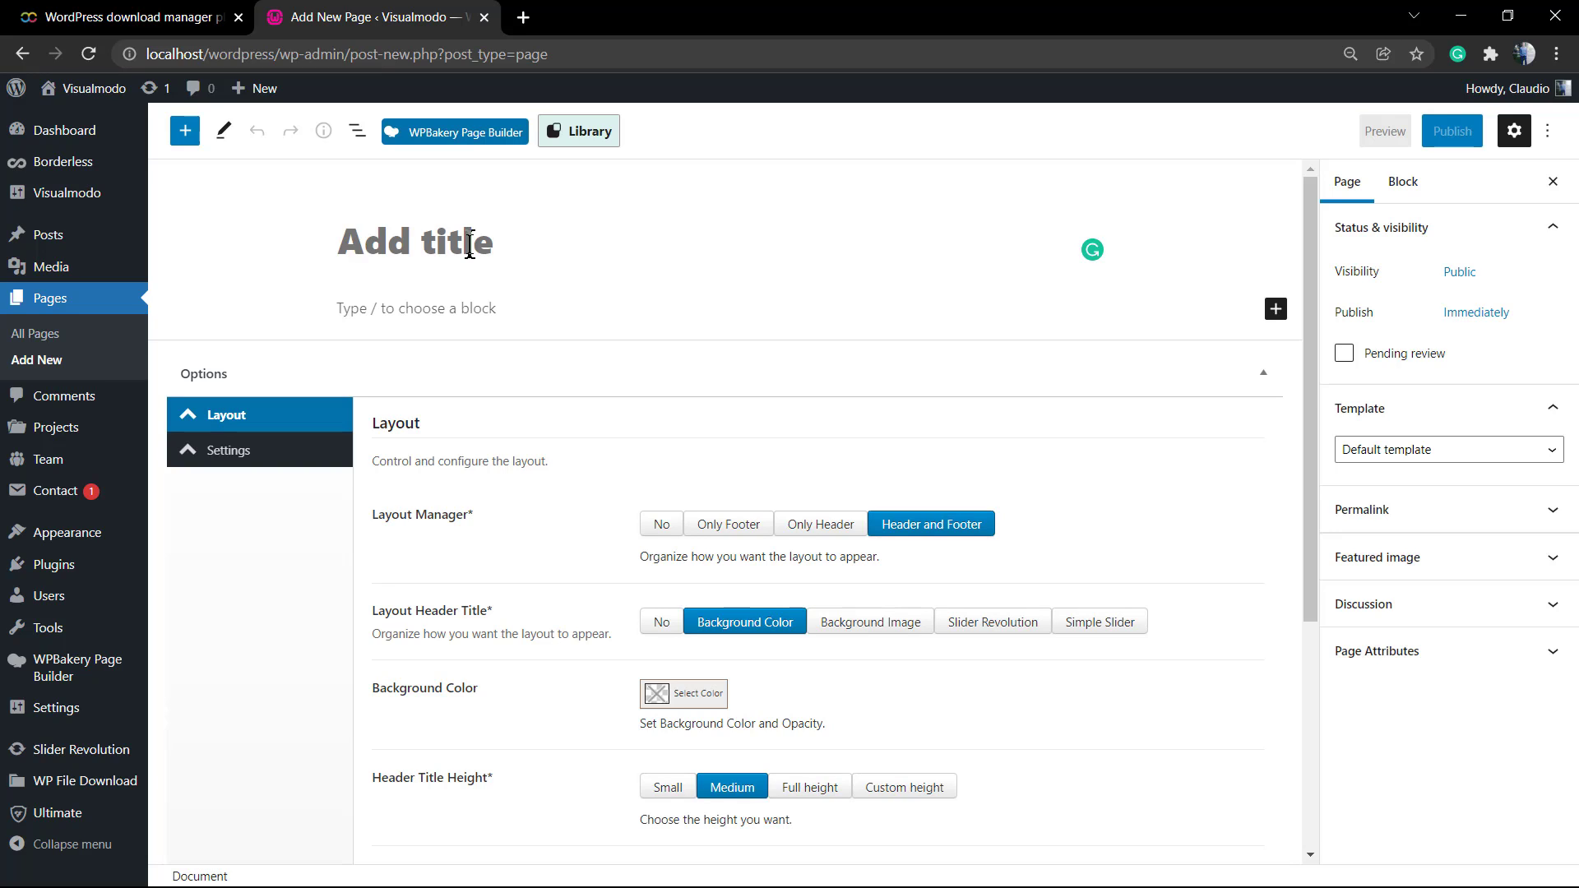
Title the new page 'Files Download Plugins'
{"action": "type", "text": "Files D"}
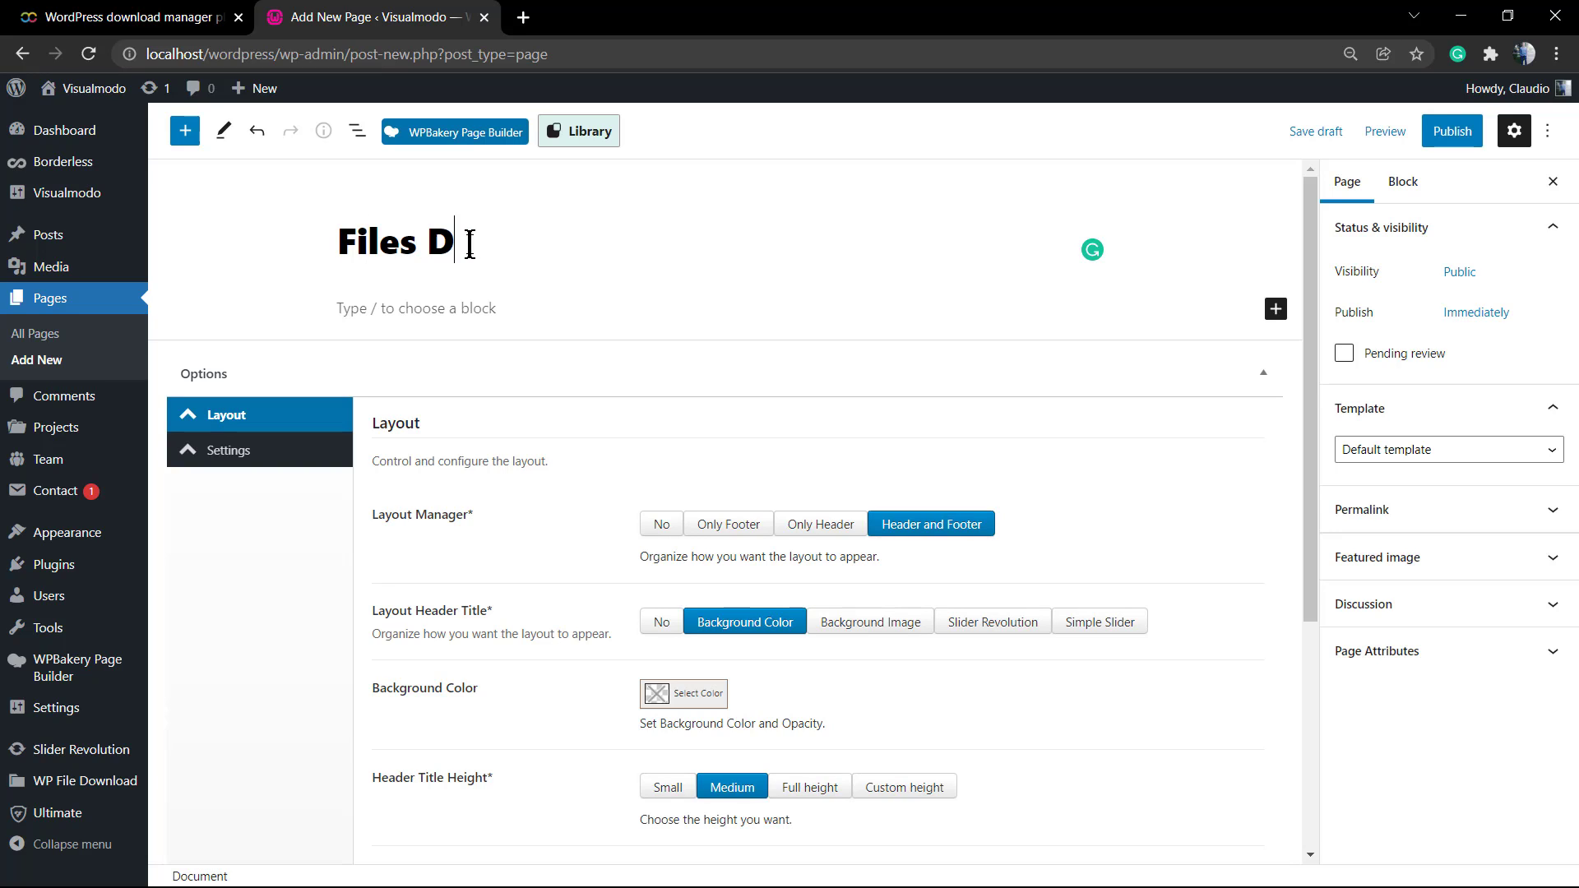
{"action": "type", "text": "ownload P"}
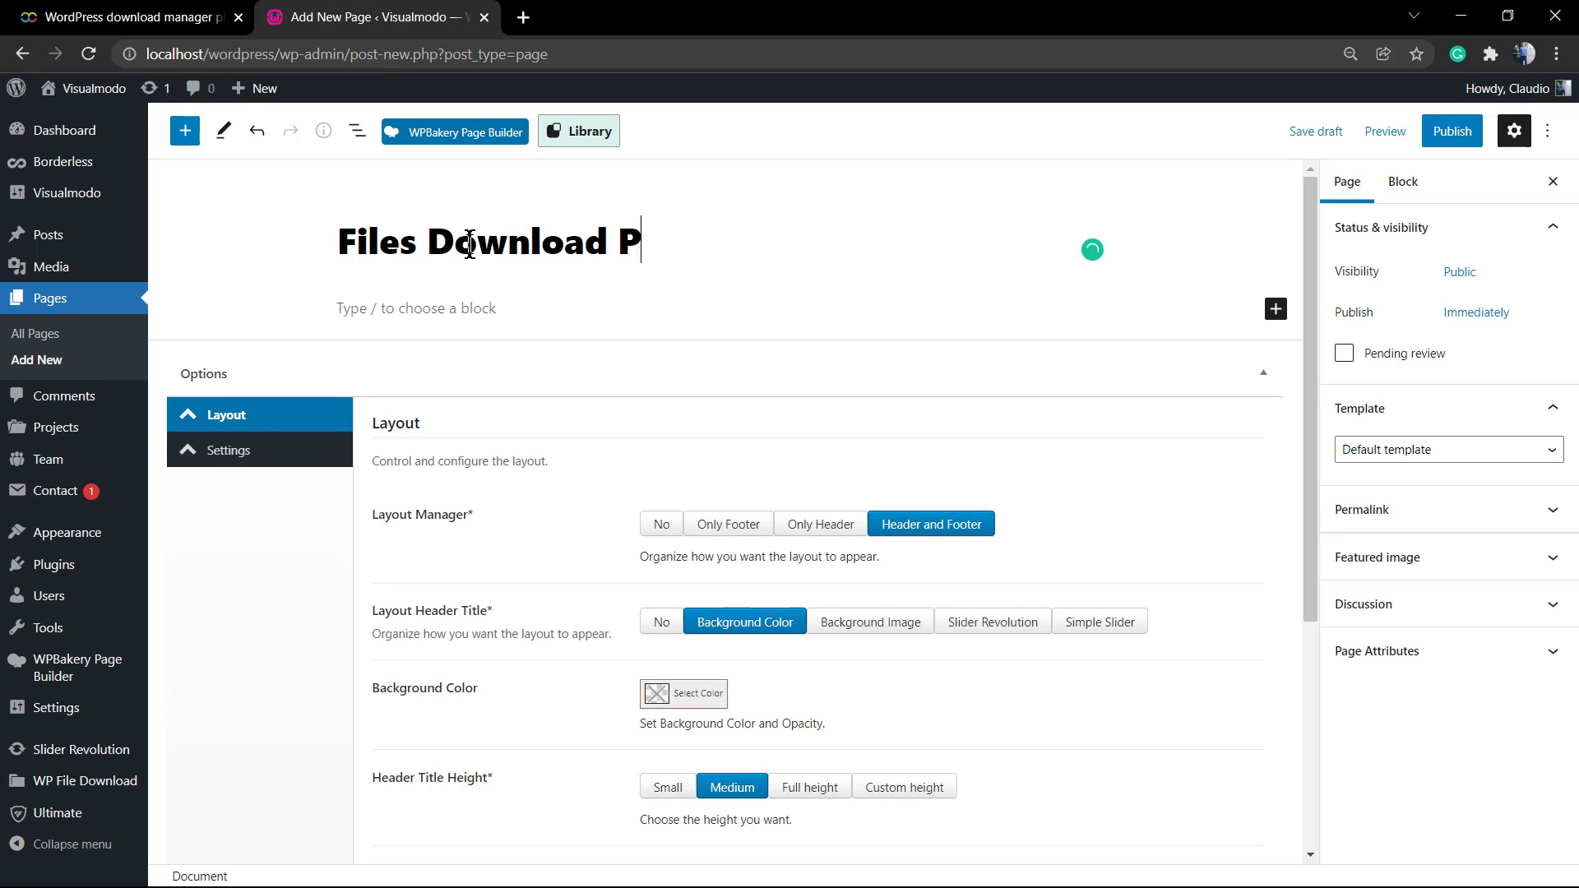
{"action": "type", "text": "lugins"}
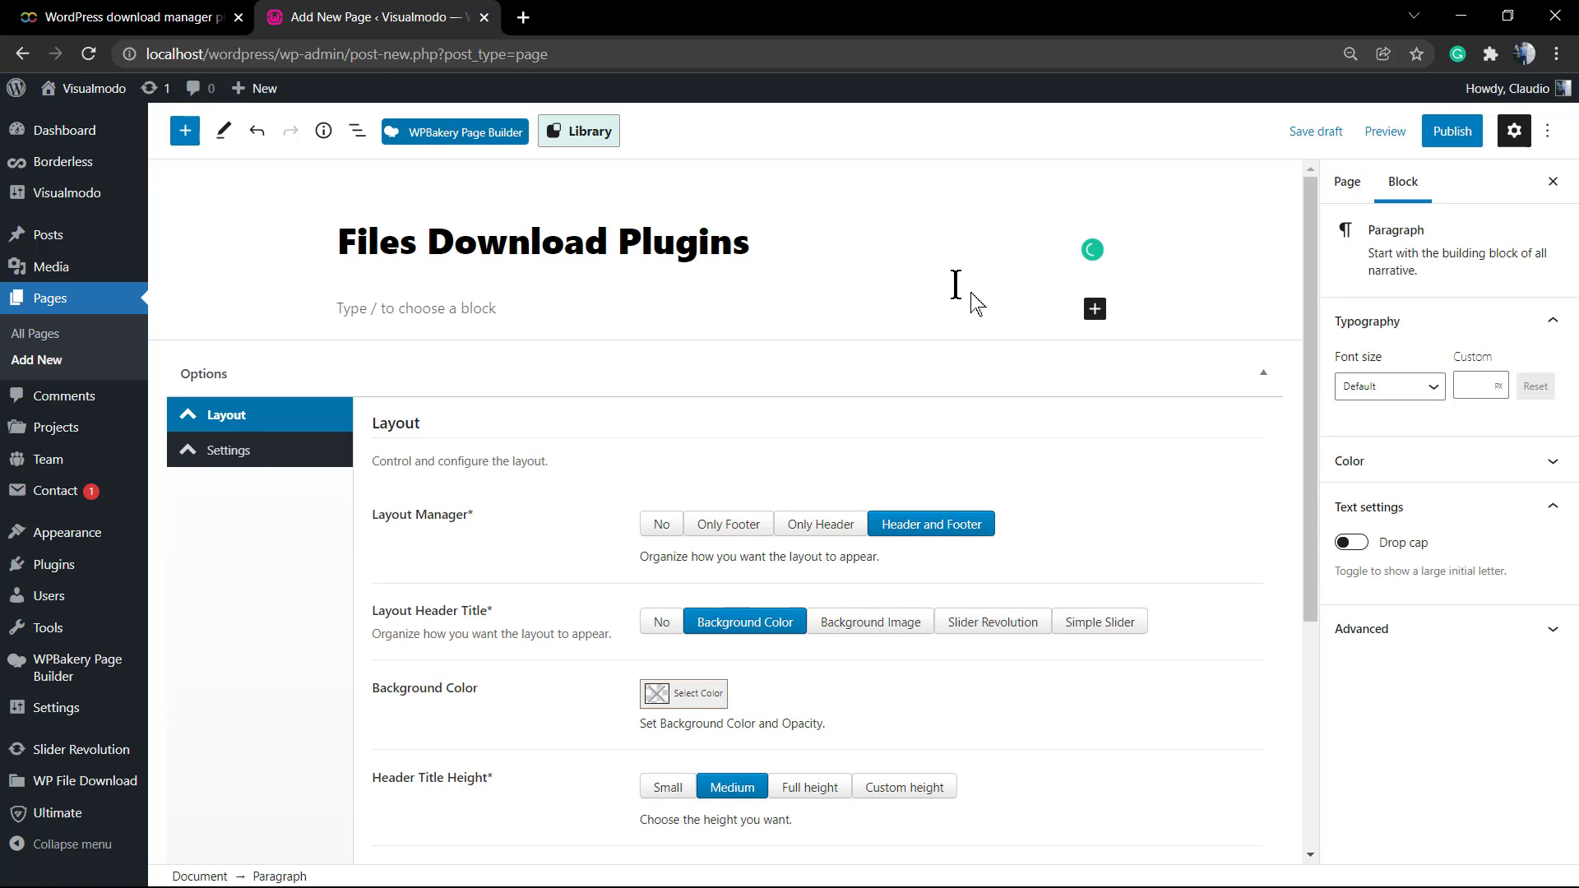
Add a WP File Download Category block set to the PDFs category
{"action": "left_click", "coordinate": [1094, 309]}
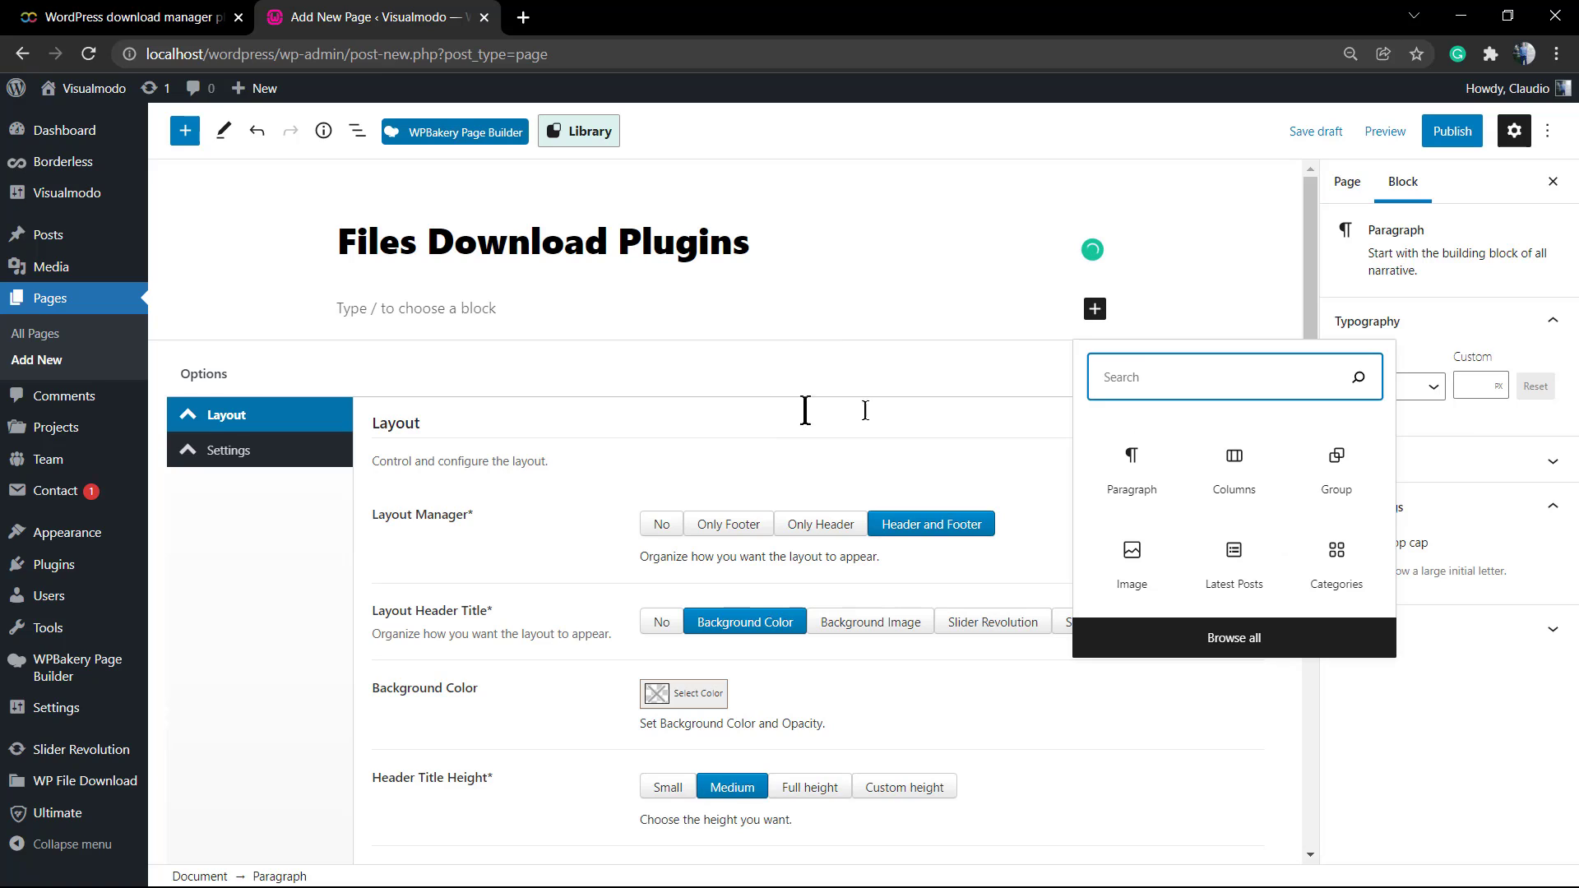
{"action": "type", "text": "wp f"}
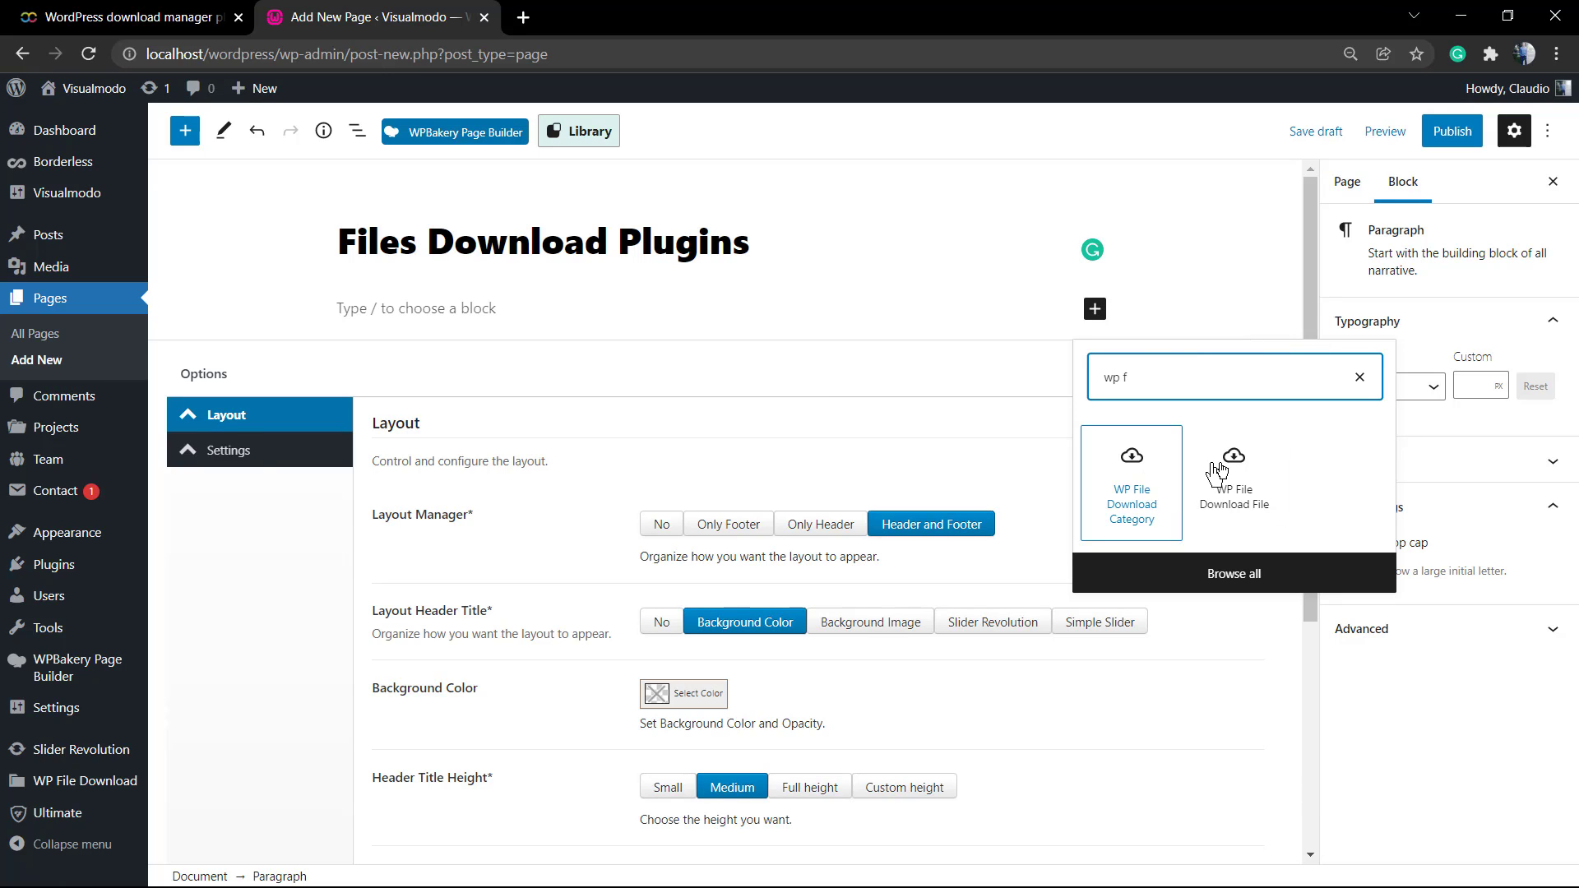
{"action": "mouse_move", "coordinate": [1133, 494]}
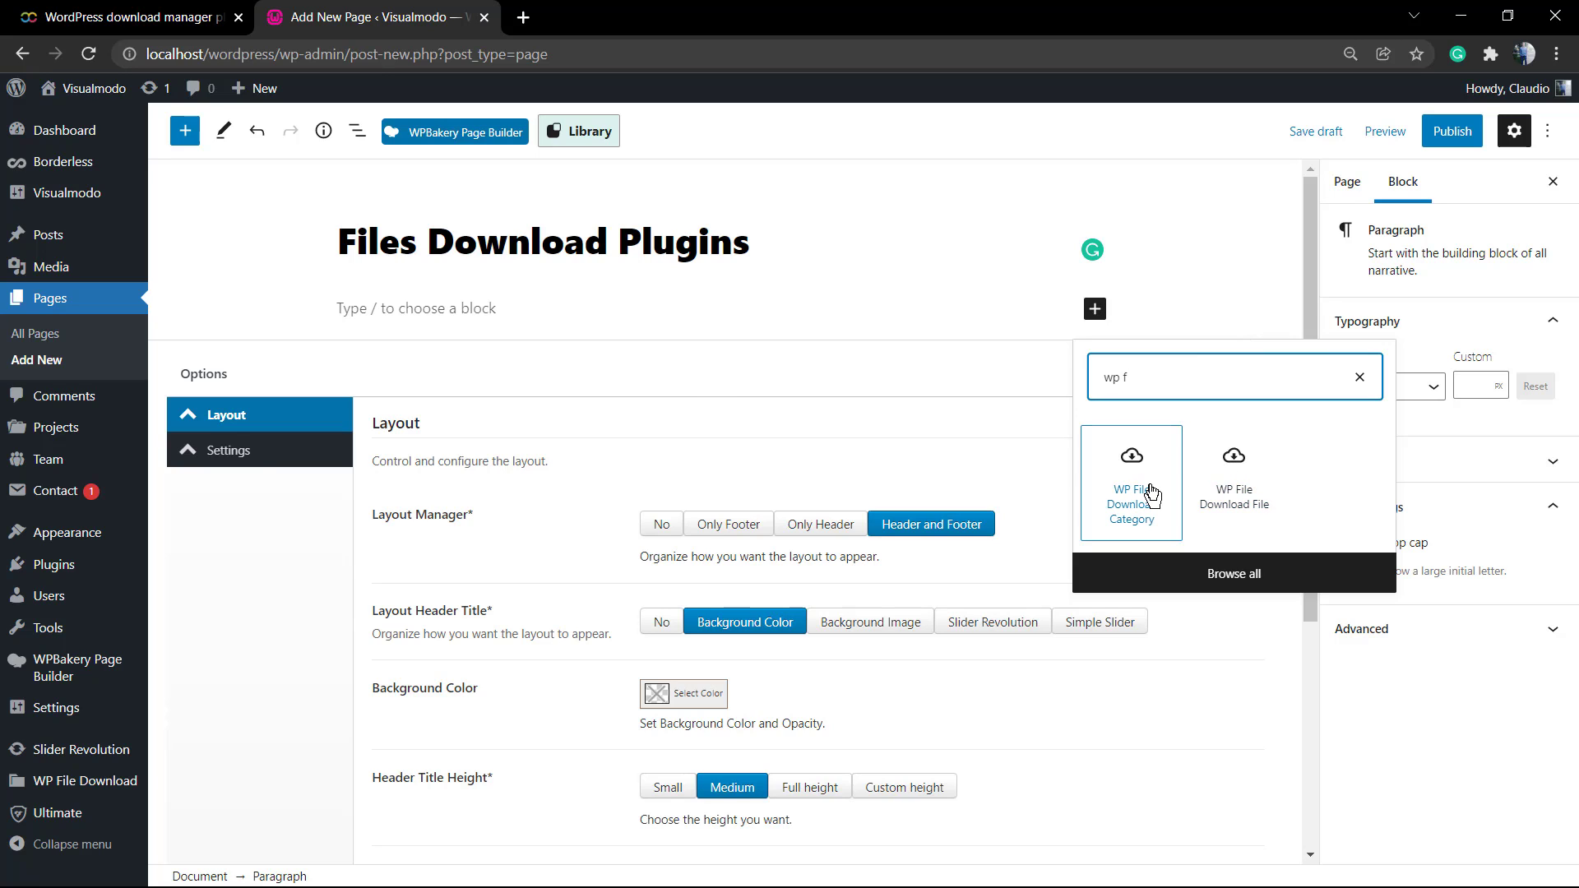
{"action": "left_click", "coordinate": [1130, 482]}
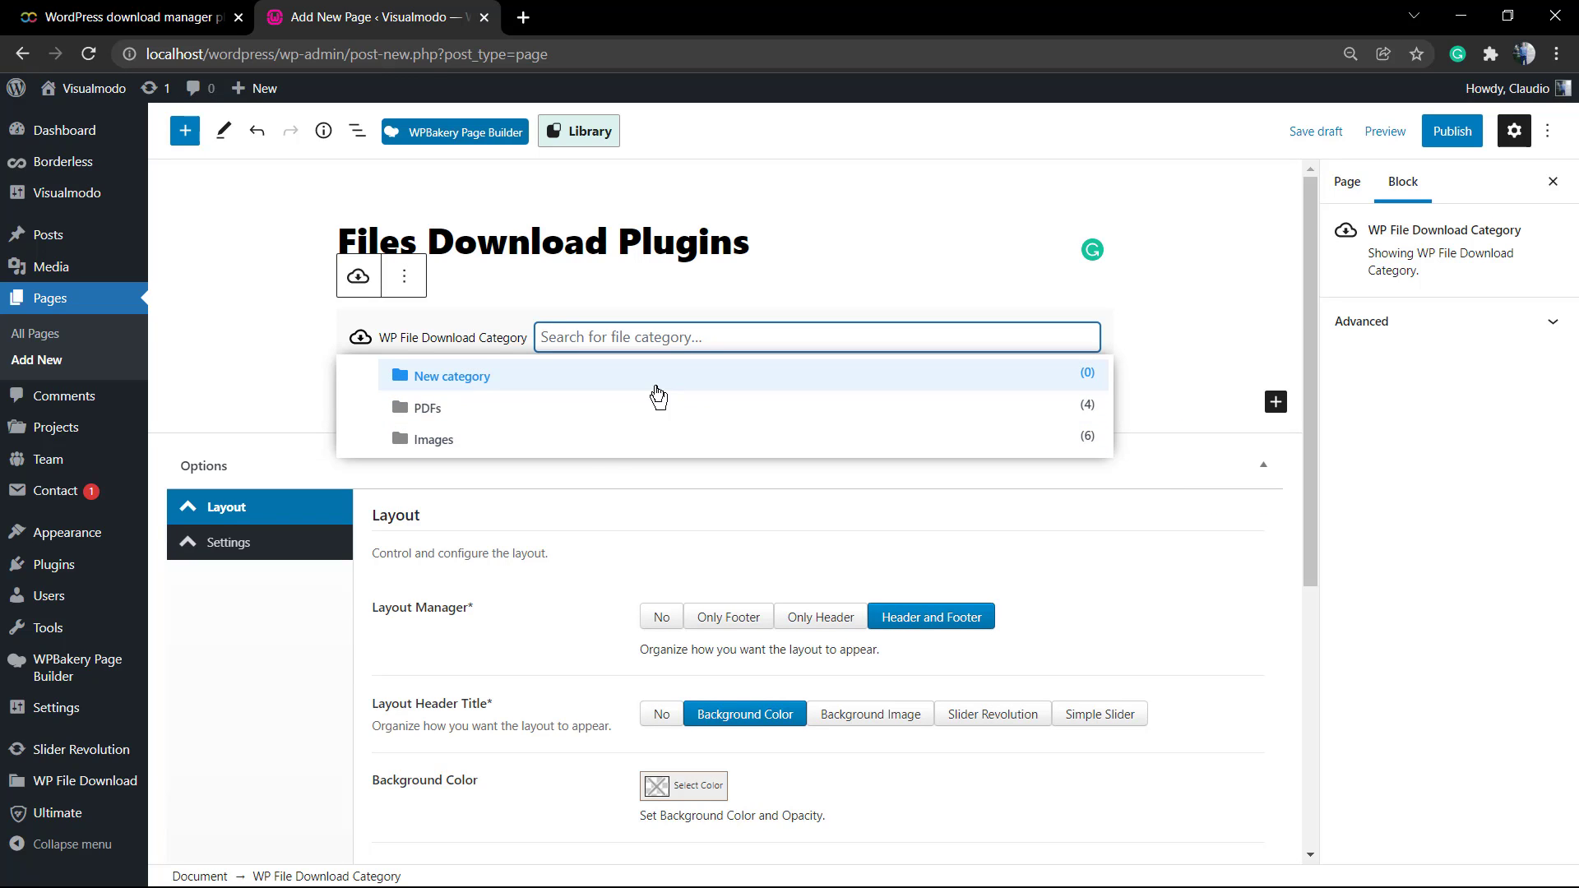
{"action": "left_click", "coordinate": [450, 375]}
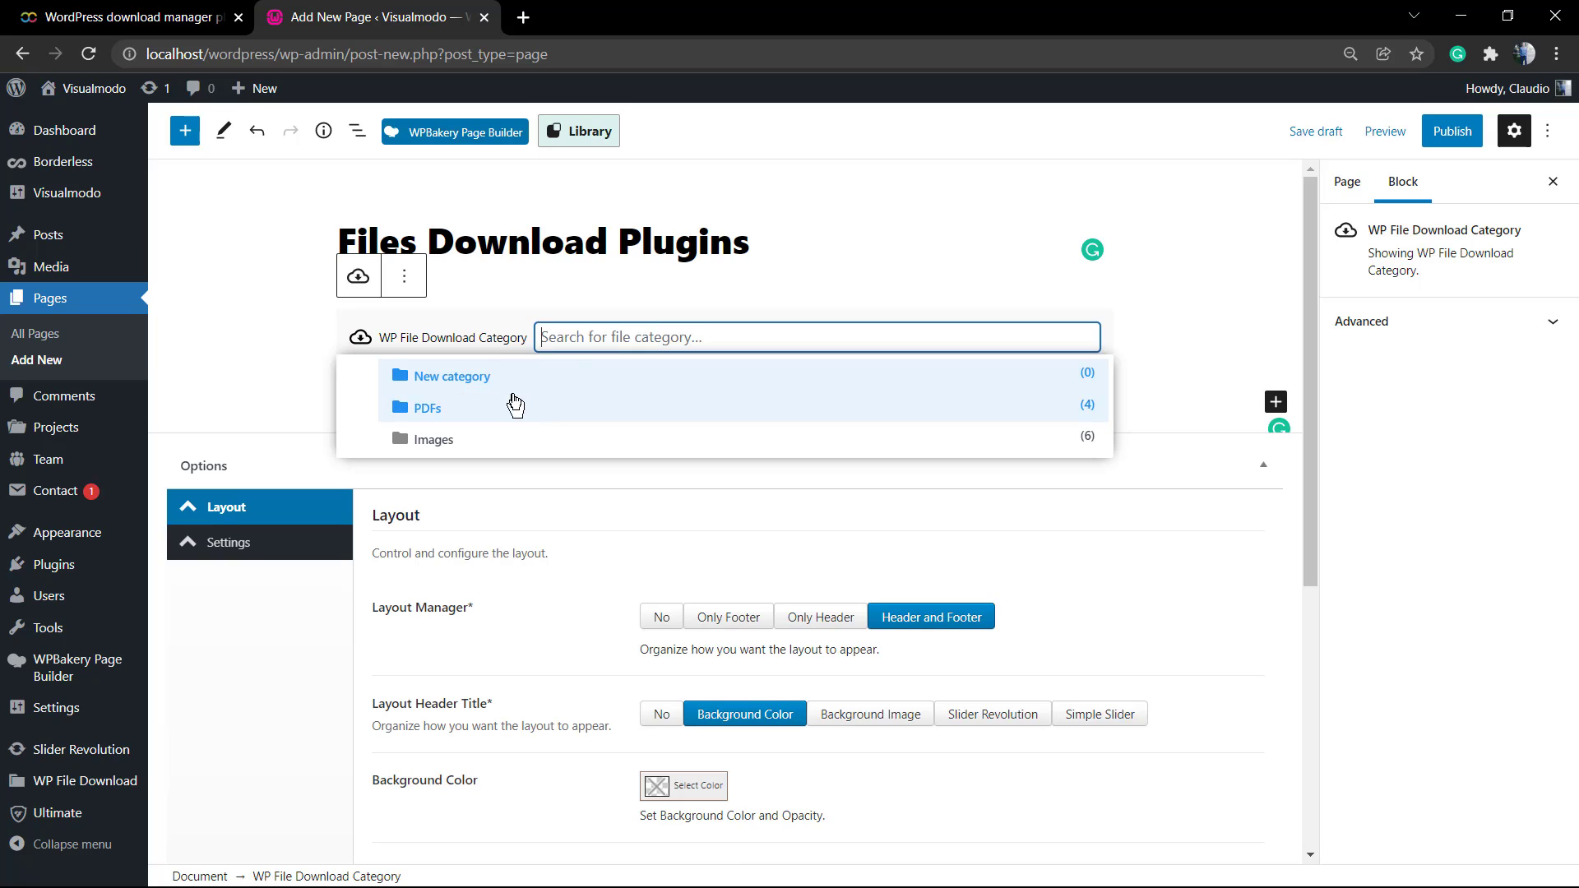
{"action": "left_click", "coordinate": [427, 408]}
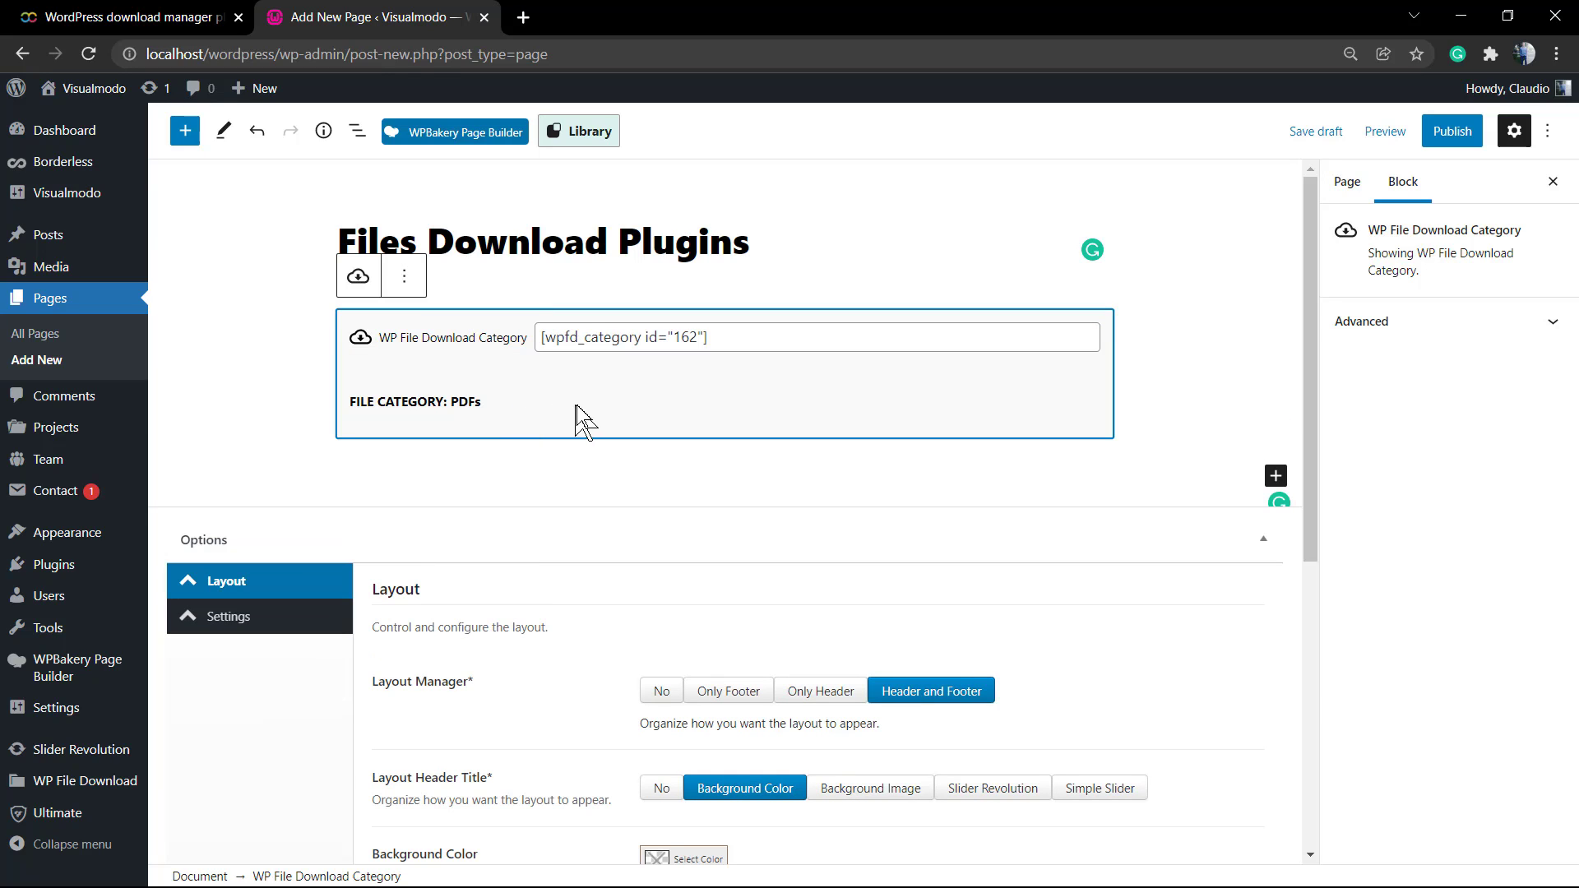
{"action": "mouse_move", "coordinate": [303, 432]}
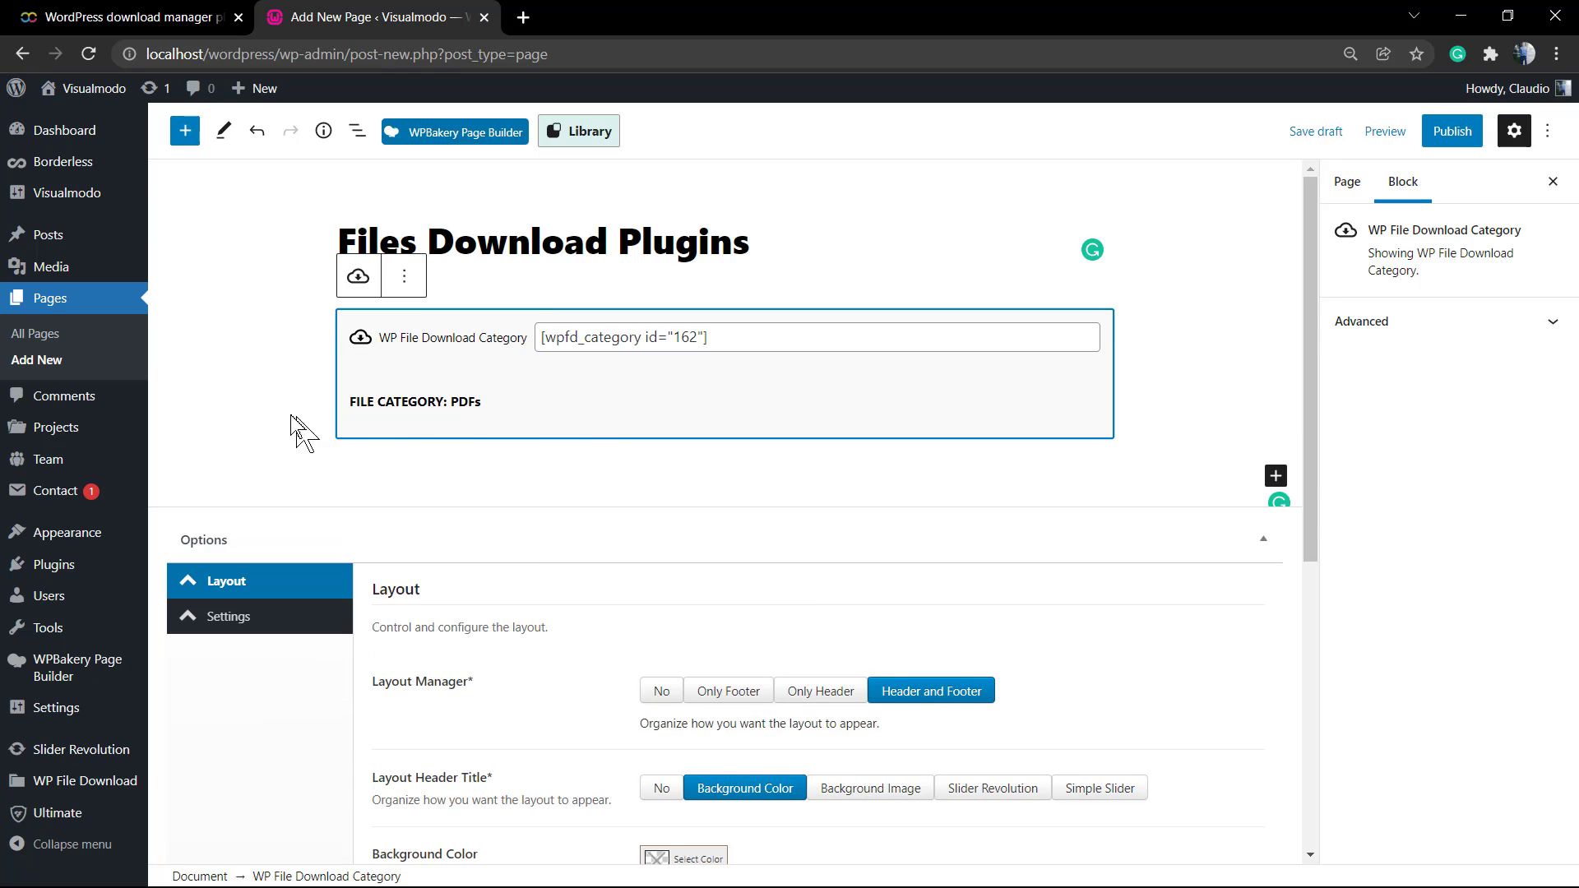
{"action": "left_click", "coordinate": [1346, 183]}
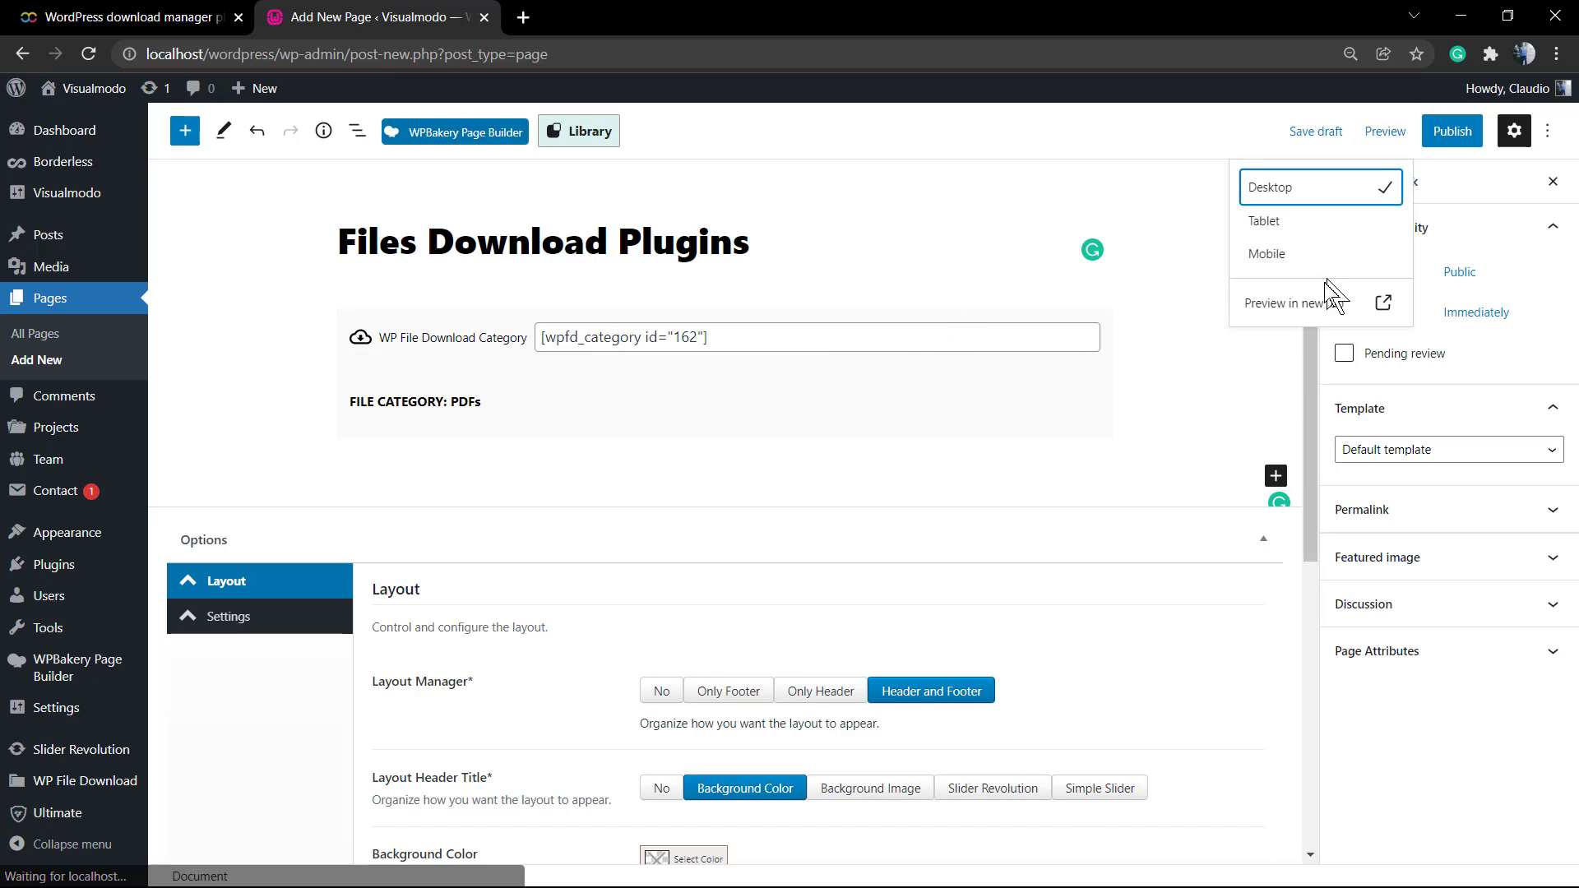
Preview the page in a new tab to check the PDFs listing, then return to the editor
{"action": "left_click", "coordinate": [1286, 303]}
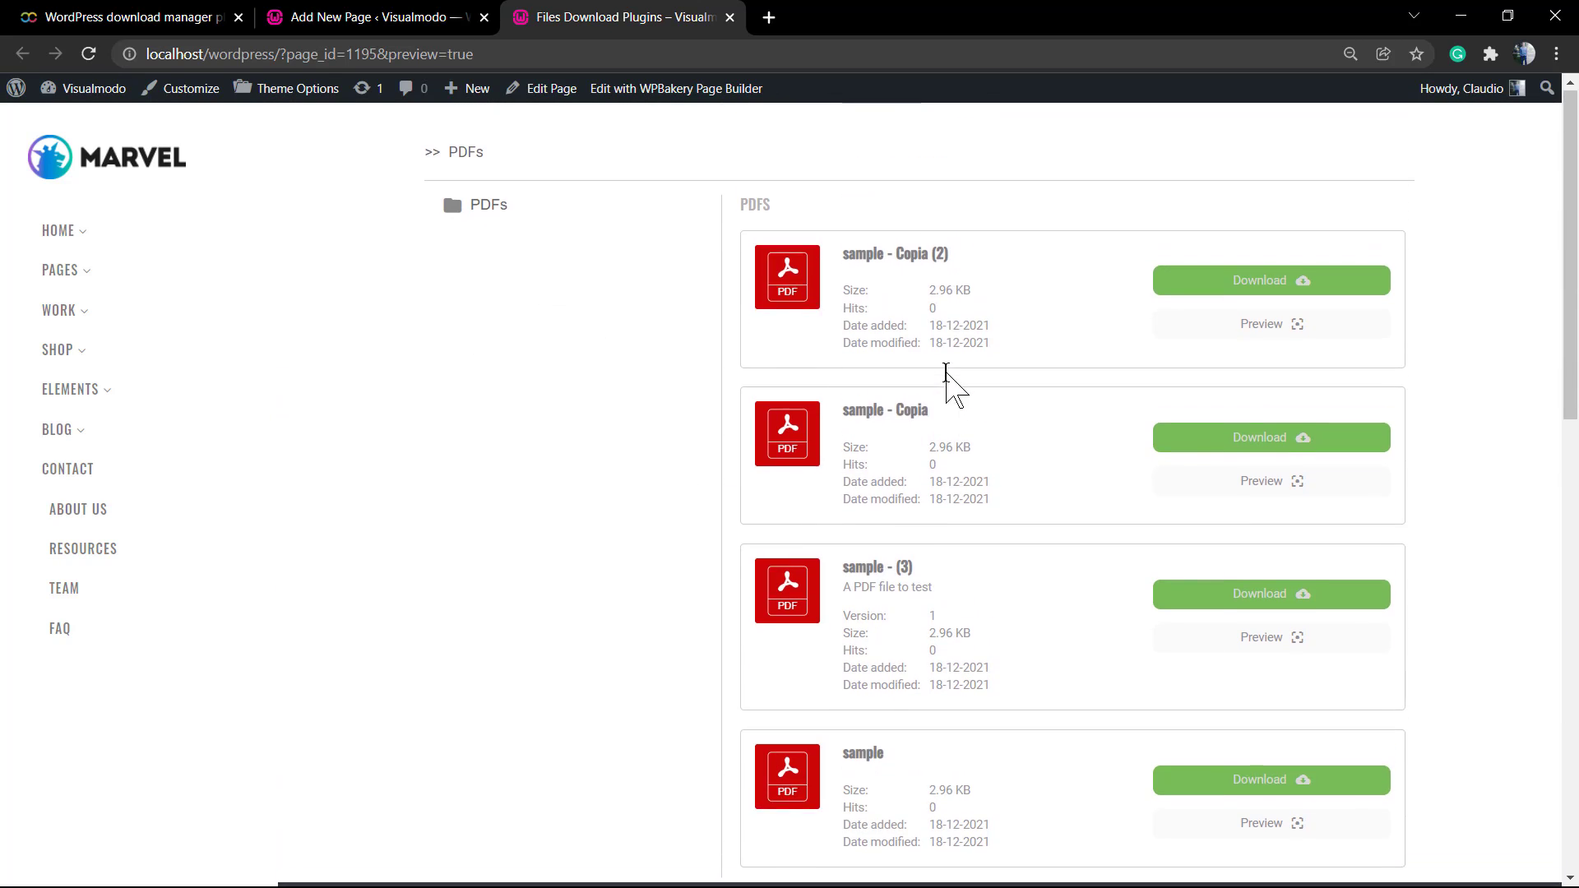
{"action": "mouse_move", "coordinate": [654, 341]}
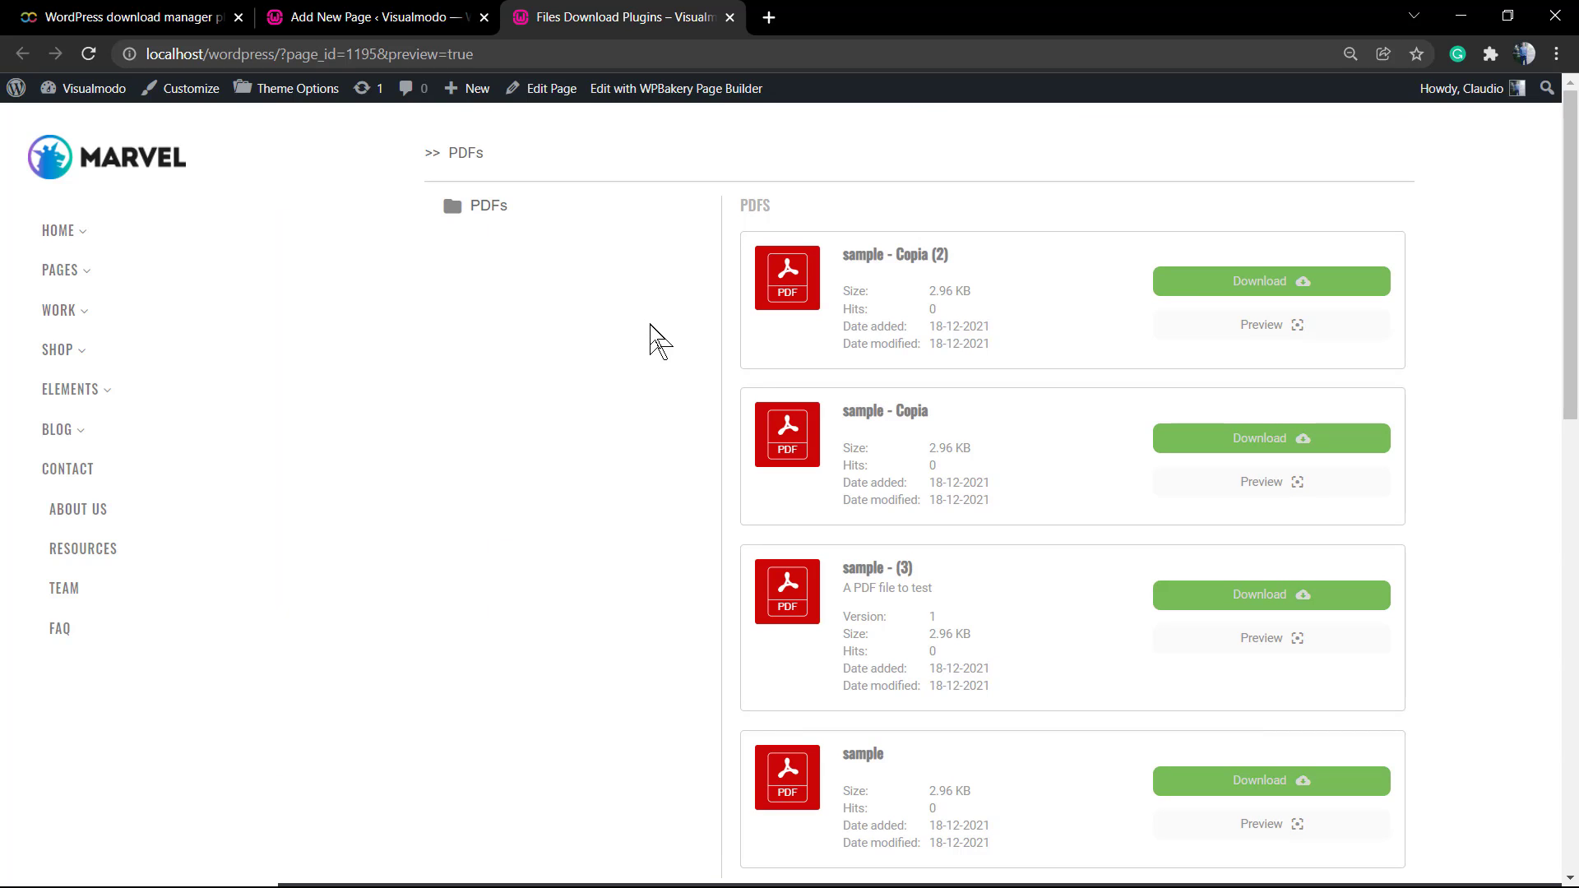
{"action": "mouse_move", "coordinate": [648, 327]}
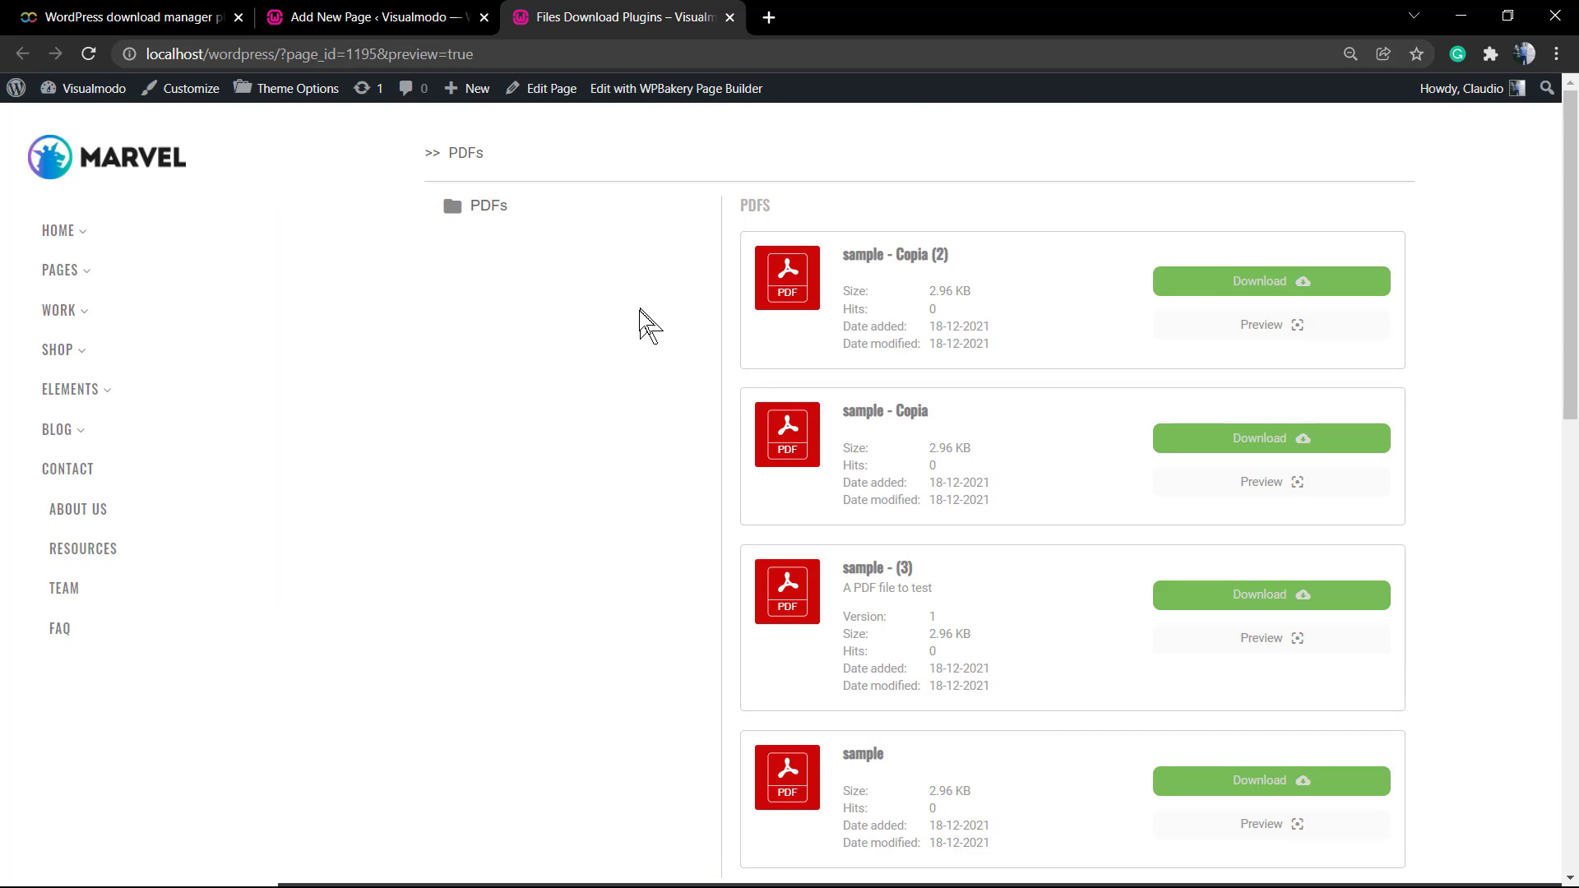
{"action": "mouse_move", "coordinate": [519, 222]}
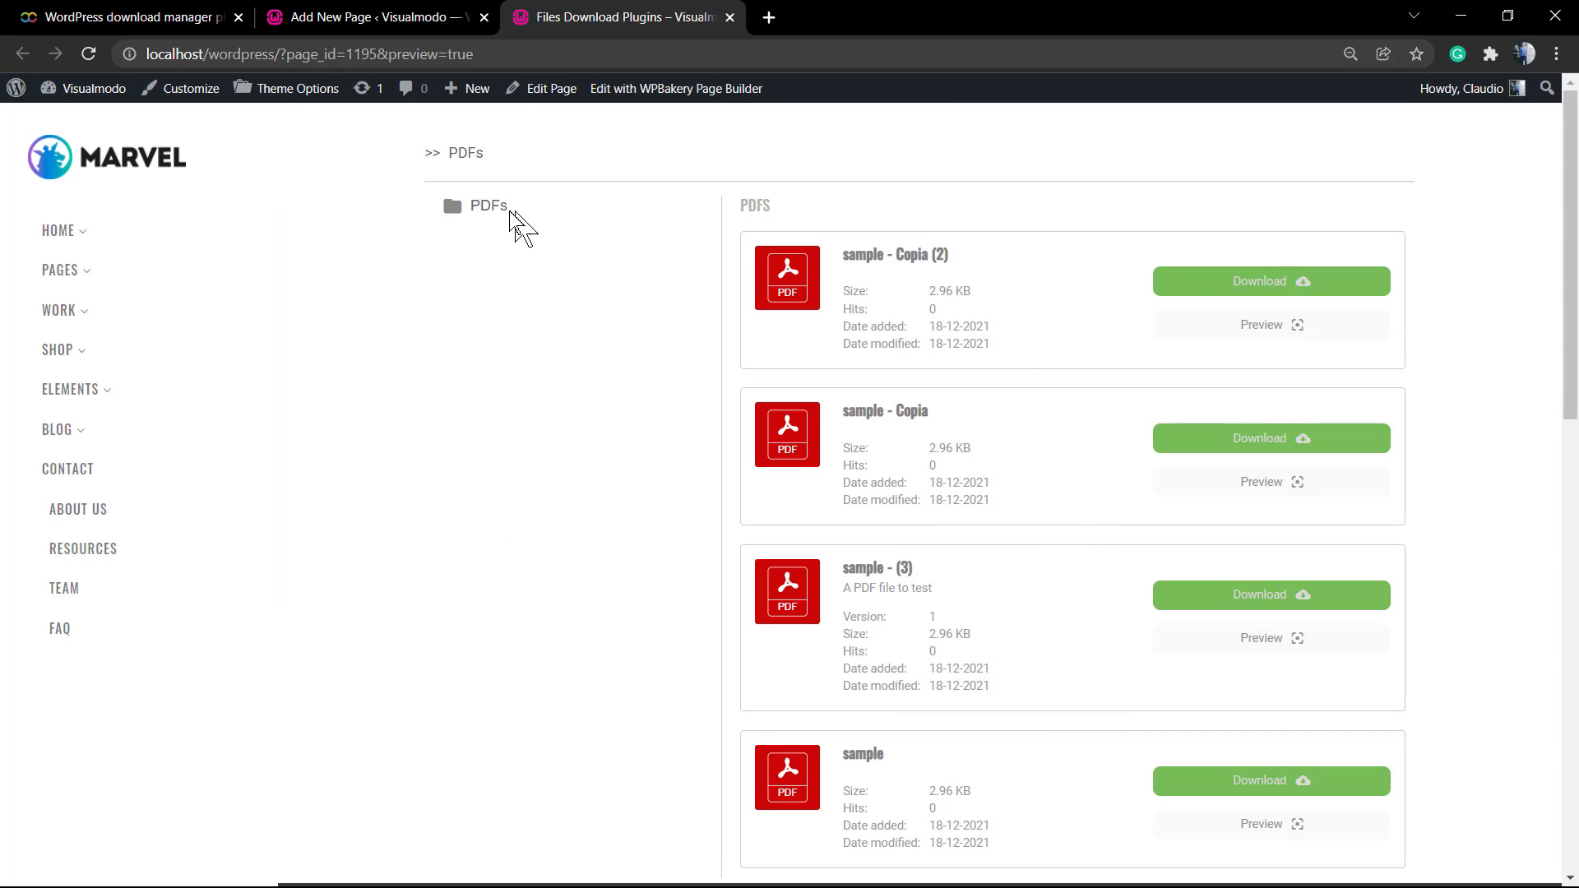
{"action": "left_click", "coordinate": [362, 17]}
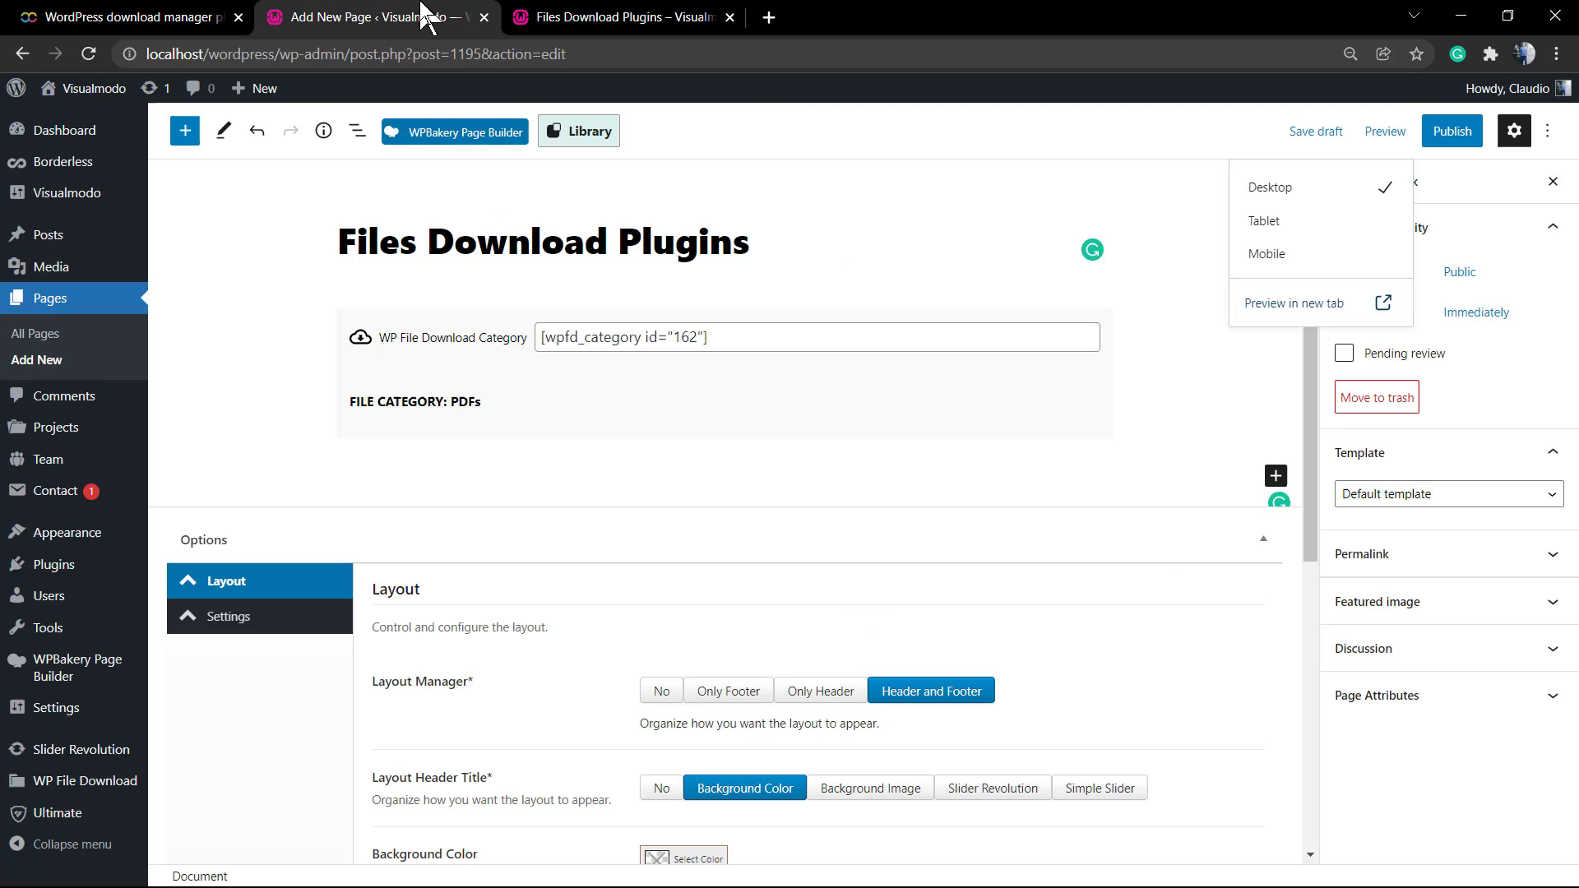
{"action": "mouse_move", "coordinate": [602, 460]}
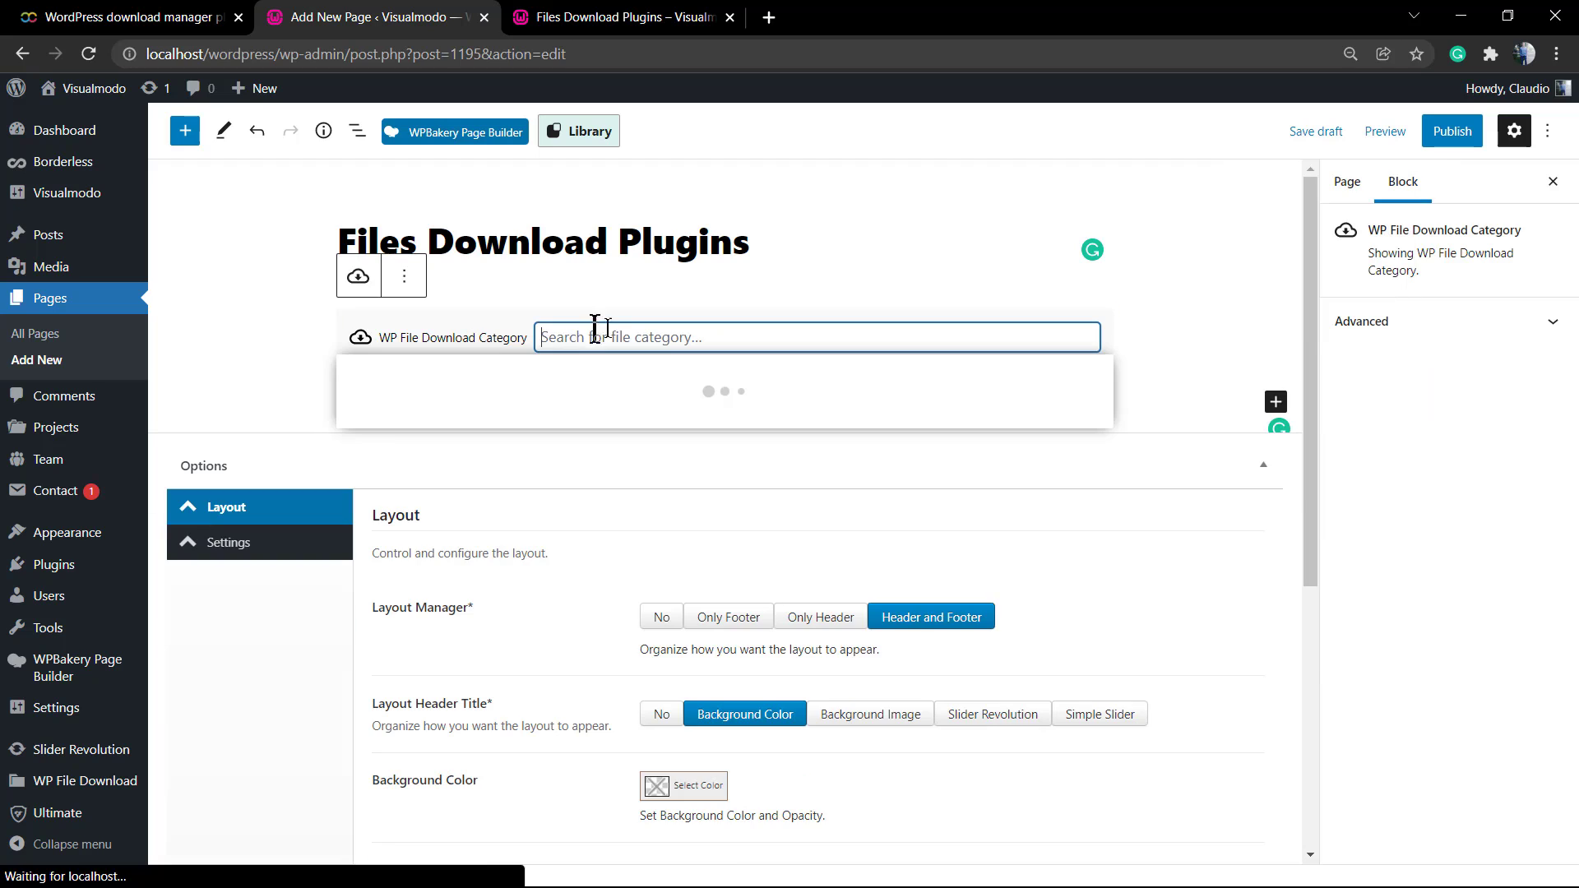
Switch the category block to the Images category and preview the page in a new tab
{"action": "left_click", "coordinate": [816, 335]}
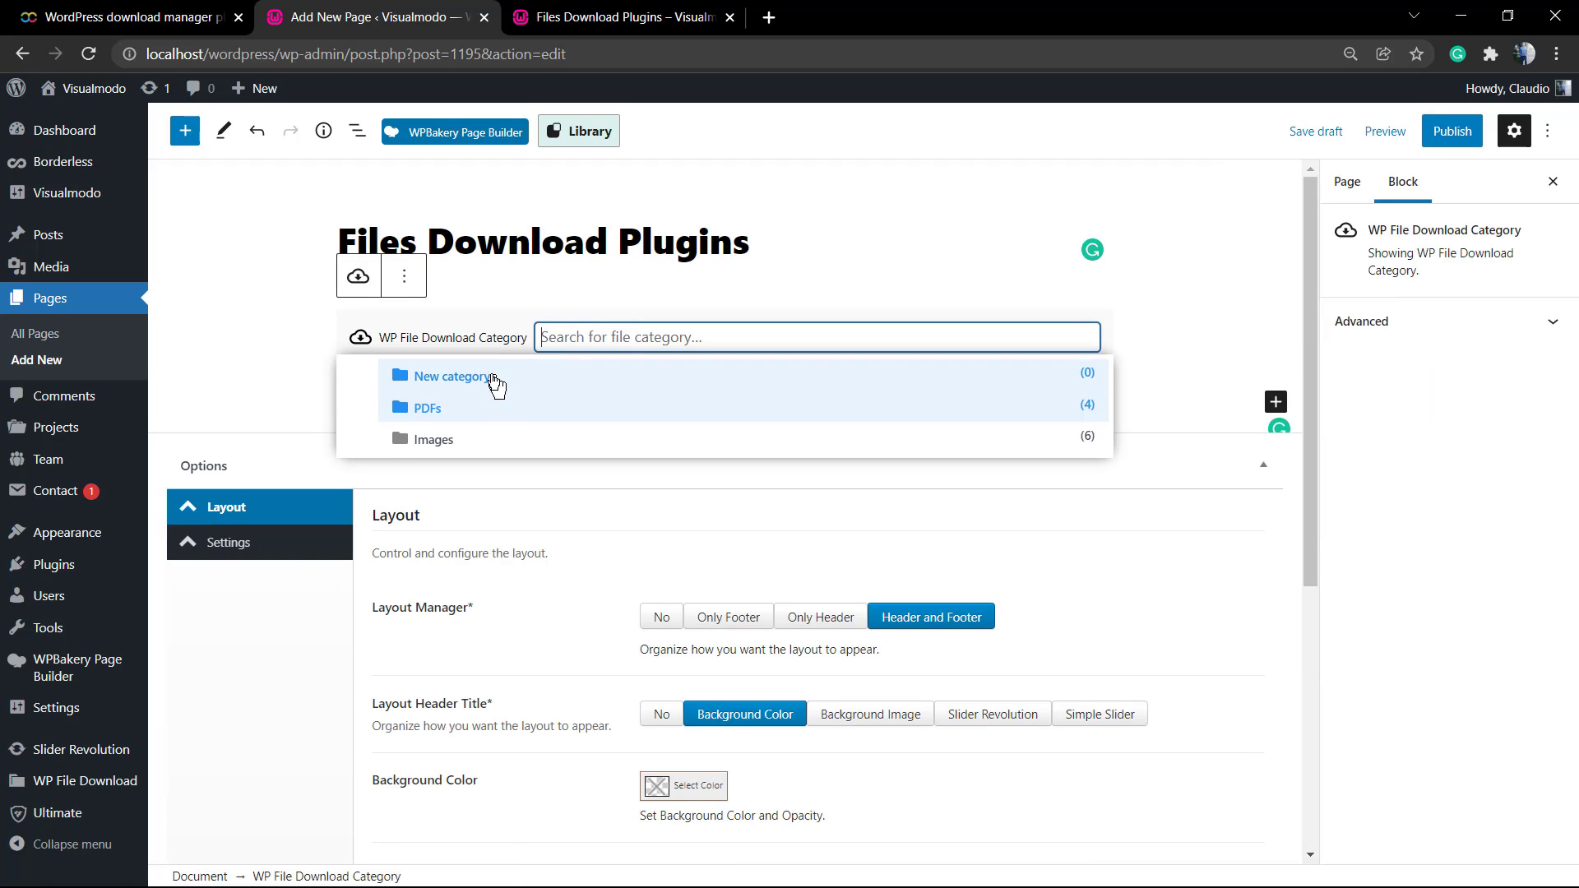
{"action": "mouse_move", "coordinate": [472, 438]}
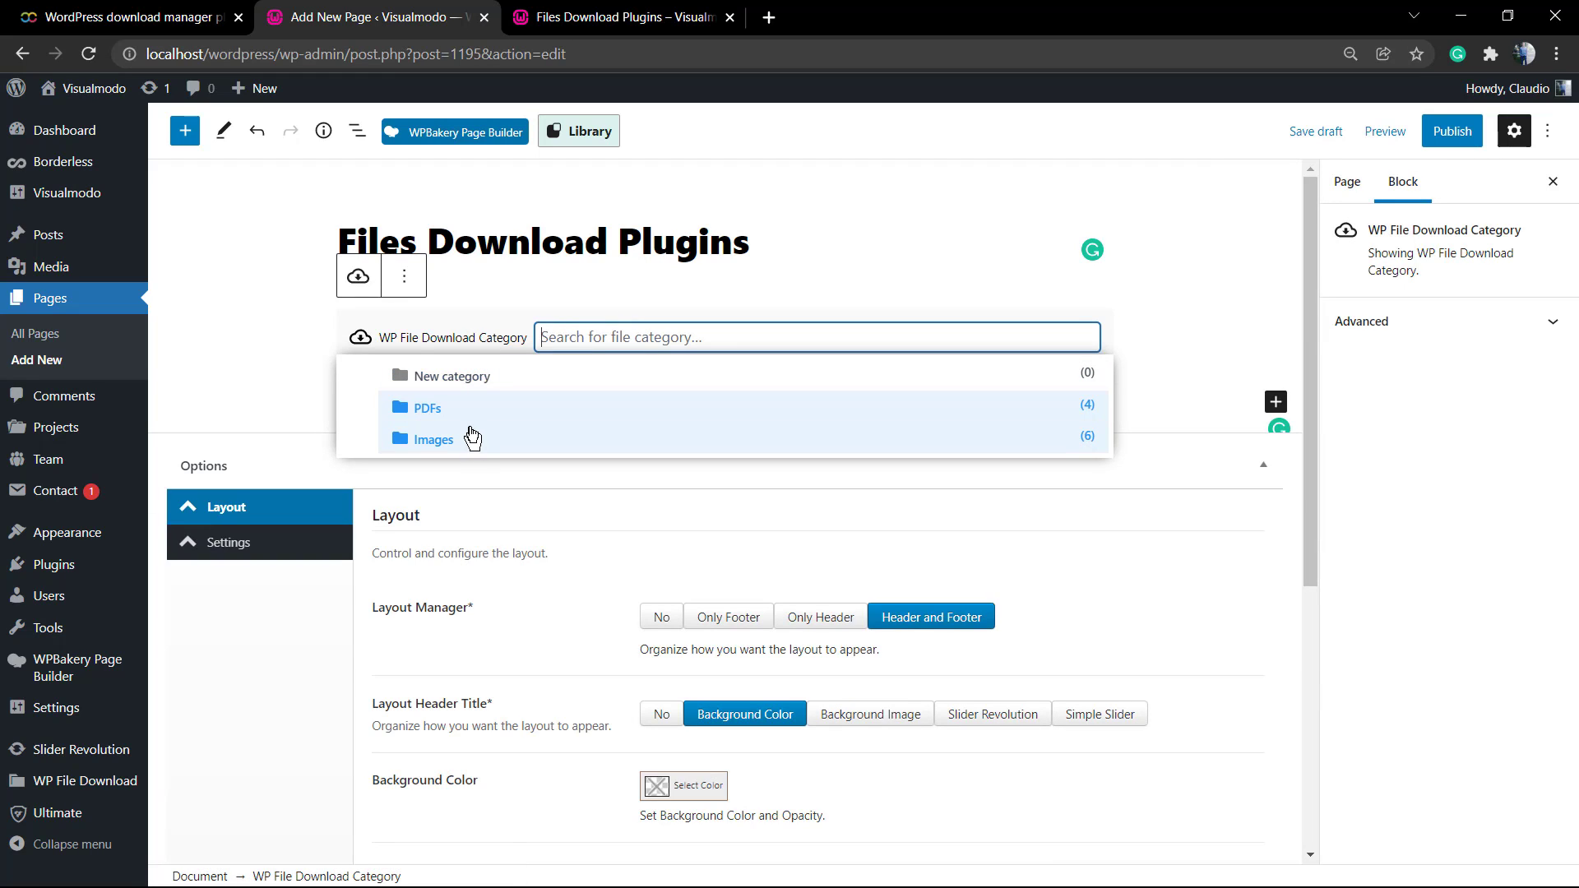
{"action": "left_click", "coordinate": [434, 439]}
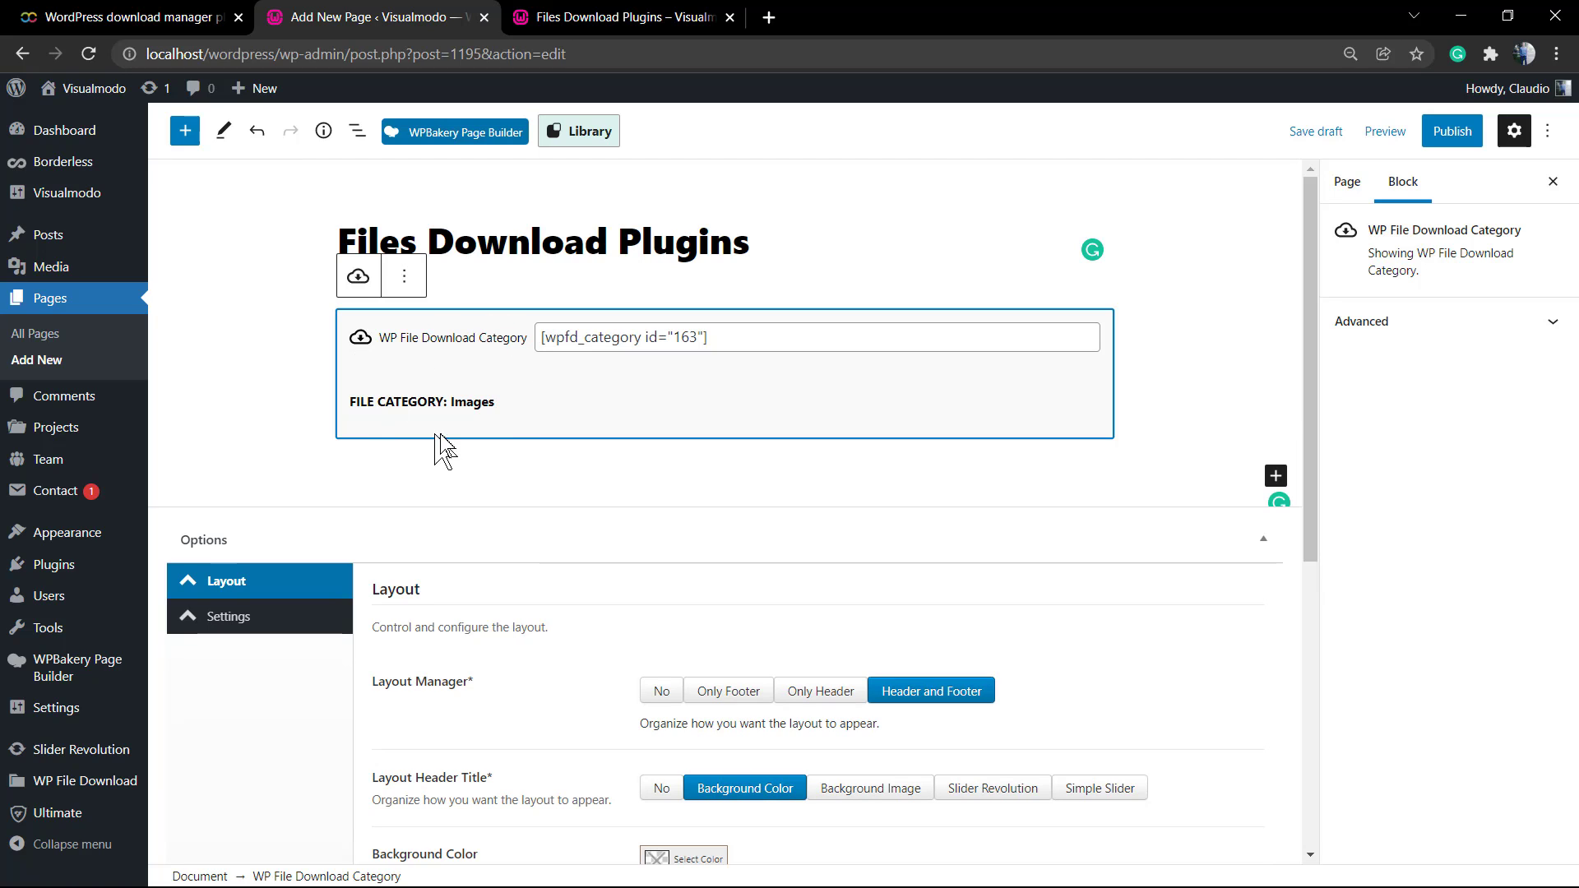
{"action": "mouse_move", "coordinate": [413, 333]}
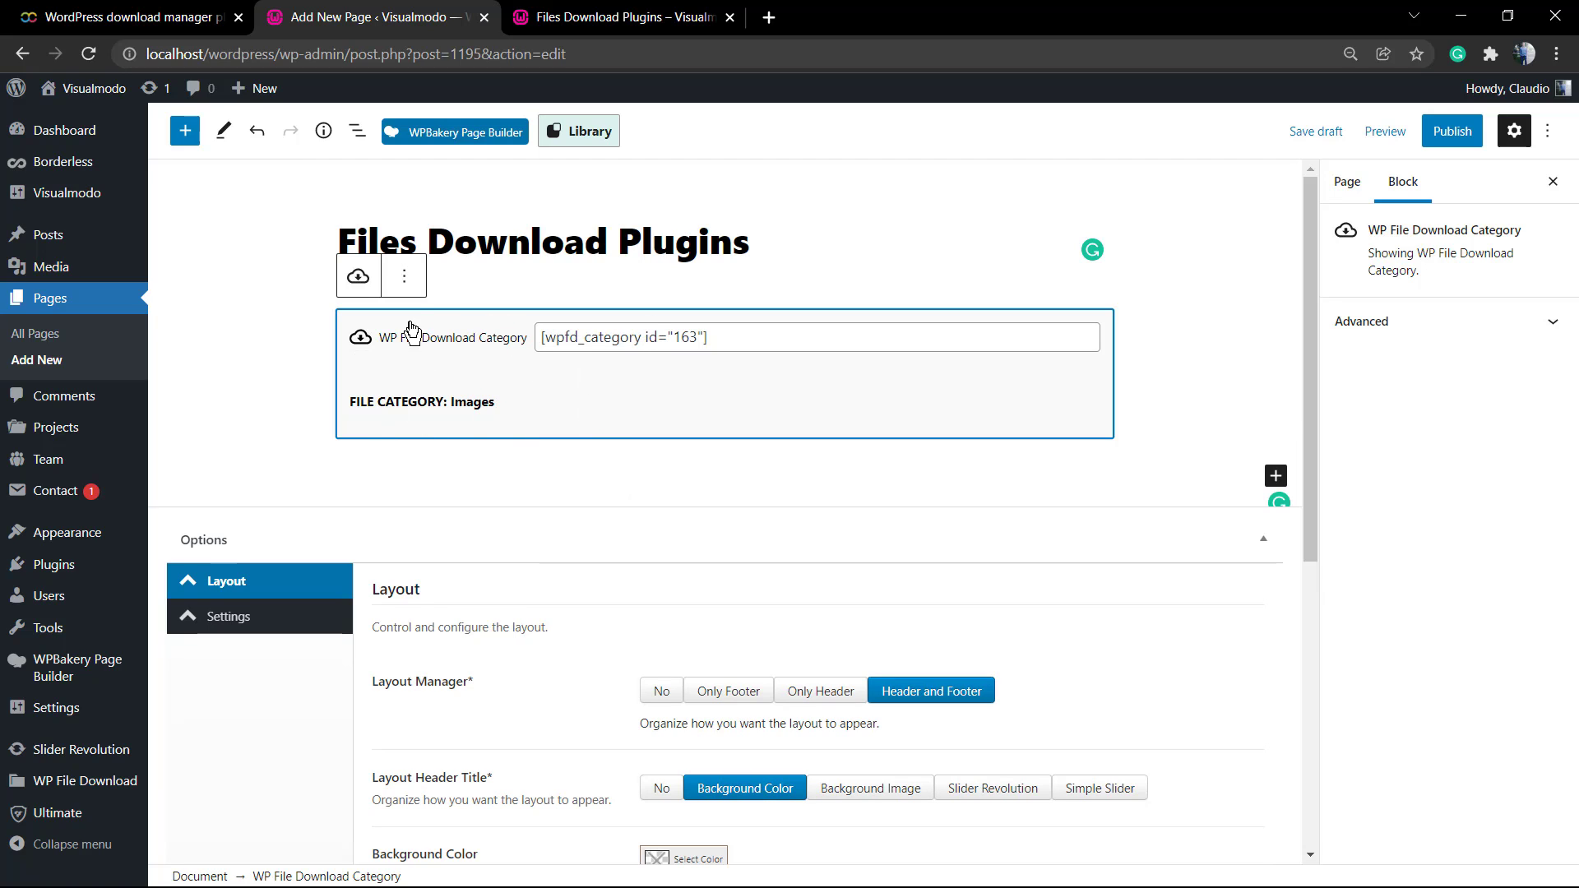
{"action": "left_click", "coordinate": [404, 276]}
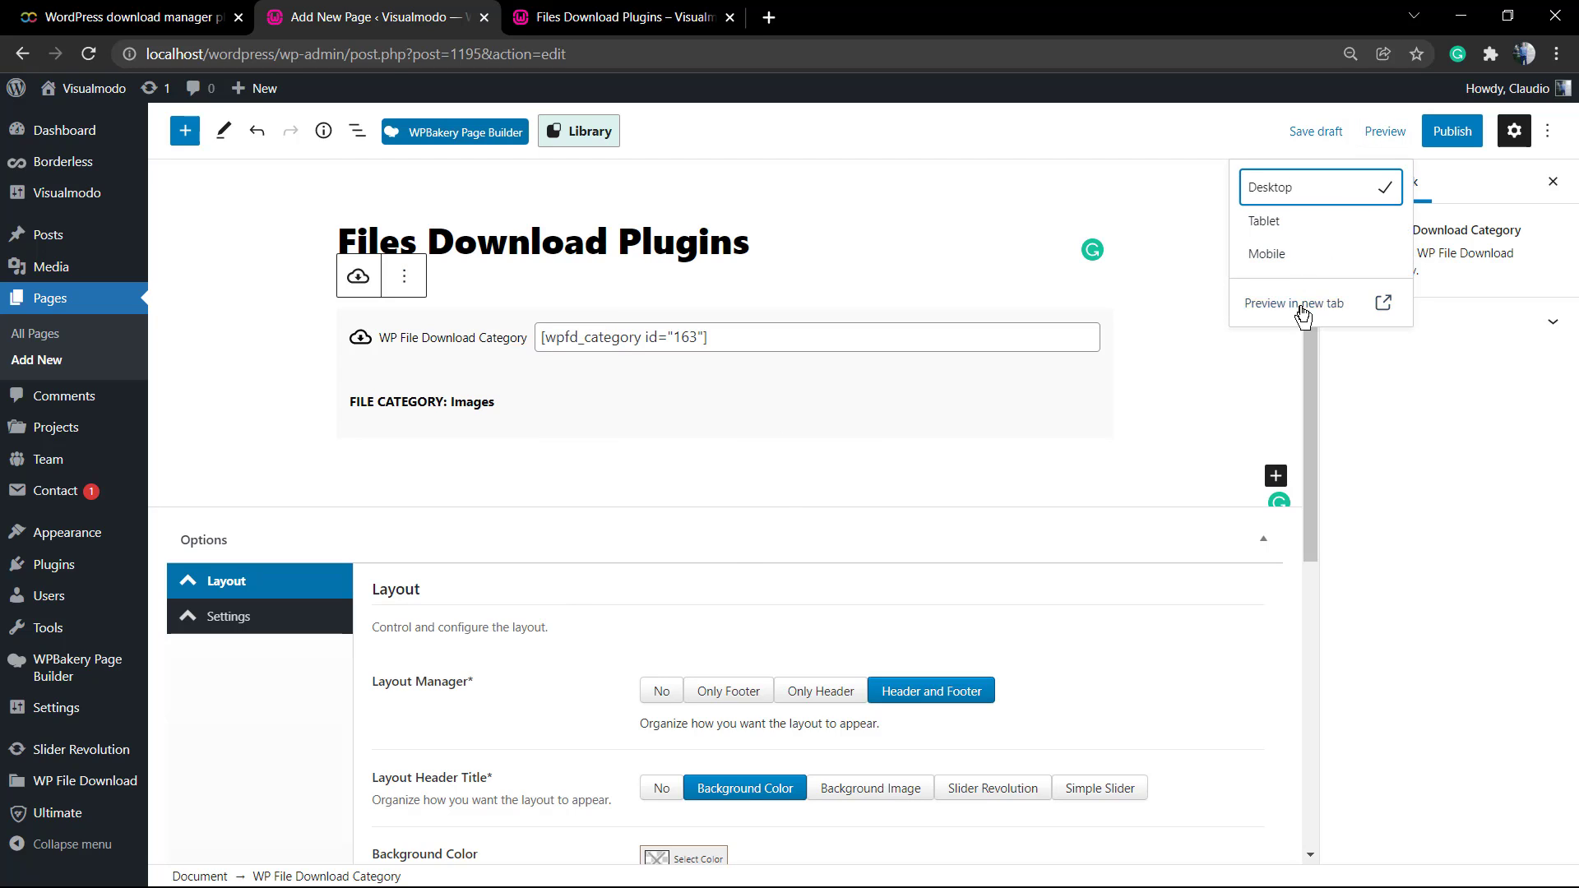
{"action": "left_click", "coordinate": [1295, 303]}
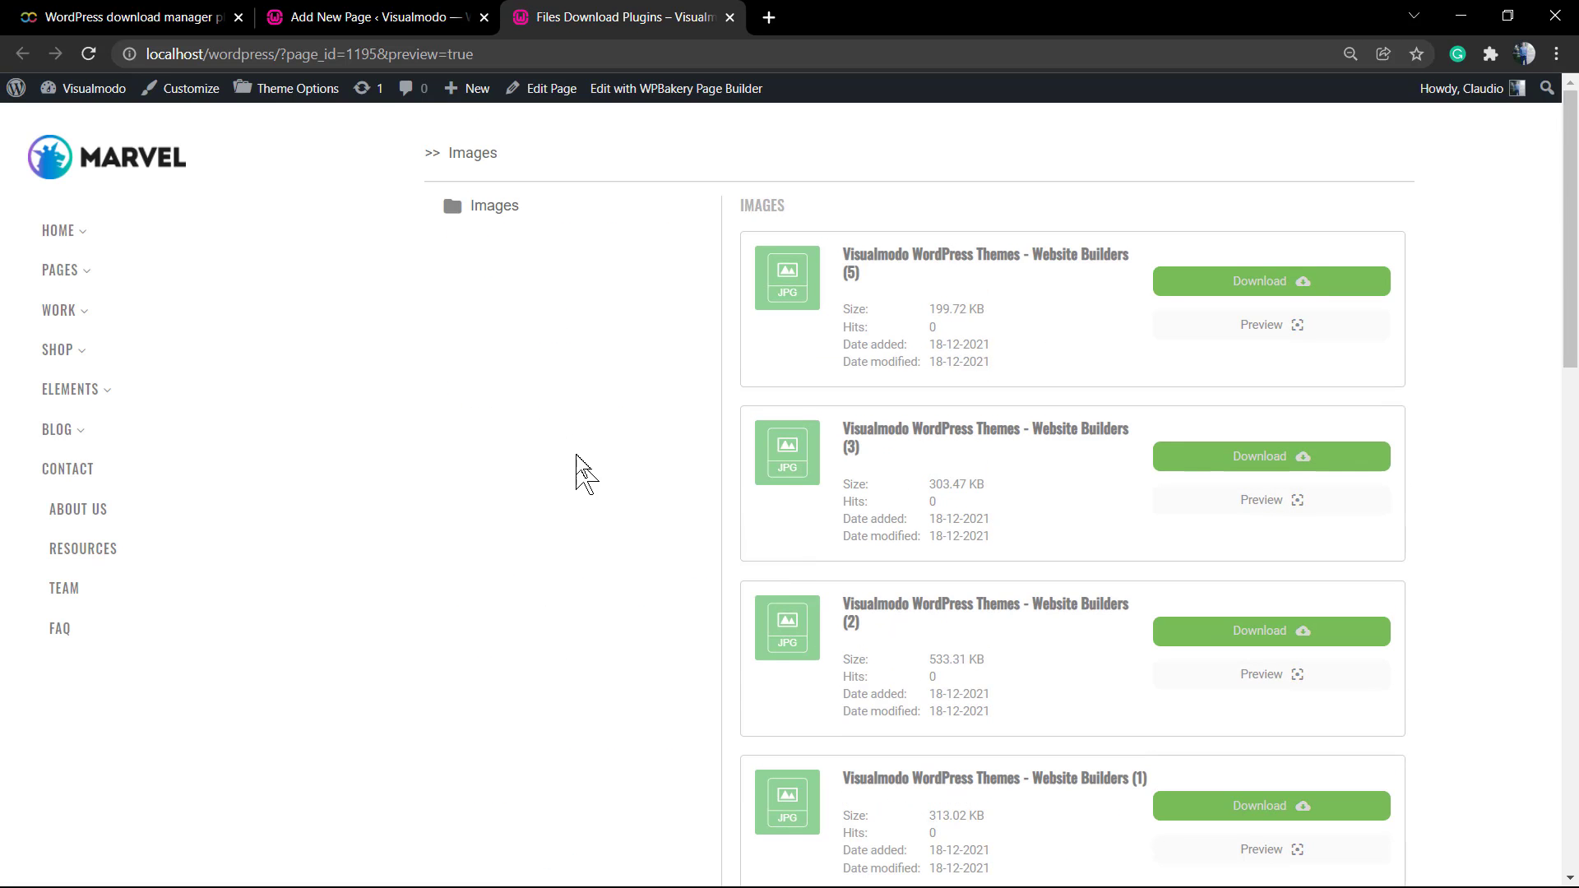
Scroll through the Images preview listing the JPG files, then return to the editor
{"action": "scroll", "scroll_direction": "down", "scroll_amount": 3}
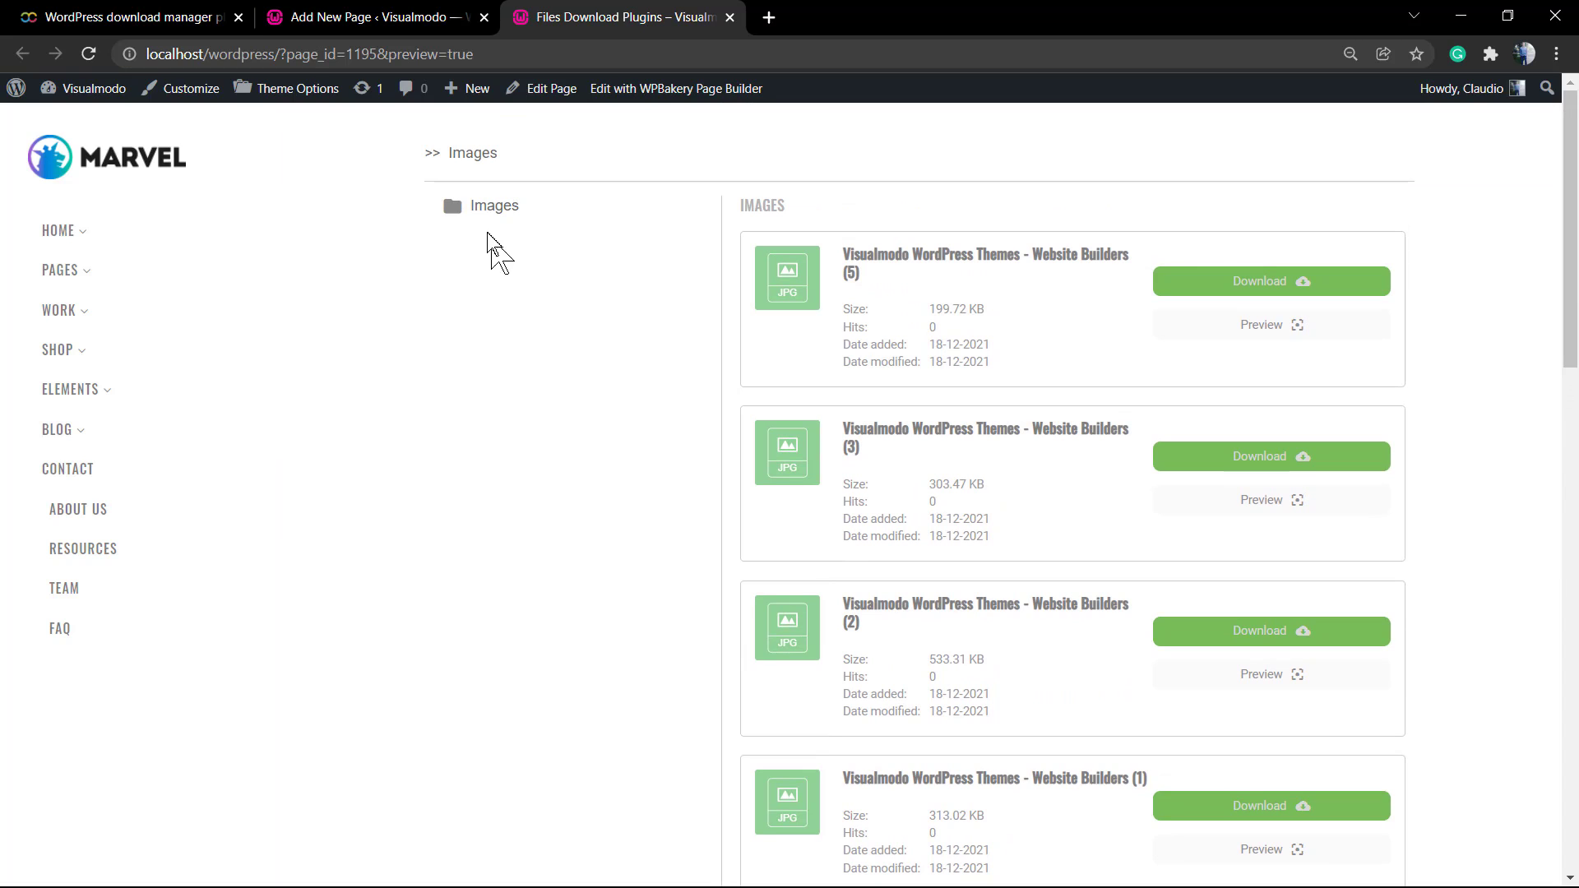
{"action": "mouse_move", "coordinate": [446, 167]}
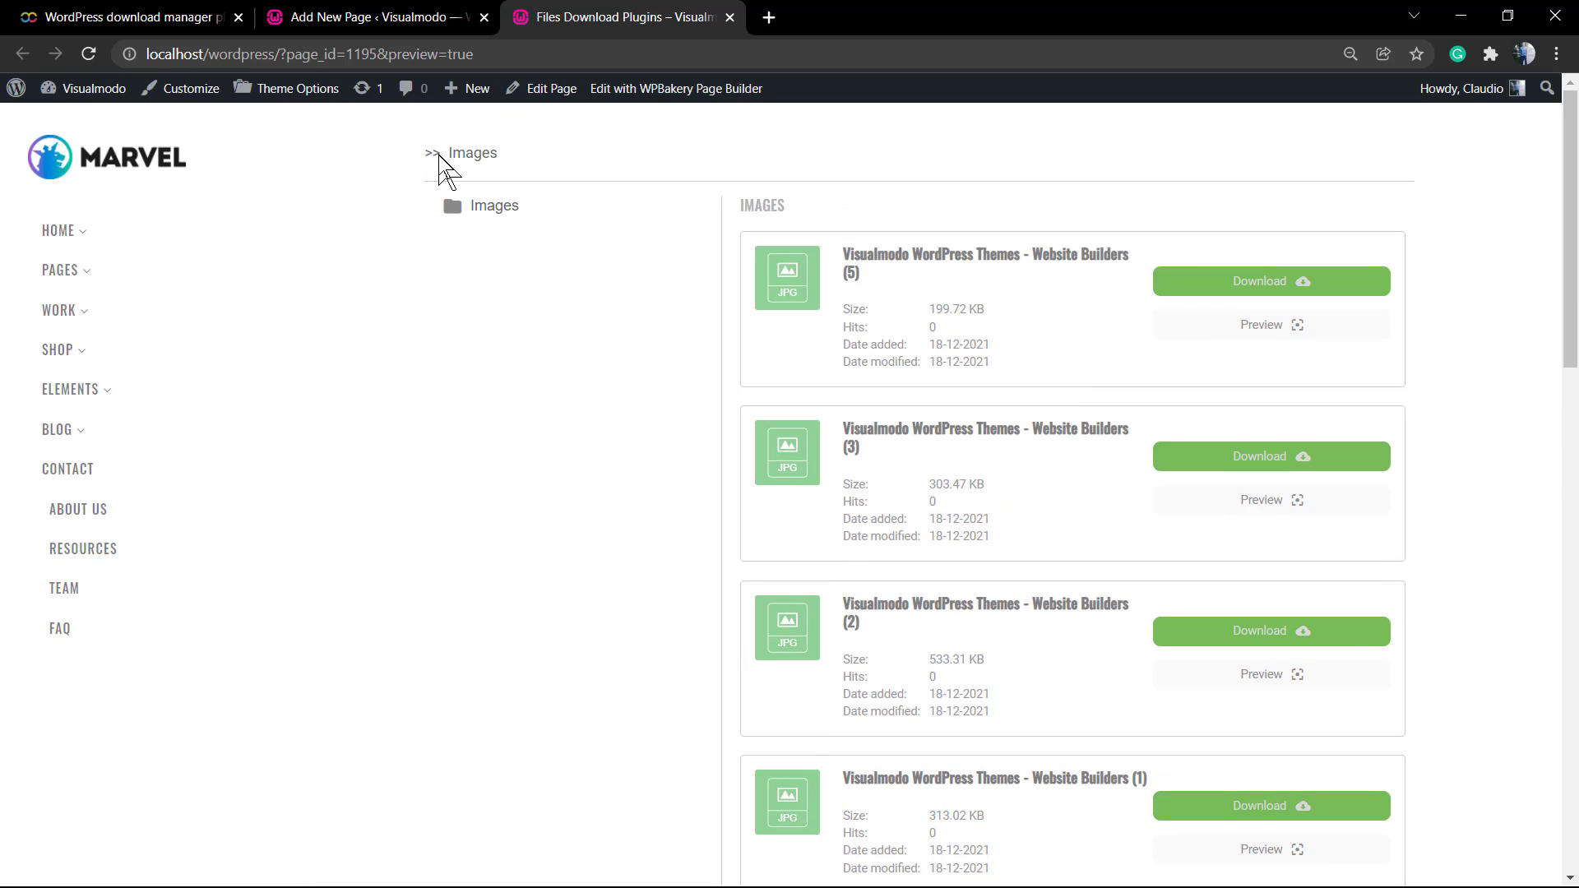
{"action": "left_click", "coordinate": [368, 17]}
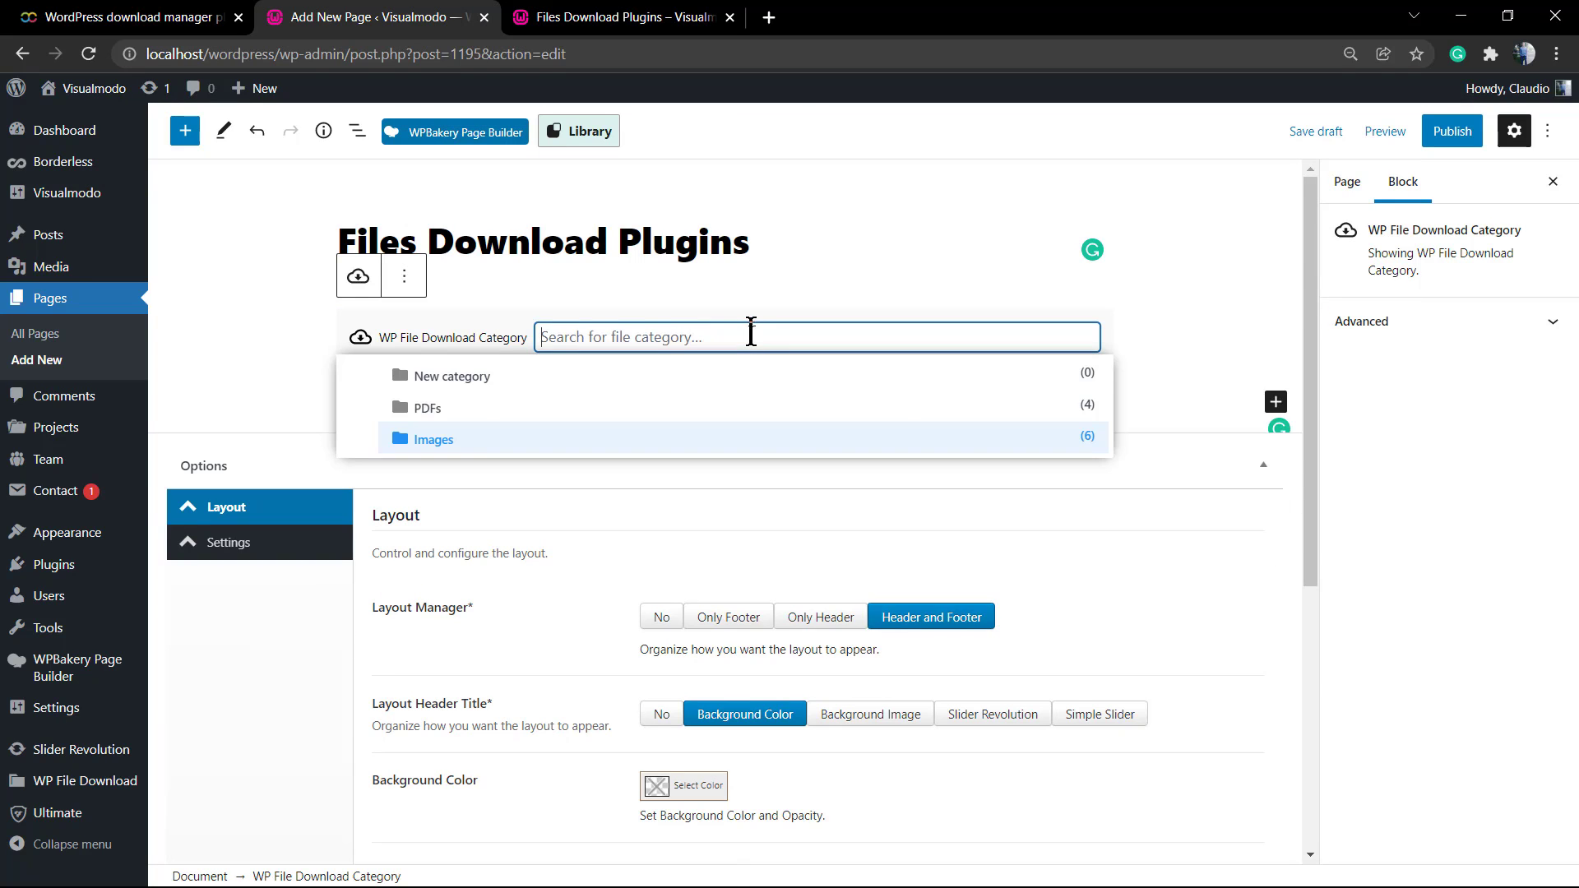
{"action": "mouse_move", "coordinate": [1061, 415]}
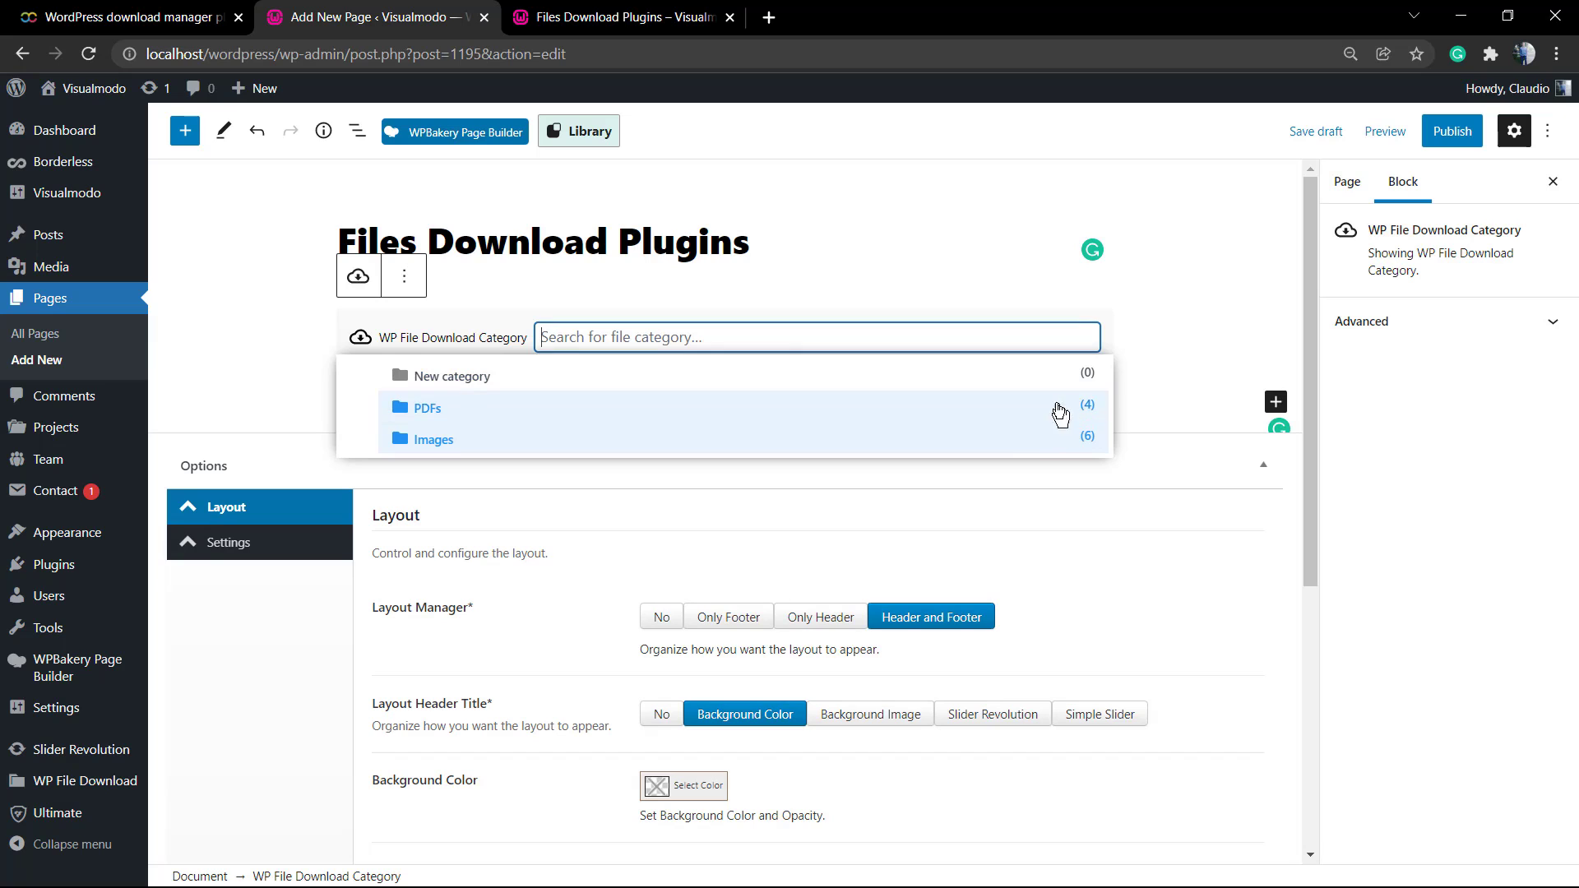
Set the category block to PDFs then back to Images, and view its transform options
{"action": "left_click", "coordinate": [427, 408]}
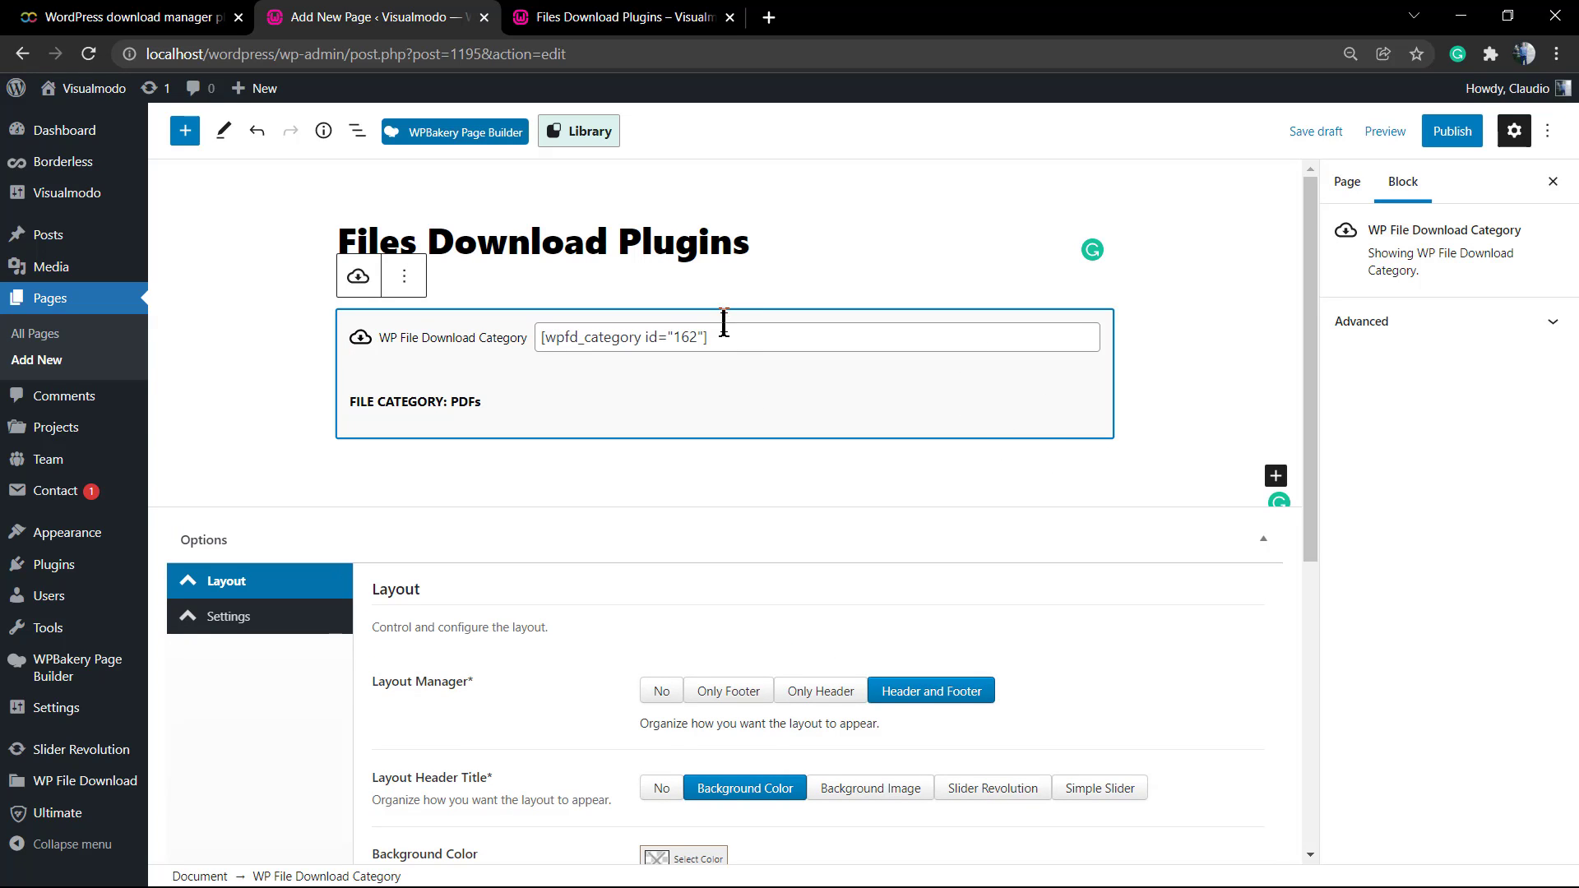
{"action": "left_click", "coordinate": [706, 337]}
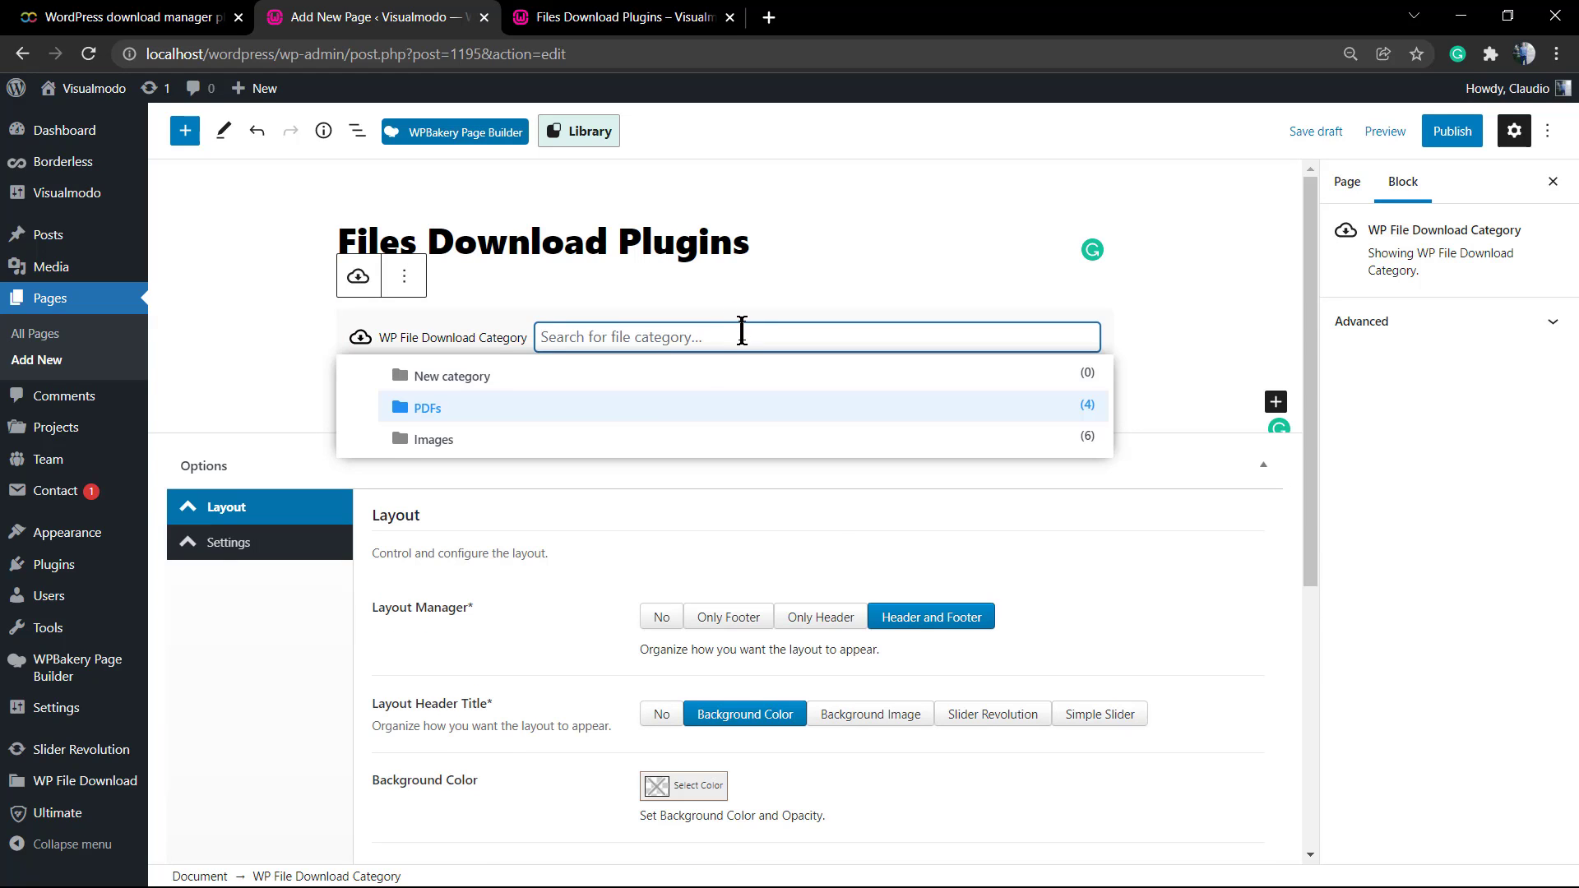
{"action": "left_click", "coordinate": [432, 439]}
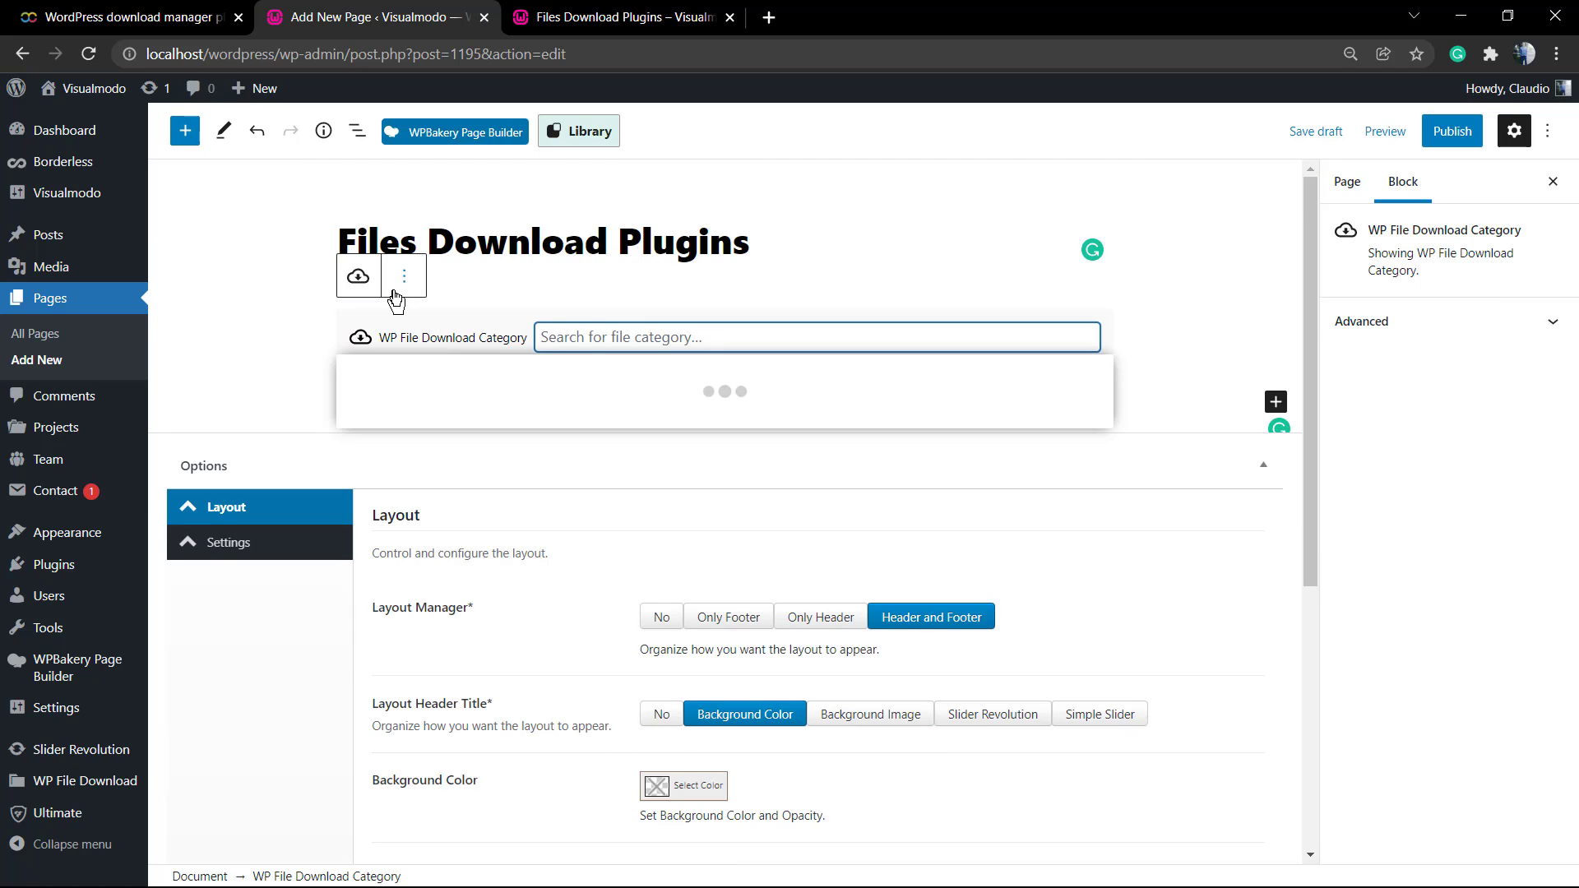
{"action": "left_click", "coordinate": [404, 275]}
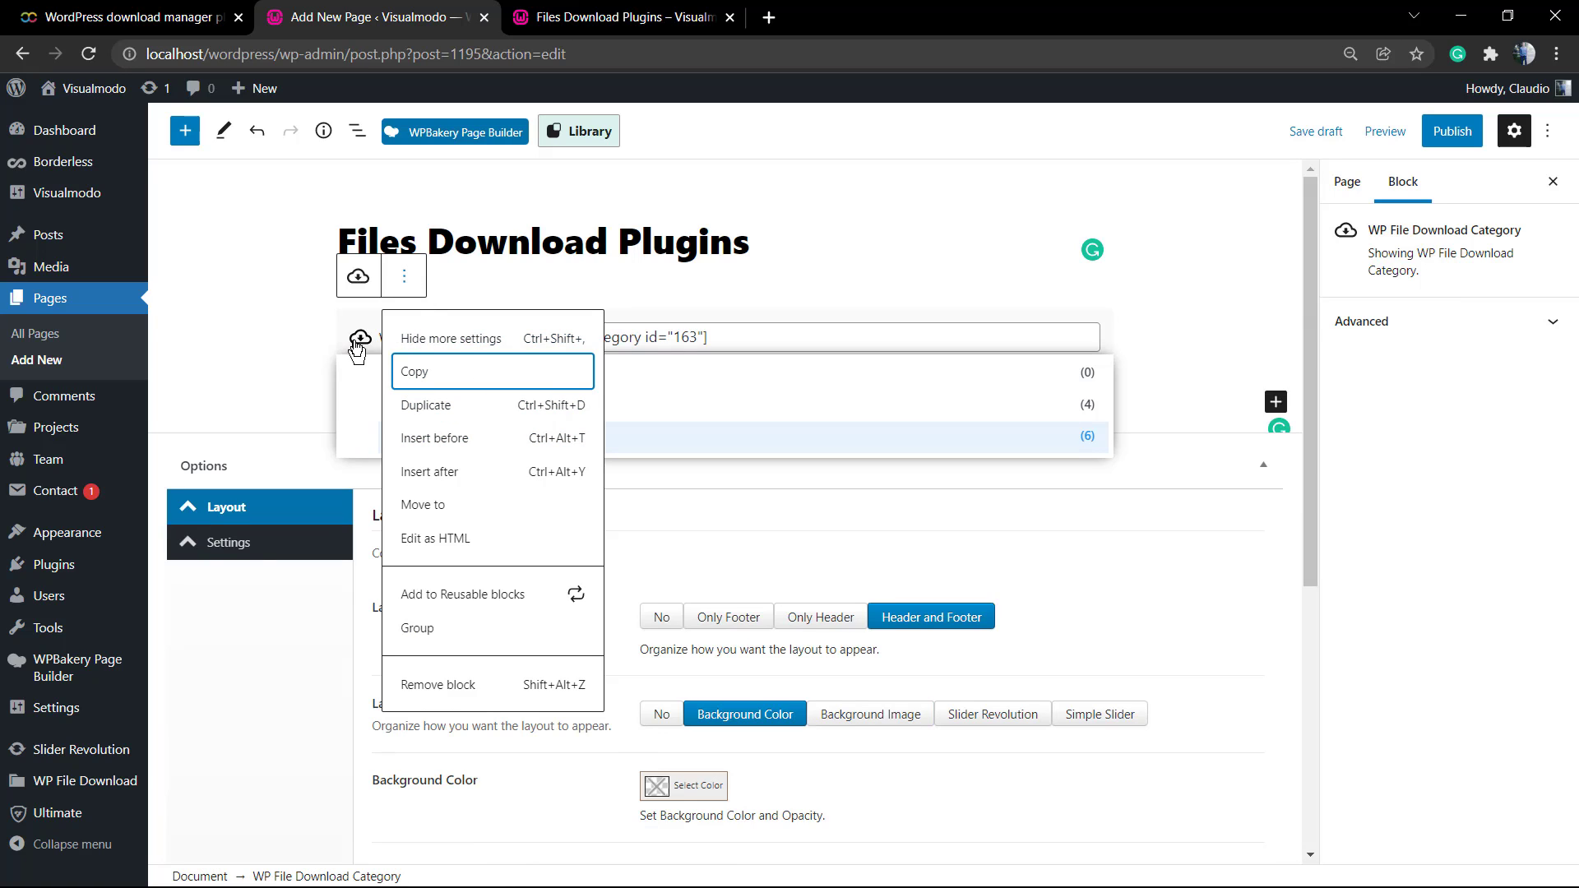
{"action": "left_click", "coordinate": [357, 274]}
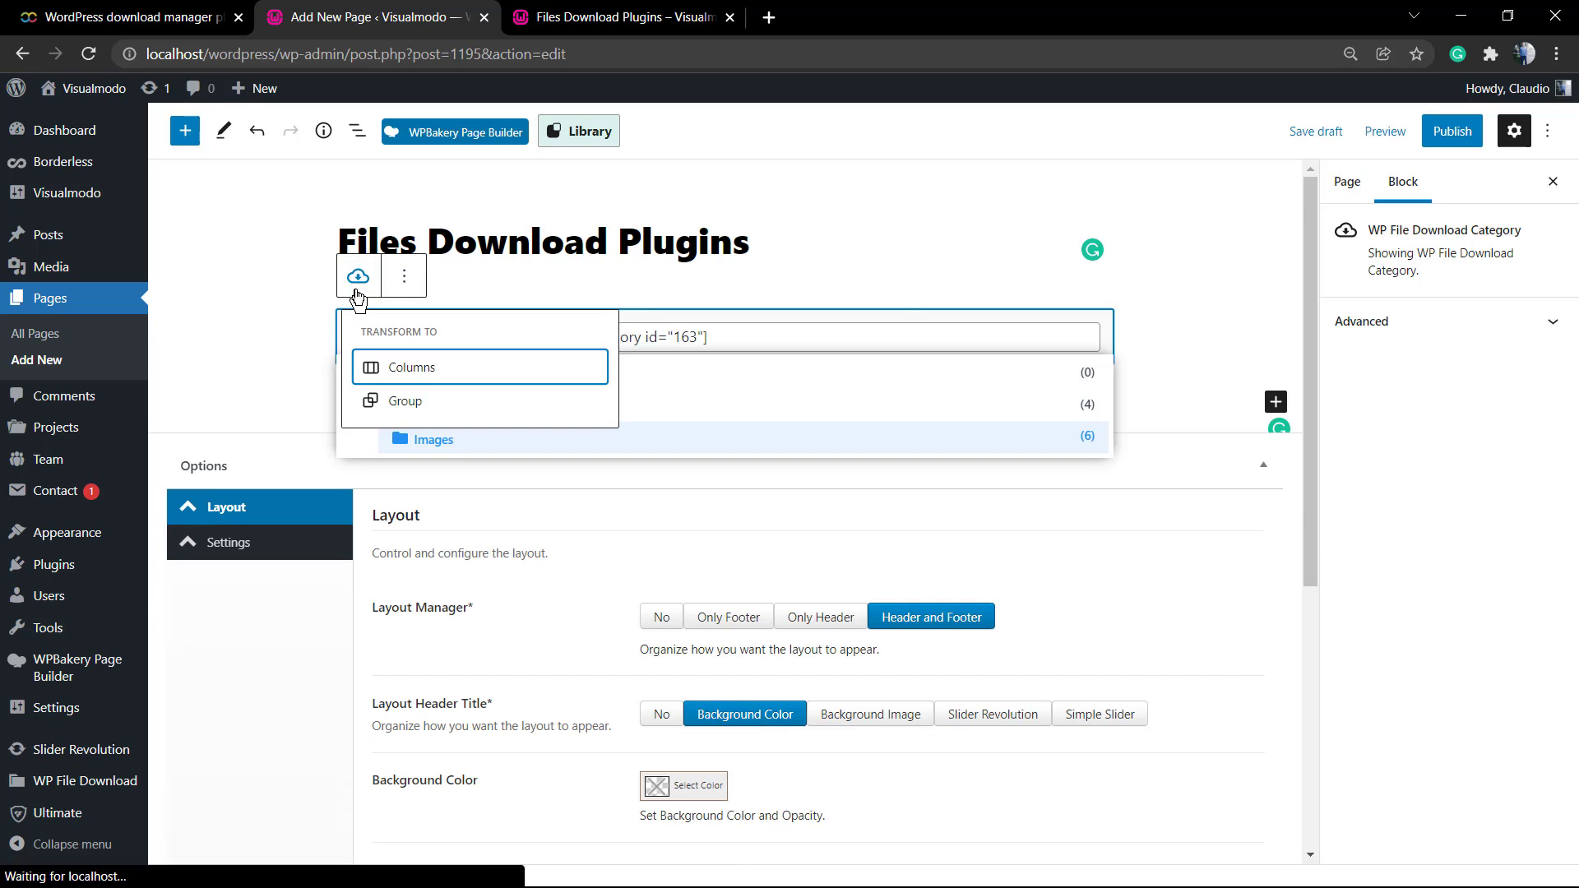
Transform the block to a Group and insert a WP File Download File block inside it
{"action": "left_click", "coordinate": [406, 401]}
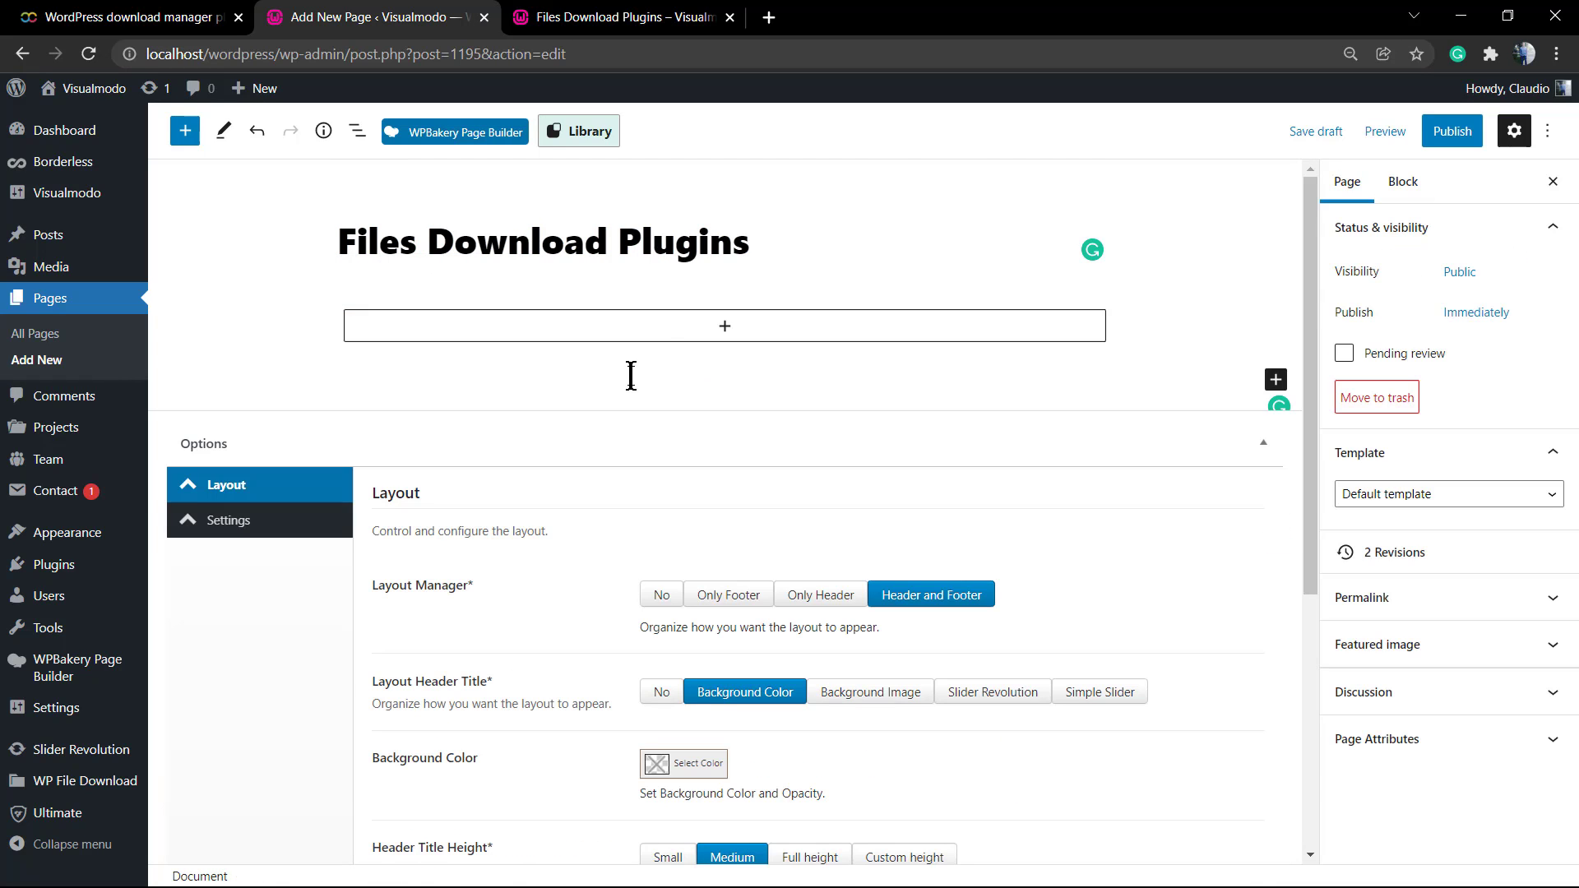
{"action": "left_click", "coordinate": [724, 325]}
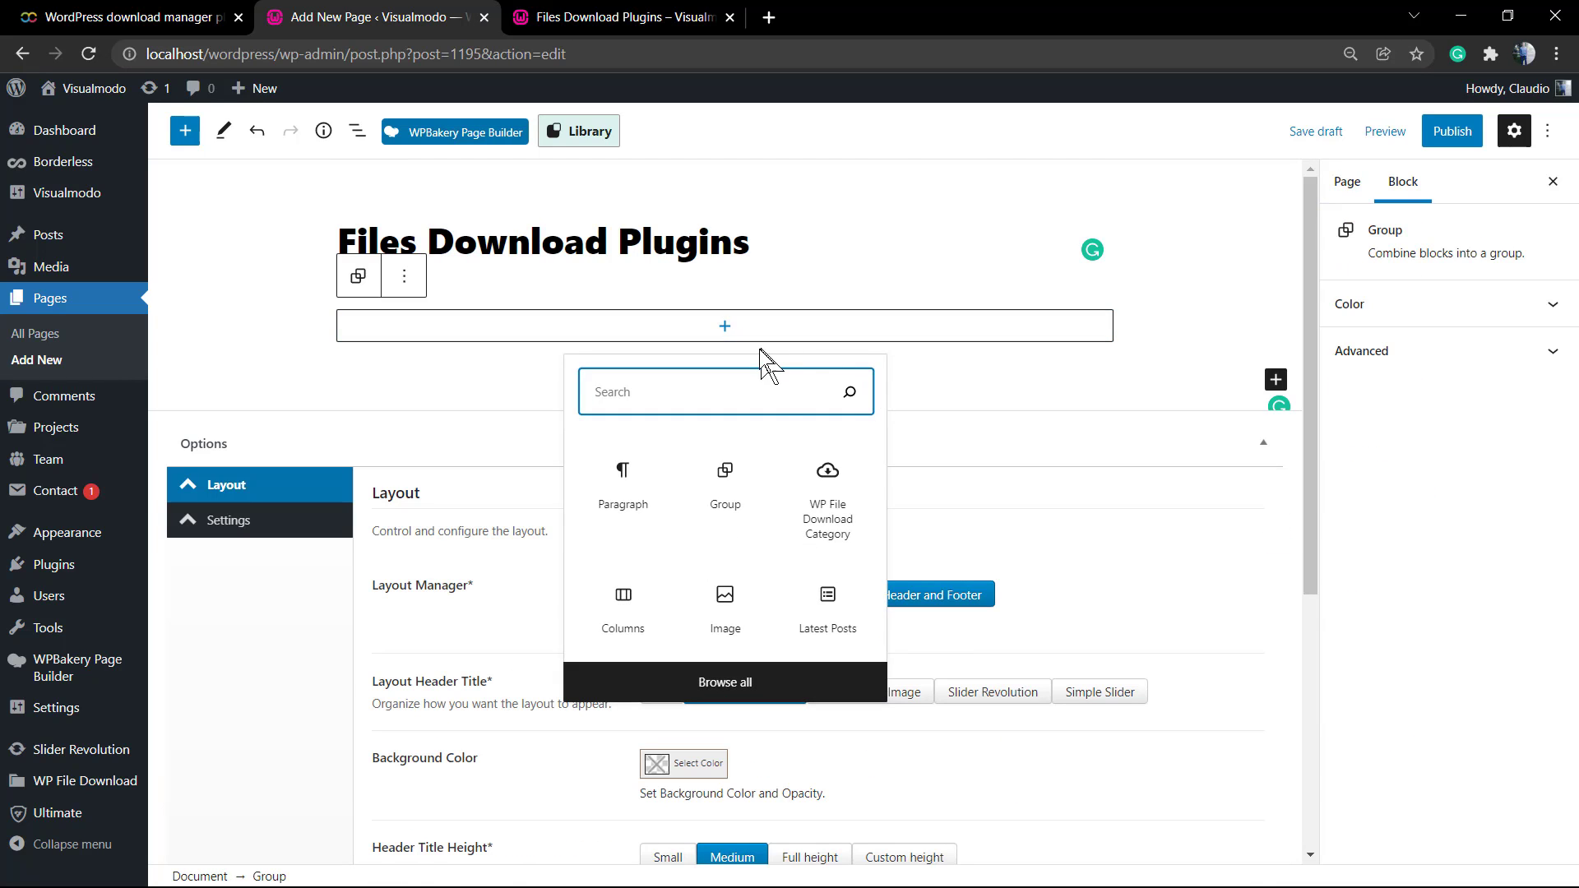
{"action": "type", "text": "wp fi"}
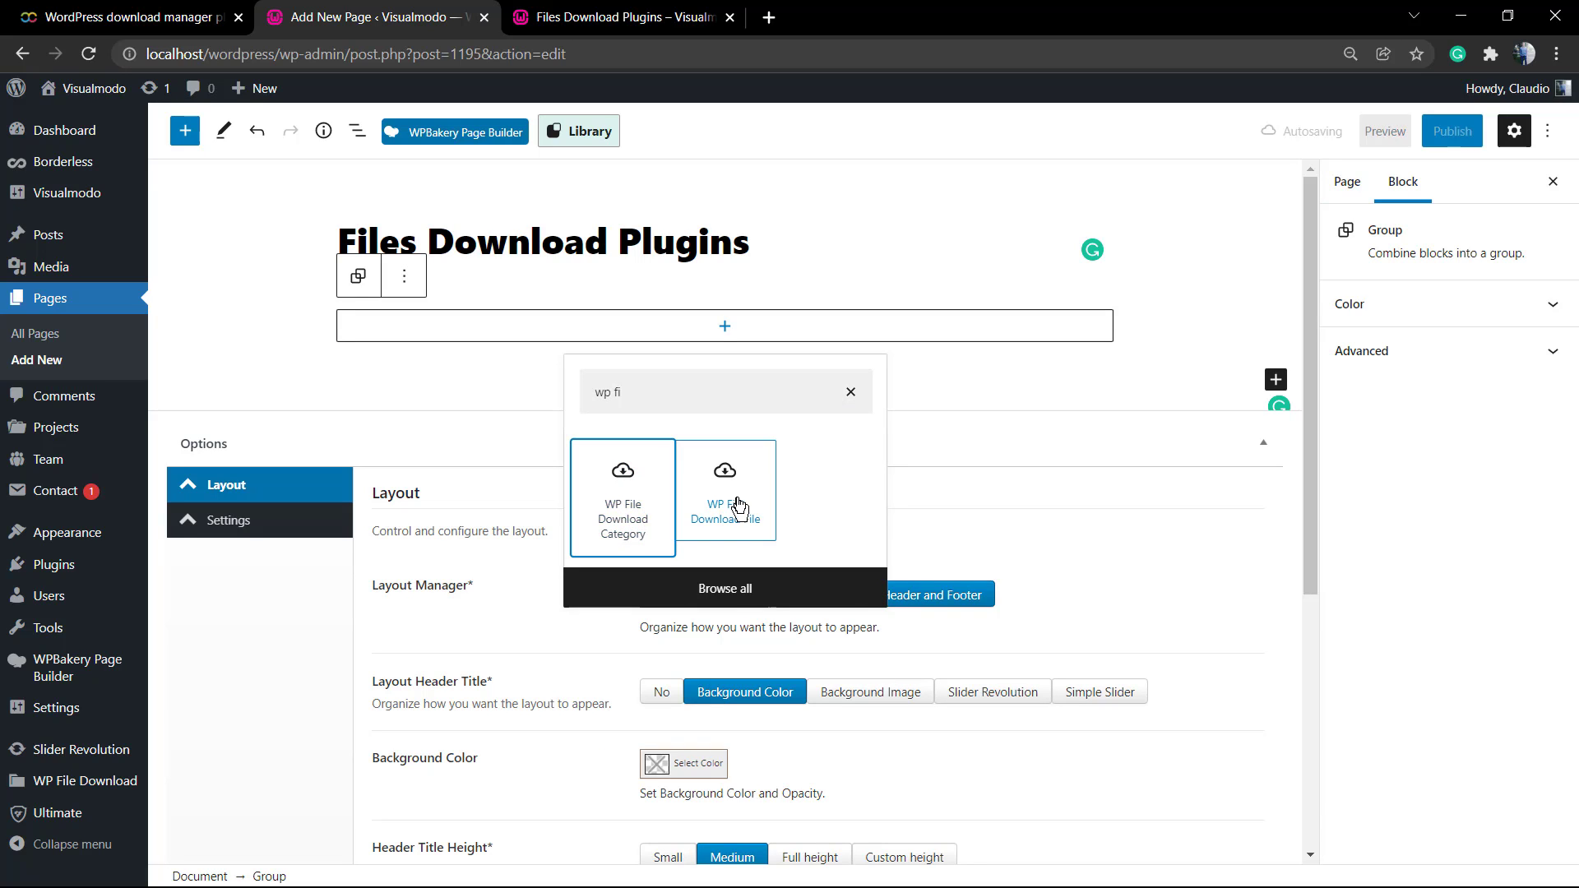
{"action": "left_click", "coordinate": [723, 490]}
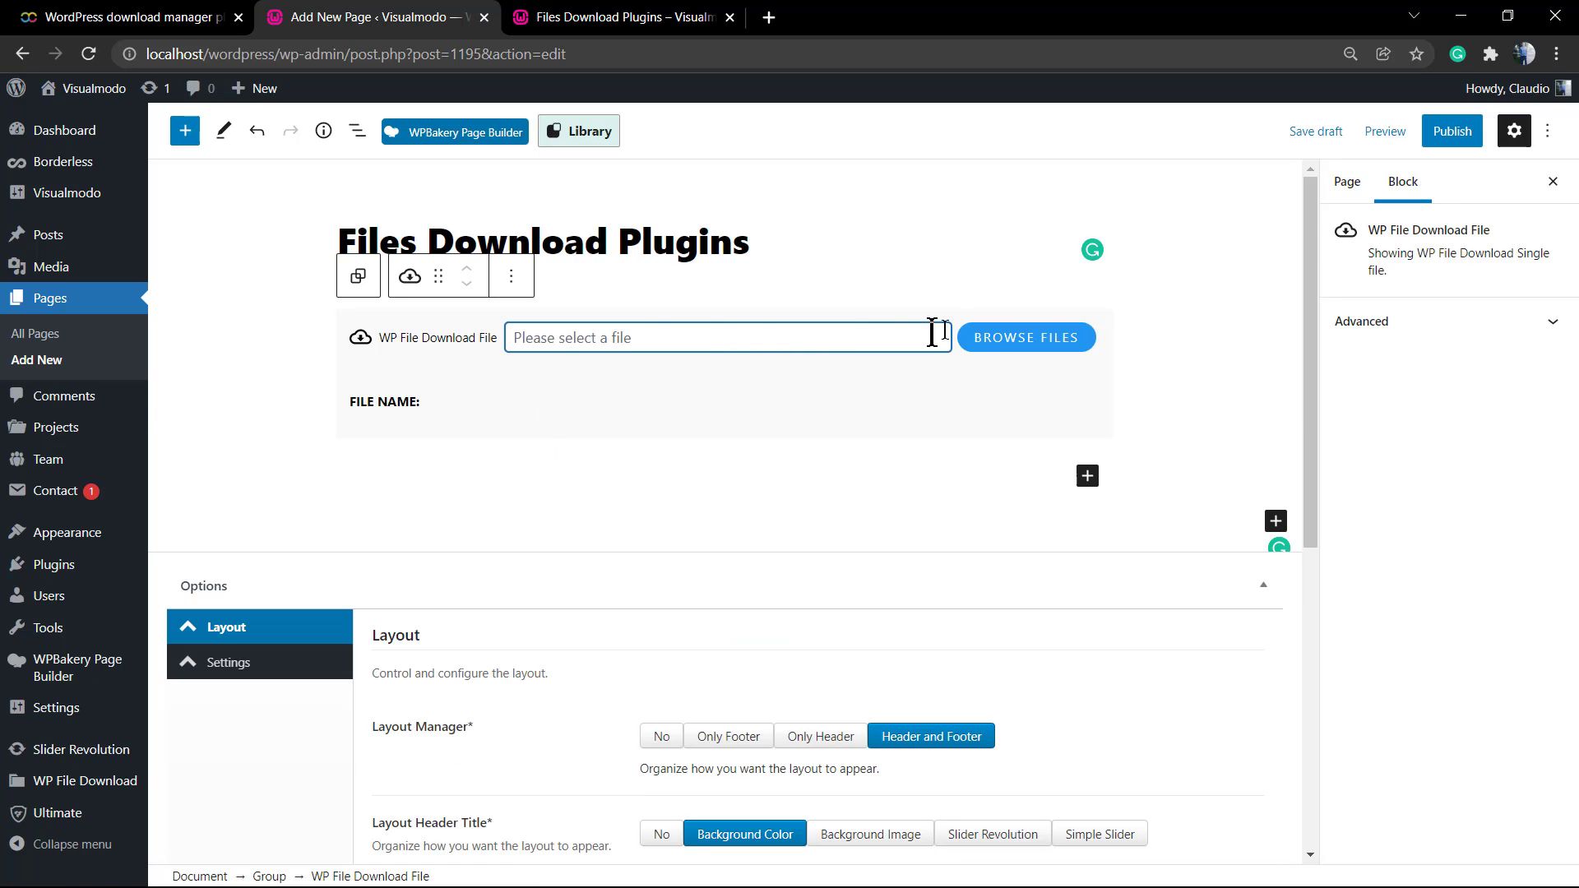
Browse the PDFs category and set the block's file to the sample - Copia PDF
{"action": "left_click", "coordinate": [1024, 337]}
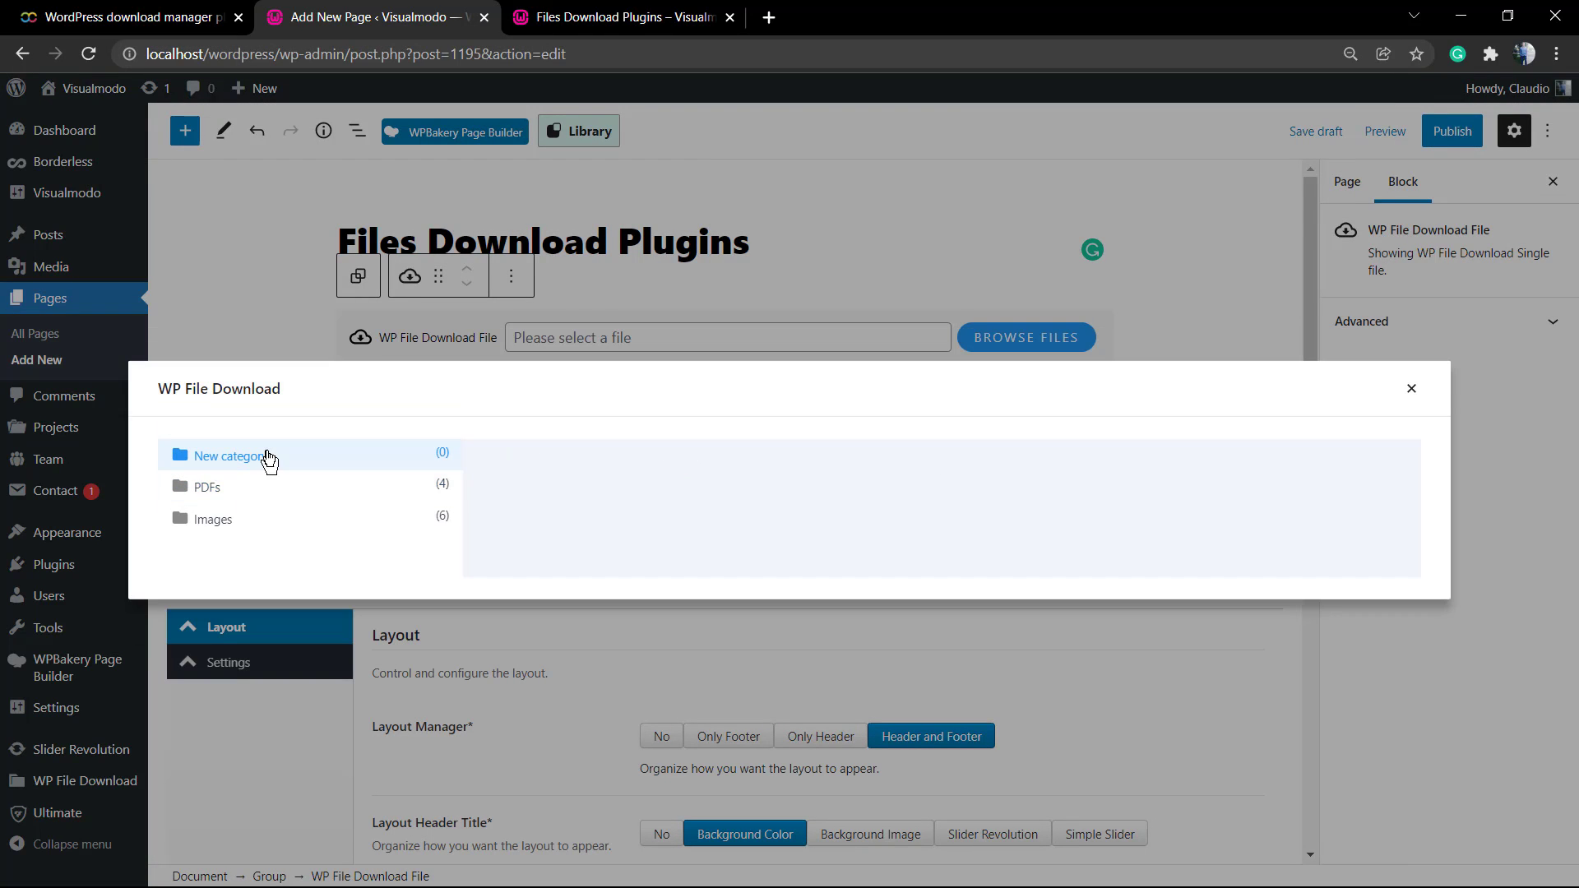
{"action": "left_click", "coordinate": [207, 487]}
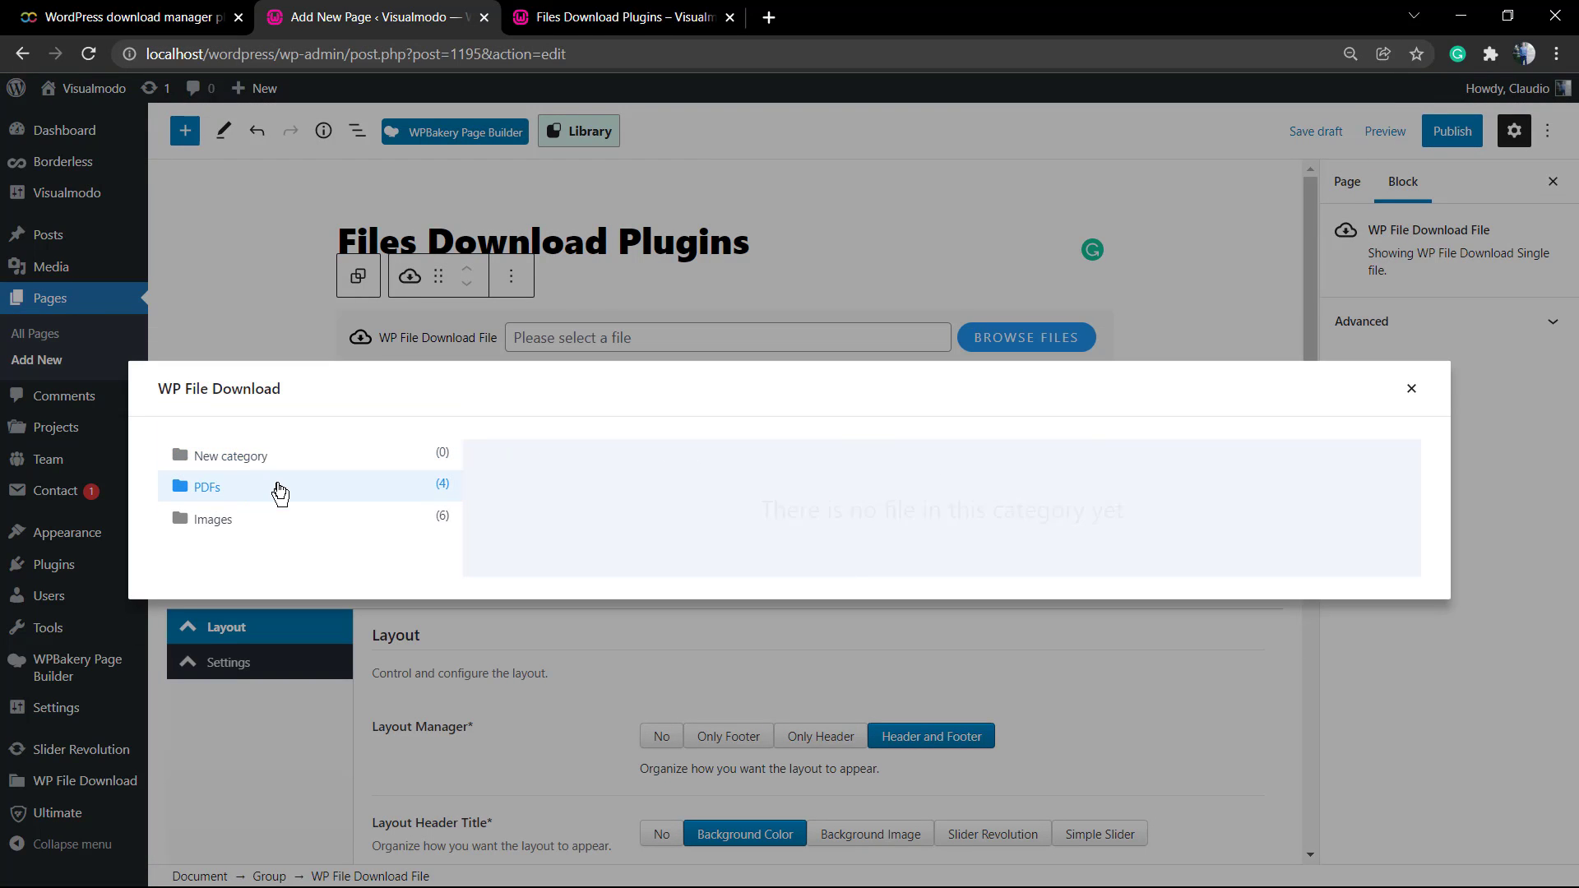
{"action": "left_click", "coordinate": [207, 487]}
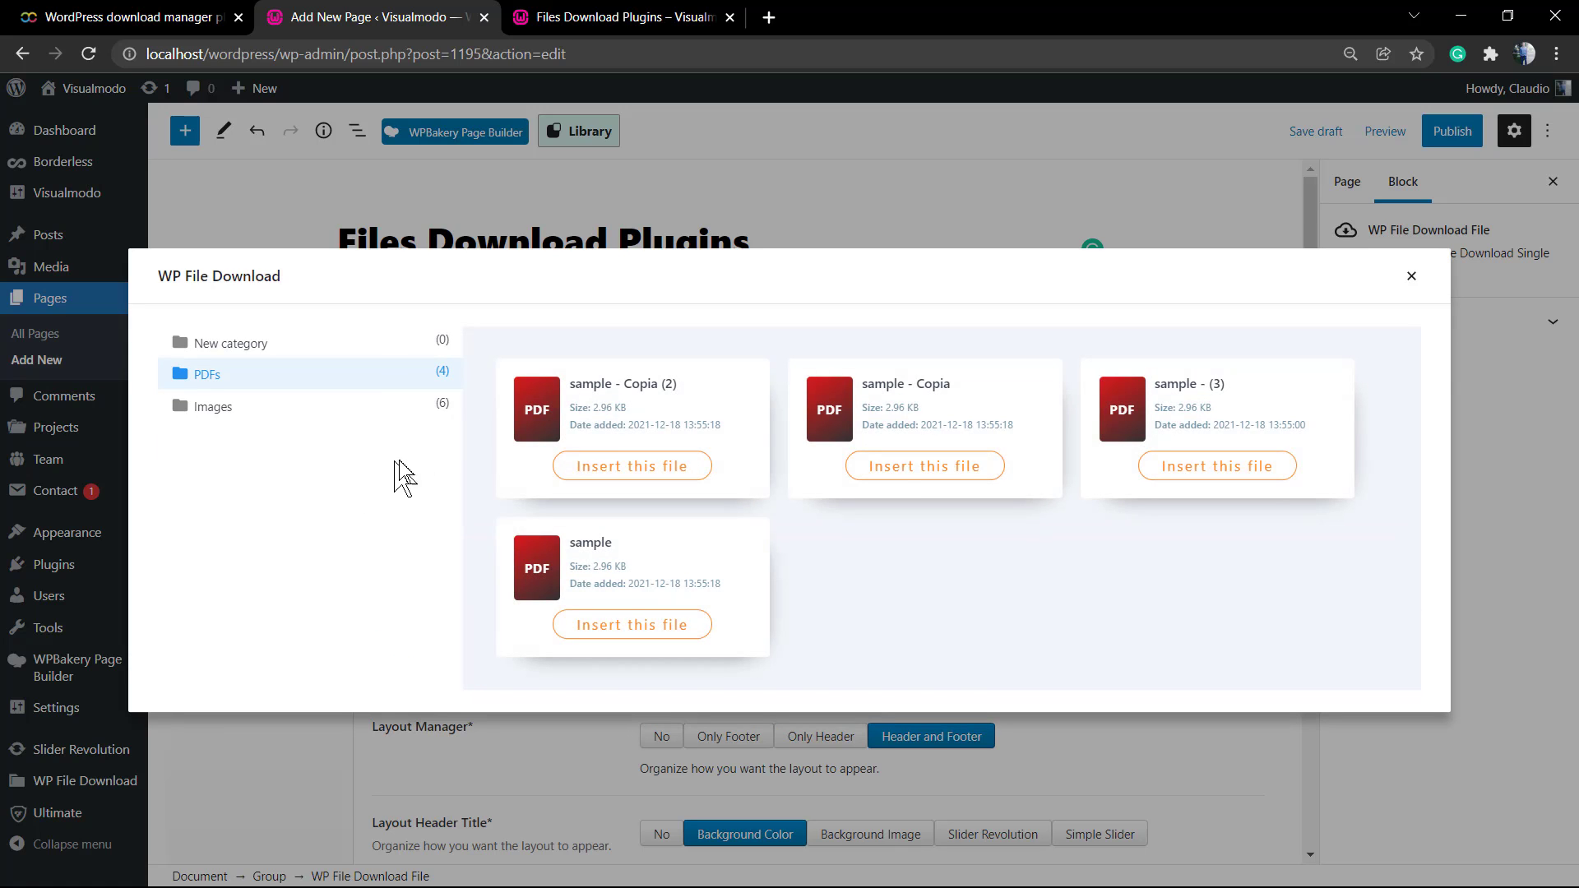
{"action": "left_click", "coordinate": [631, 465]}
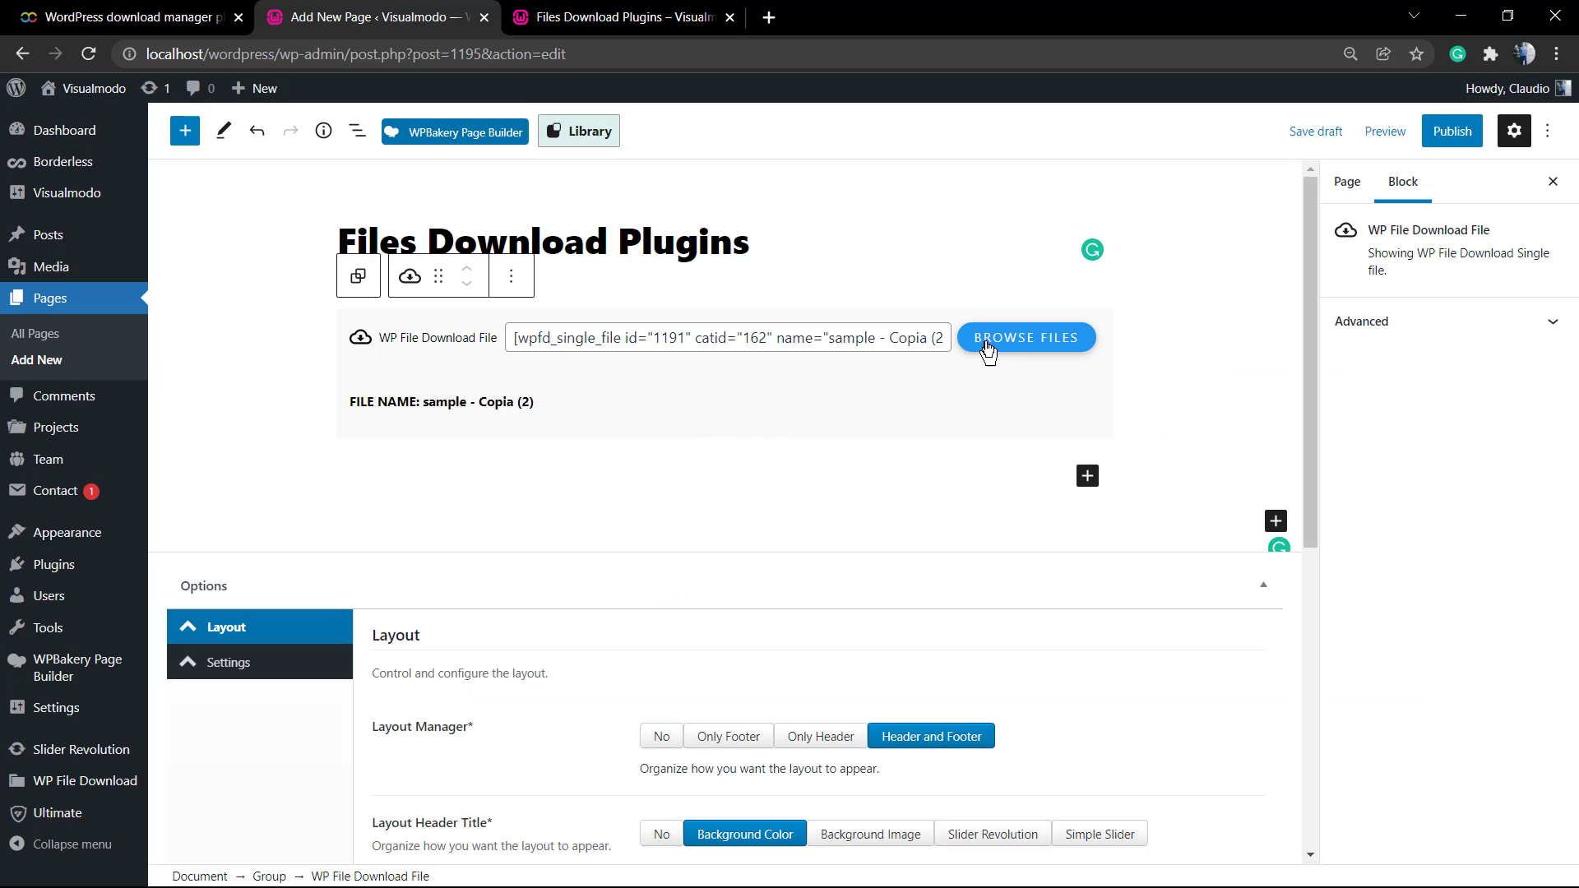
{"action": "left_click", "coordinate": [1024, 336]}
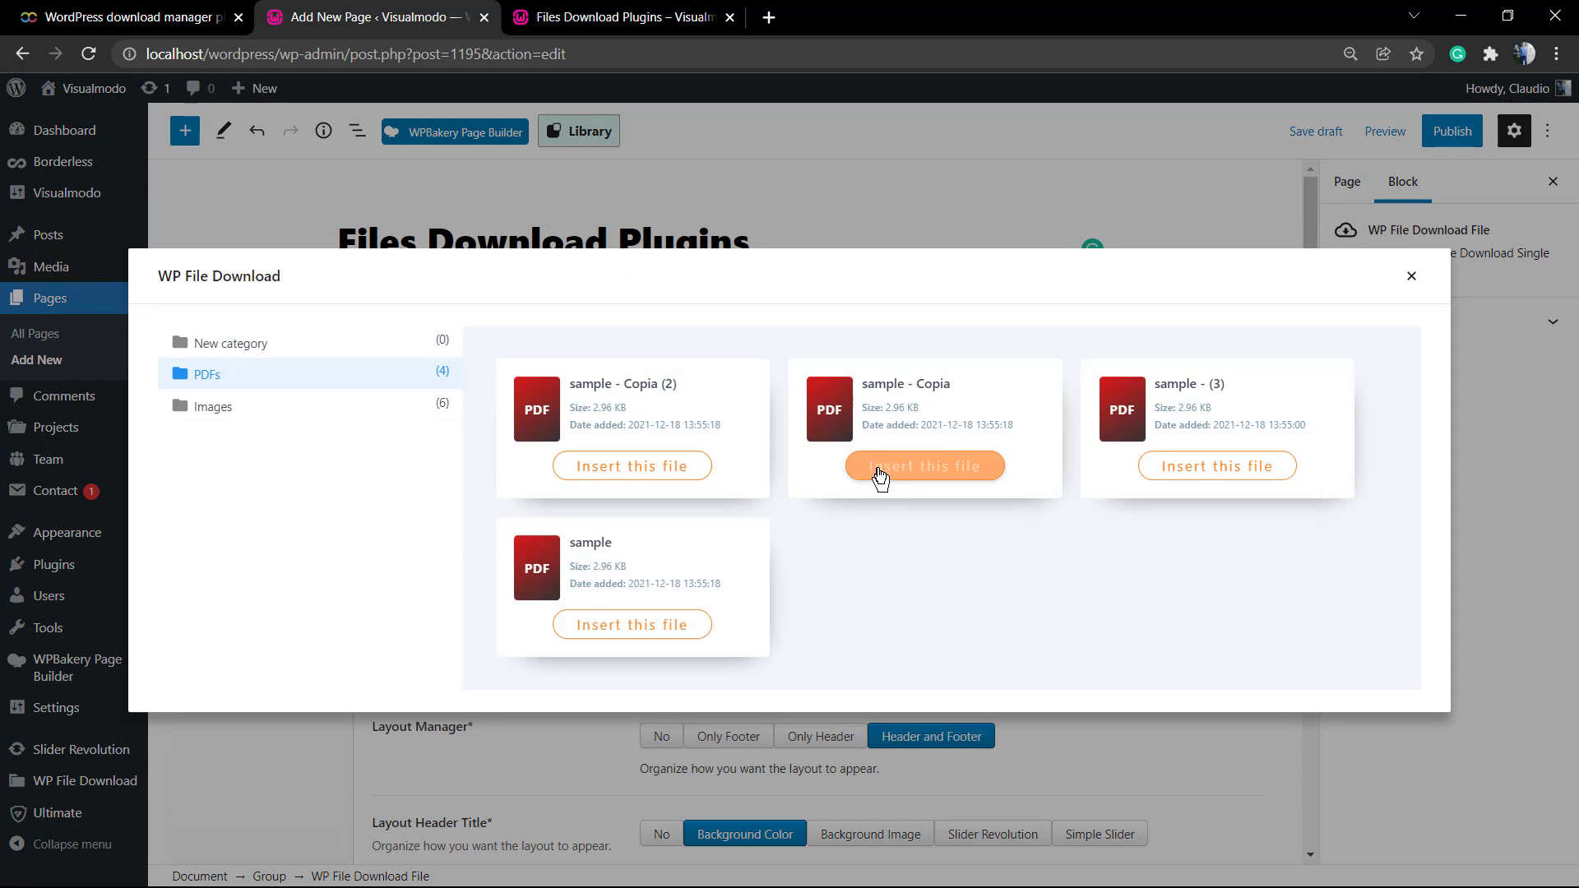
{"action": "left_click", "coordinate": [923, 465]}
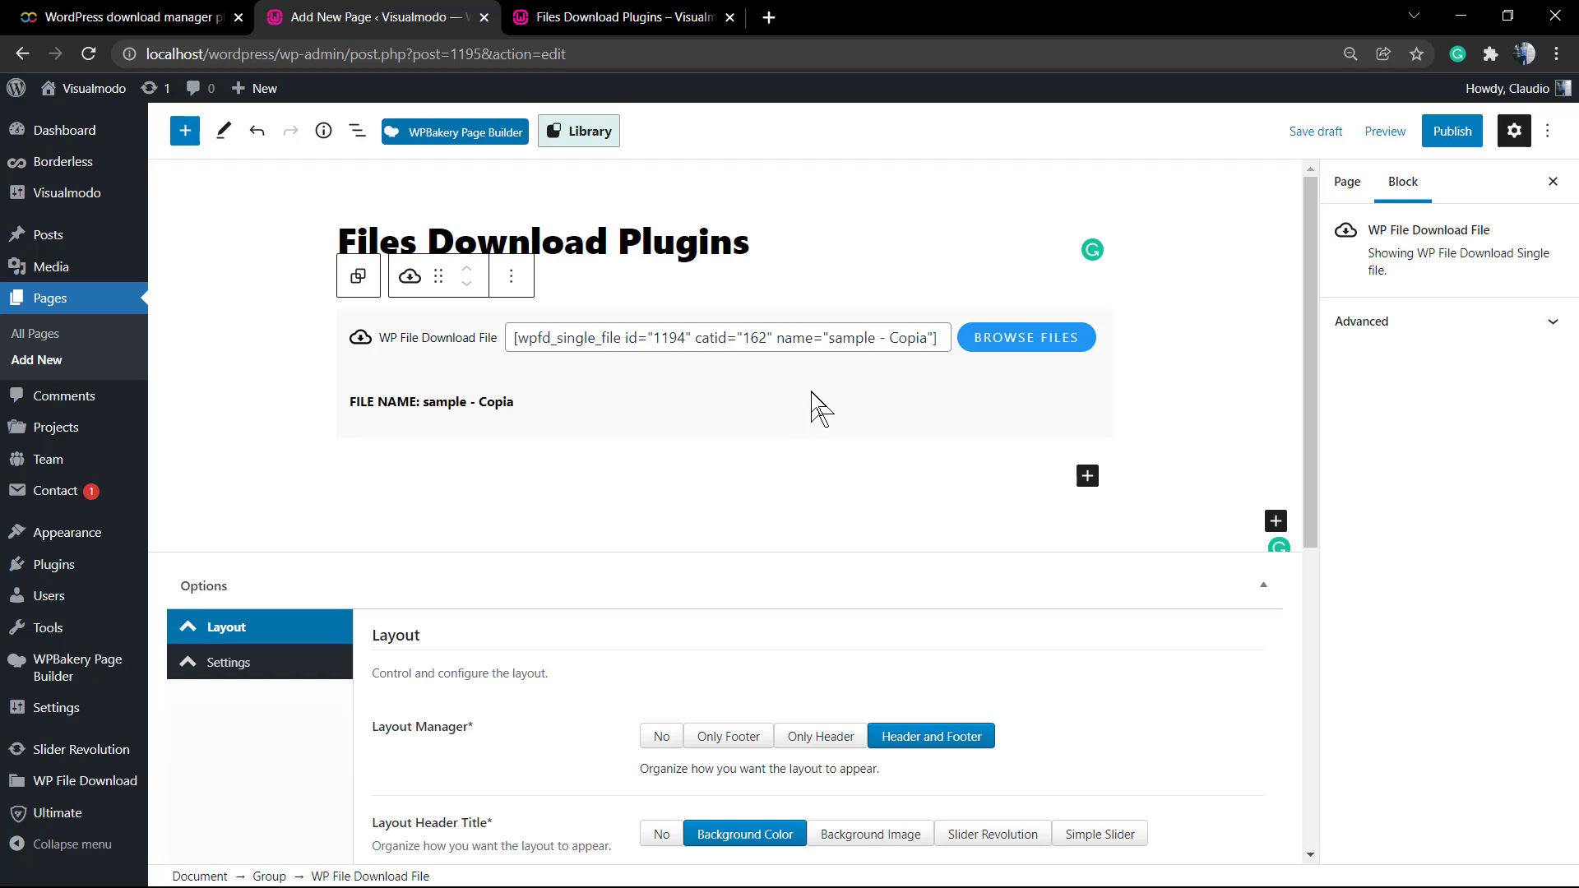
{"action": "mouse_move", "coordinate": [1385, 131]}
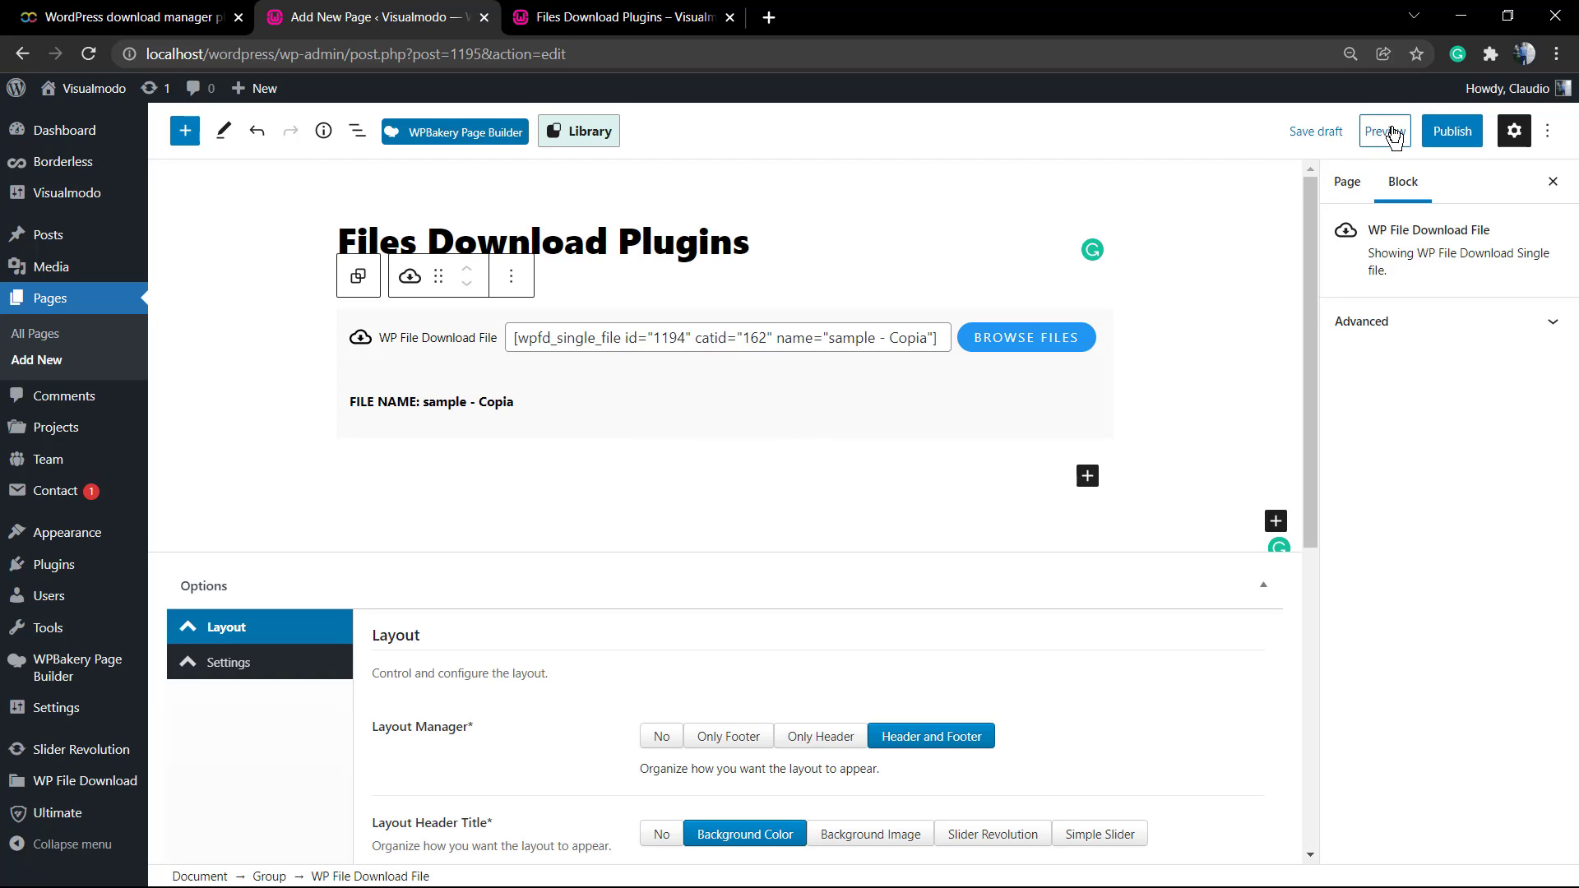
{"action": "left_click", "coordinate": [1383, 132]}
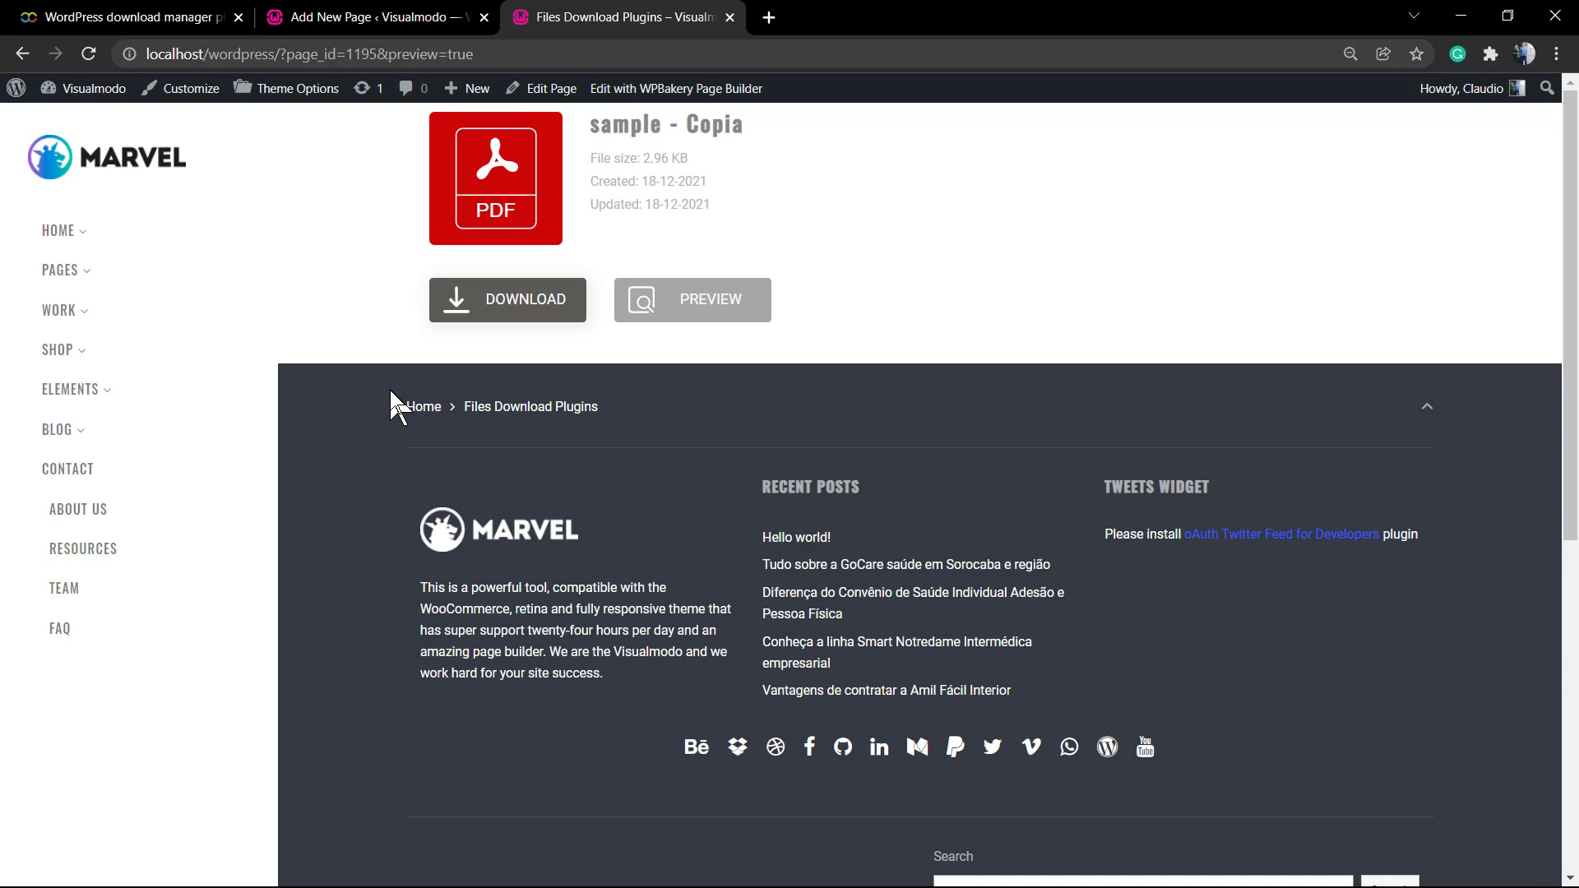
{"action": "mouse_move", "coordinate": [686, 240]}
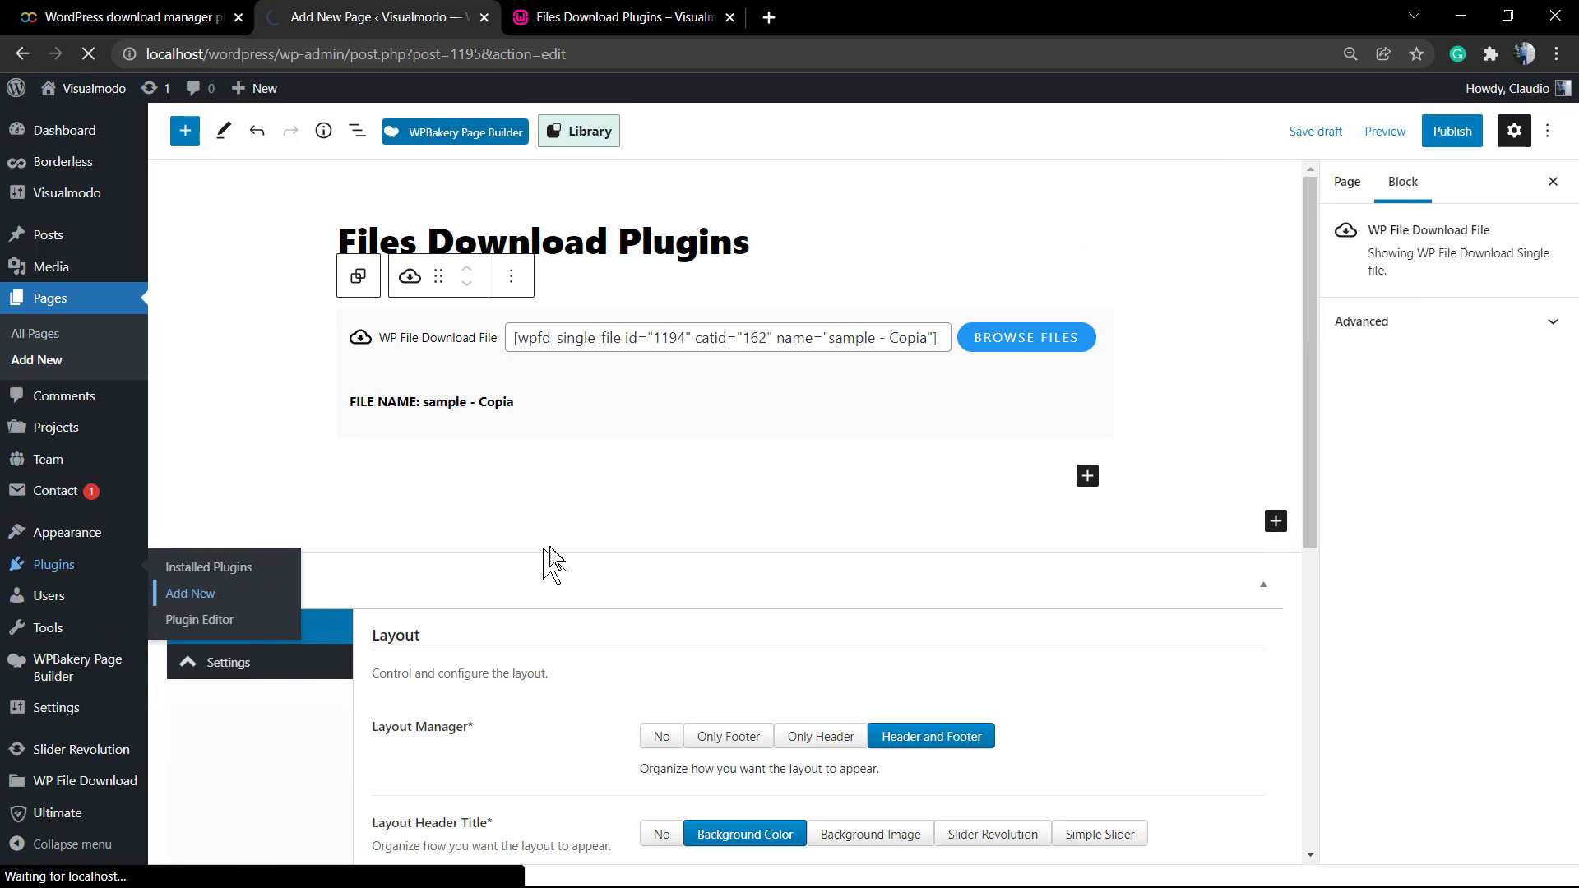
Upload and install WP File Download Addon.zip from Plugins > Add New
{"action": "left_click", "coordinate": [190, 594]}
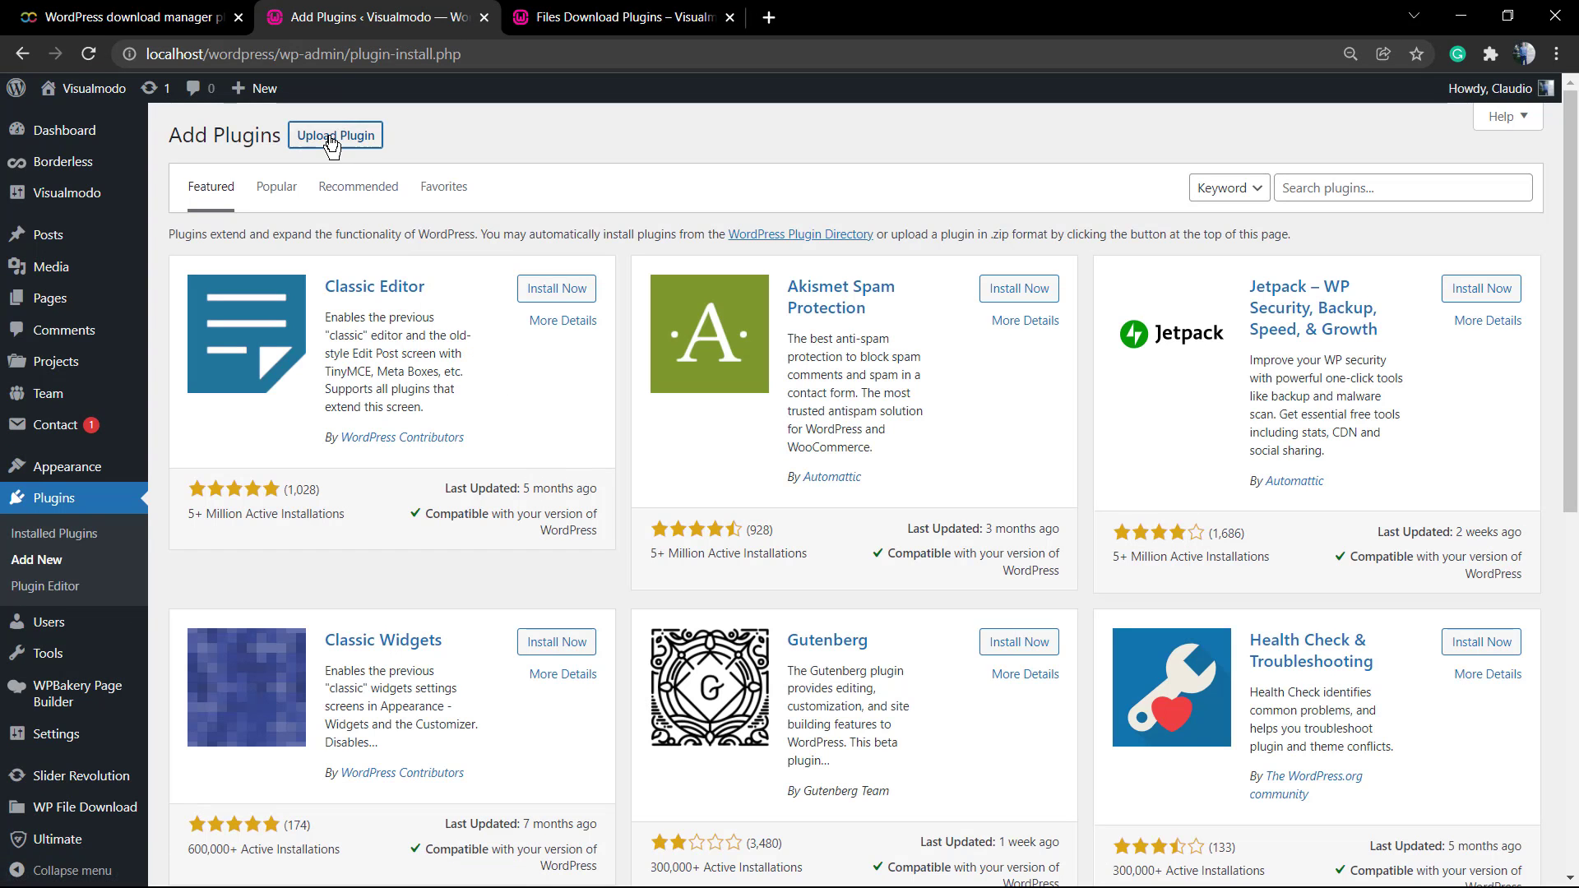
{"action": "left_click", "coordinate": [336, 135]}
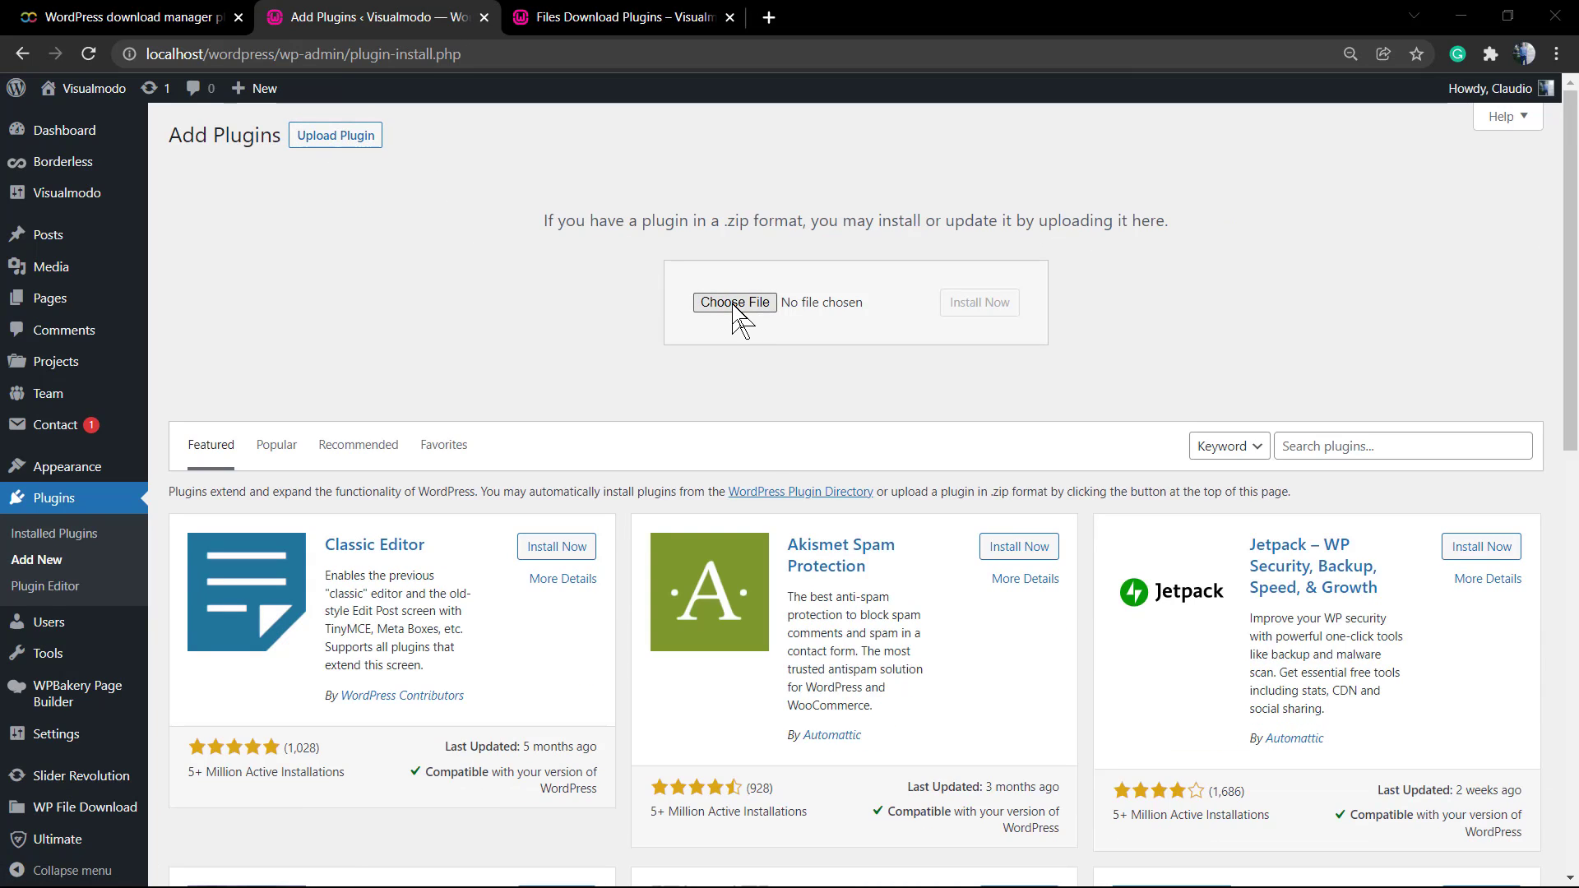
{"action": "left_click", "coordinate": [734, 302]}
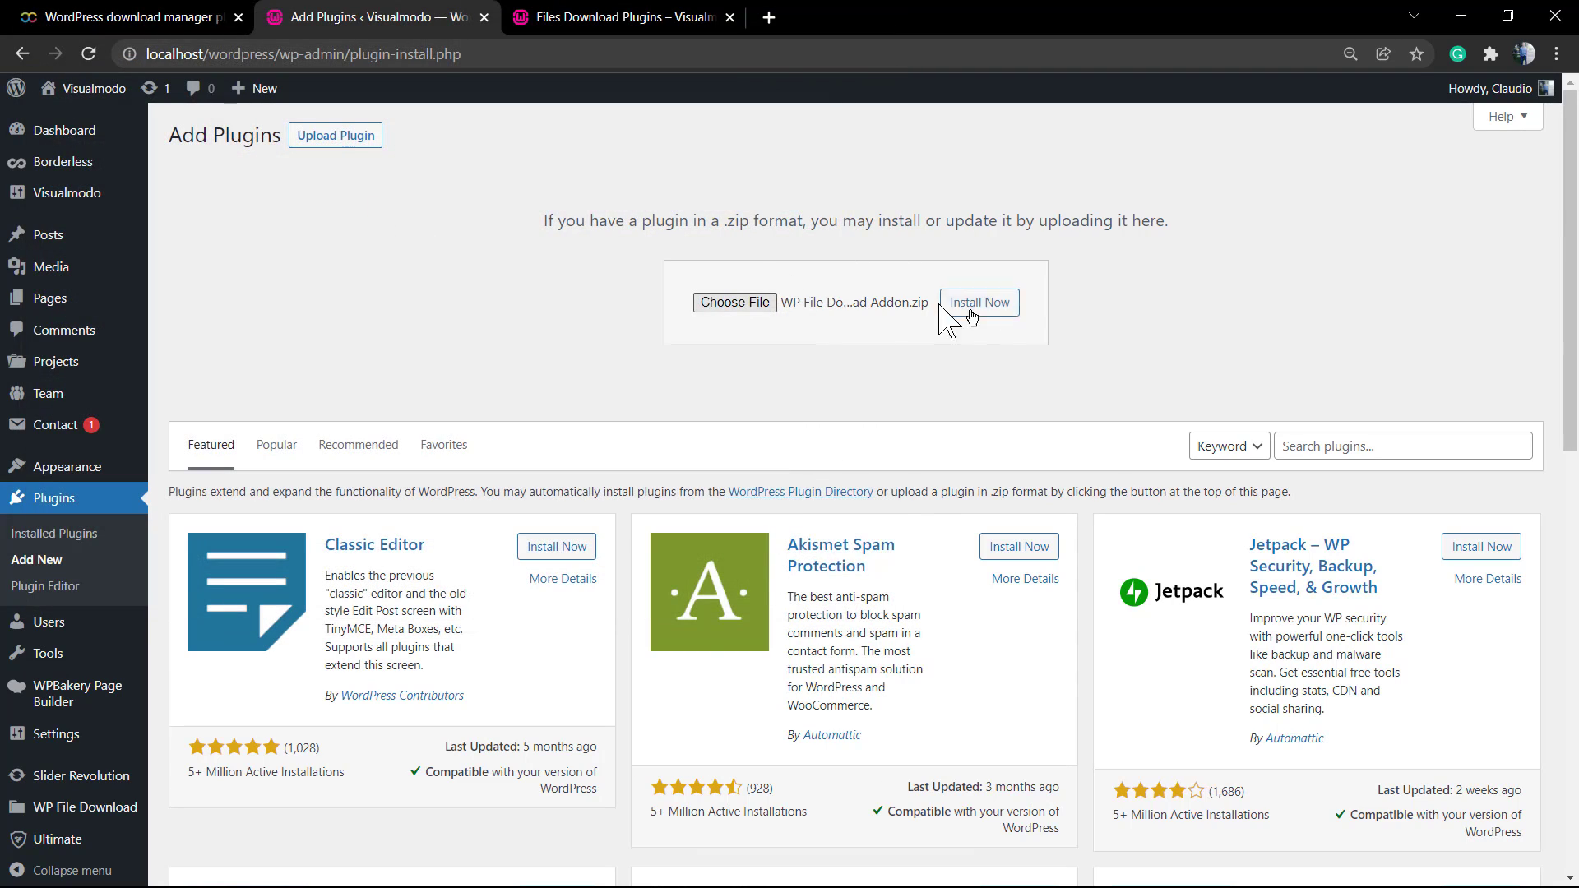
{"action": "left_click", "coordinate": [977, 303]}
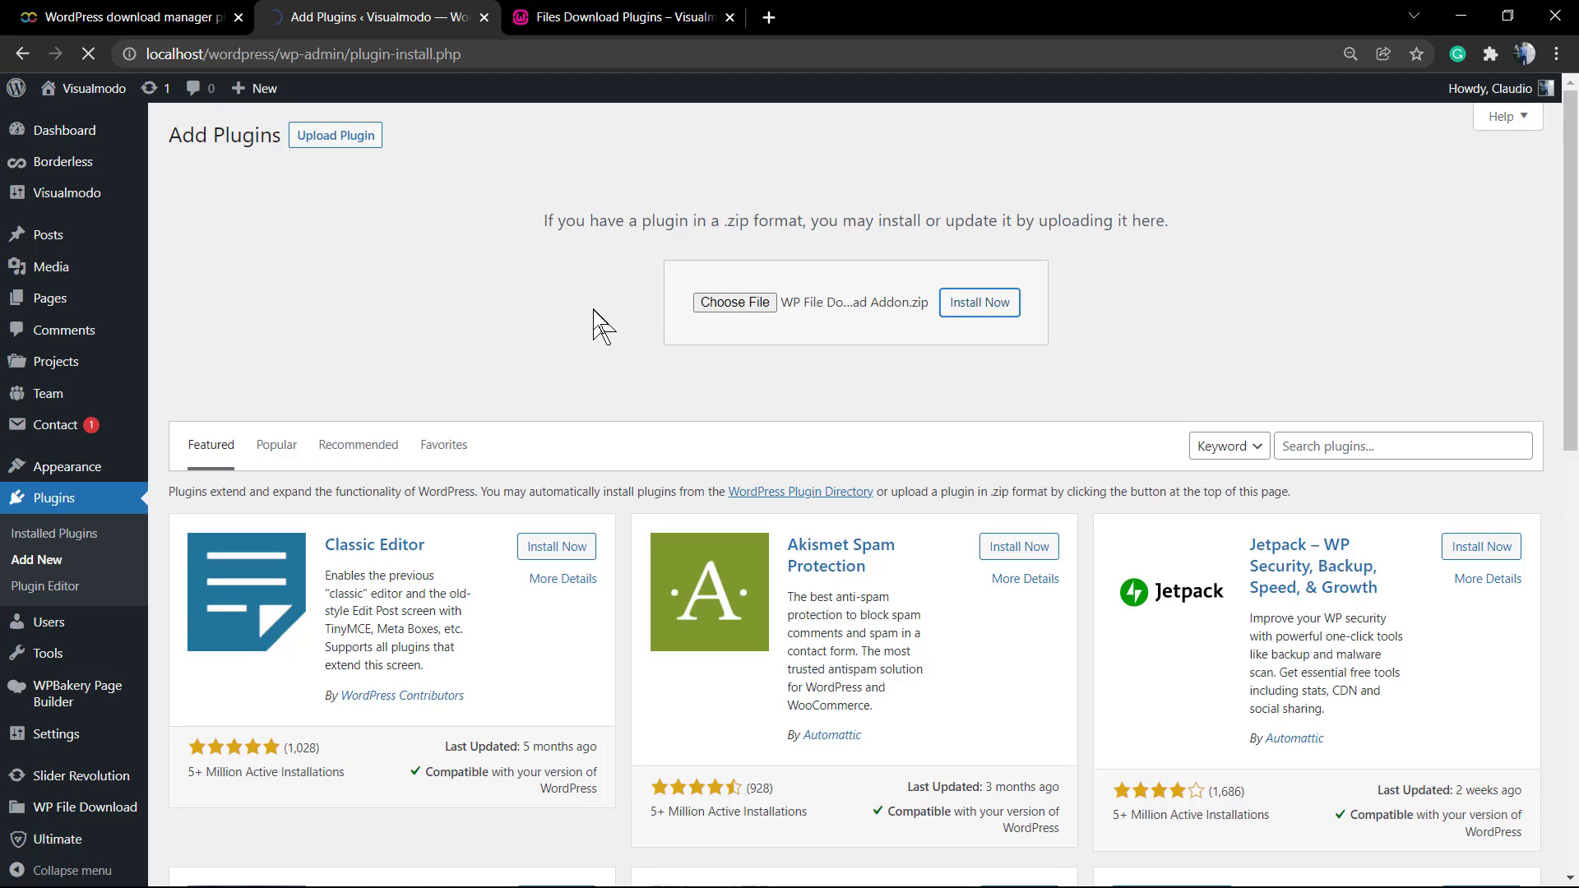
{"action": "left_click", "coordinate": [977, 302]}
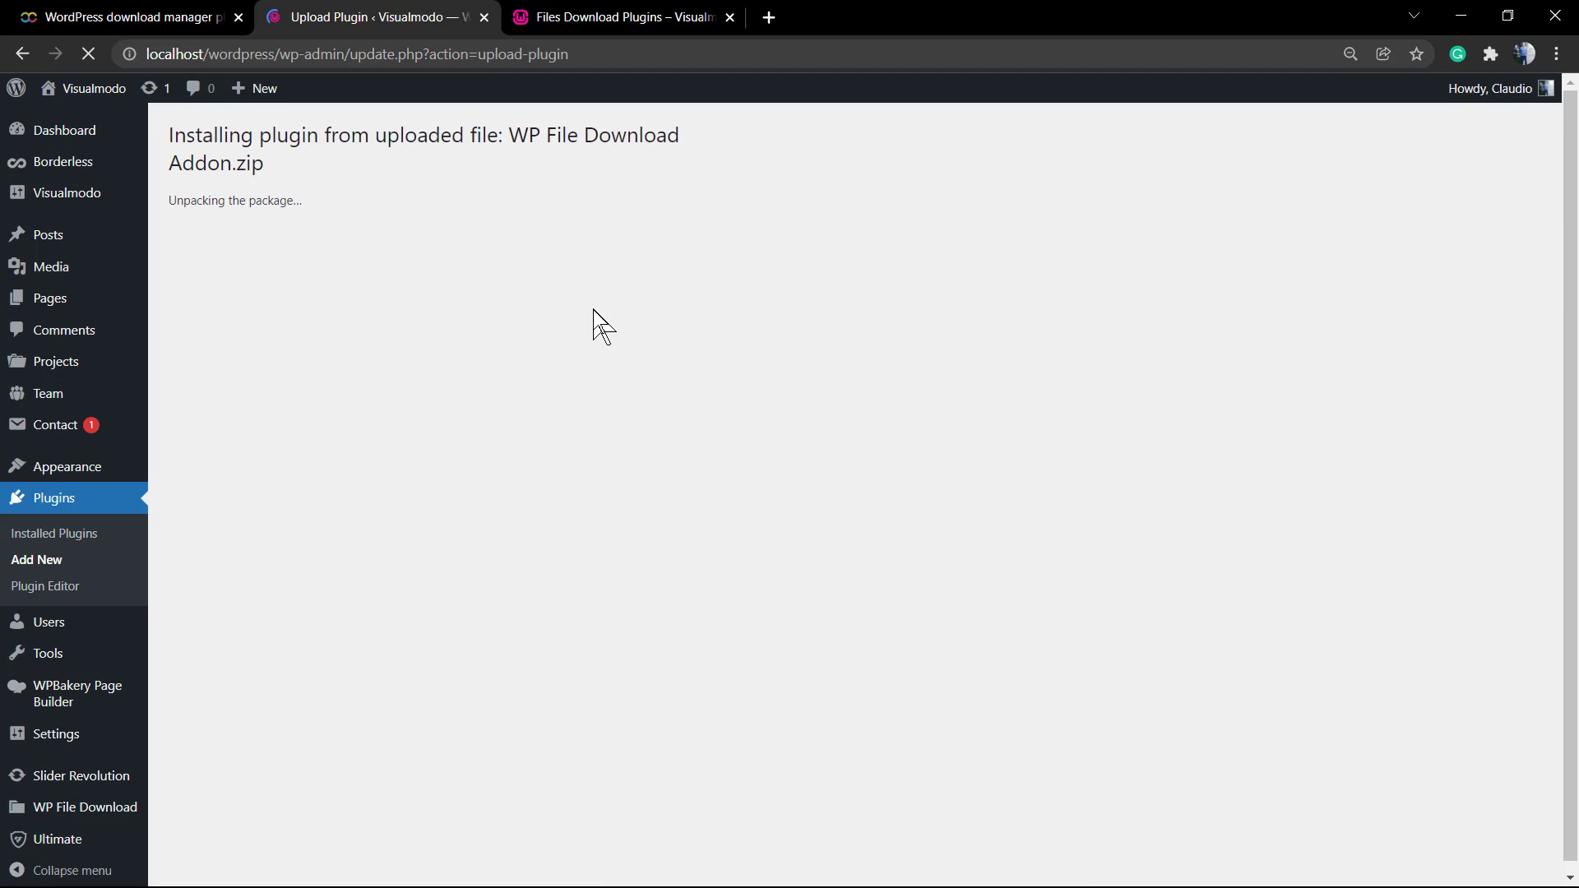
{"action": "mouse_move", "coordinate": [537, 349]}
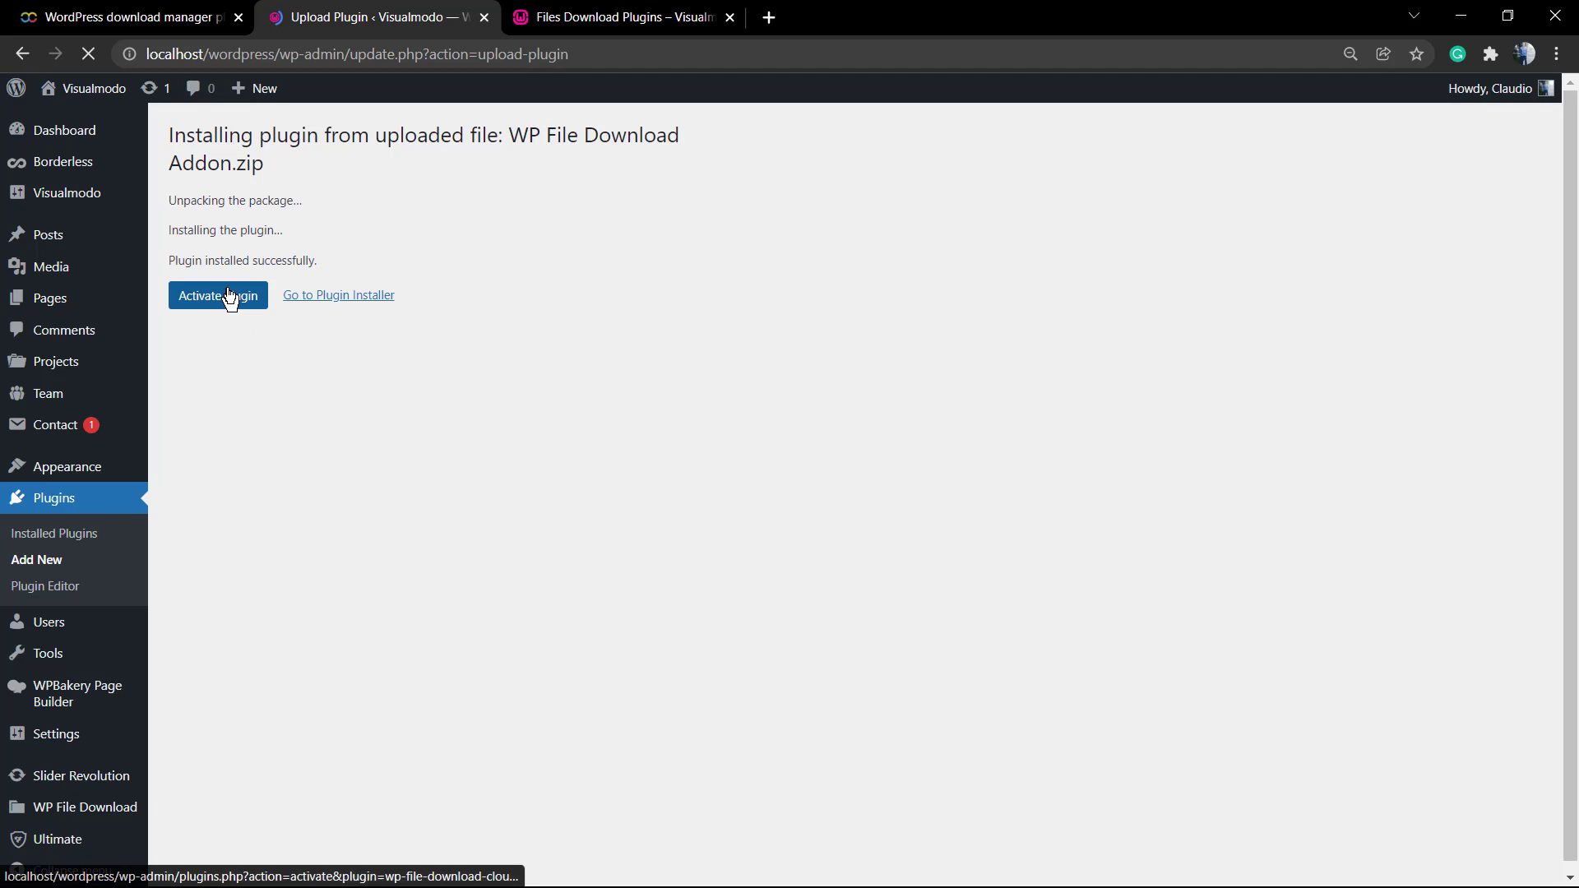
Activate the newly installed WP File Download Addon plugin
{"action": "left_click", "coordinate": [217, 295]}
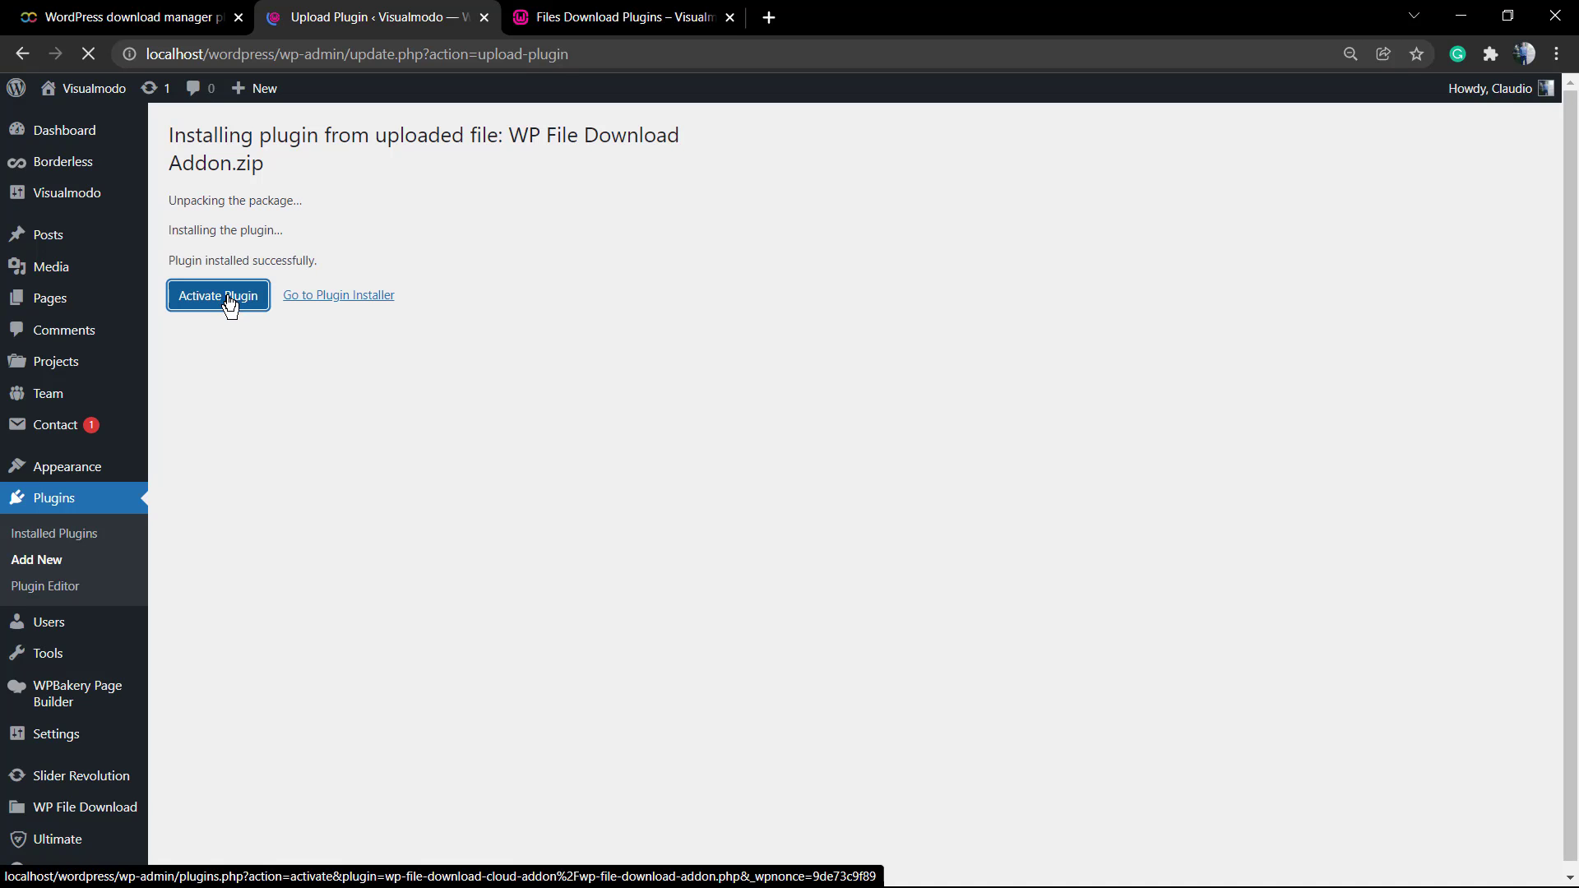
{"action": "left_click", "coordinate": [217, 294]}
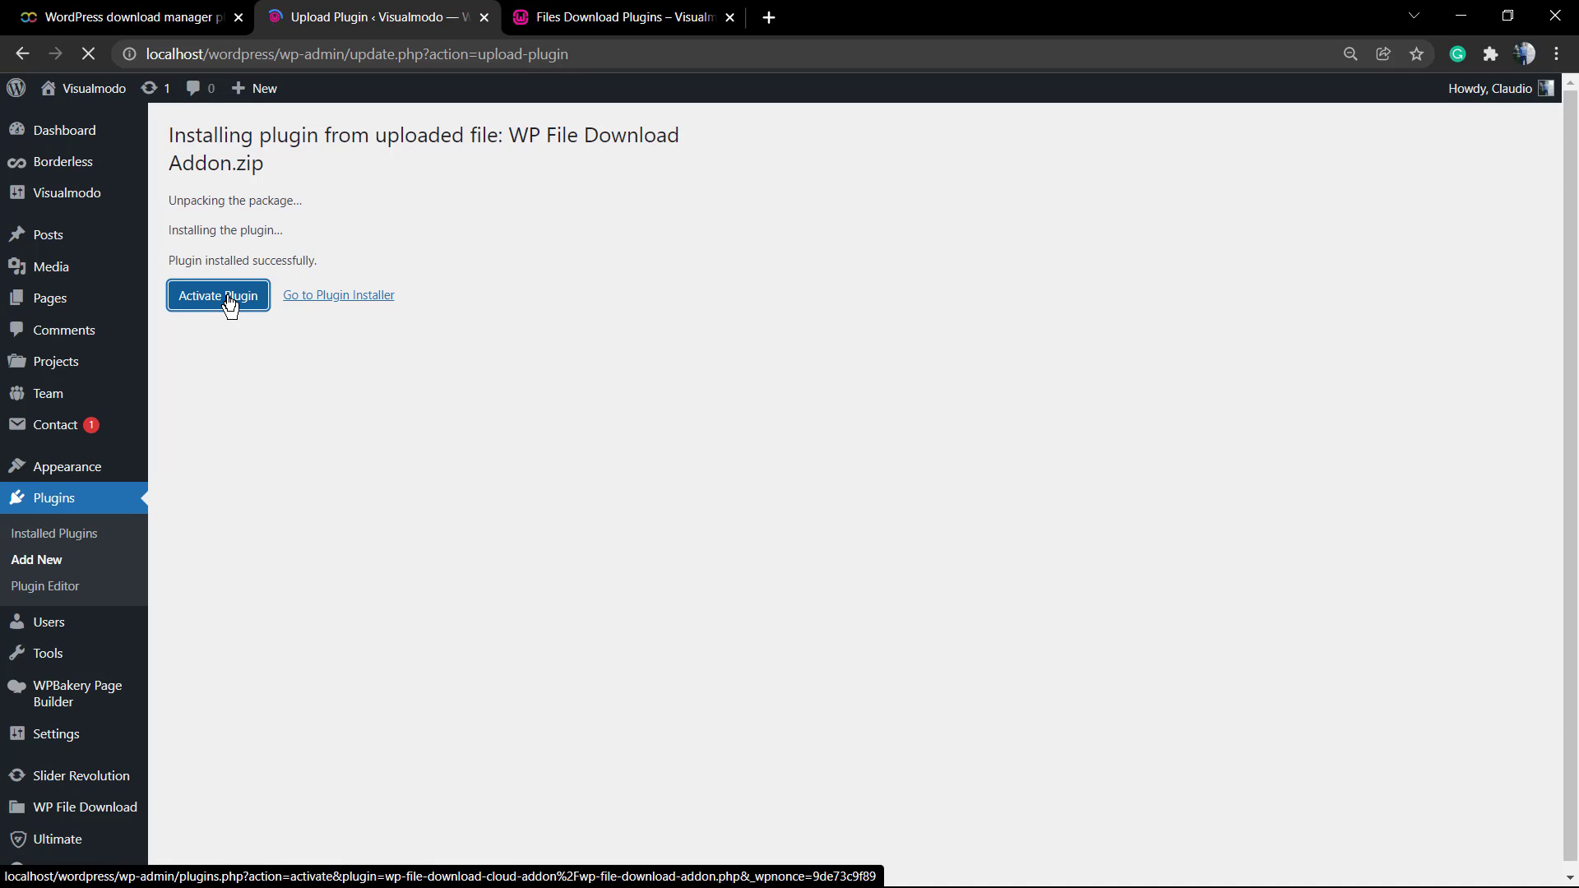
{"action": "left_click", "coordinate": [217, 294]}
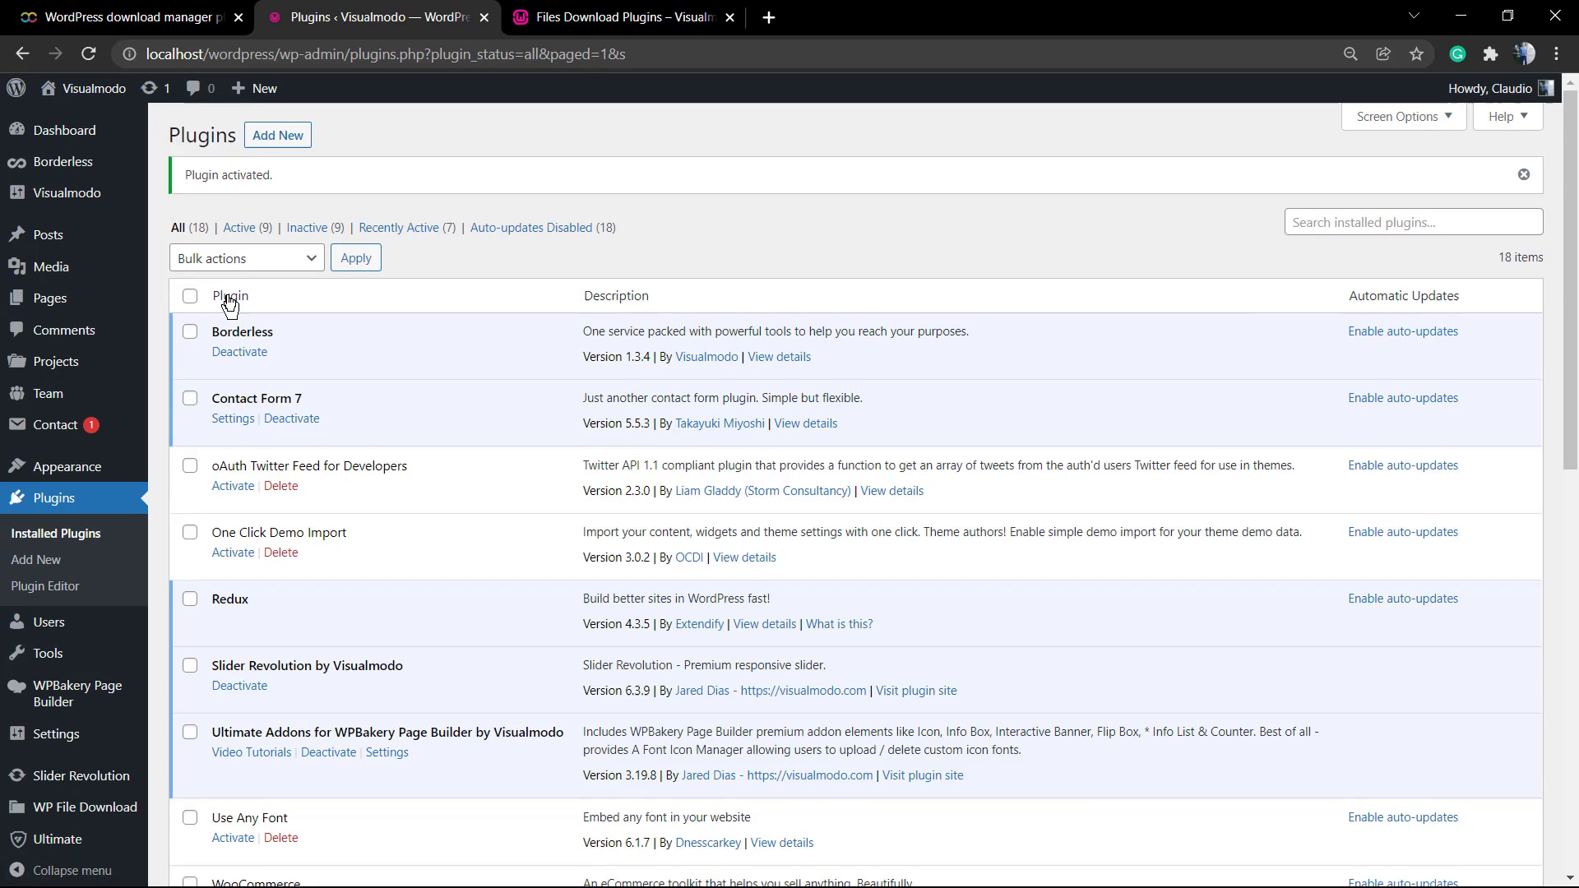
{"action": "scroll", "scroll_direction": "down", "scroll_amount": 3}
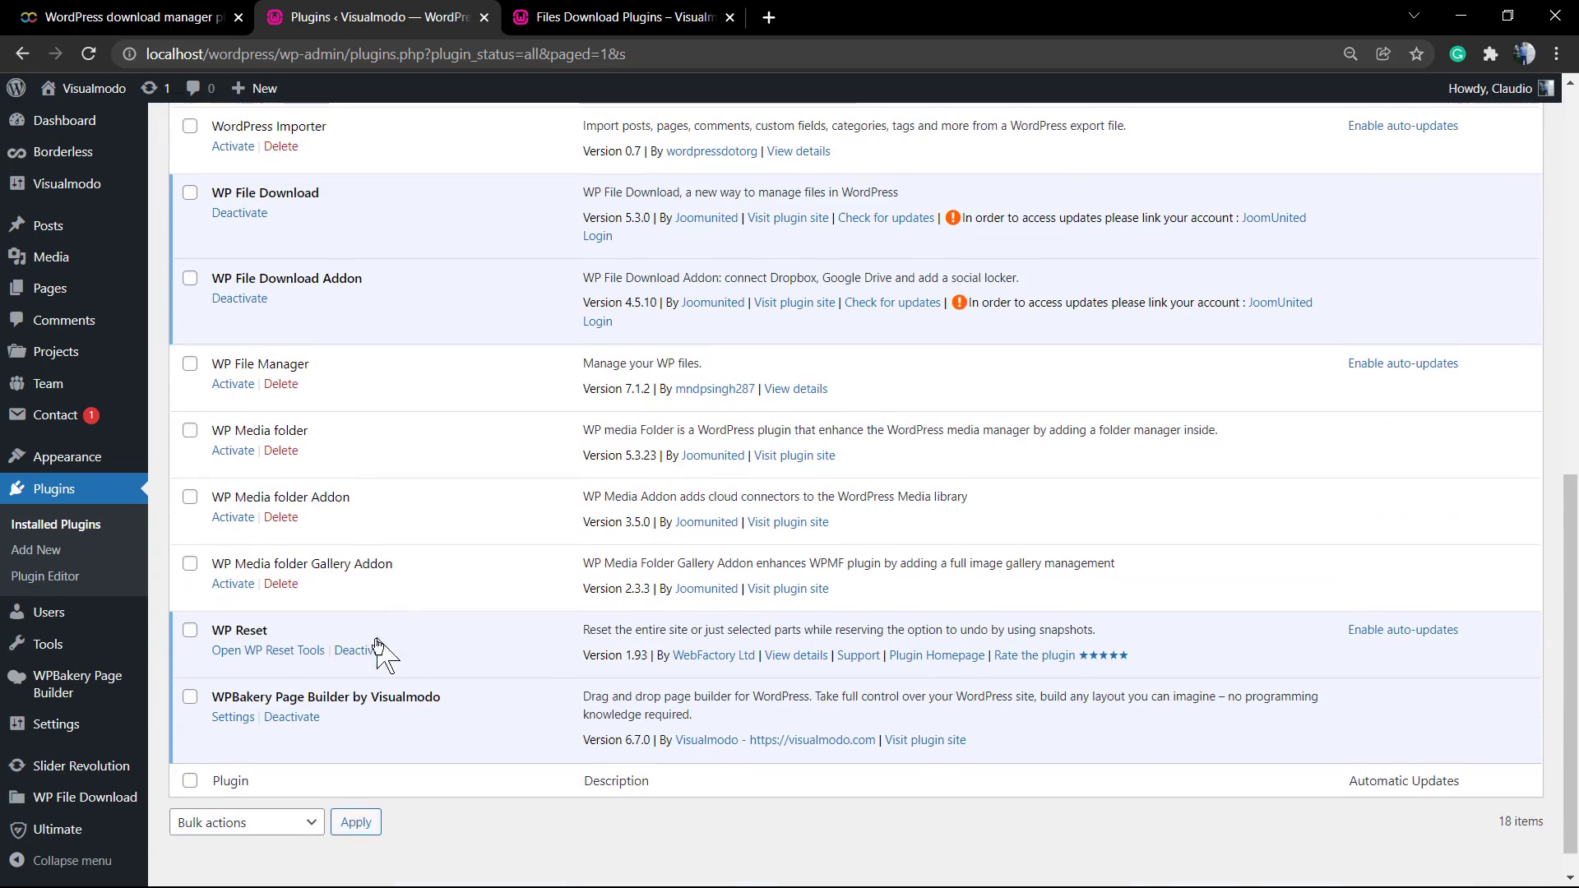
{"action": "scroll", "scroll_direction": "down", "scroll_amount": 3}
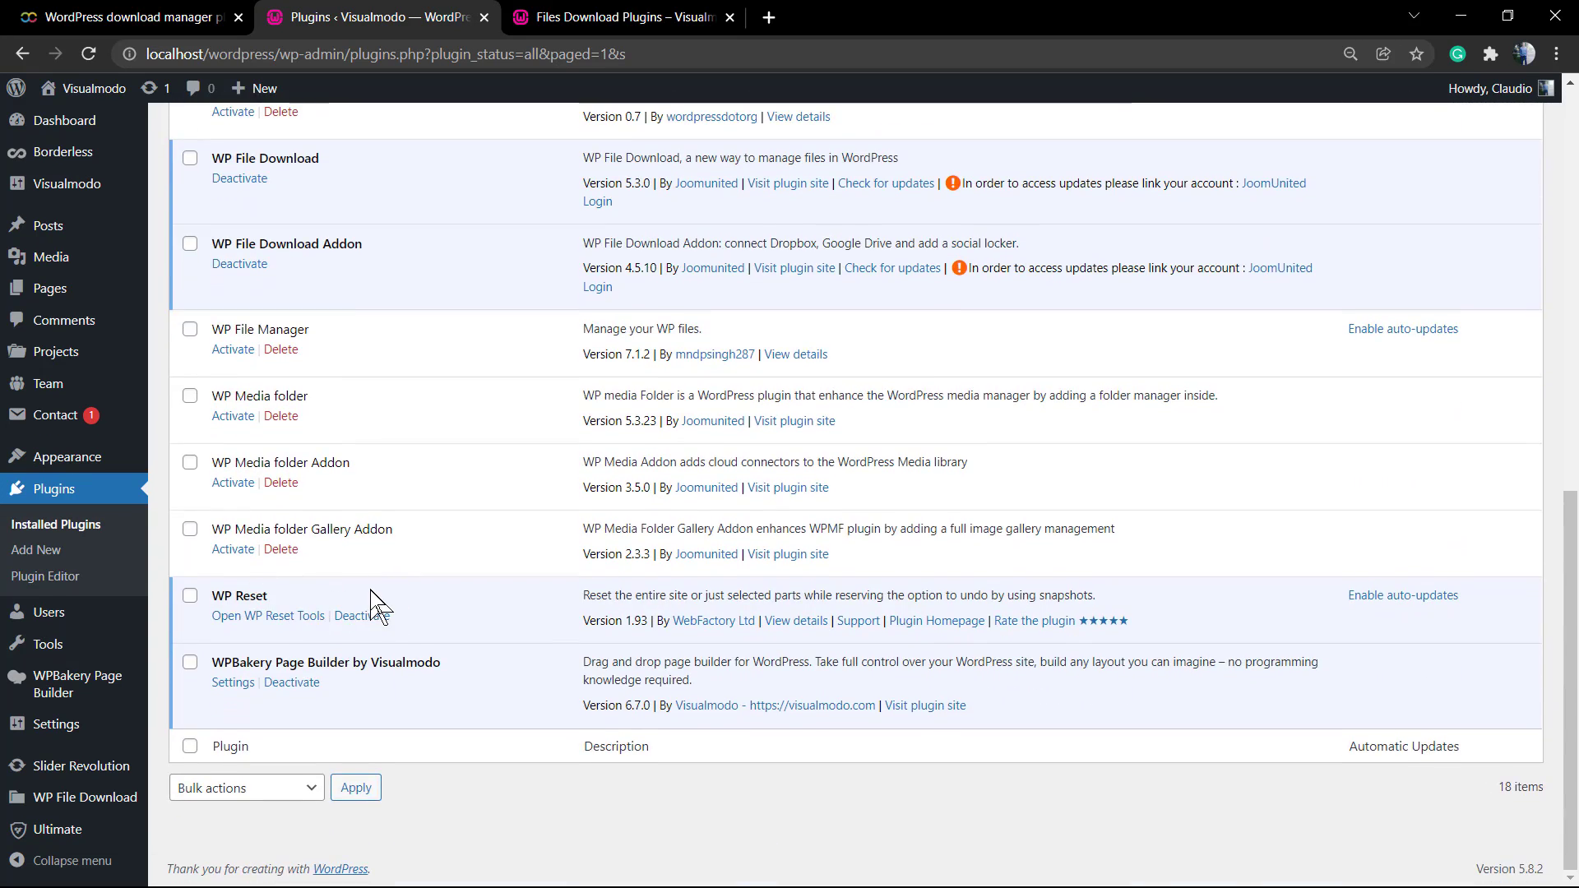
{"action": "scroll", "scroll_direction": "up", "scroll_amount": 3}
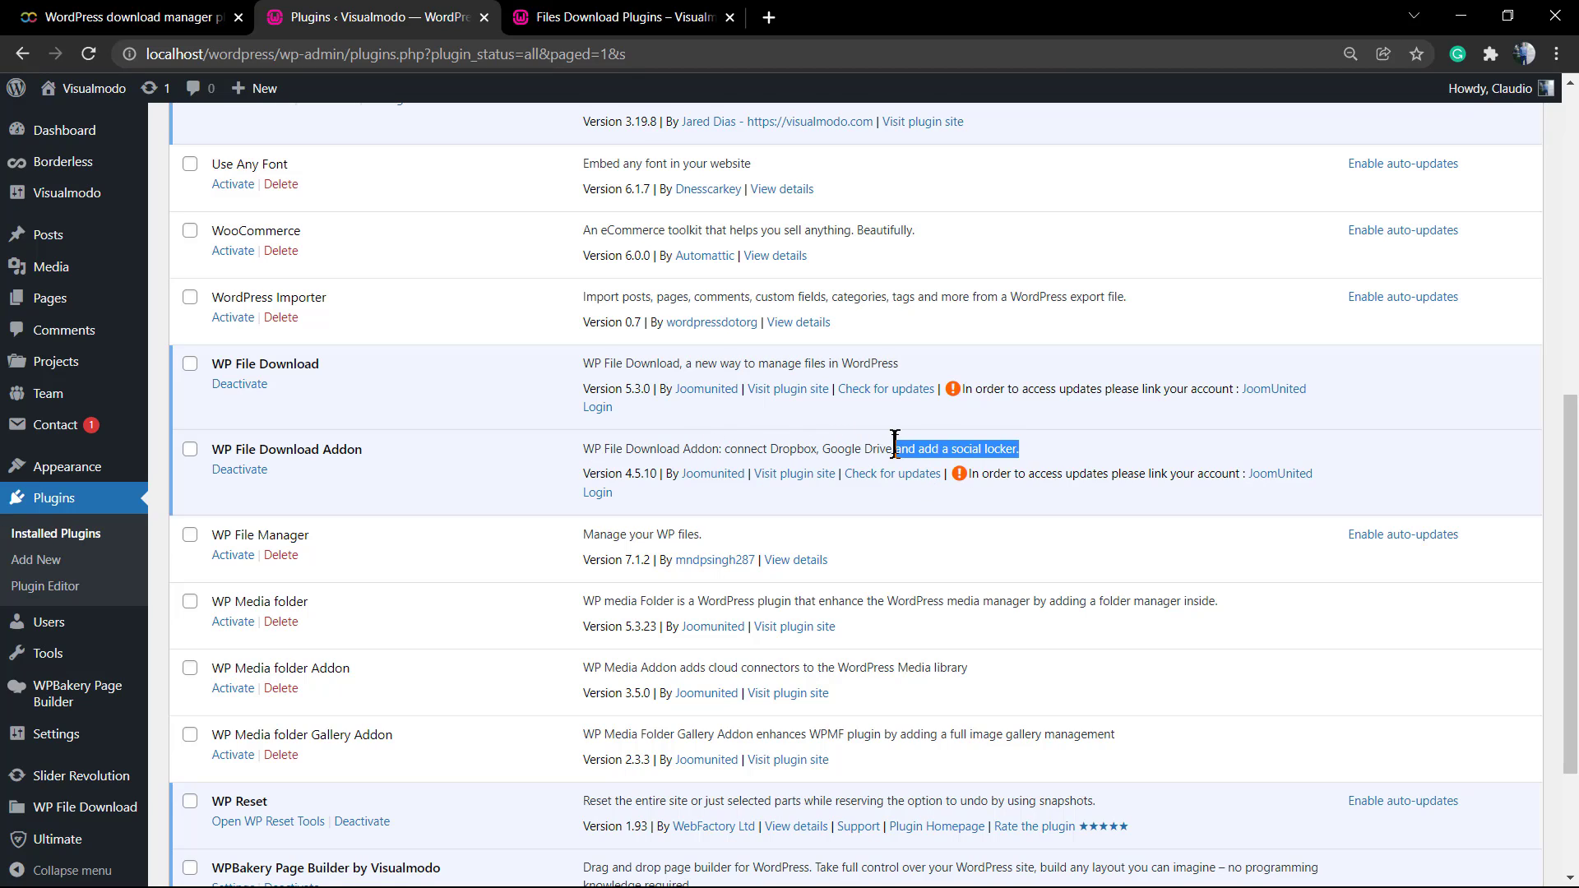
{"action": "mouse_move", "coordinate": [45, 585]}
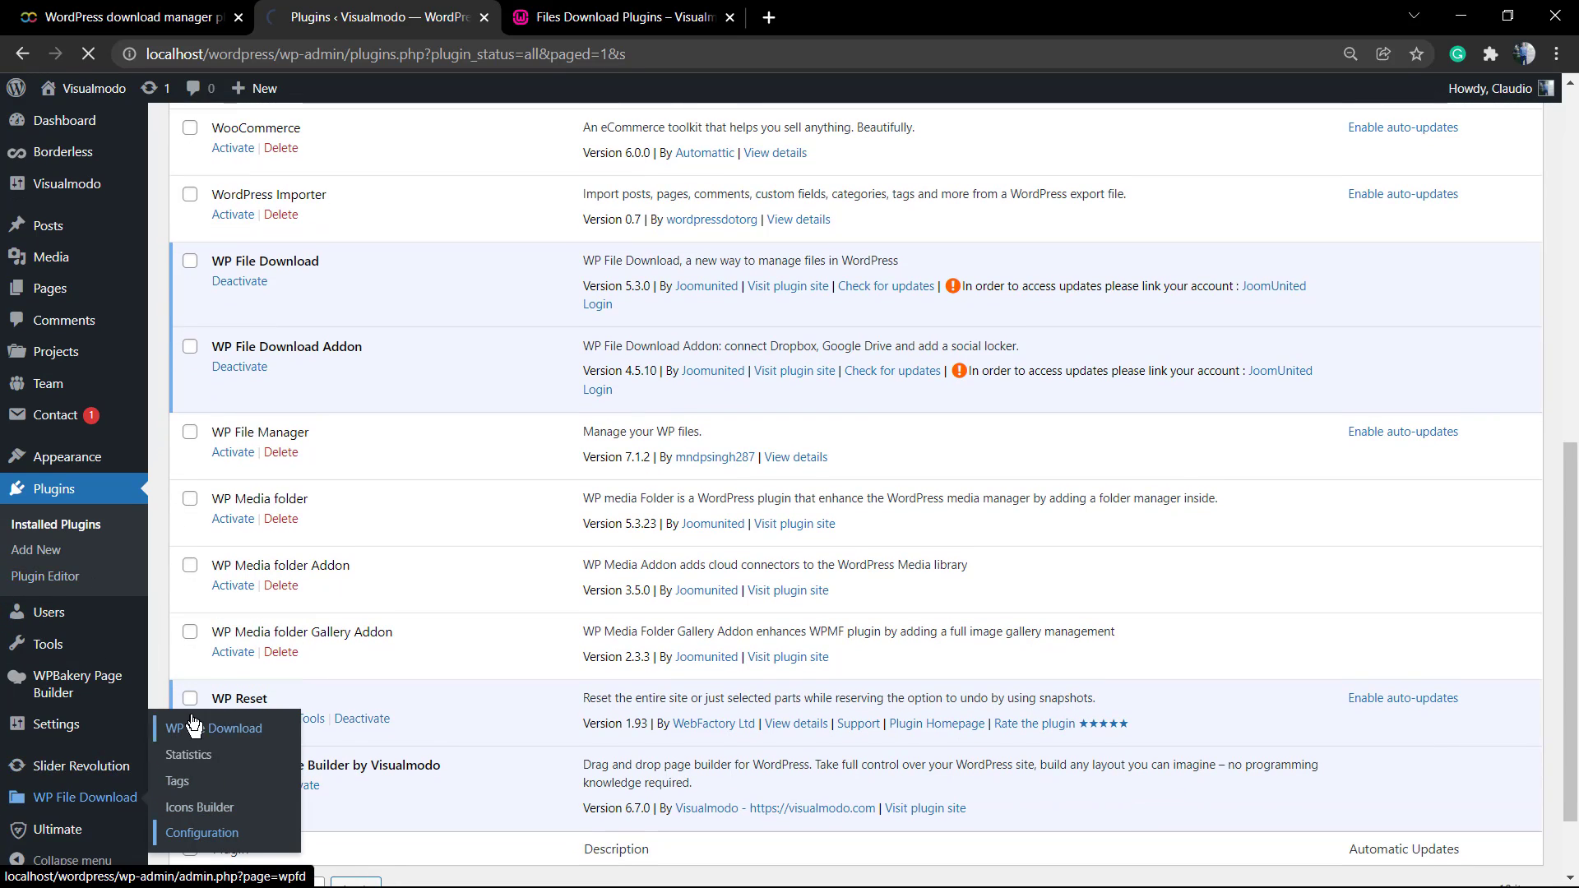
Go to WP File Download Configuration and reach the Social Locker settings under Cloud Connection
{"action": "left_click", "coordinate": [201, 833]}
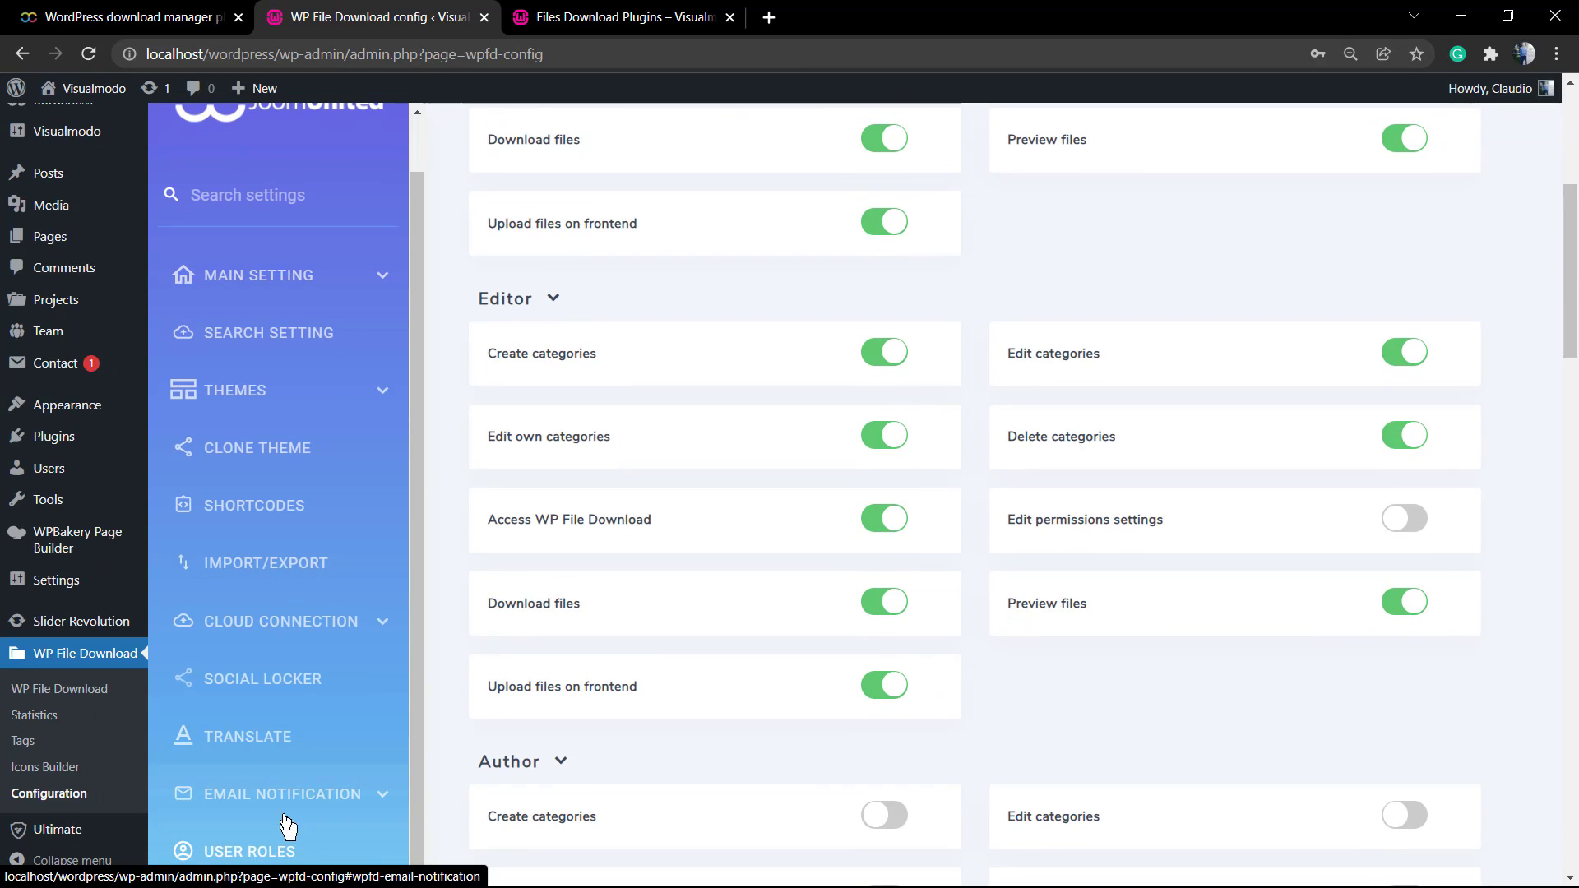
{"action": "mouse_move", "coordinate": [275, 809]}
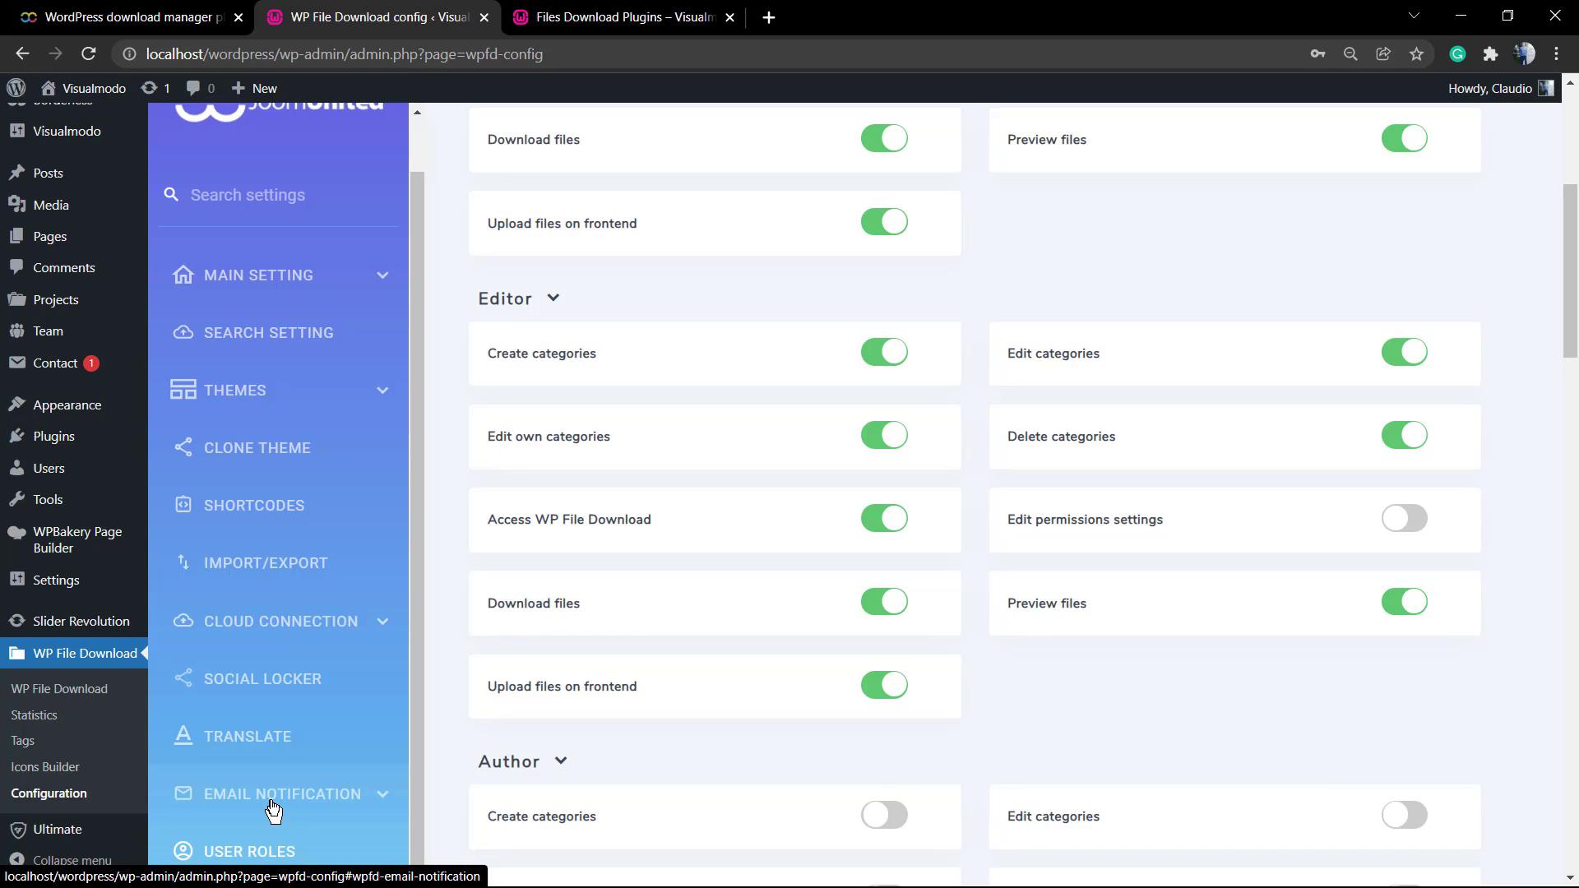
{"action": "mouse_move", "coordinate": [276, 687]}
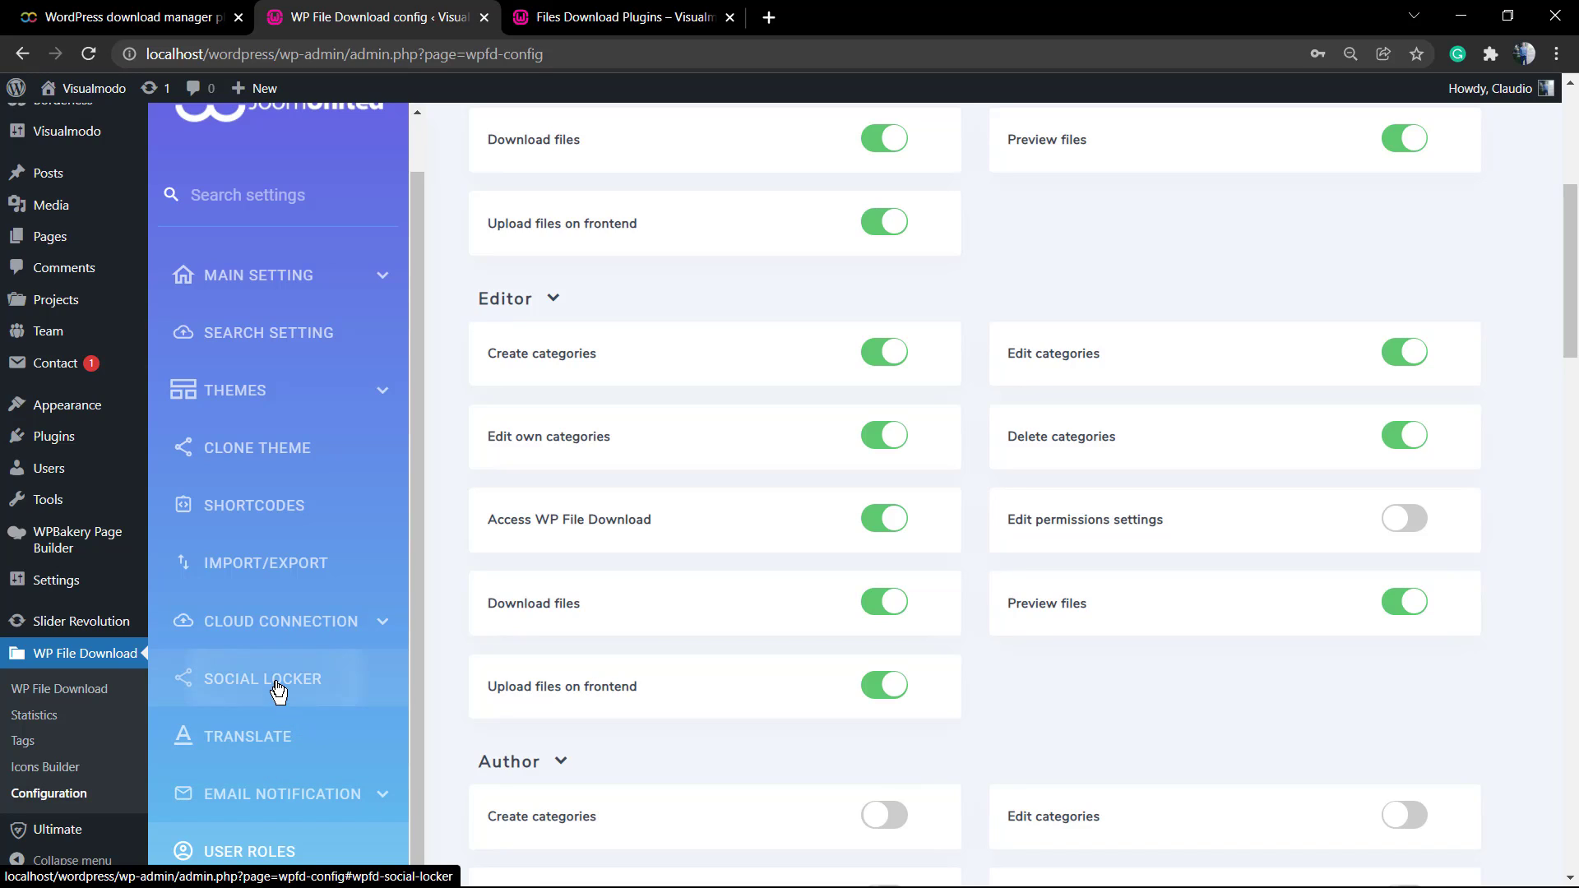
{"action": "left_click", "coordinate": [279, 622]}
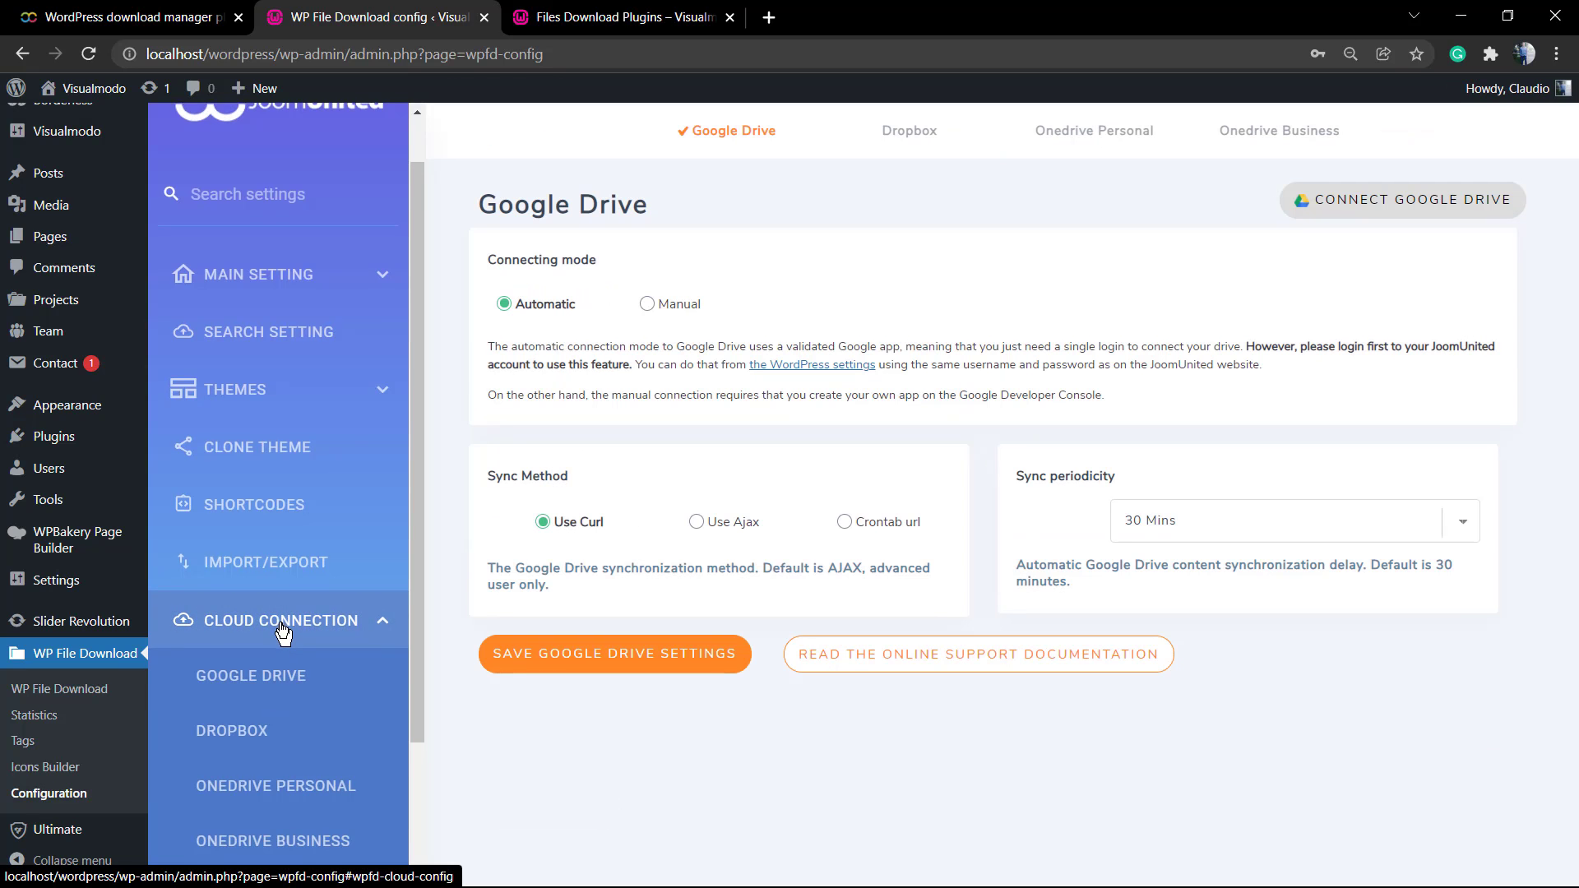
{"action": "left_click", "coordinate": [263, 678]}
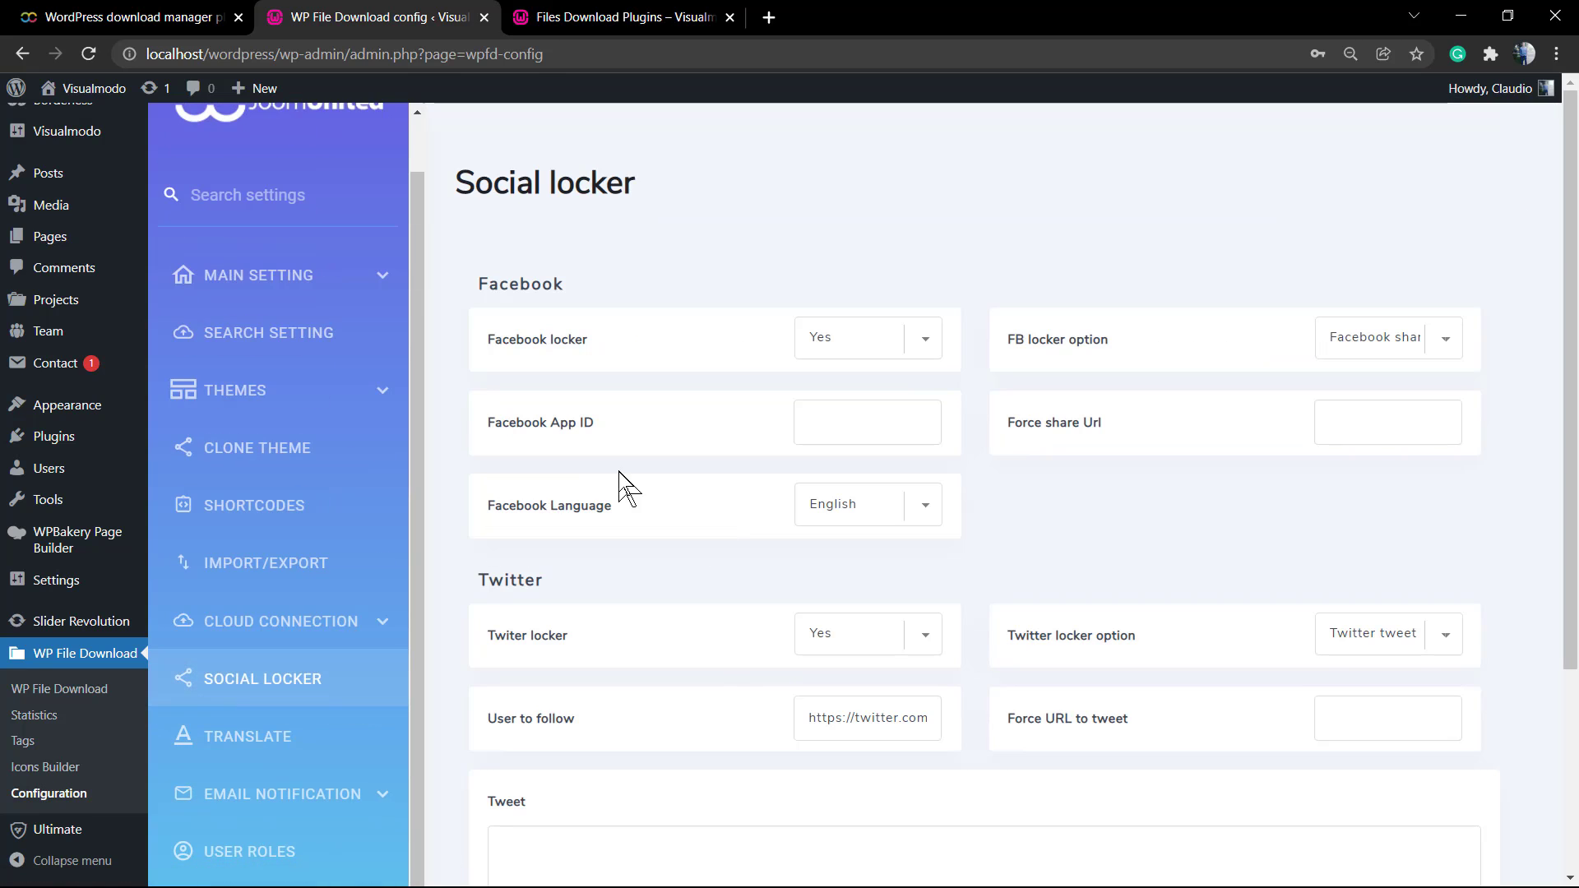
{"action": "mouse_move", "coordinate": [964, 360]}
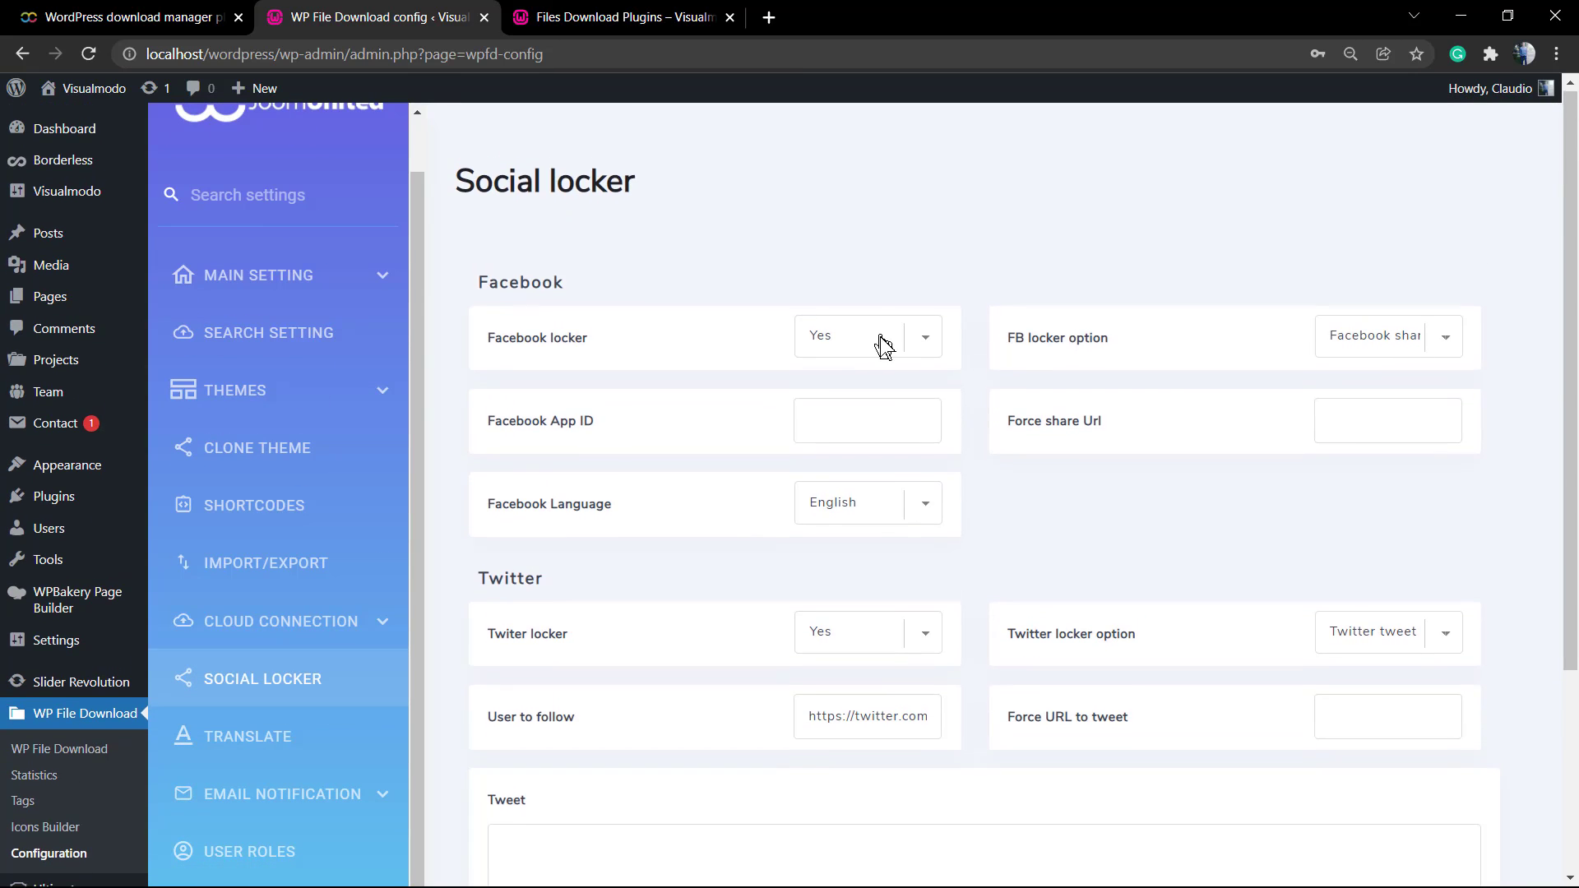
Save the Social Locker settings with Facebook and Twitter lockers enabled
{"action": "scroll", "scroll_direction": "down", "scroll_amount": 3}
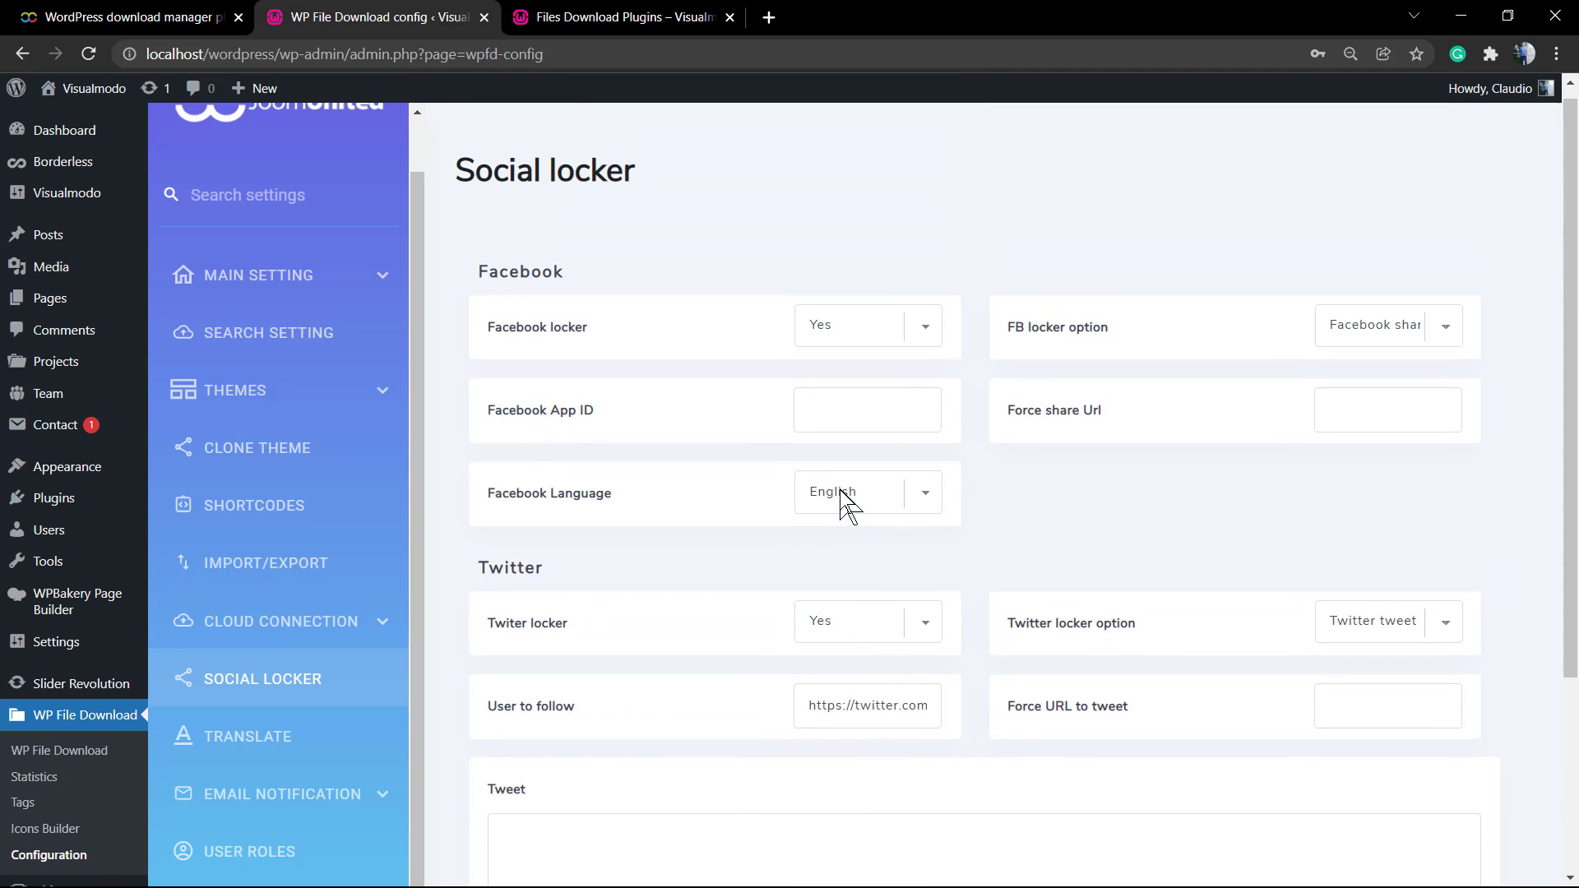
{"action": "scroll", "scroll_direction": "down", "scroll_amount": 3}
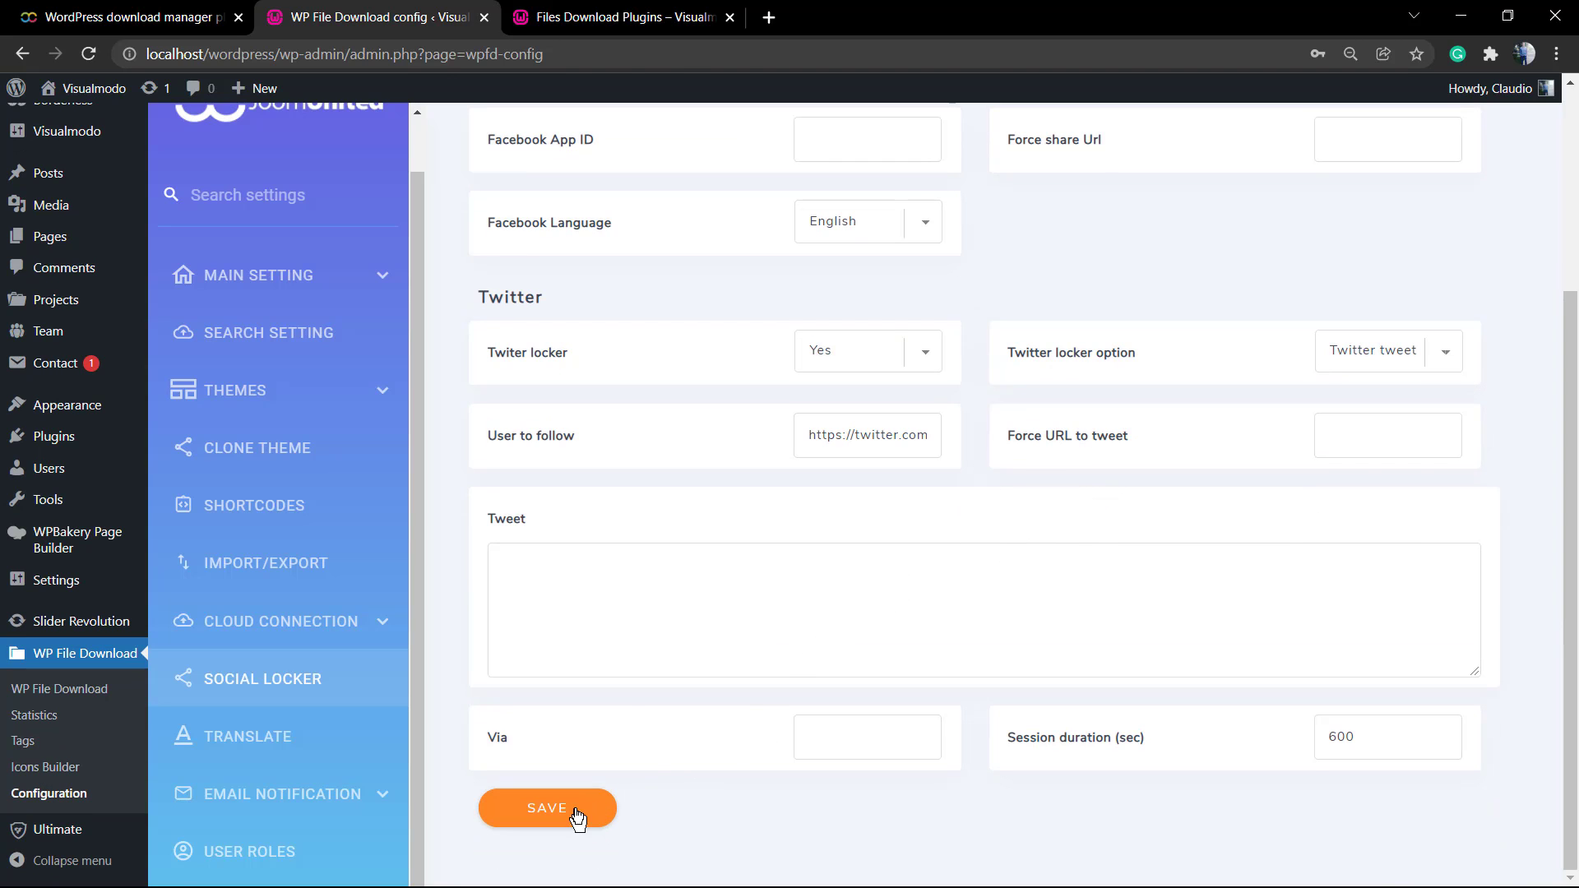
{"action": "left_click", "coordinate": [546, 808]}
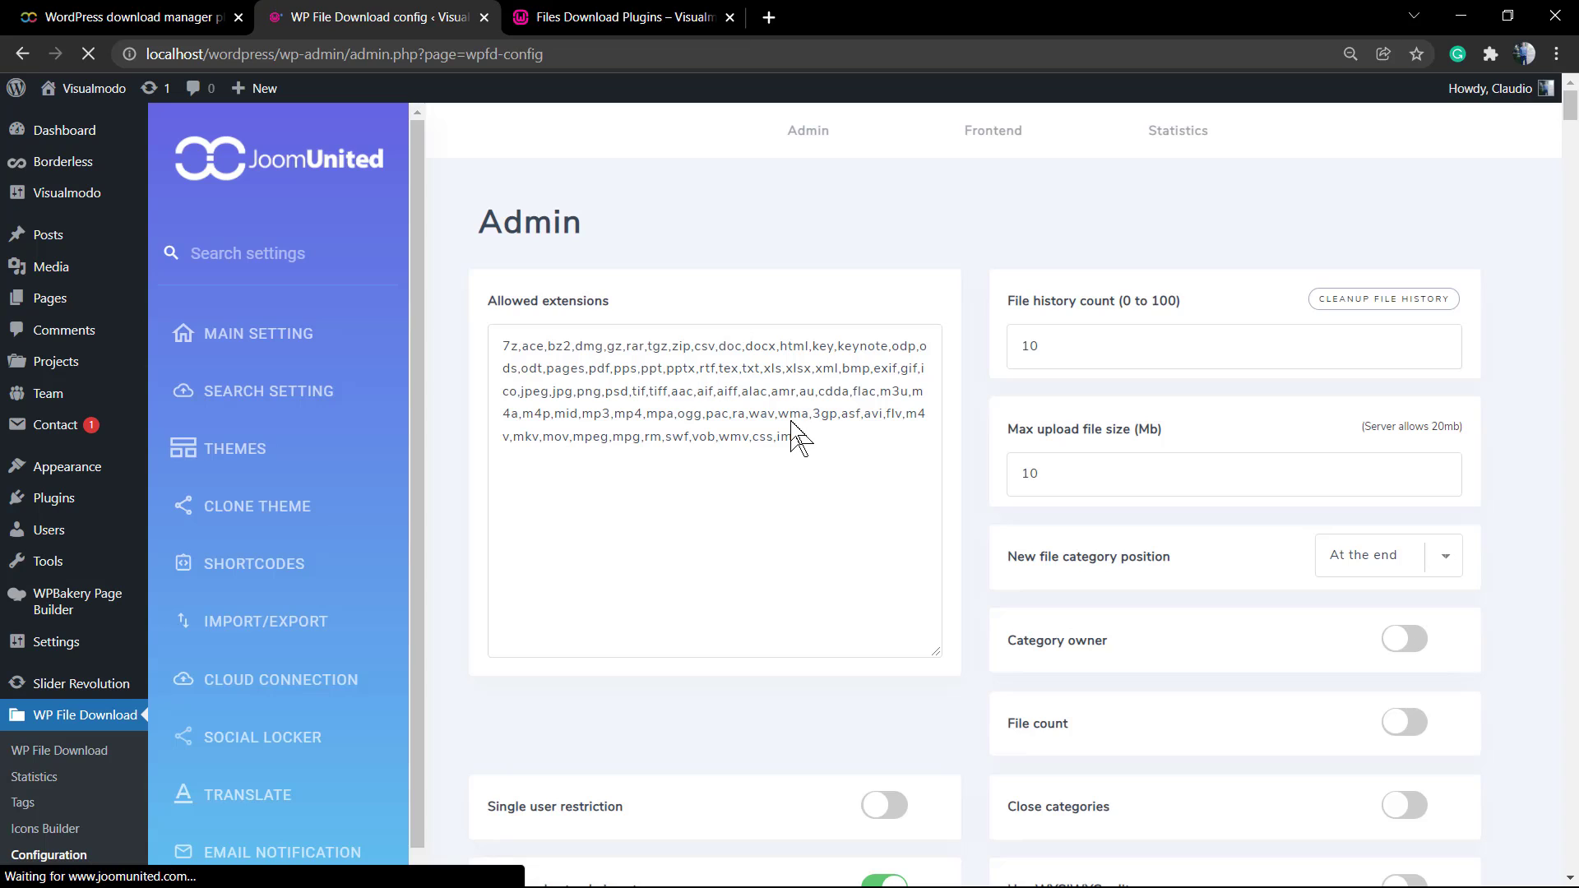
{"action": "left_click", "coordinate": [263, 737]}
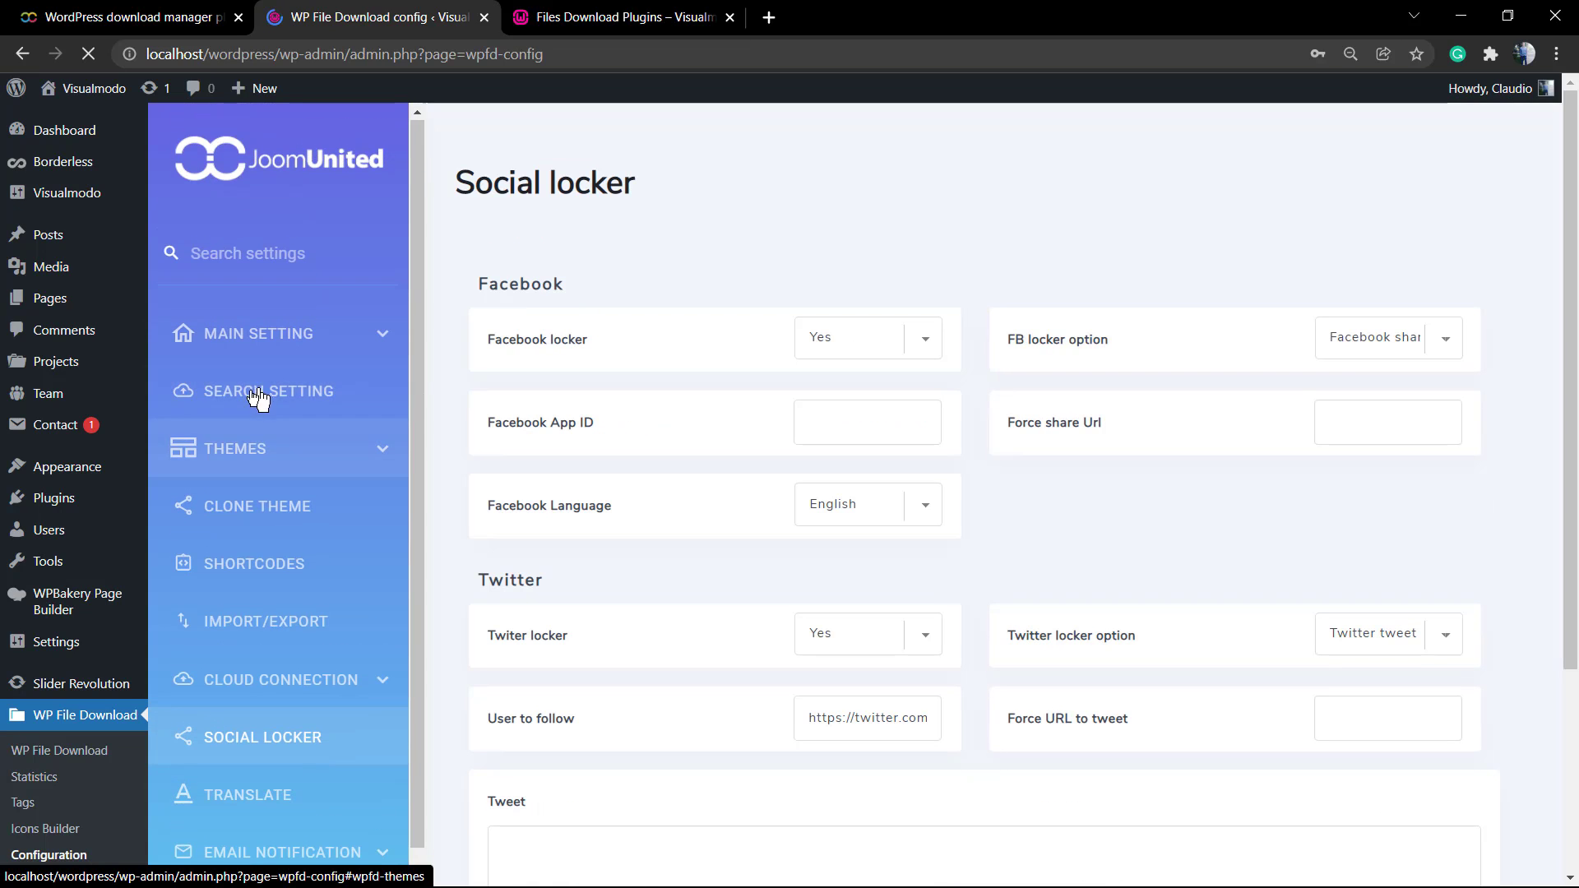
{"action": "mouse_move", "coordinate": [67, 465]}
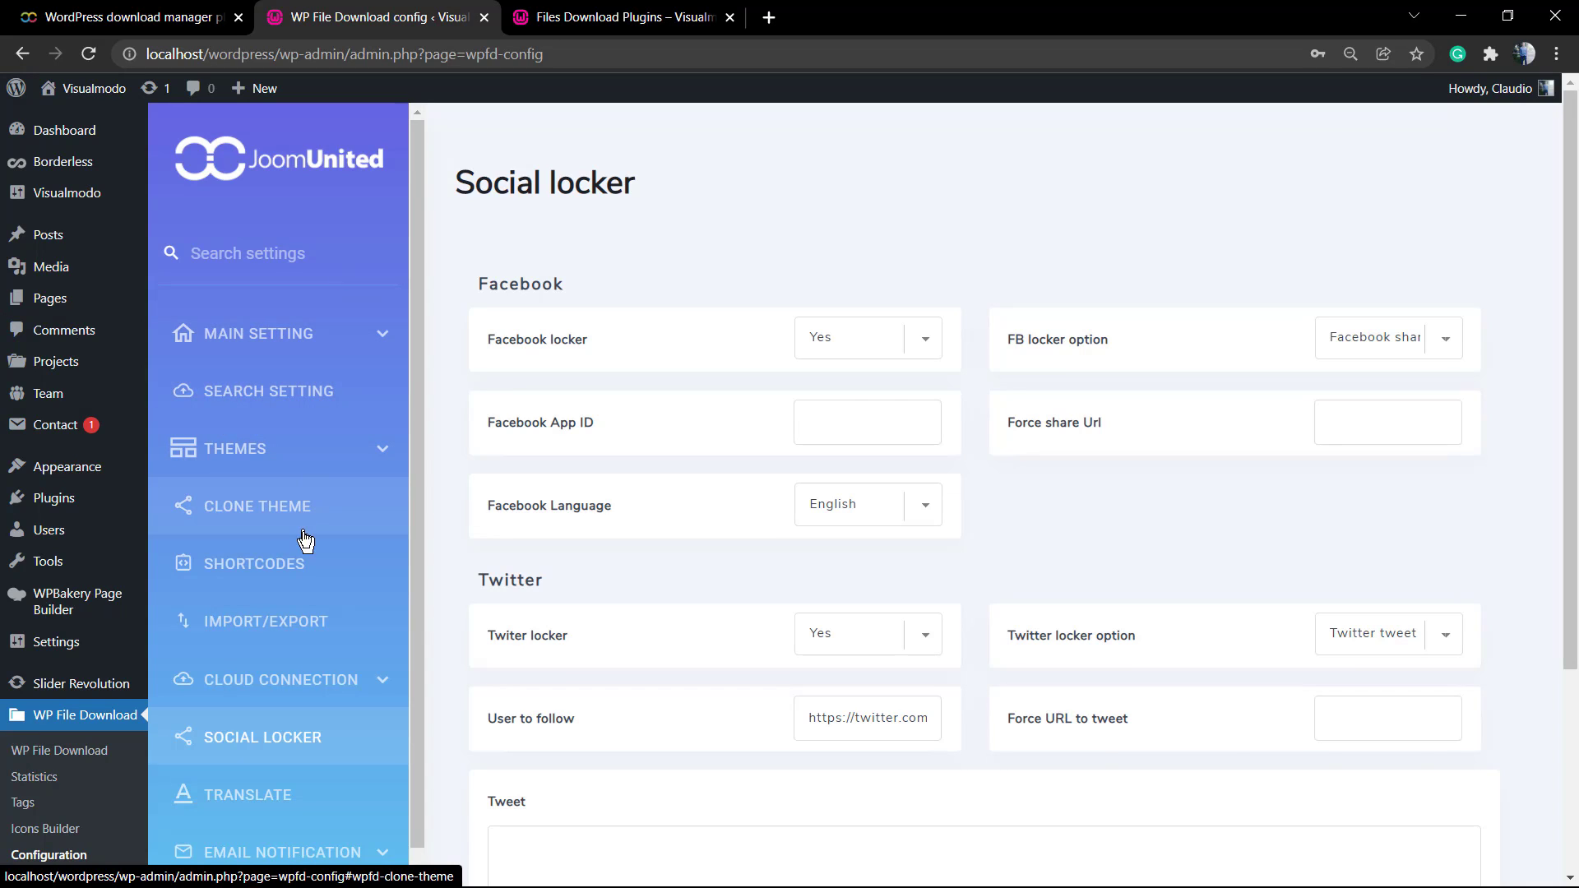
Select the generated wpfd_category shortcode in the Shortcodes generator for copying
{"action": "left_click", "coordinate": [253, 563]}
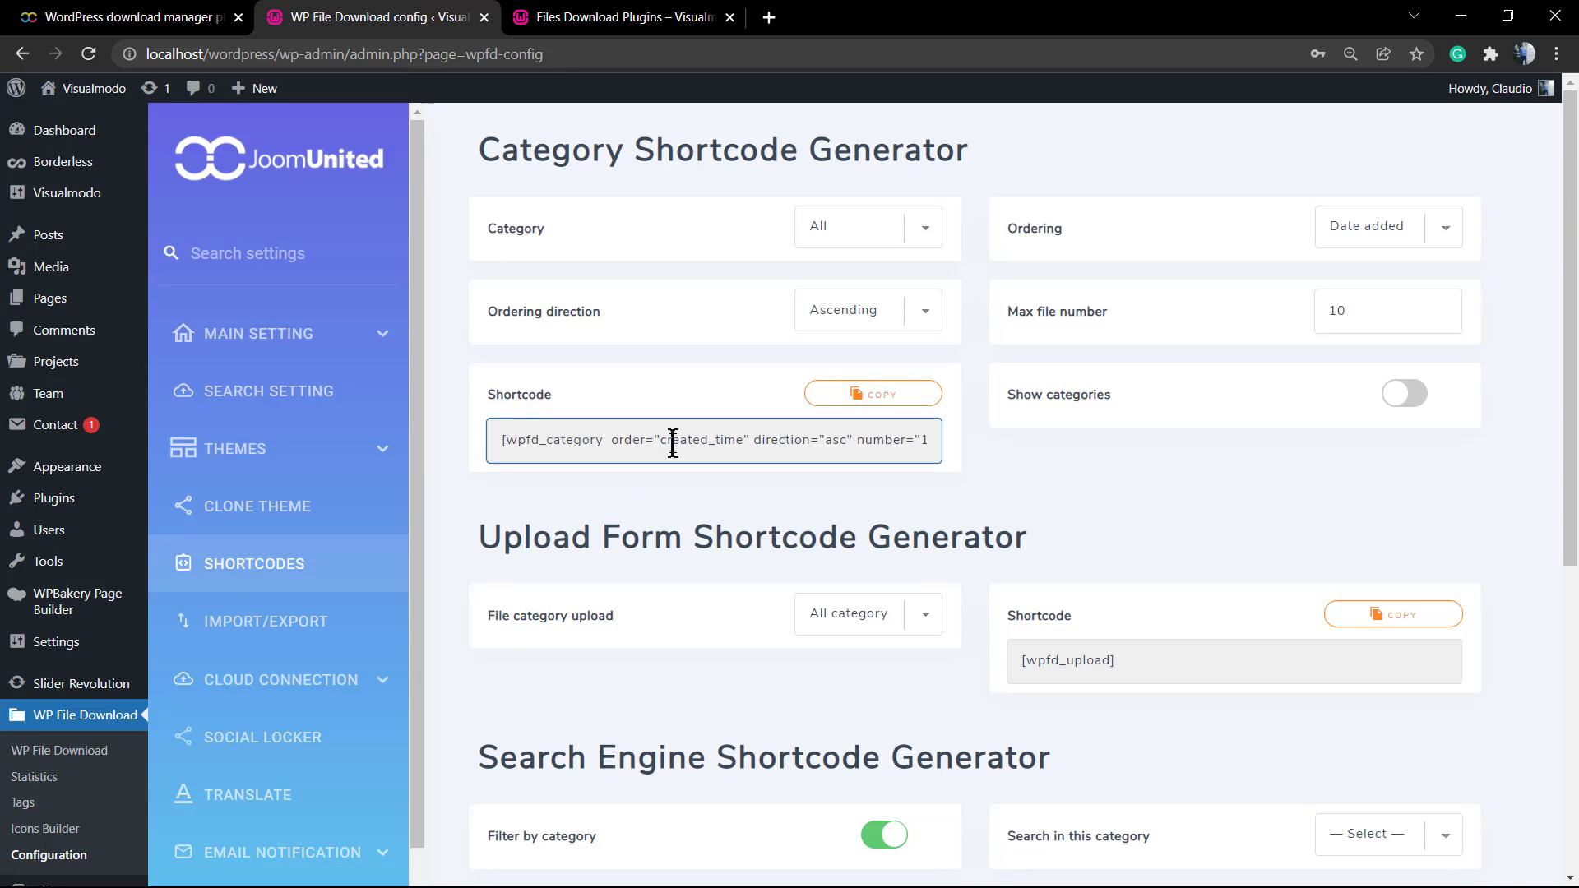
{"action": "triple_click", "coordinate": [712, 441]}
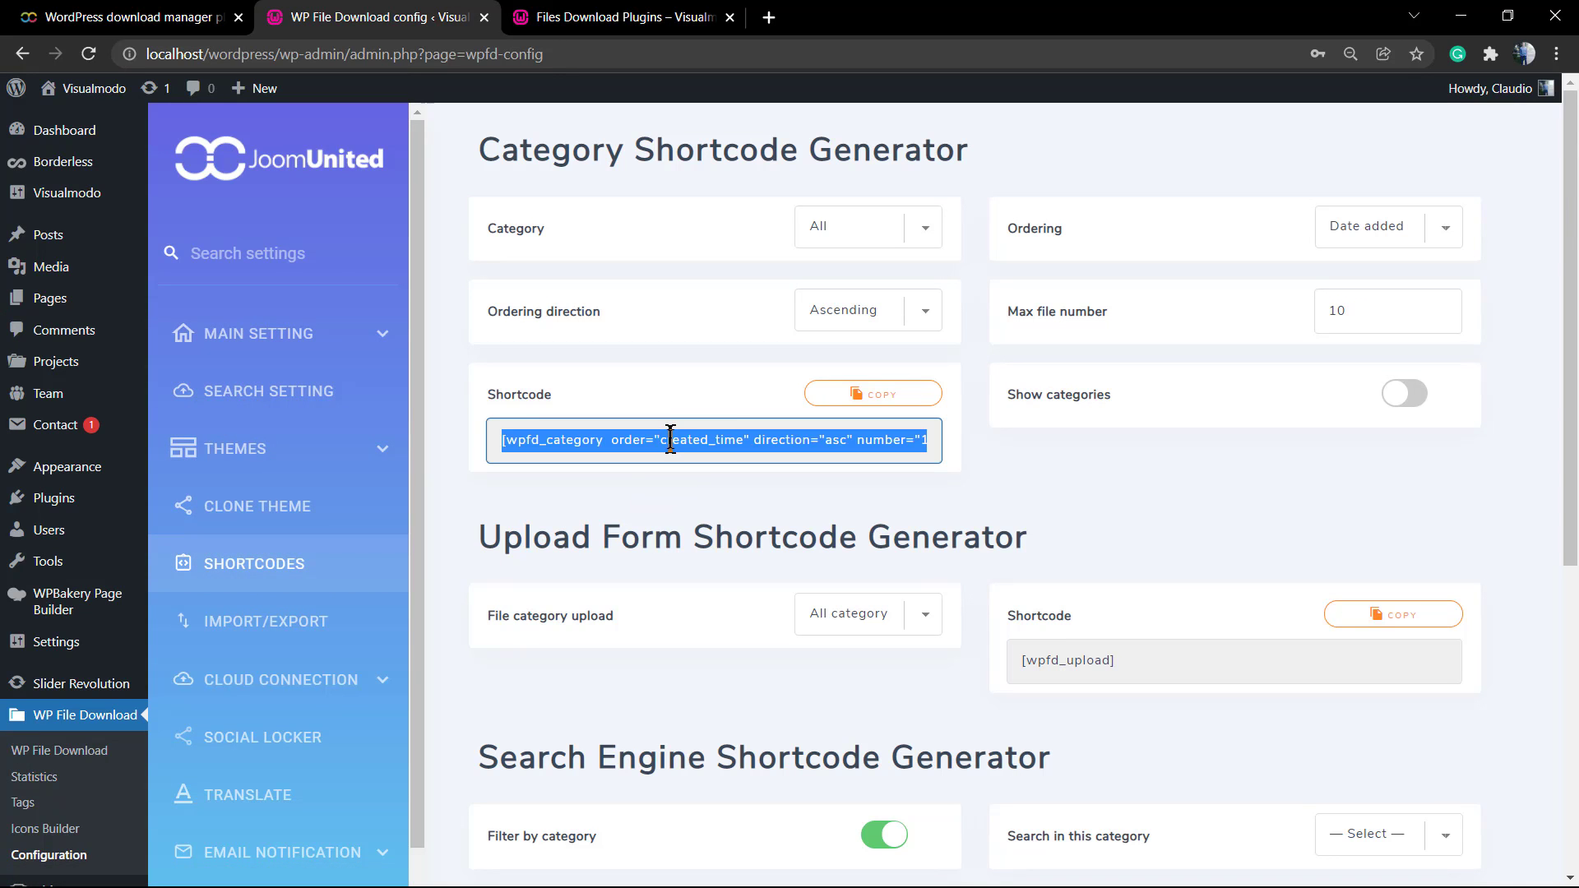
{"action": "mouse_move", "coordinate": [849, 459]}
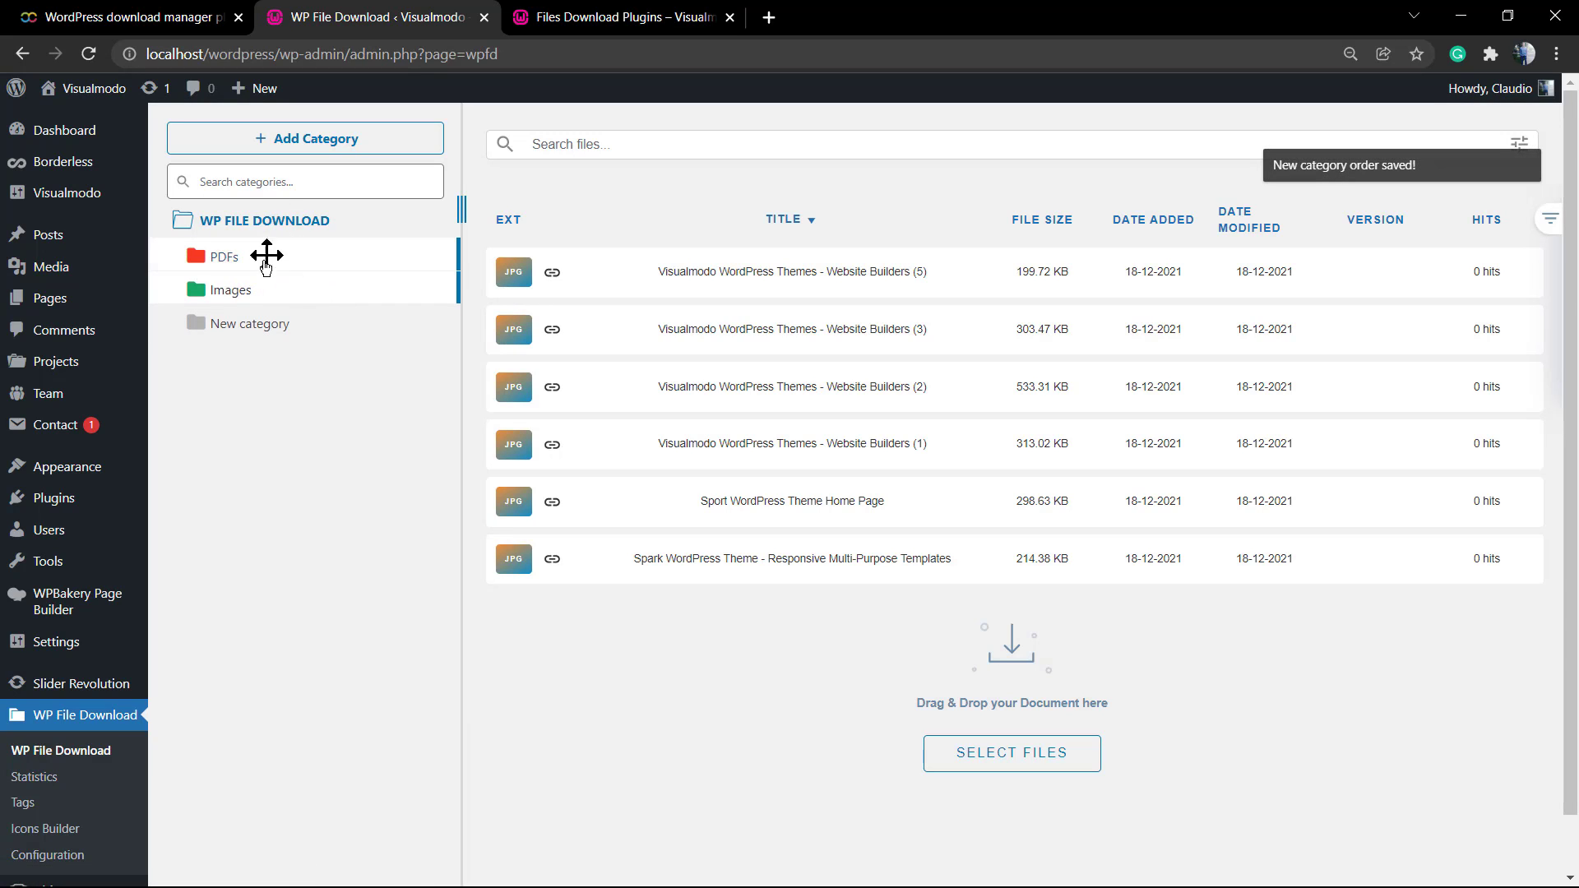
{"action": "mouse_move", "coordinate": [256, 263]}
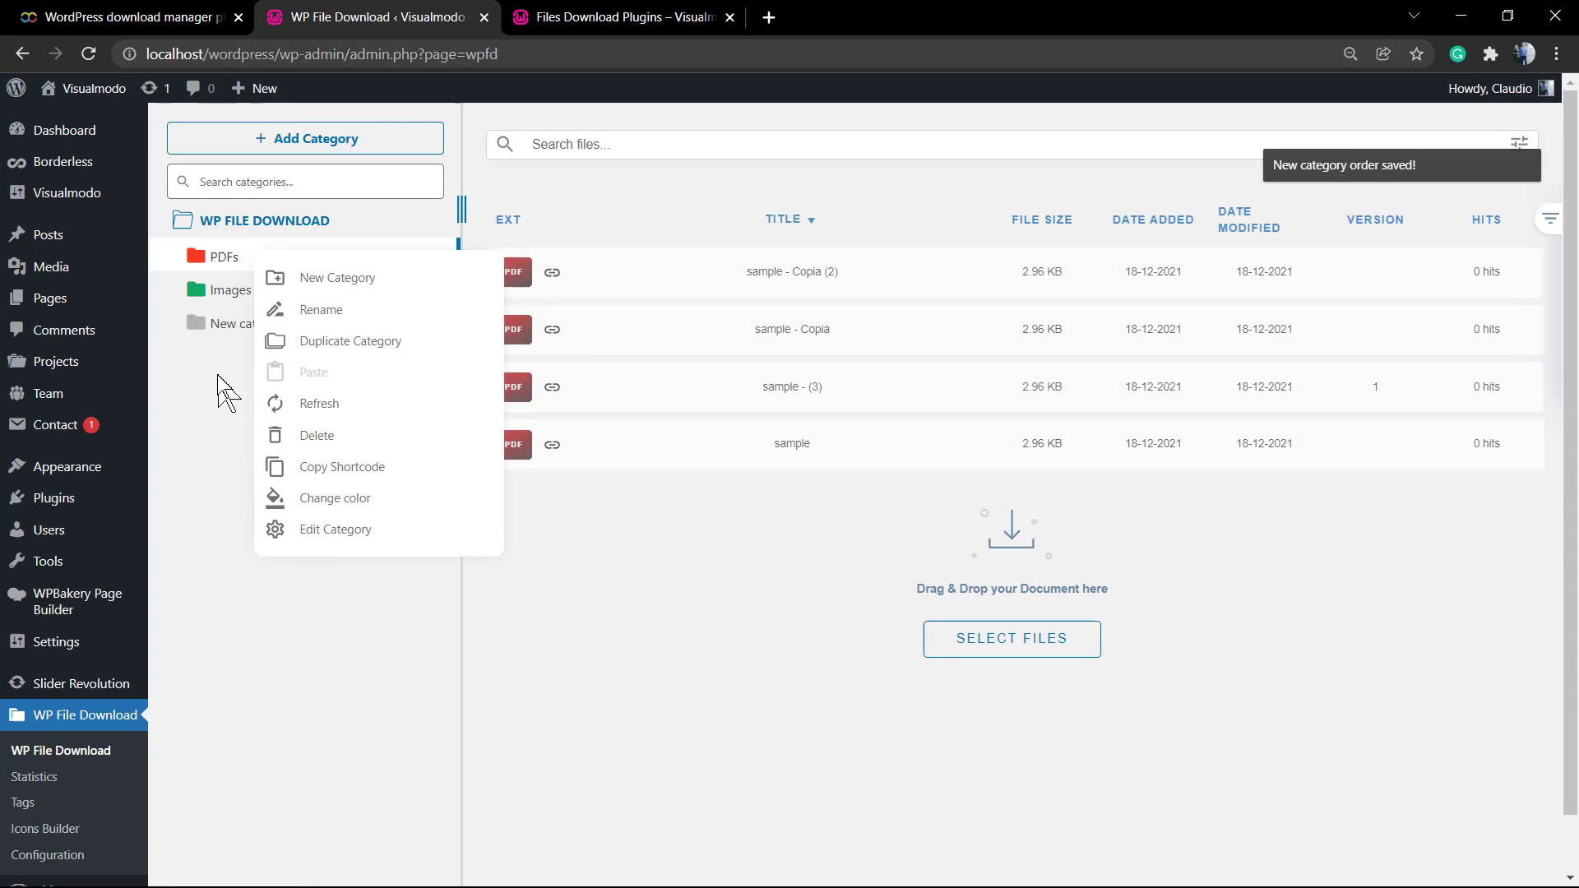
{"action": "mouse_move", "coordinate": [238, 268]}
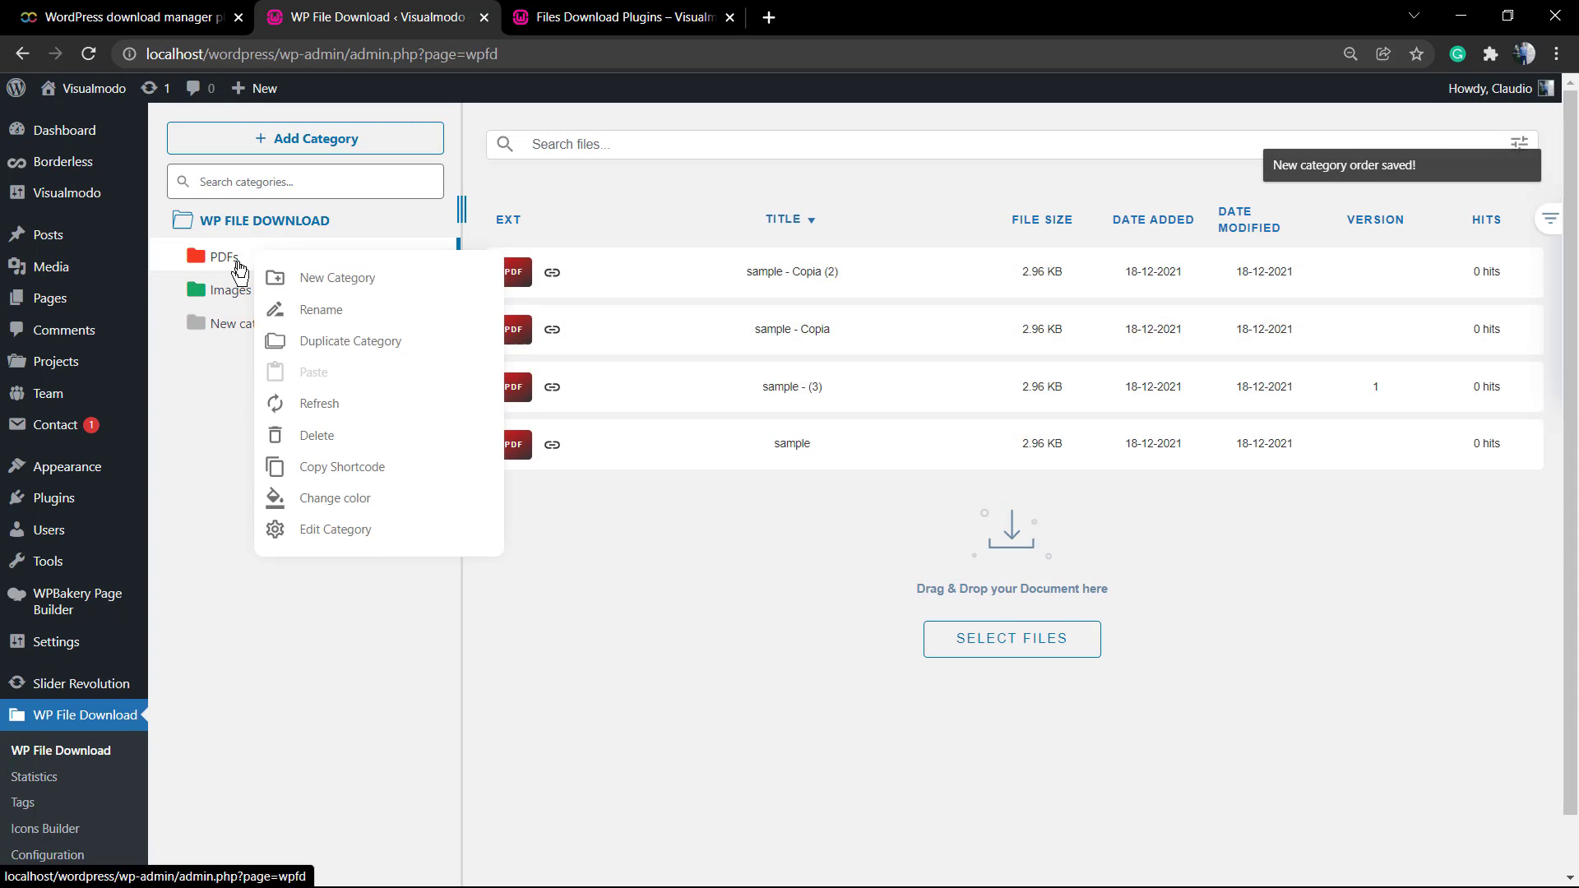
Open Edit Category for the PDFs category, revealing shortcode [wpfd_category id="162"]
{"action": "left_click", "coordinate": [339, 276]}
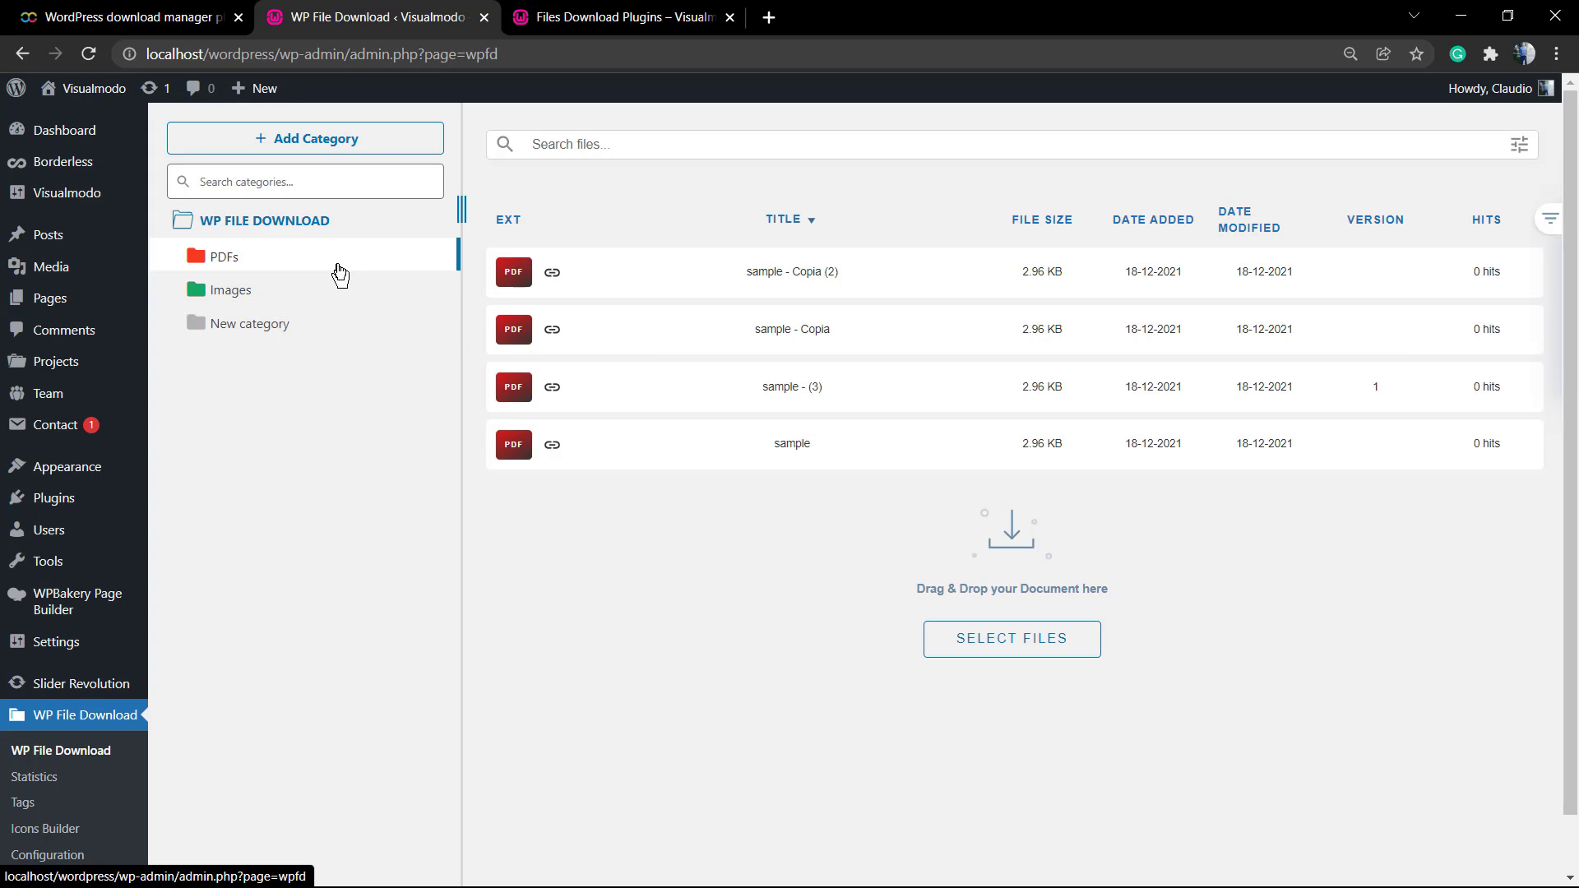
{"action": "right_click", "coordinate": [222, 256]}
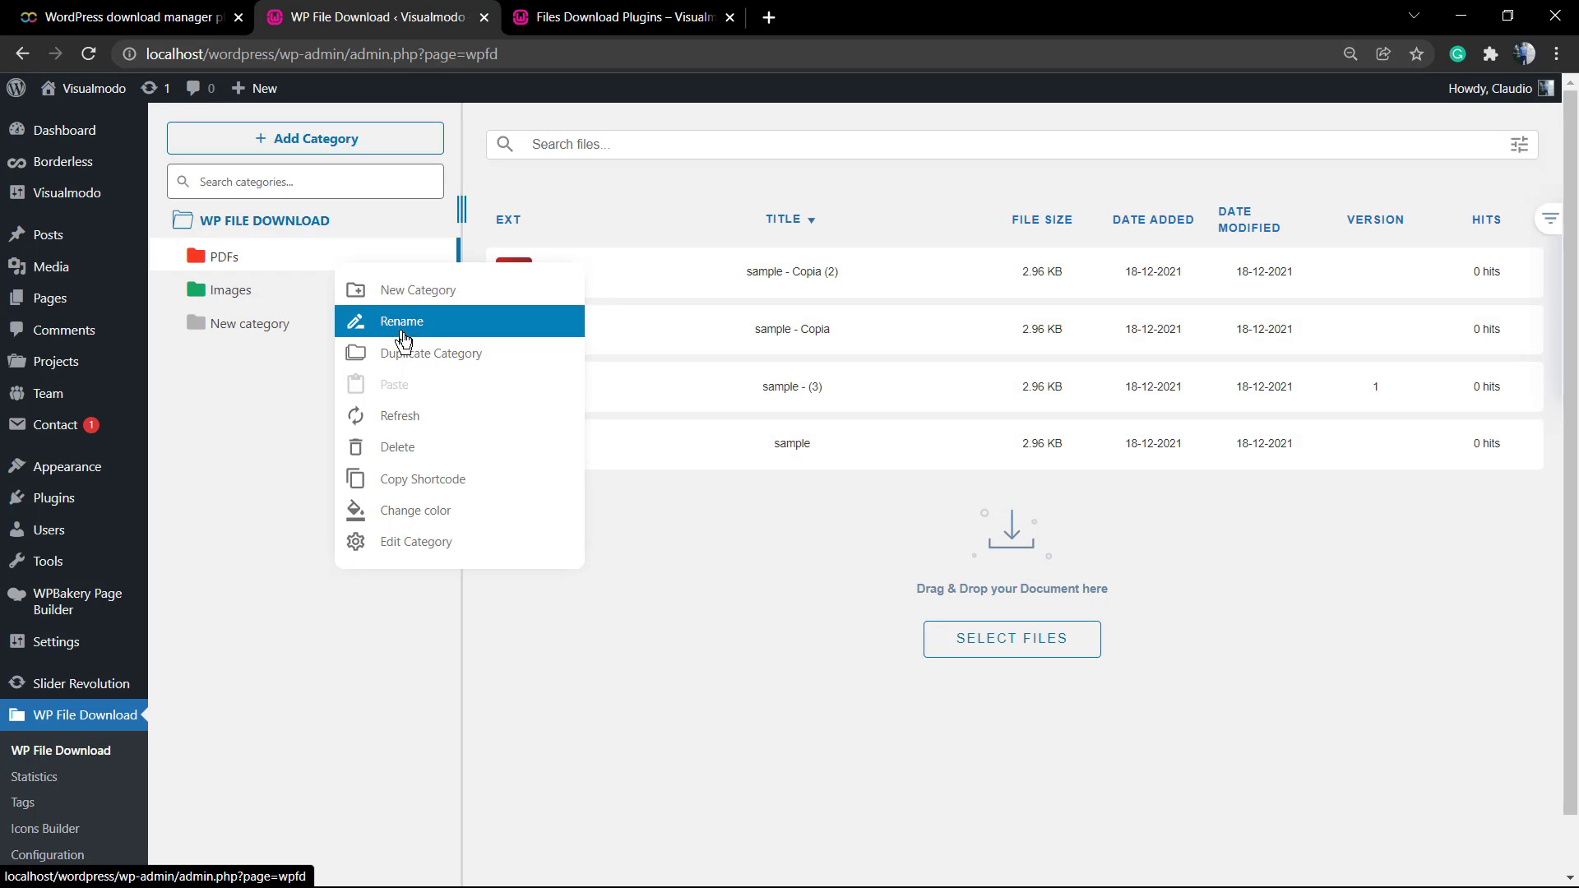
{"action": "mouse_move", "coordinate": [416, 361]}
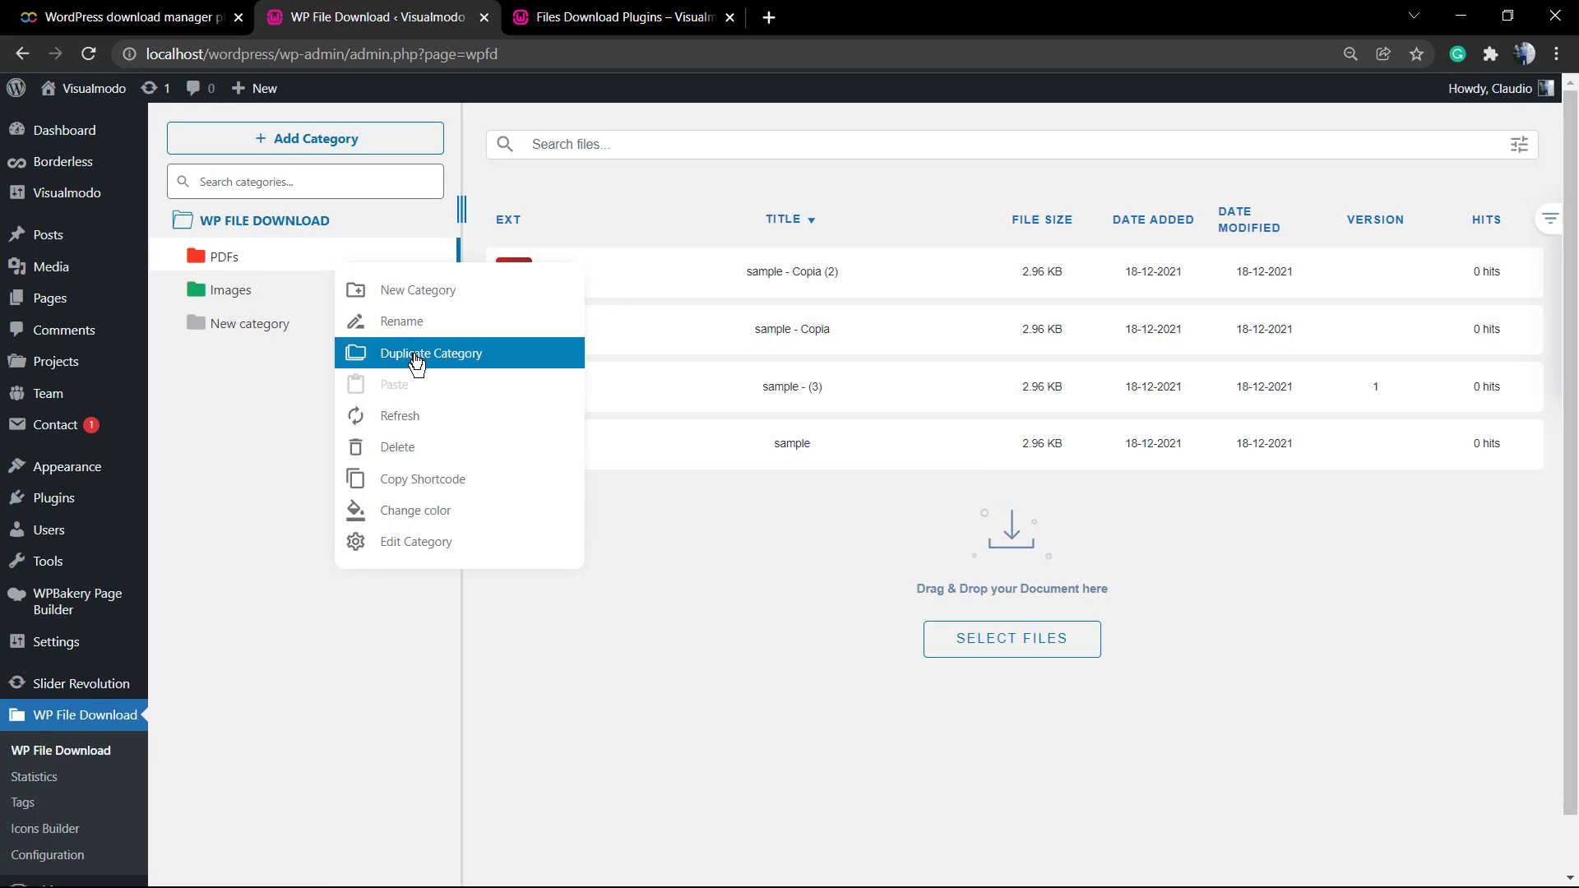
{"action": "left_click", "coordinate": [414, 541]}
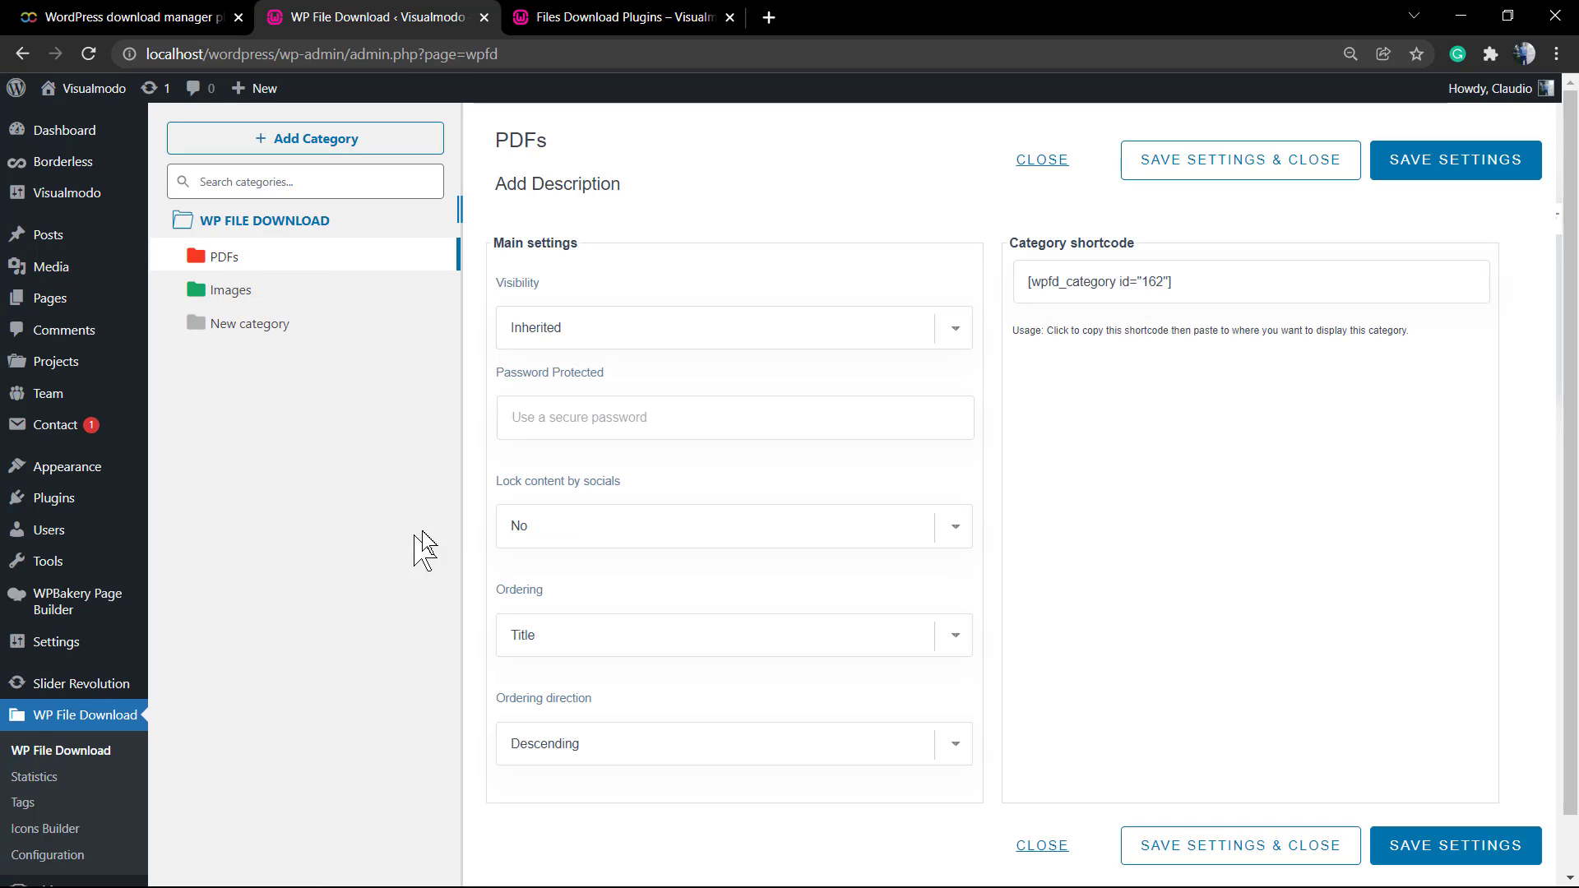
Keep Visibility Inherited, set Lock content by socials to Yes, save, and close the panel
{"action": "left_click", "coordinate": [732, 327]}
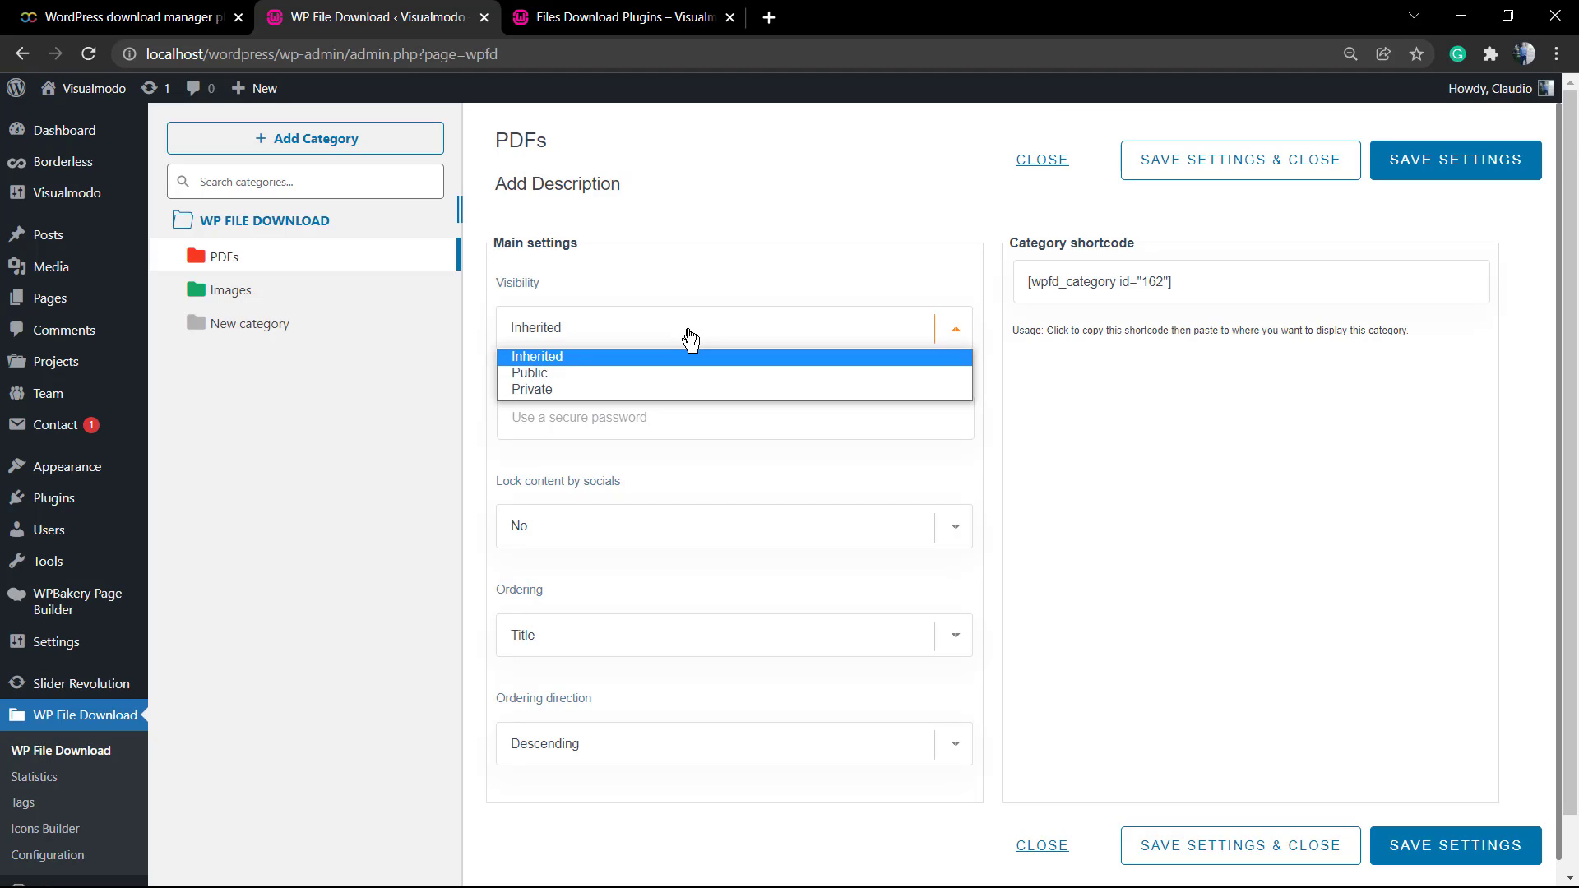
{"action": "left_click", "coordinate": [538, 357]}
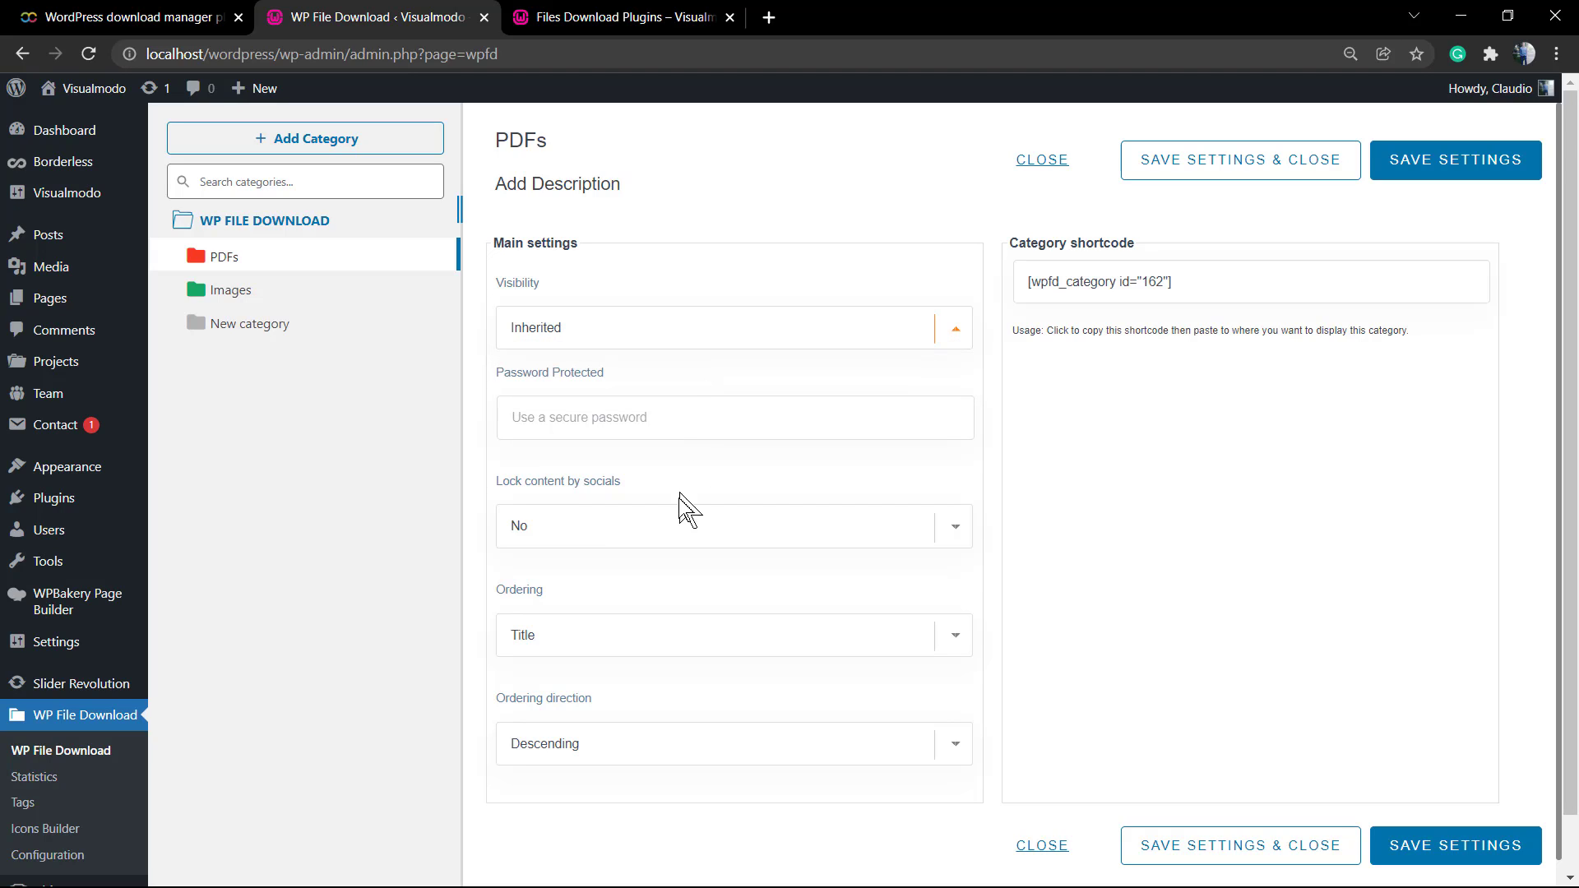
{"action": "left_click", "coordinate": [733, 525]}
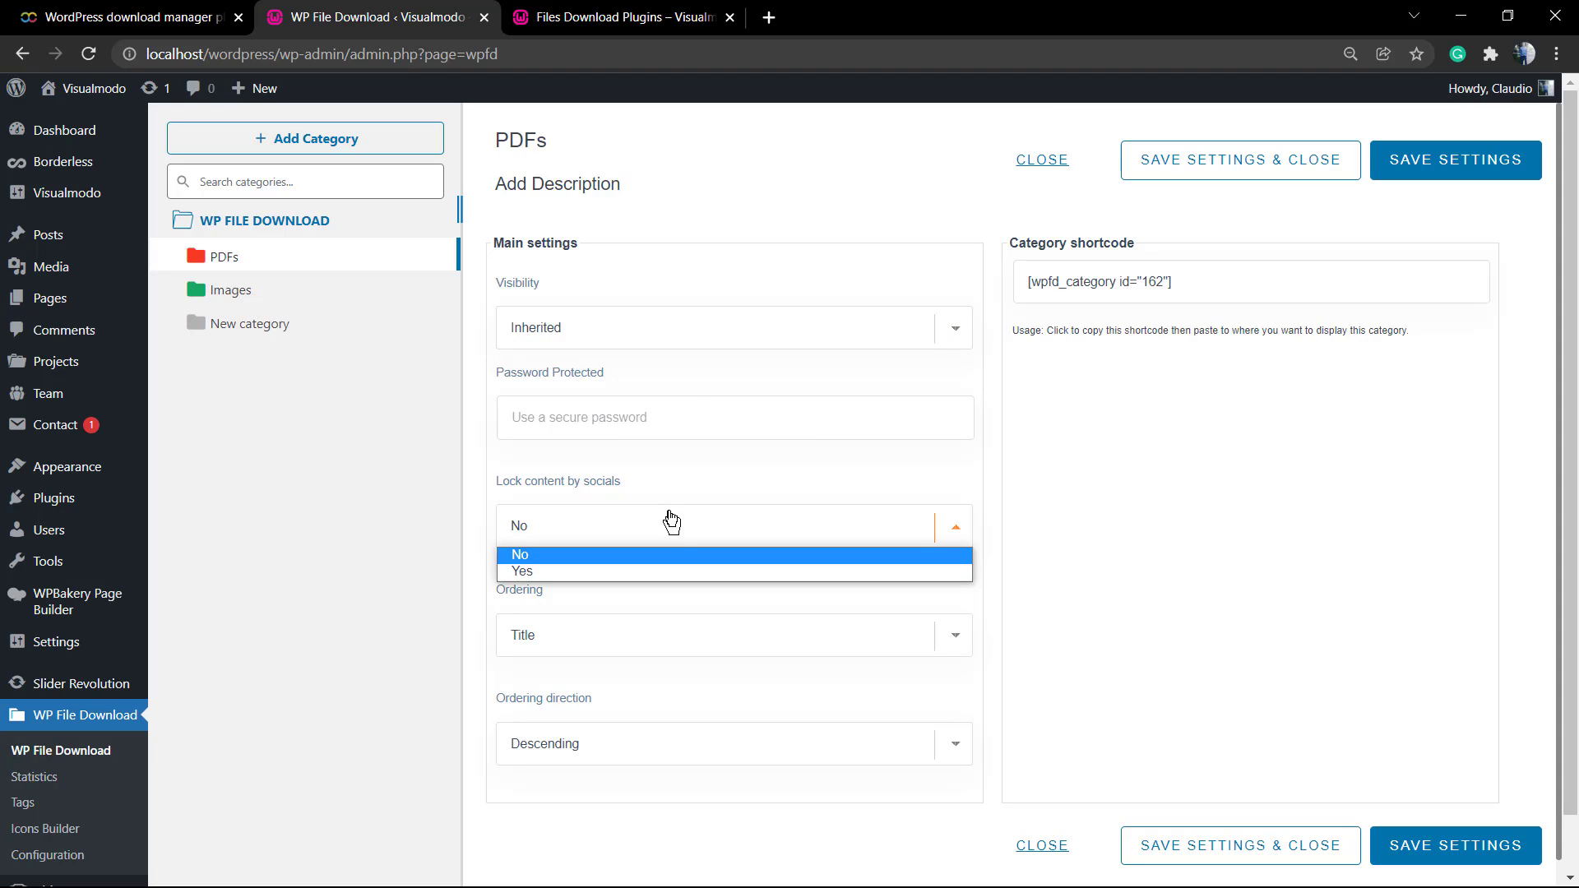
{"action": "mouse_move", "coordinate": [654, 571]}
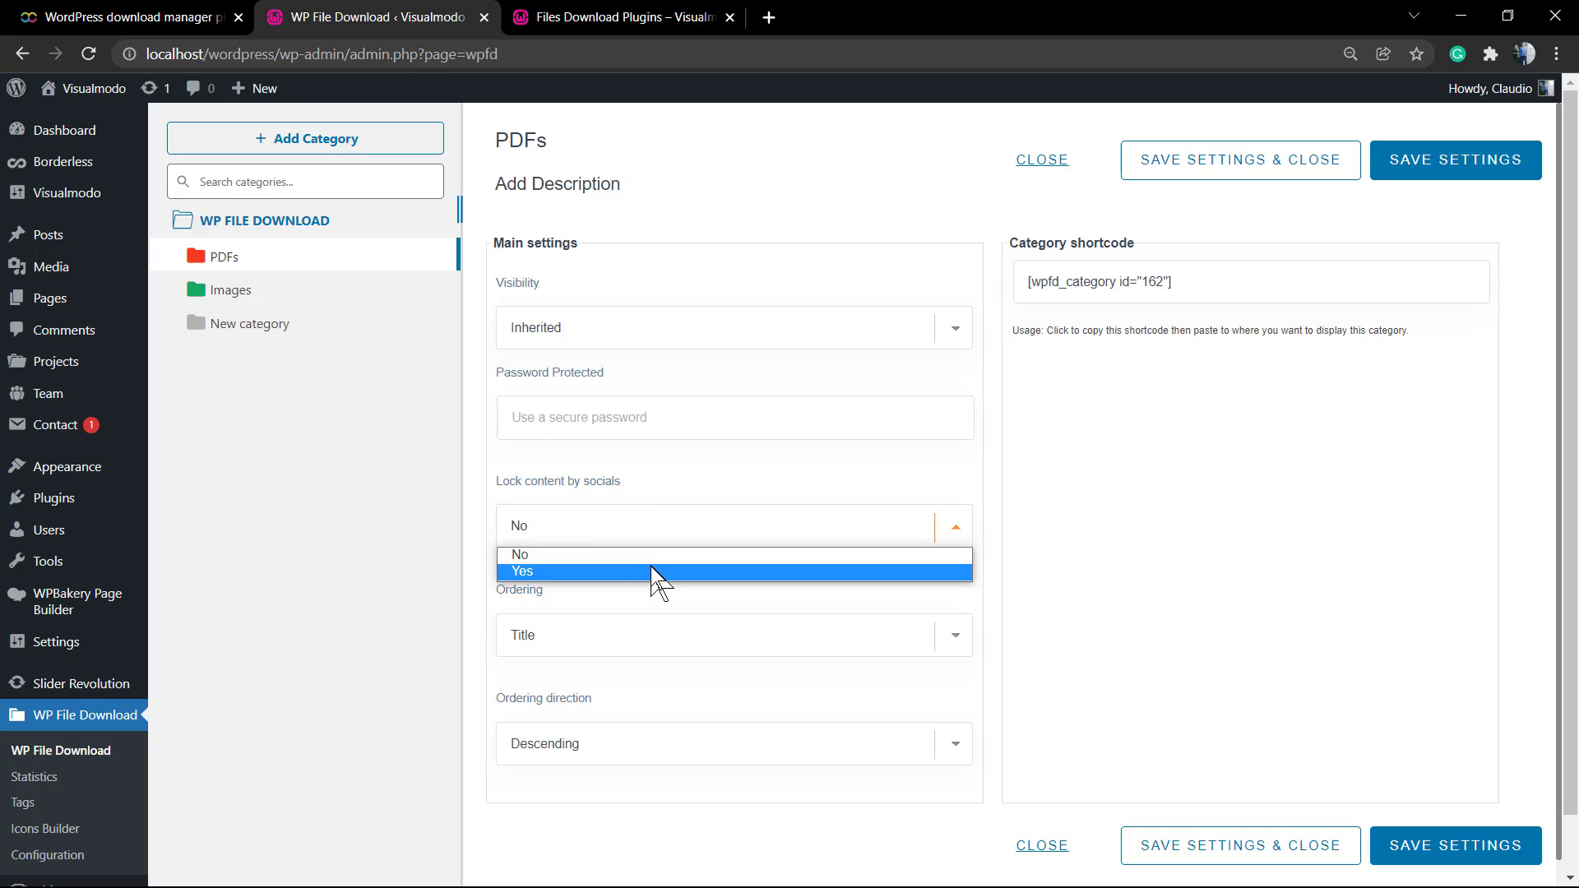
{"action": "left_click", "coordinate": [523, 571]}
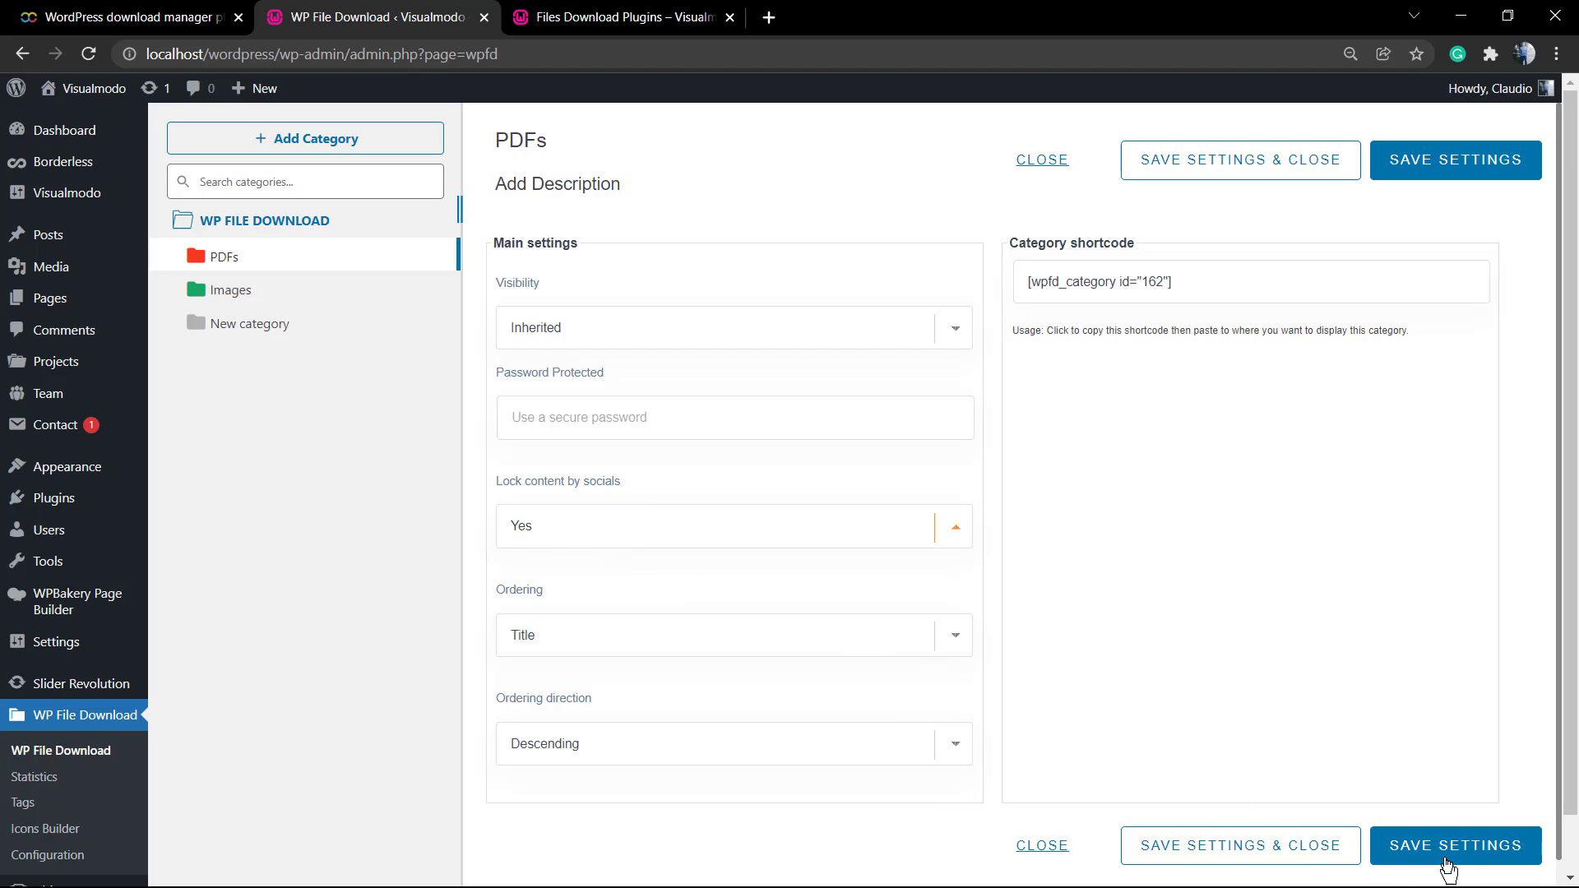
{"action": "left_click", "coordinate": [1454, 846]}
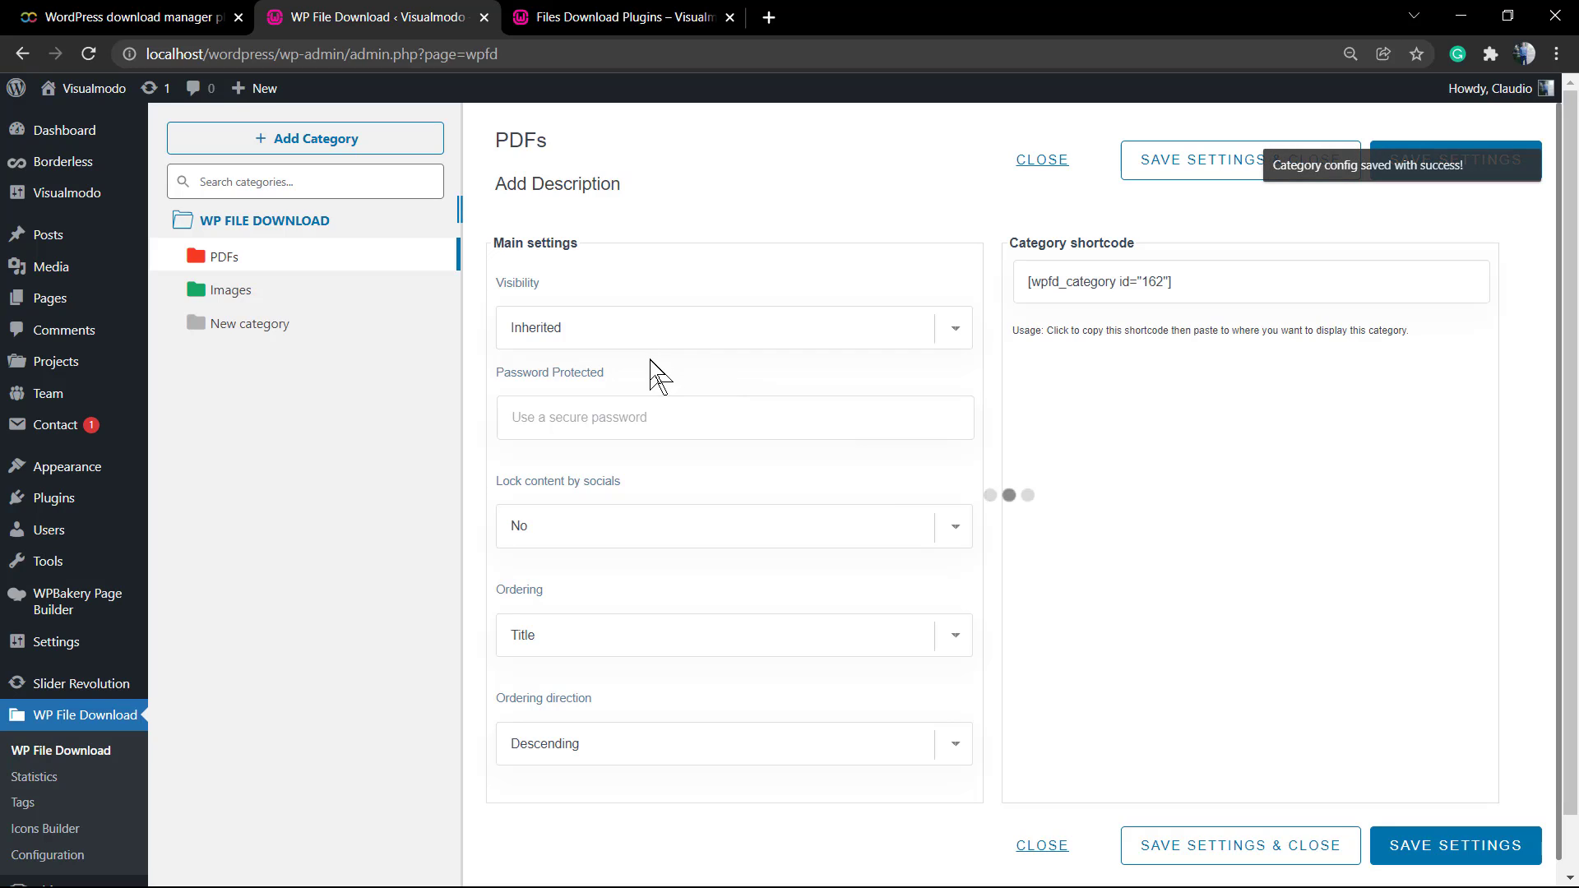
{"action": "mouse_move", "coordinate": [1031, 329]}
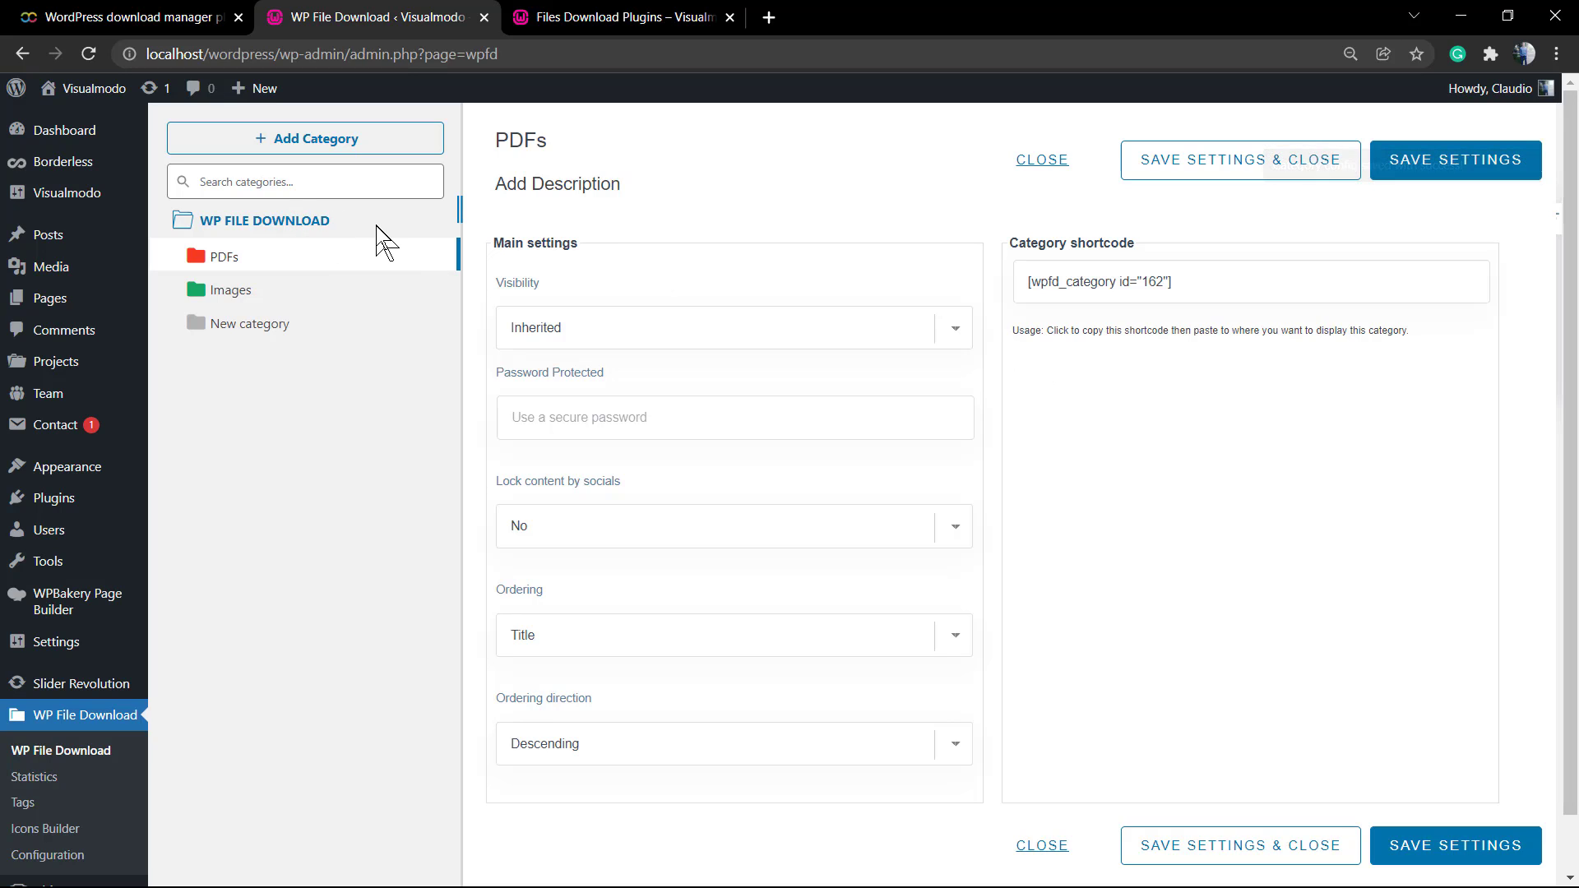
{"action": "mouse_move", "coordinate": [1043, 160]}
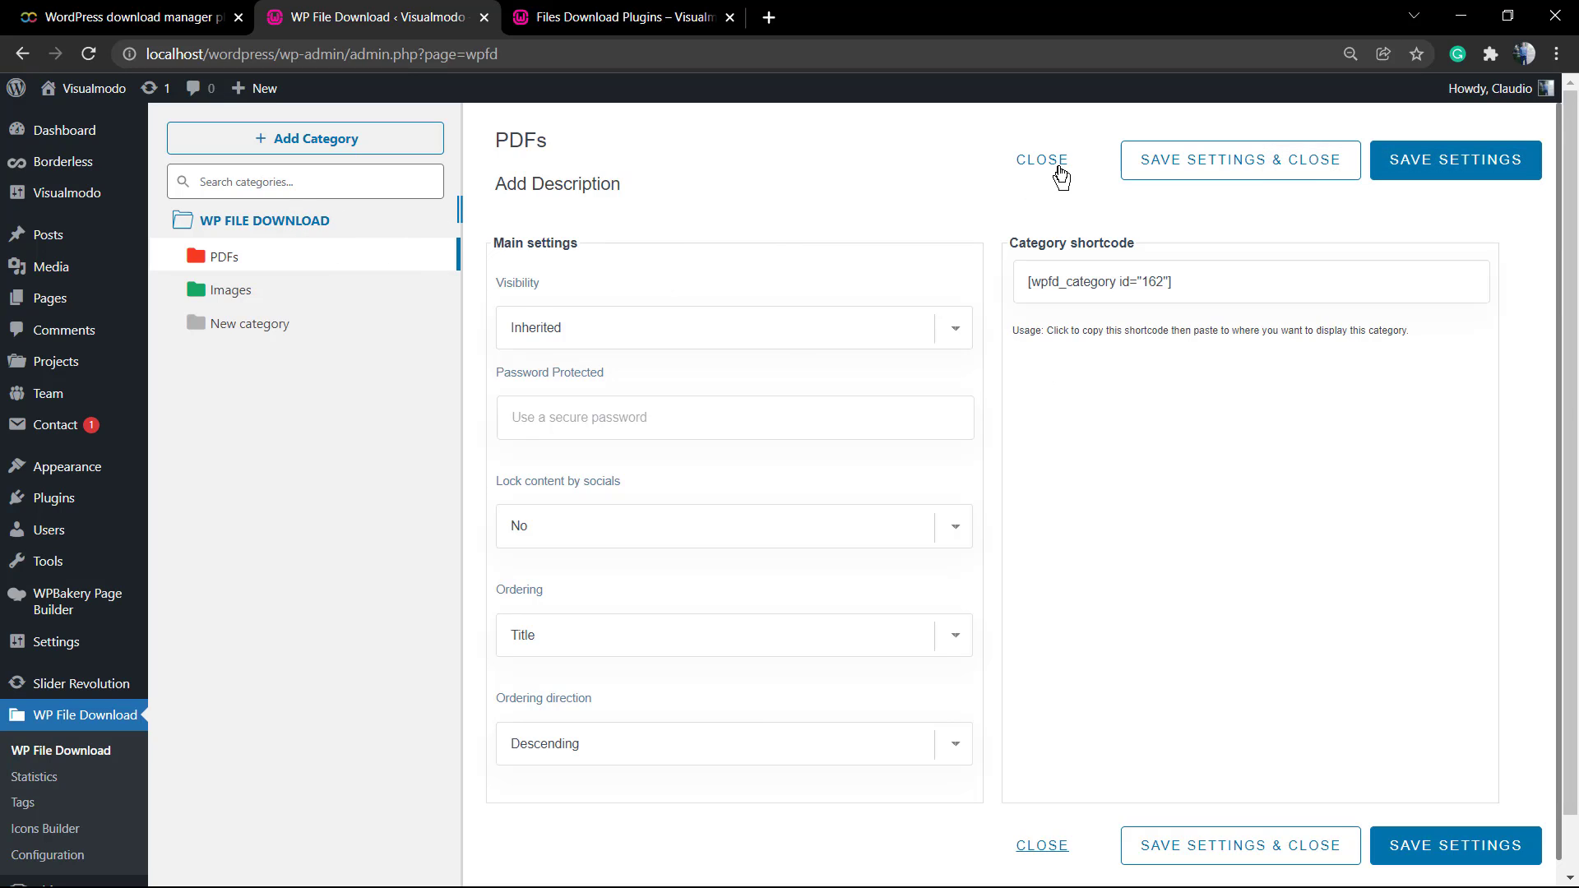
{"action": "left_click", "coordinate": [1041, 159]}
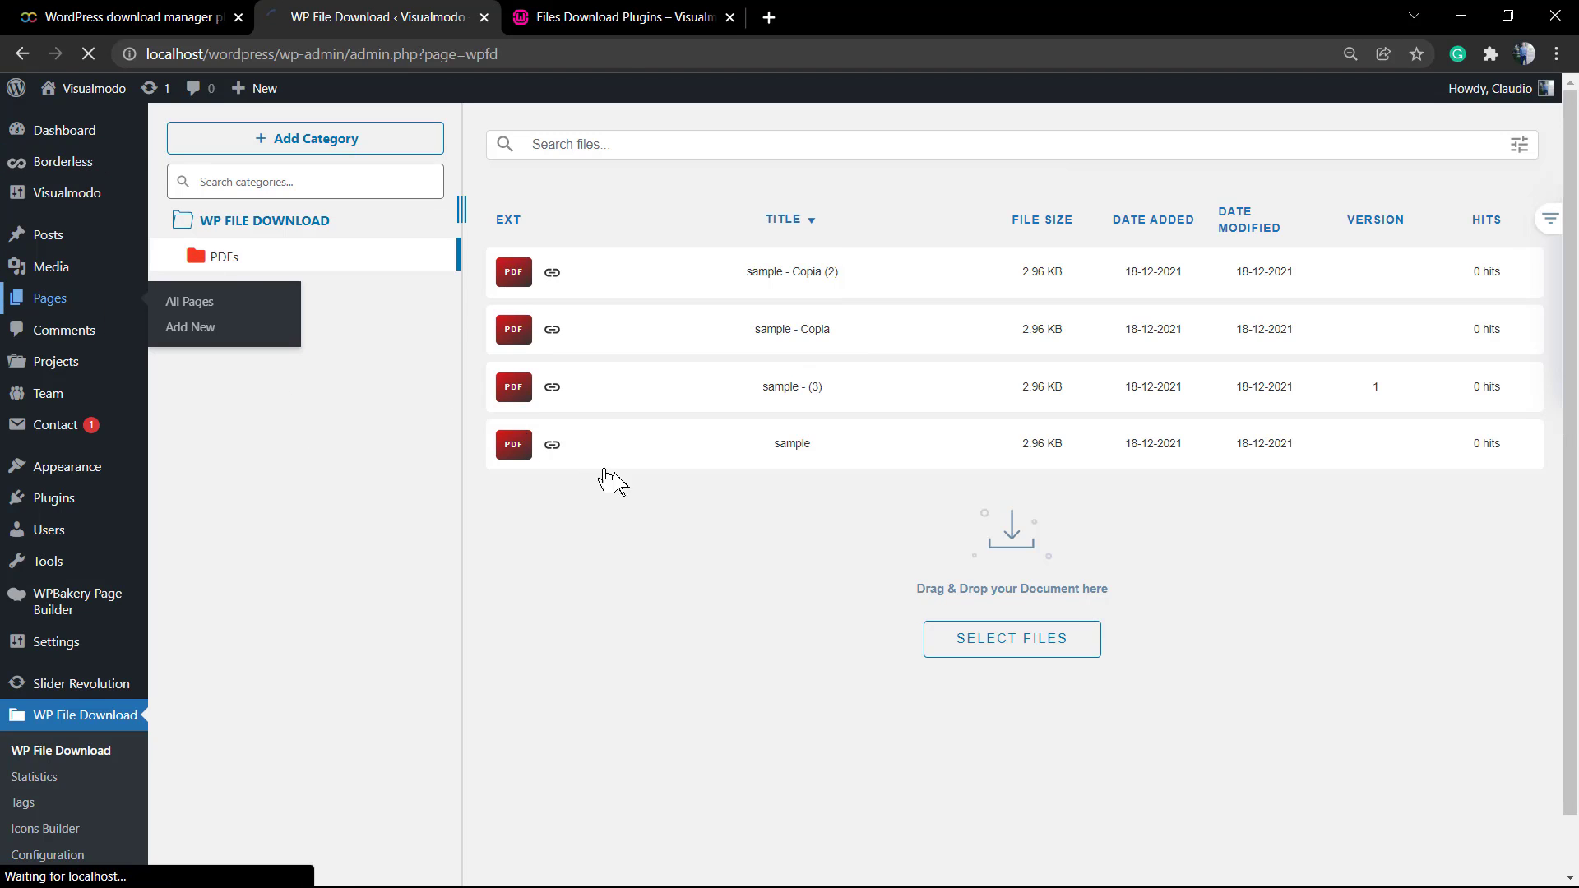
Search Pages for 'file' and open the Files Download Plugins draft in the editor
{"action": "left_click", "coordinate": [189, 303]}
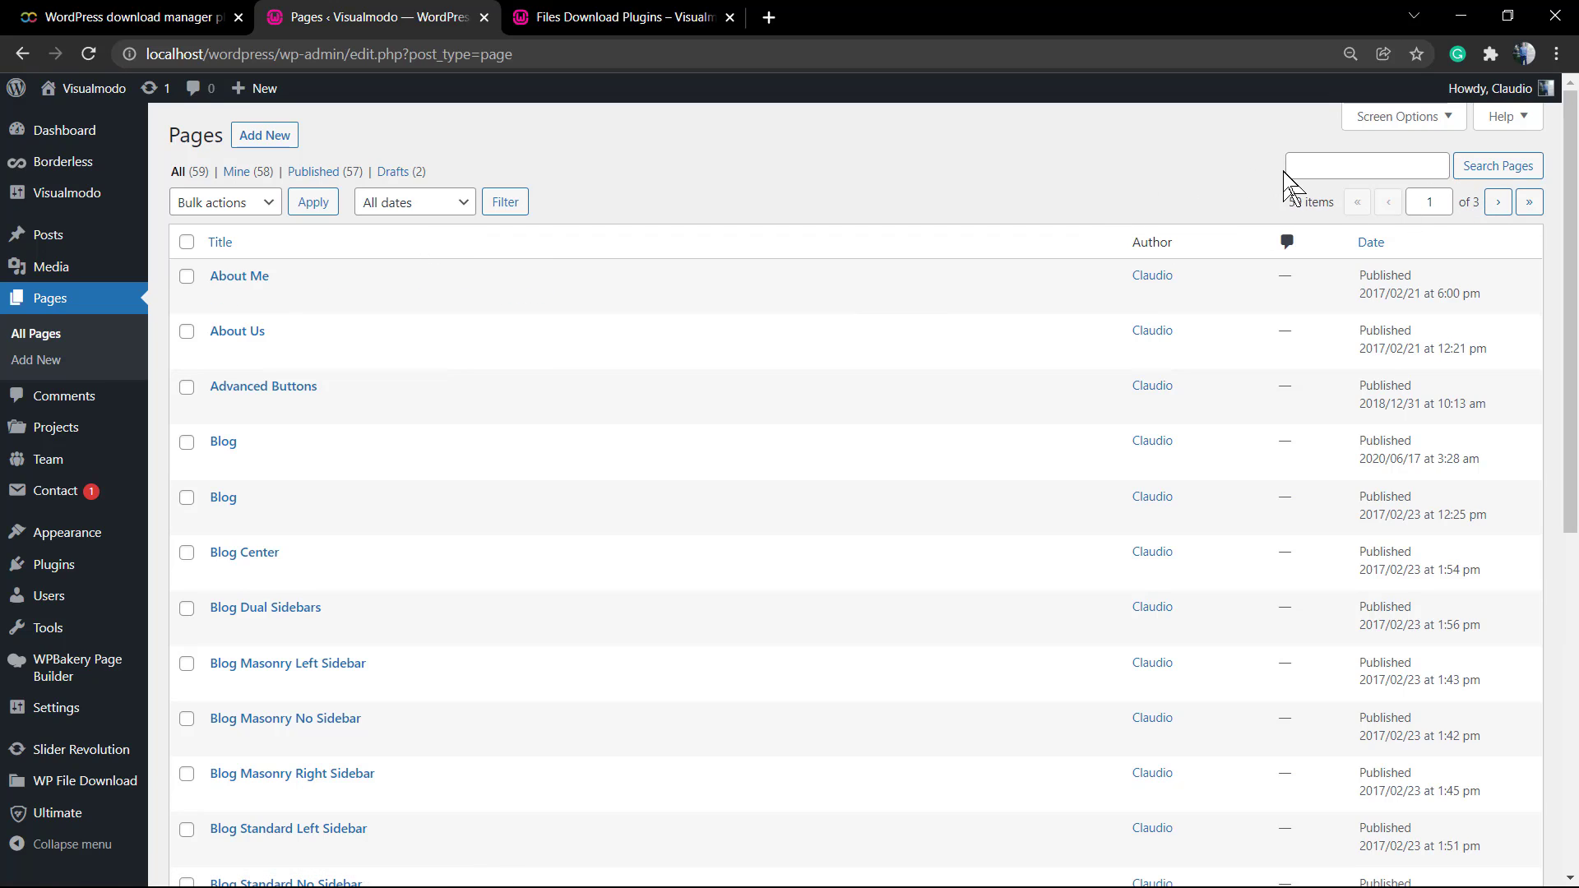
{"action": "type", "text": "file"}
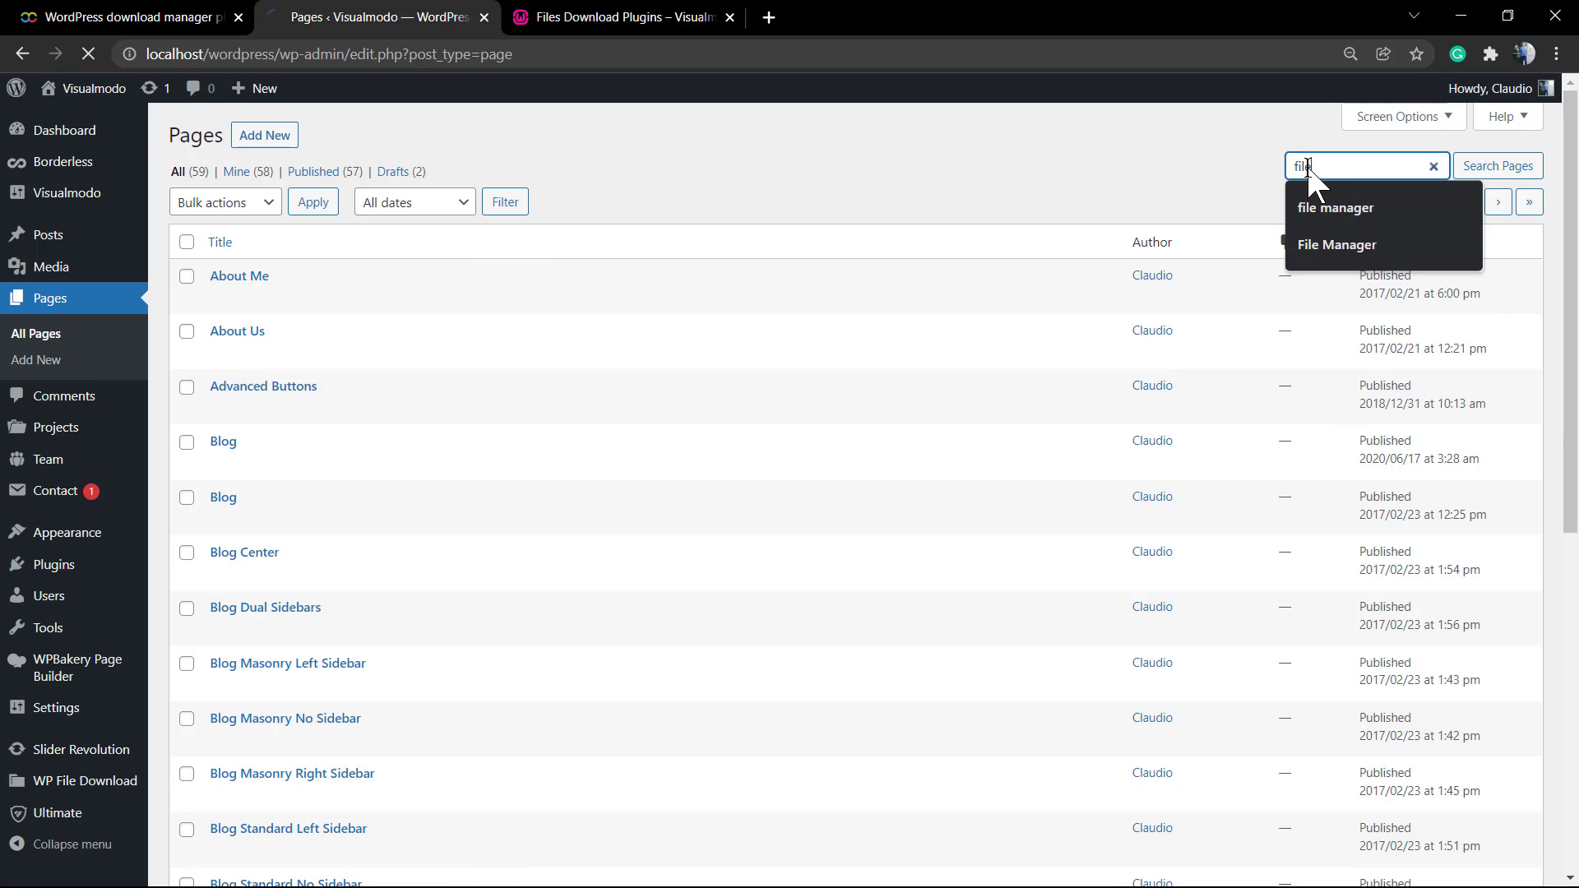
{"action": "left_click", "coordinate": [1497, 166]}
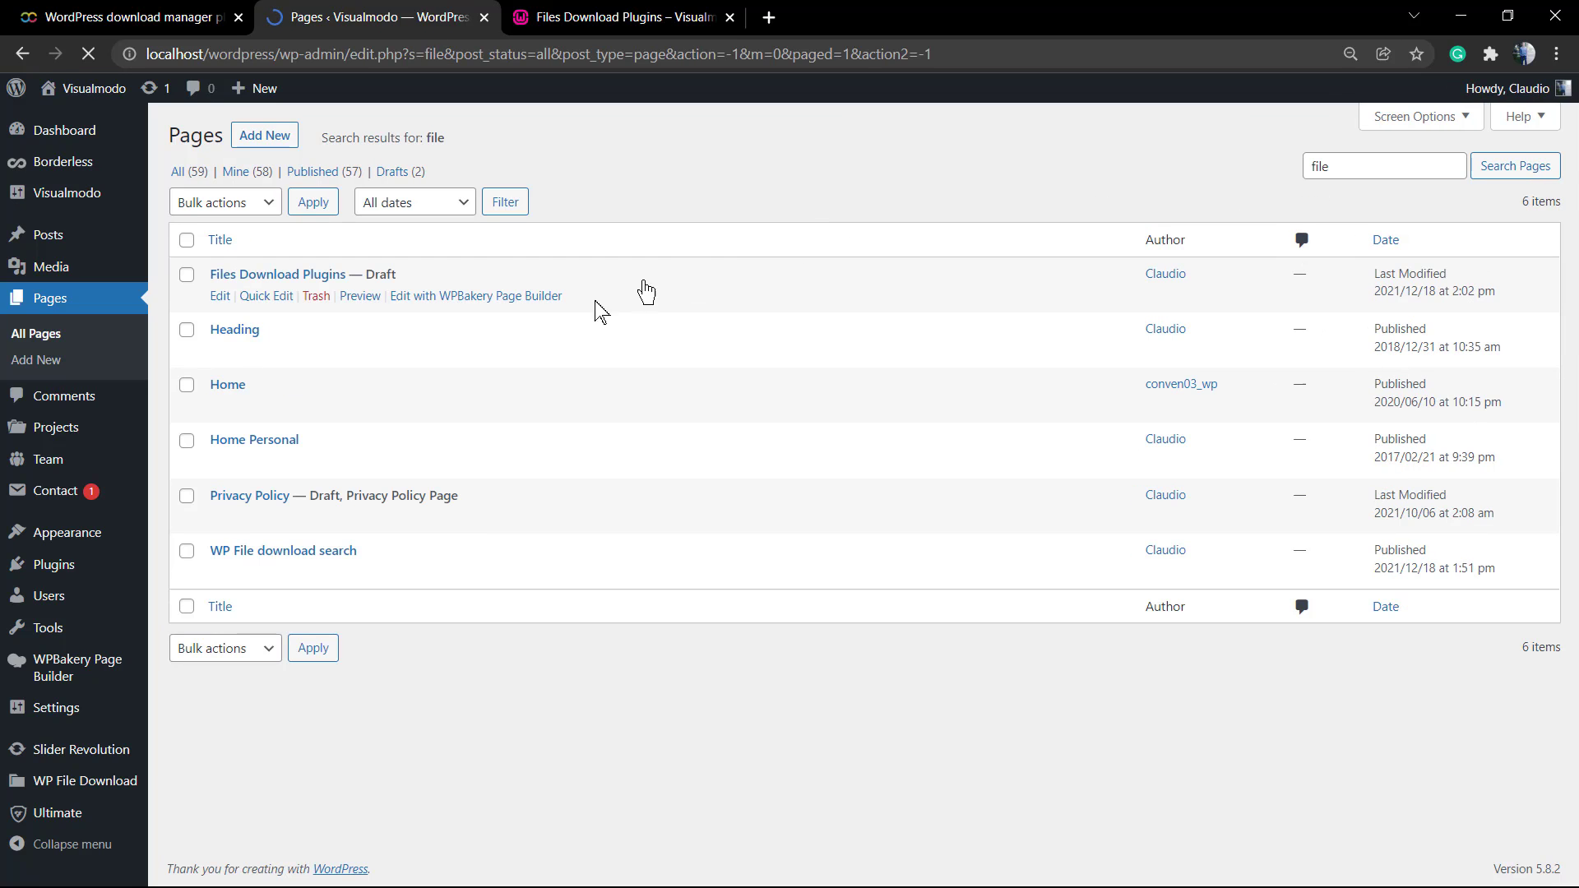
{"action": "left_click", "coordinate": [276, 274]}
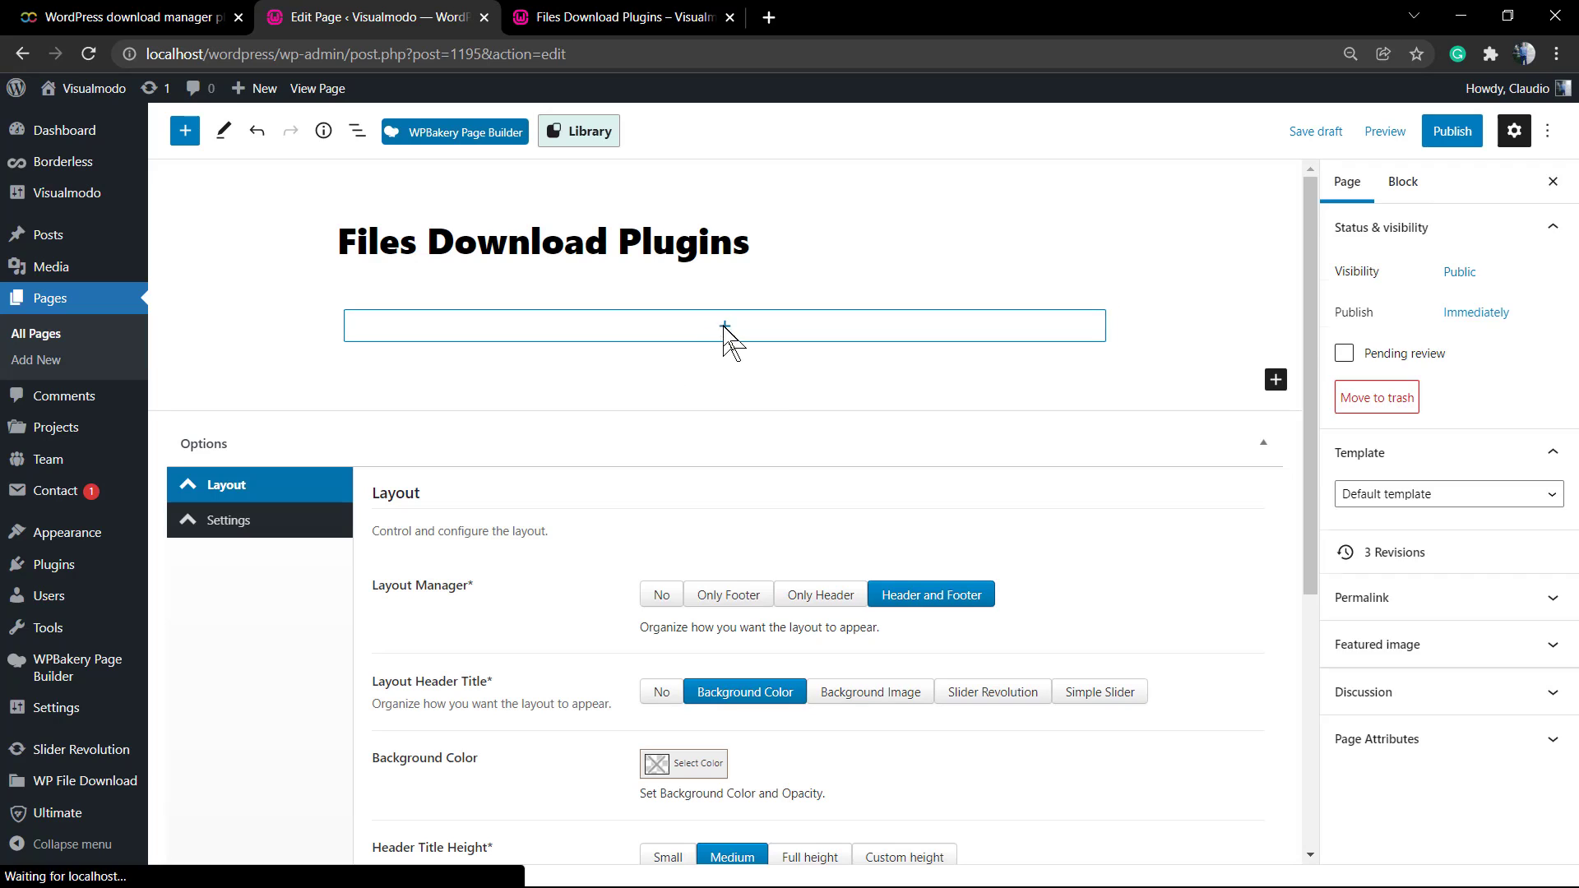
Insert a Shortcode block containing the wpfd_category shortcode into the page body
{"action": "left_click", "coordinate": [723, 325]}
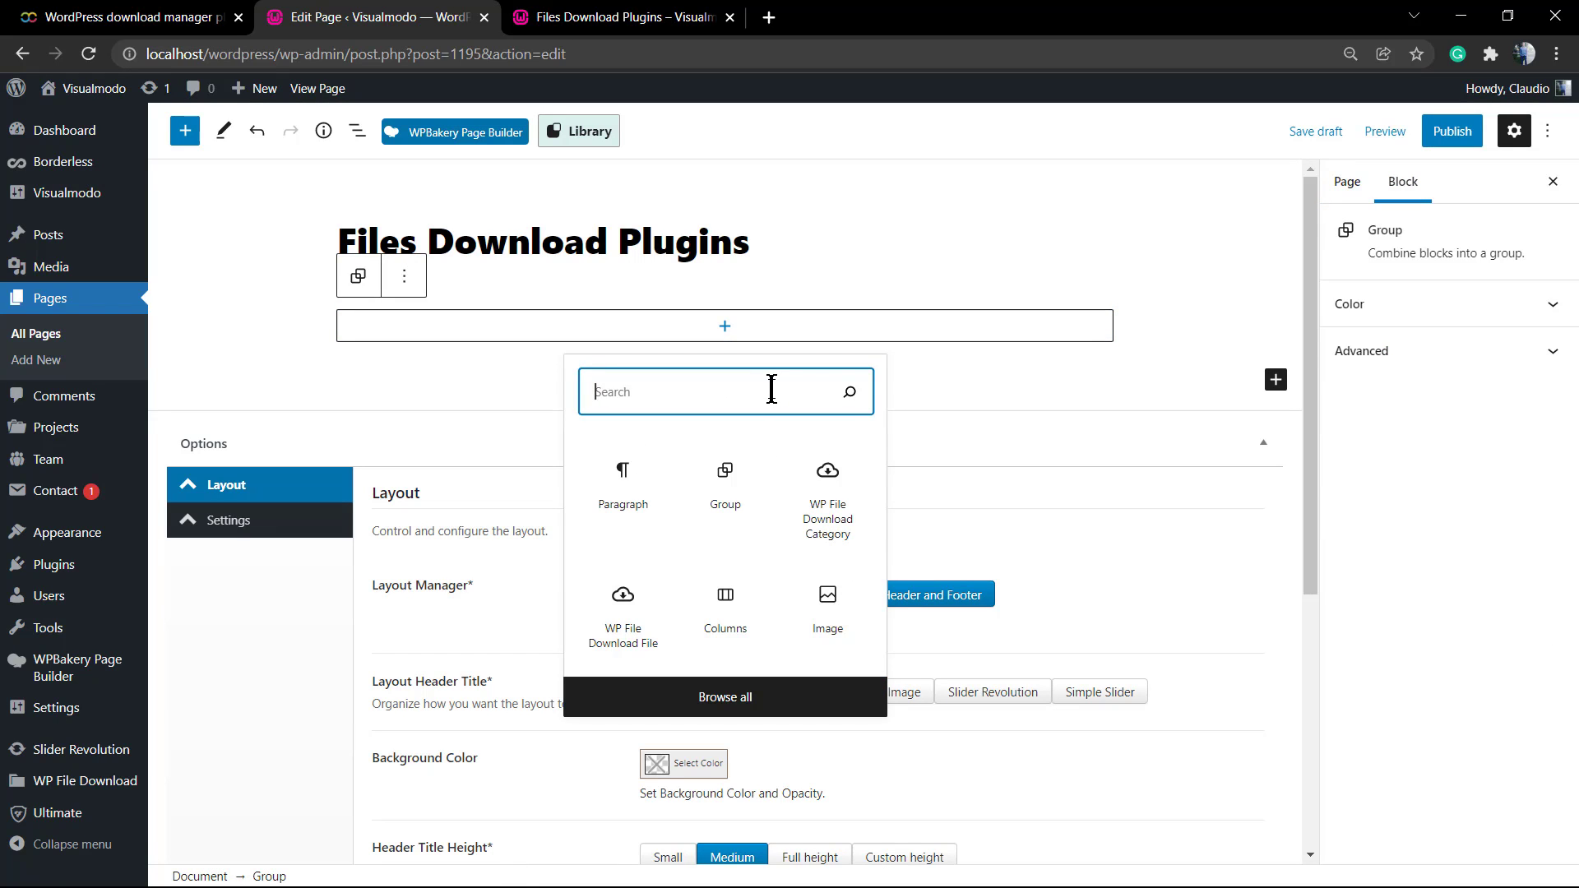
{"action": "type", "text": "sho"}
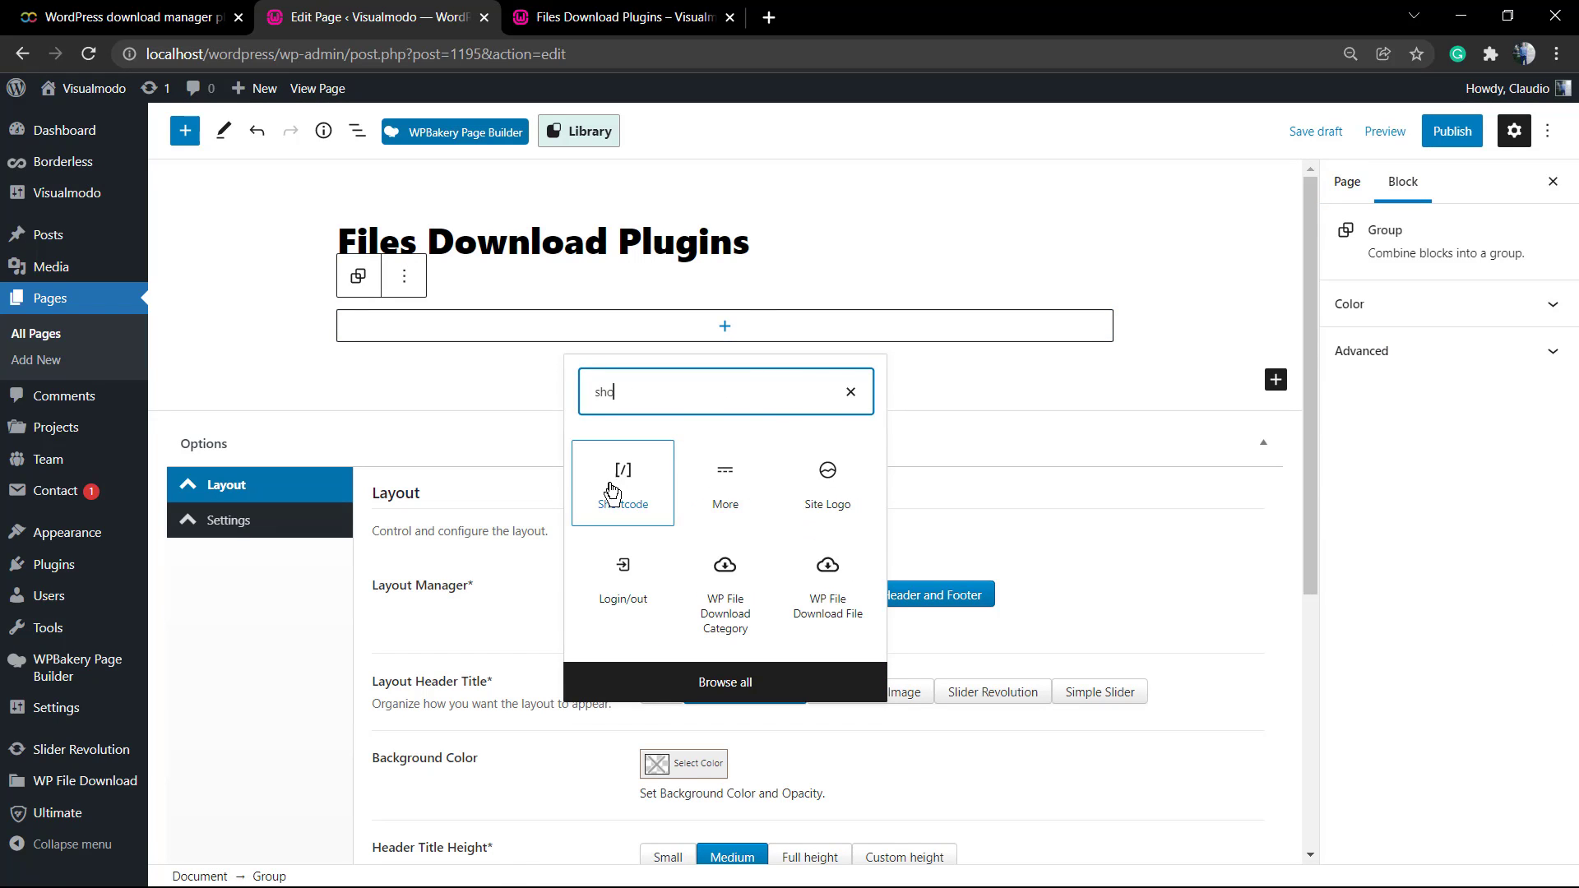
{"action": "left_click", "coordinate": [622, 482]}
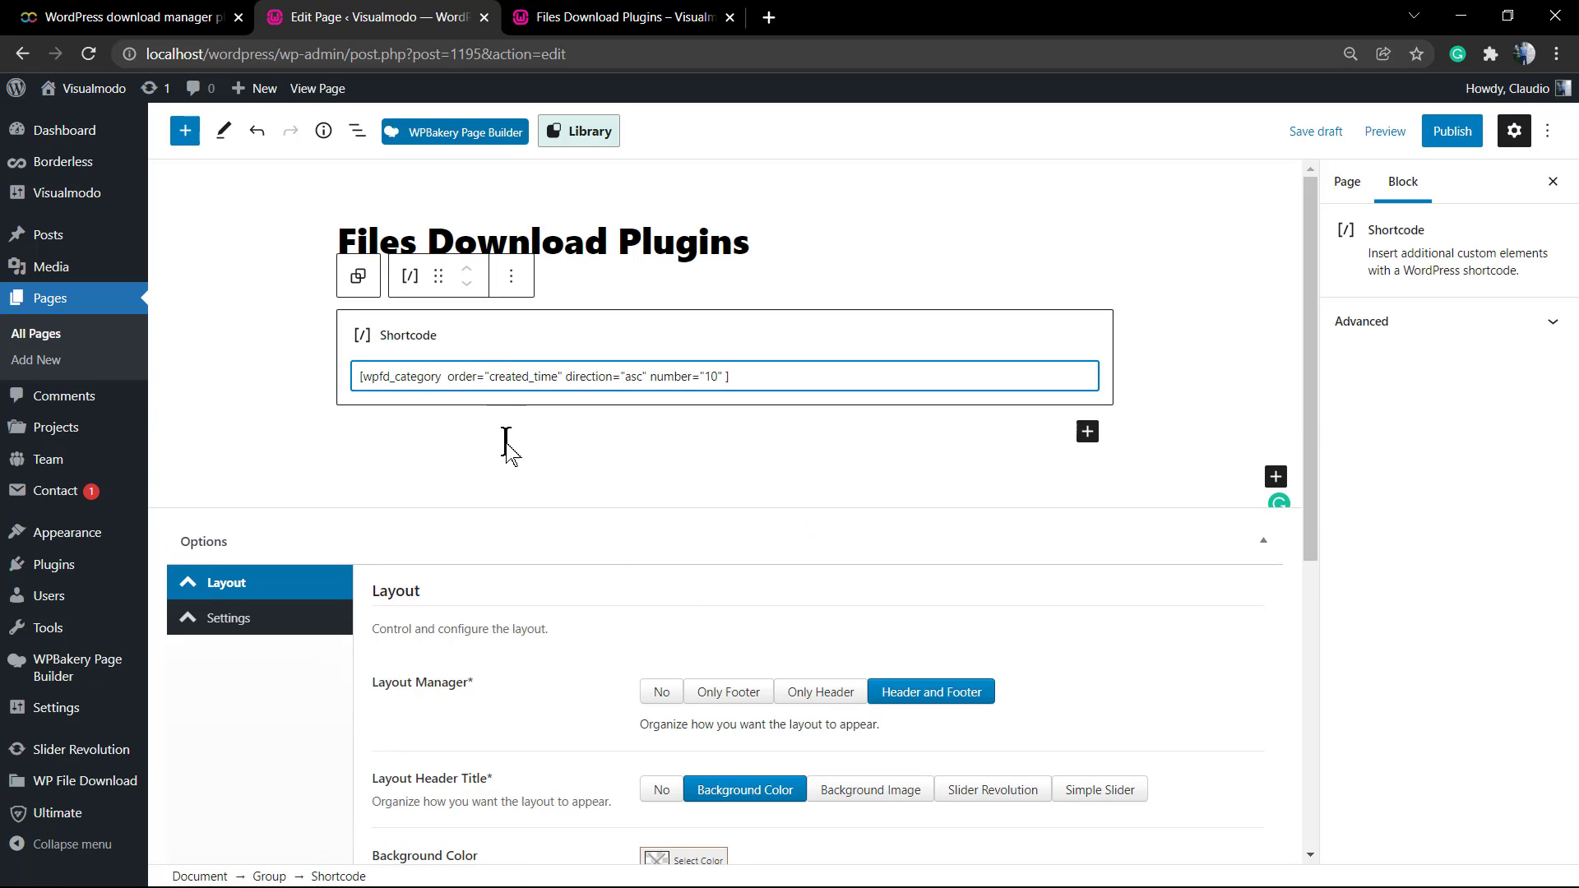
{"action": "left_click", "coordinate": [1347, 181]}
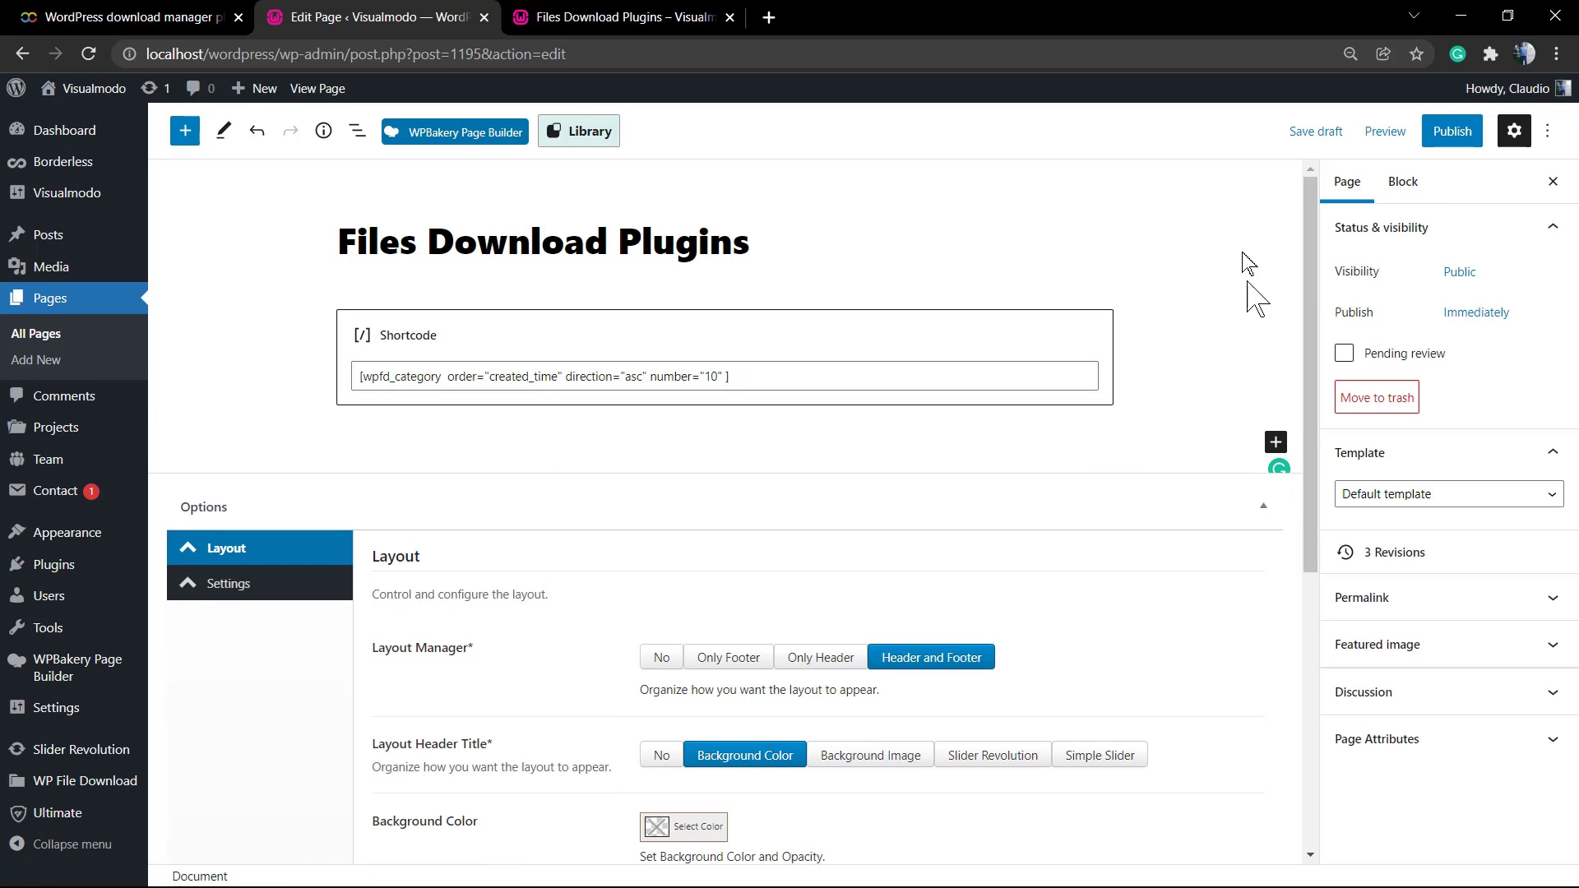
Preview the page in a new browser tab
{"action": "left_click", "coordinate": [1384, 131]}
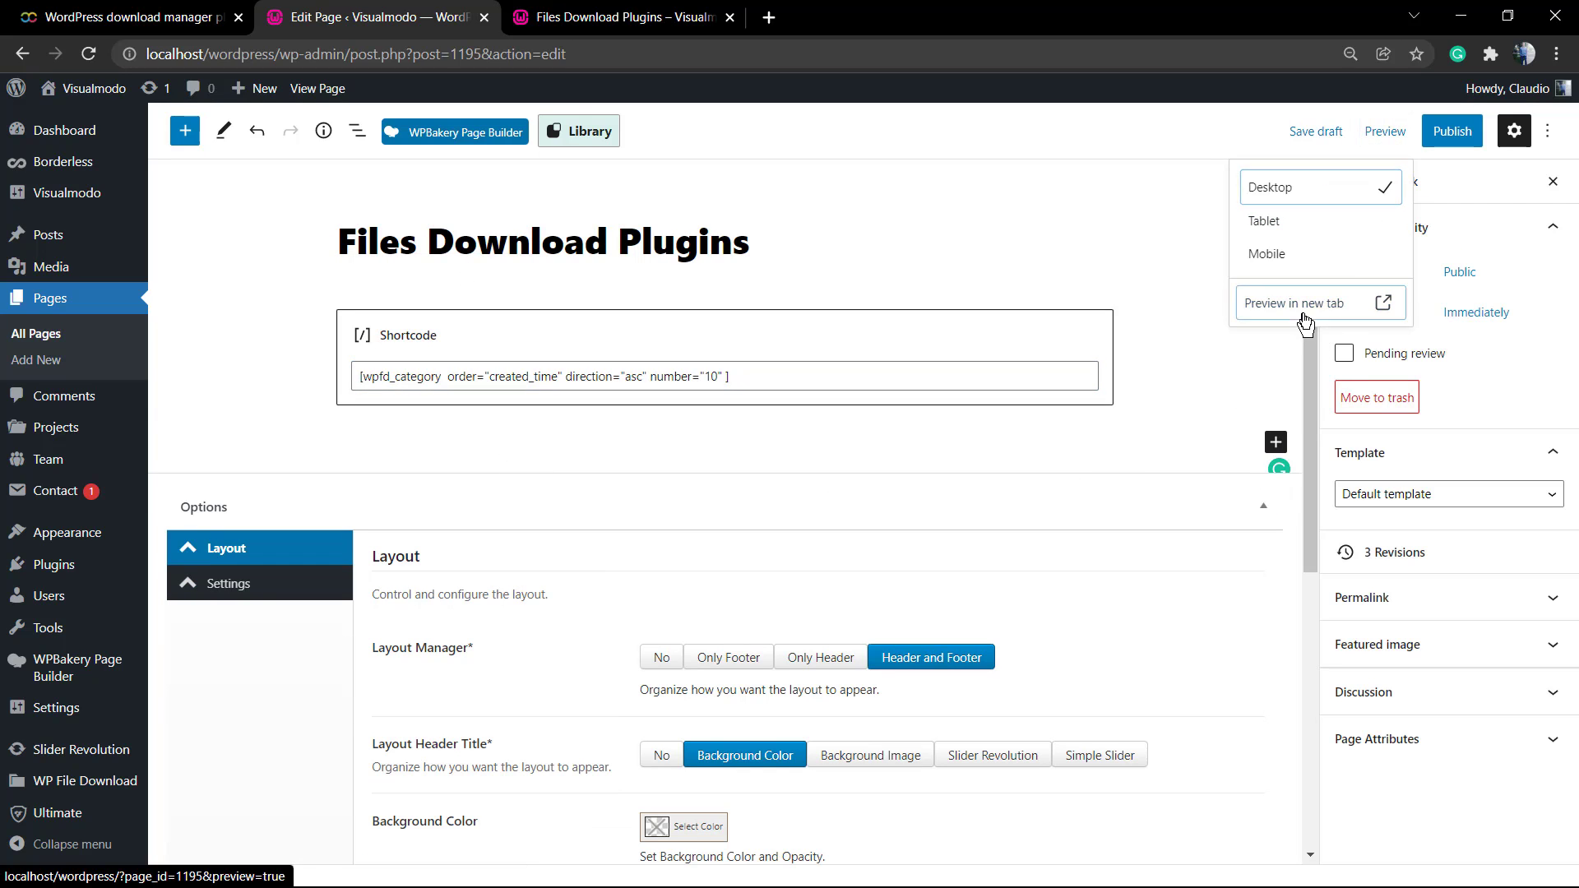
{"action": "left_click", "coordinate": [1305, 303]}
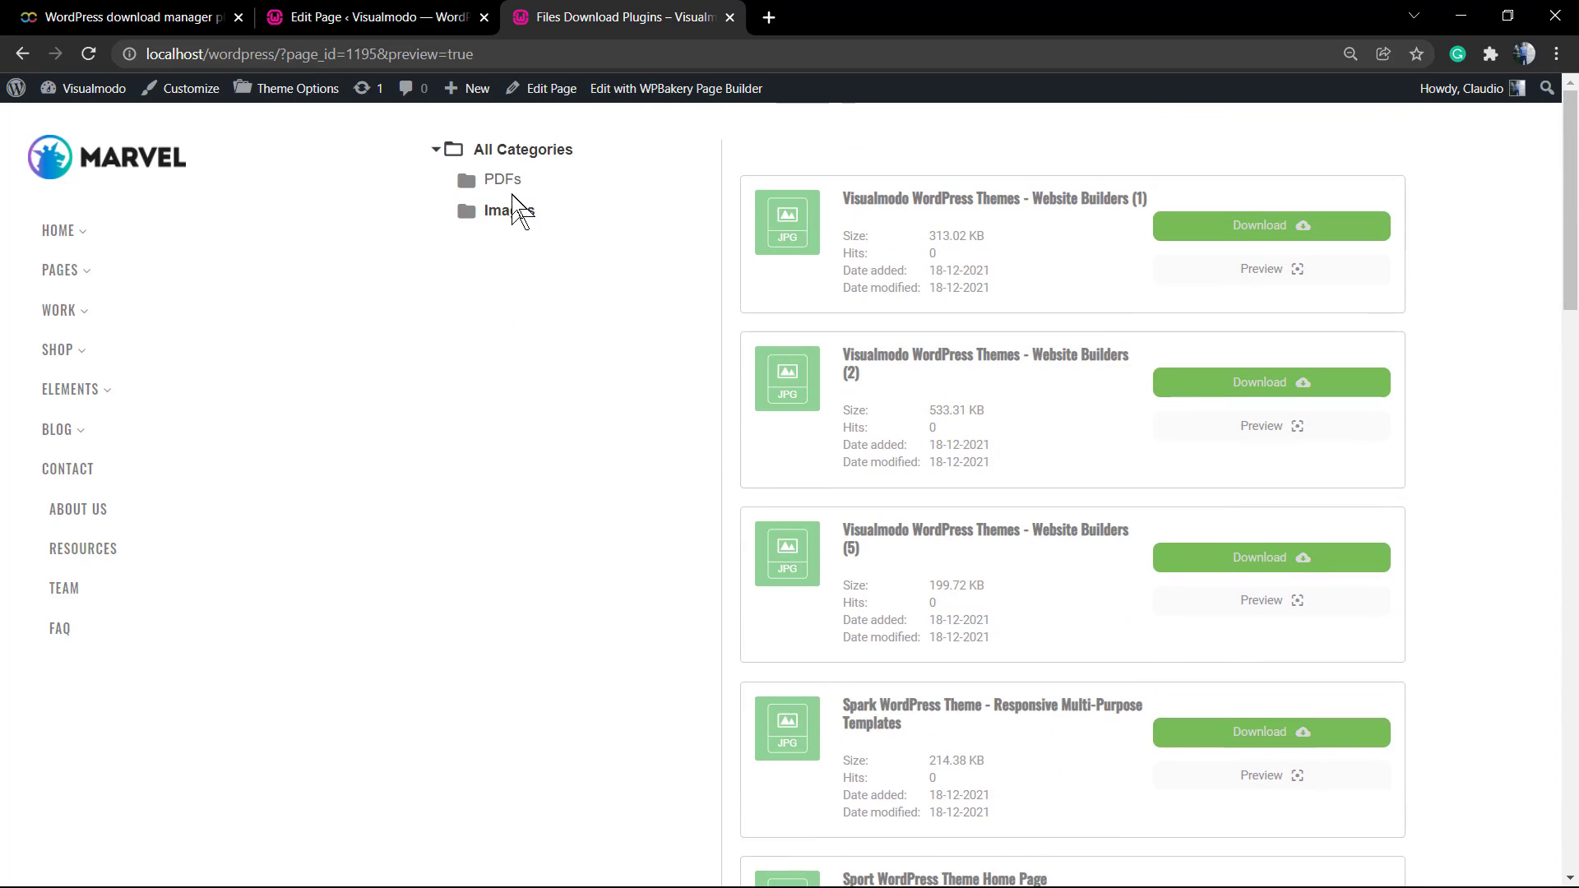
{"action": "mouse_move", "coordinate": [503, 179]}
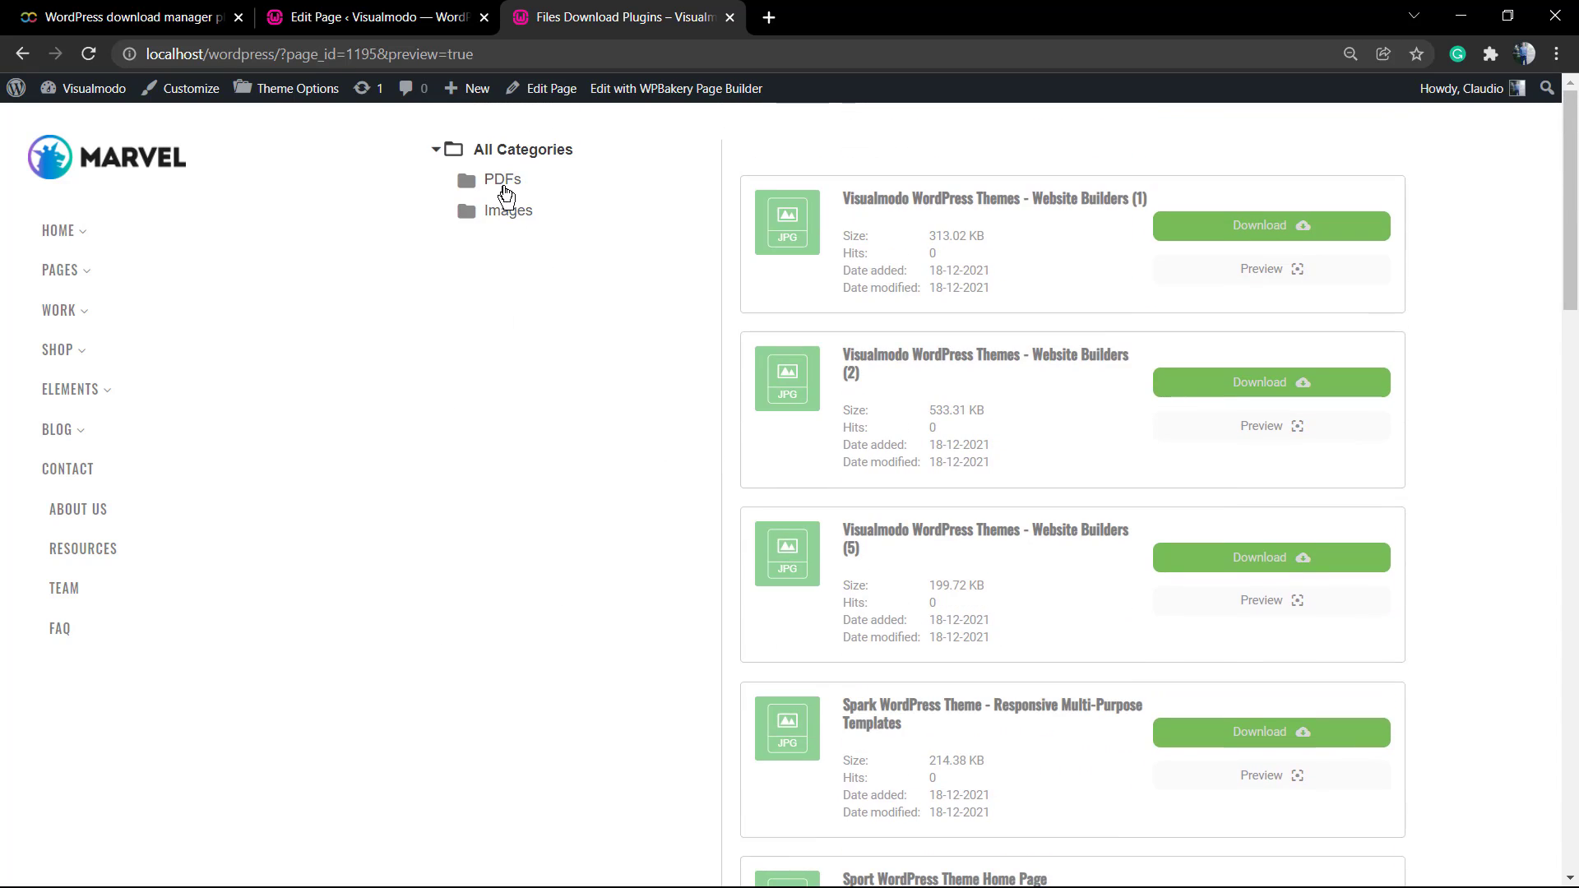
Browse PDFs and Images in the preview, download sample - (3), and return to the editor
{"action": "left_click", "coordinate": [503, 179]}
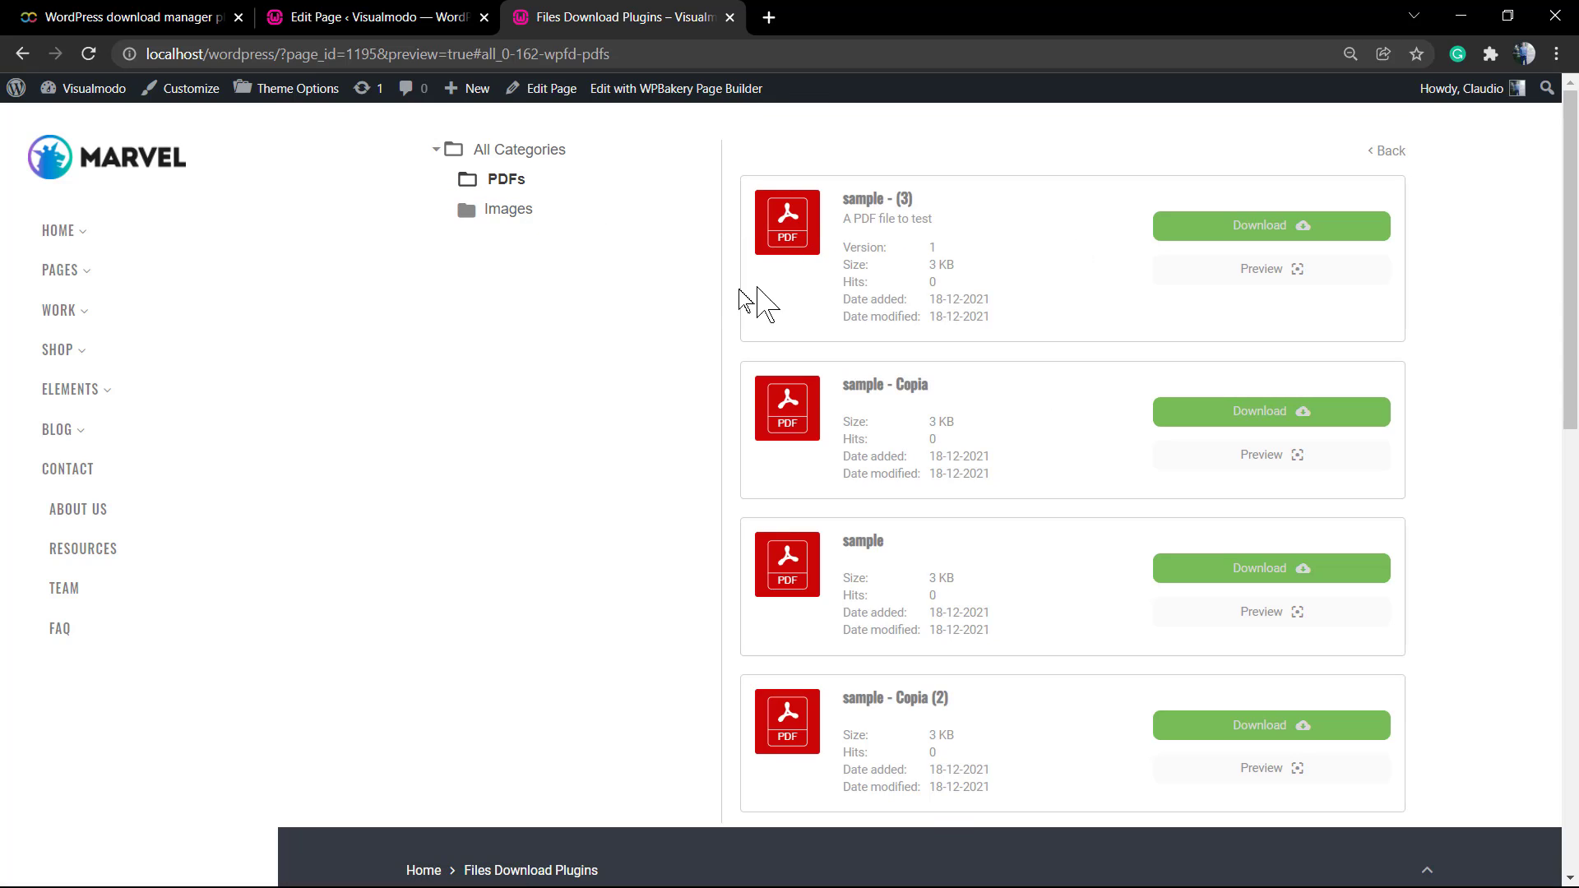
{"action": "mouse_move", "coordinate": [630, 356]}
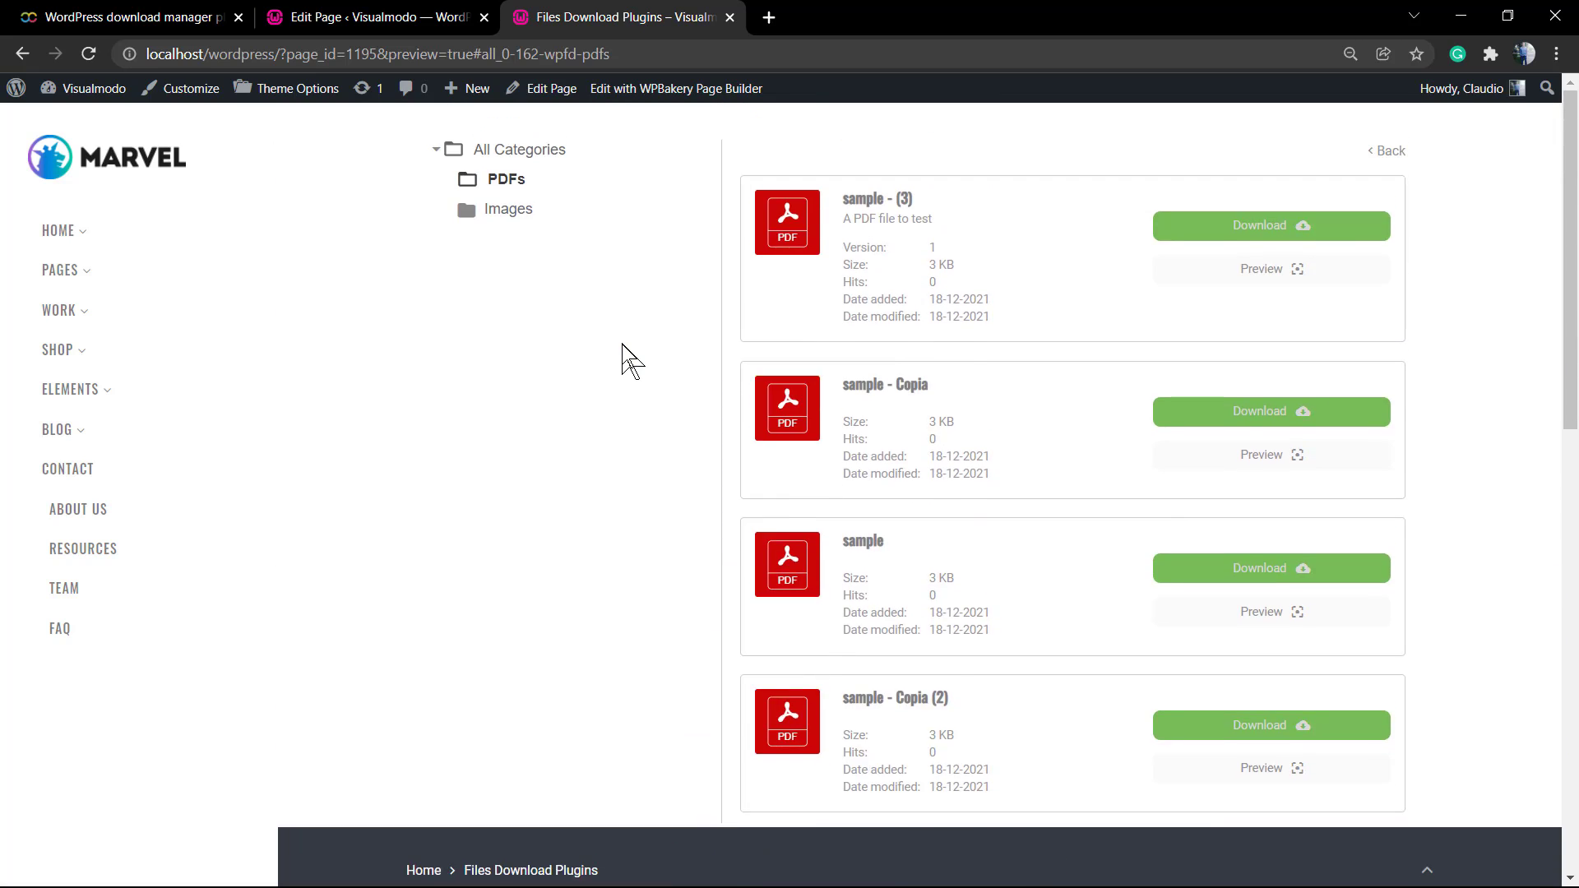
{"action": "left_click", "coordinate": [505, 179]}
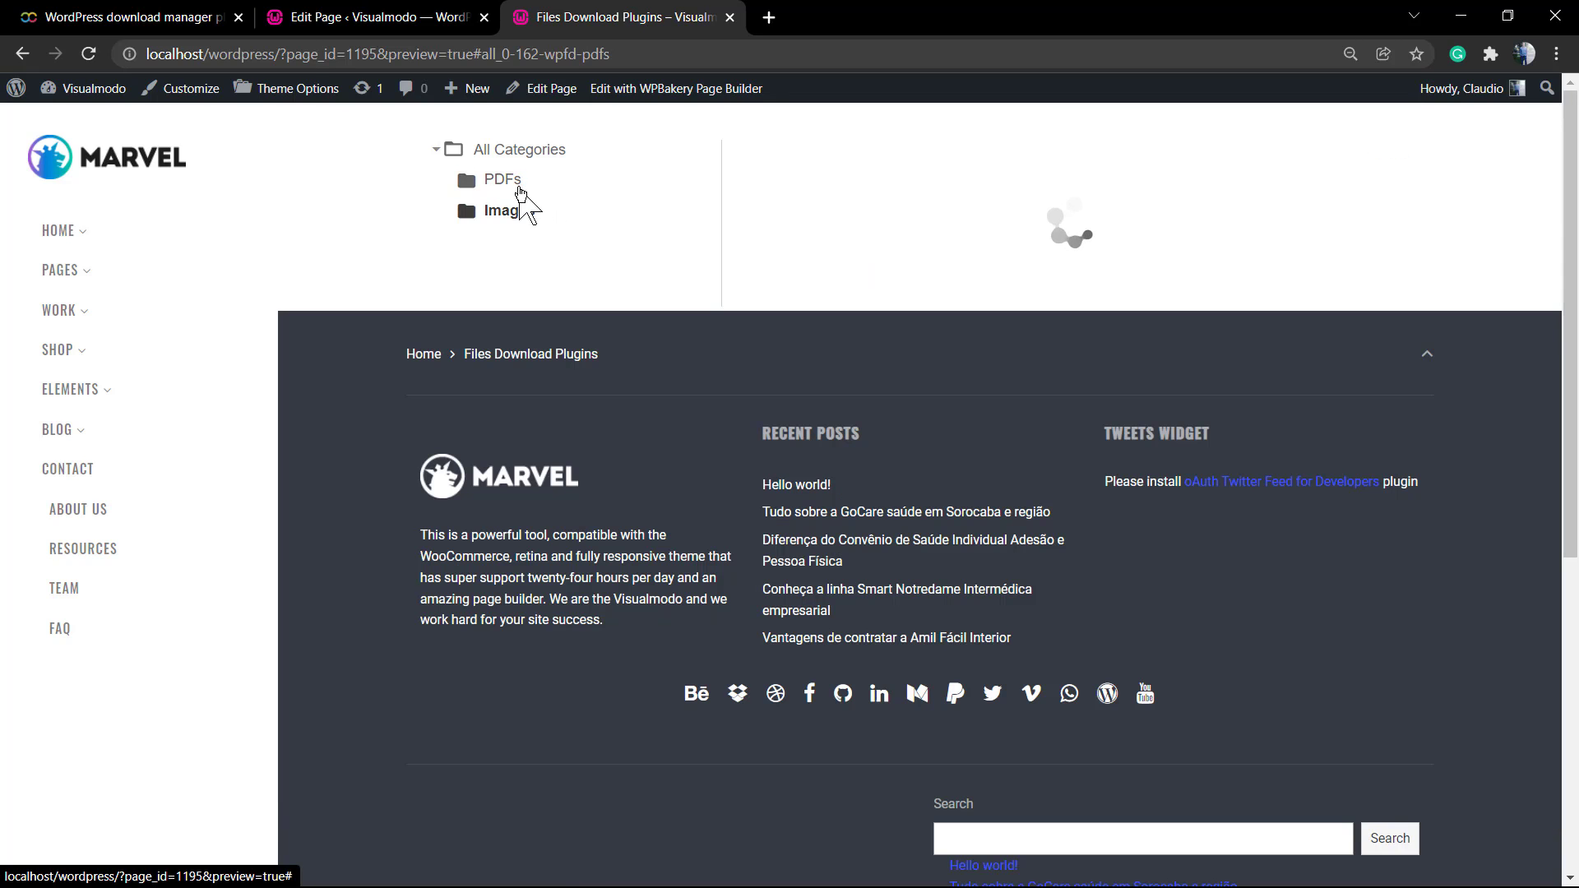
{"action": "left_click", "coordinate": [500, 179]}
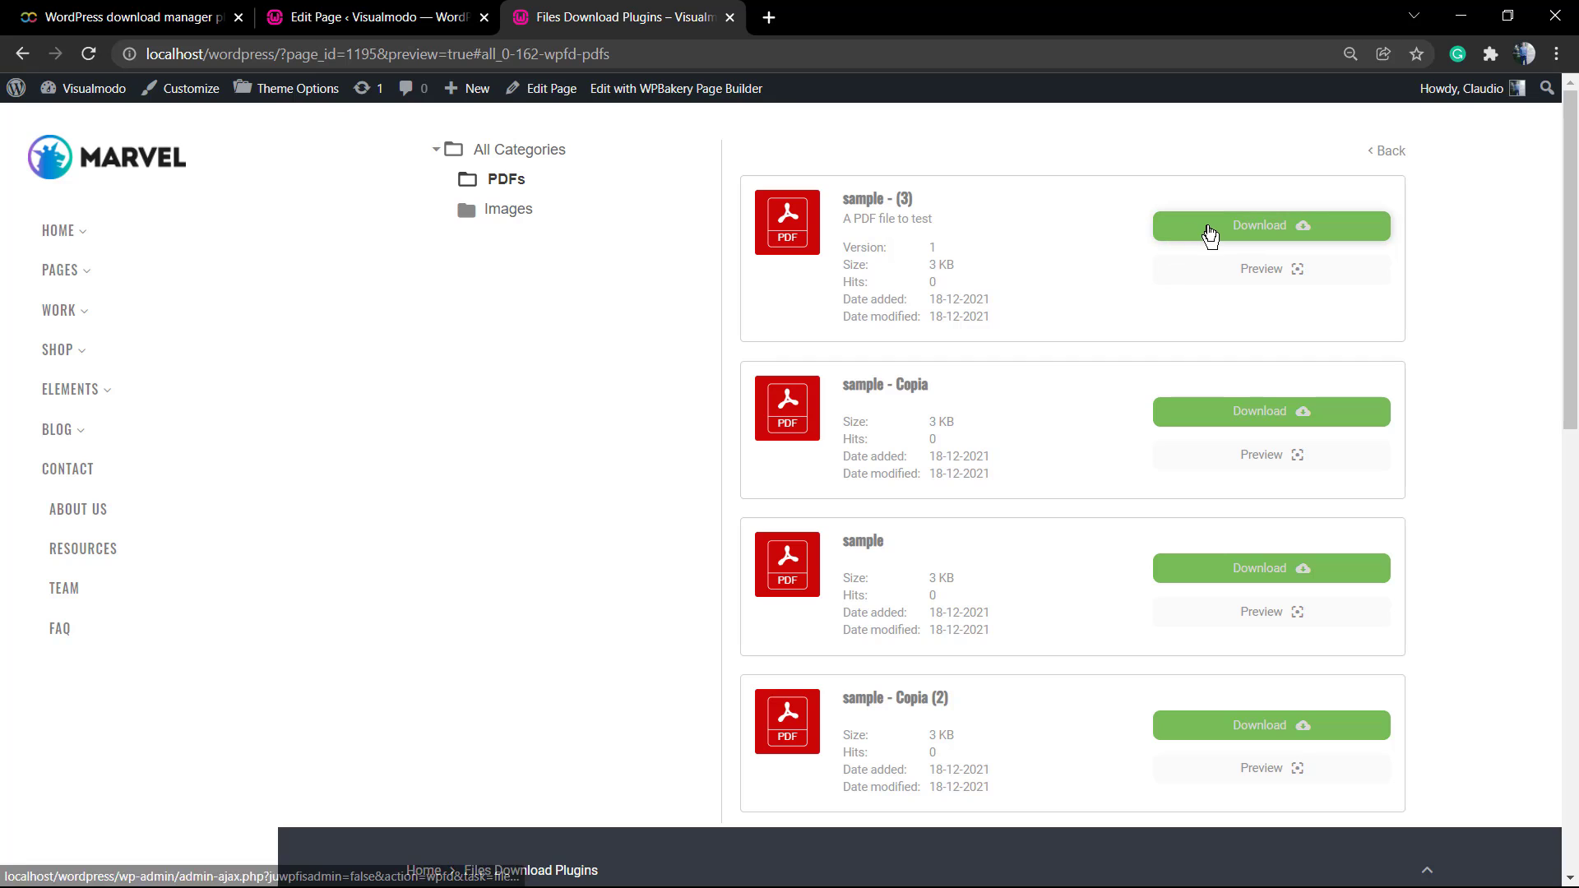
{"action": "left_click", "coordinate": [1269, 225]}
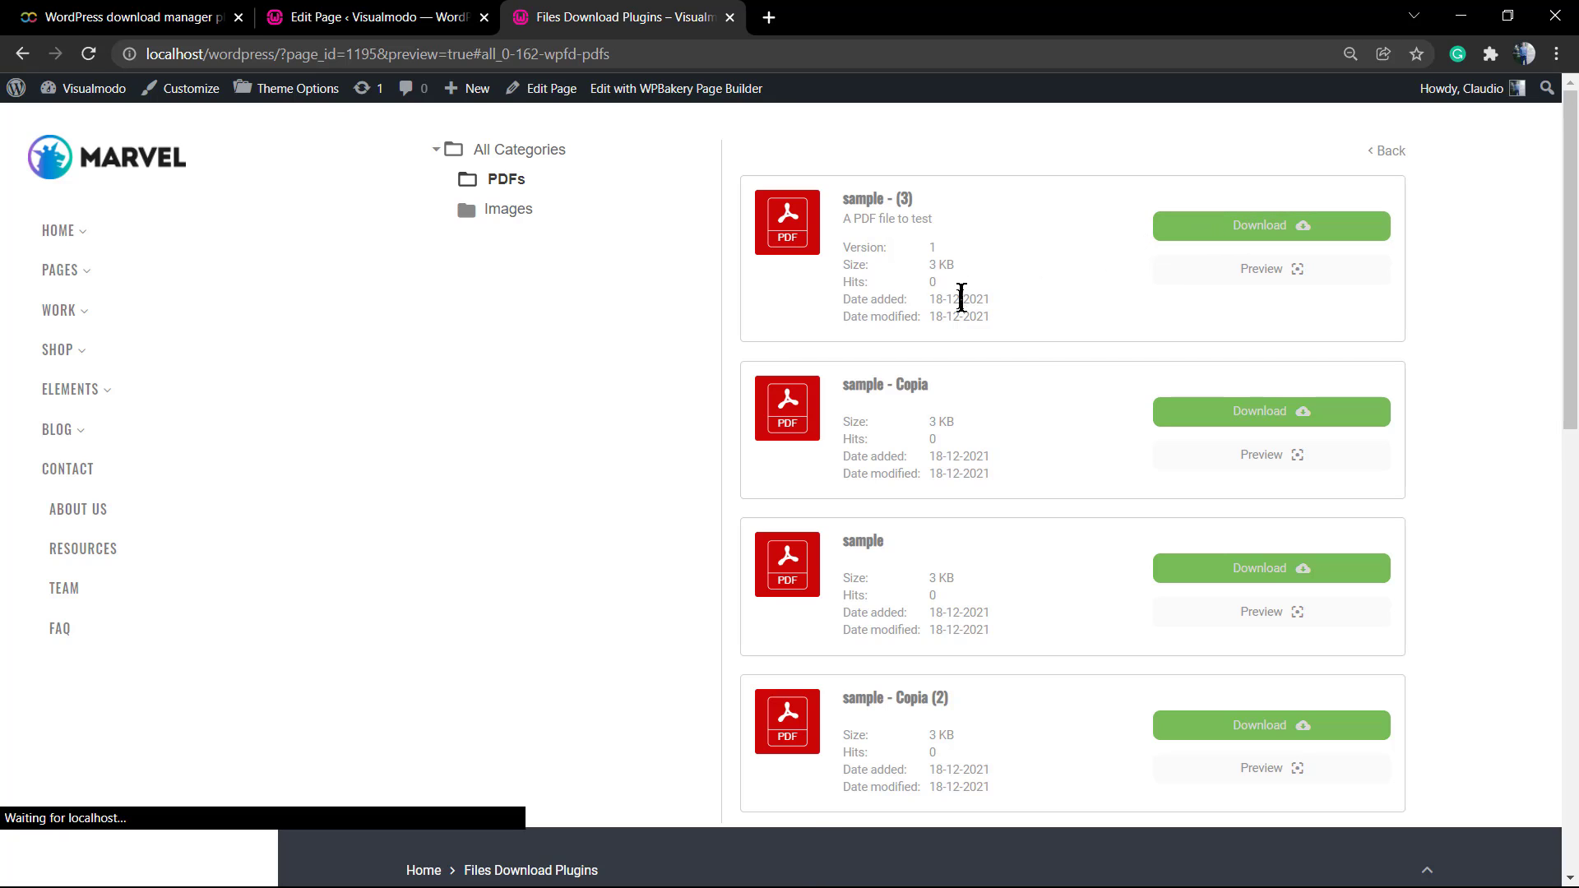
{"action": "left_click", "coordinate": [1270, 225]}
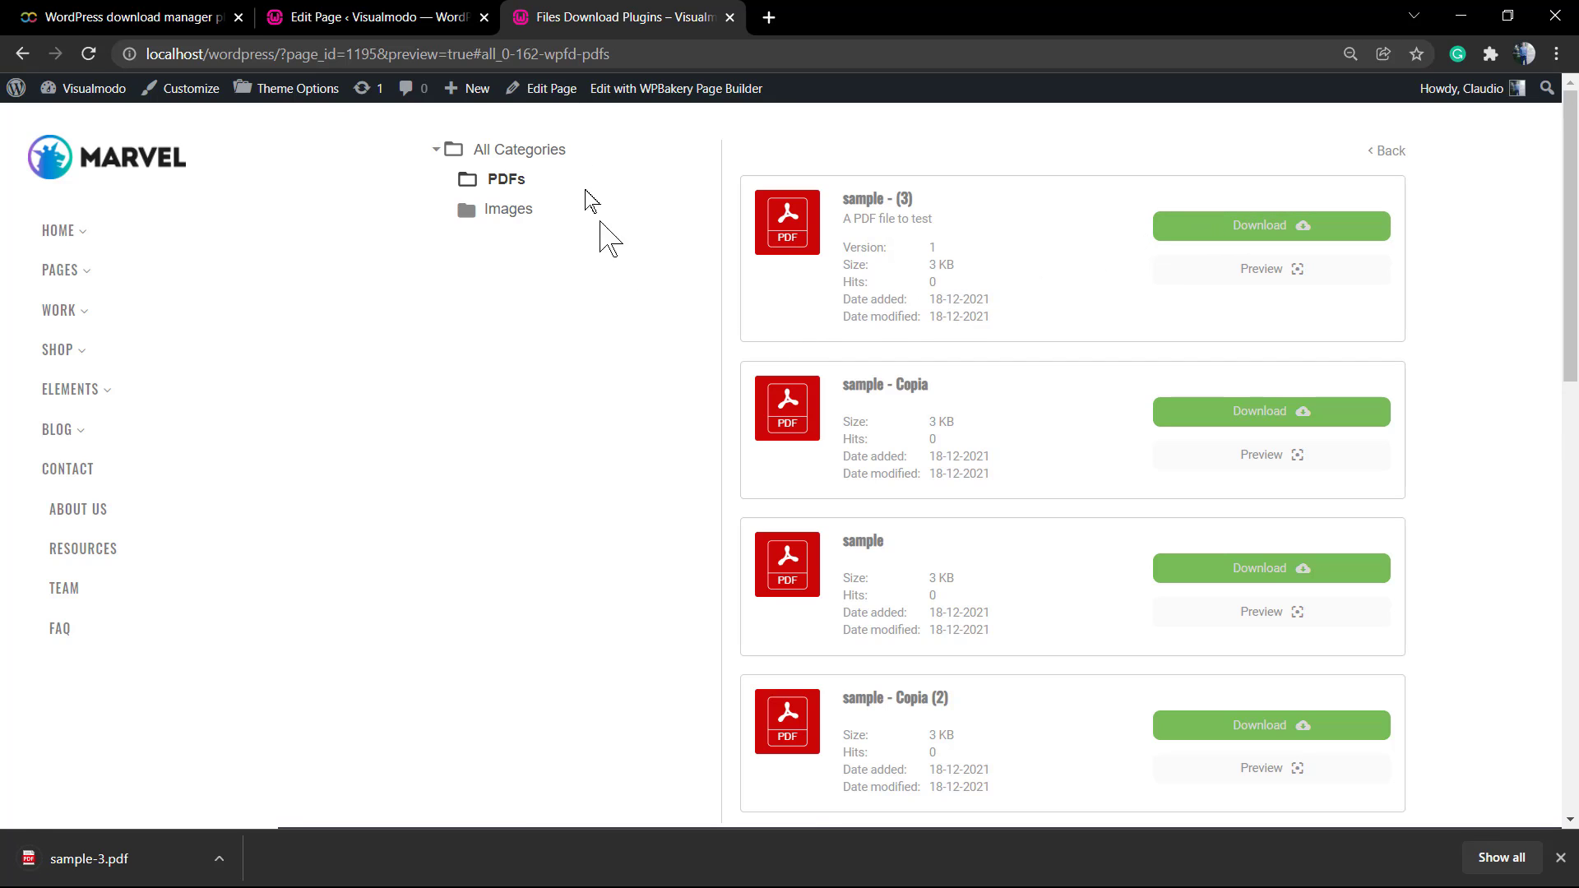
{"action": "left_click", "coordinate": [373, 16]}
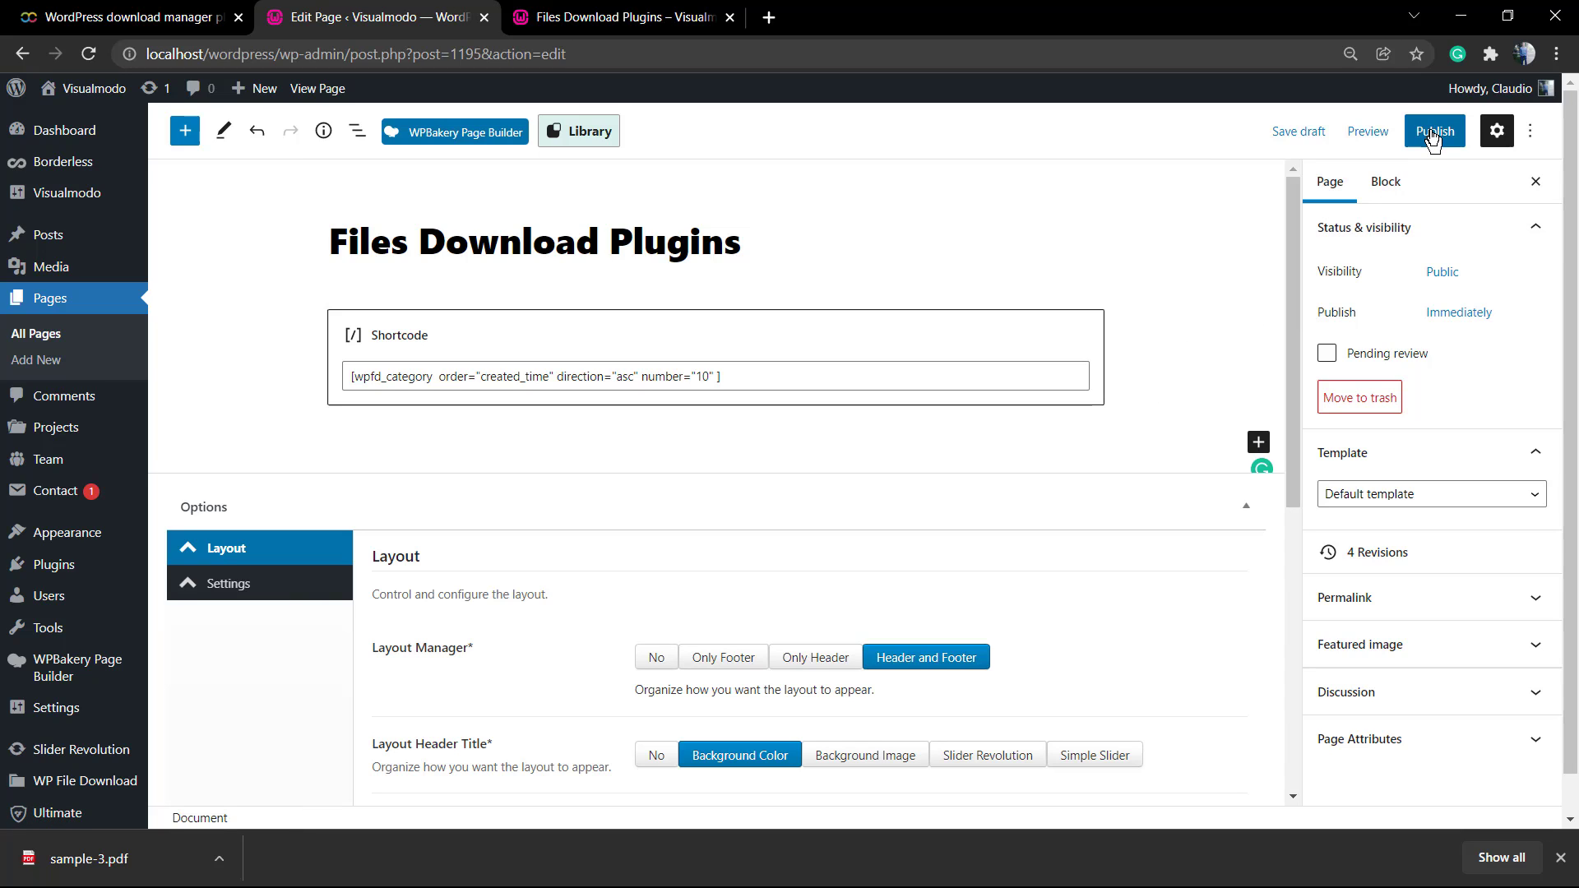
Publish the Files Download Plugins page and view the live page
{"action": "left_click", "coordinate": [1434, 131]}
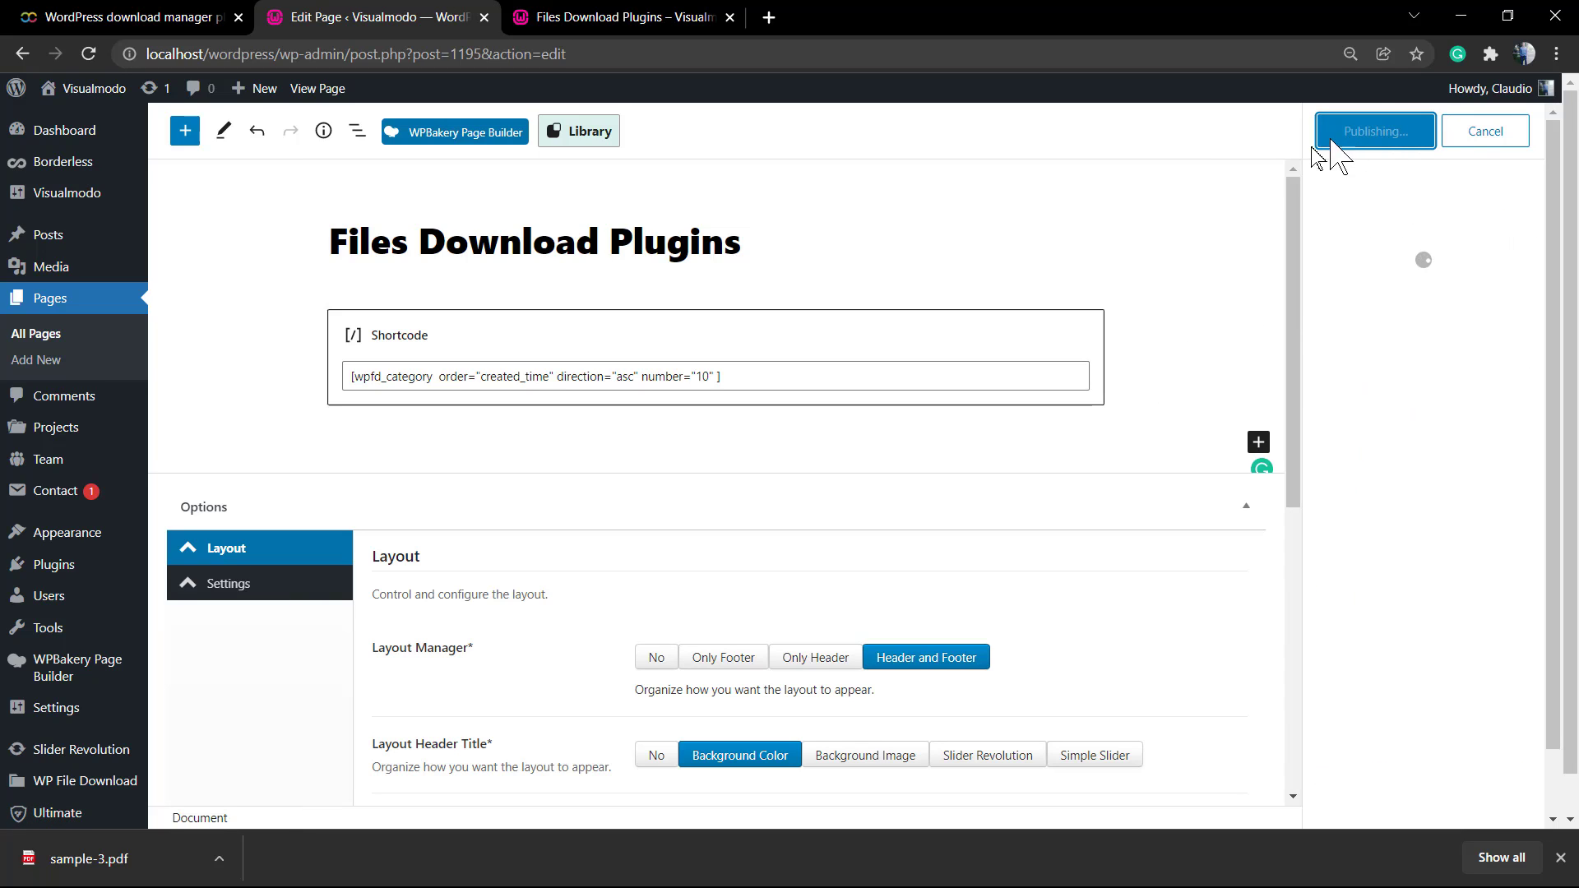
{"action": "left_click", "coordinate": [1373, 132]}
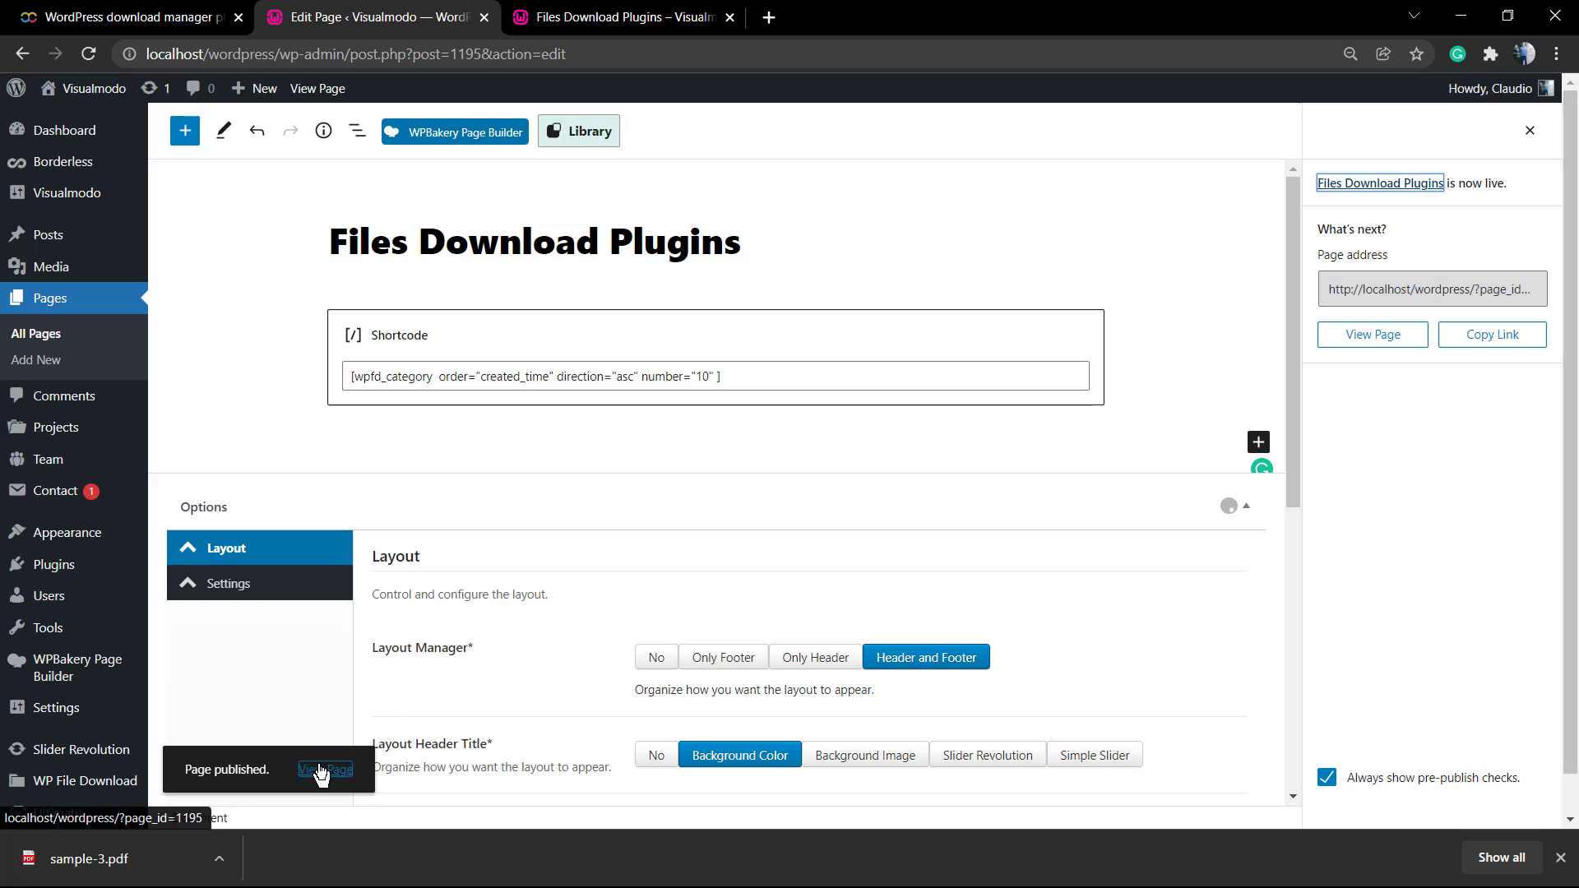
{"action": "left_click", "coordinate": [324, 769]}
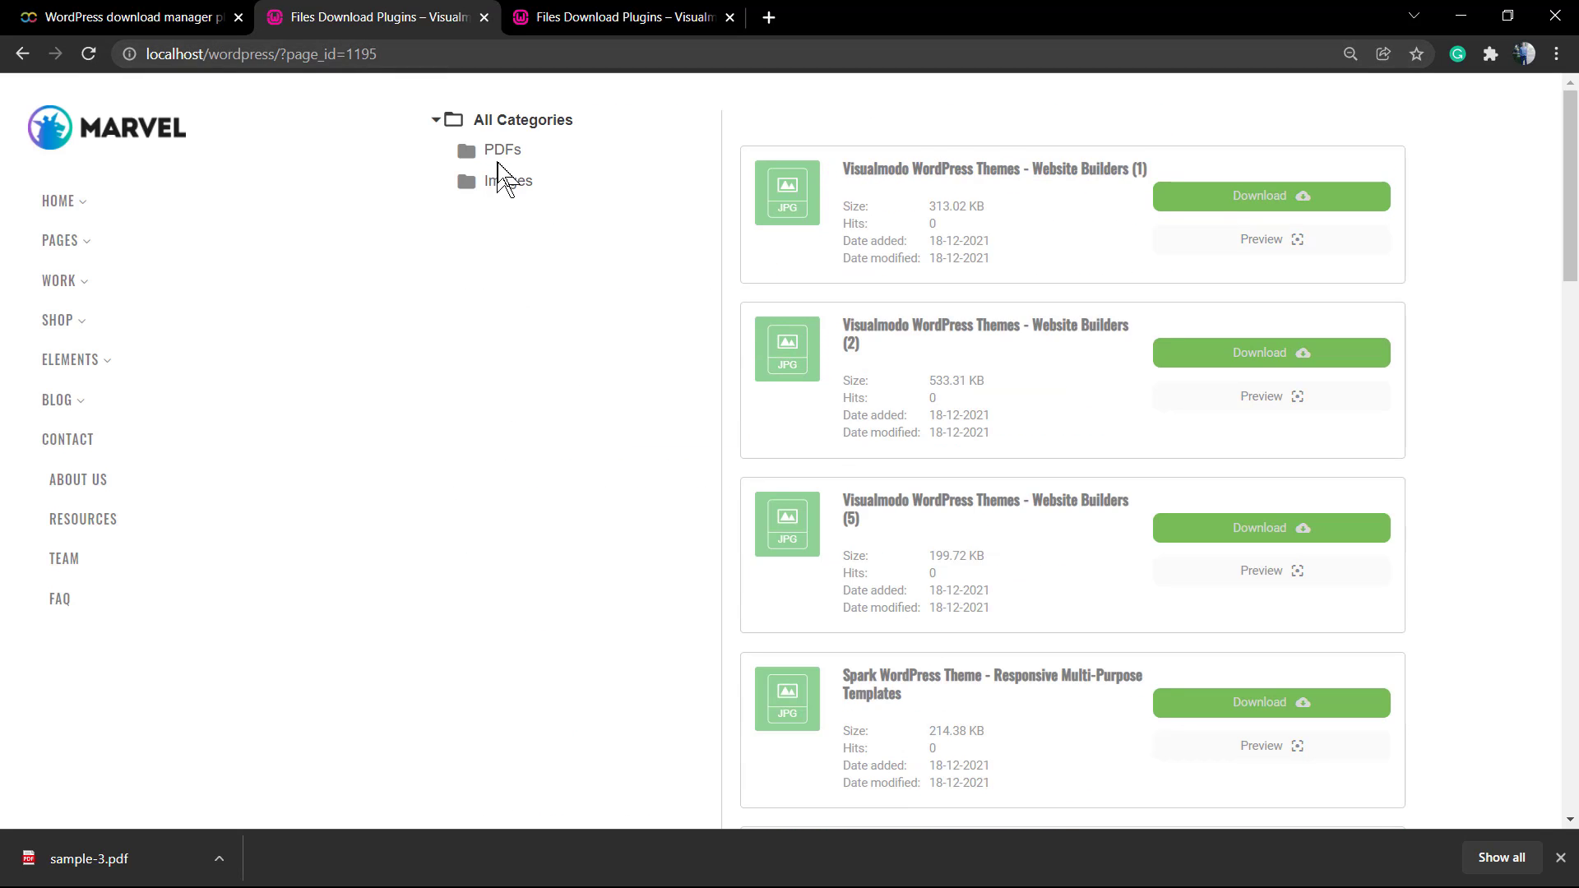
Open the PDFs folder on the live page, then switch to the JoomUnited product tab
{"action": "left_click", "coordinate": [502, 149]}
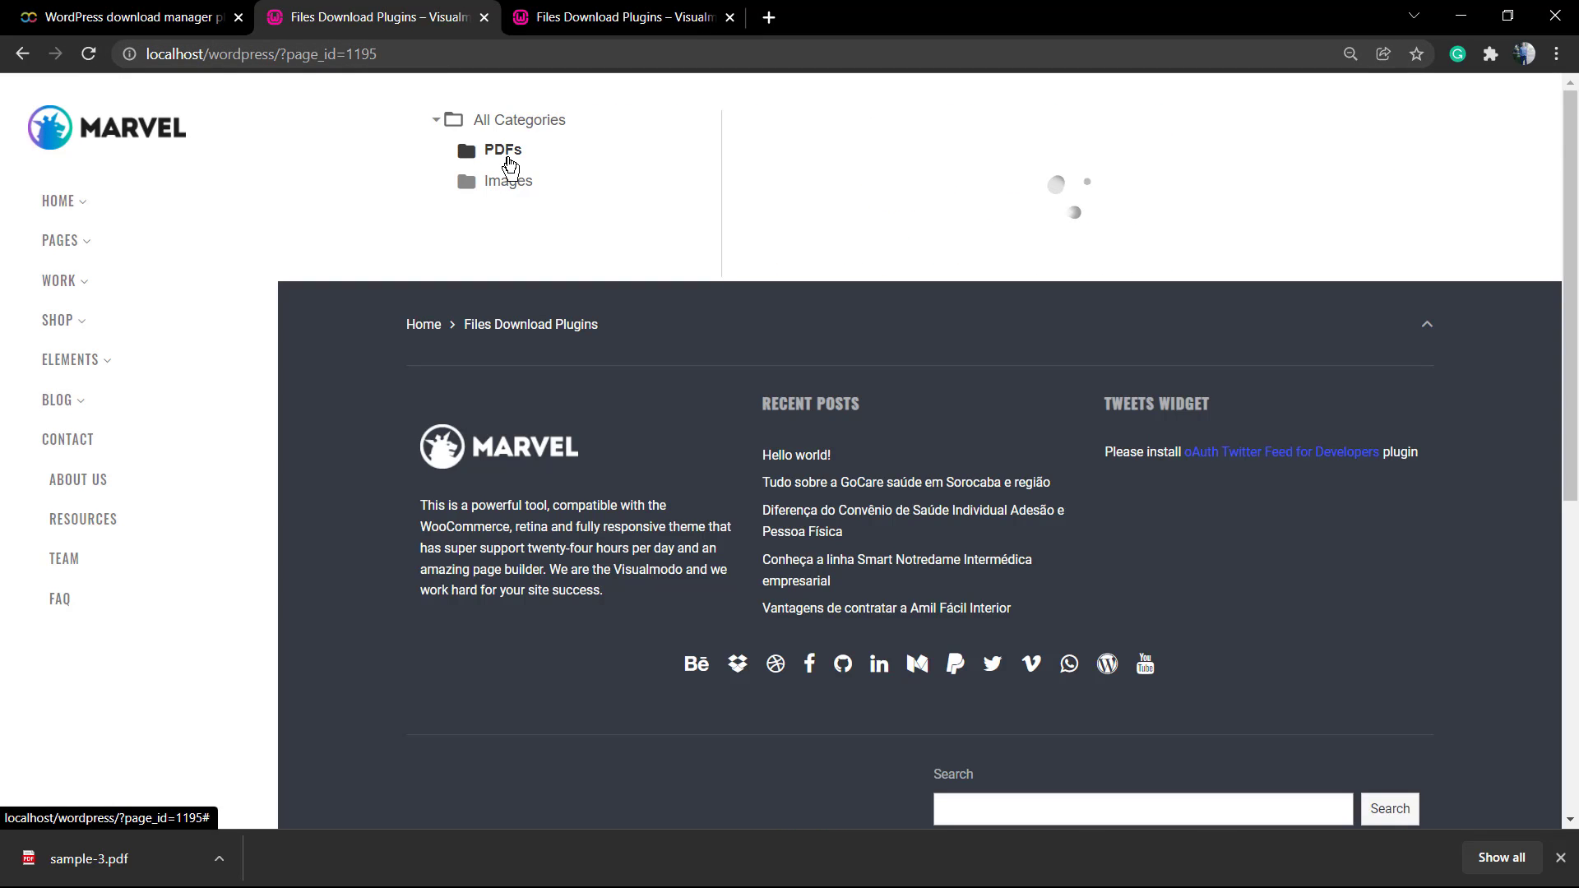
{"action": "left_click", "coordinate": [502, 150]}
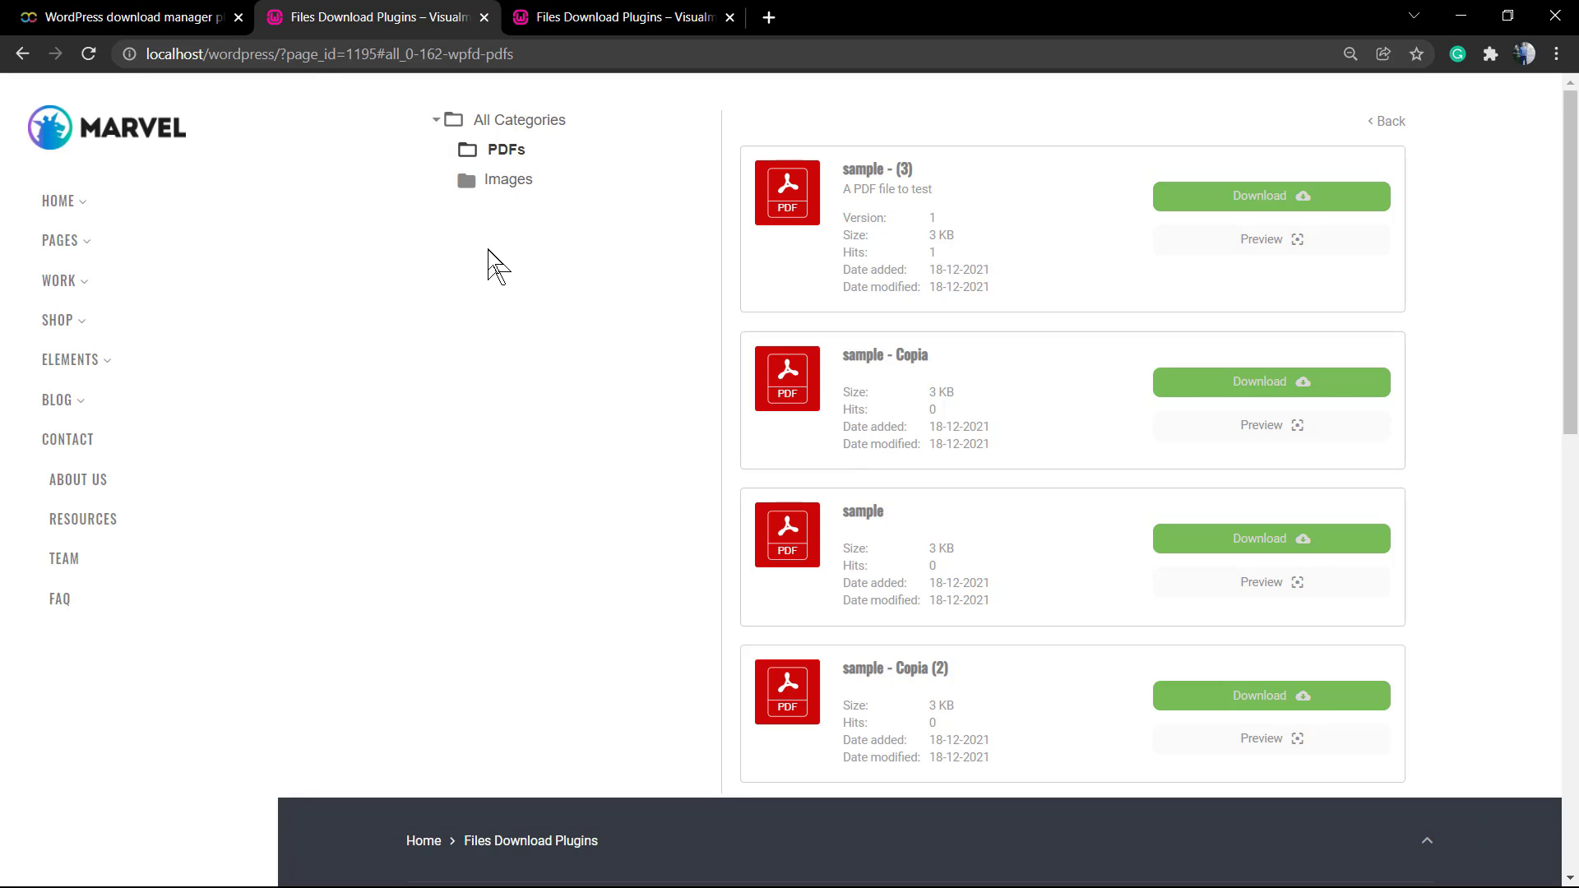
{"action": "mouse_move", "coordinate": [464, 229]}
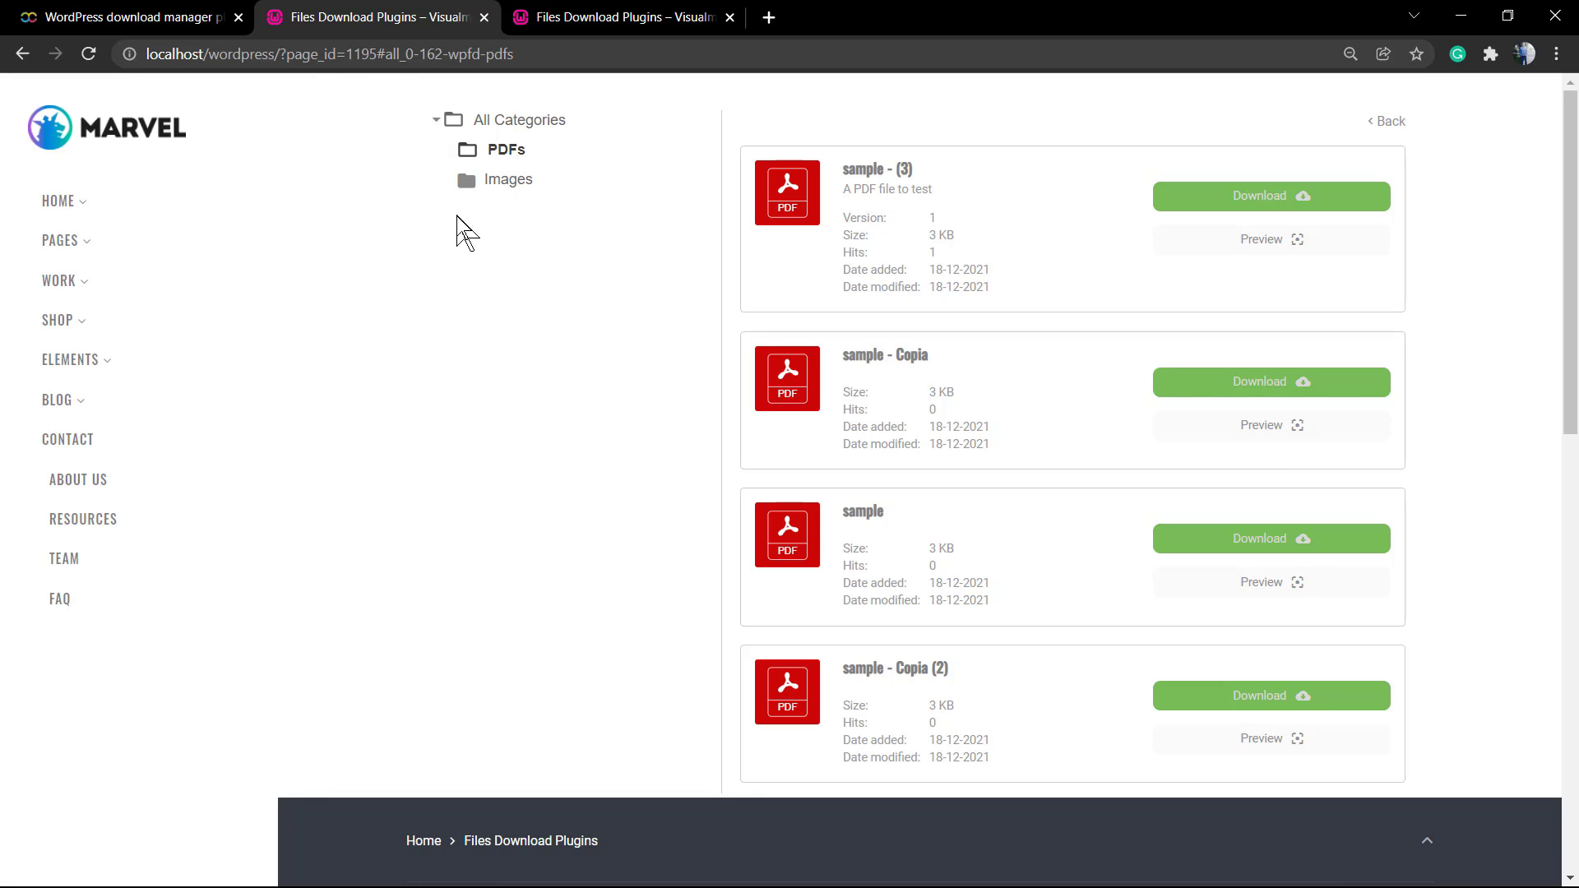
{"action": "left_click", "coordinate": [120, 16]}
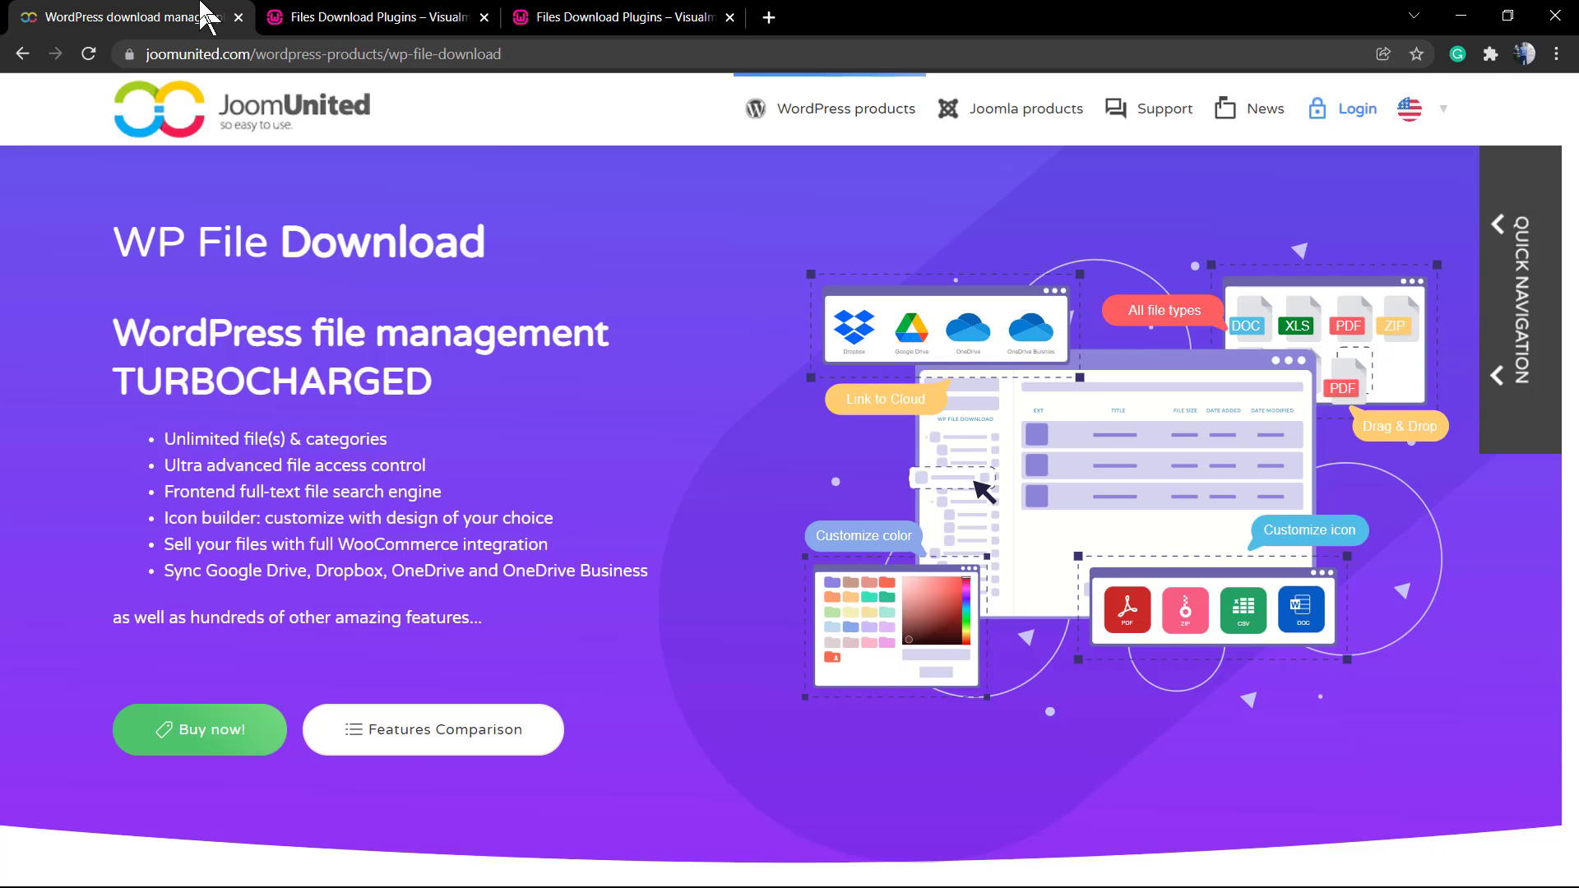